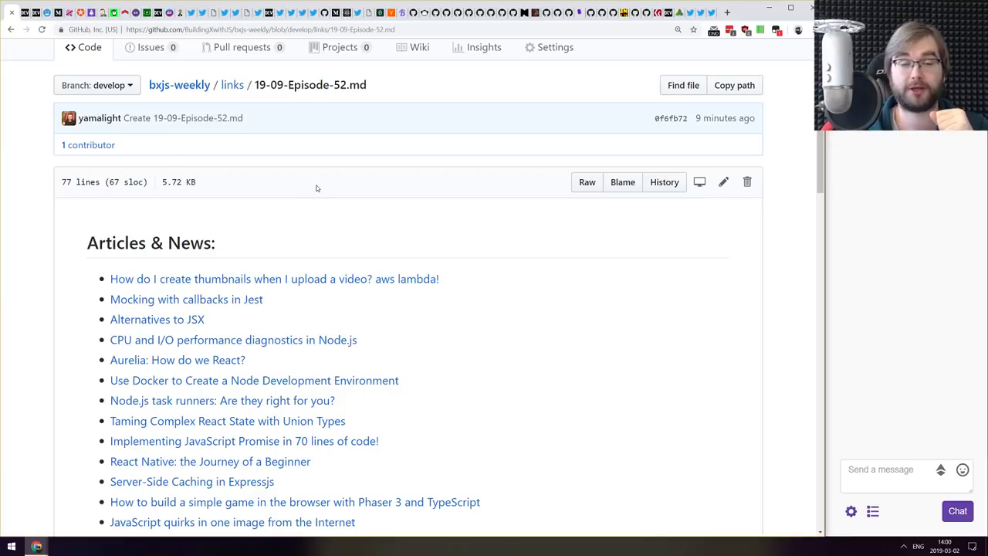
mouse_move(277, 165)
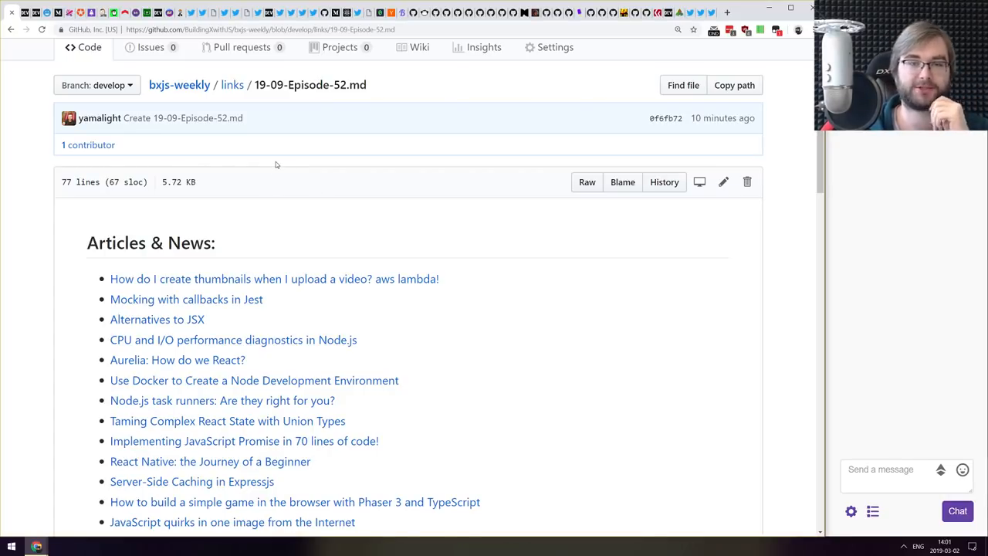
- Open the dev.to article on creating video thumbnails on upload with AWS Lambda from the episode list
scroll(down, 3)
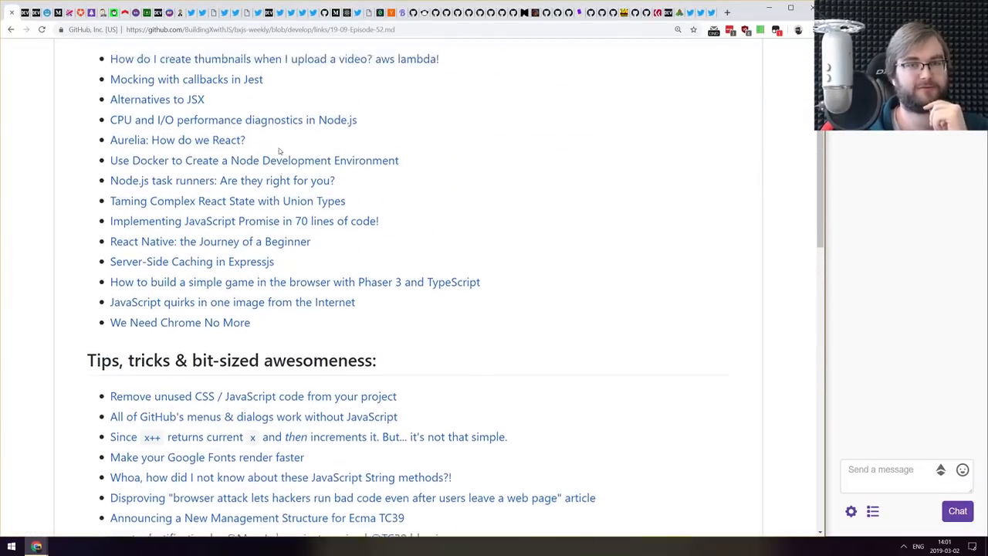
scroll(up, 3)
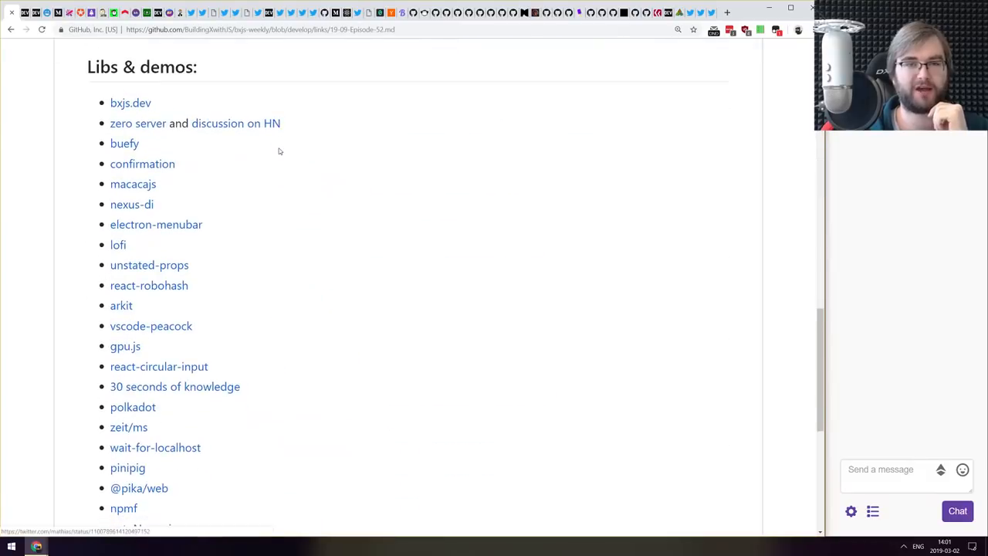
scroll(down, 3)
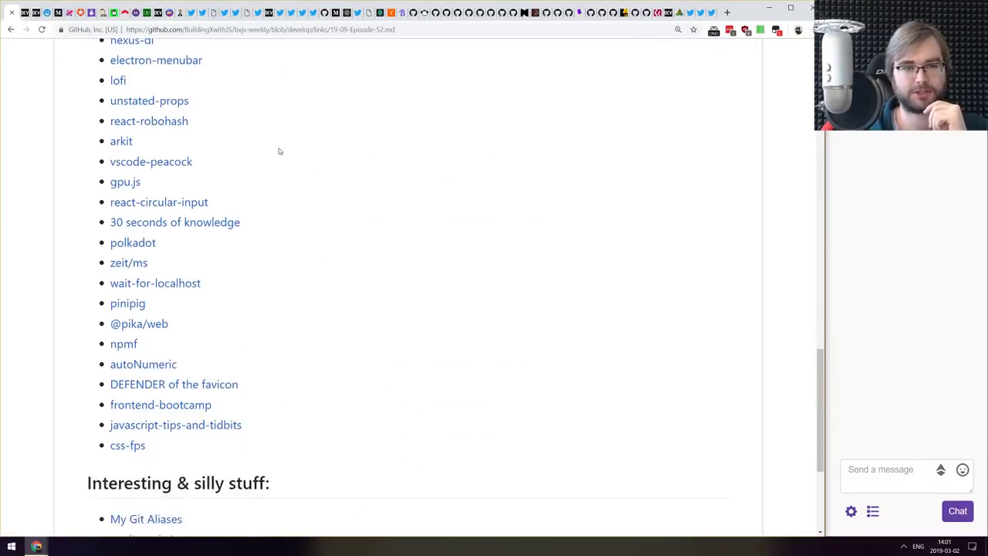
scroll(down, 3)
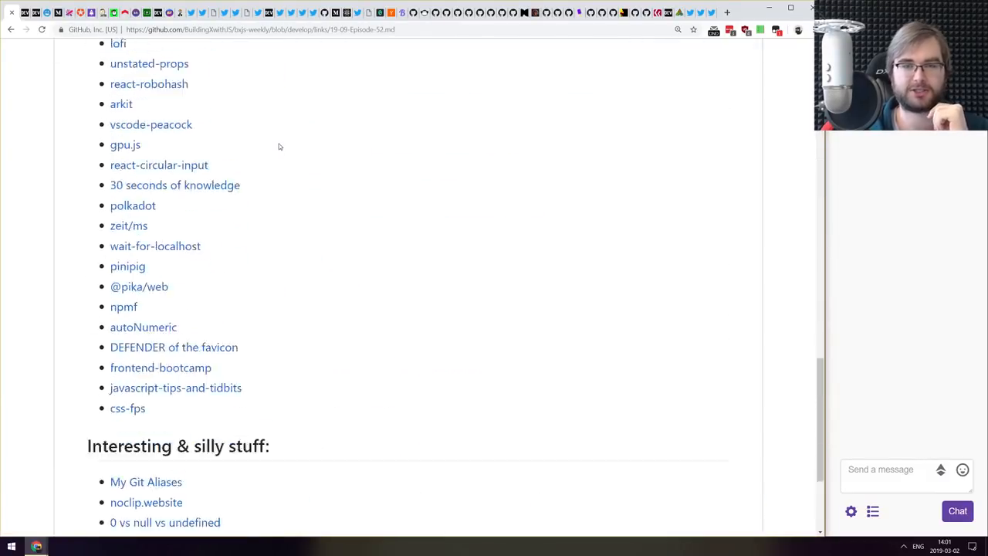
scroll(up, 3)
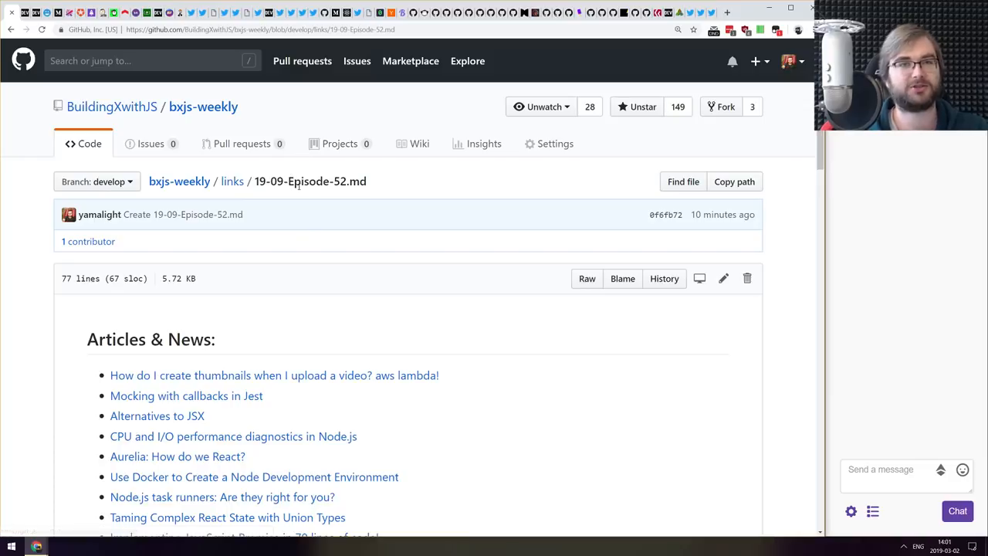
click(275, 375)
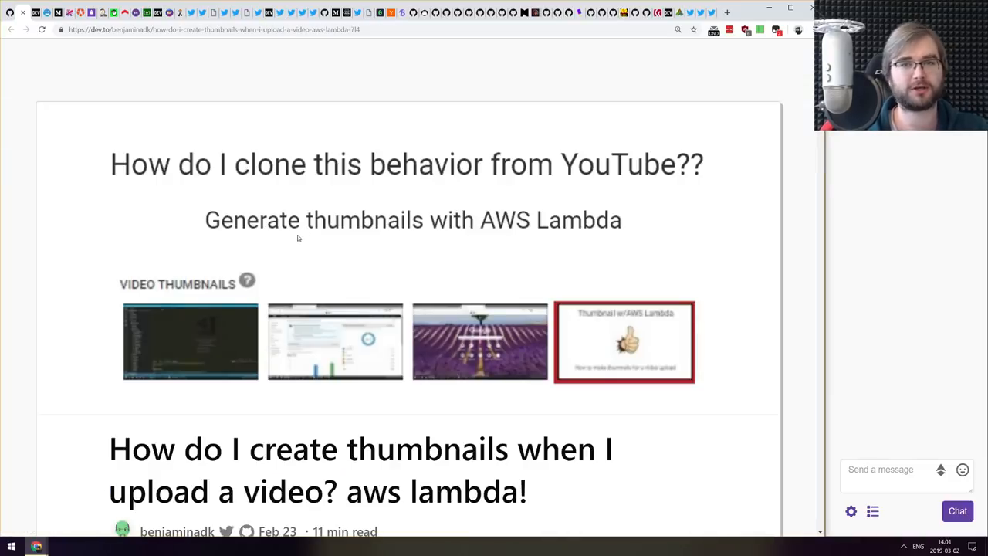
- Read down through the first half of the AWS Lambda video-thumbnail article
scroll(down, 3)
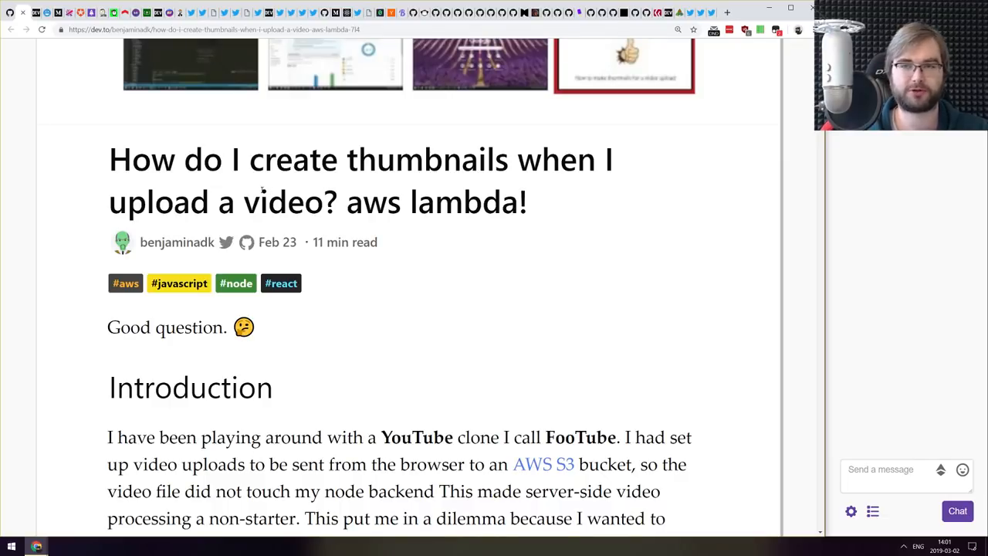
scroll(down, 3)
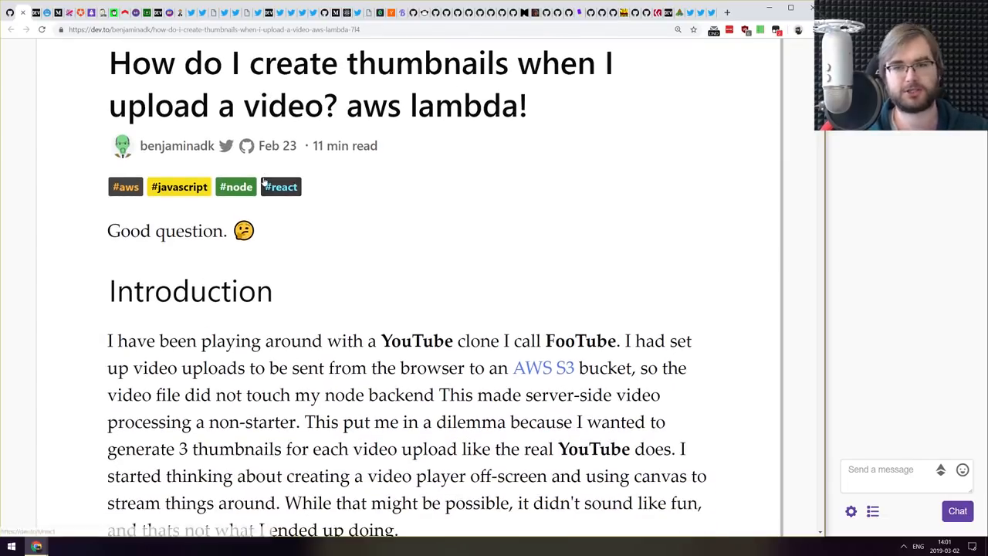
scroll(down, 3)
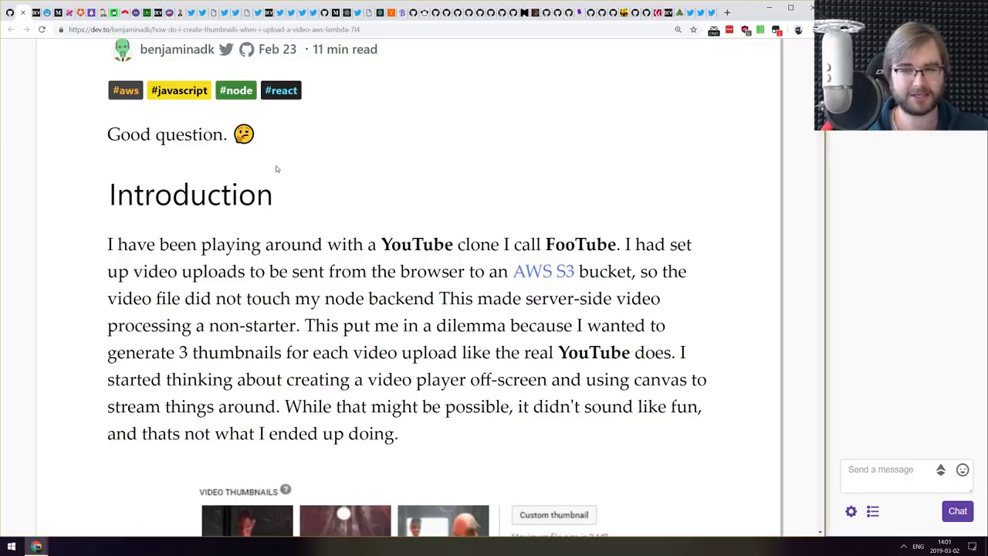
scroll(down, 3)
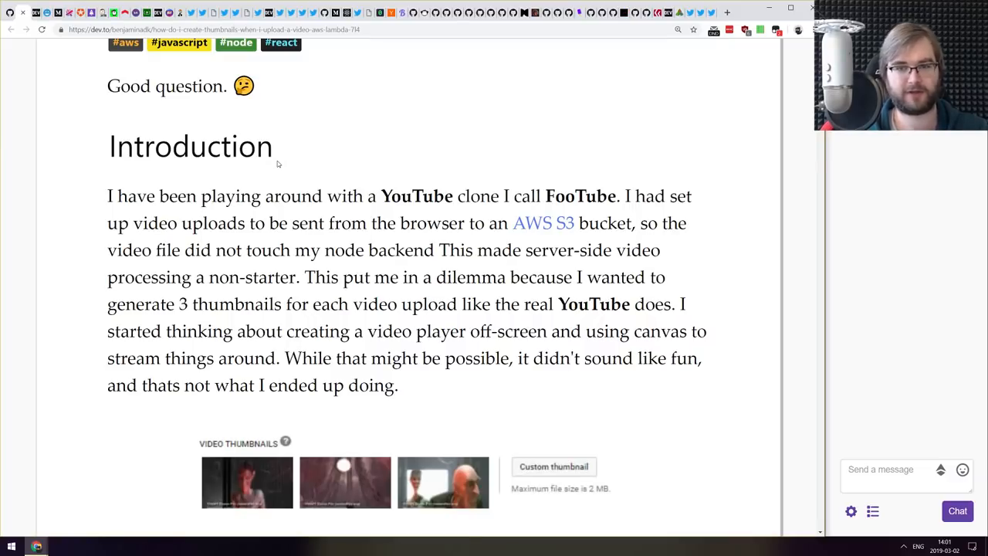
scroll(down, 3)
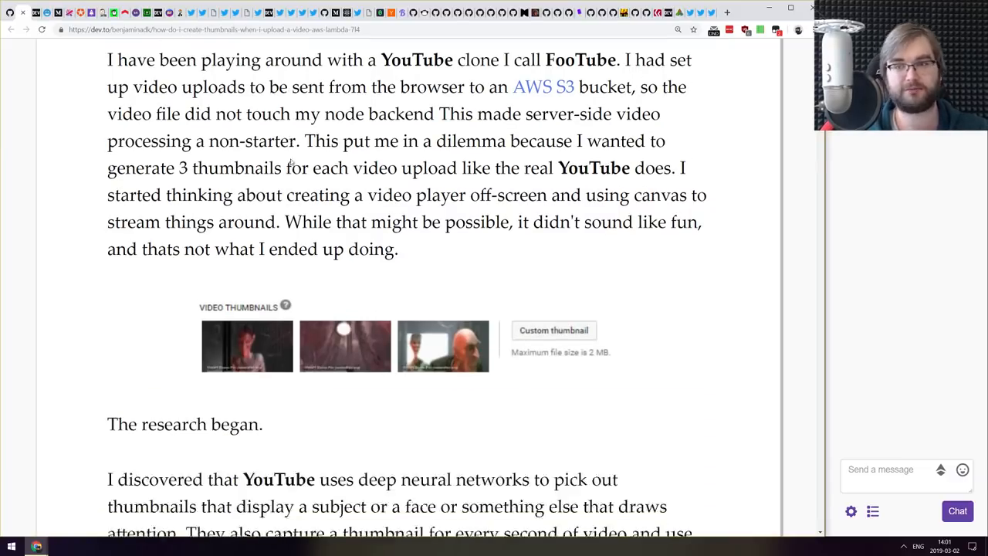
scroll(down, 3)
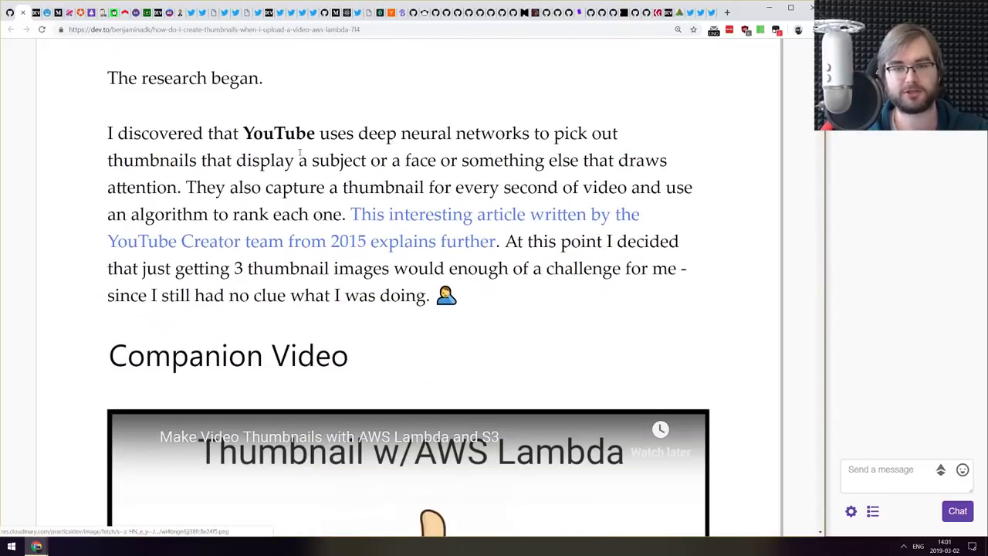
scroll(down, 3)
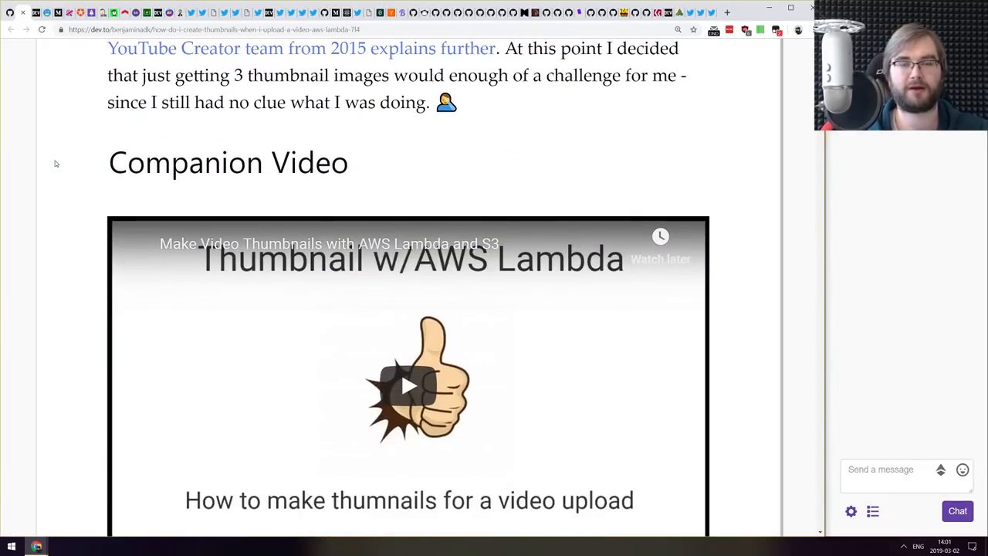
scroll(down, 3)
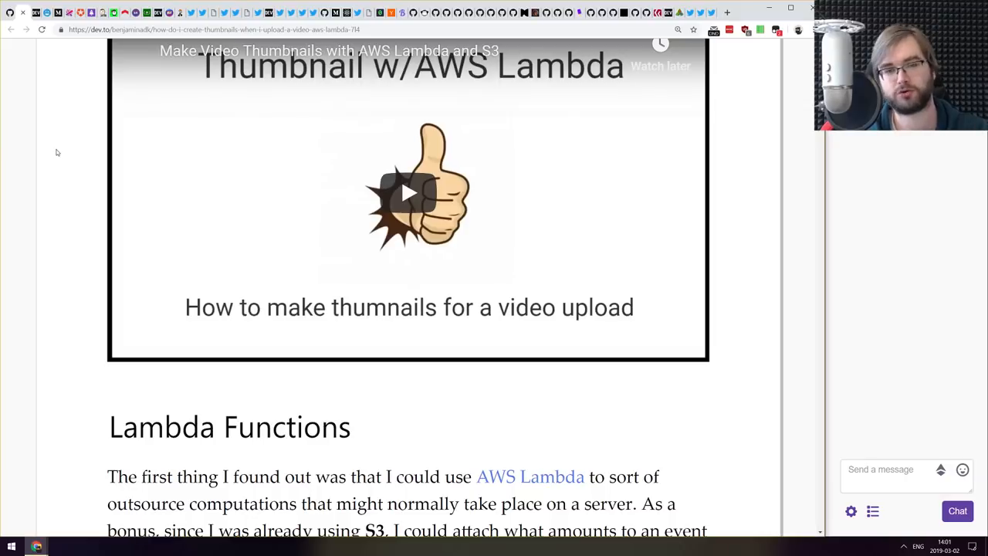
scroll(down, 3)
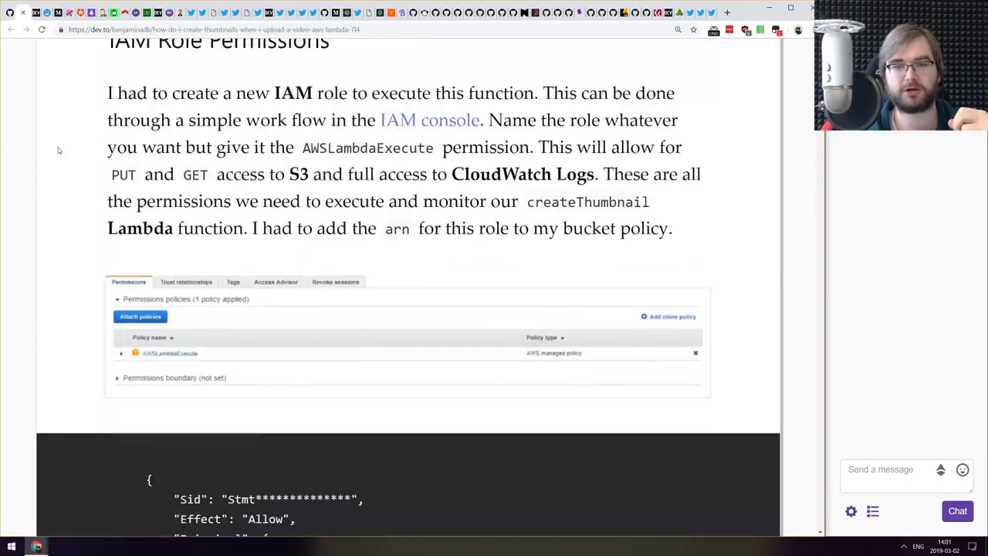
scroll(down, 3)
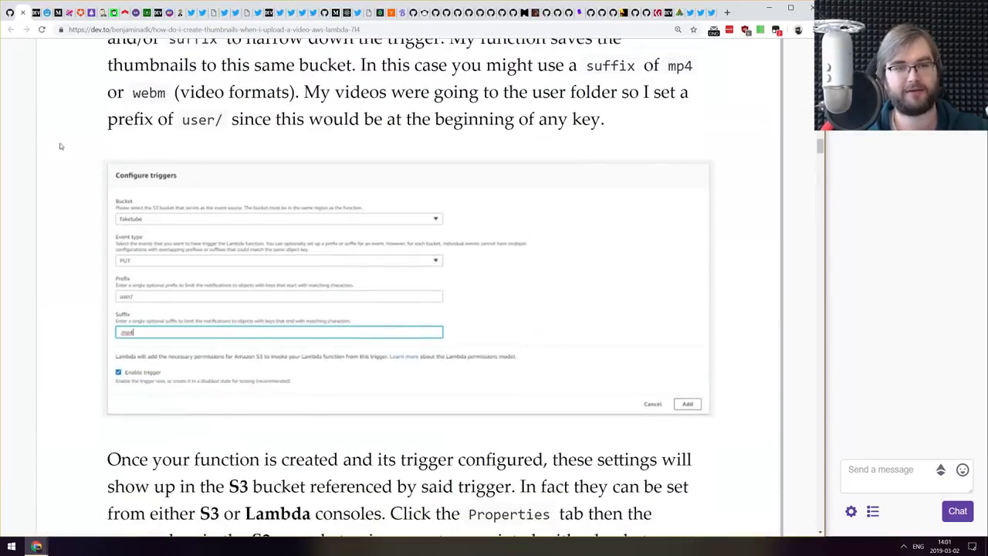
scroll(down, 3)
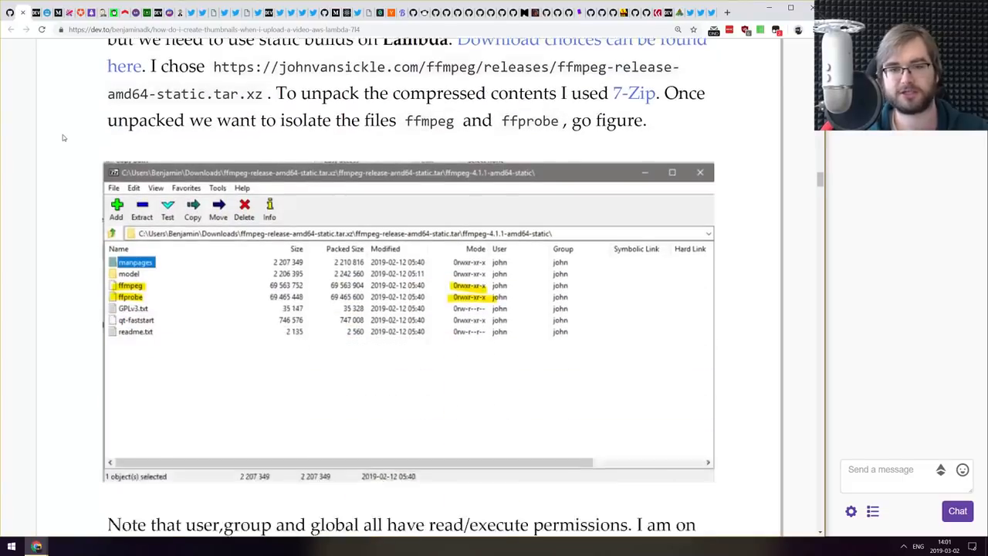
scroll(down, 3)
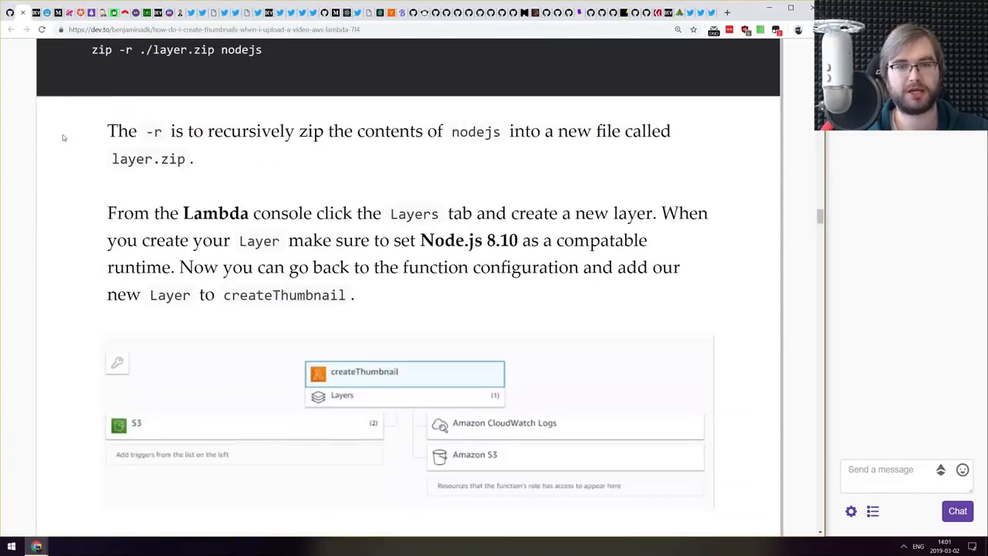
scroll(up, 3)
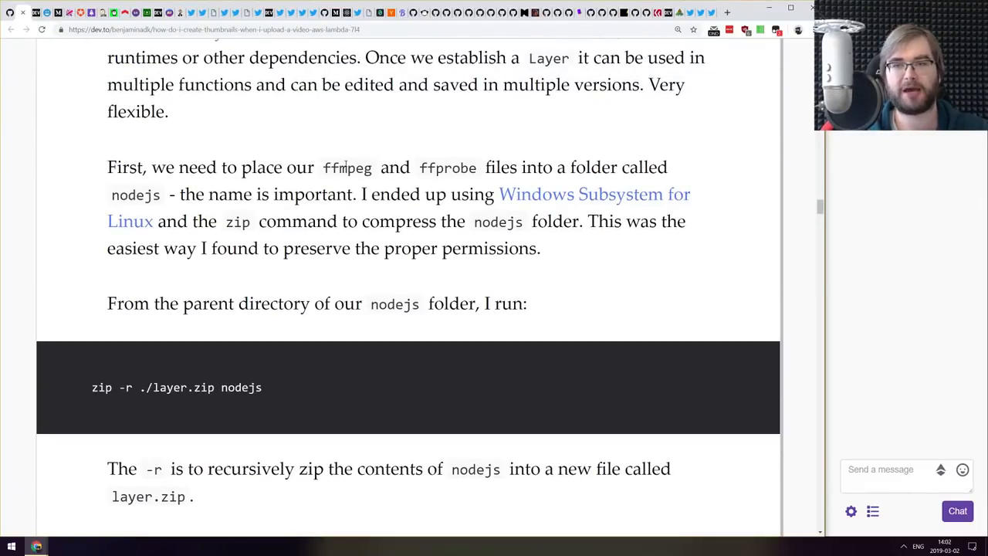
- Continue reading the thumbnail article to its end
scroll(down, 3)
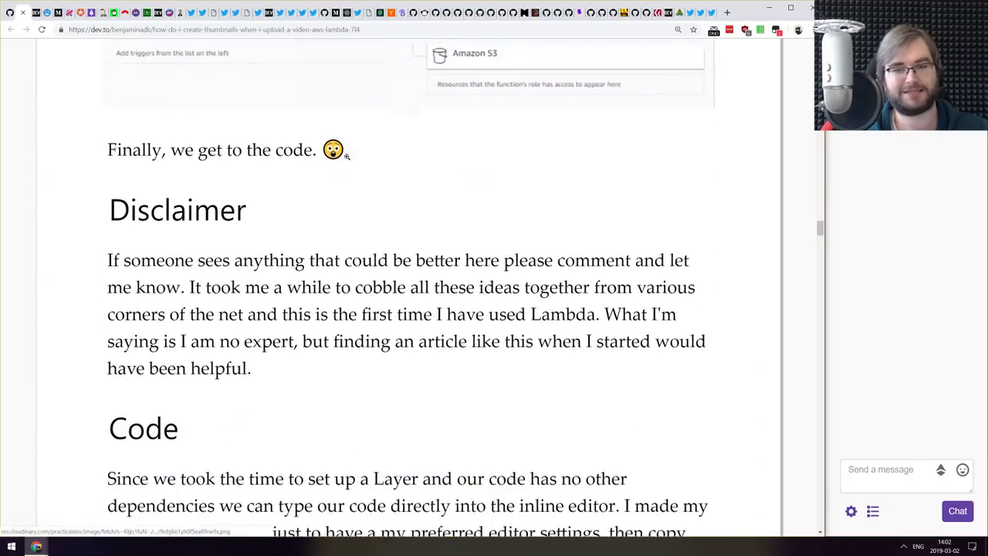
scroll(down, 3)
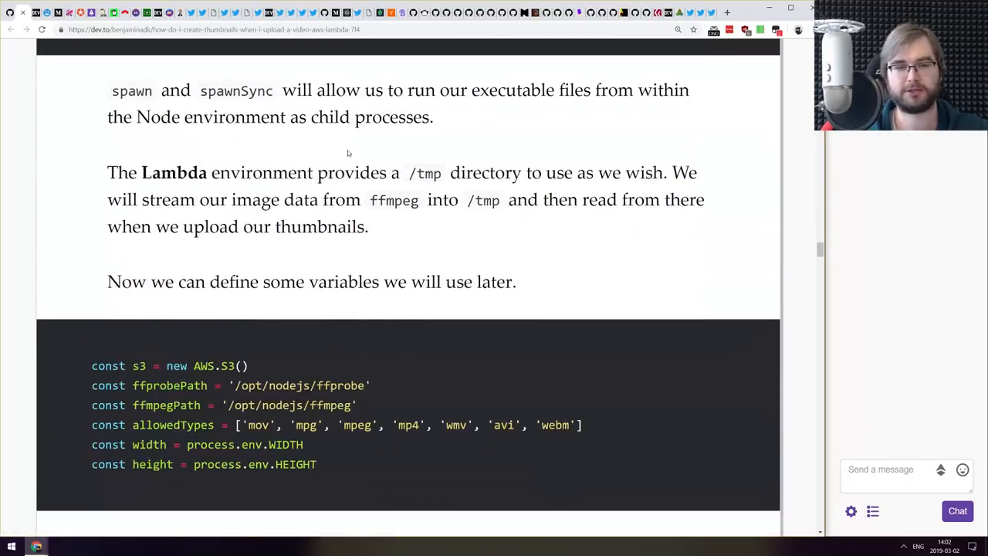
scroll(down, 3)
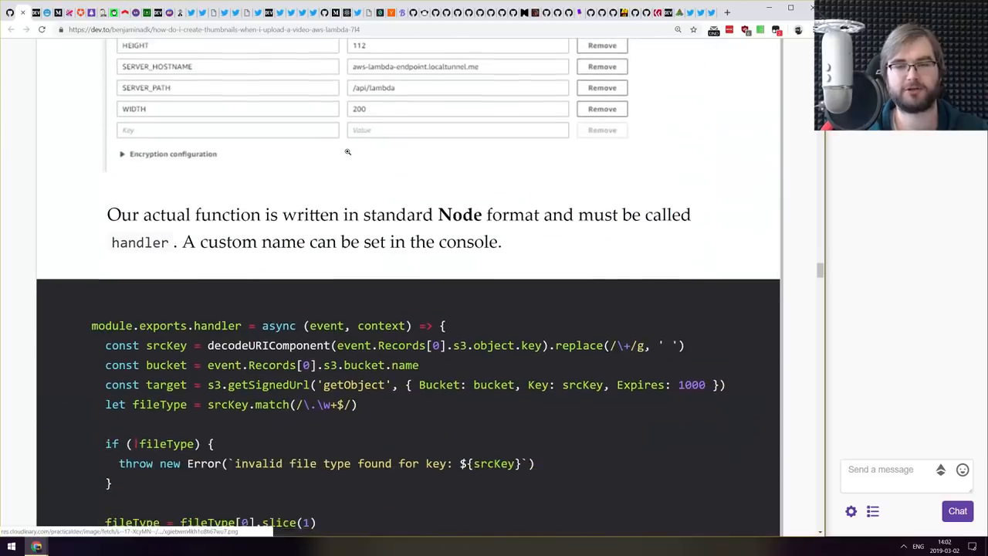
scroll(down, 3)
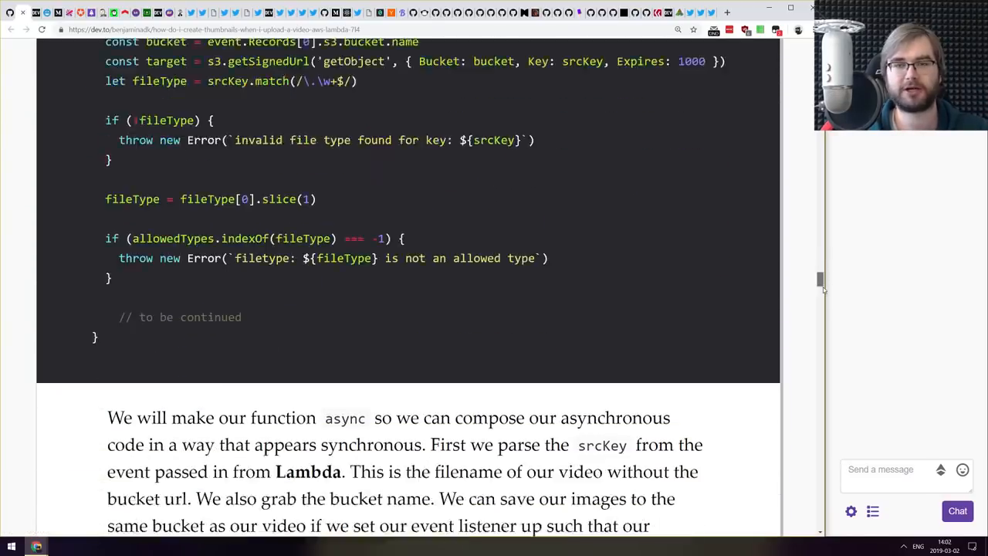
scroll(down, 3)
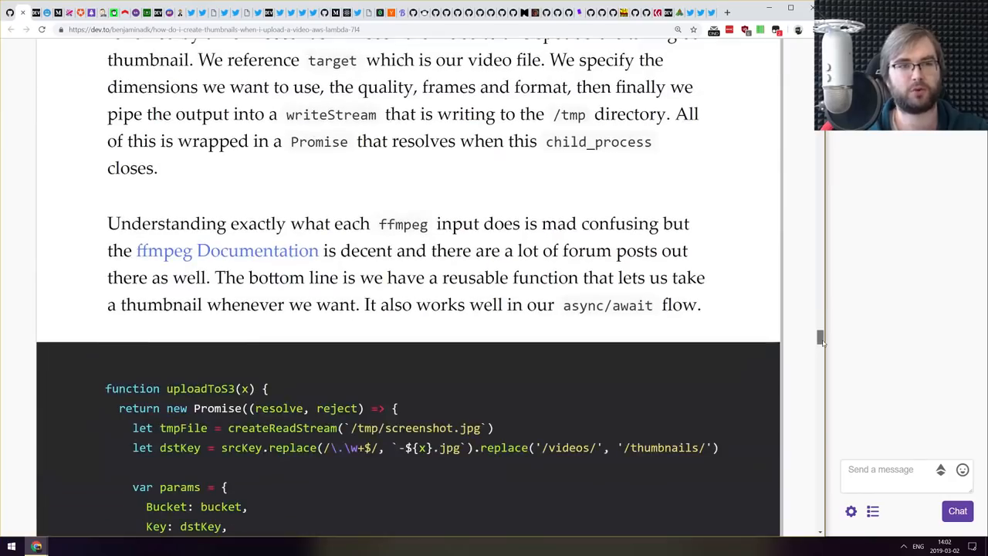
scroll(down, 3)
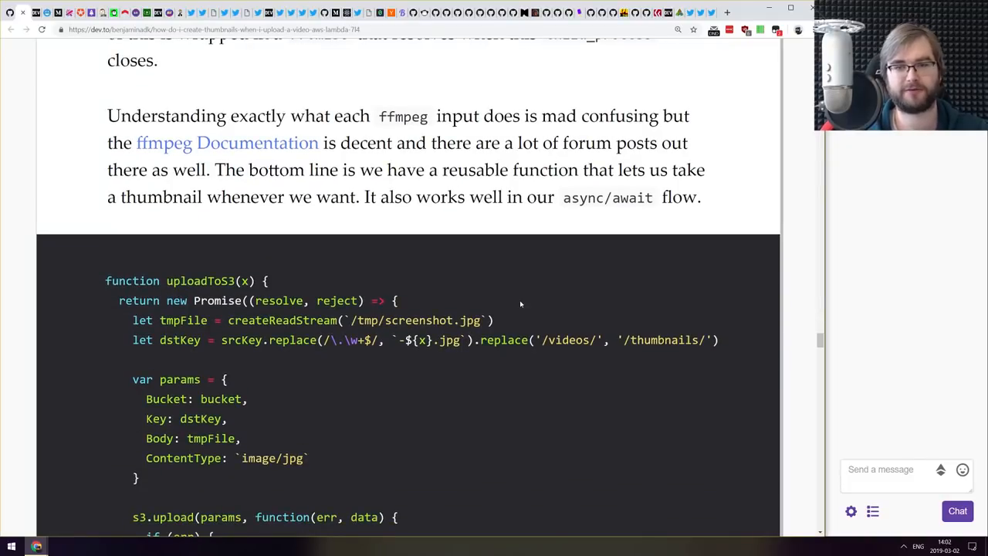
scroll(up, 3)
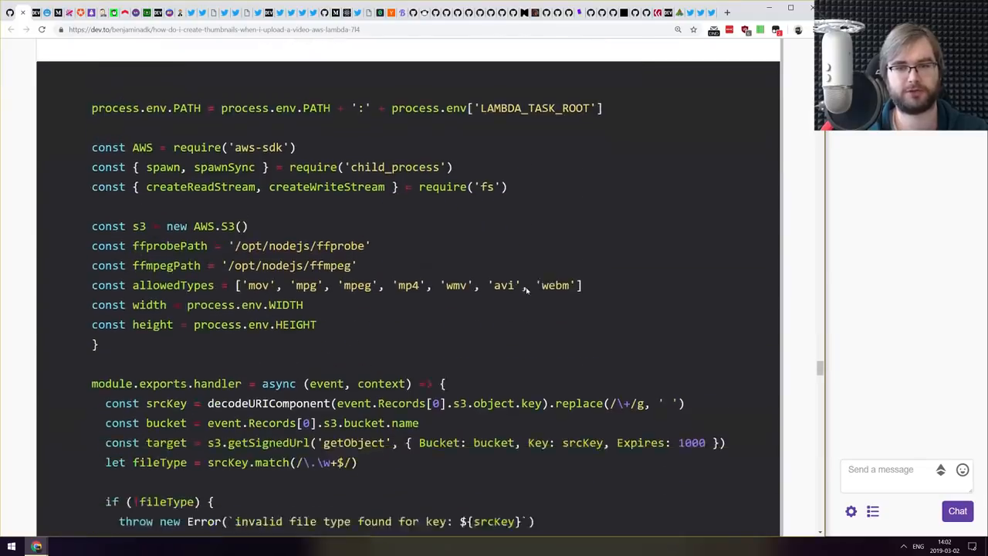
scroll(down, 3)
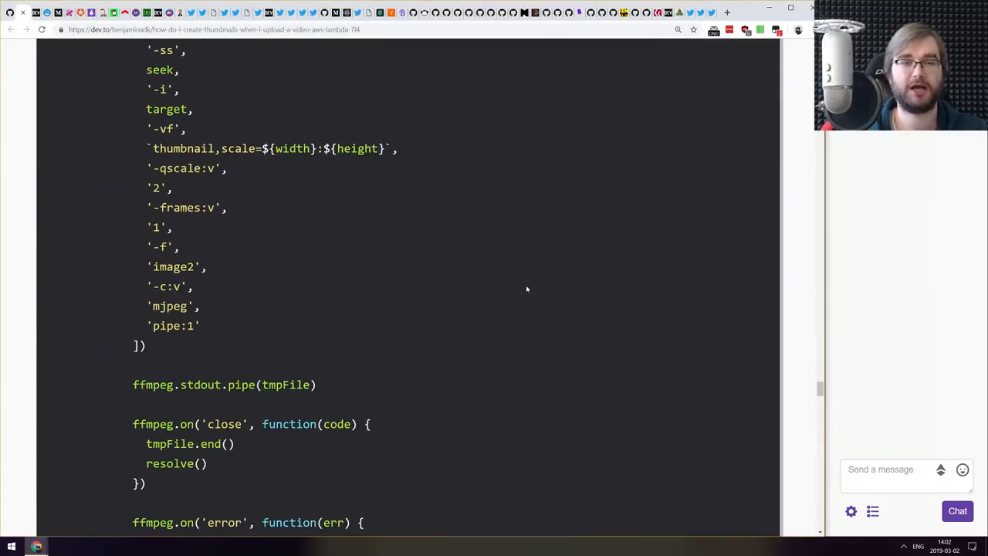
scroll(up, 3)
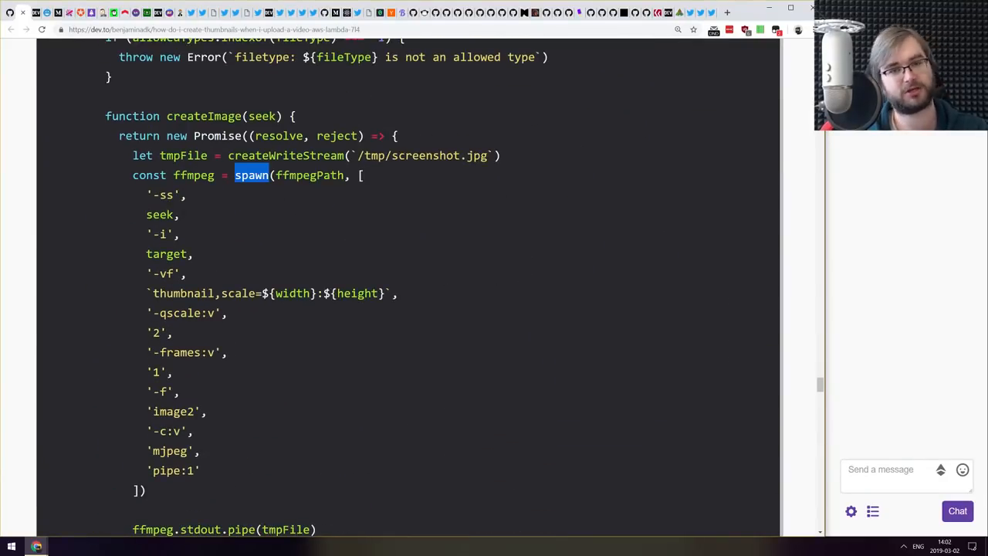
scroll(down, 3)
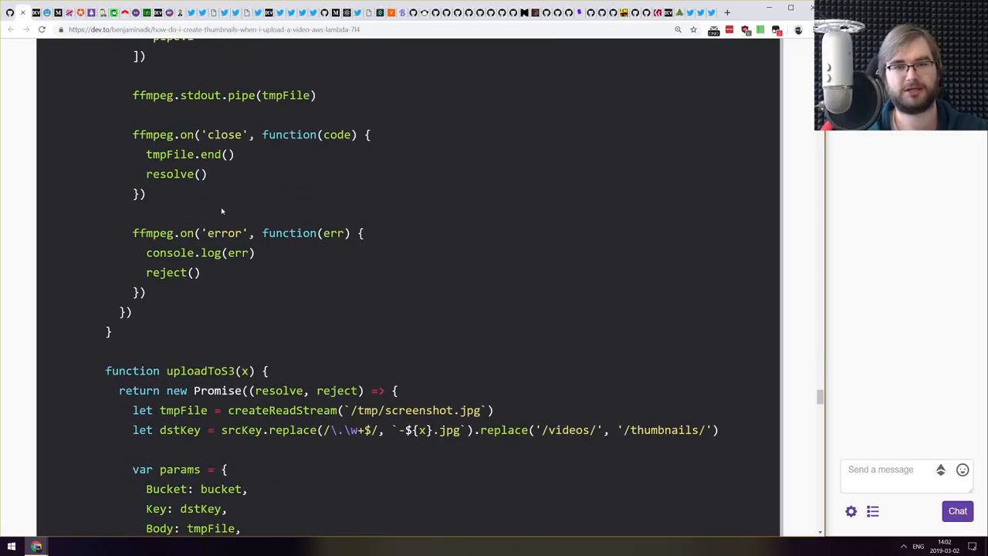
scroll(down, 3)
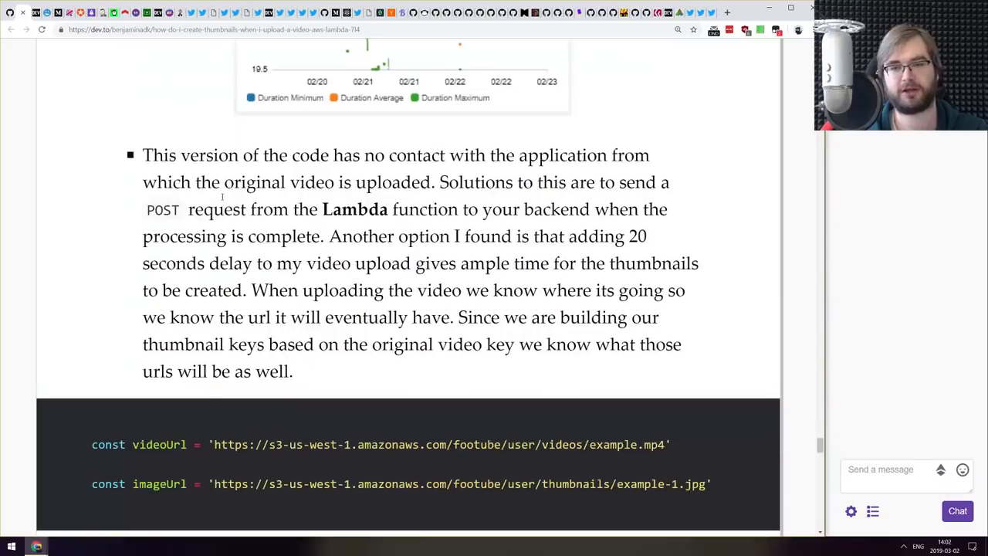
scroll(down, 3)
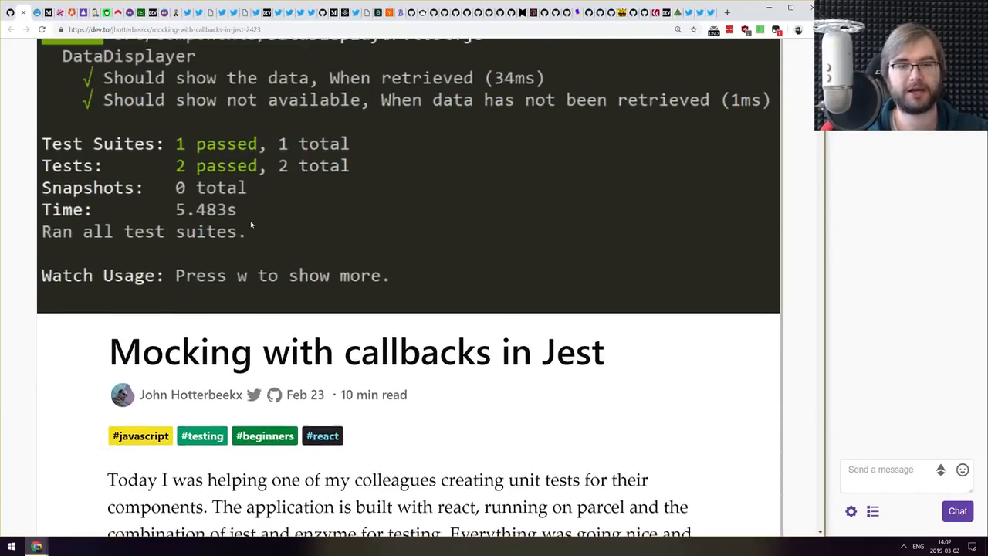
scroll(down, 3)
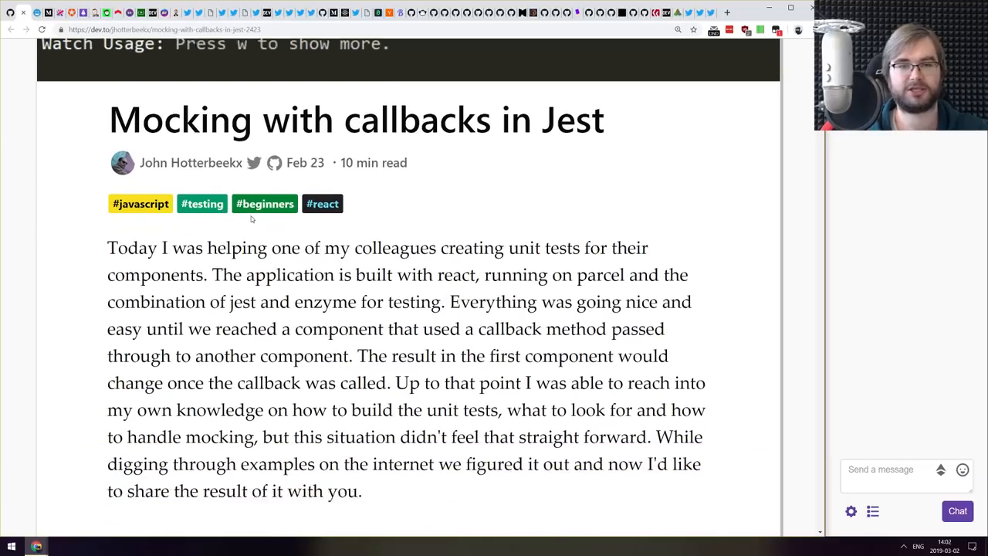
scroll(down, 3)
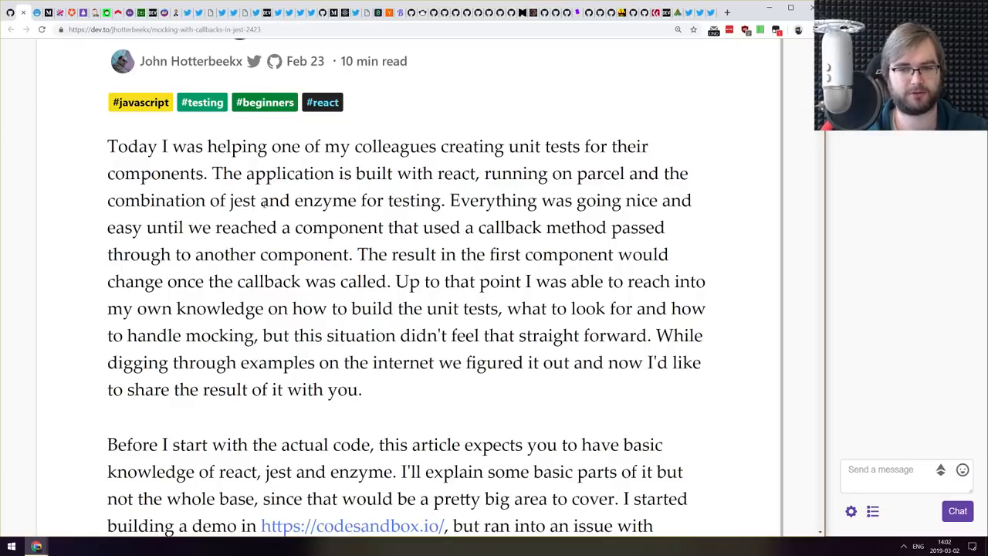
scroll(down, 3)
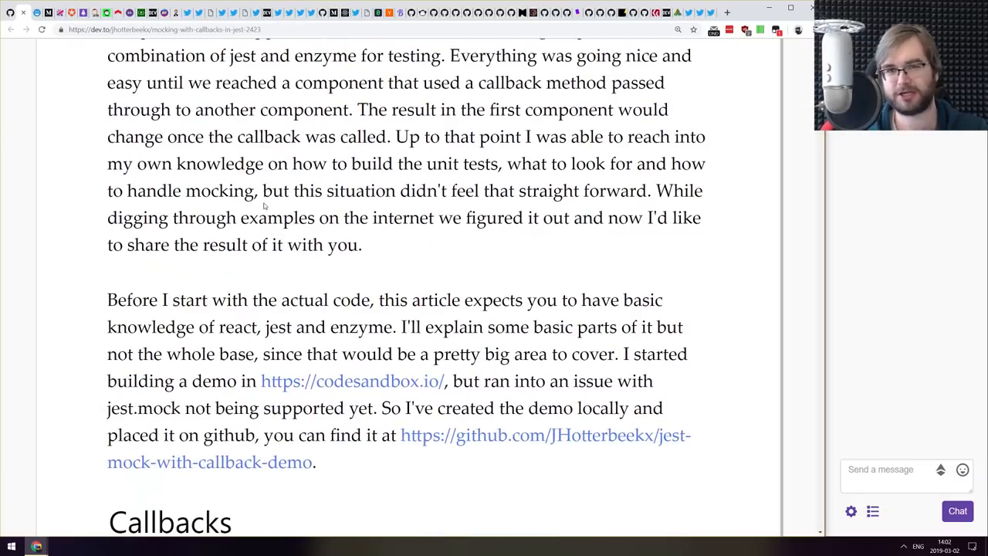
scroll(down, 3)
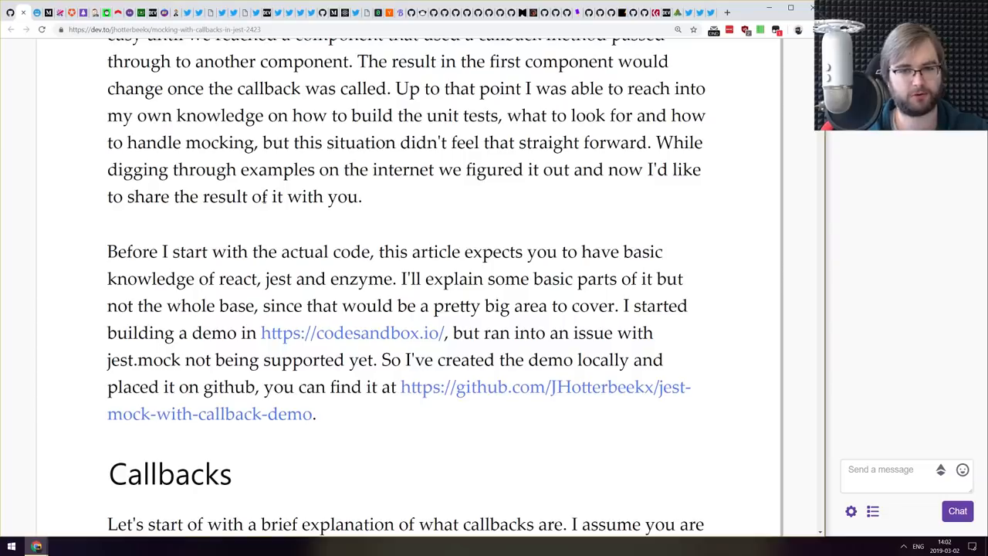
scroll(down, 3)
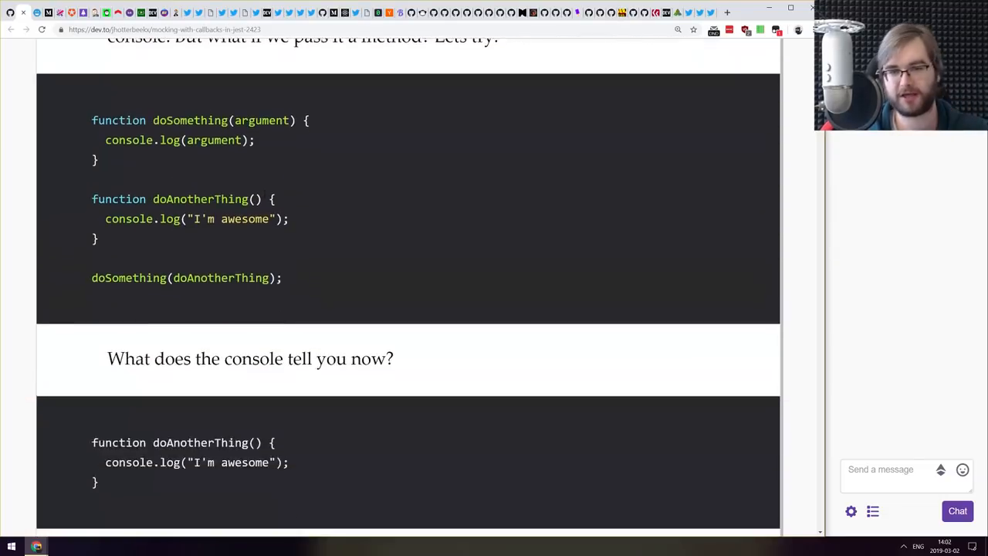
scroll(down, 3)
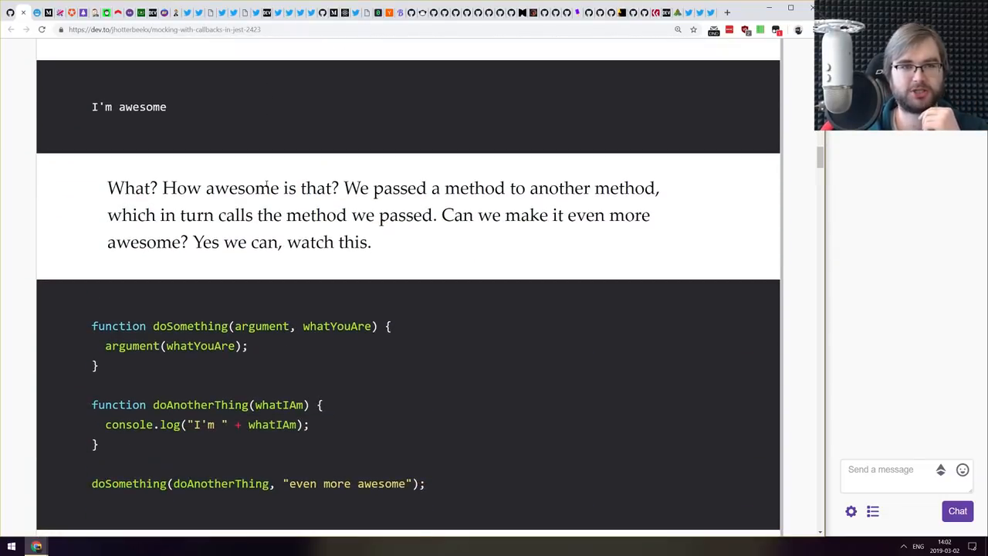
scroll(down, 3)
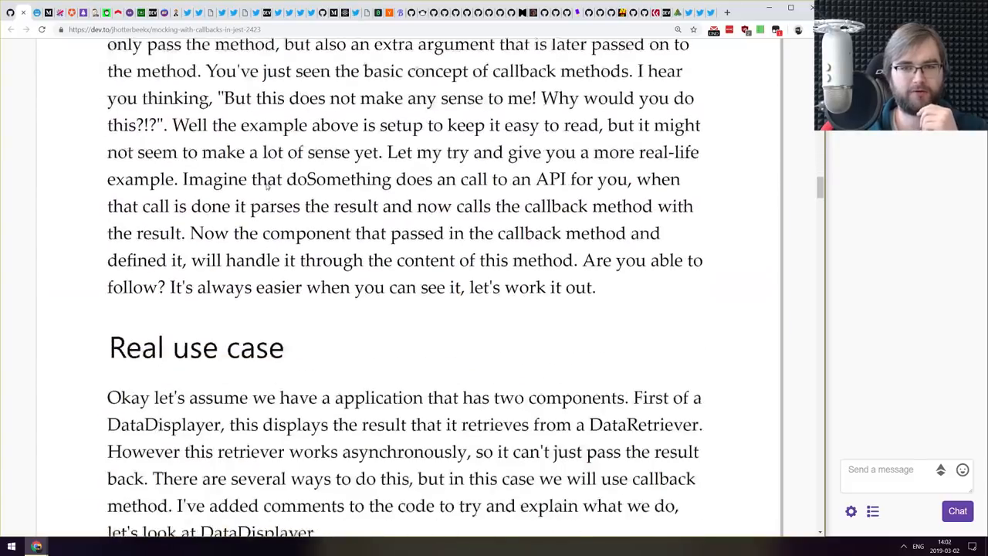
scroll(down, 3)
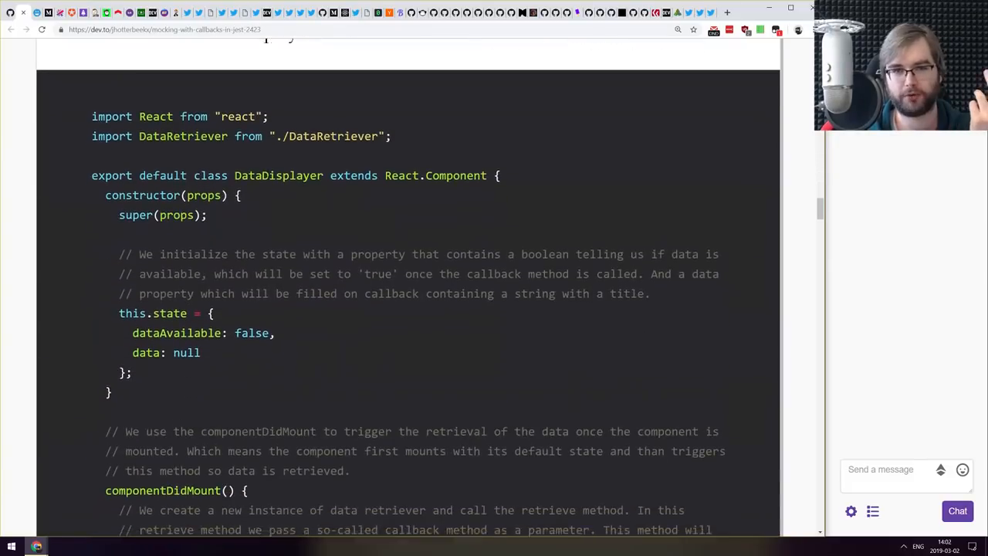
scroll(up, 3)
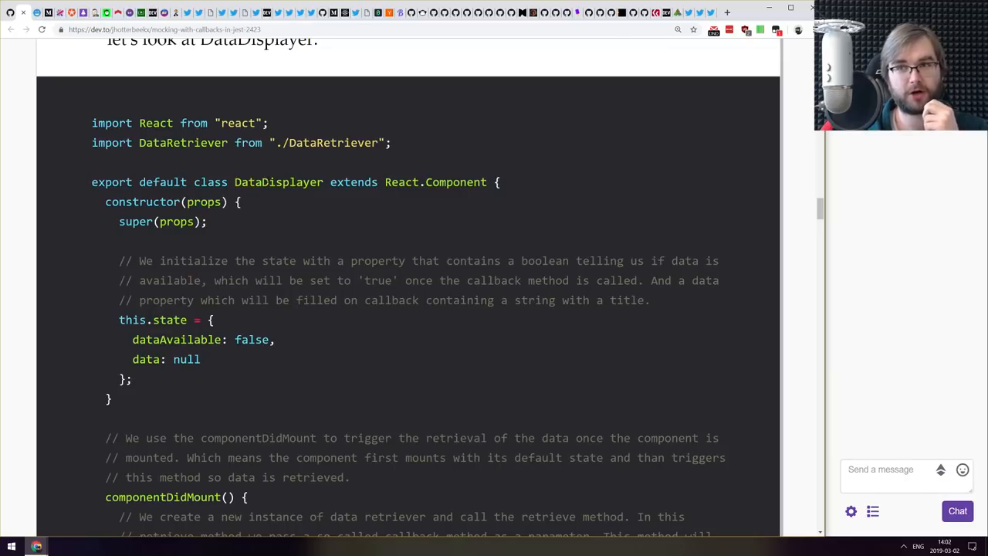
mouse_move(267, 173)
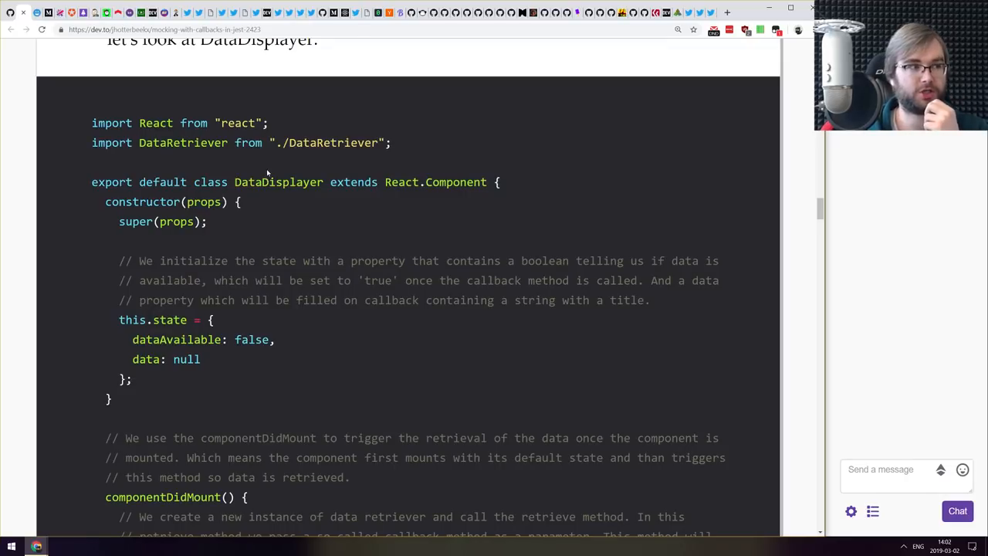
scroll(down, 3)
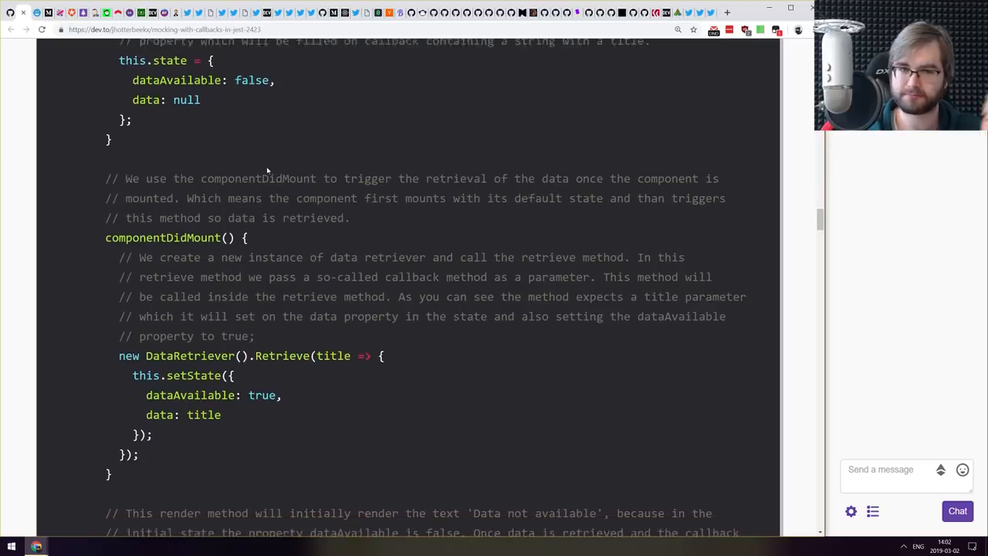
scroll(down, 3)
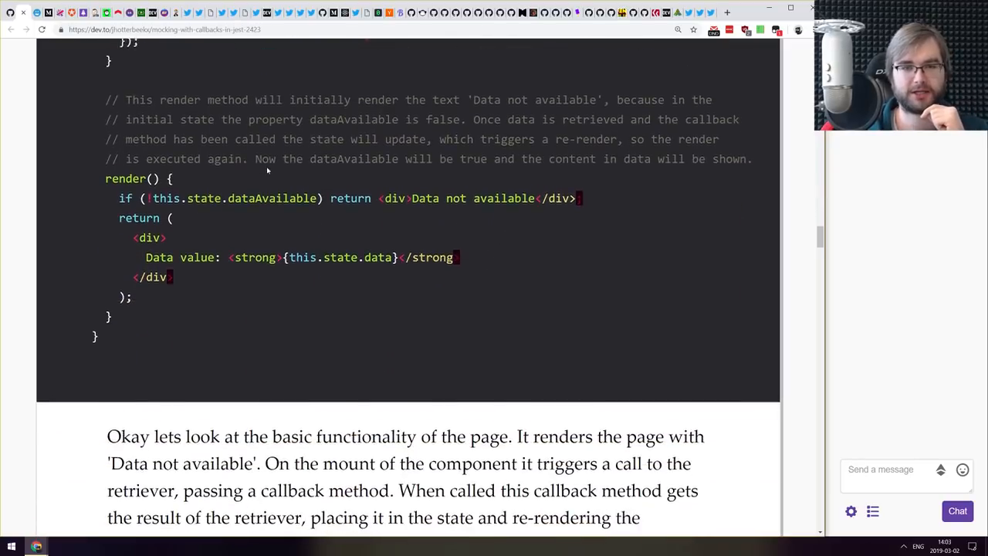
scroll(up, 3)
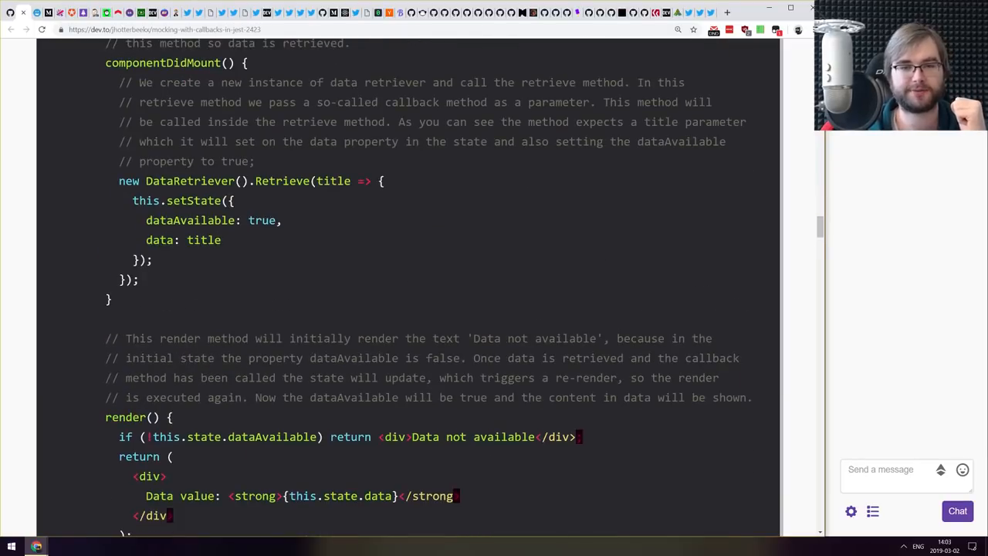
scroll(down, 3)
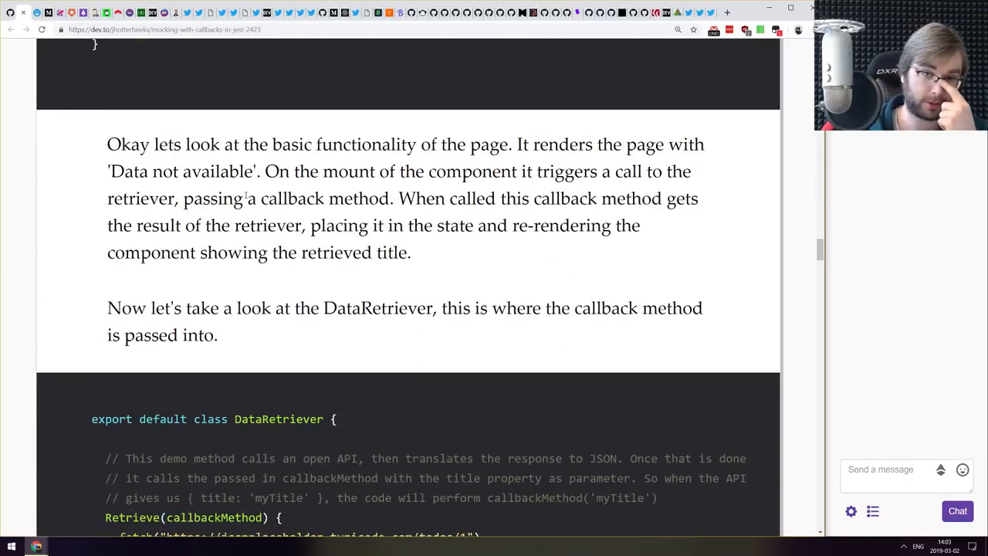
scroll(down, 3)
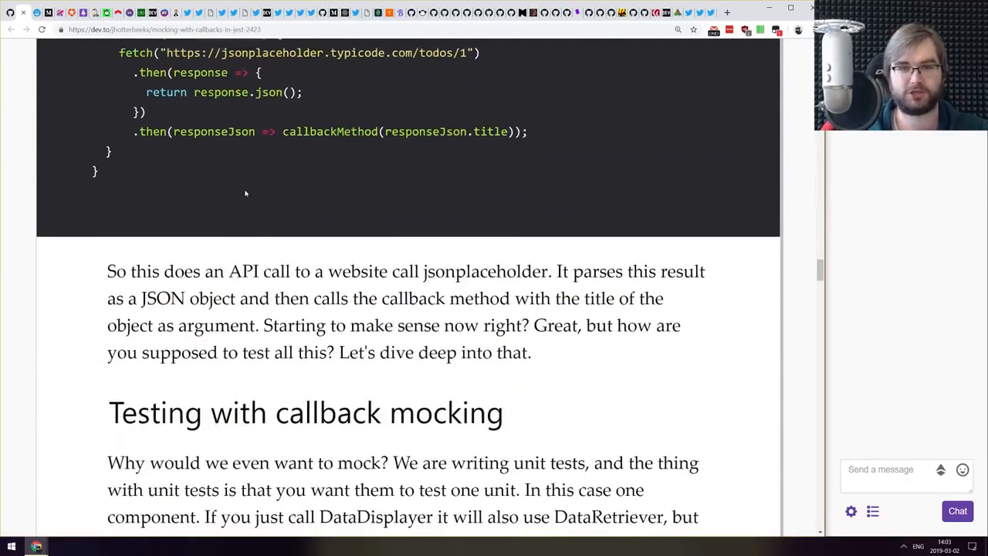
scroll(down, 3)
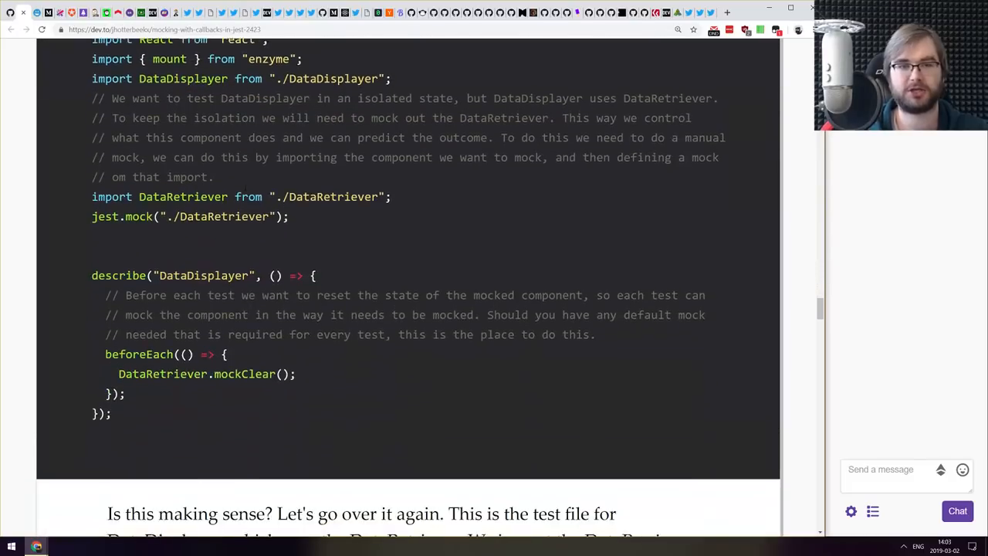
scroll(down, 3)
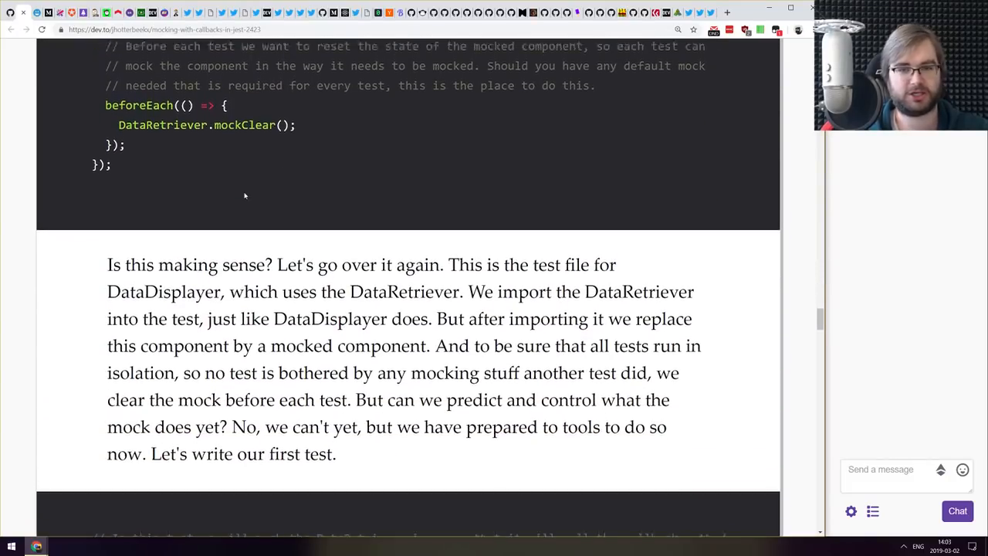
scroll(down, 3)
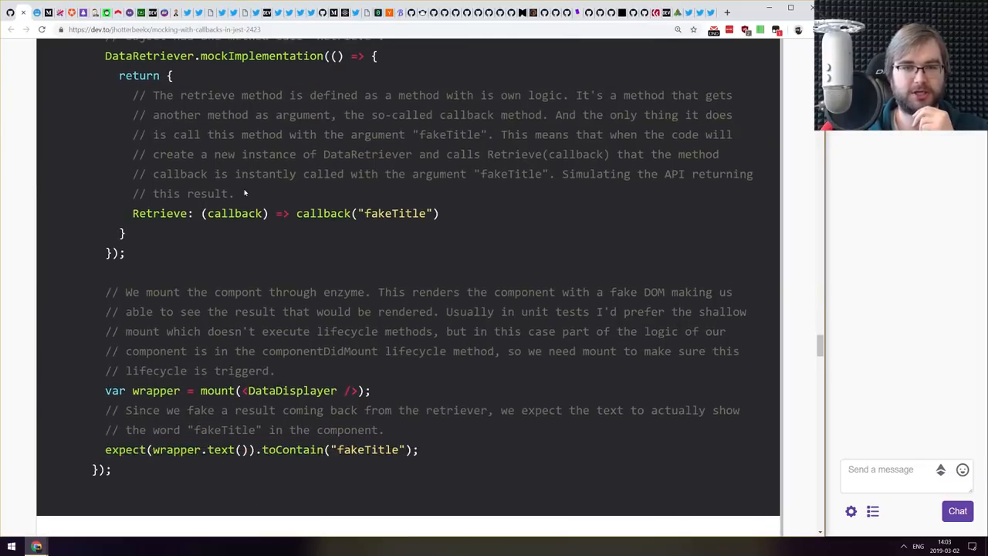
scroll(down, 3)
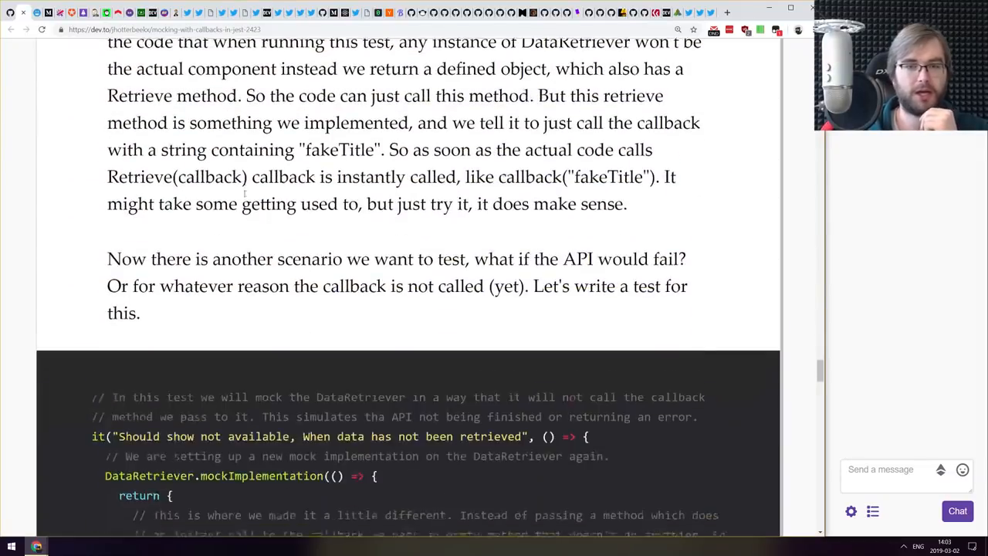
scroll(down, 3)
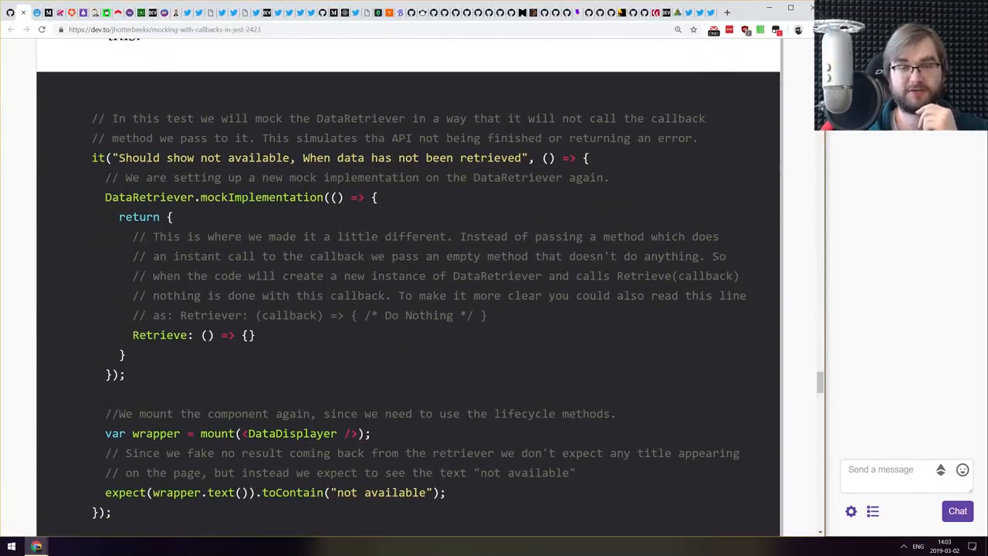
scroll(down, 3)
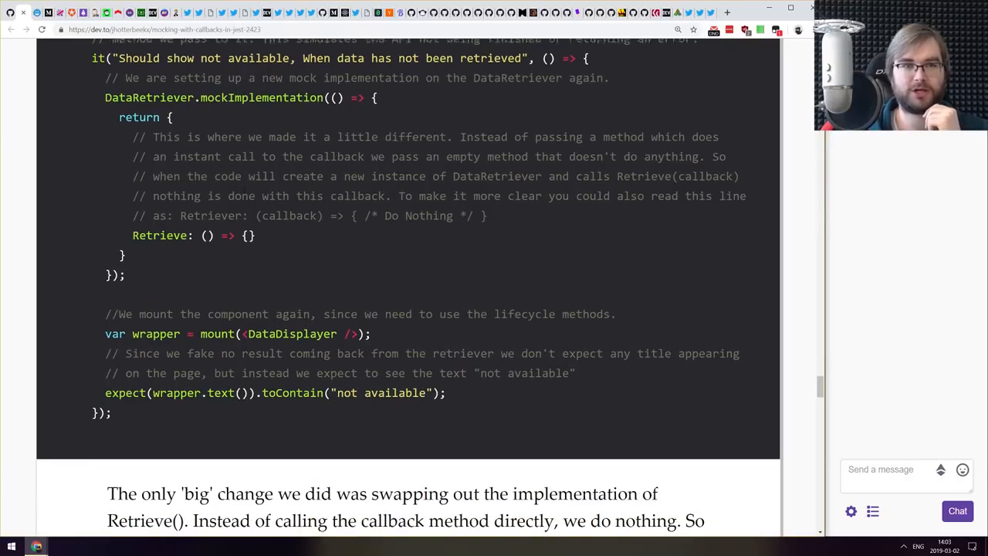
scroll(down, 3)
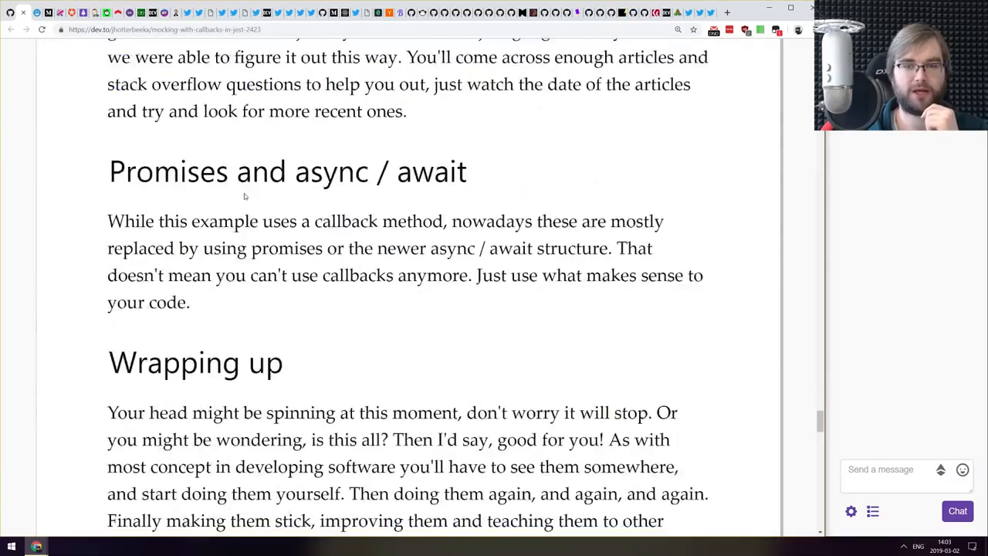
scroll(up, 3)
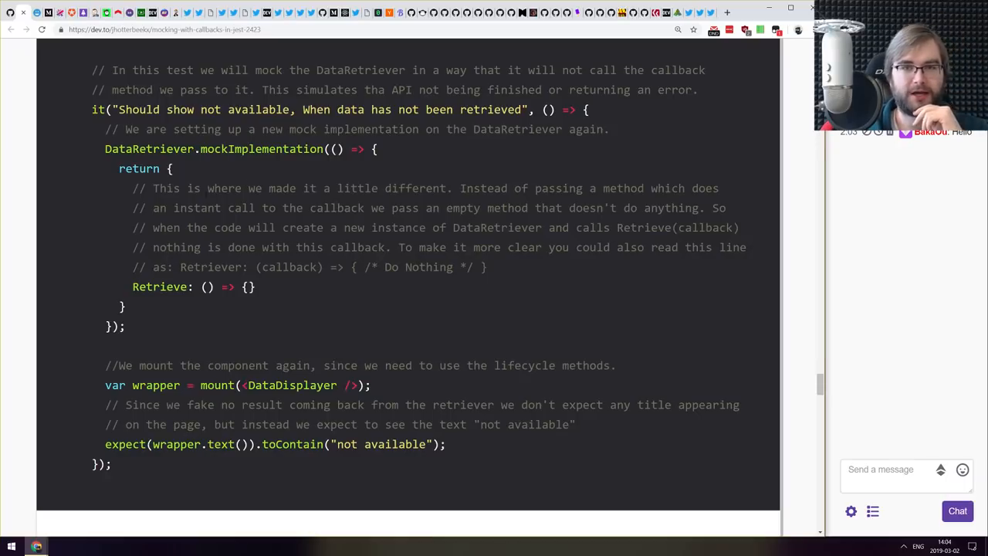
scroll(down, 3)
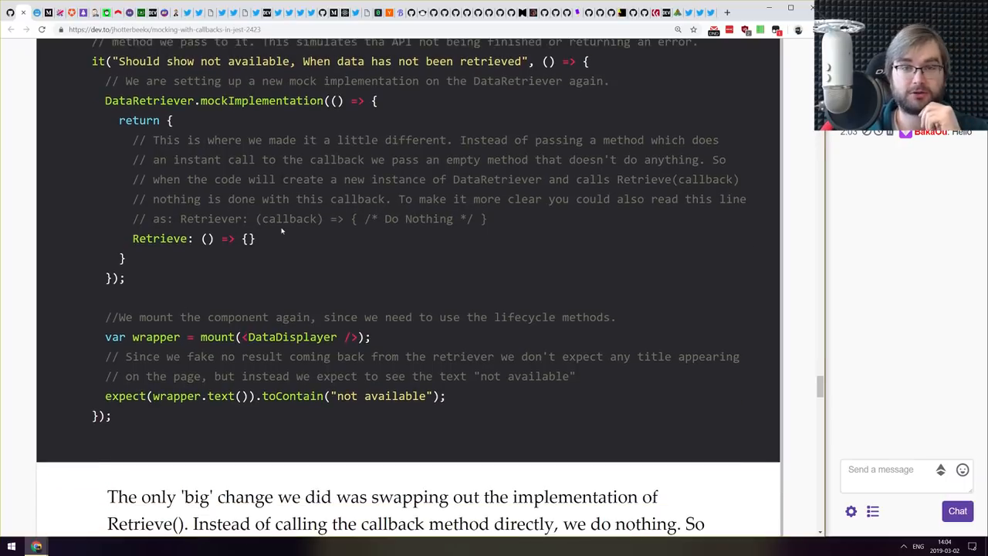
scroll(down, 3)
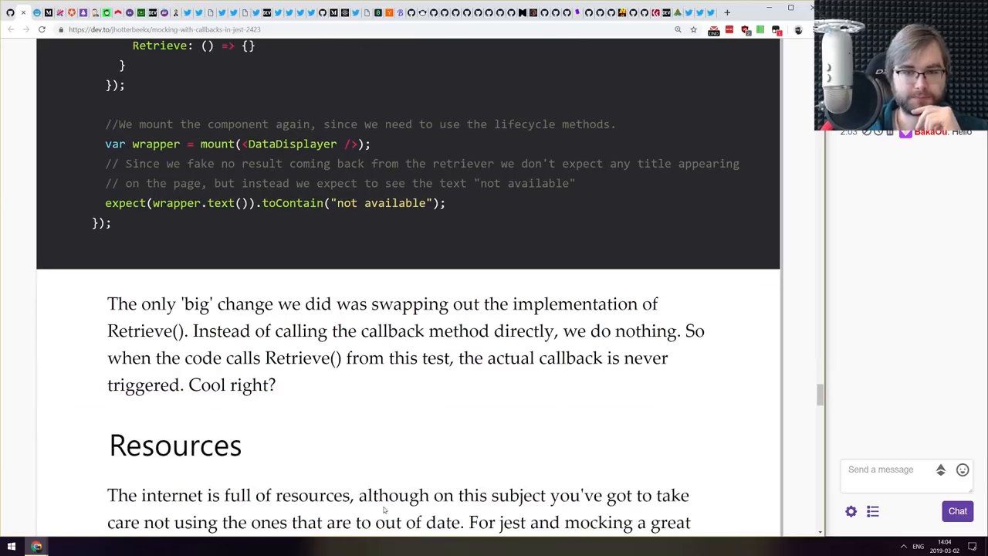
scroll(up, 3)
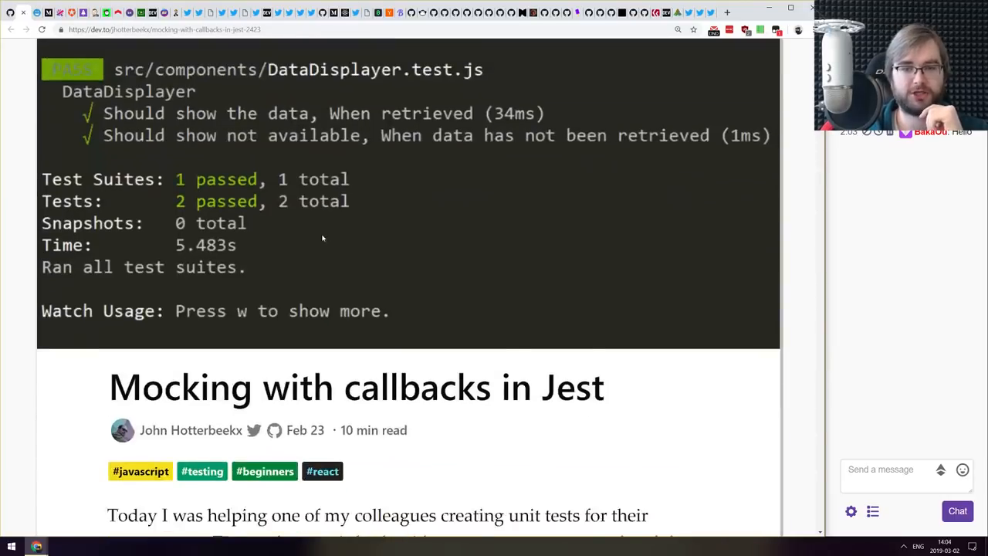
scroll(down, 3)
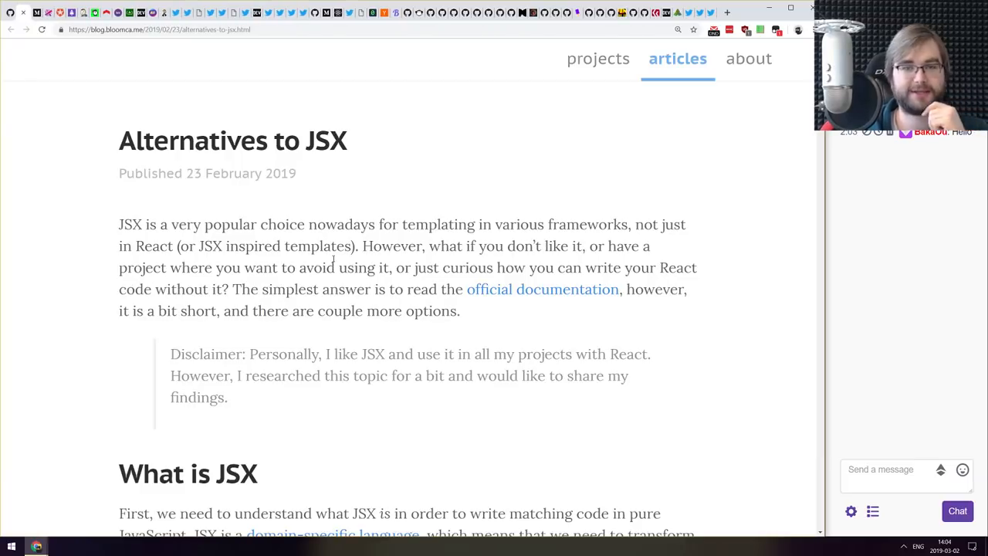
scroll(down, 3)
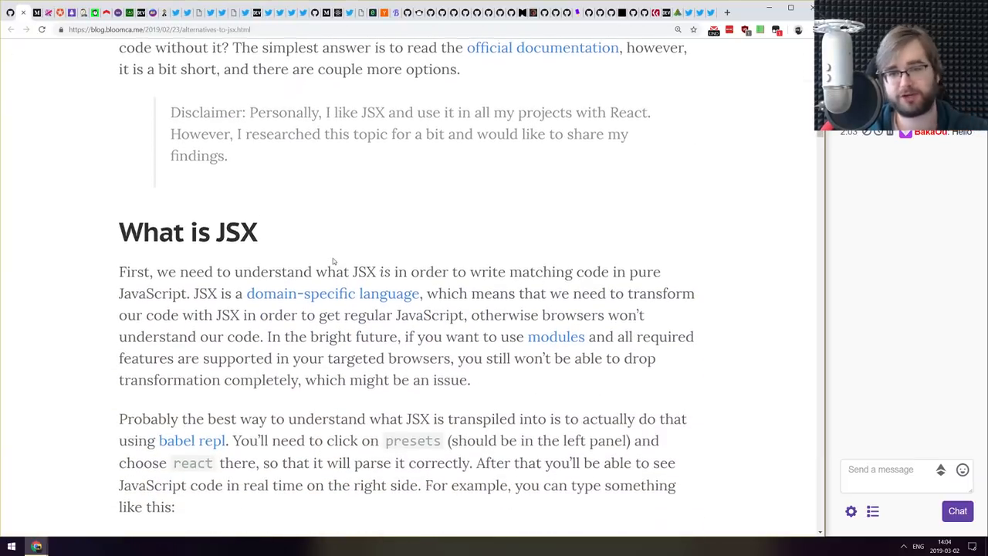
scroll(down, 3)
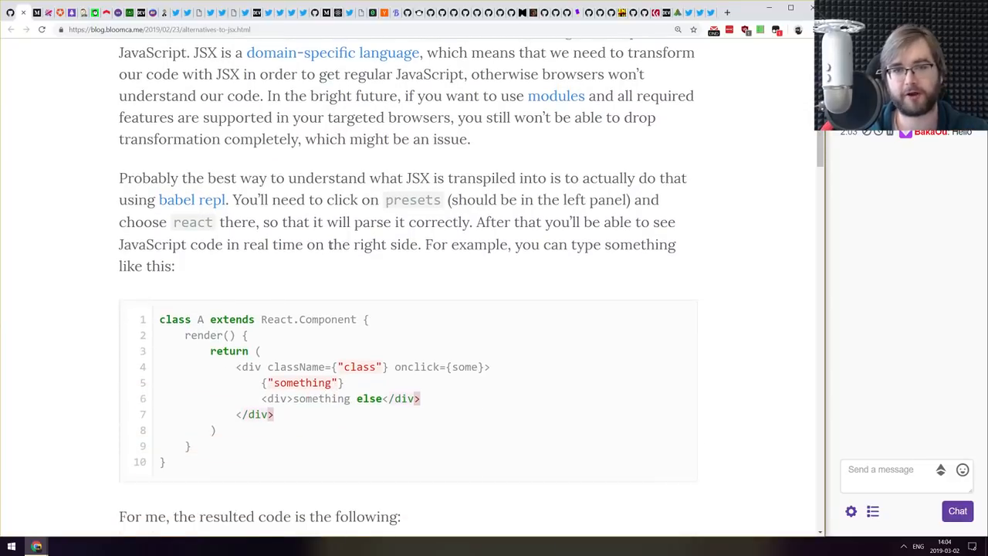
scroll(down, 3)
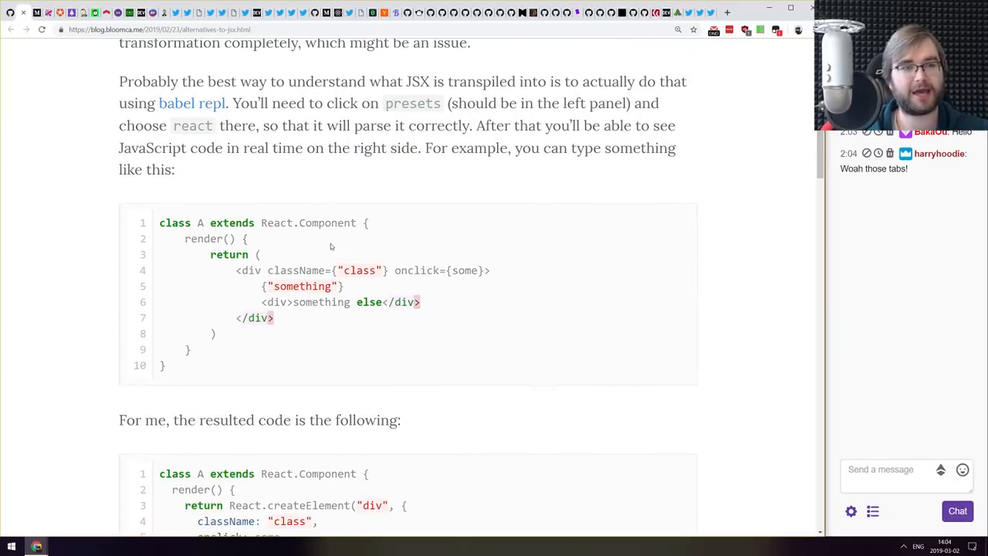
scroll(up, 3)
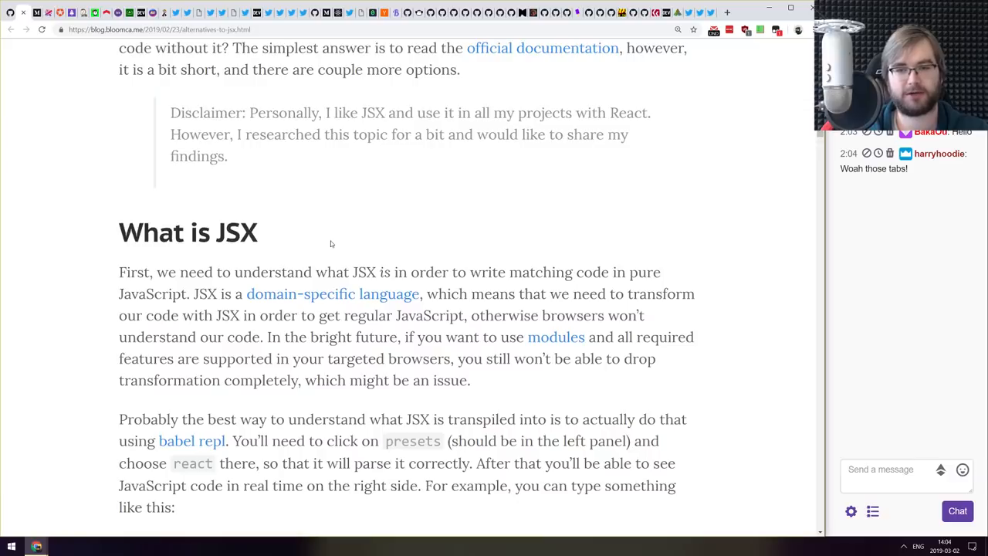
scroll(down, 3)
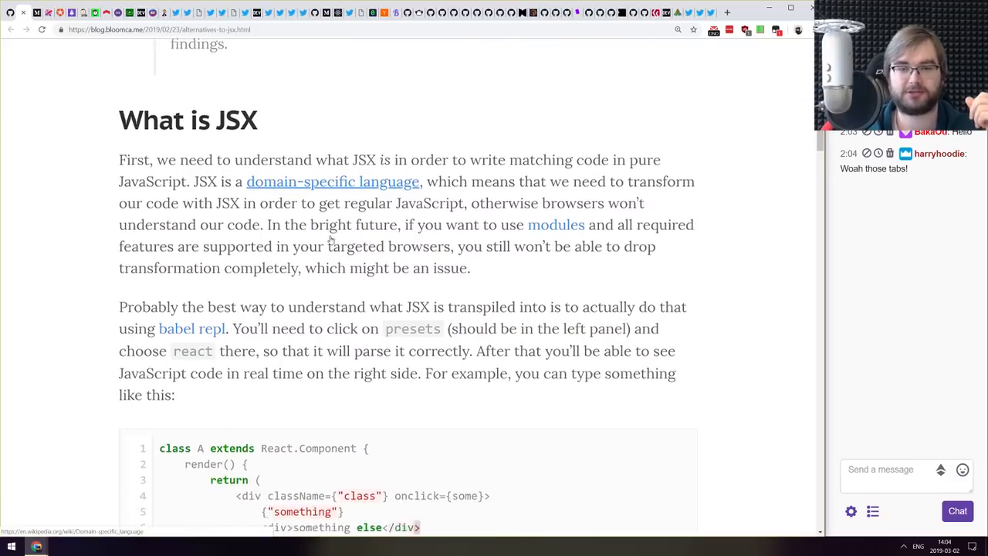
scroll(down, 3)
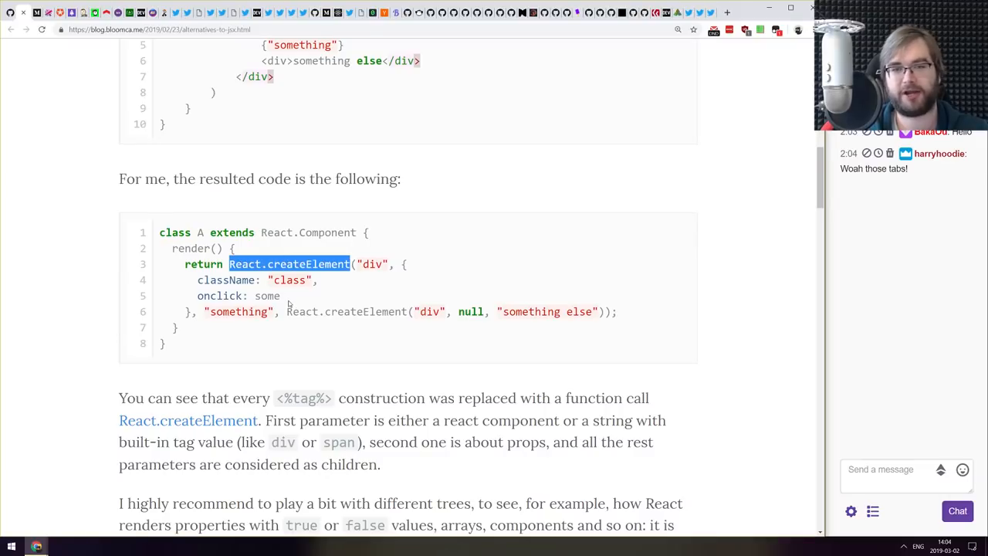
scroll(down, 3)
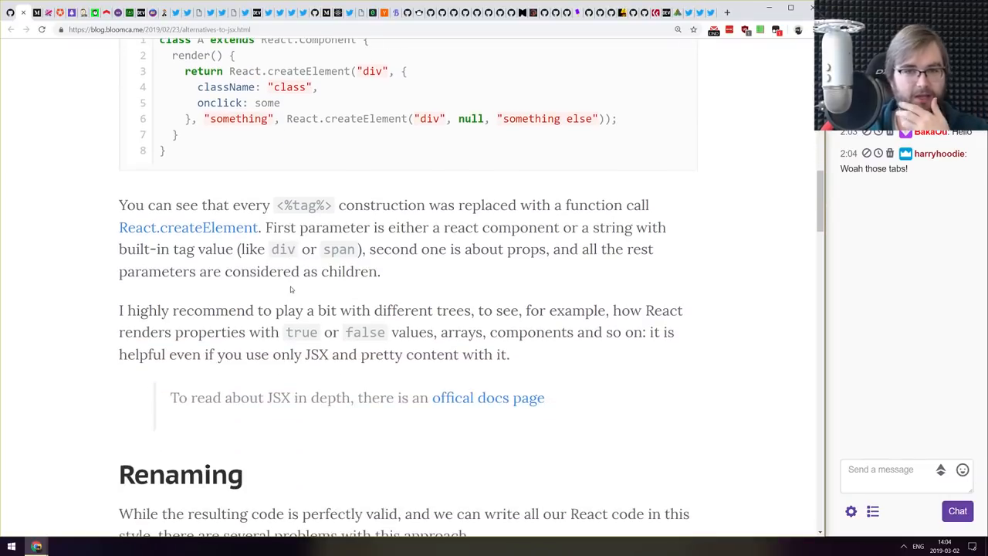
scroll(down, 3)
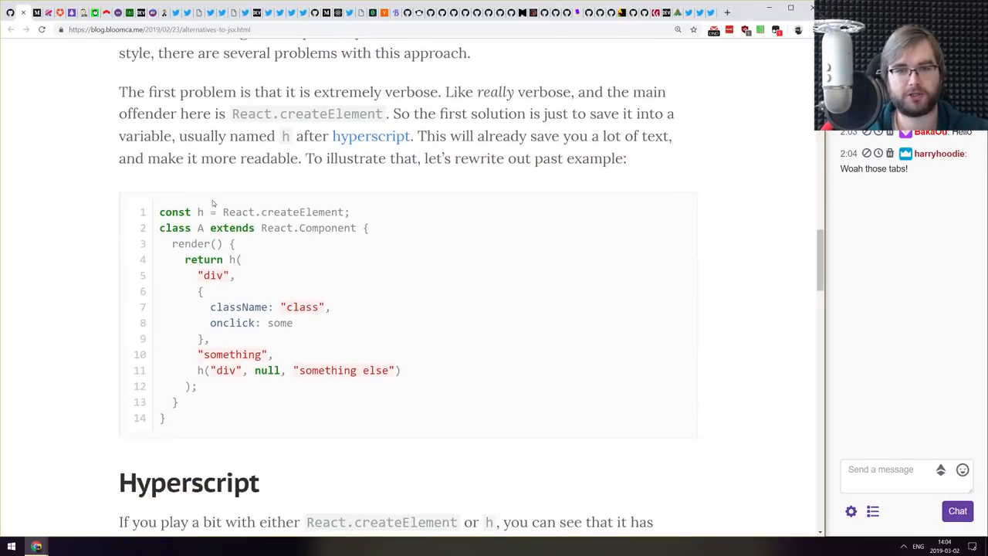
scroll(down, 3)
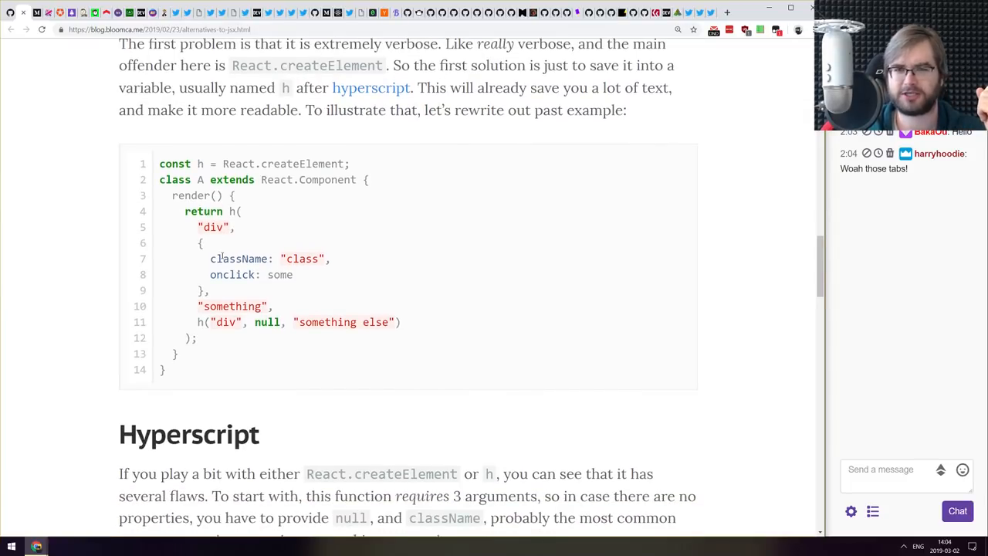
scroll(down, 3)
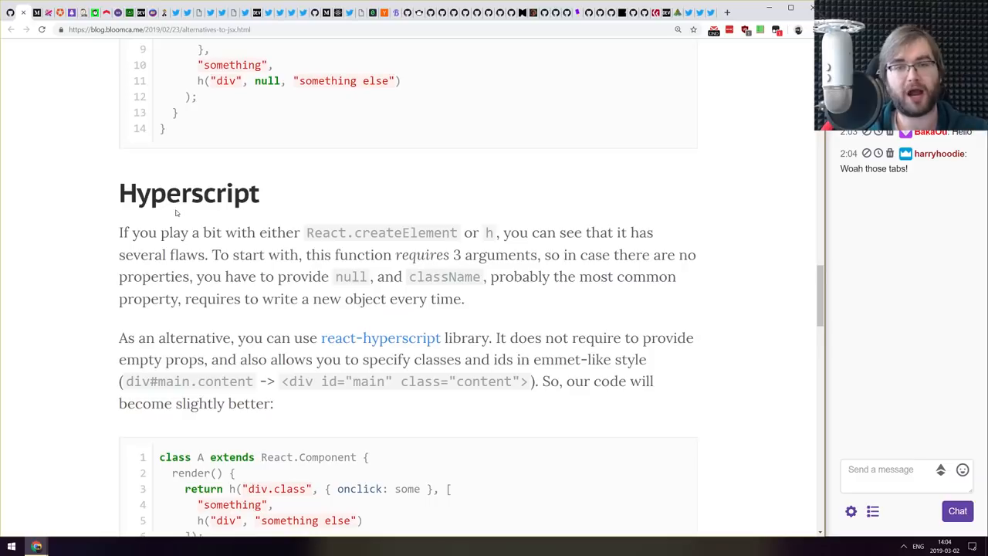
scroll(down, 3)
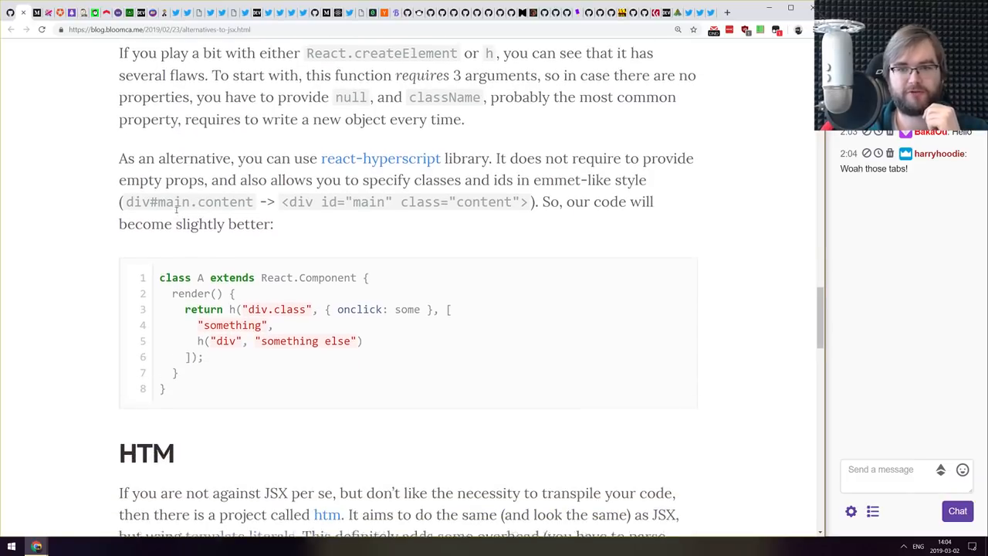
scroll(down, 3)
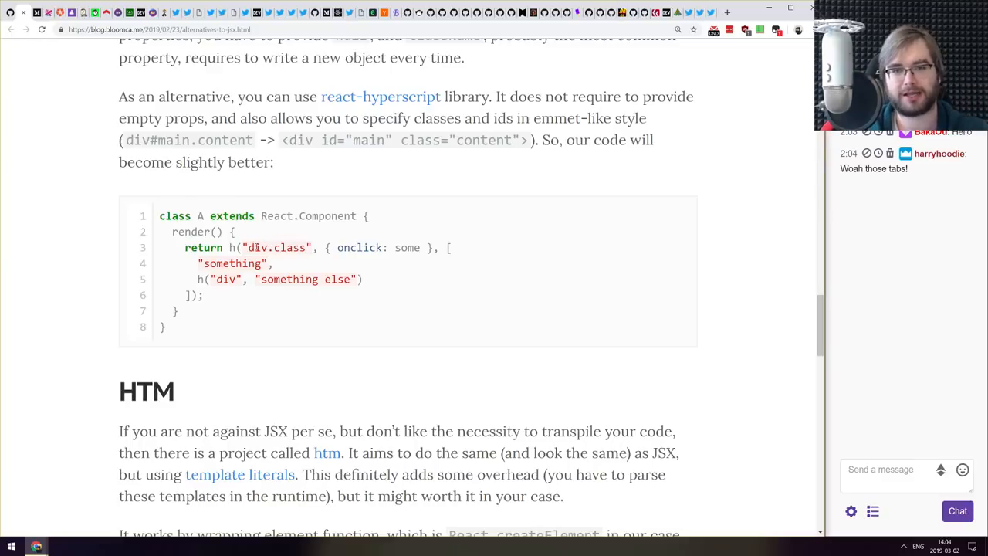
scroll(down, 3)
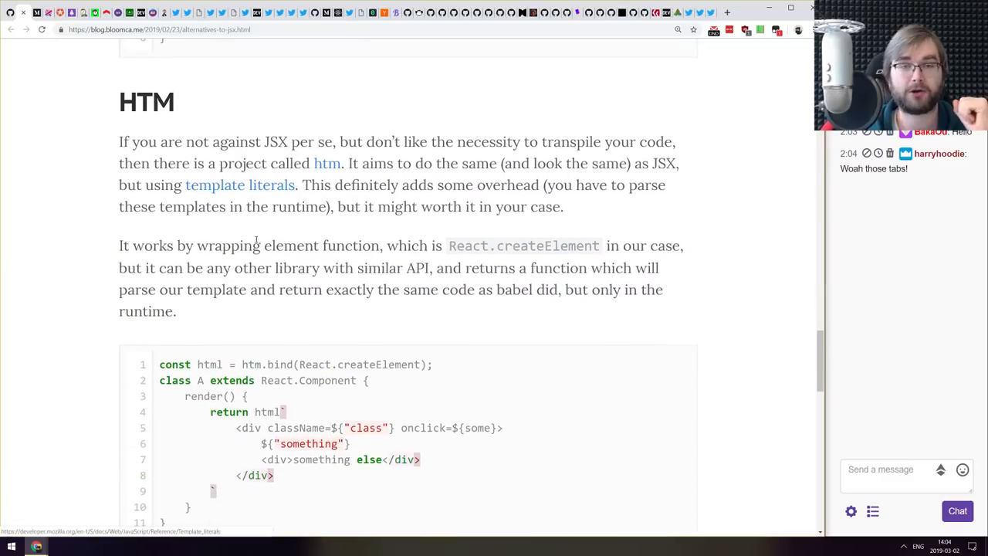
scroll(down, 3)
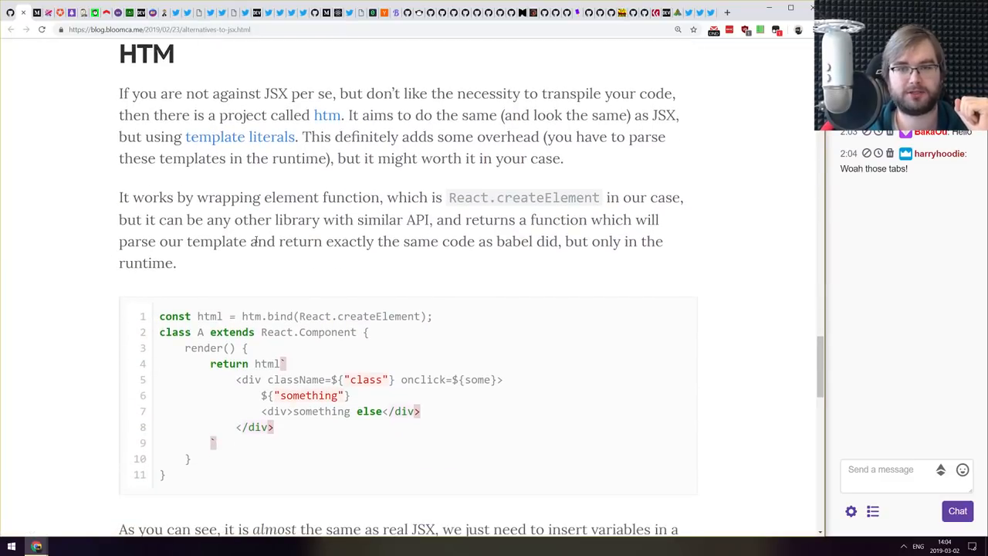
scroll(down, 3)
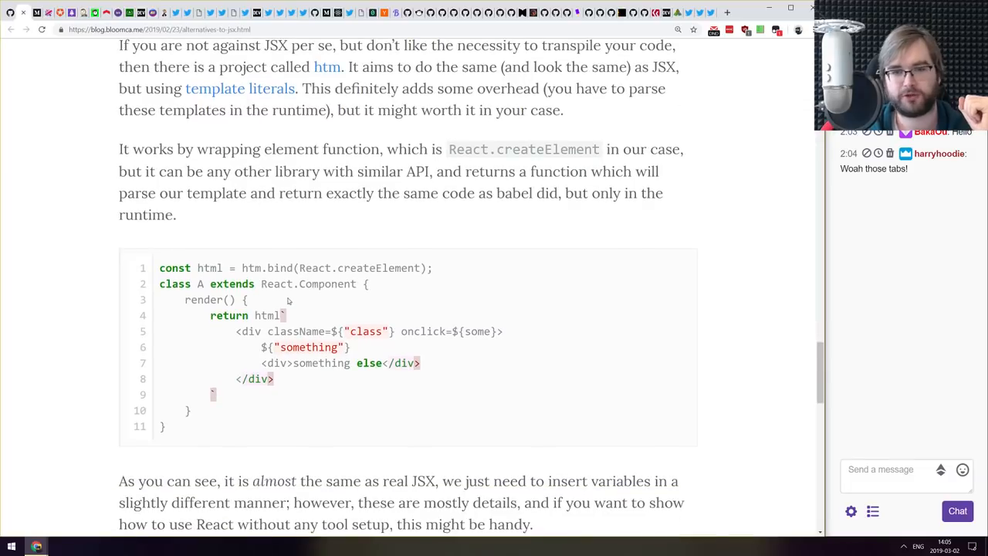
scroll(down, 3)
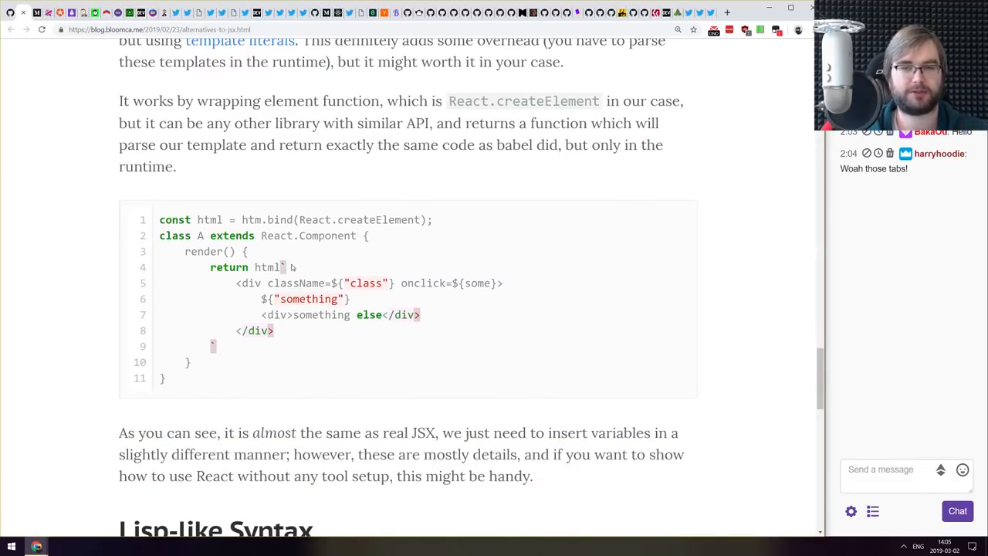
scroll(down, 3)
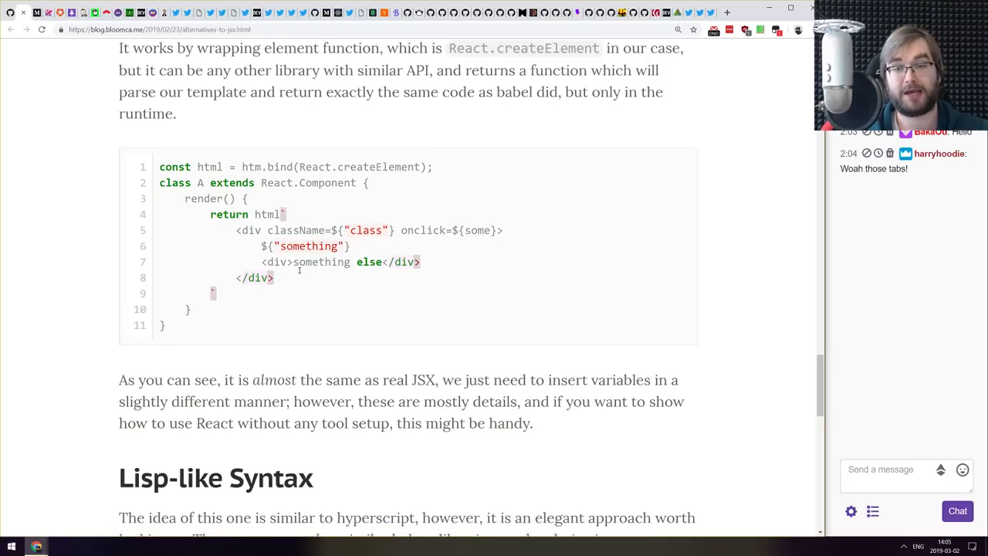
scroll(down, 3)
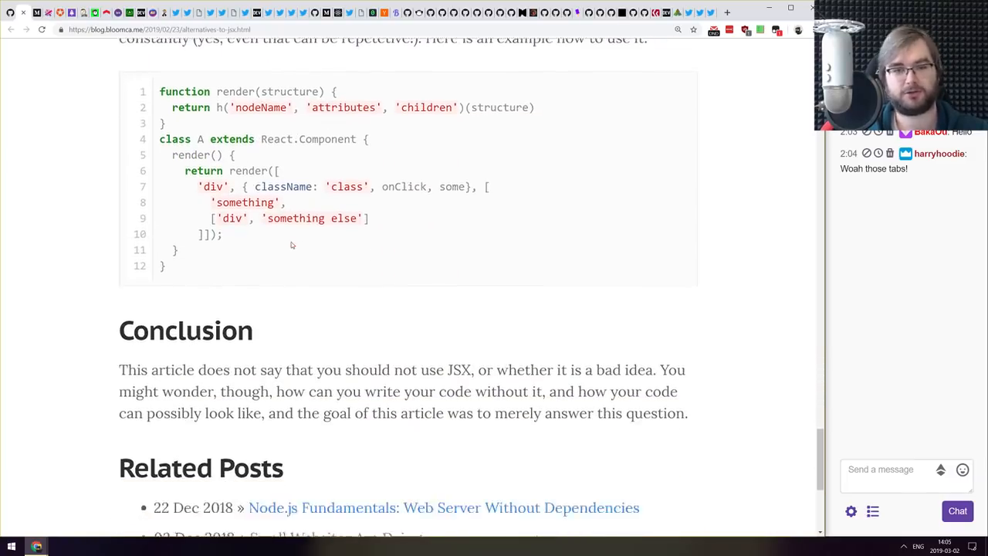
scroll(up, 3)
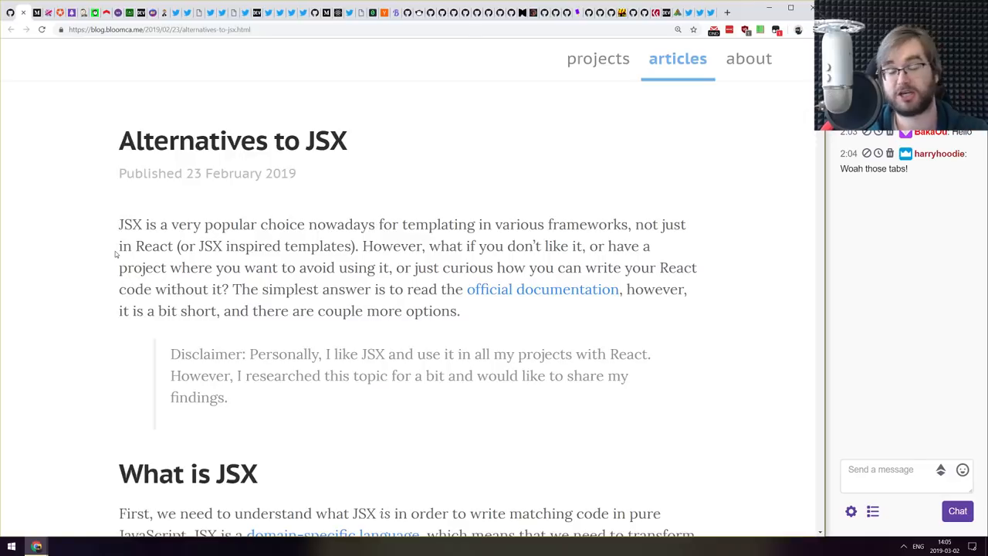
mouse_move(123, 198)
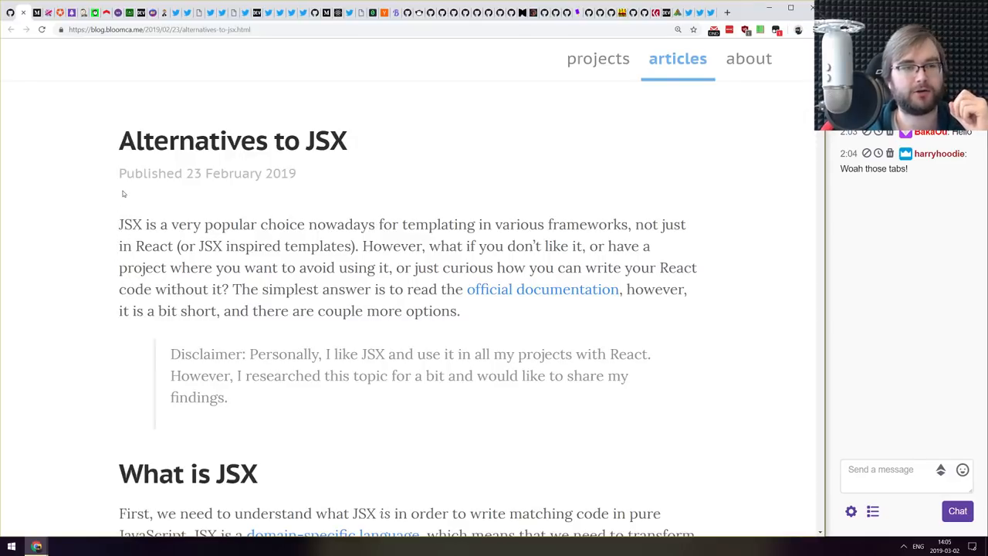
mouse_move(139, 104)
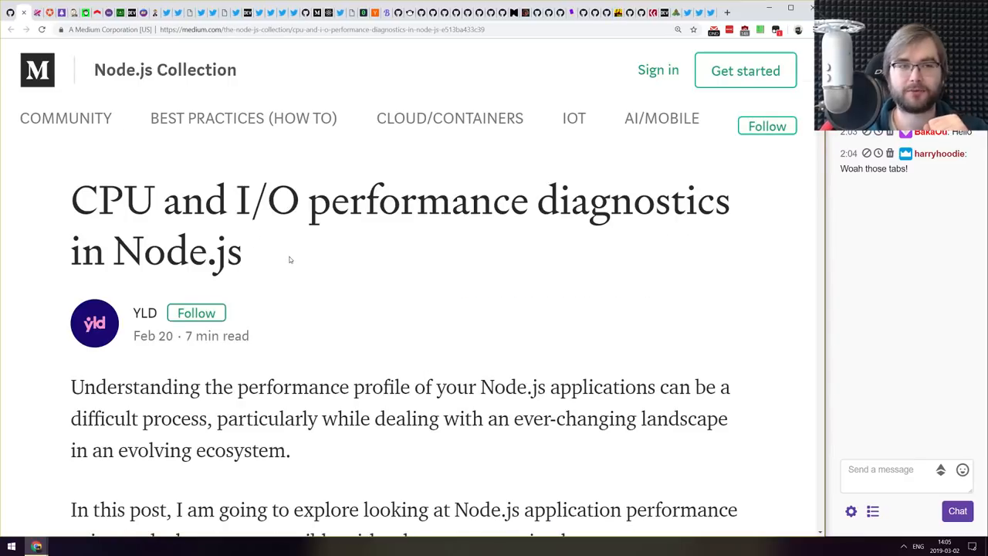
mouse_move(319, 264)
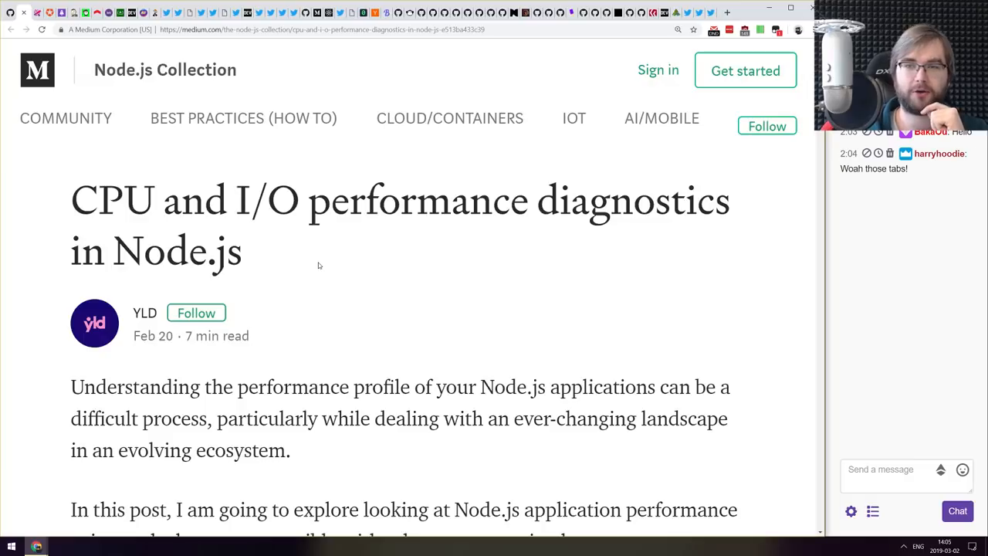
- Read down through the Medium article on CPU and I/O performance diagnostics in Node.js
scroll(down, 3)
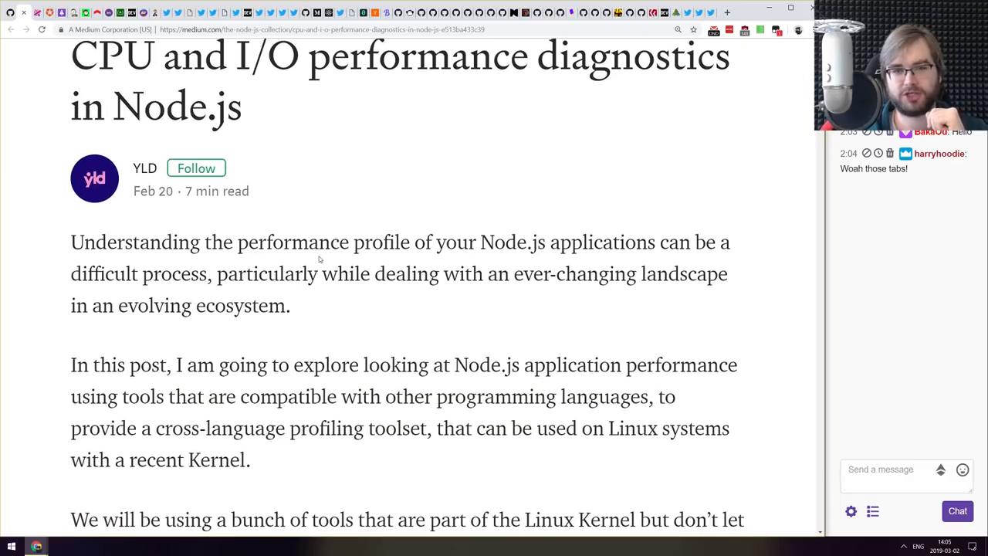
scroll(down, 3)
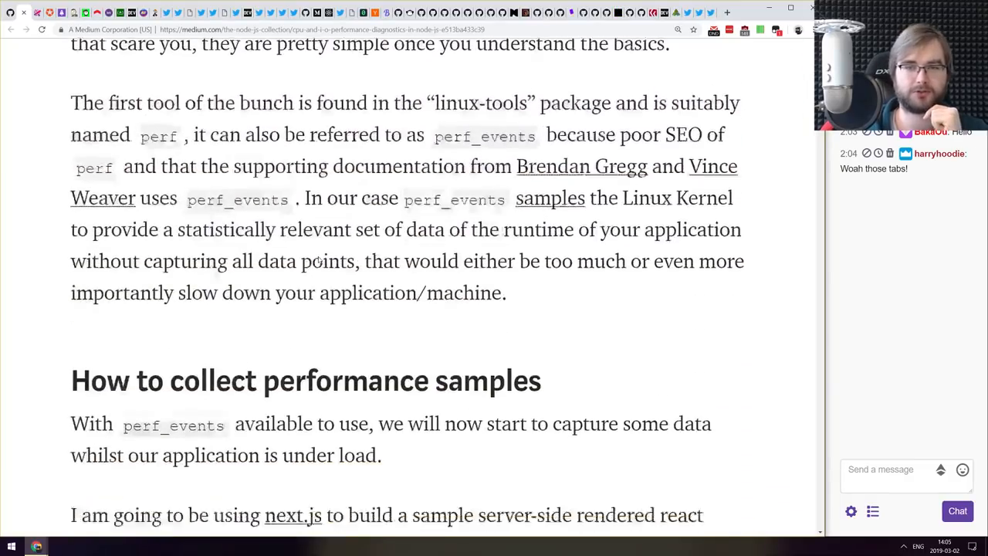
scroll(down, 3)
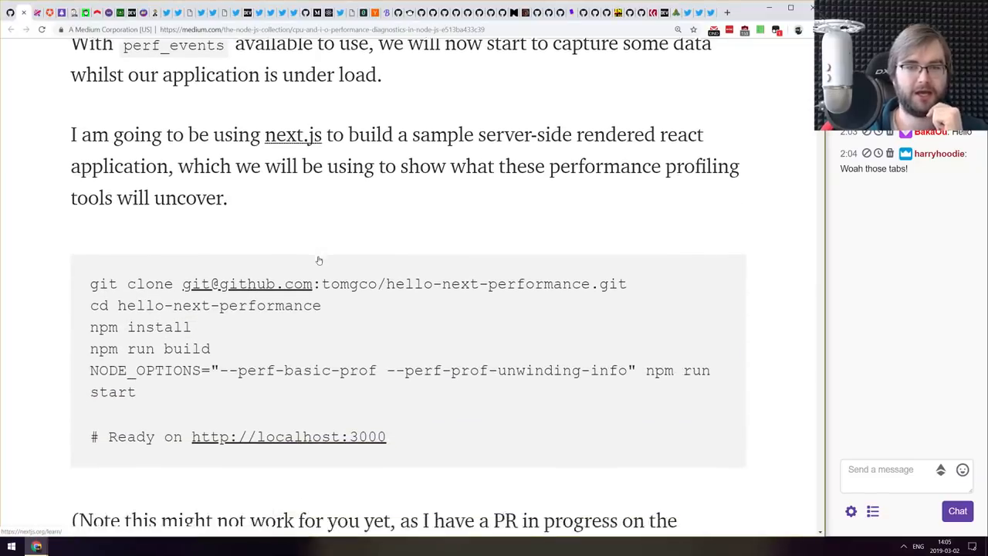
scroll(down, 3)
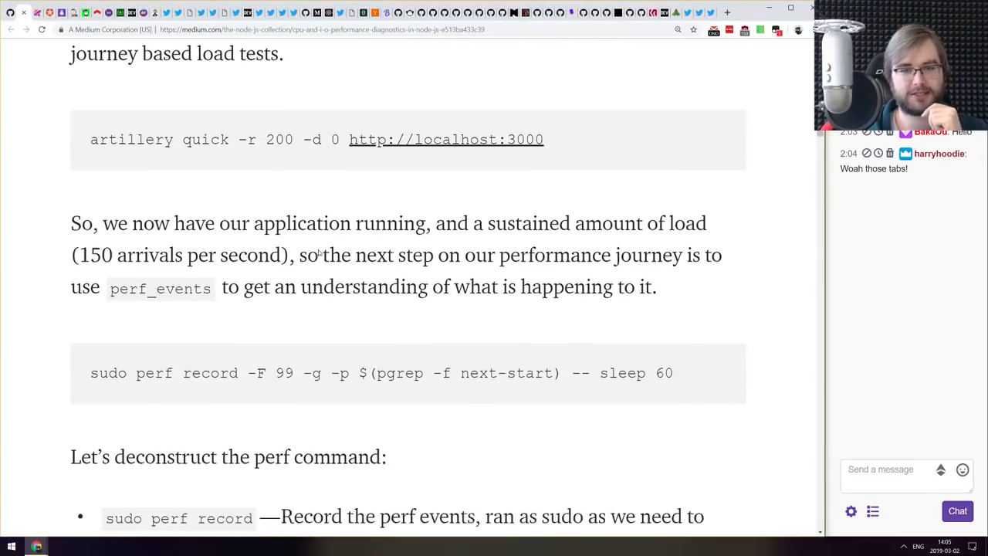
scroll(down, 3)
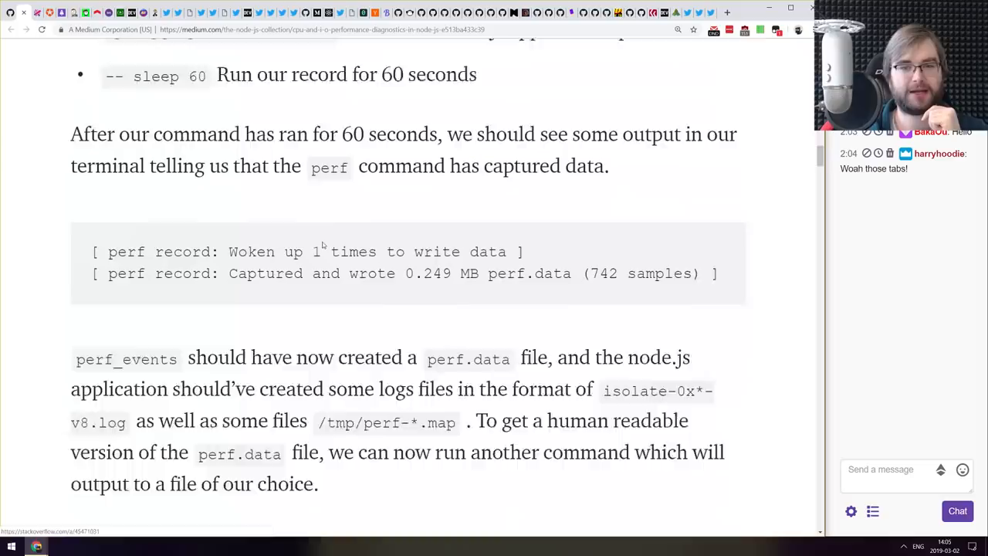
scroll(down, 3)
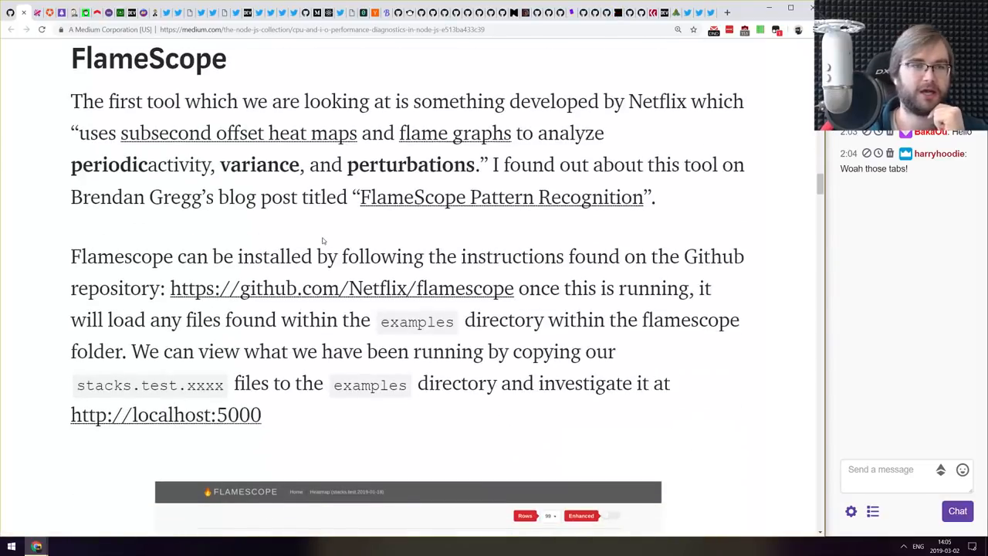
scroll(down, 3)
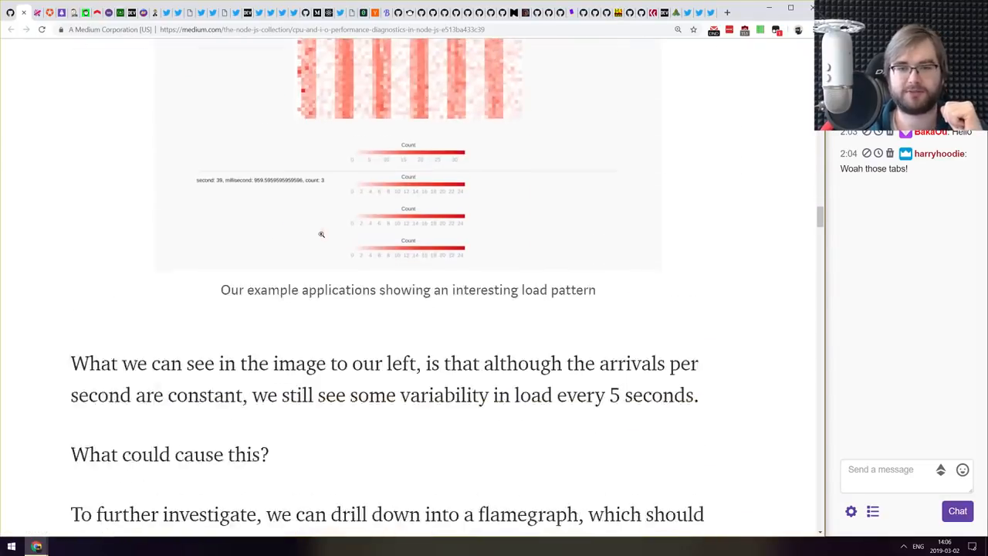
scroll(down, 3)
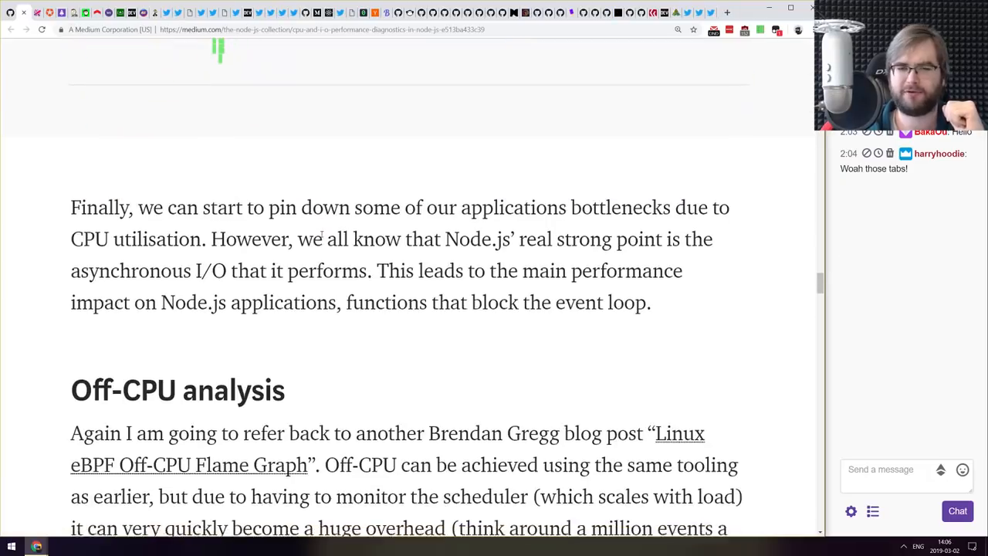
scroll(up, 3)
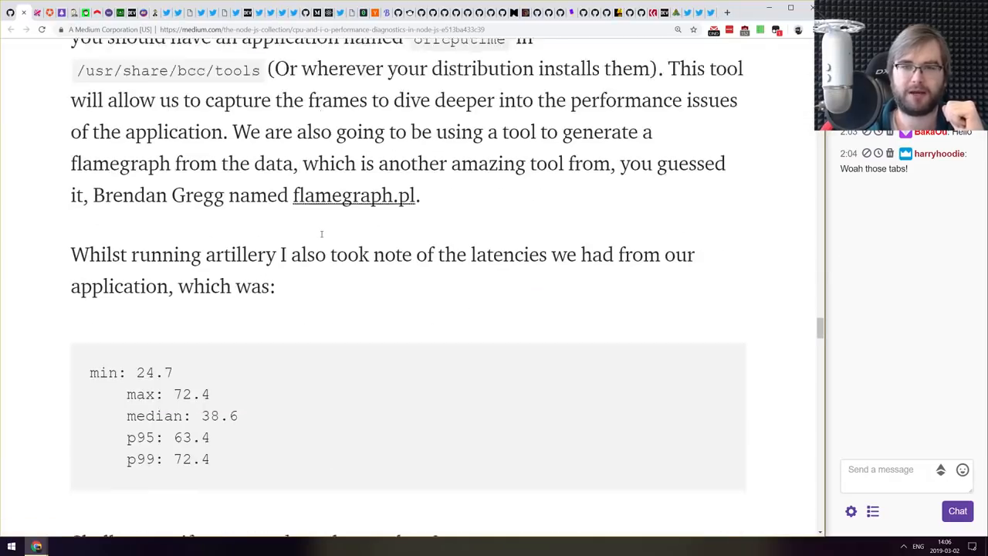
scroll(down, 3)
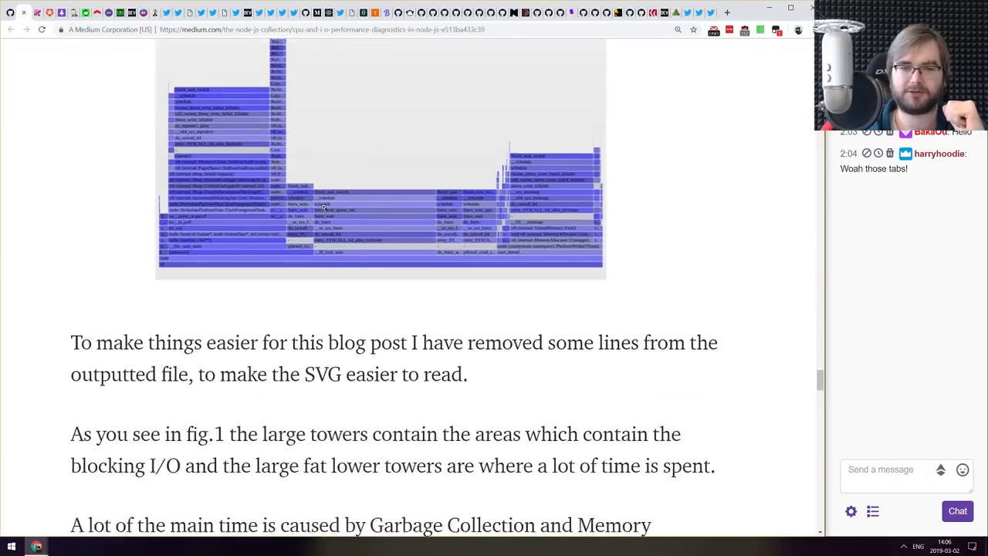
scroll(down, 3)
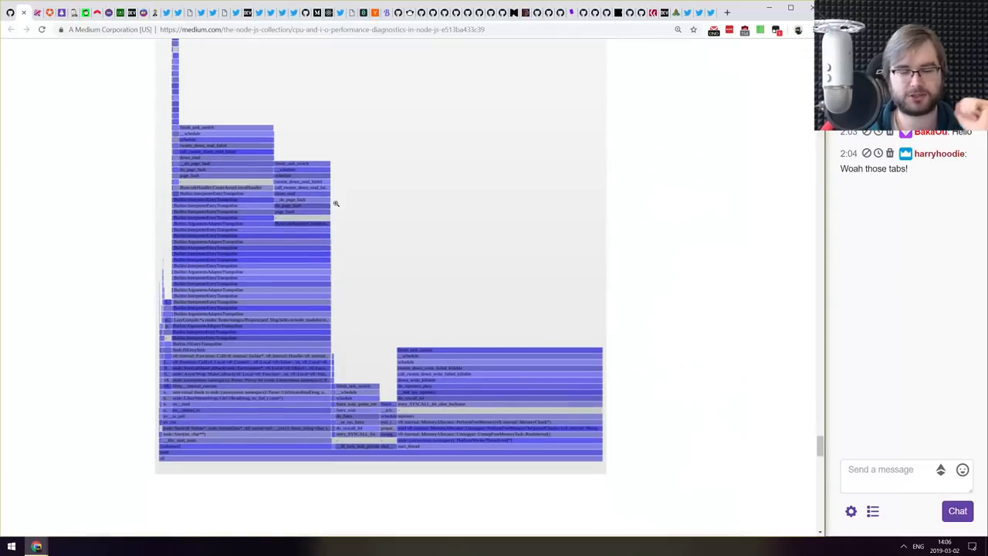
scroll(down, 3)
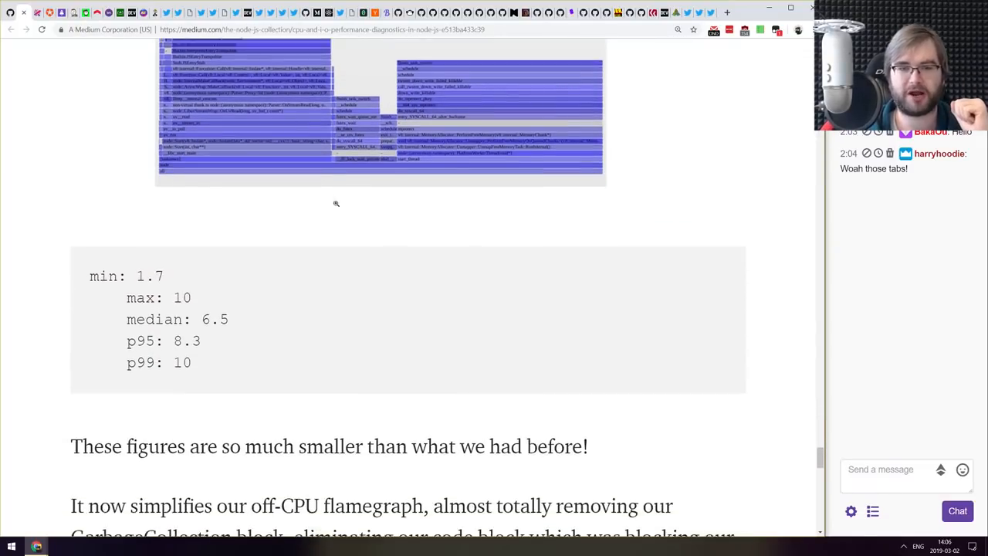
scroll(down, 3)
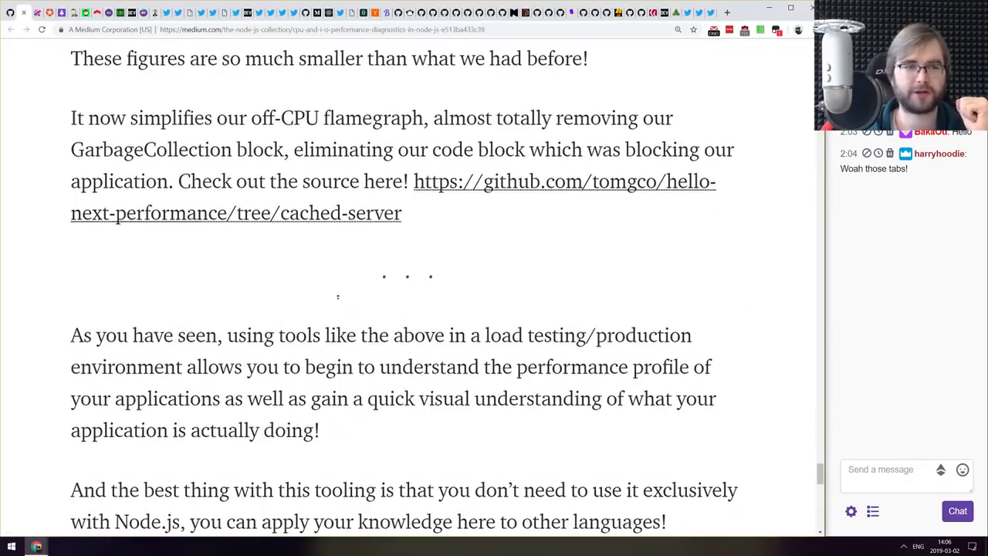
scroll(up, 3)
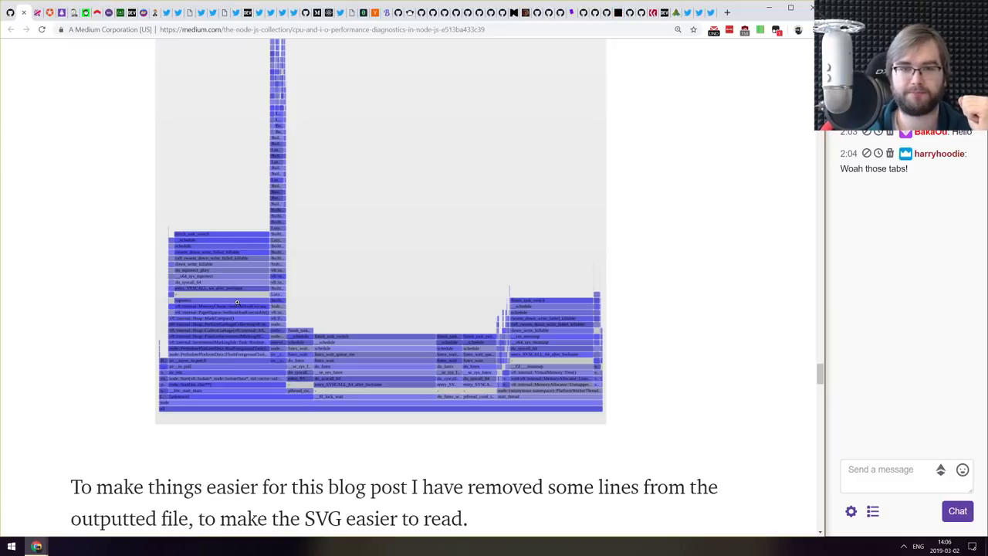
mouse_move(154, 382)
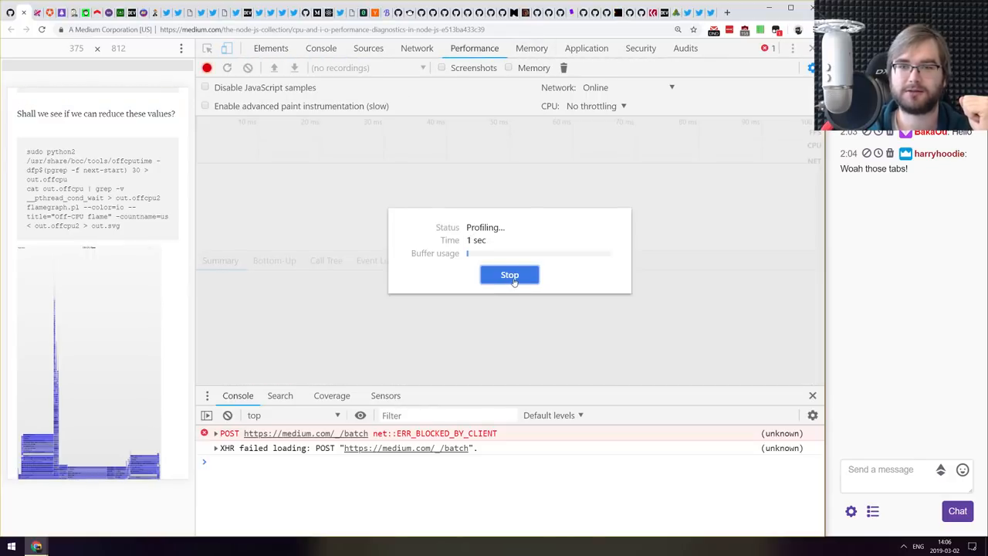
- Stop the DevTools performance profiling run and scroll back up to the article title
click(509, 275)
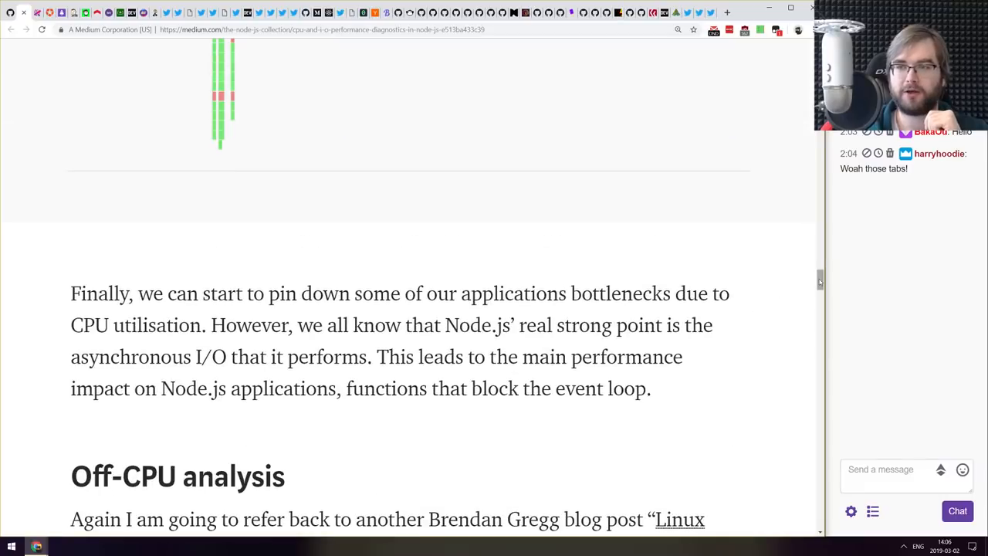
scroll(up, 3)
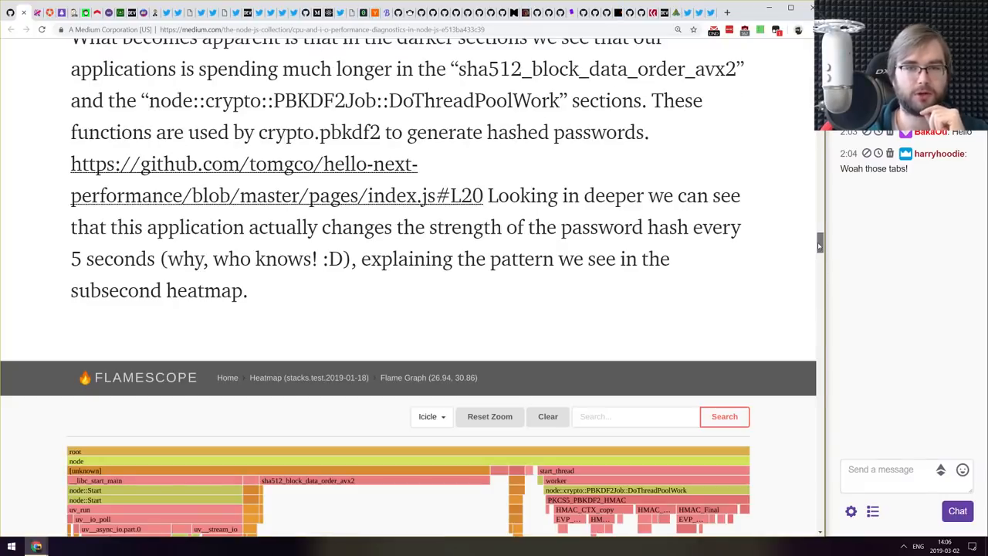
scroll(up, 3)
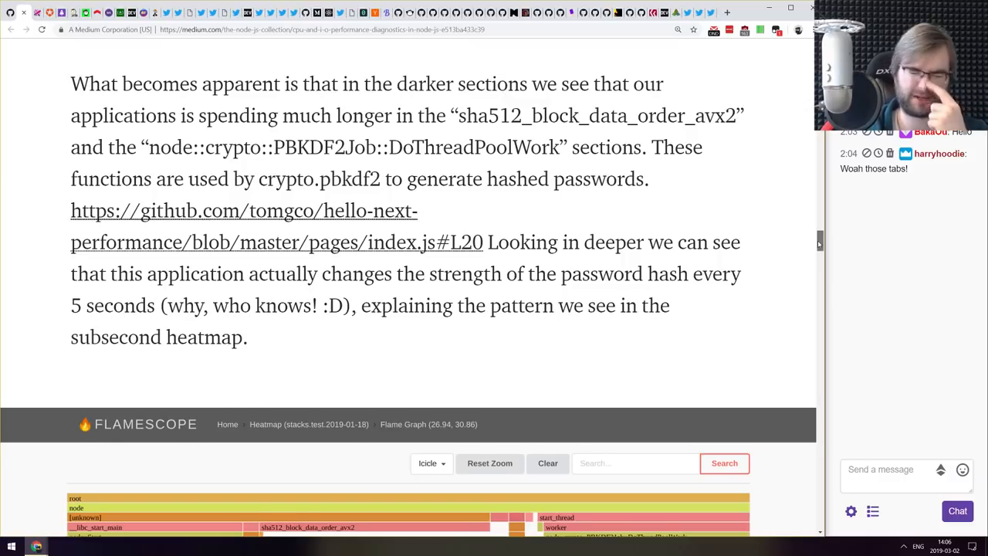
scroll(up, 3)
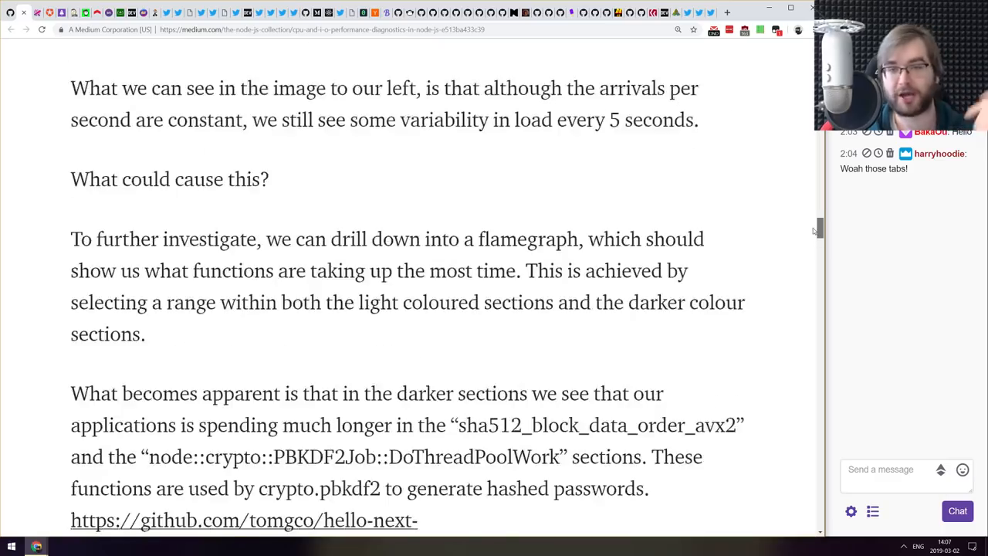
scroll(up, 3)
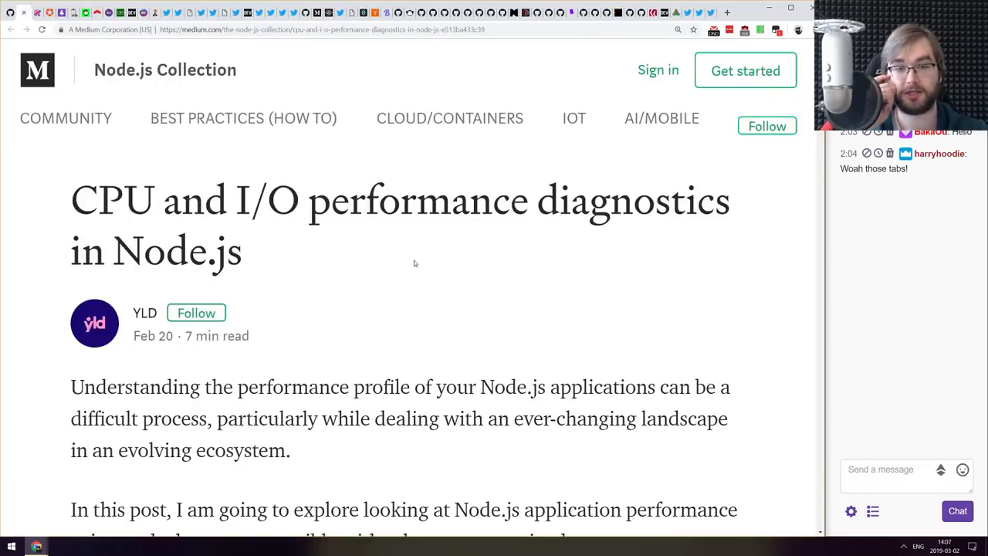
mouse_move(408, 274)
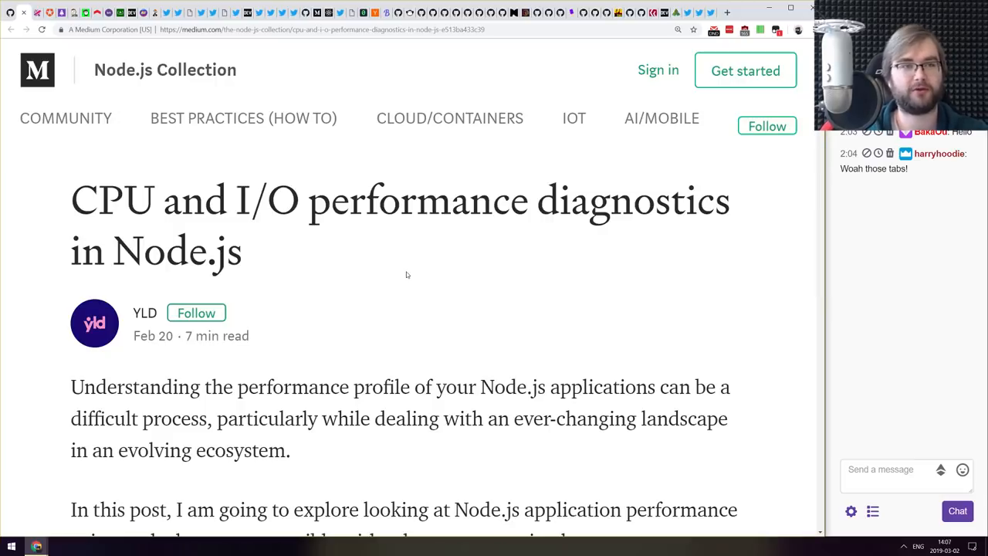
mouse_move(336, 271)
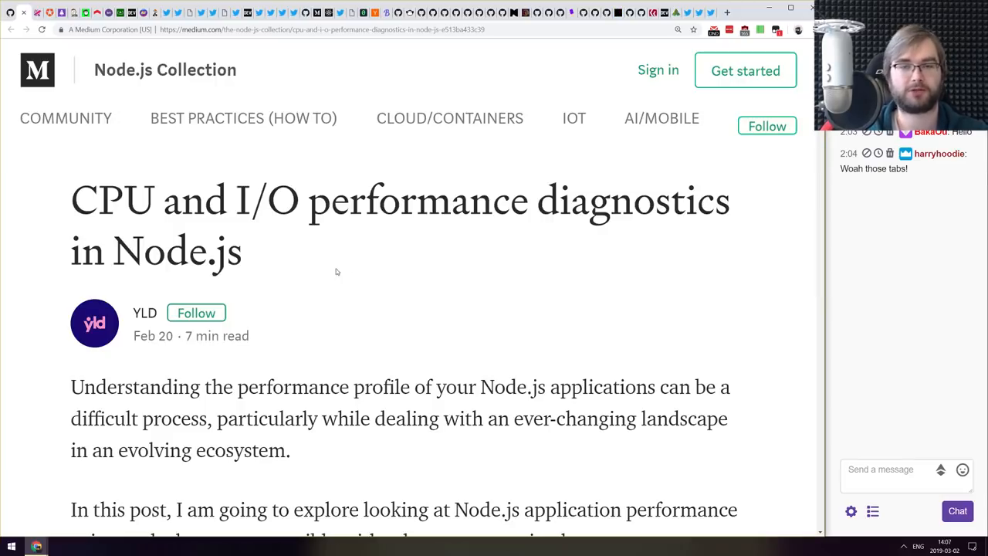
mouse_move(318, 266)
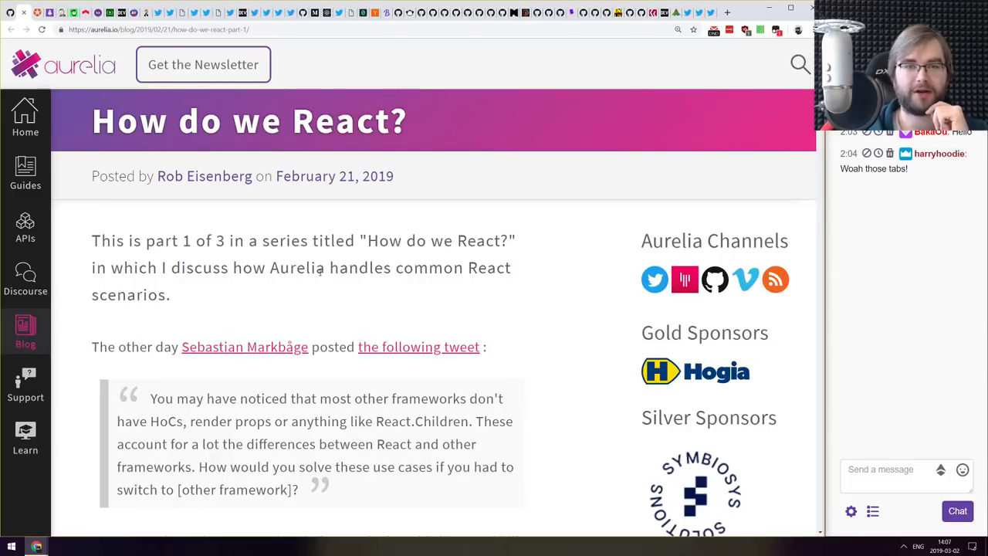
- Read the opening of the Aurelia 'How do we React? part 1' post, selecting a passage of text
scroll(down, 3)
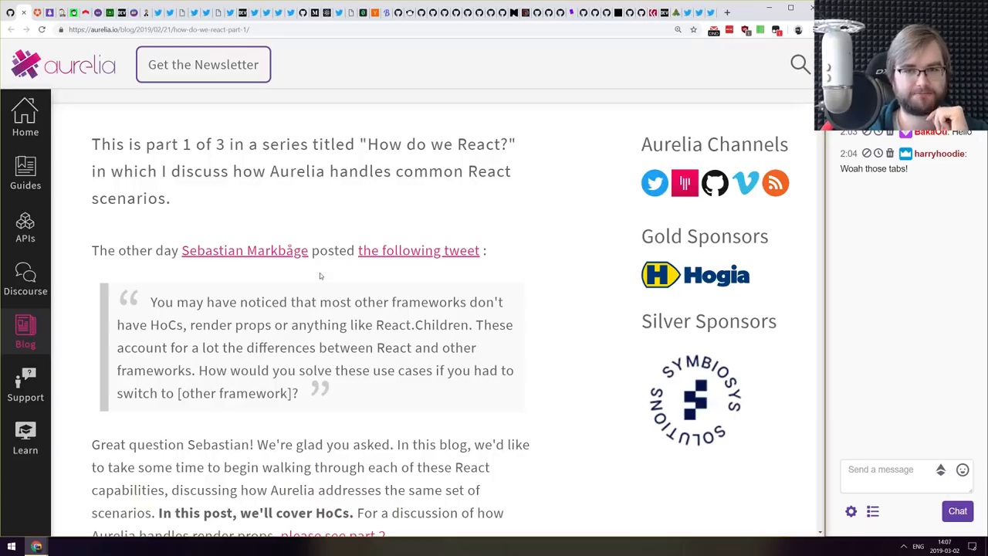
scroll(down, 3)
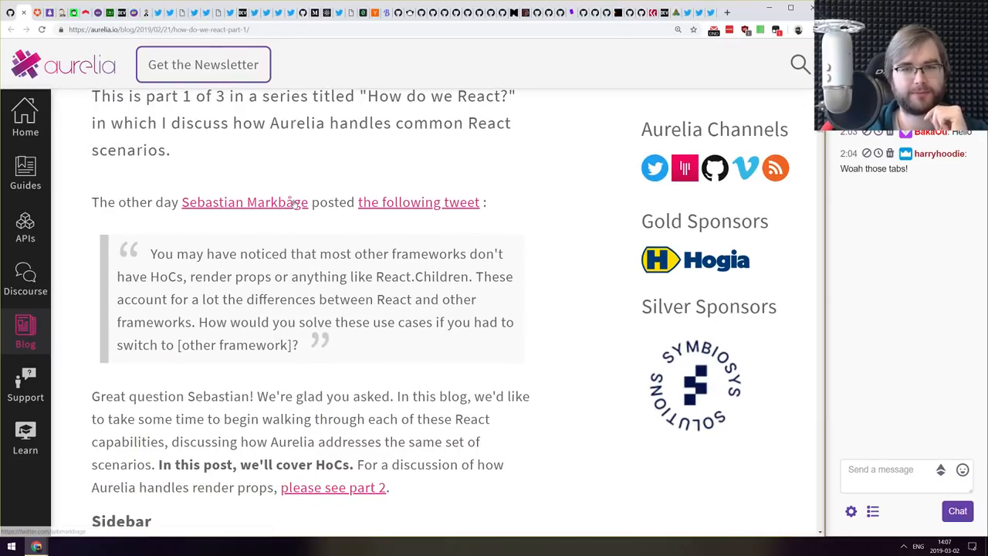
scroll(down, 3)
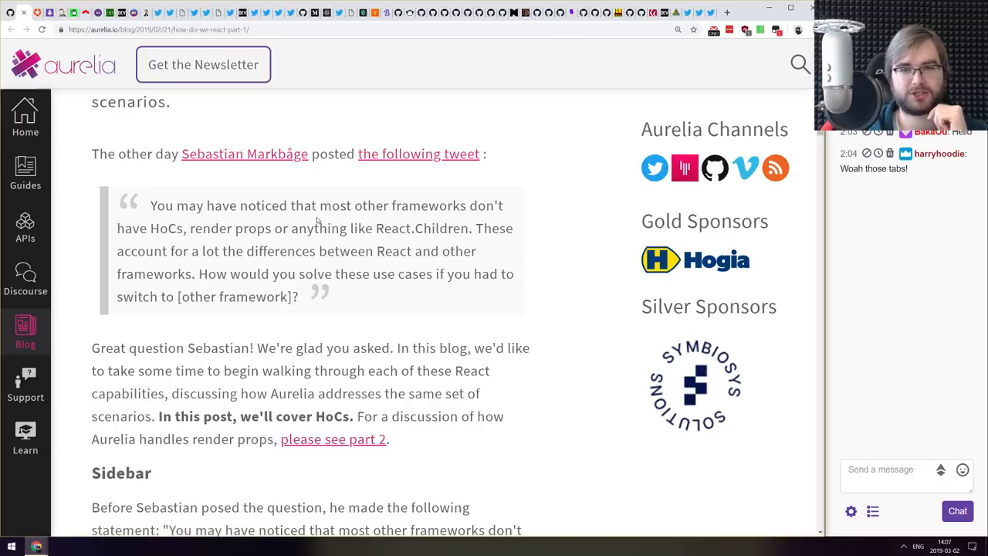
drag(150, 205, 297, 309)
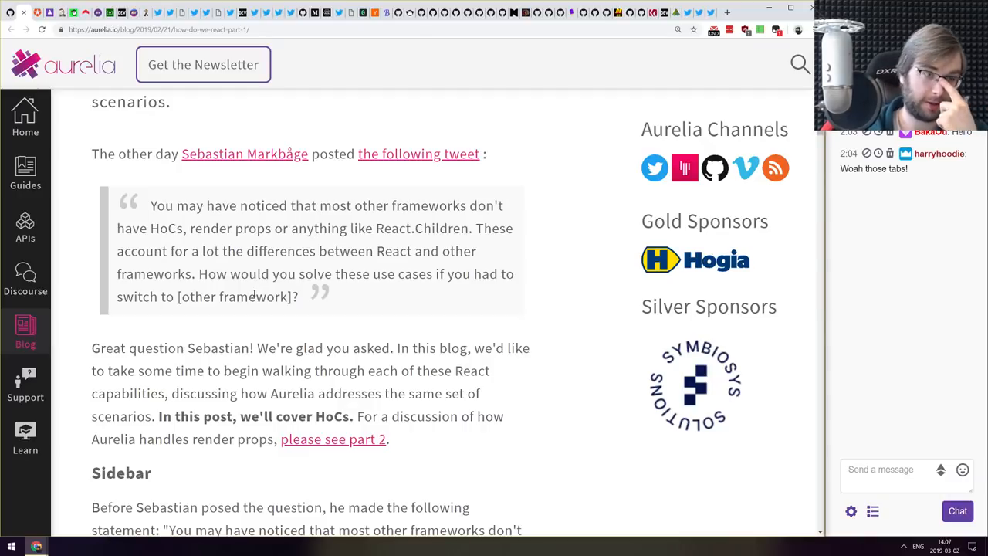
scroll(up, 3)
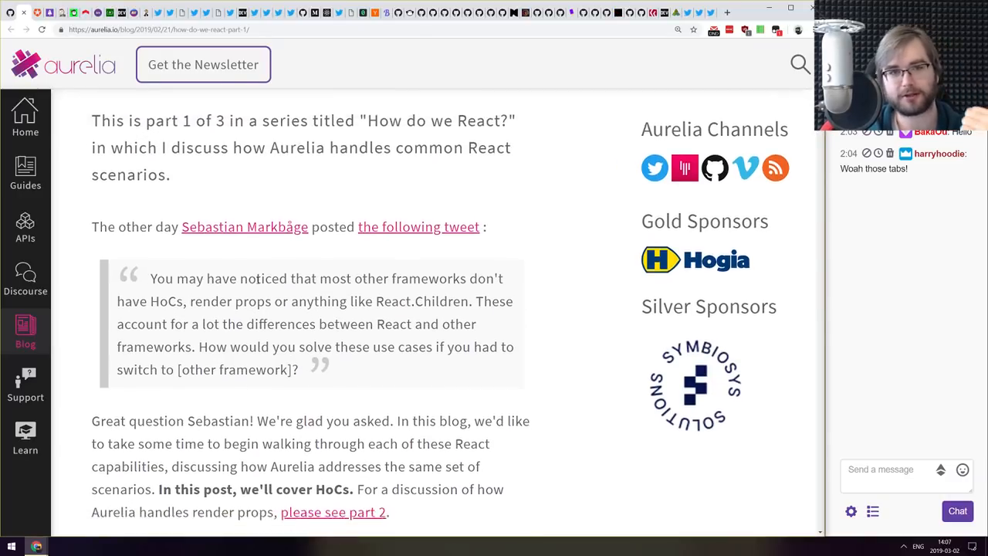
scroll(down, 3)
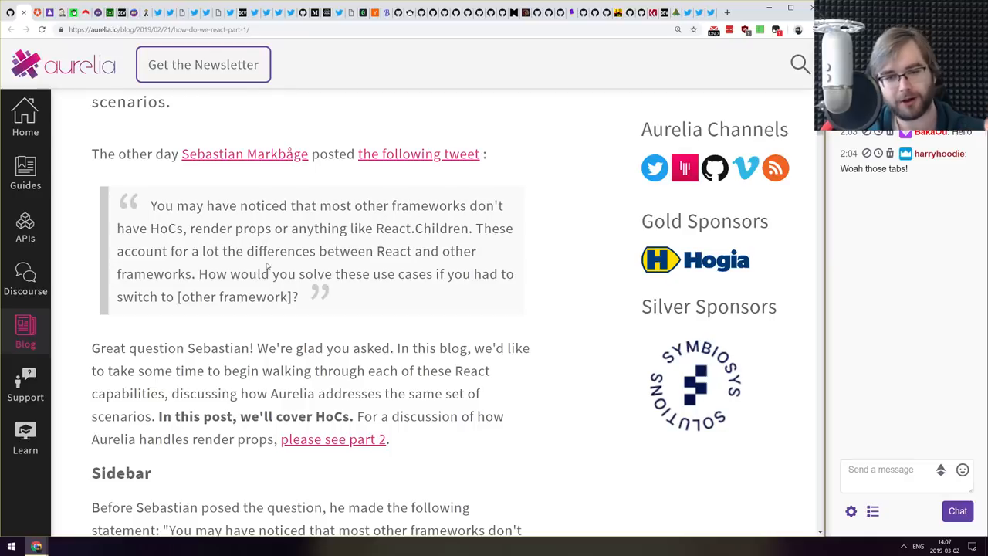
scroll(down, 3)
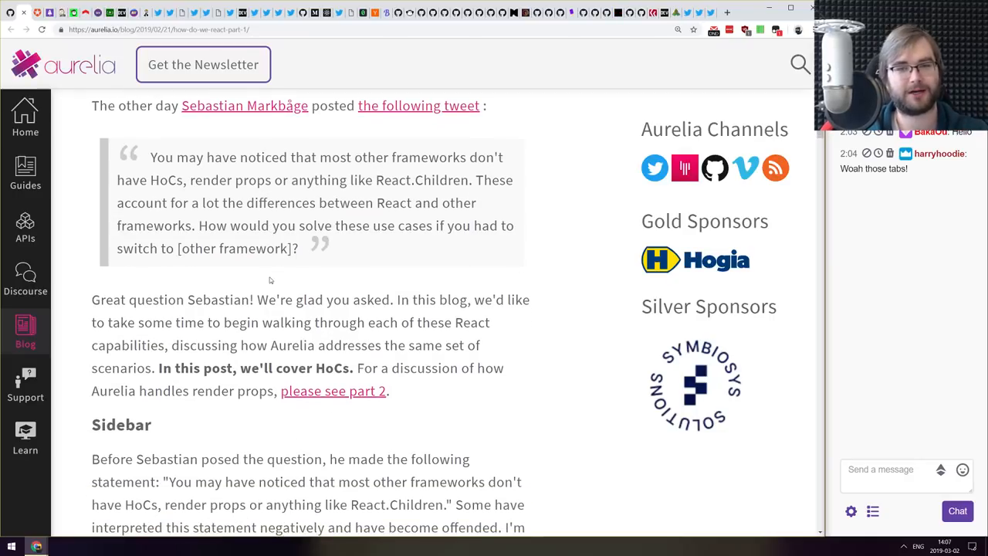
scroll(down, 3)
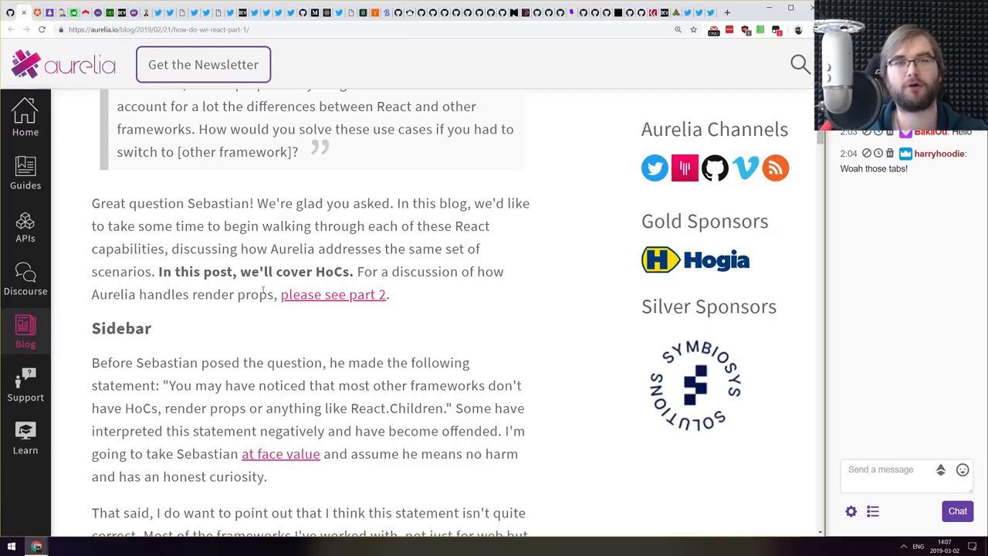
- Continue through the Aurelia post on handling React HoCs to its closing paragraph
scroll(up, 3)
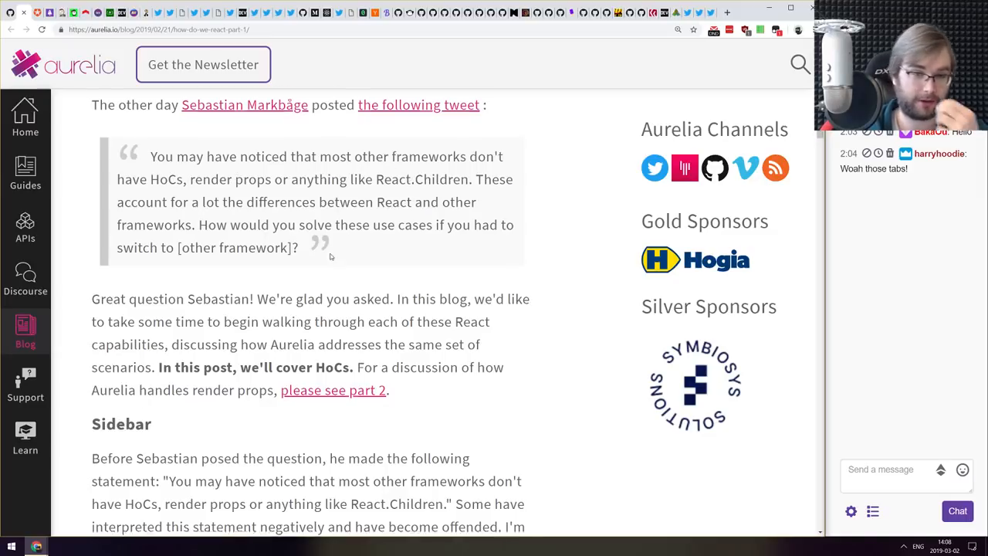
scroll(down, 3)
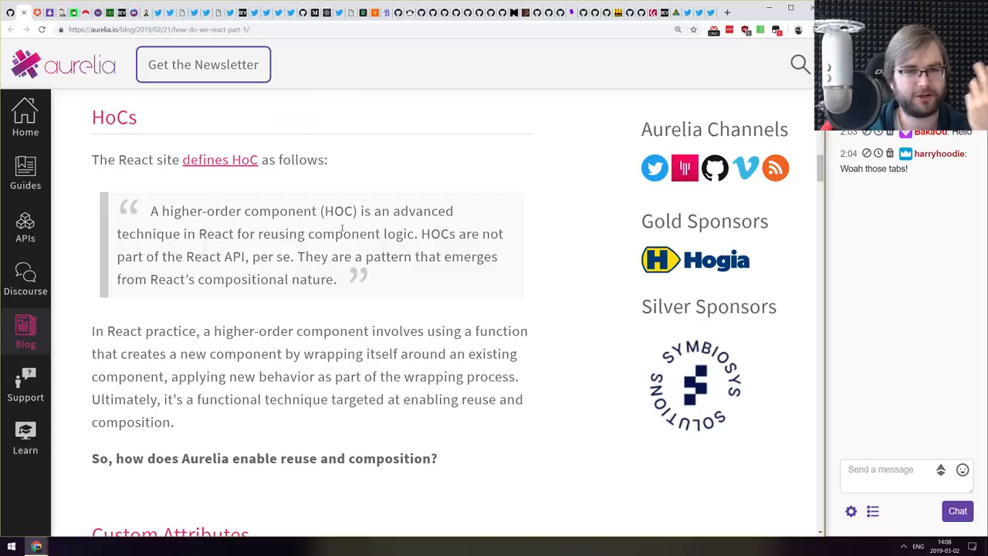
scroll(down, 3)
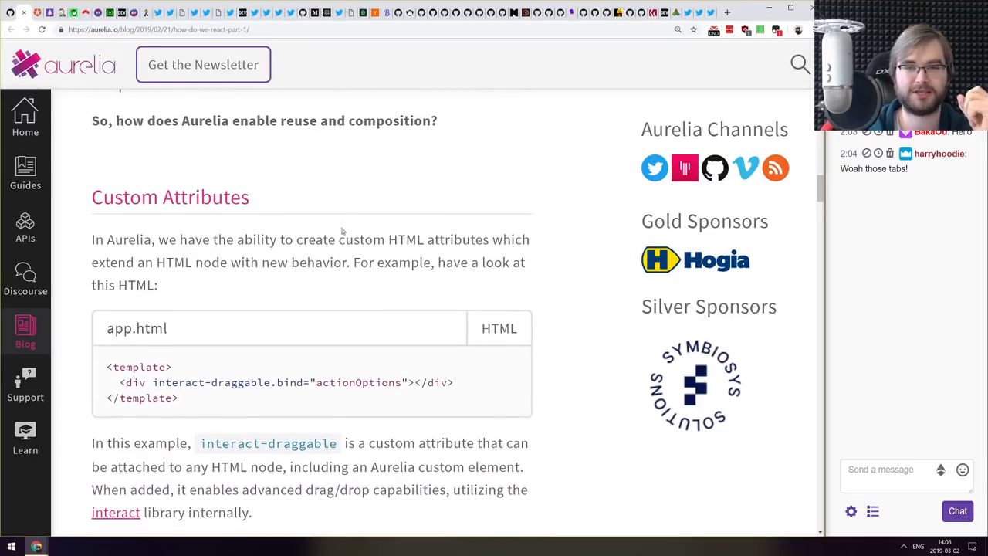
scroll(down, 3)
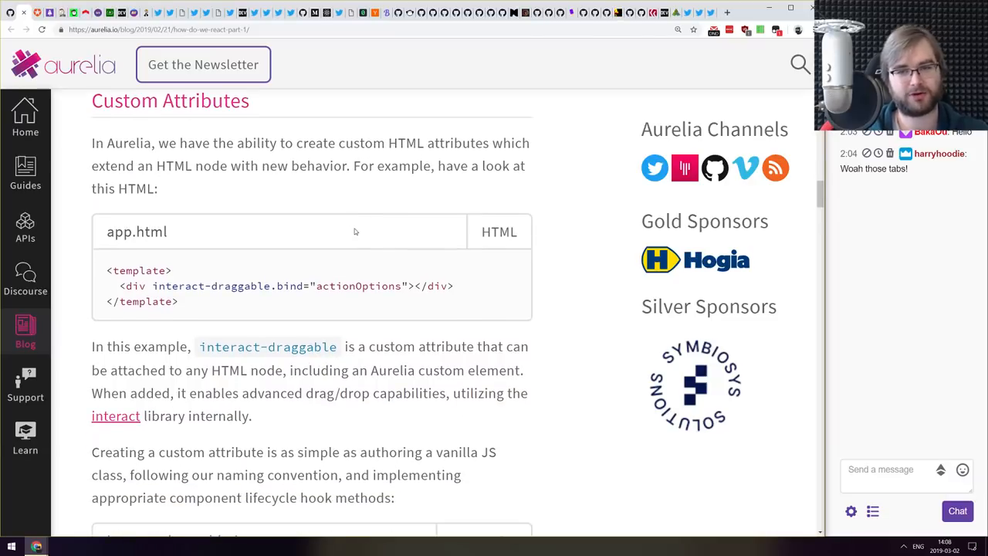
scroll(down, 3)
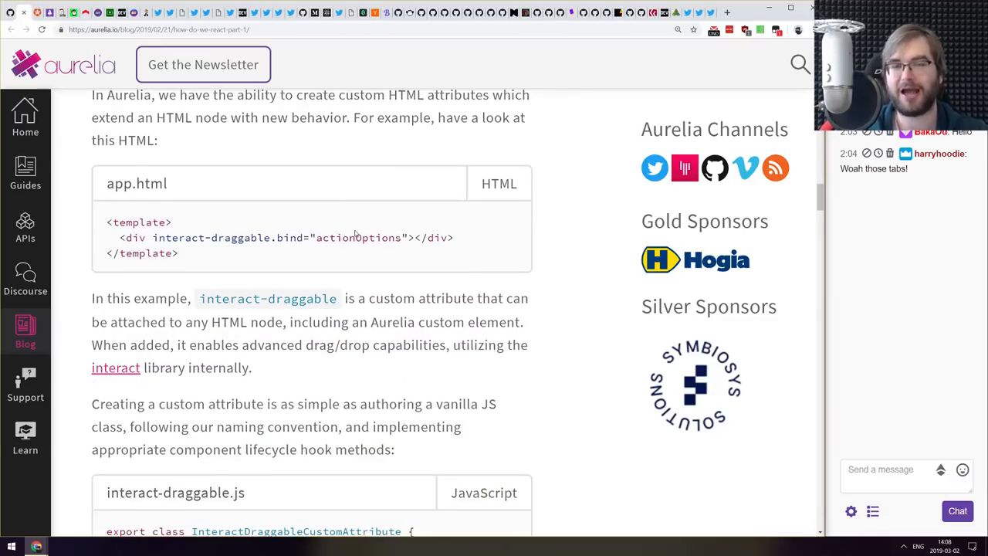
scroll(down, 3)
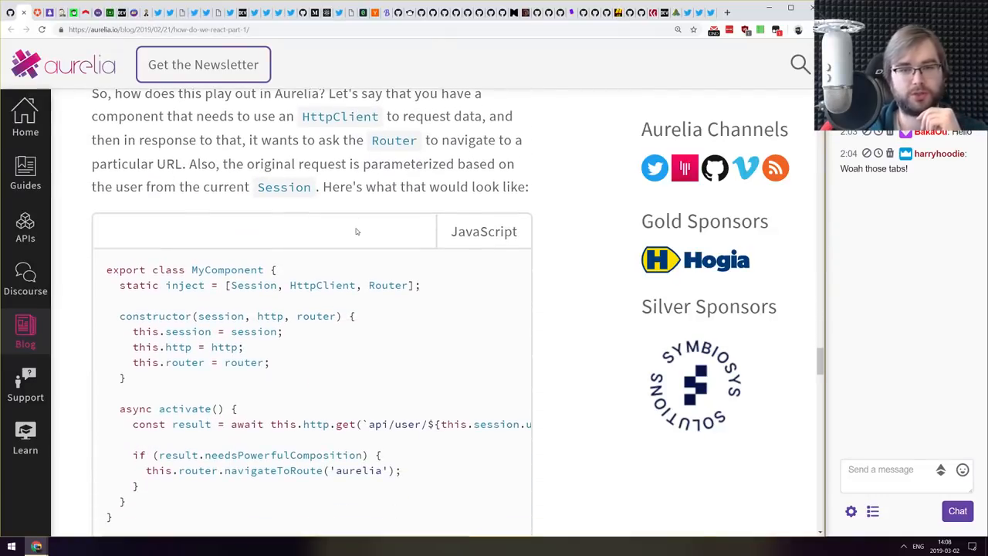
scroll(down, 3)
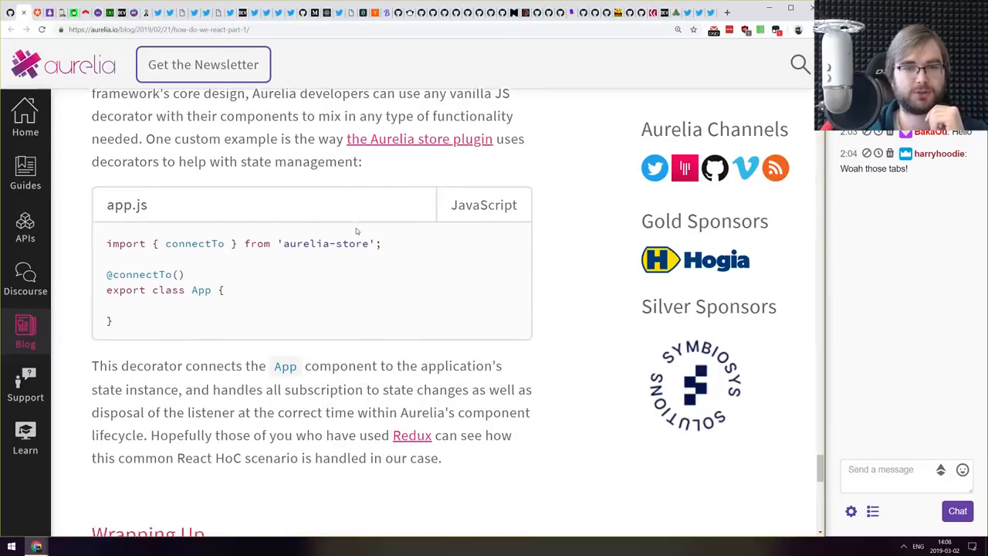
scroll(down, 3)
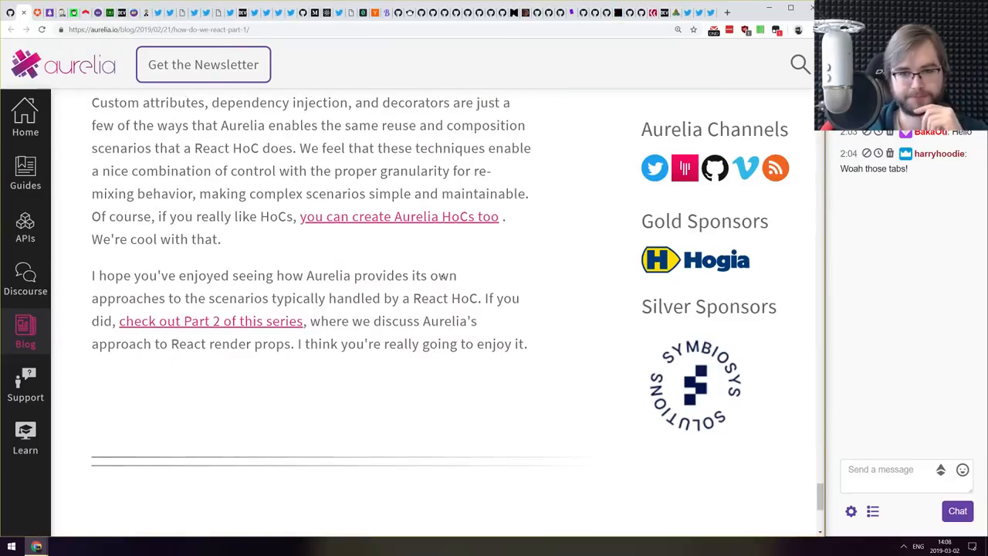
scroll(up, 3)
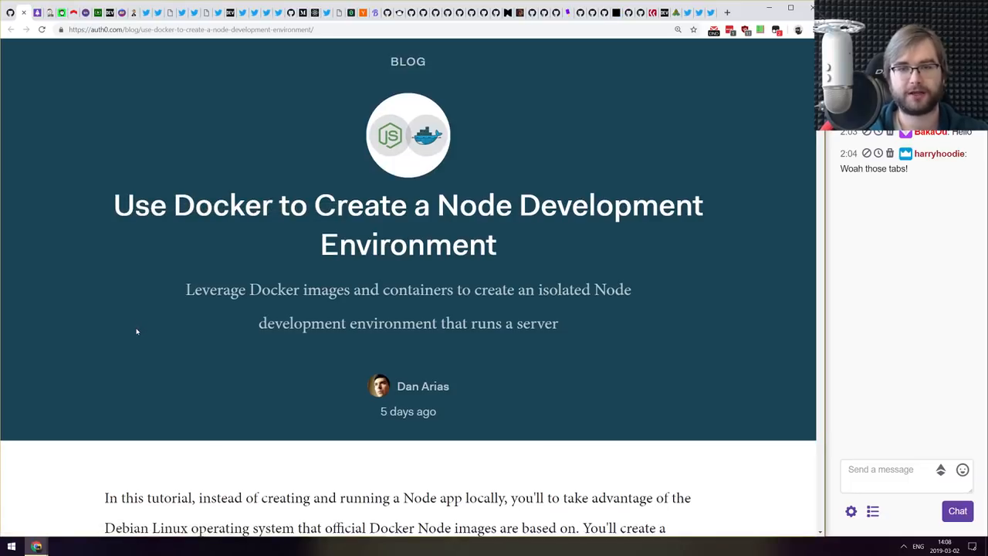
- Scroll the Auth0 Docker Node tutorial past project setup to the 'Using a single docker run command' section
scroll(down, 3)
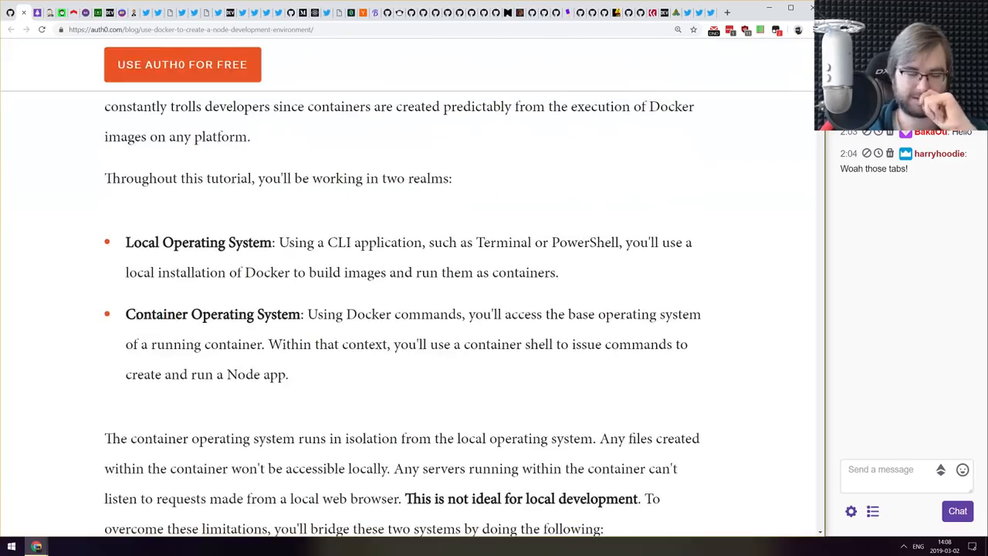
scroll(down, 3)
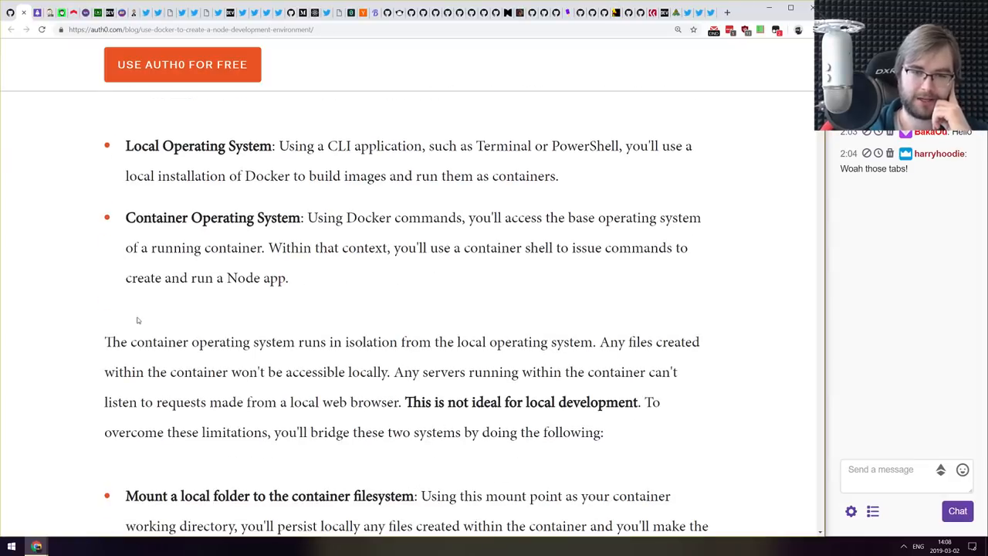
scroll(down, 3)
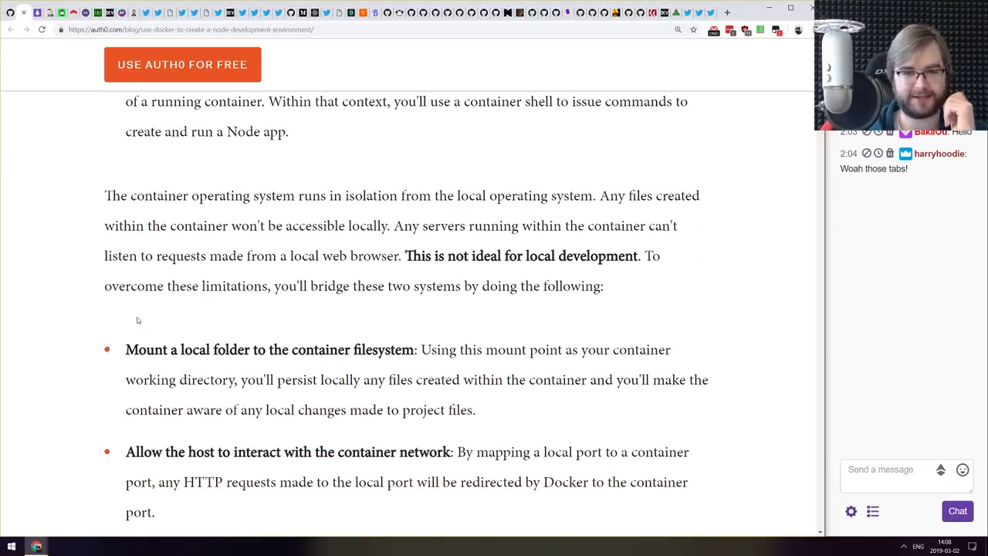
scroll(up, 3)
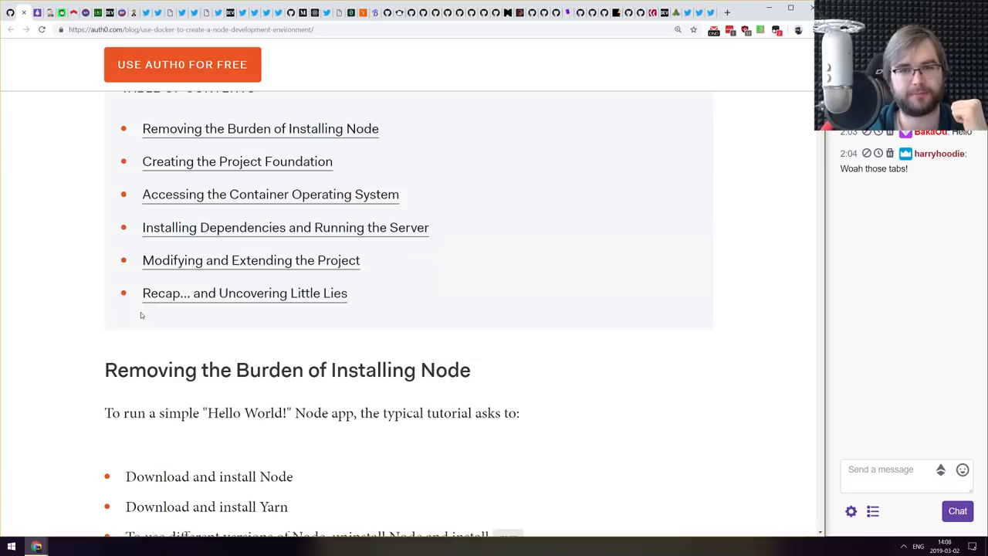
scroll(down, 3)
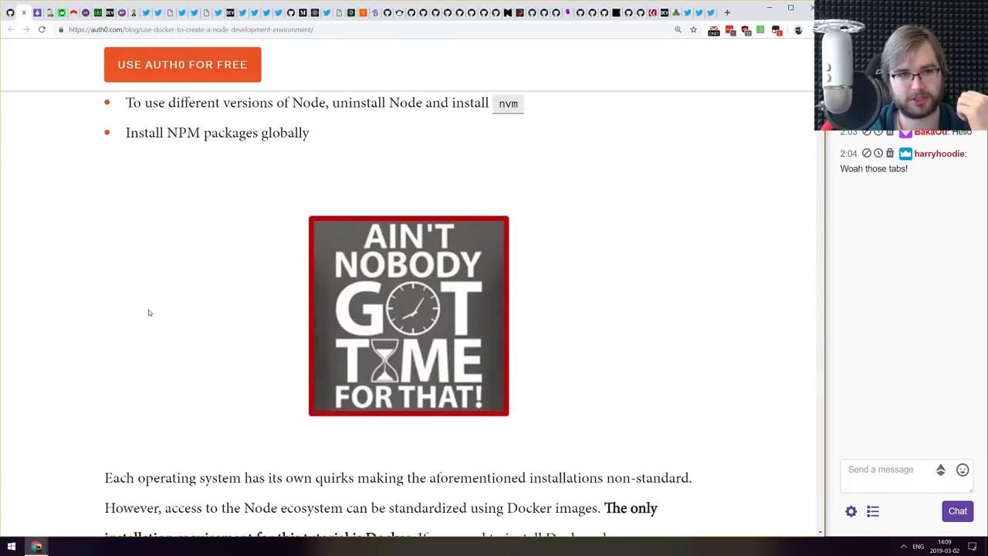
scroll(down, 3)
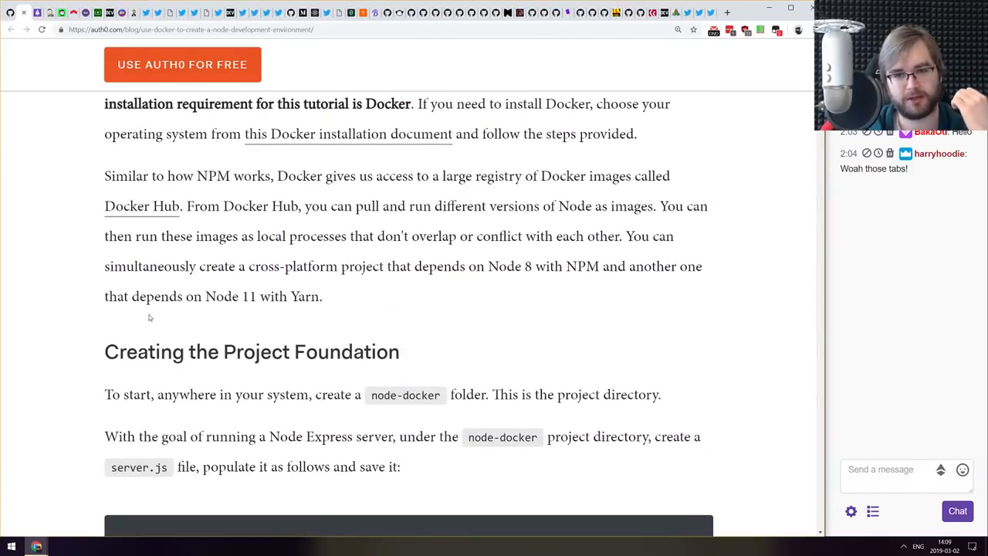
scroll(down, 3)
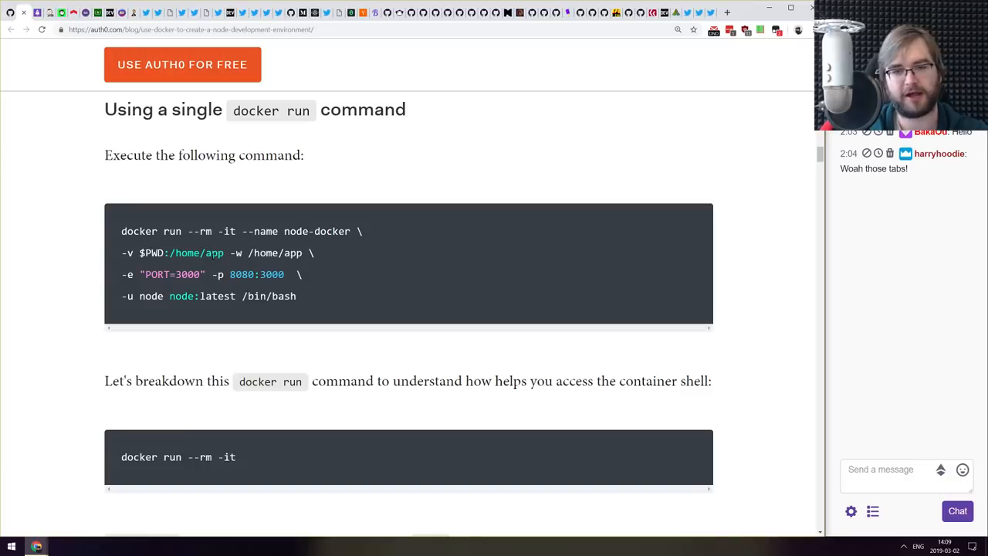
mouse_move(204, 242)
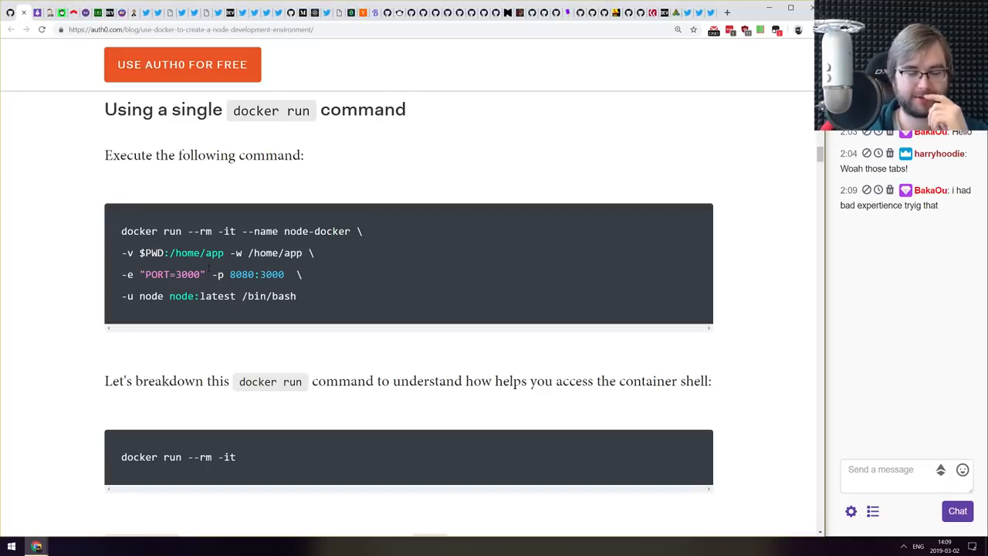
- Read on through the 'Using a Dockerfile' section of the Auth0 tutorial
scroll(down, 3)
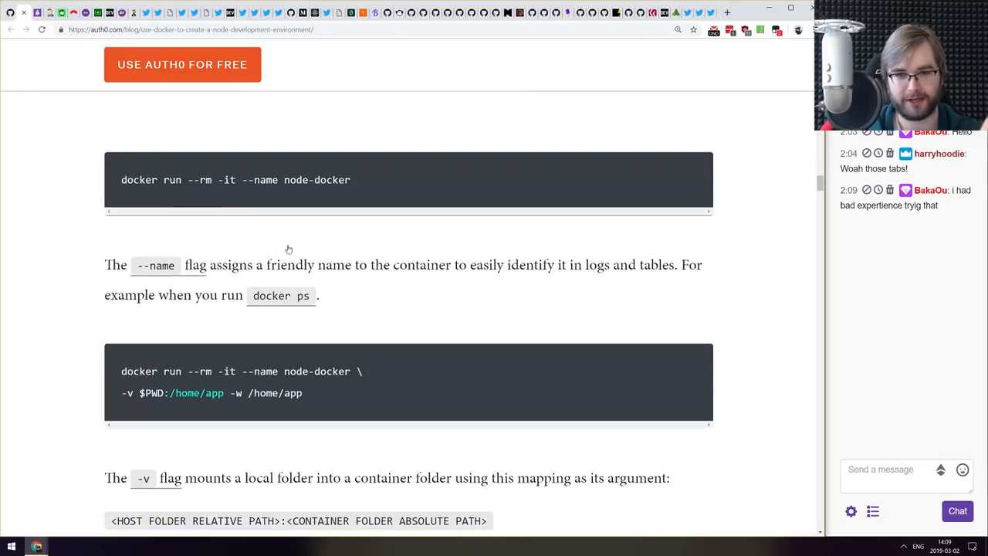
scroll(down, 3)
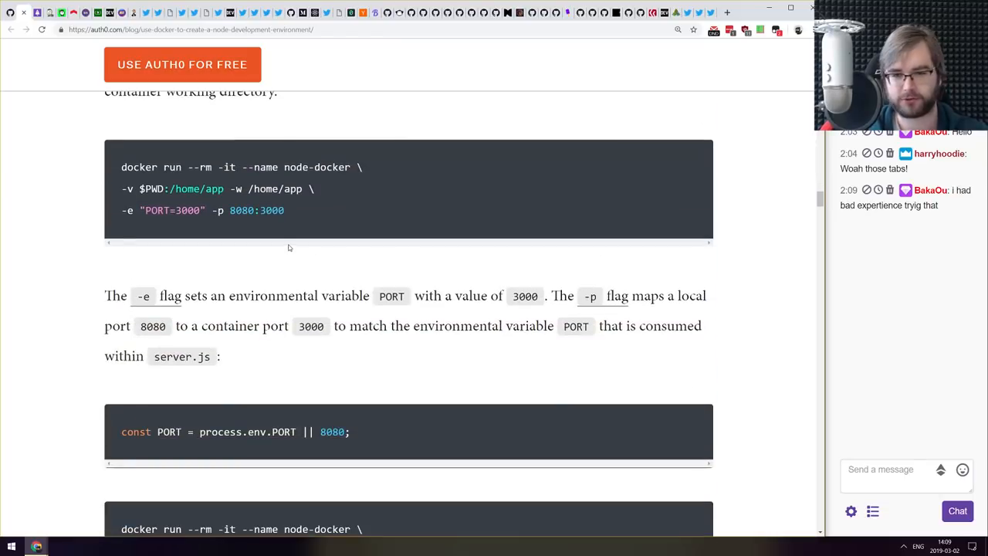
scroll(down, 3)
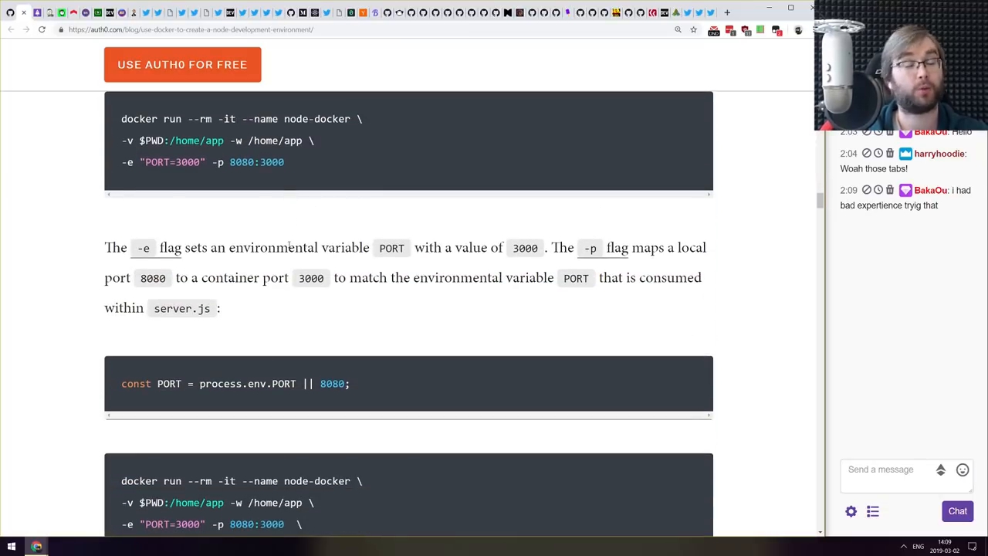
scroll(down, 3)
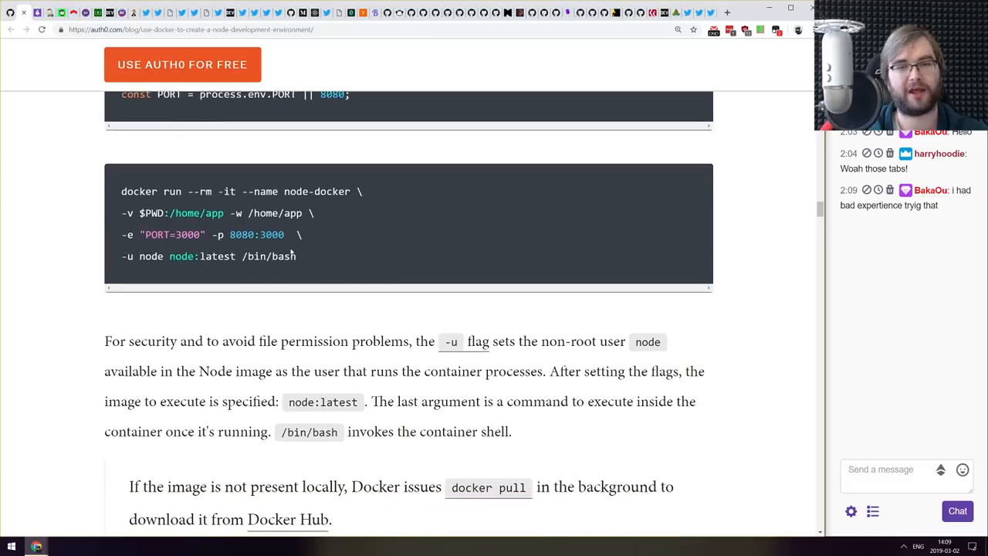
scroll(down, 3)
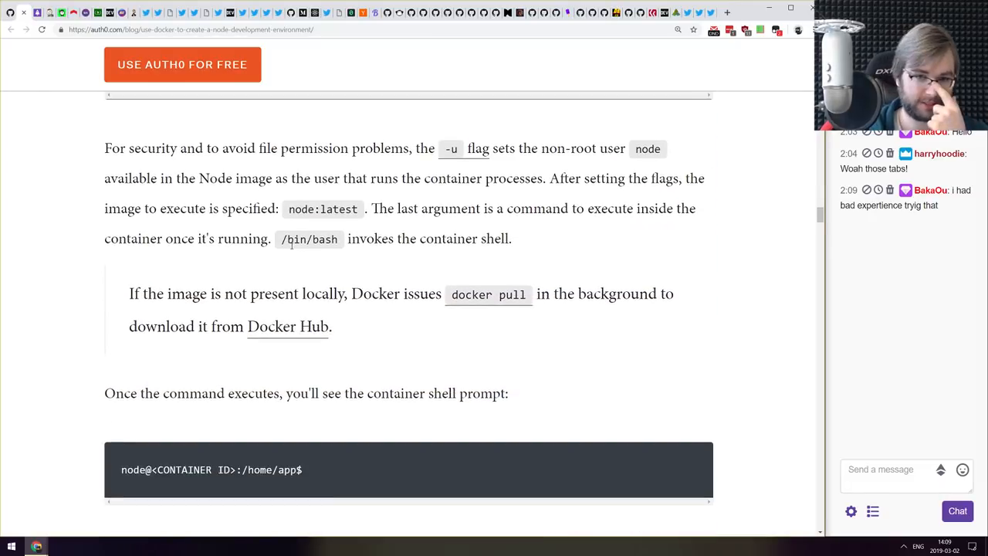
scroll(down, 3)
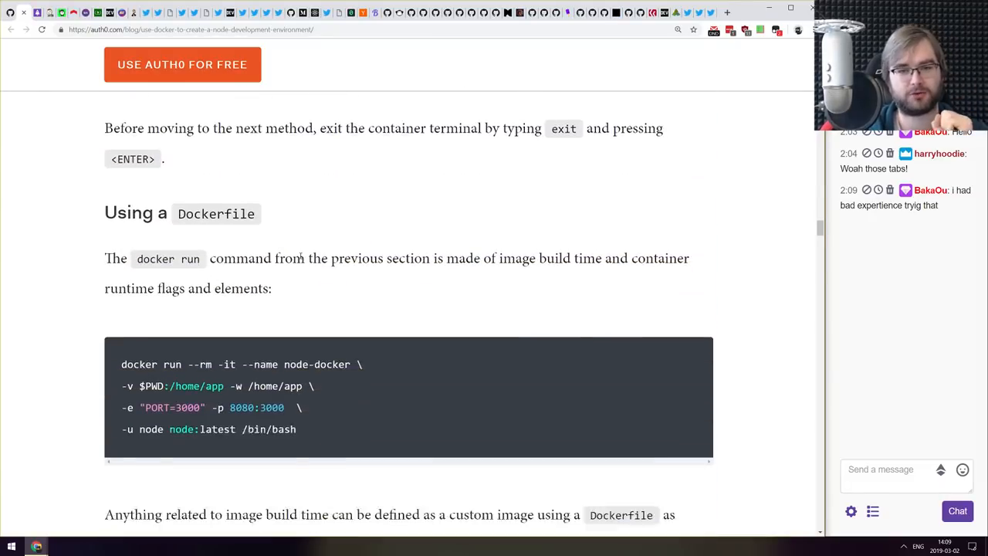
scroll(down, 3)
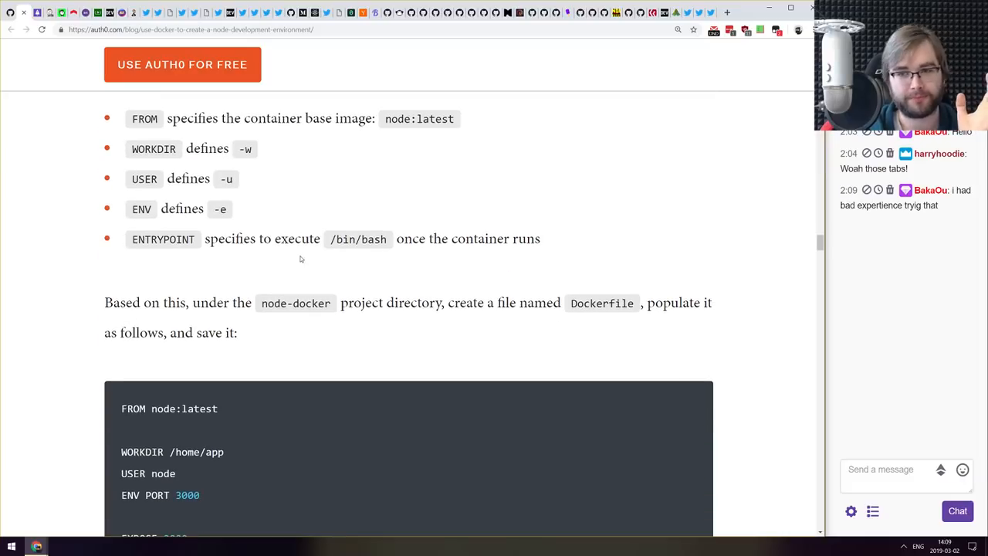
scroll(down, 3)
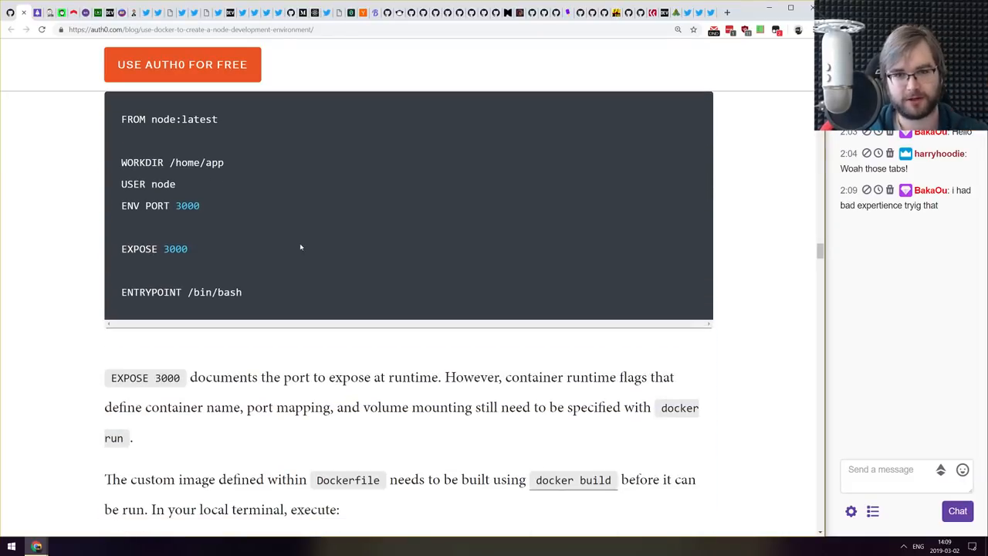
scroll(down, 3)
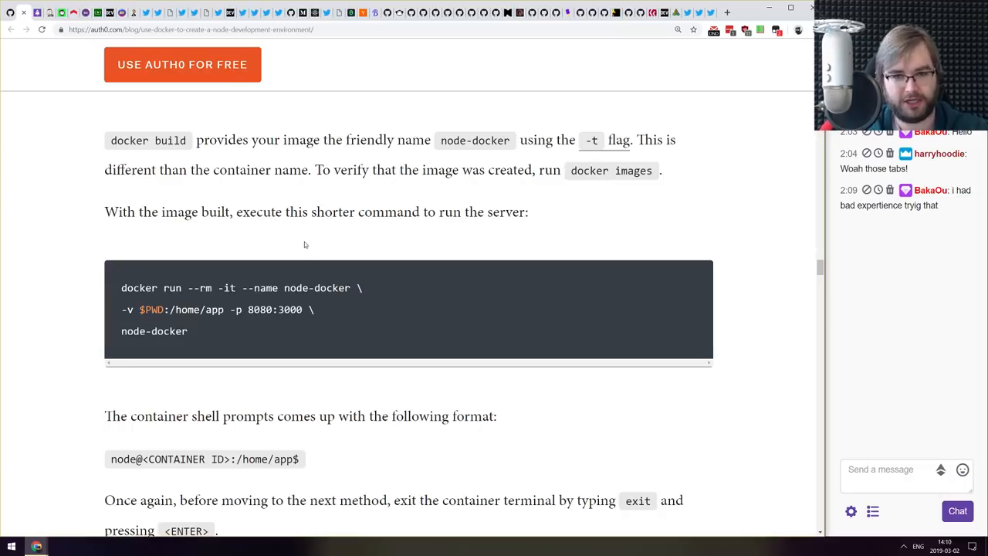
- Continue into 'Using Docker Compose' to the docker-compose.yml service settings bullets
scroll(down, 3)
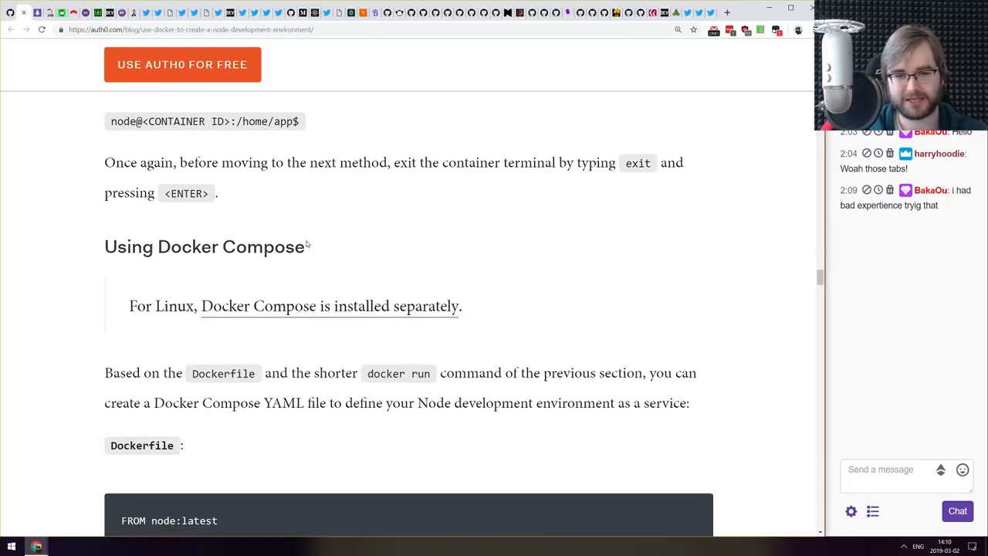
scroll(down, 3)
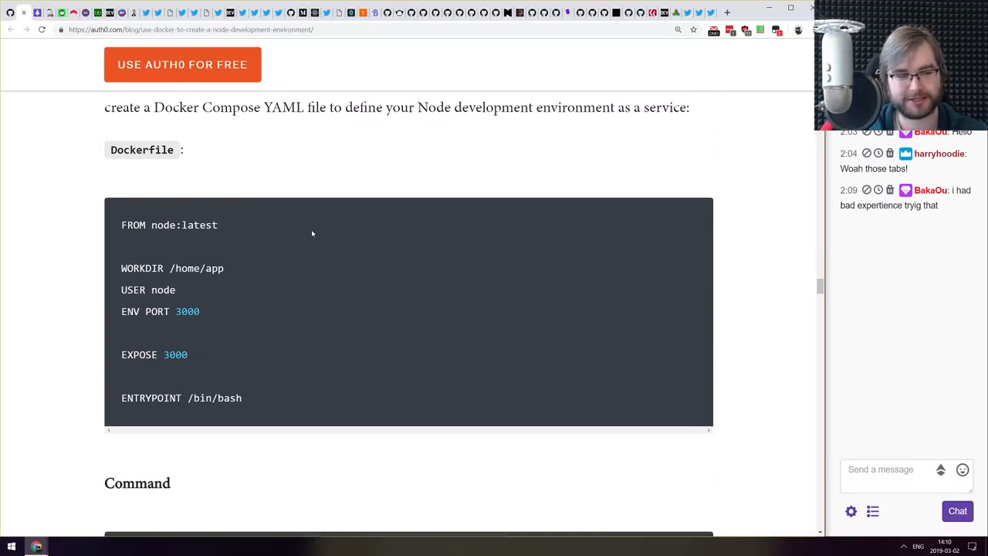
scroll(down, 3)
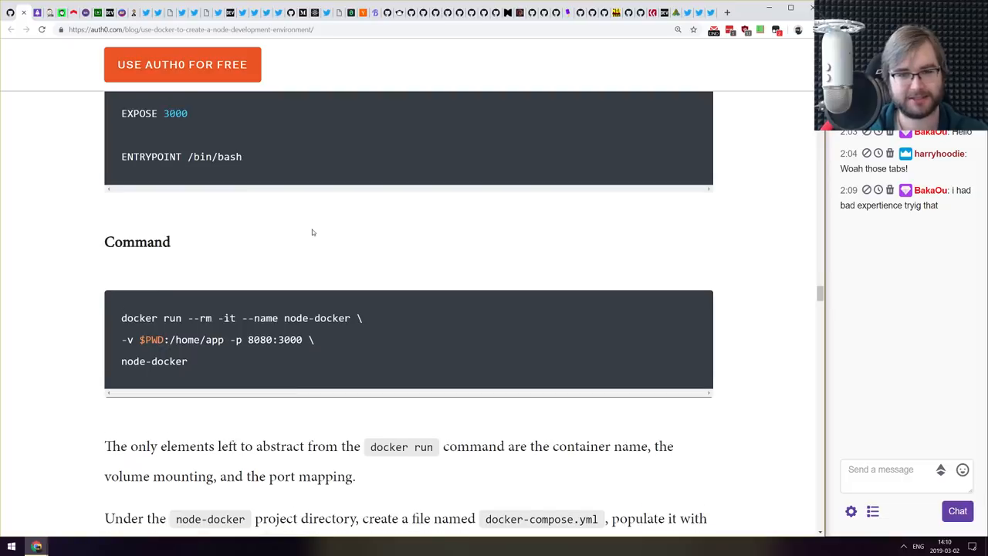
scroll(down, 3)
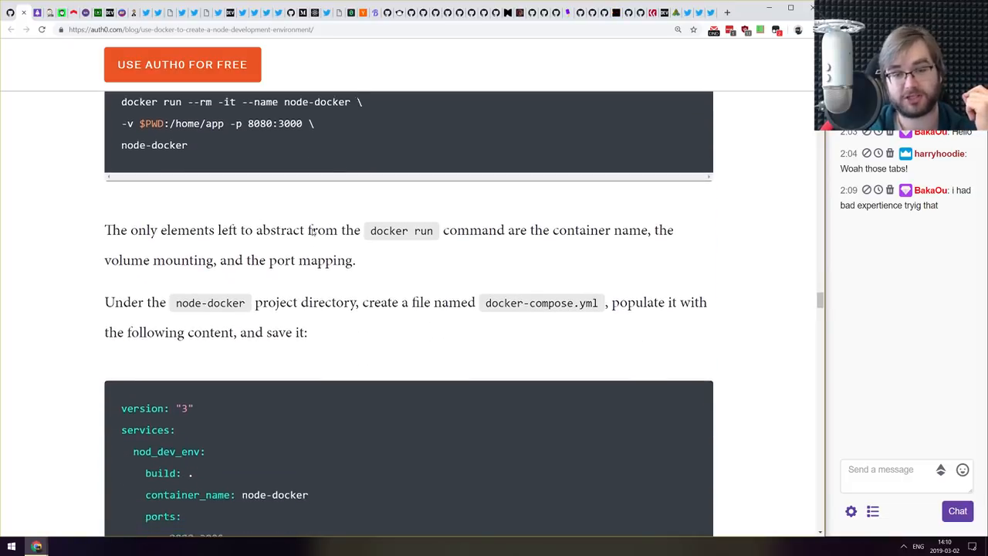
scroll(down, 3)
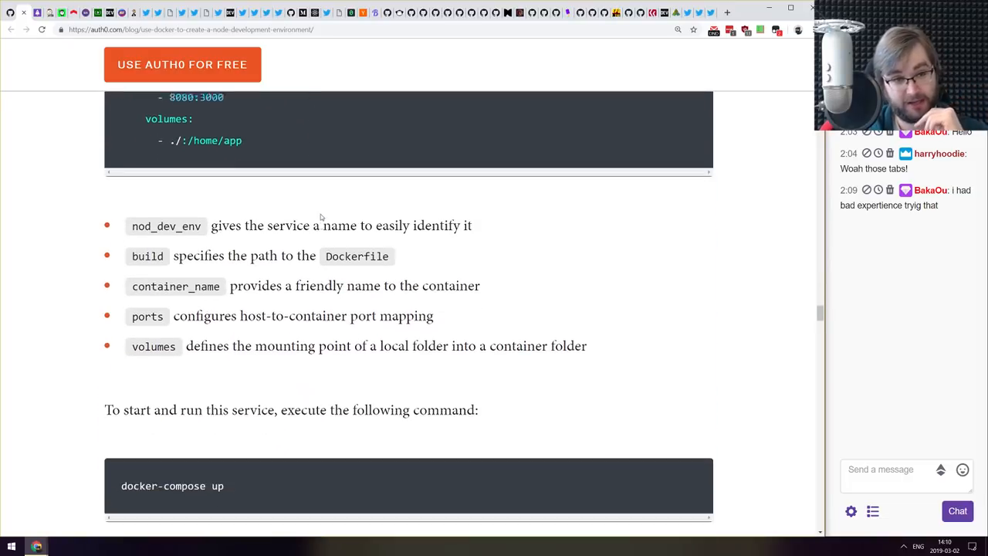
scroll(up, 3)
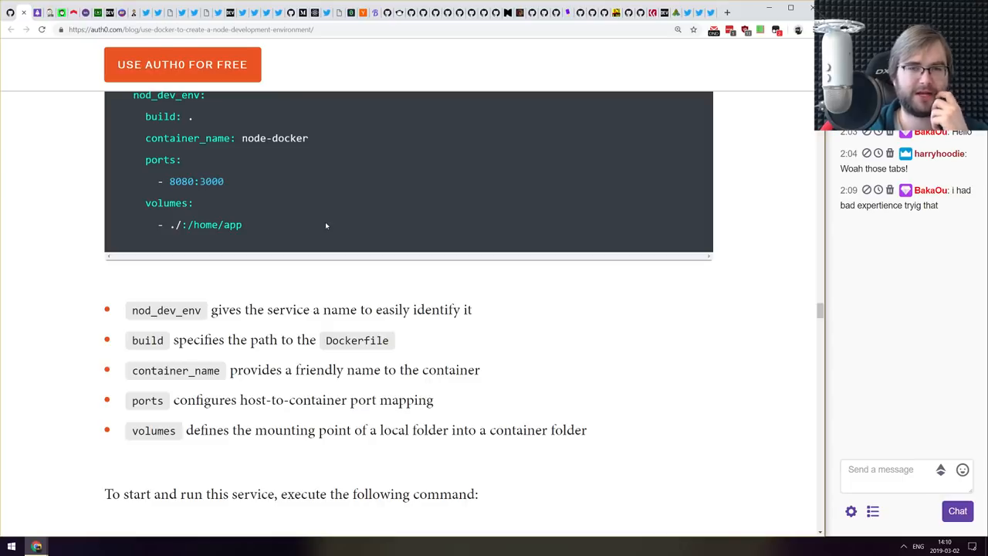
mouse_move(327, 218)
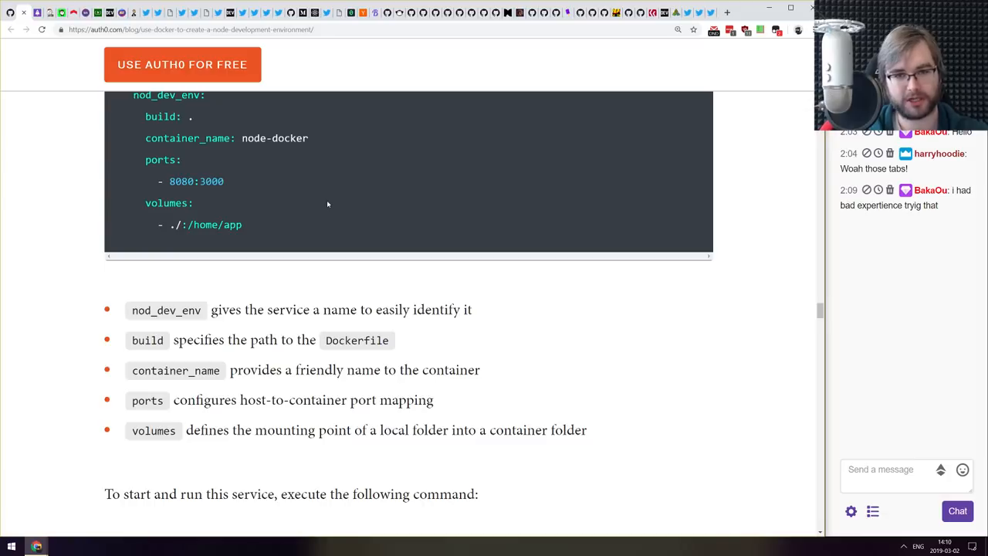
mouse_move(331, 220)
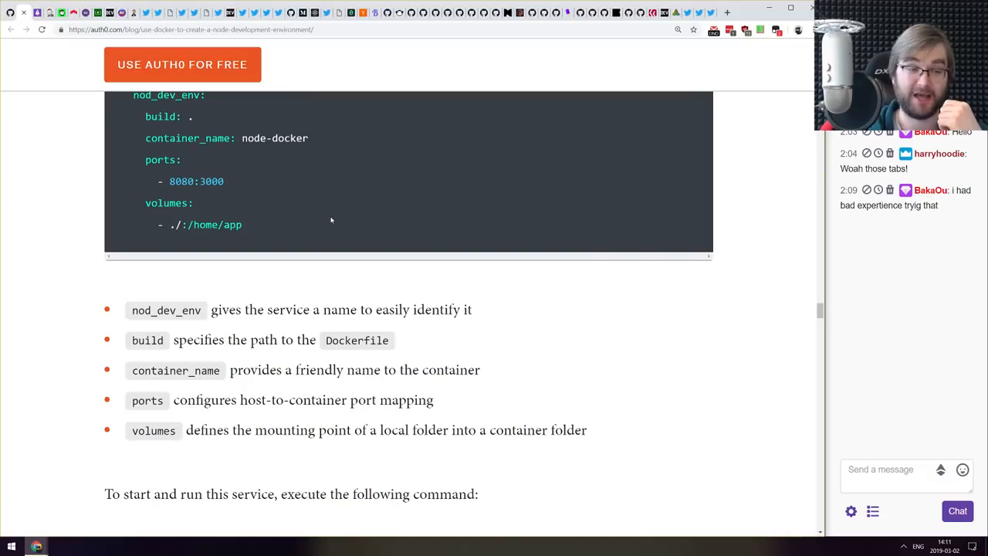
scroll(down, 3)
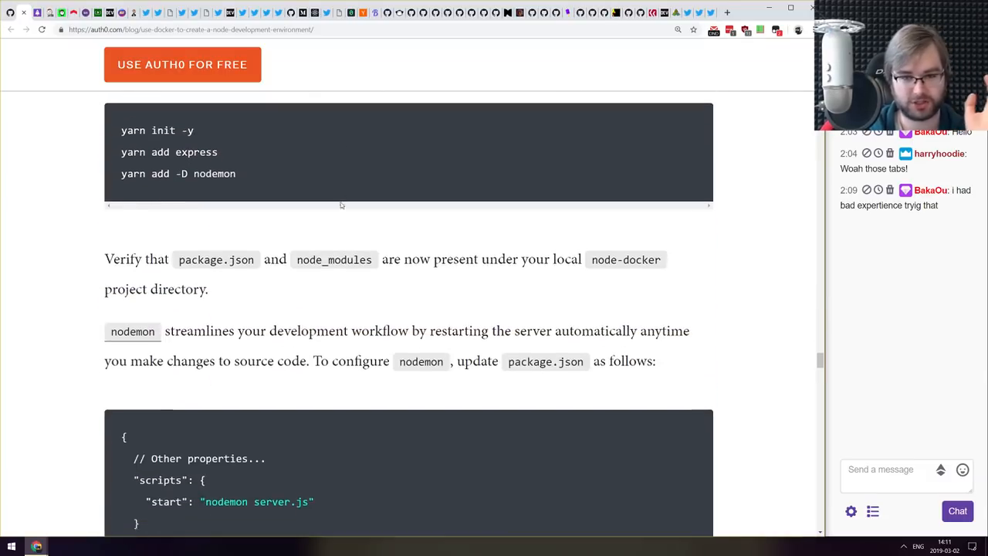
scroll(down, 3)
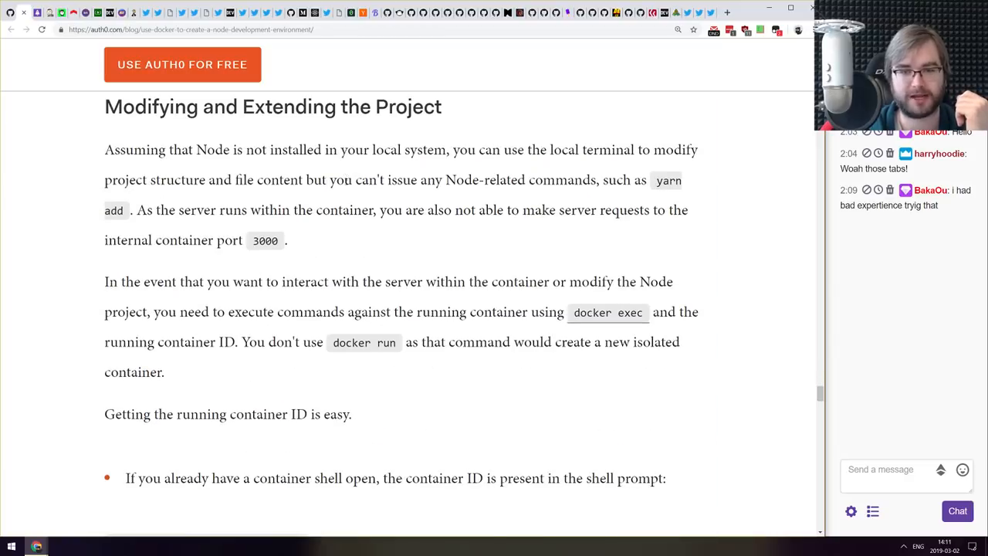
scroll(down, 3)
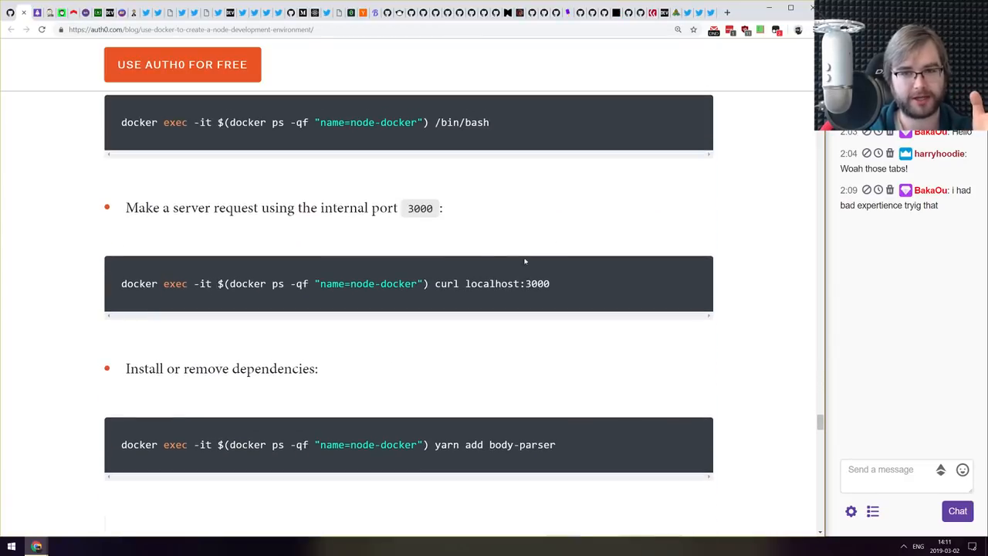
scroll(down, 3)
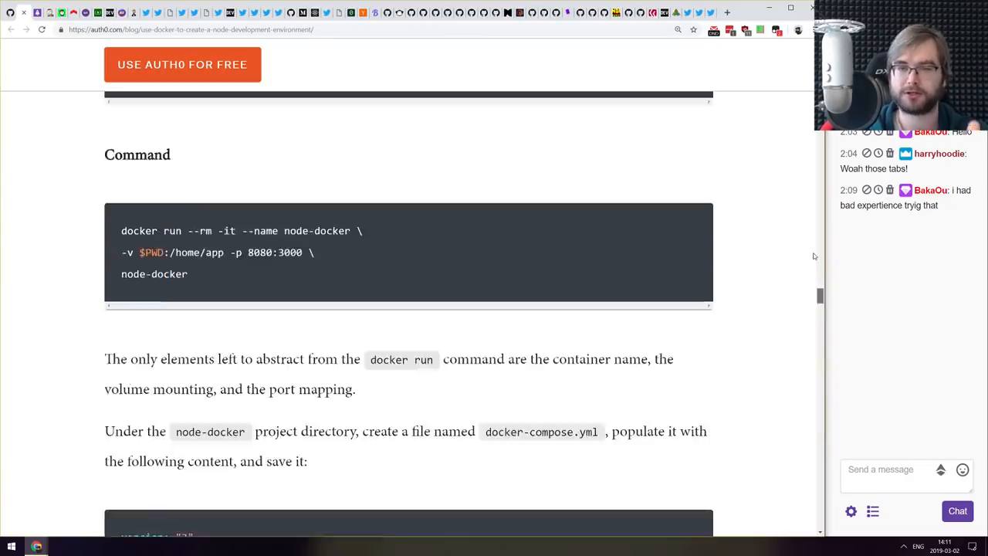
scroll(up, 3)
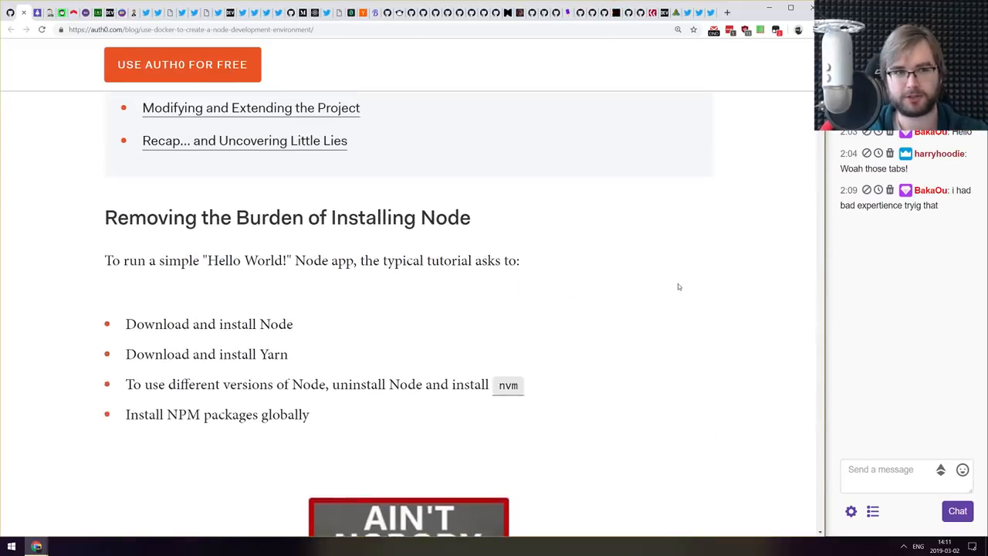
scroll(up, 3)
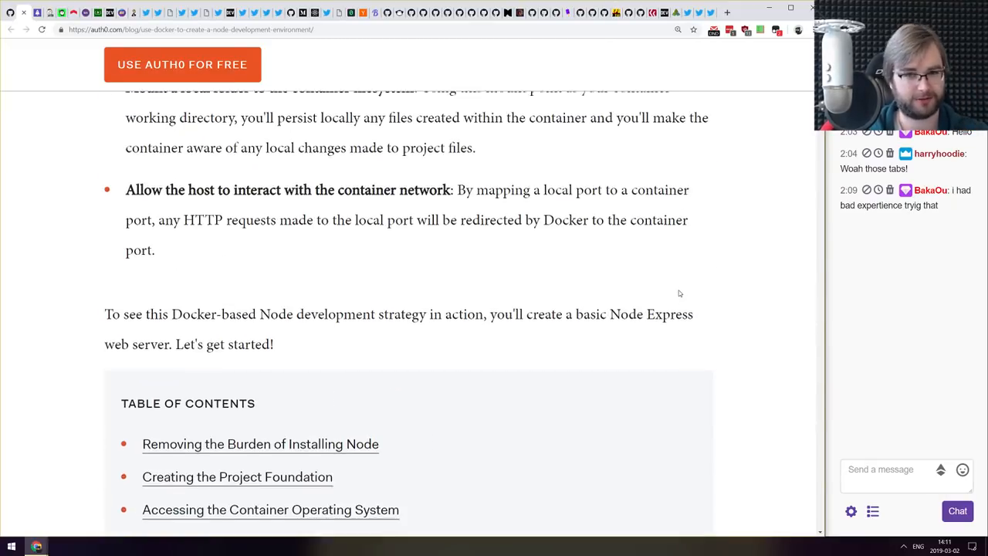
scroll(up, 3)
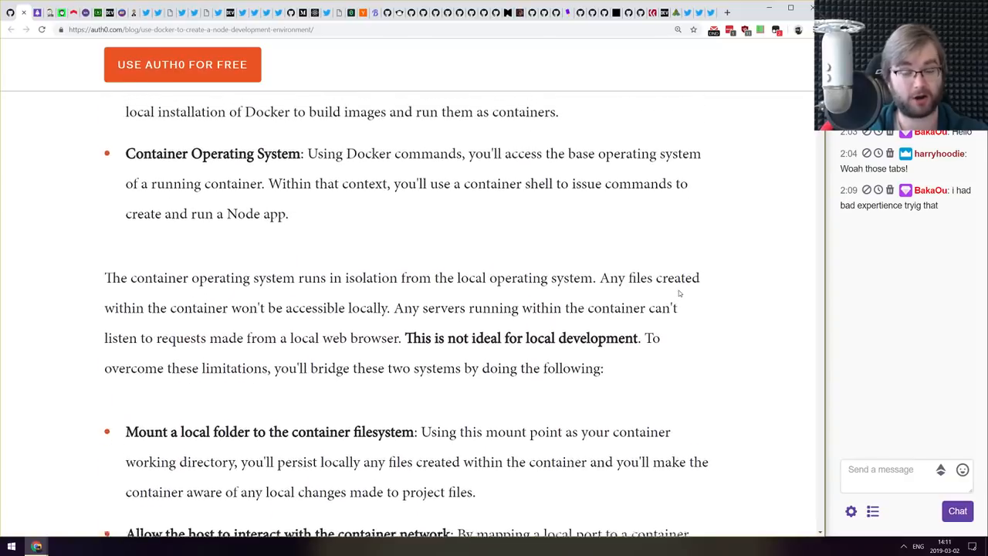
scroll(up, 3)
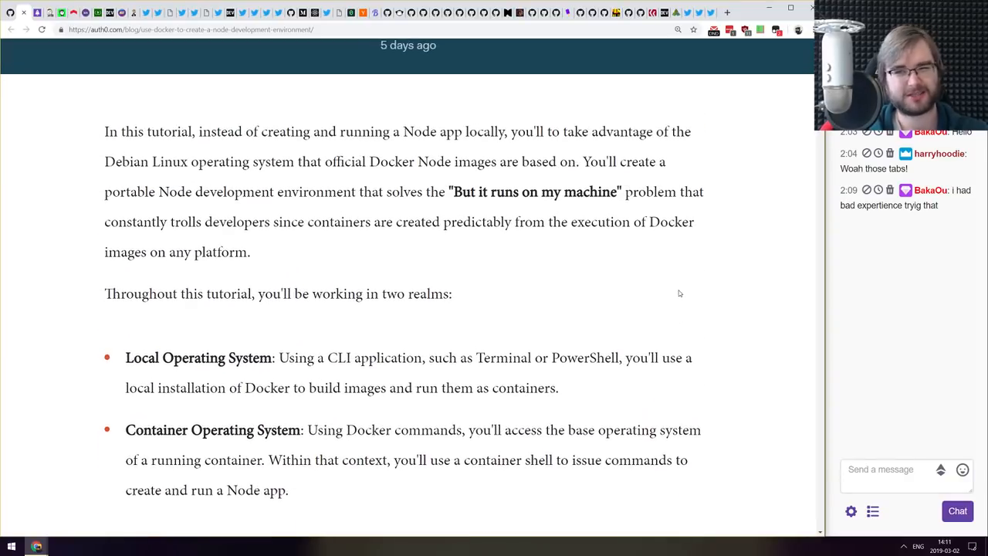
scroll(down, 3)
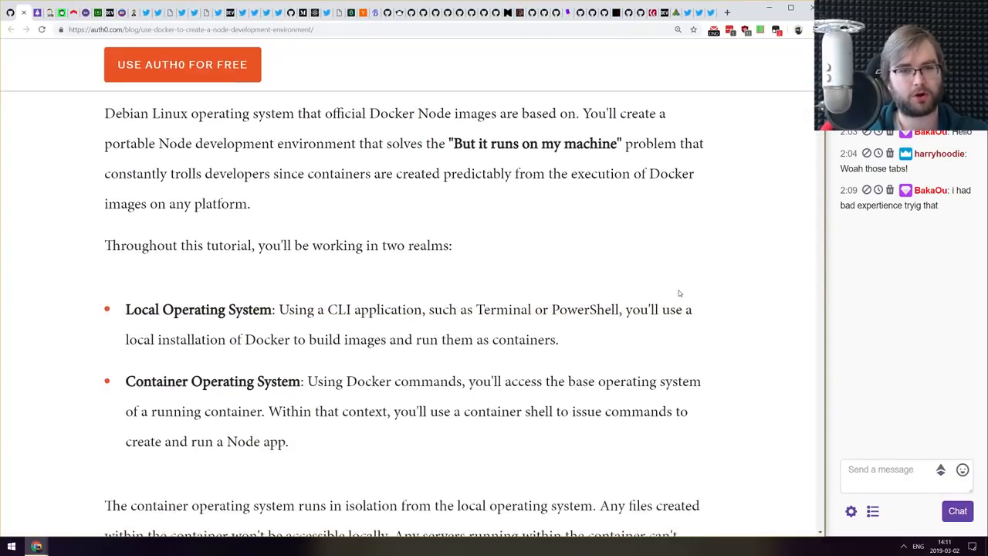
scroll(down, 3)
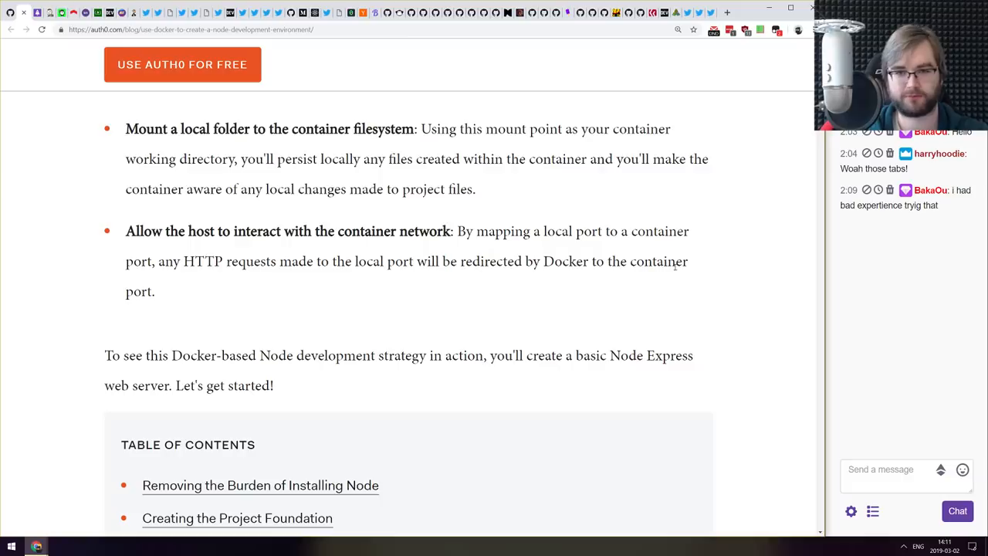
scroll(down, 3)
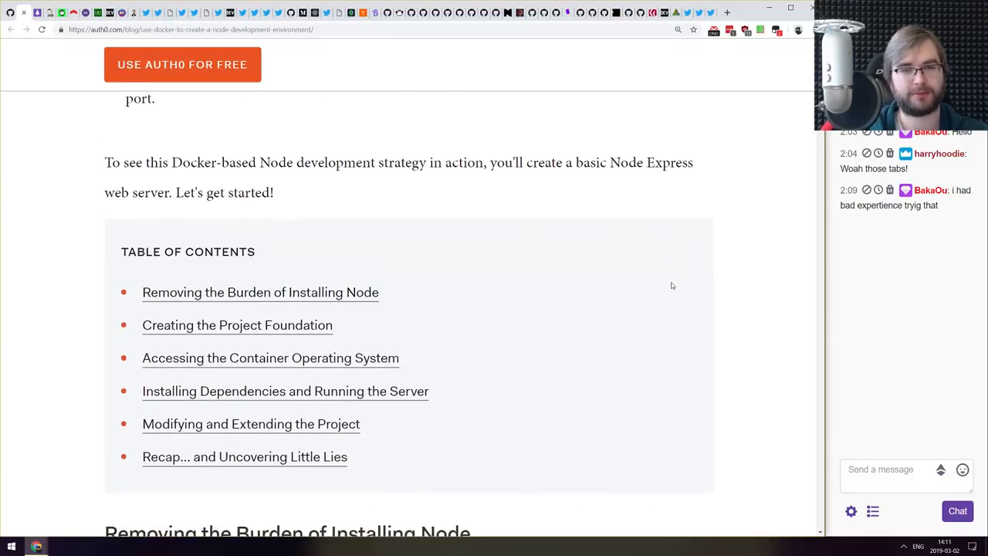
scroll(down, 3)
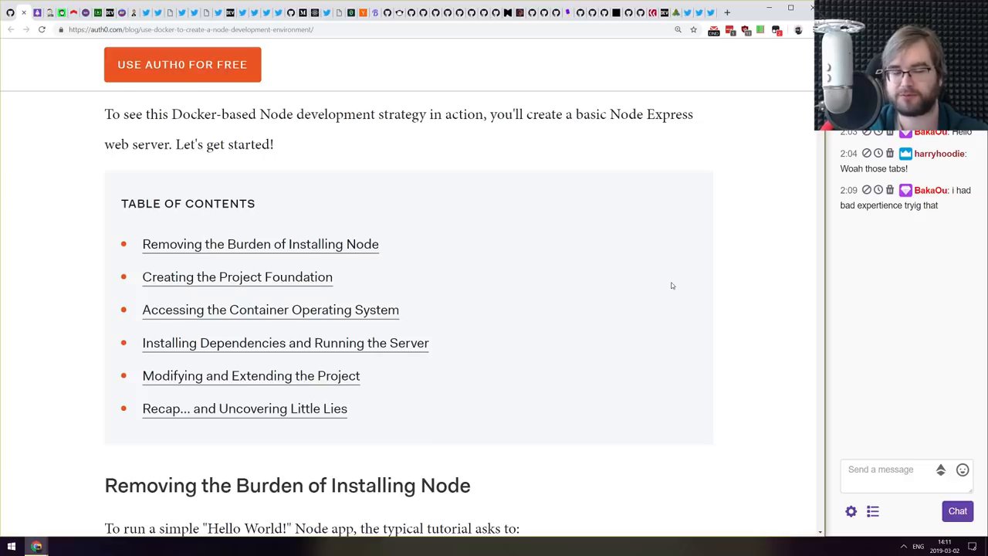
scroll(down, 3)
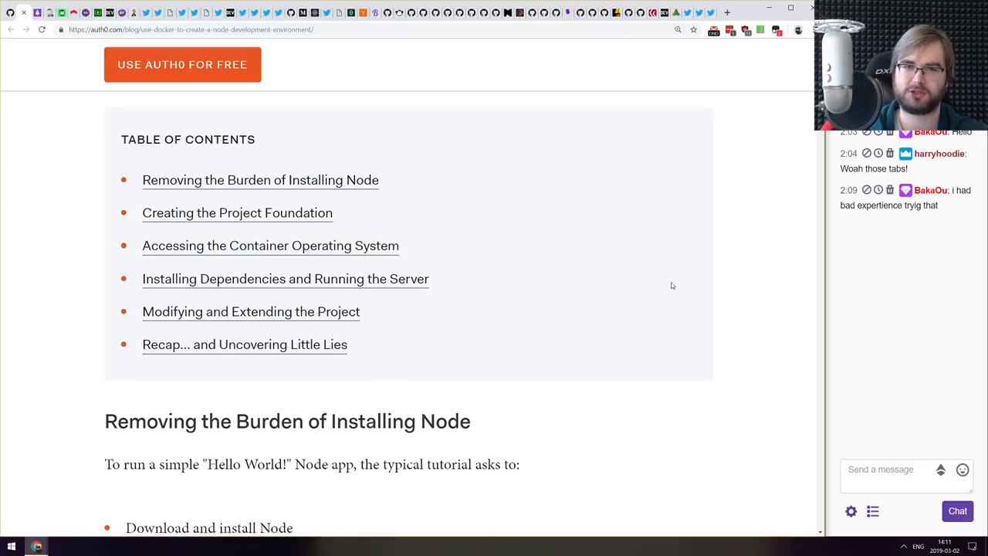
scroll(down, 3)
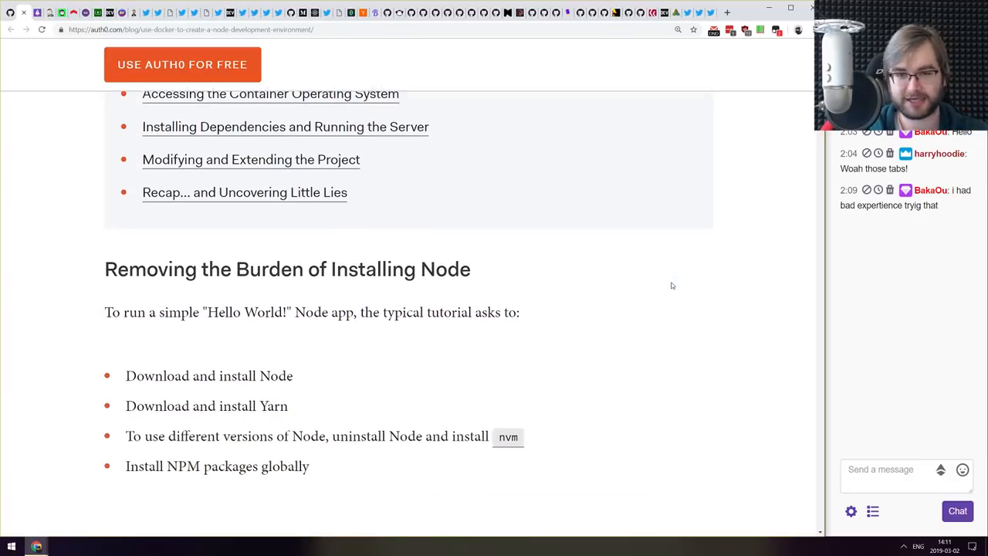
scroll(down, 3)
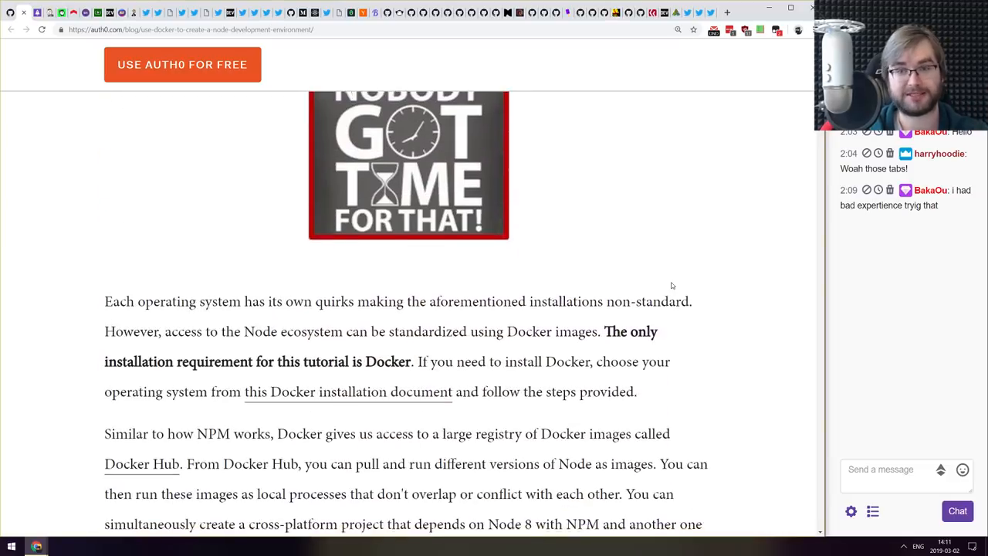
scroll(down, 3)
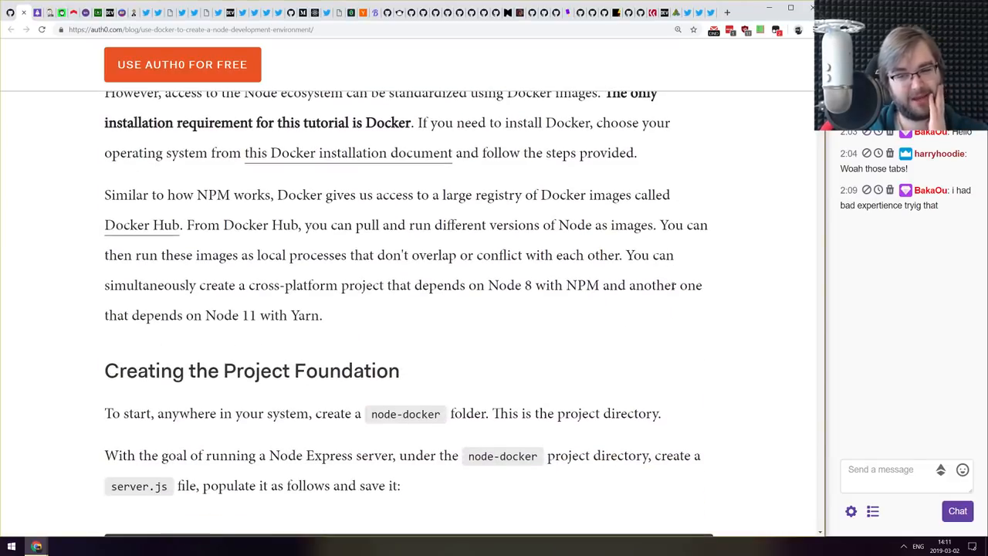
scroll(down, 3)
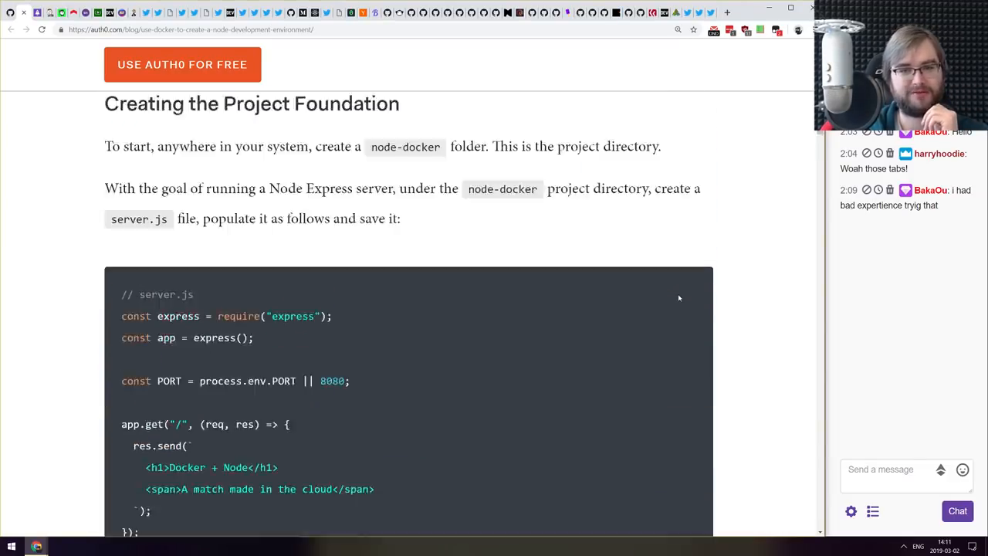
scroll(up, 3)
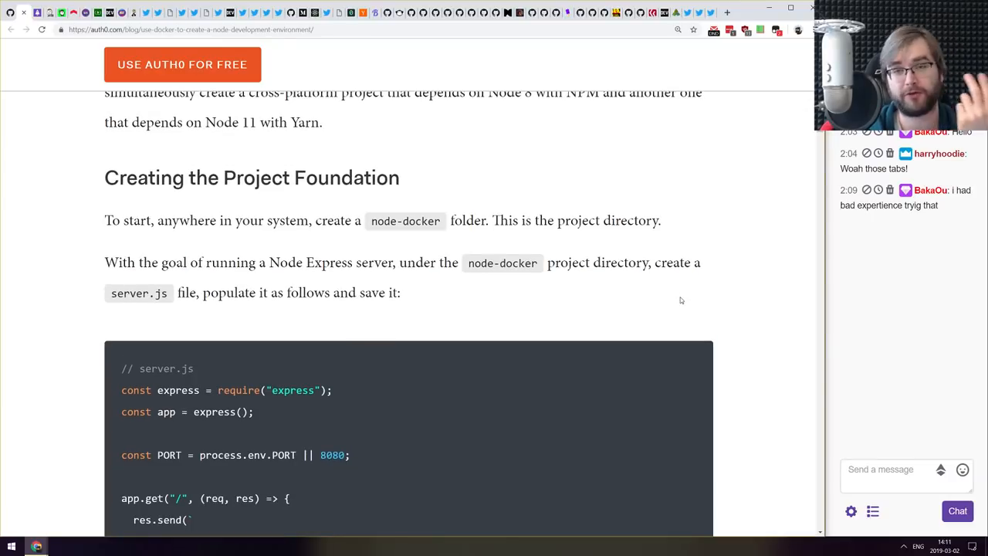
scroll(down, 3)
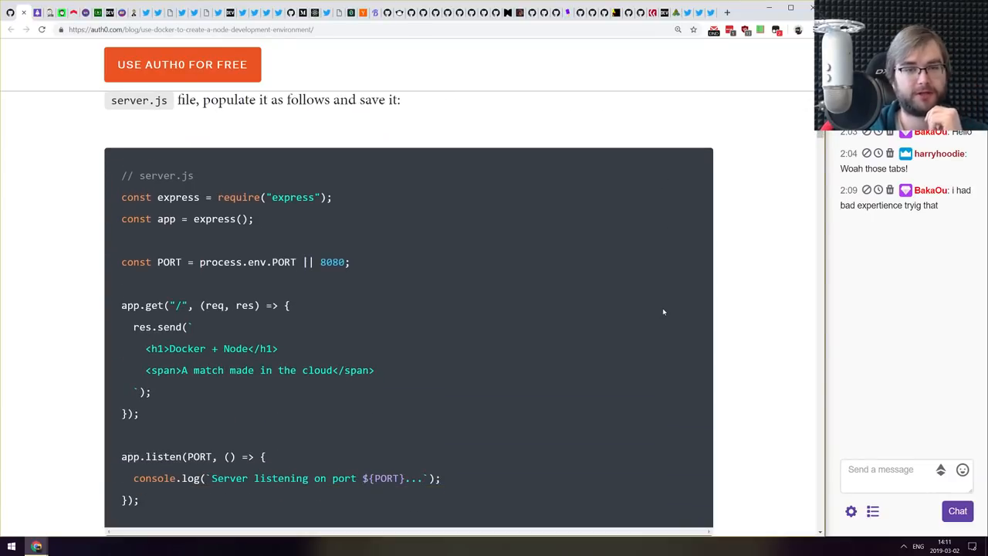
scroll(down, 3)
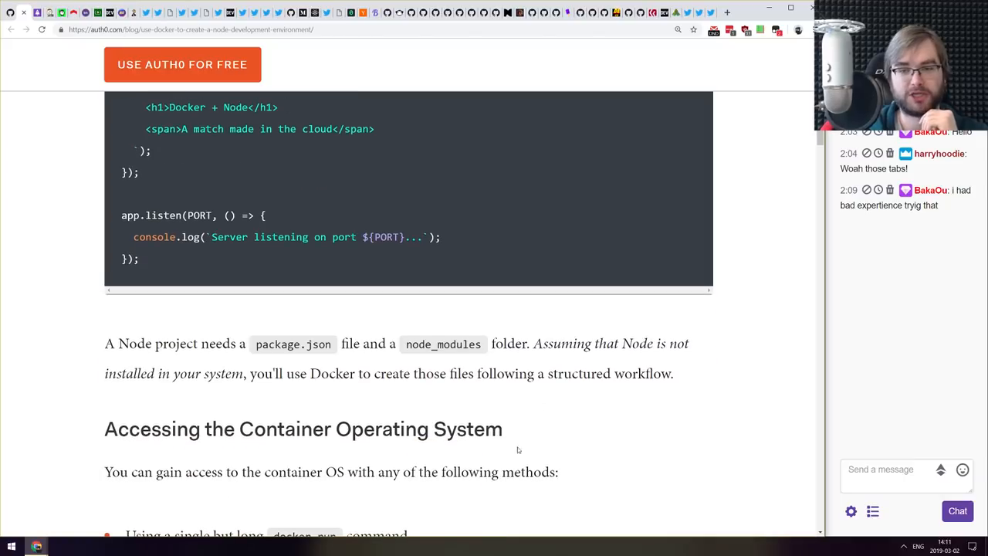
scroll(up, 3)
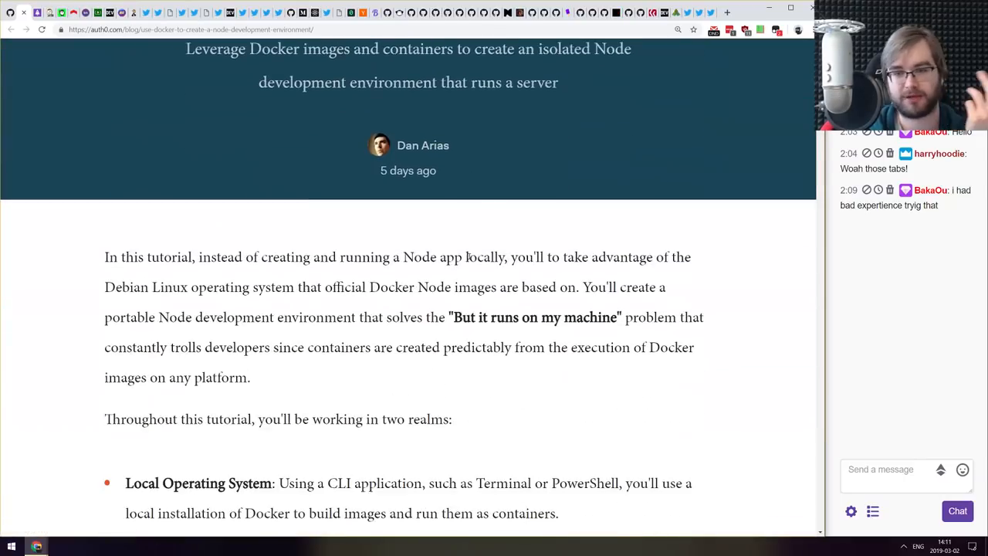
scroll(down, 3)
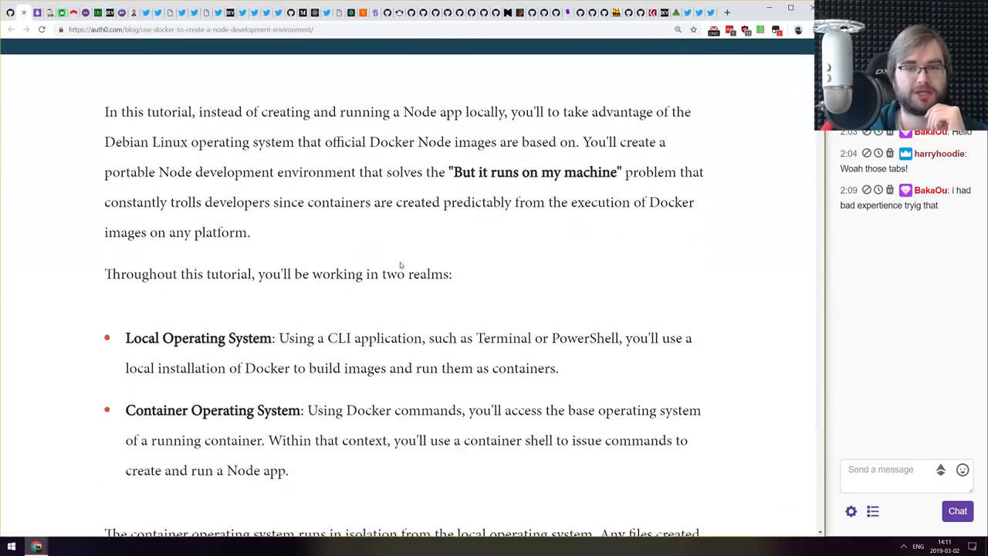
scroll(down, 3)
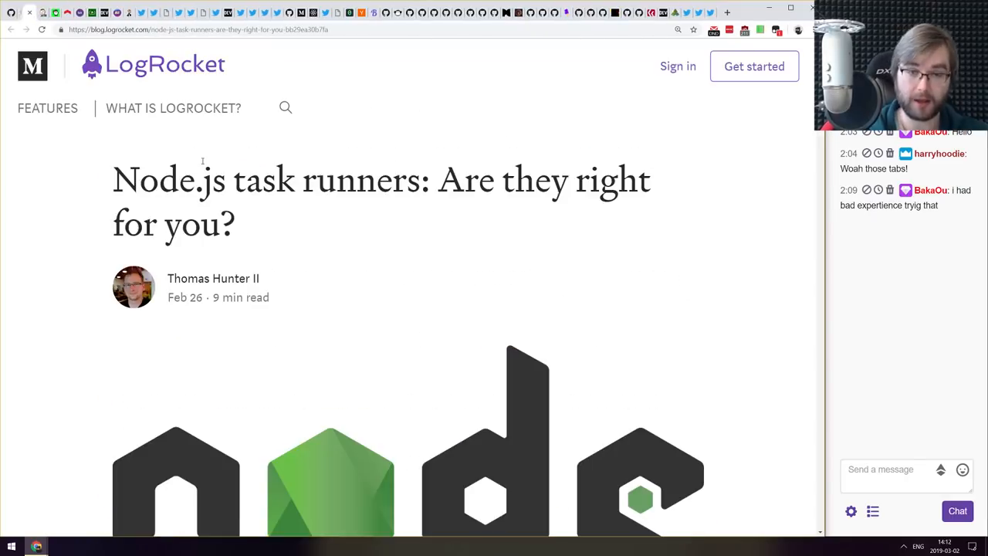
- Read down through the LogRocket Node.js task runners article's opening sections
scroll(down, 3)
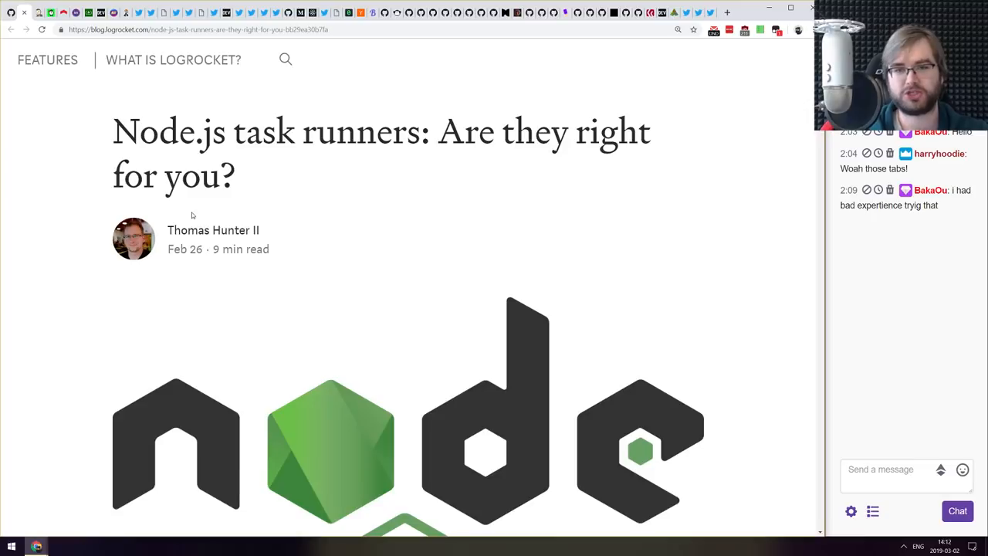
scroll(down, 3)
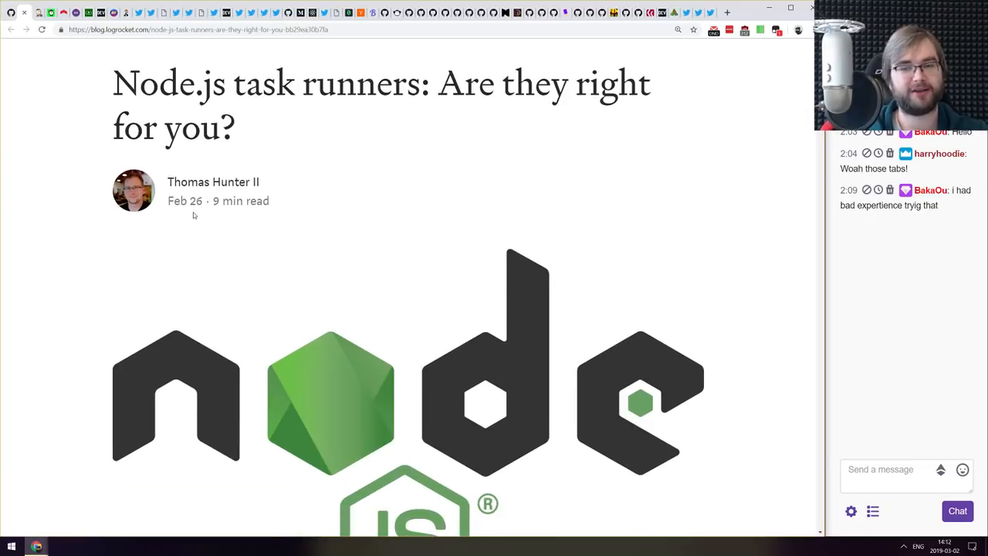
scroll(down, 3)
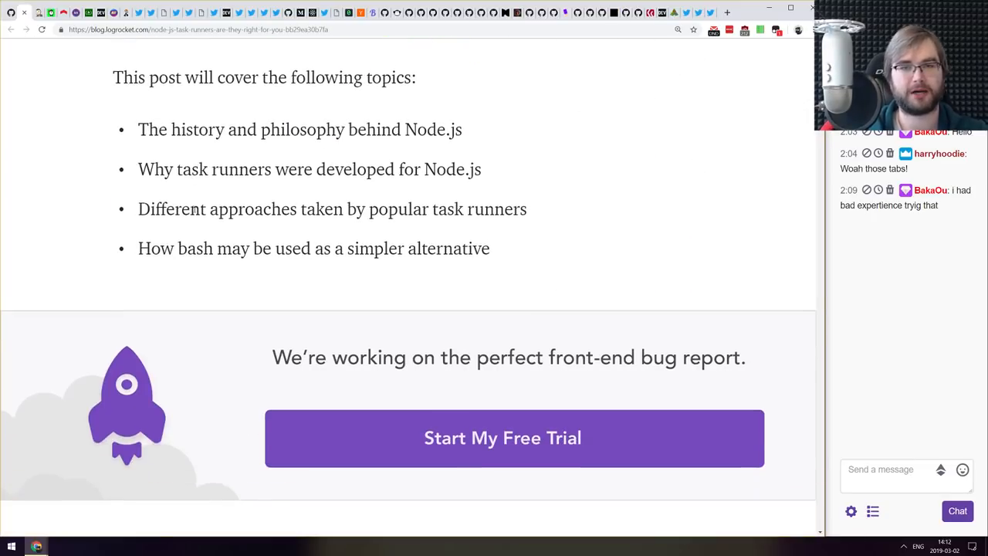
scroll(down, 3)
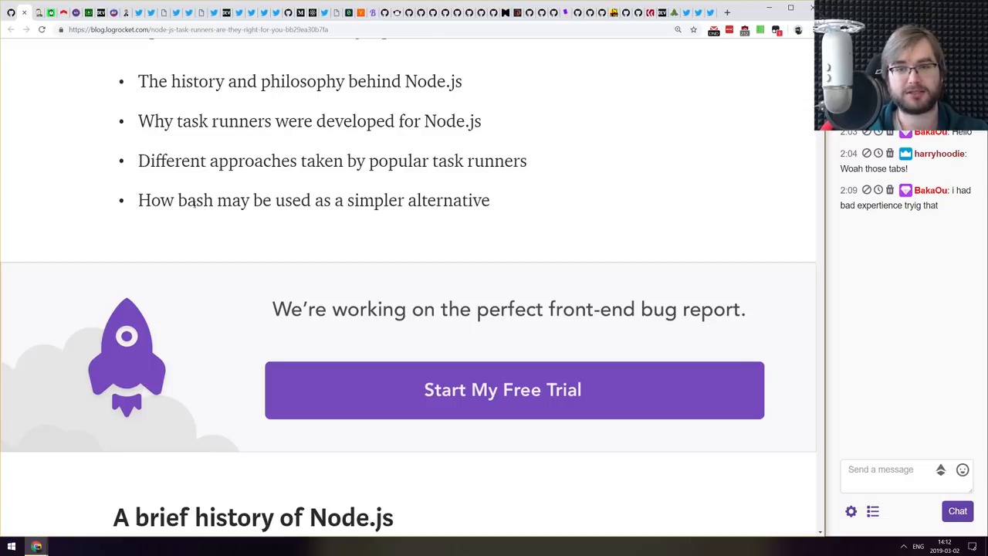
scroll(down, 3)
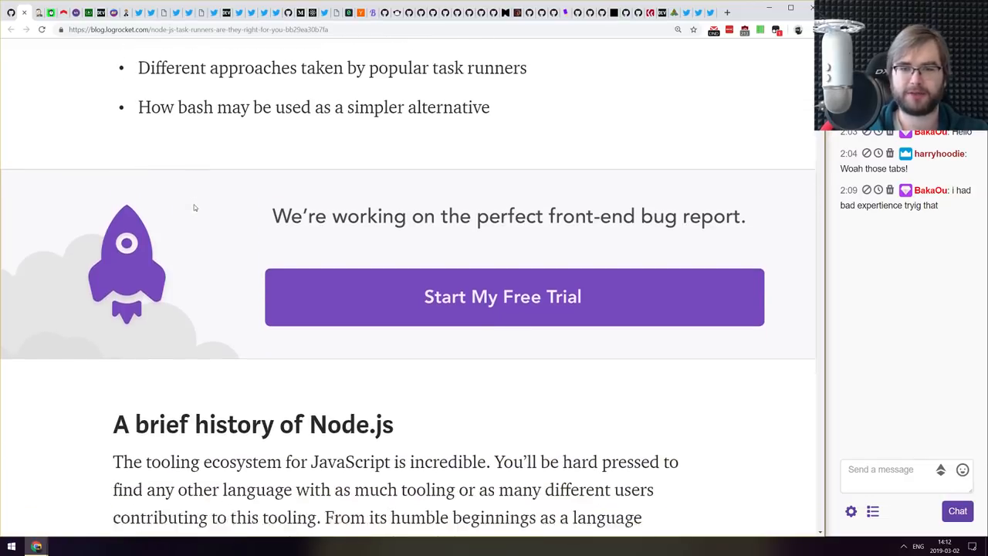
scroll(down, 3)
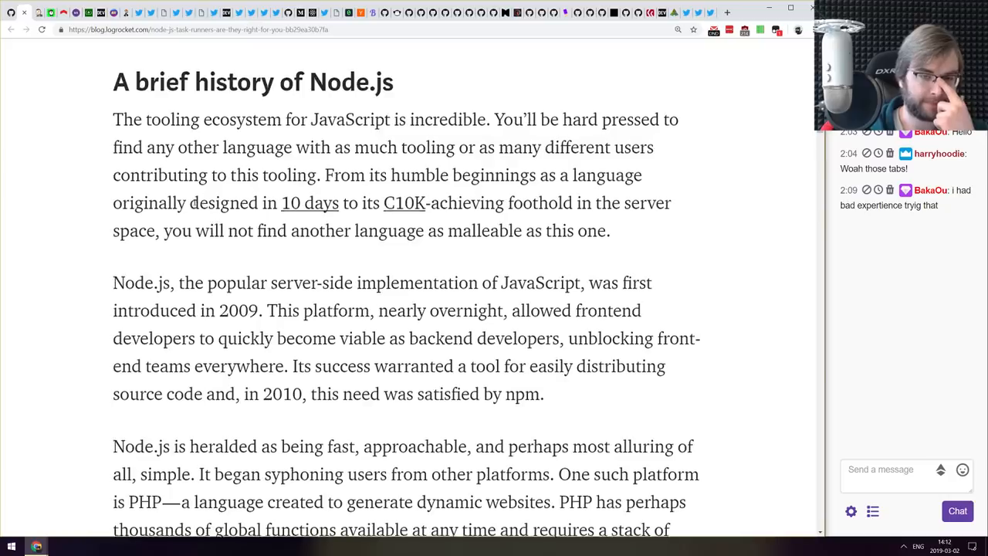
scroll(down, 3)
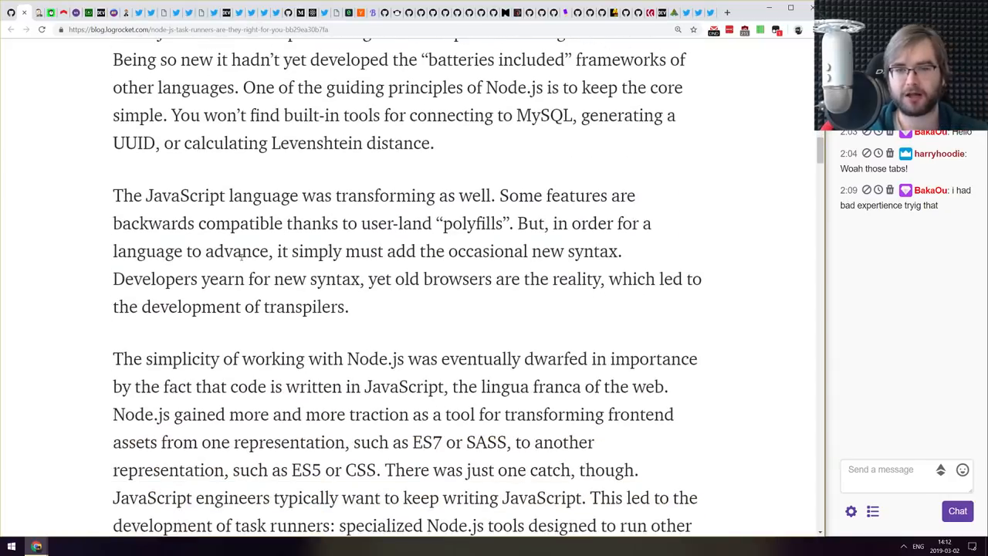
scroll(down, 3)
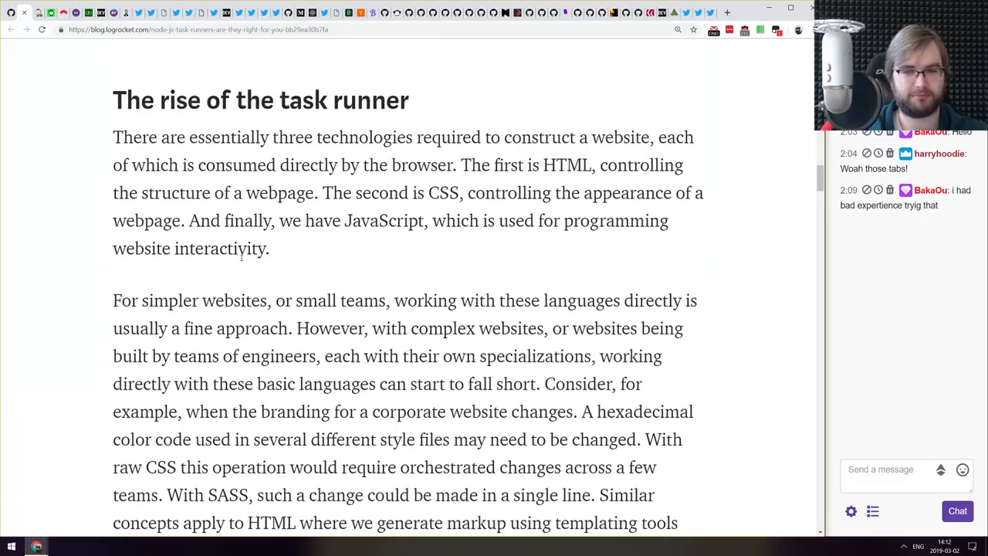
scroll(down, 3)
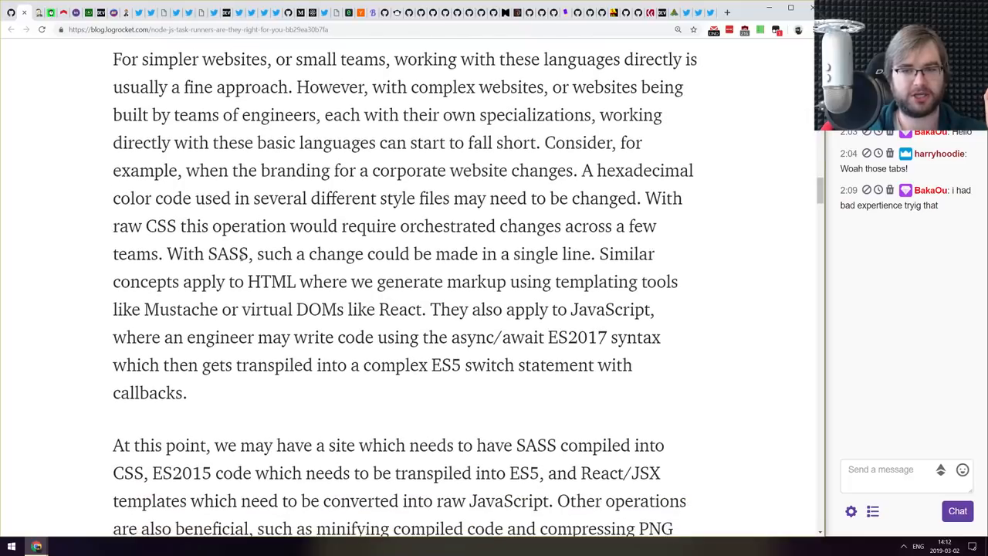
scroll(down, 3)
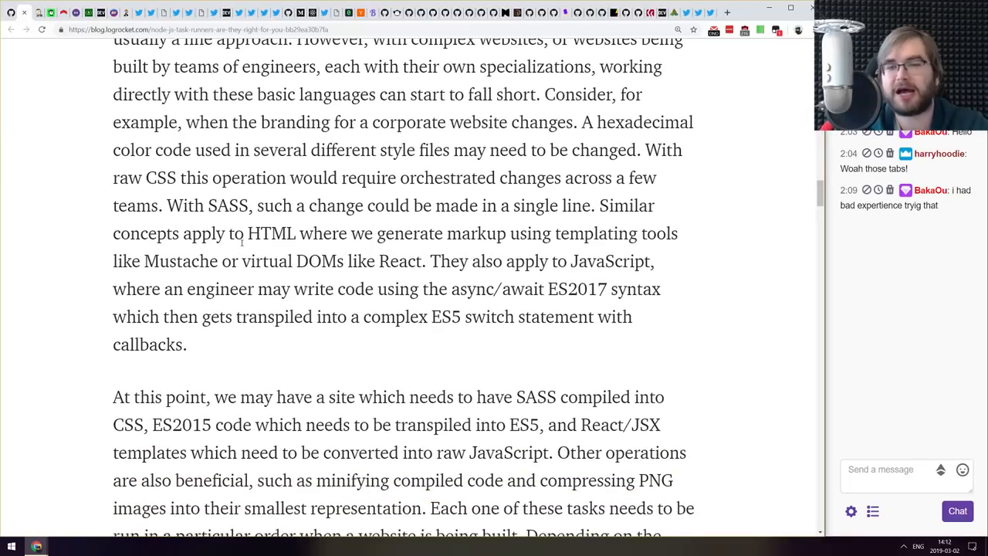
scroll(down, 3)
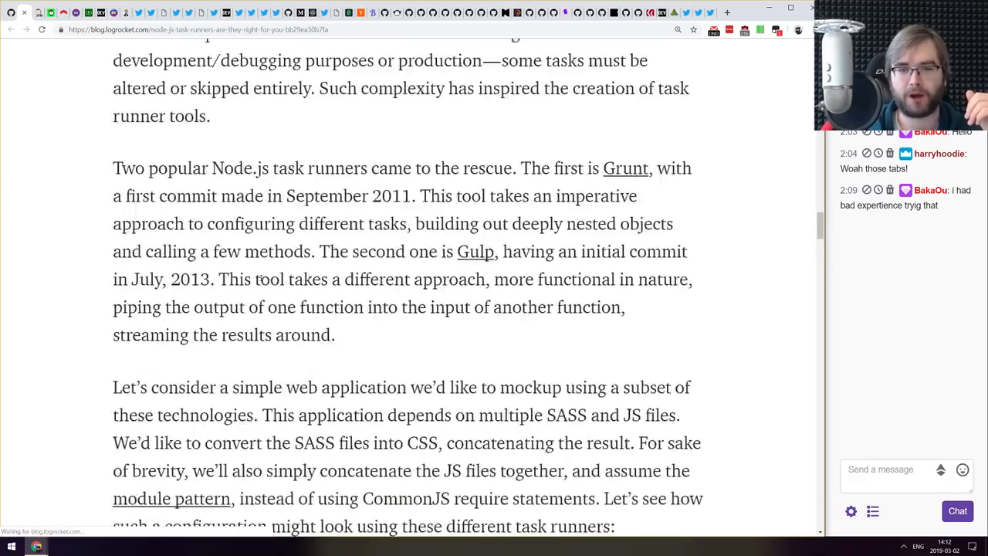
scroll(down, 3)
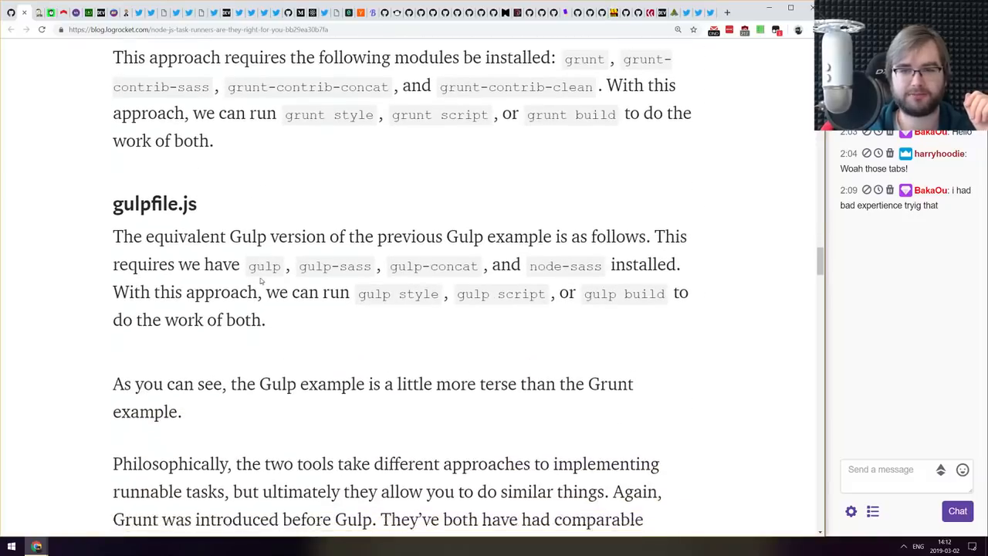
scroll(down, 3)
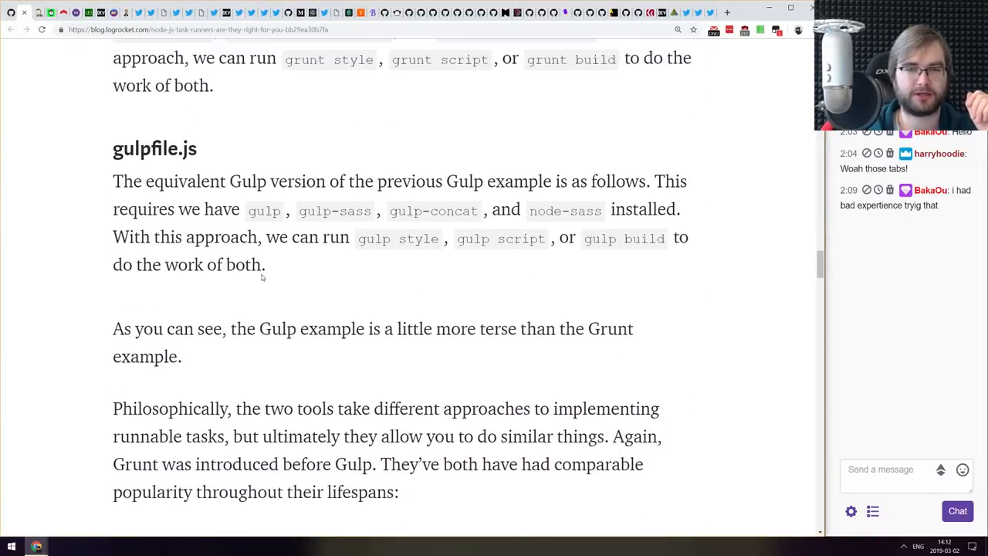
scroll(up, 3)
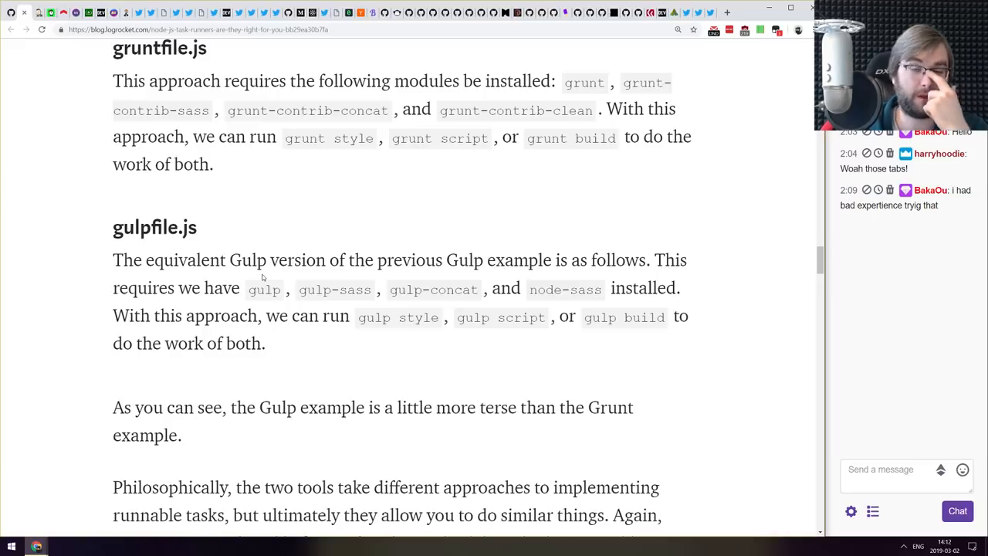
mouse_move(220, 281)
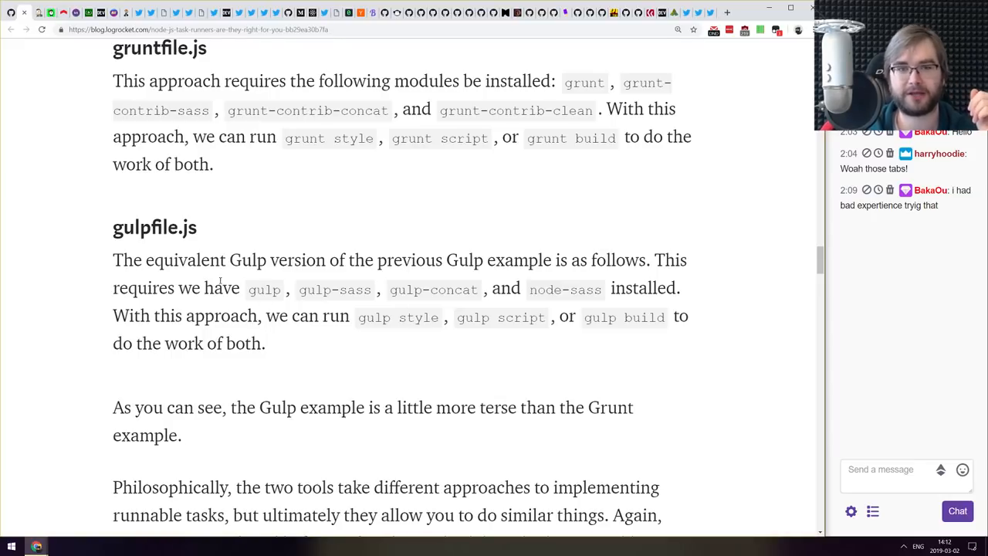
mouse_move(230, 227)
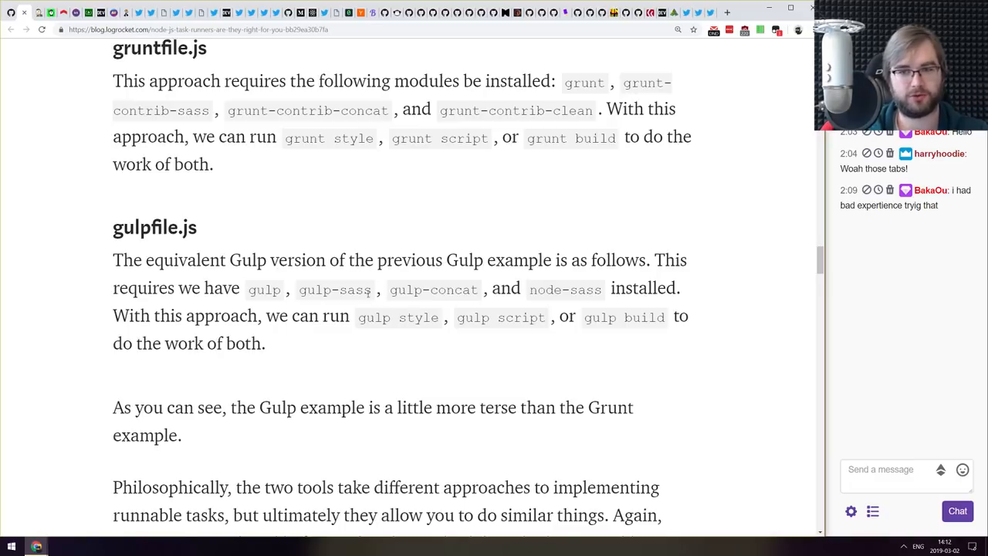
- Read the shell script alternatives section, highlighting the 'npm run style' command
scroll(down, 3)
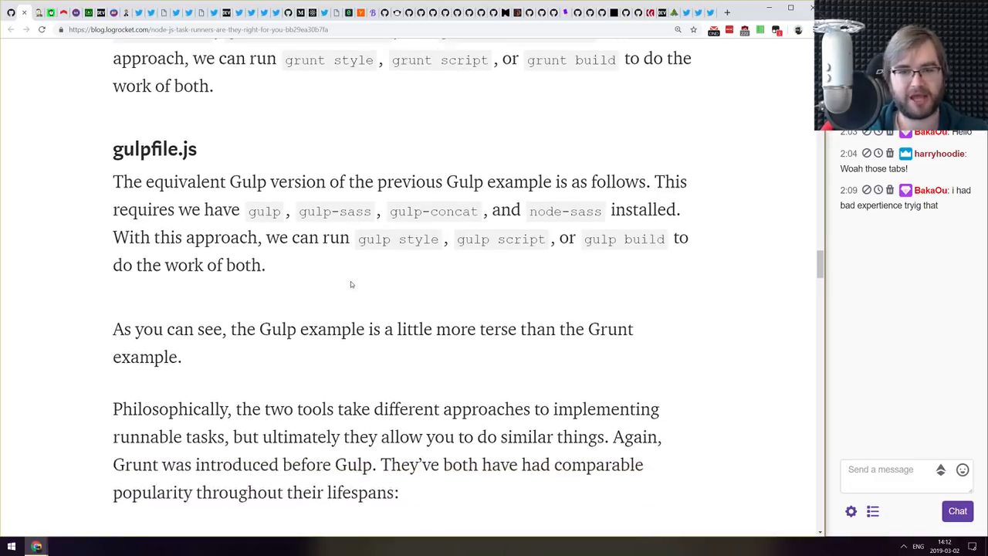
scroll(down, 3)
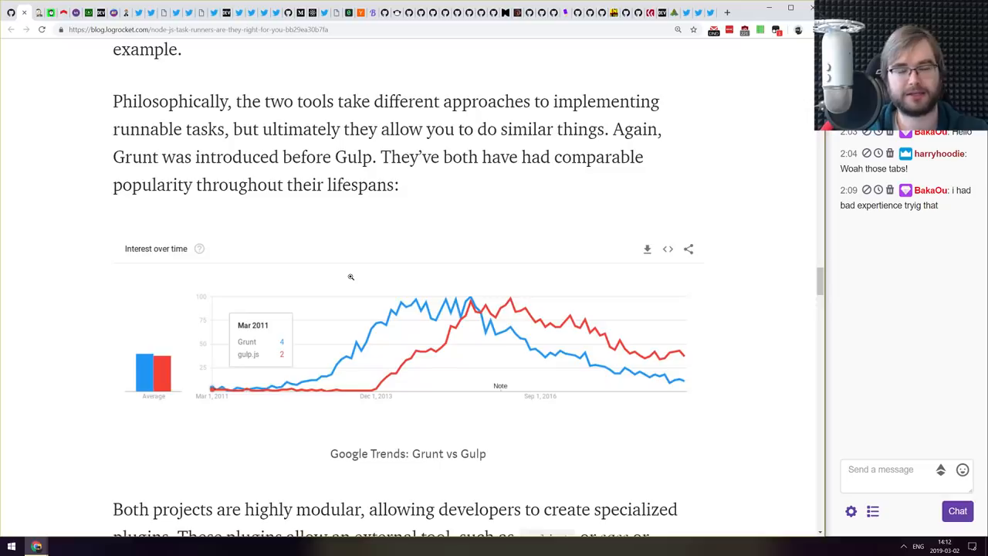
scroll(down, 3)
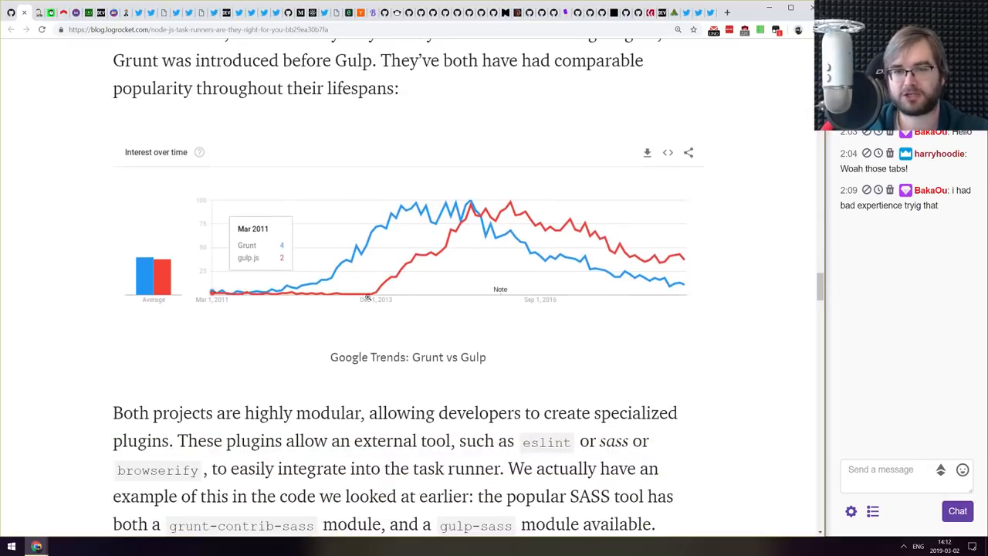
scroll(up, 3)
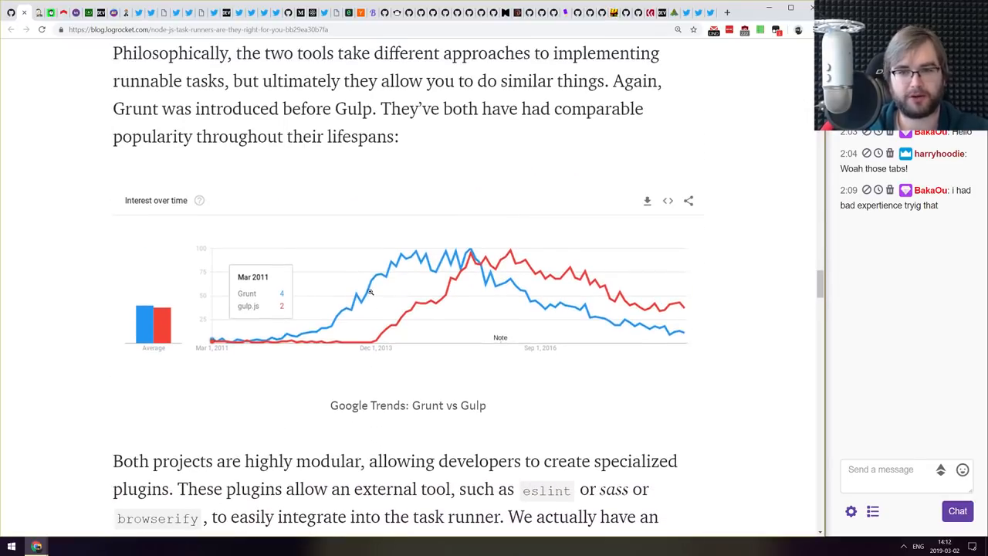
scroll(down, 3)
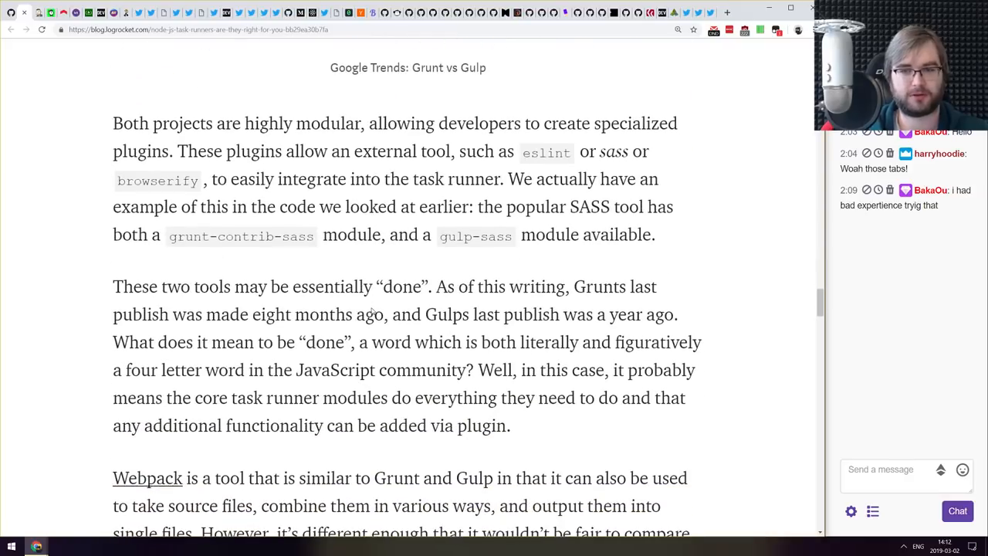
scroll(up, 3)
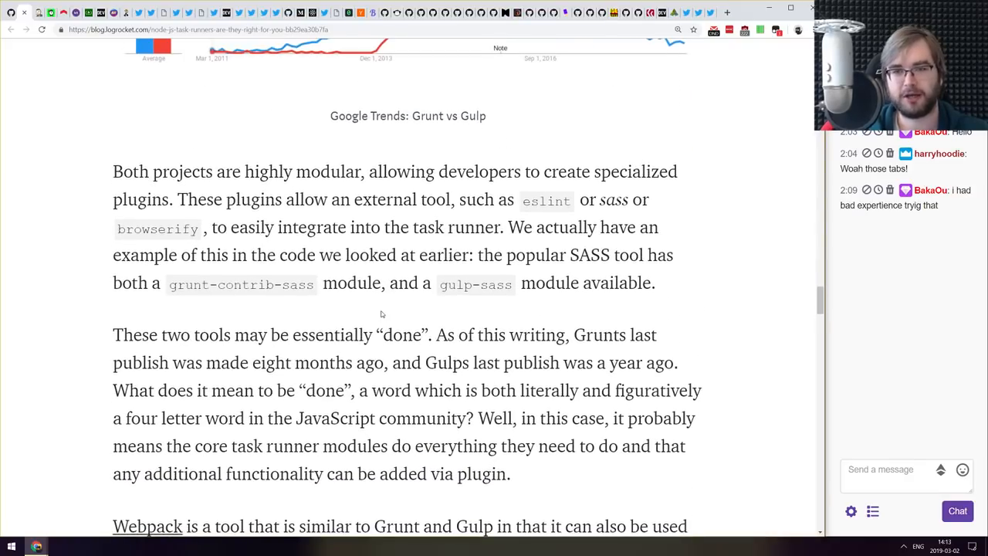
scroll(down, 3)
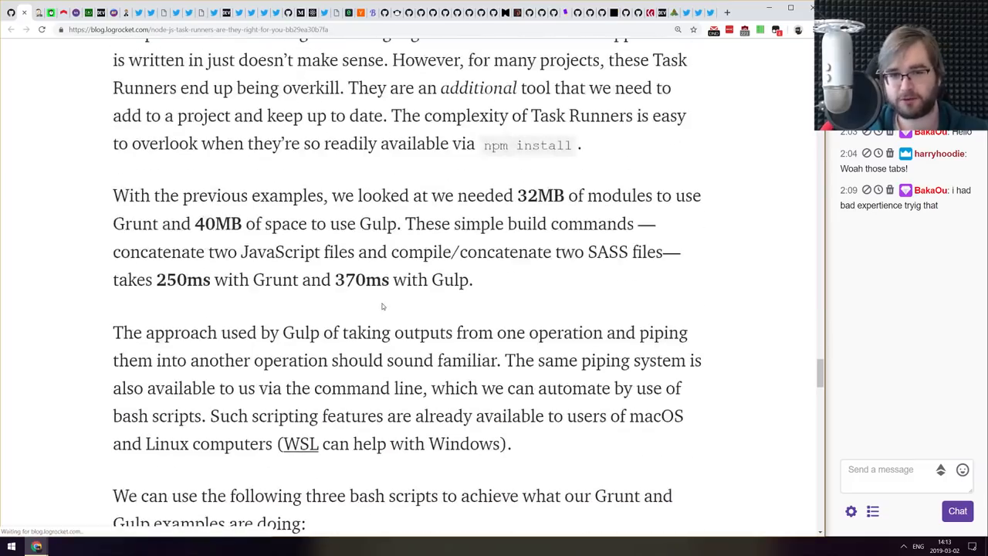
scroll(down, 3)
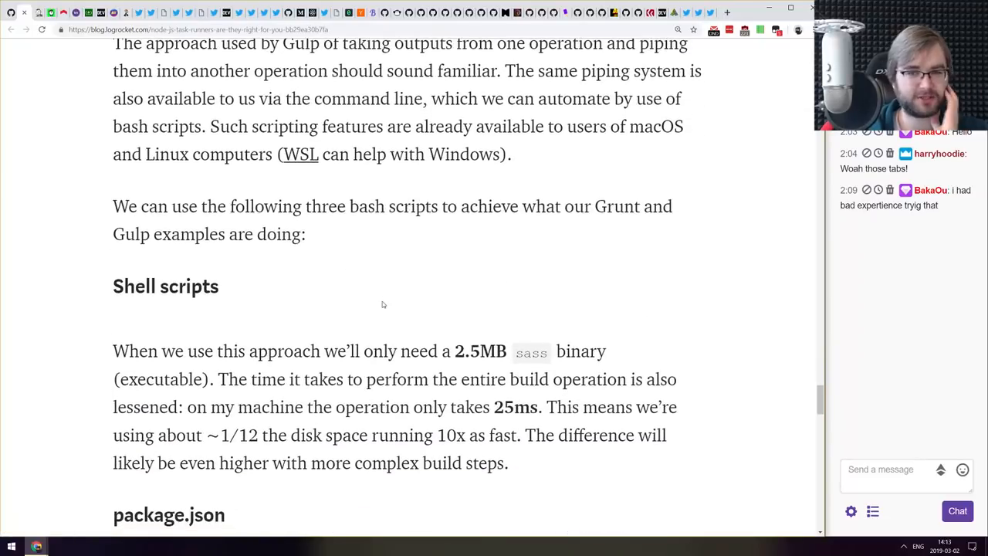
scroll(down, 3)
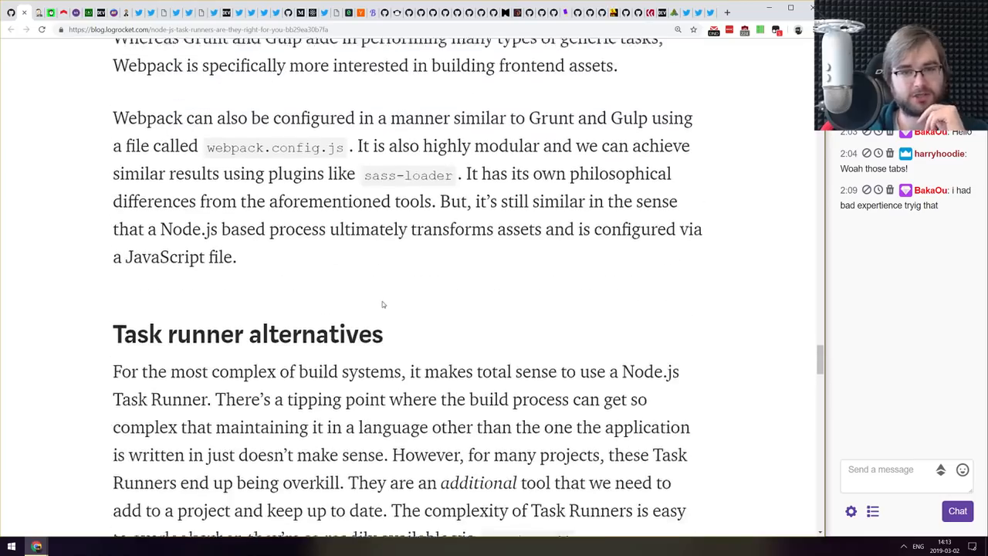
scroll(down, 3)
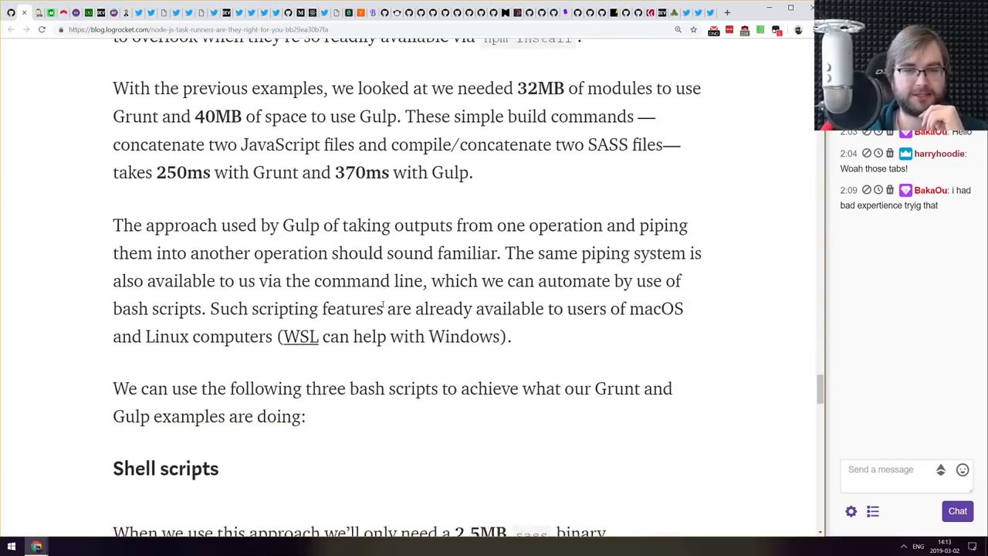
scroll(down, 3)
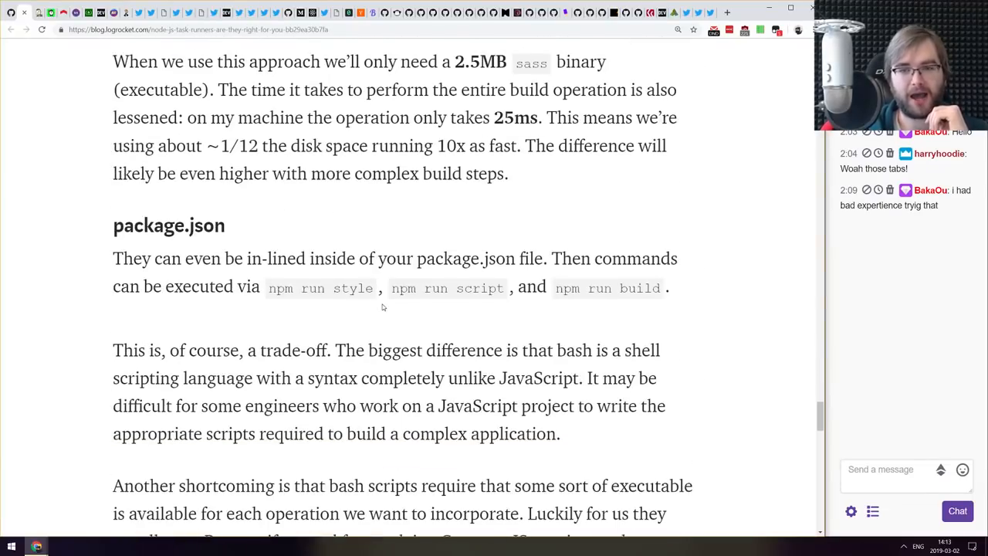
scroll(up, 3)
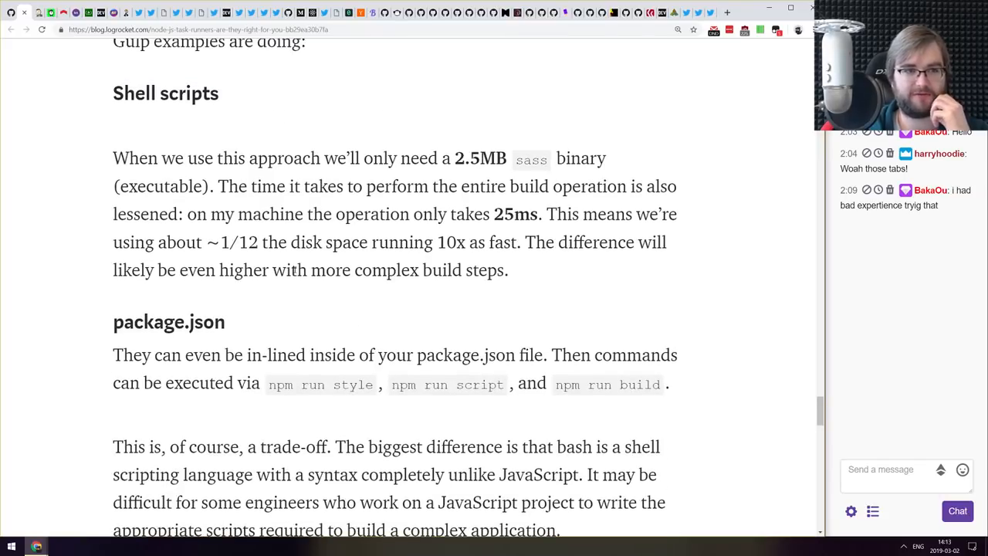
scroll(down, 3)
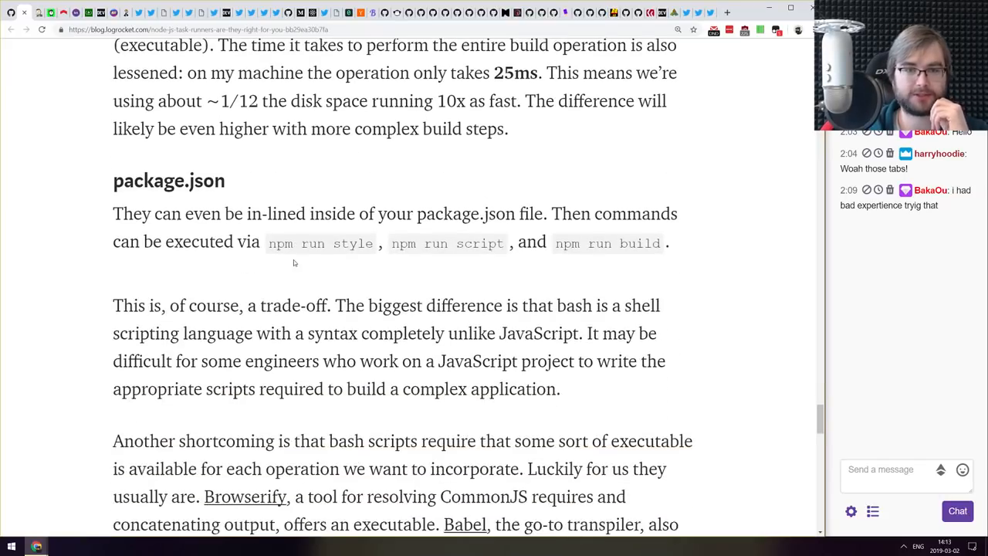
double_click(320, 239)
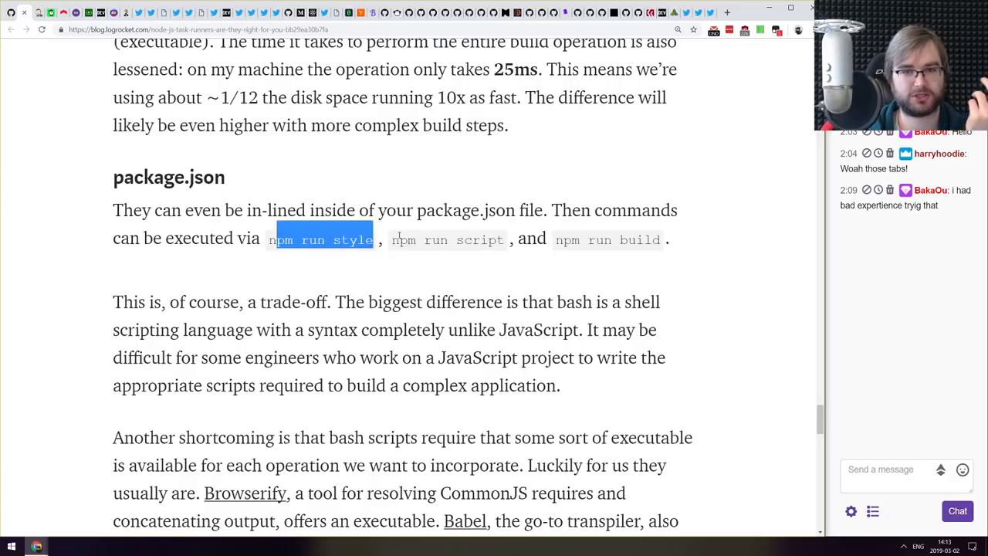
- Finish the task runners article at its conclusion and return to its title
scroll(down, 3)
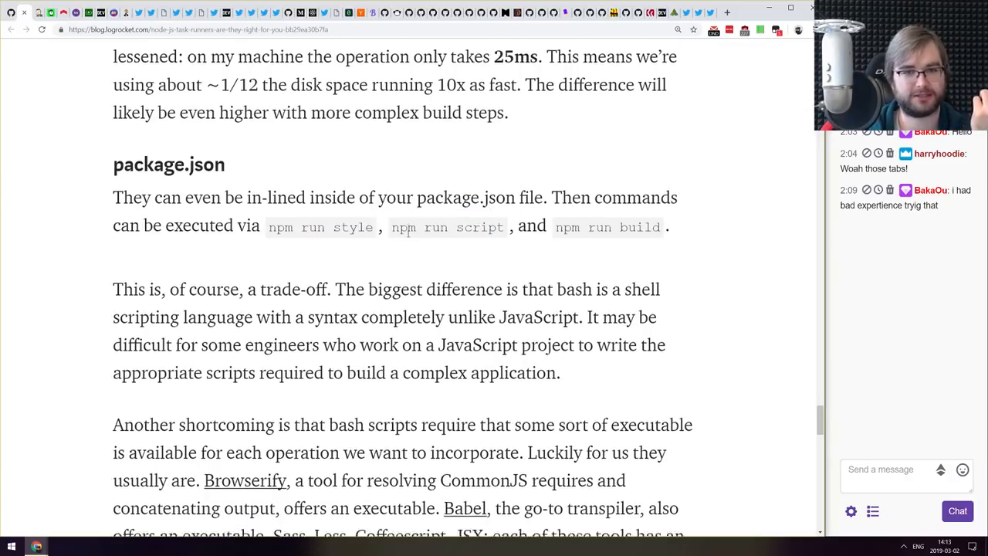
scroll(down, 3)
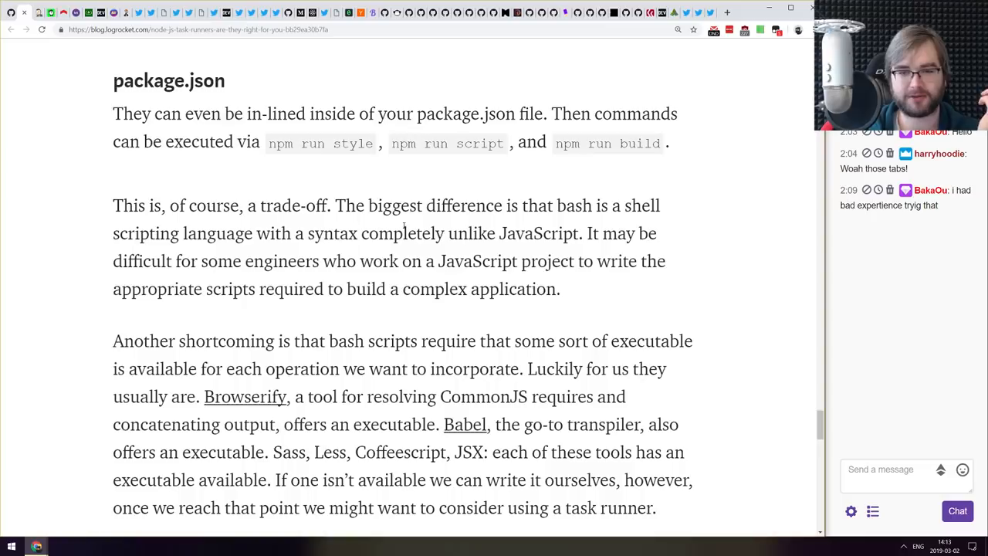
scroll(down, 3)
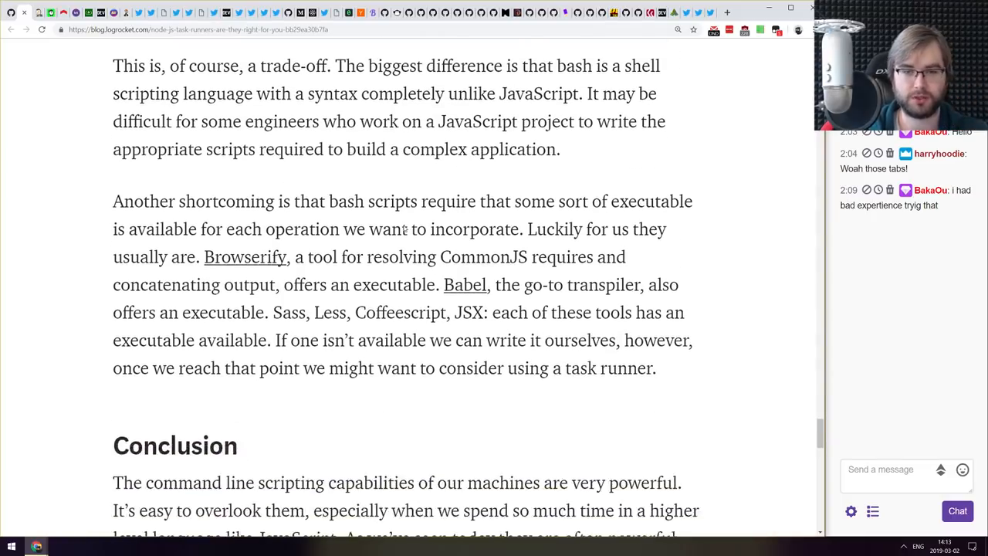
scroll(up, 3)
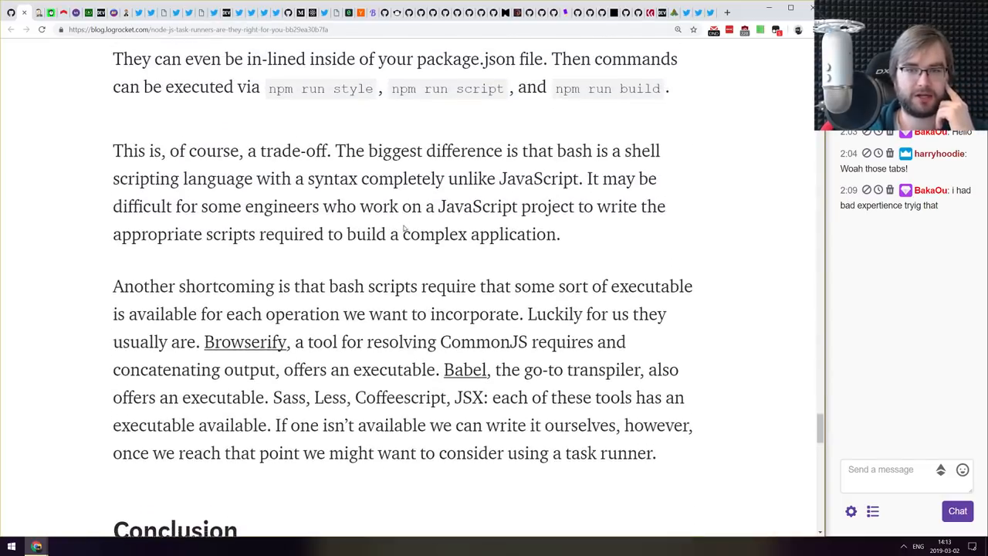
scroll(up, 3)
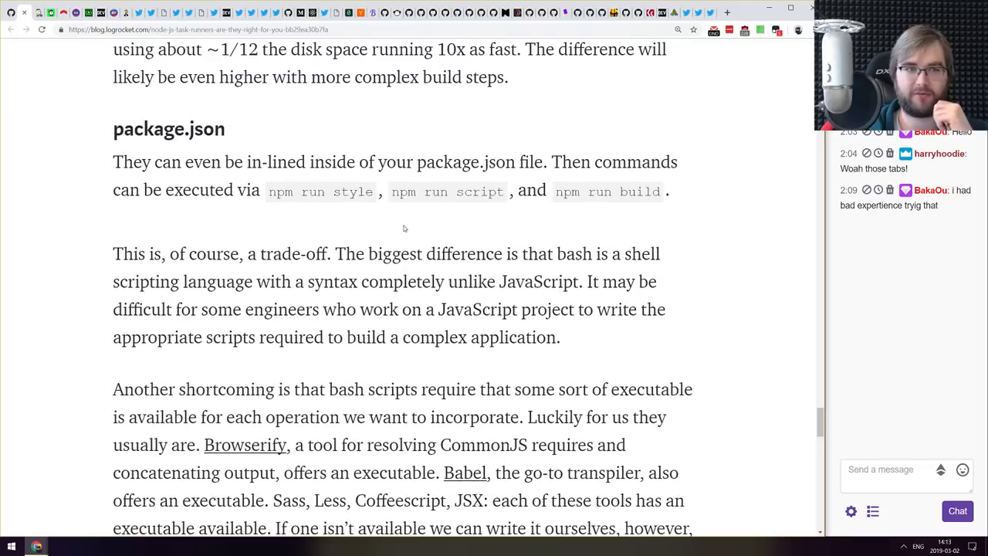
scroll(down, 3)
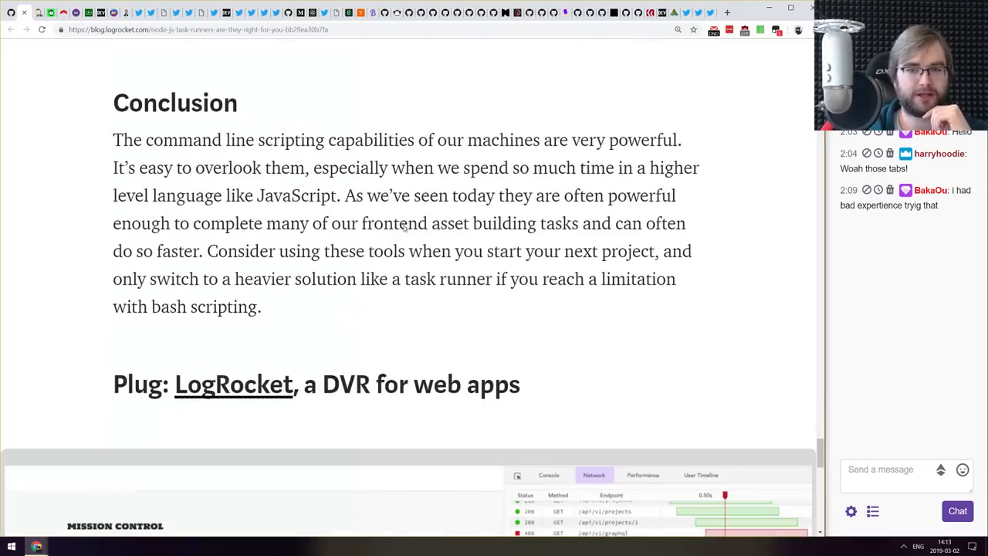
scroll(down, 3)
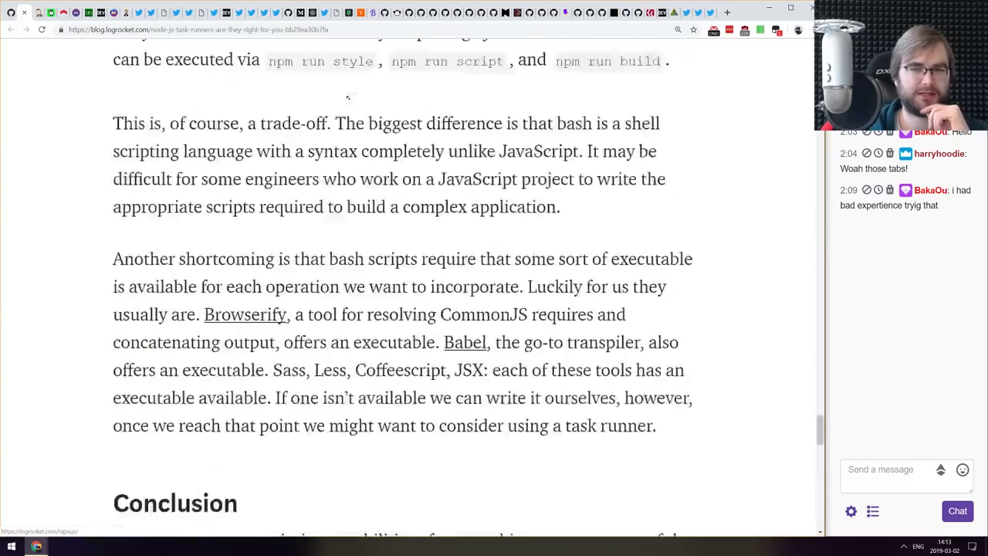
scroll(up, 3)
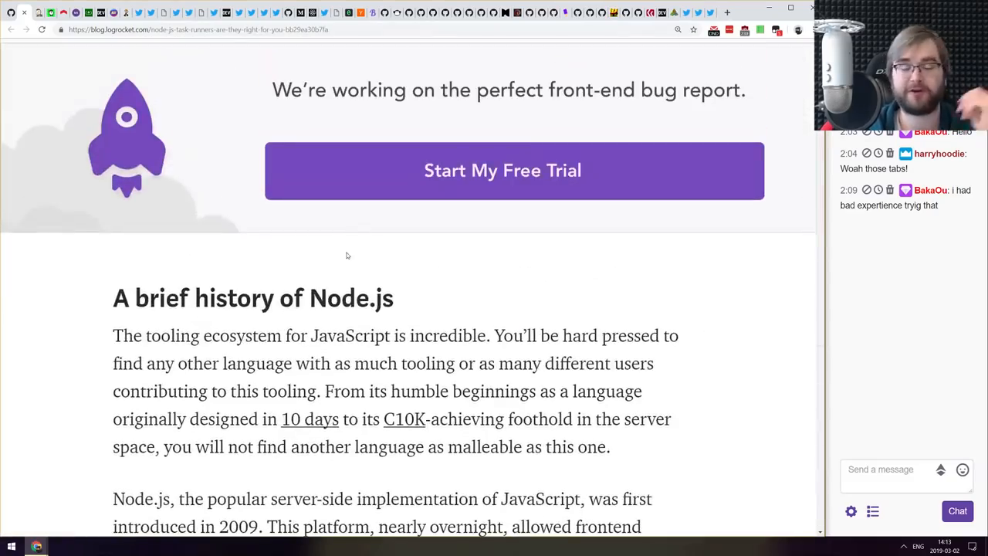
scroll(up, 3)
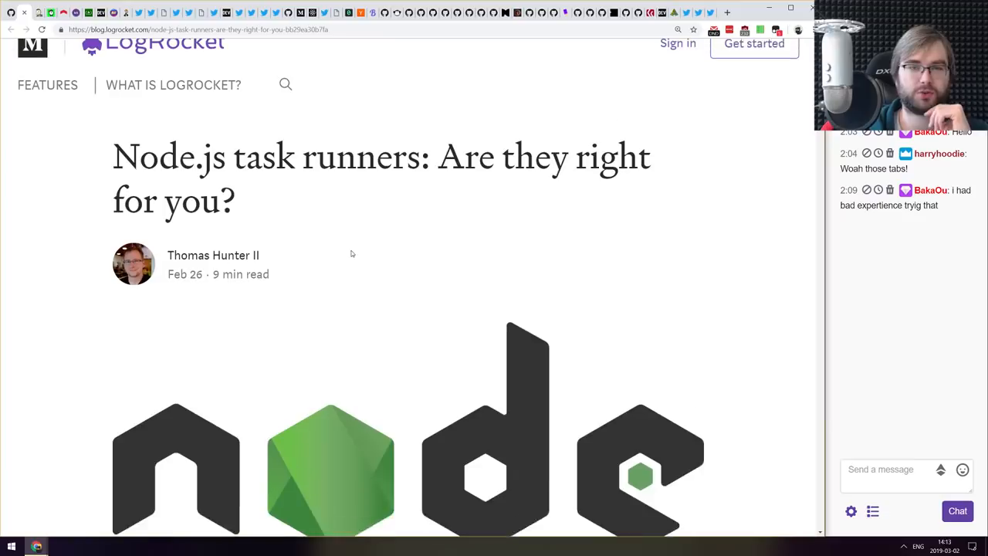
scroll(down, 3)
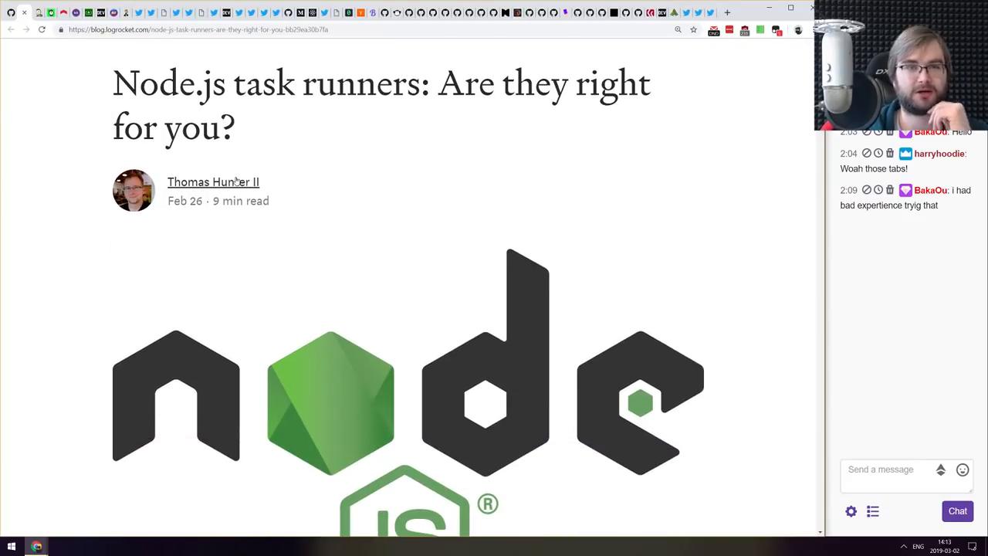
mouse_move(213, 182)
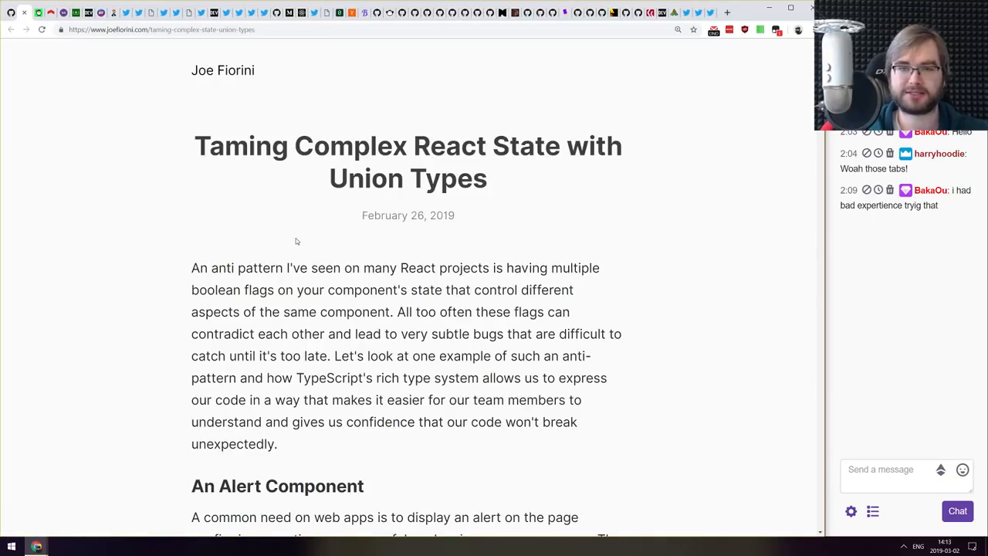
- Skim the Taming Complex React State with Union Types article and its code blocks, returning to the top
scroll(down, 3)
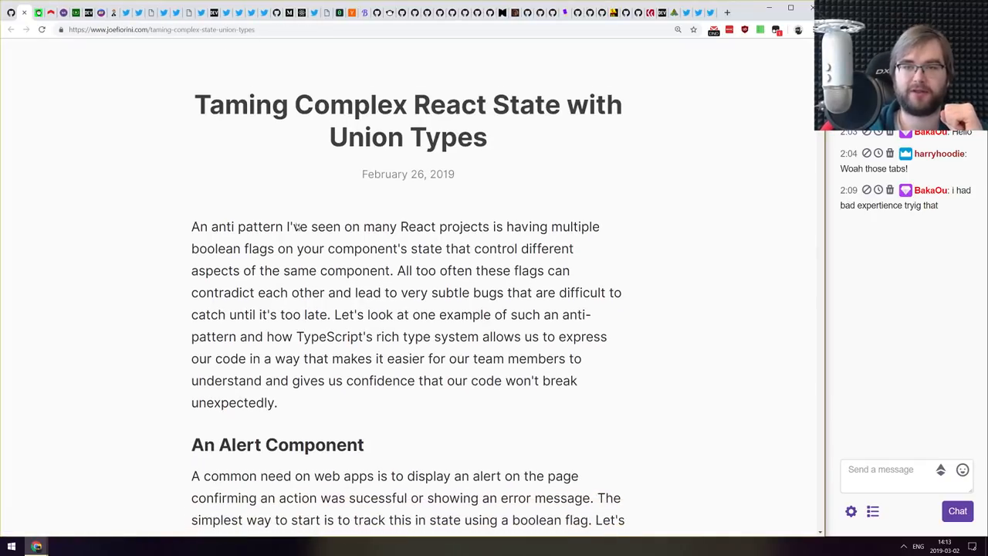
scroll(down, 3)
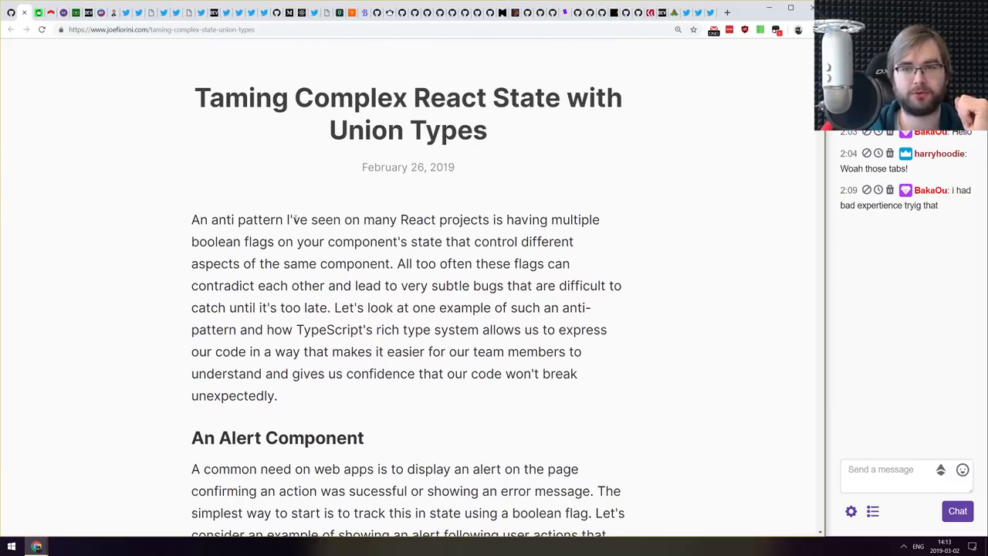
scroll(down, 3)
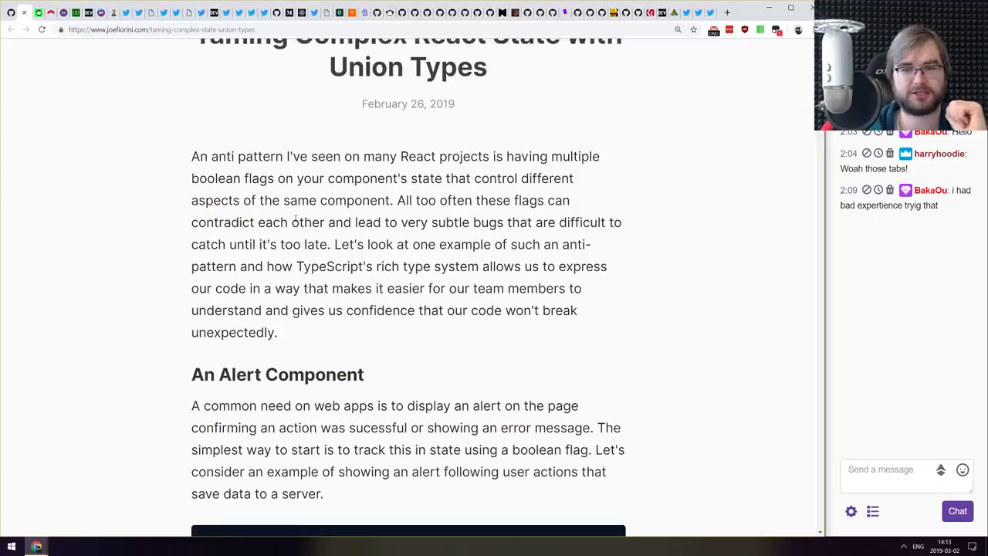
scroll(down, 3)
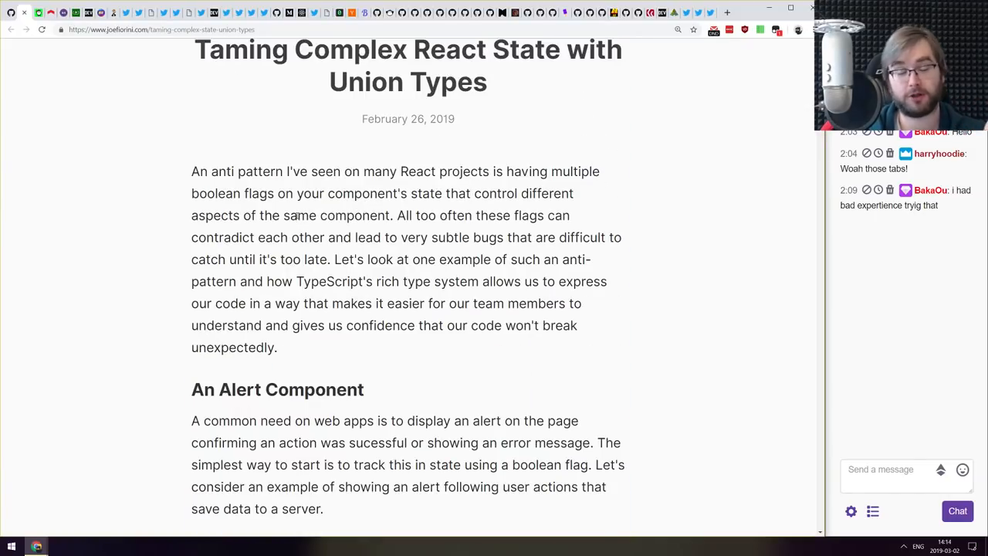
scroll(down, 3)
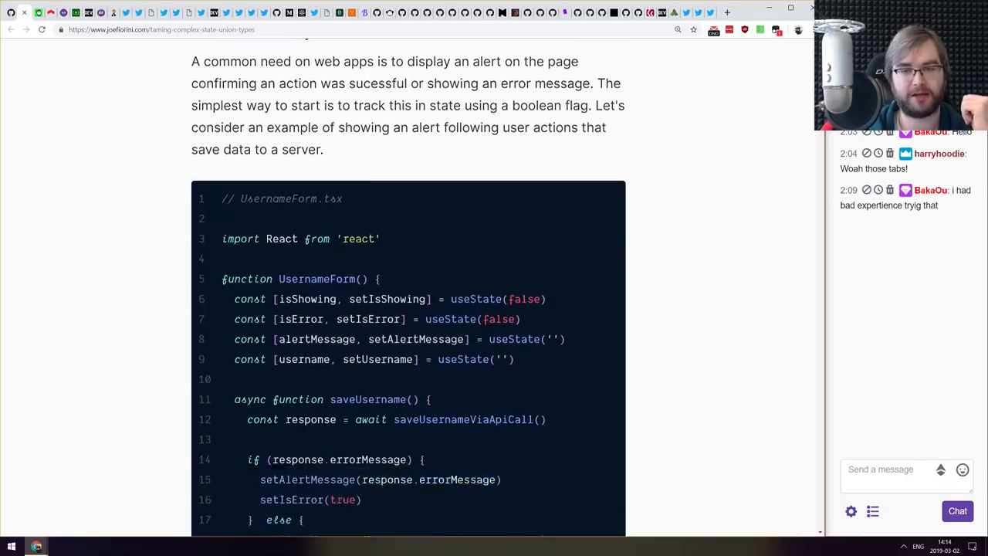
scroll(down, 3)
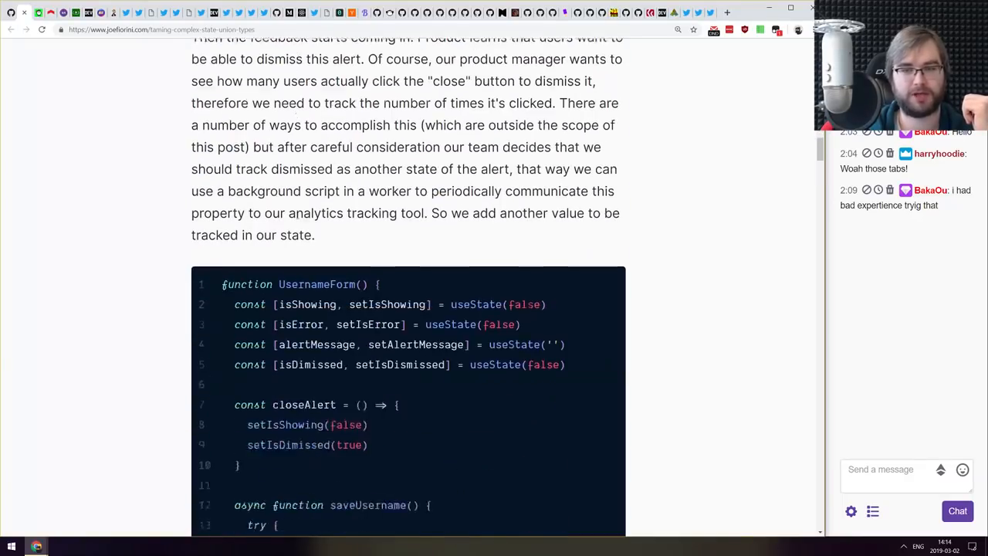
scroll(down, 3)
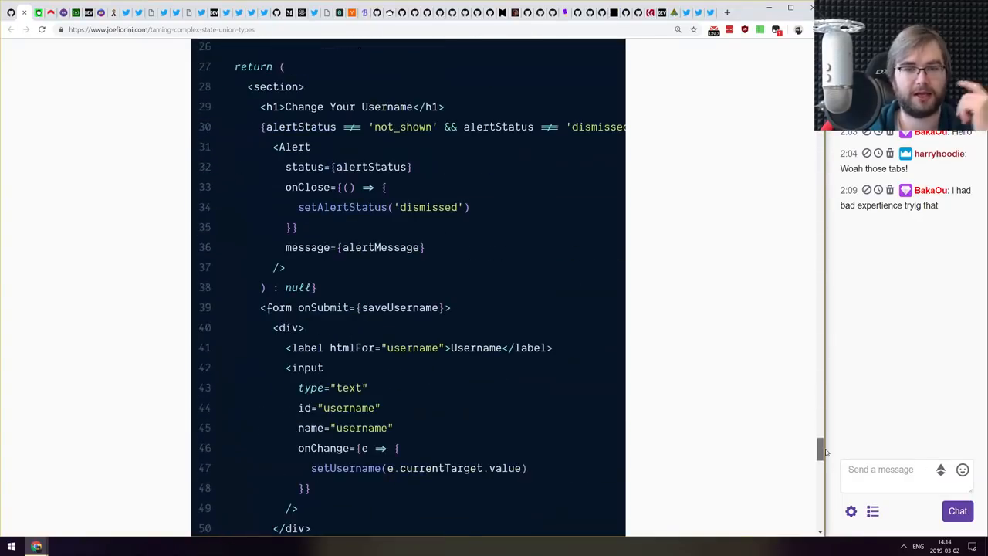
scroll(down, 3)
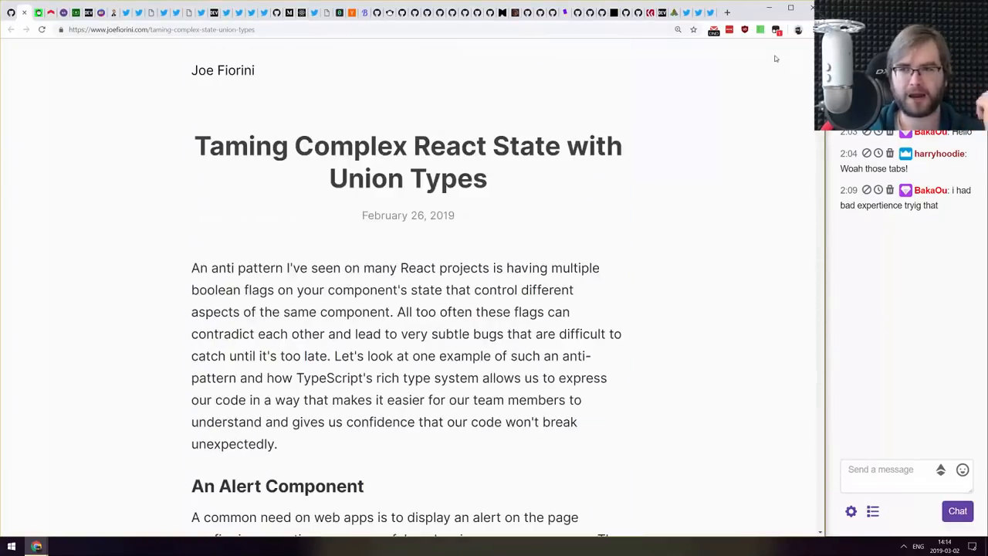
scroll(down, 3)
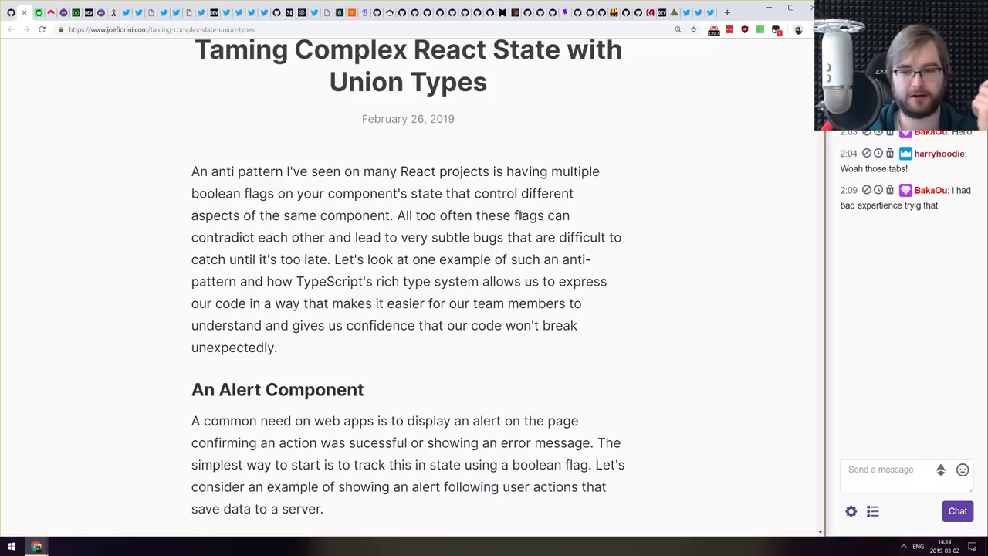
mouse_move(527, 210)
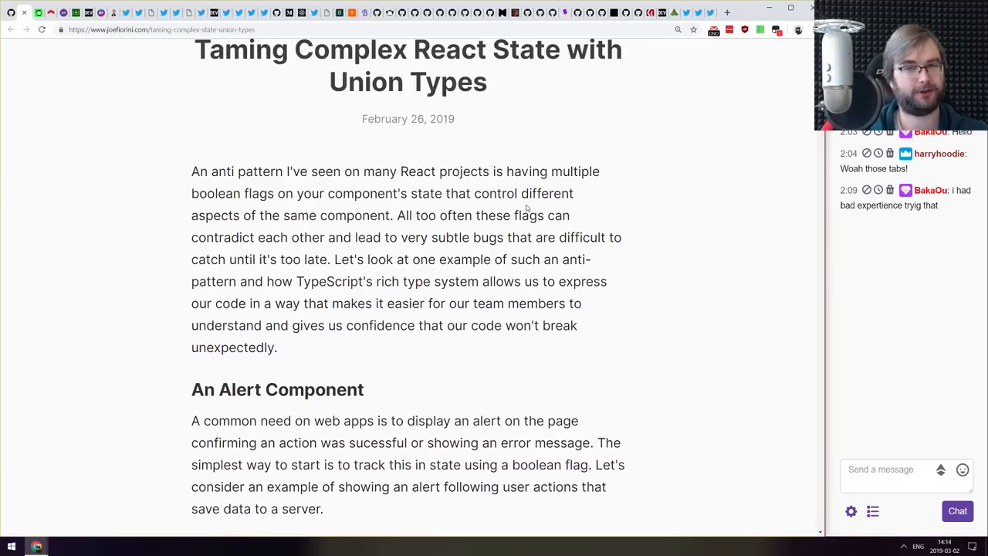
scroll(up, 3)
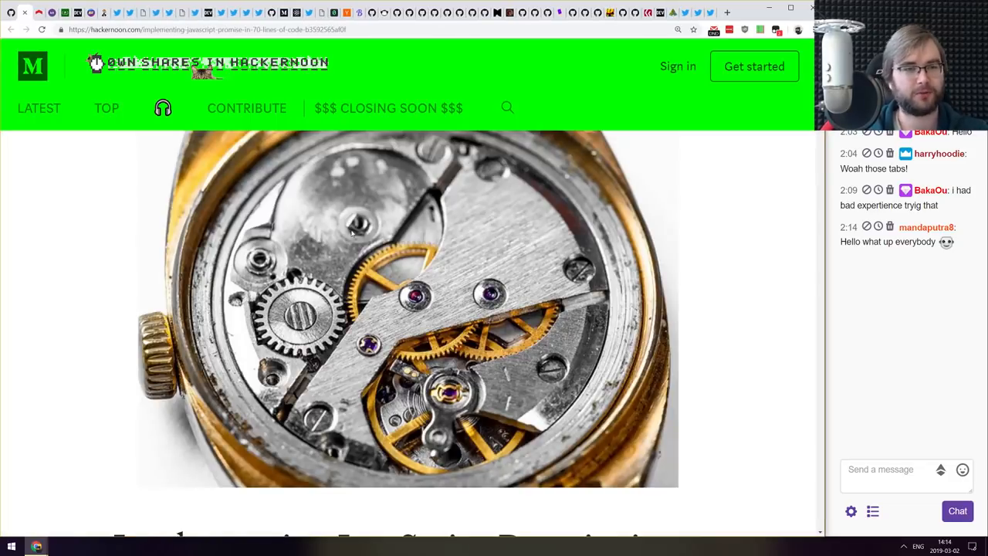
scroll(down, 3)
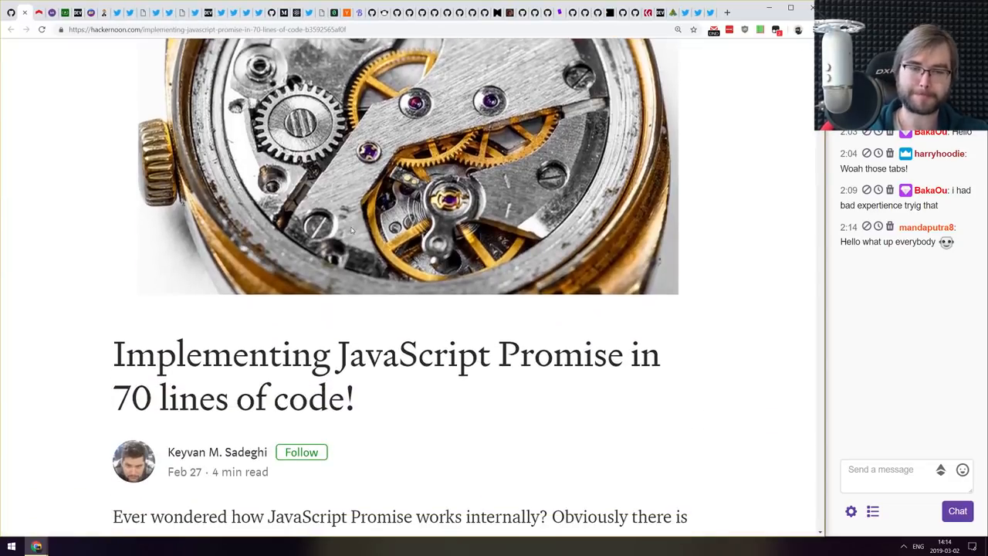
scroll(down, 3)
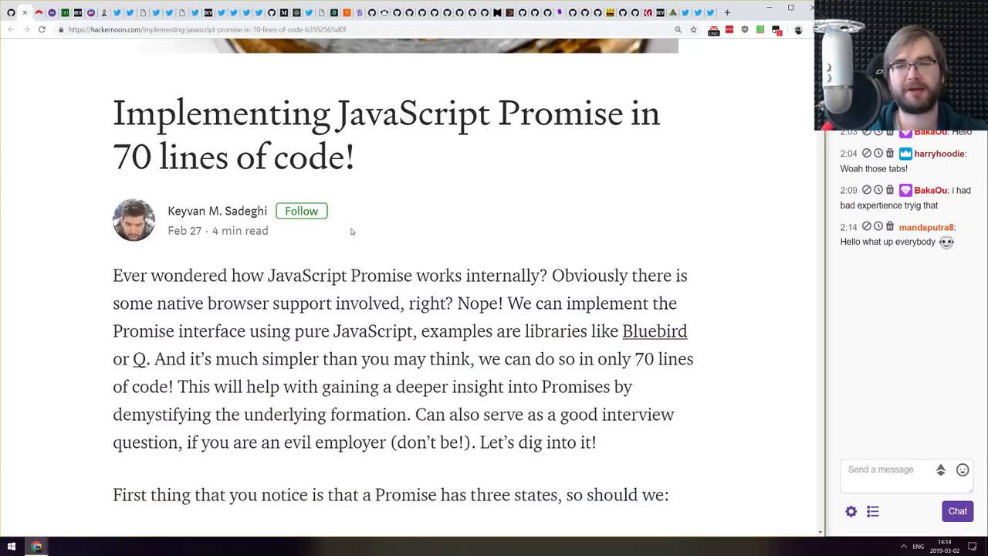
scroll(down, 3)
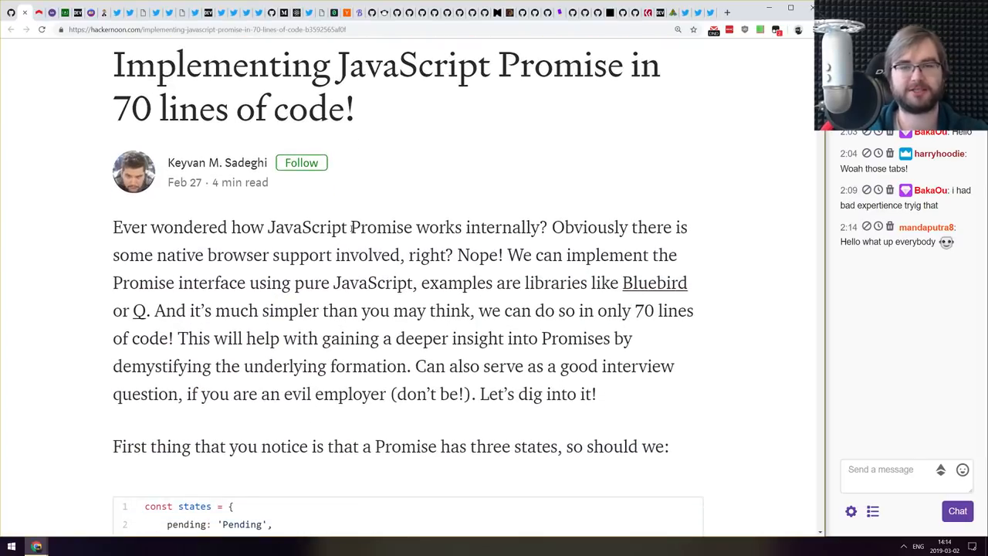
scroll(down, 3)
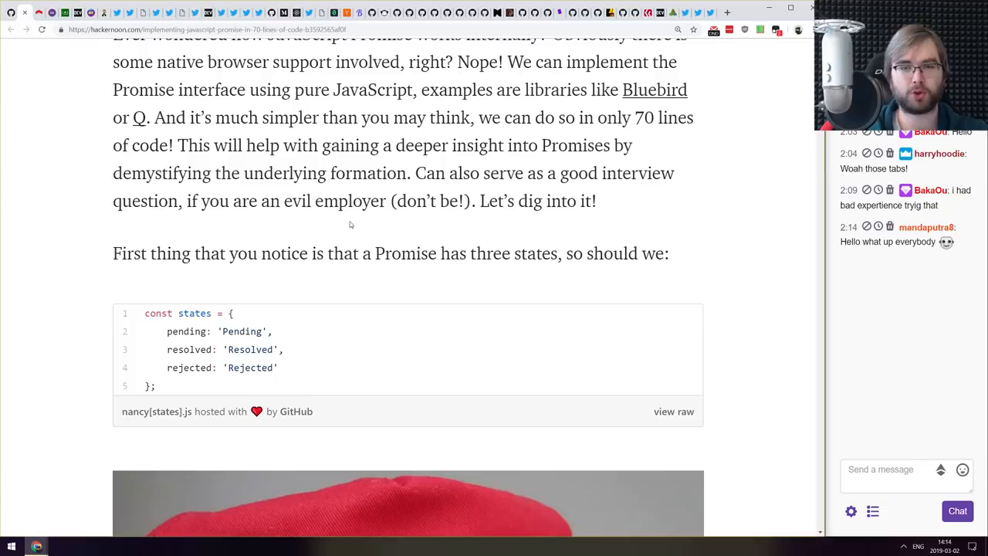
scroll(down, 3)
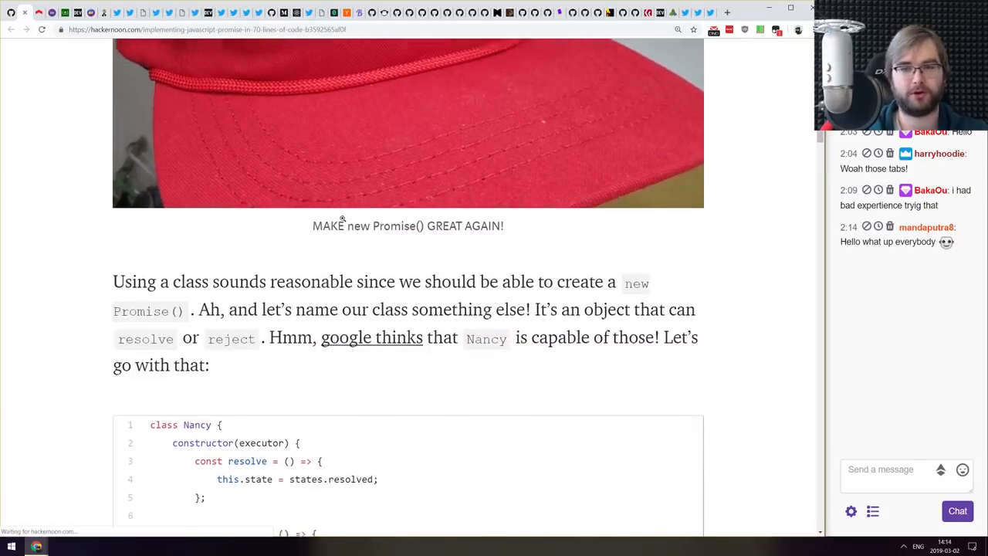
scroll(down, 3)
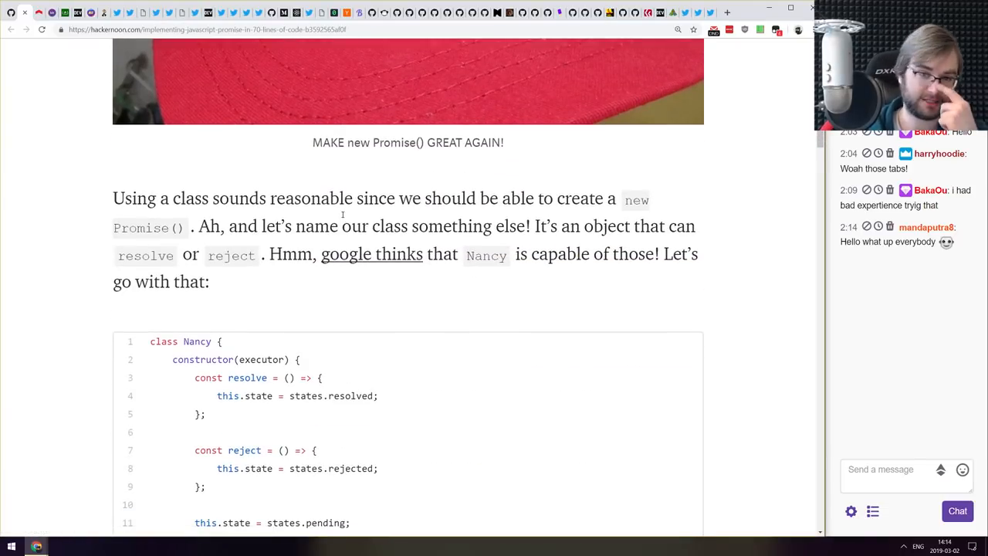
scroll(down, 3)
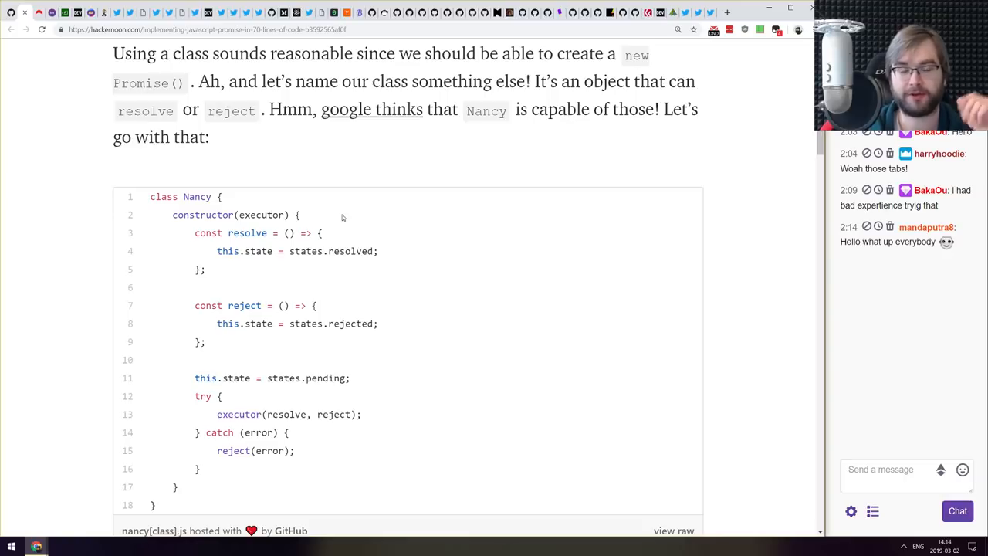
scroll(down, 3)
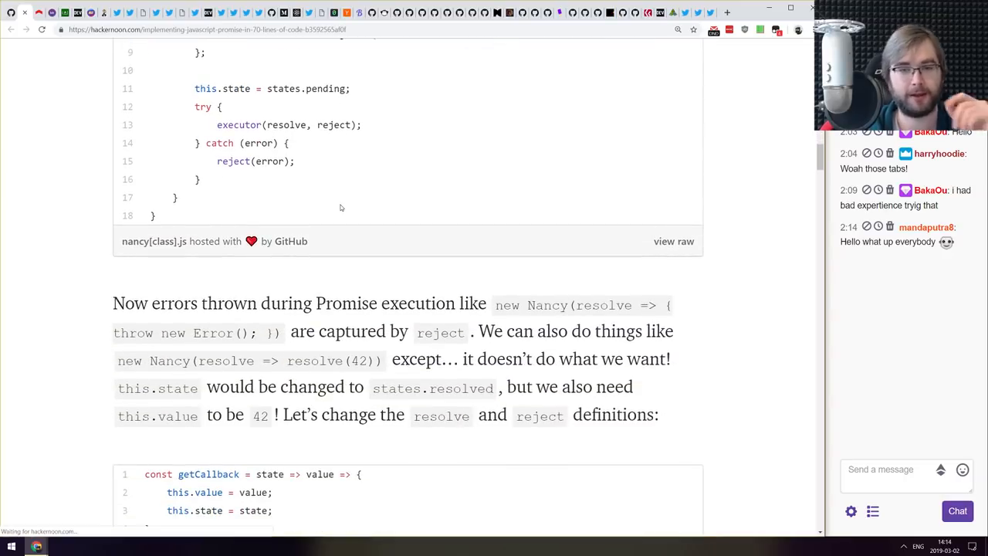
scroll(down, 3)
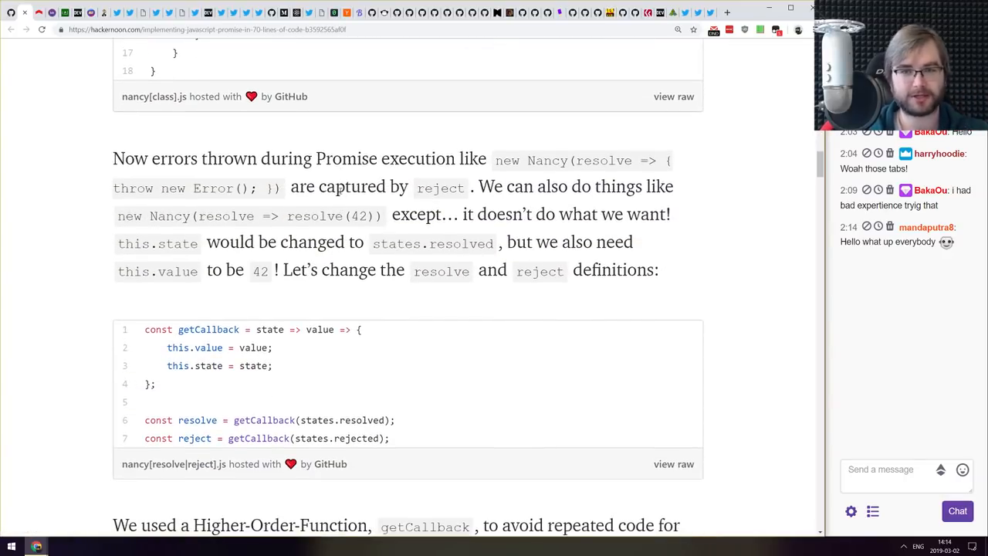
scroll(down, 3)
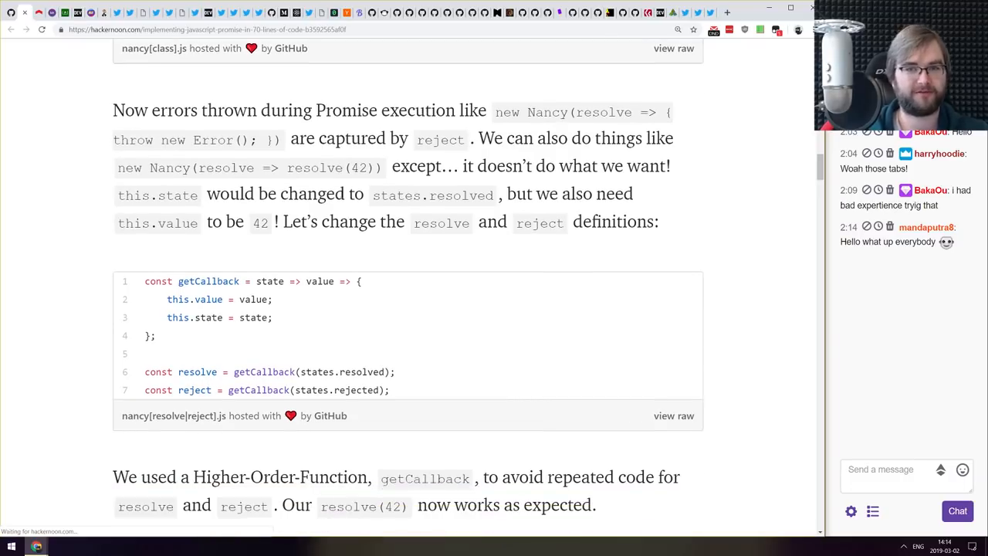
scroll(down, 3)
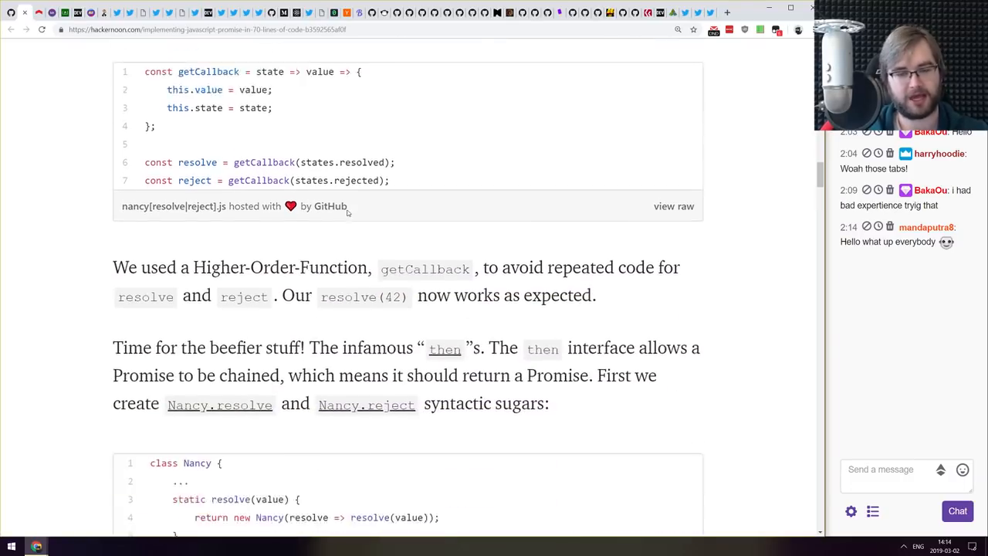
scroll(down, 3)
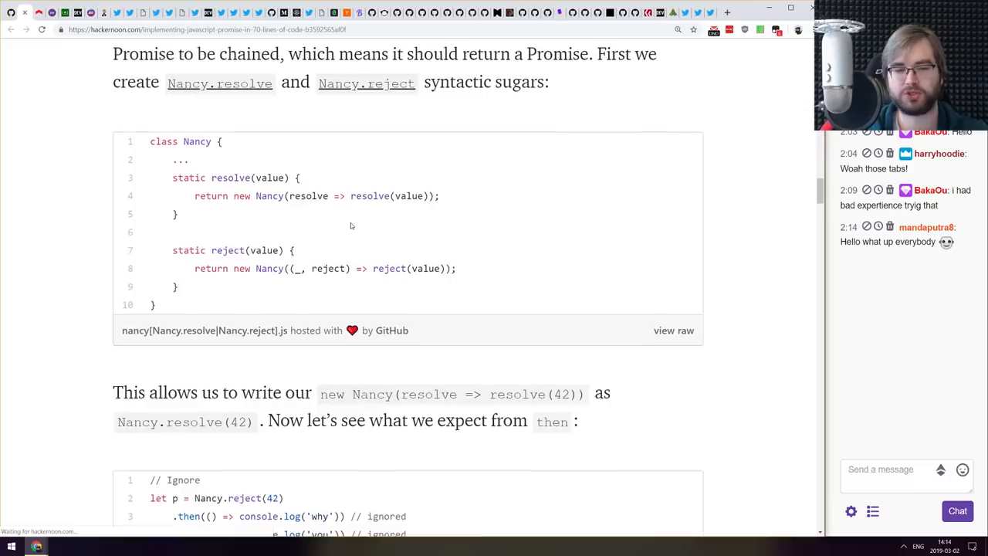
scroll(down, 3)
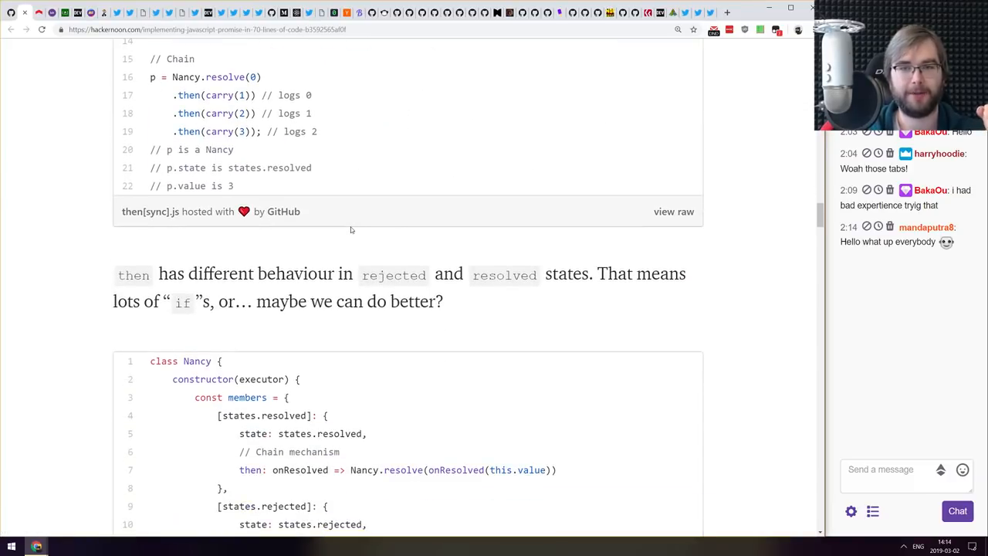
scroll(down, 3)
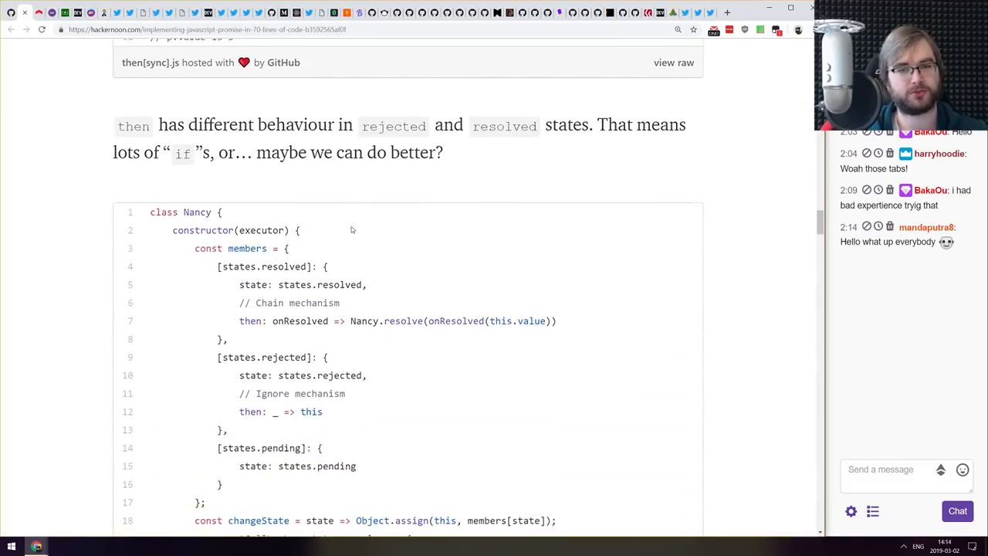
scroll(down, 3)
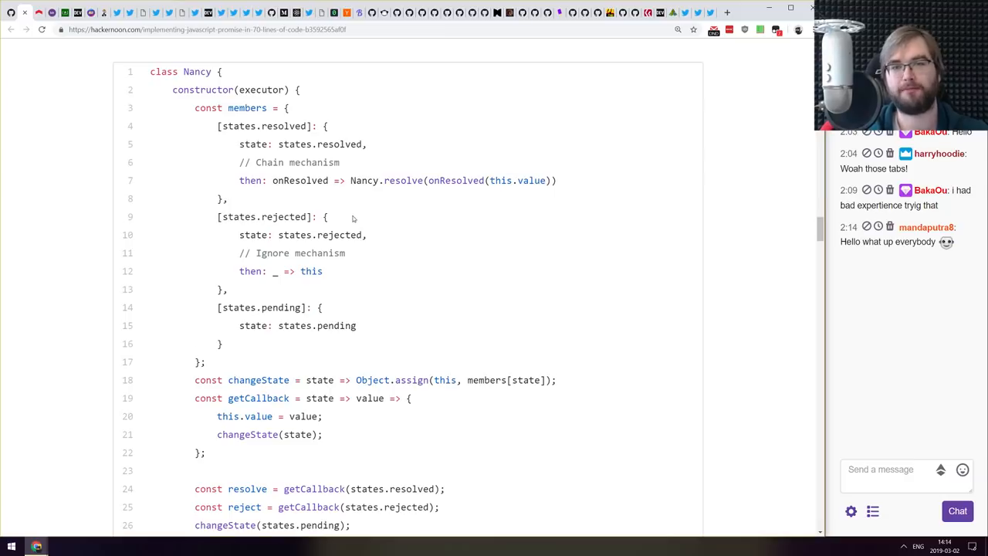
scroll(down, 3)
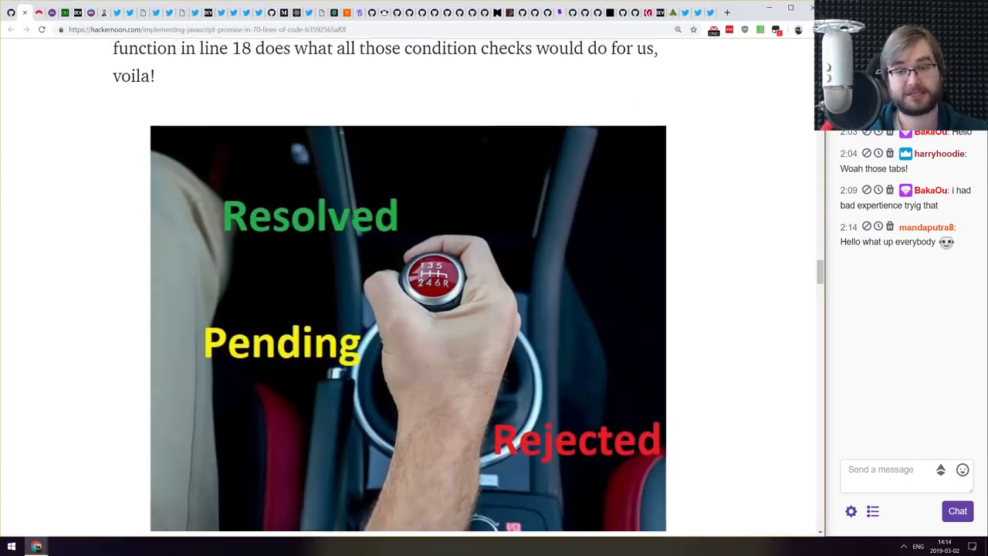
scroll(down, 3)
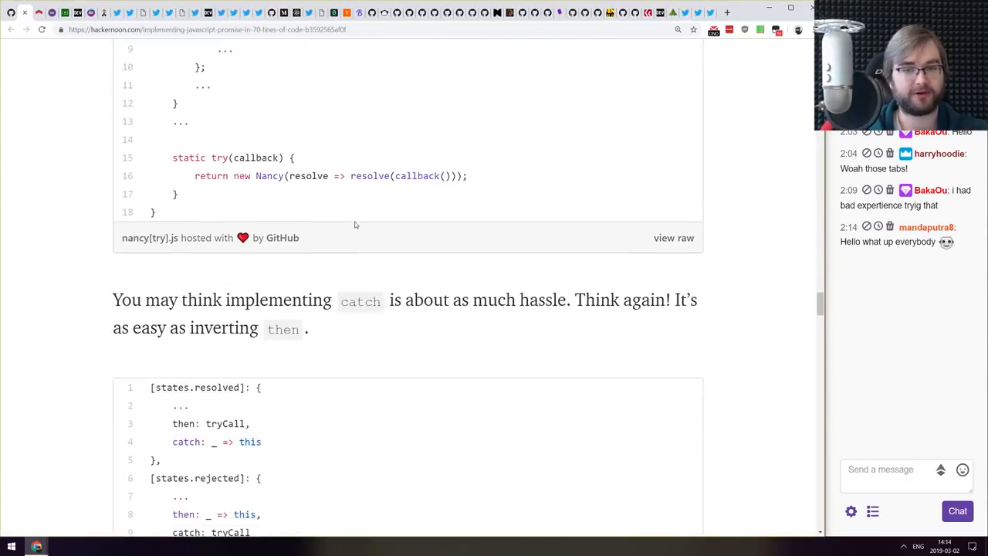
scroll(down, 3)
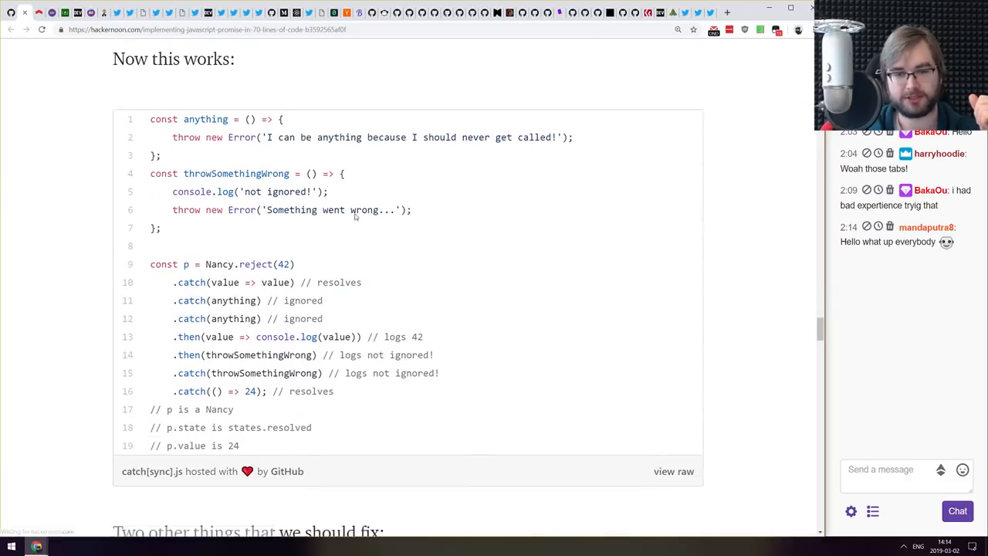
scroll(down, 3)
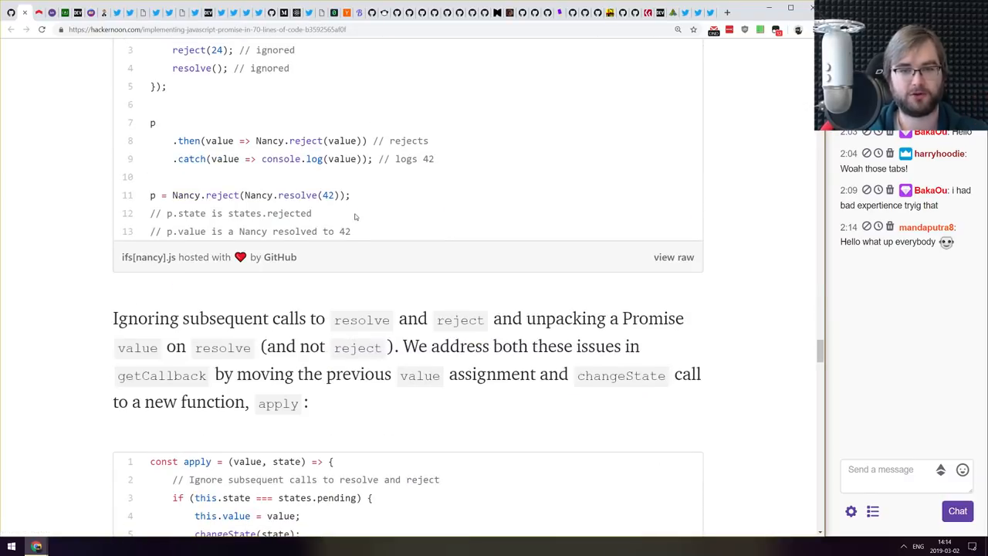
scroll(down, 3)
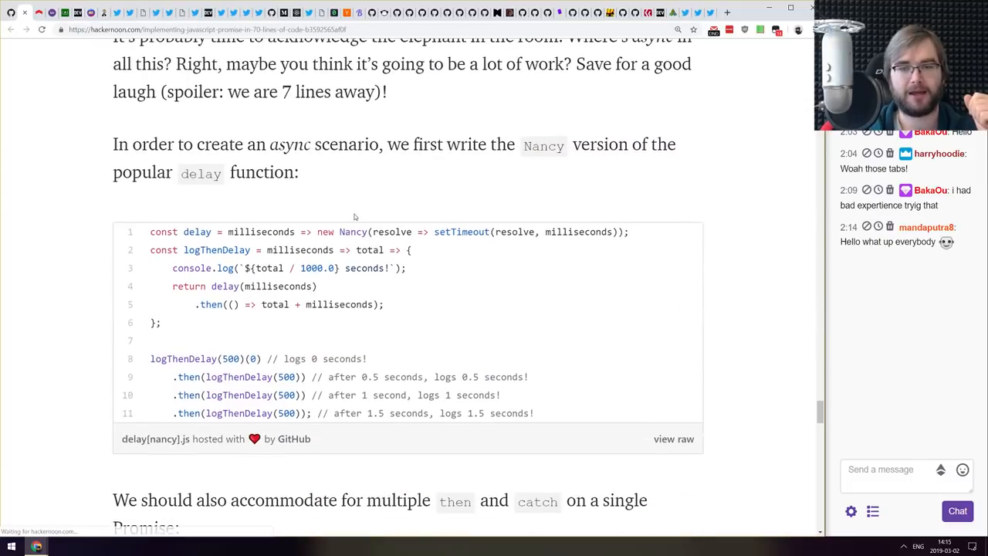
scroll(down, 3)
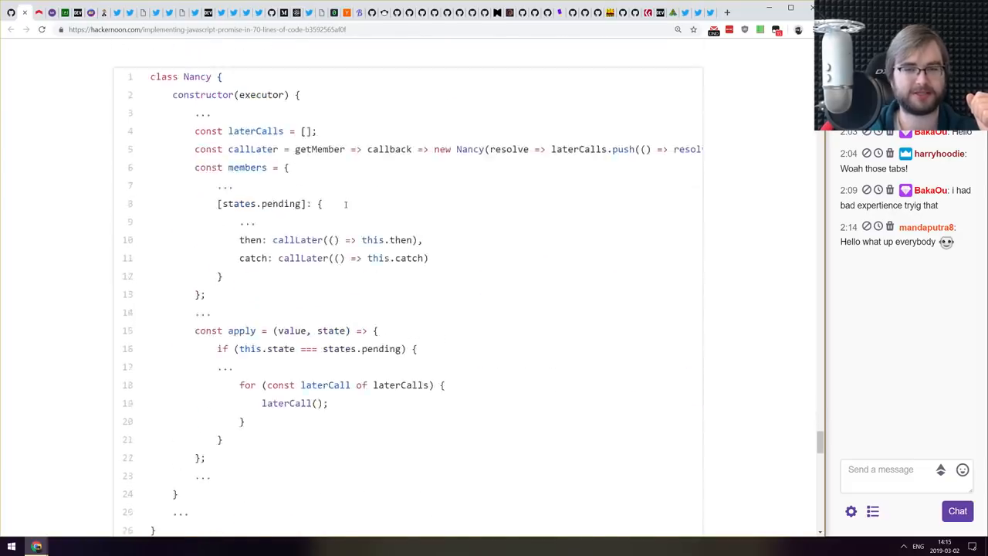
scroll(down, 3)
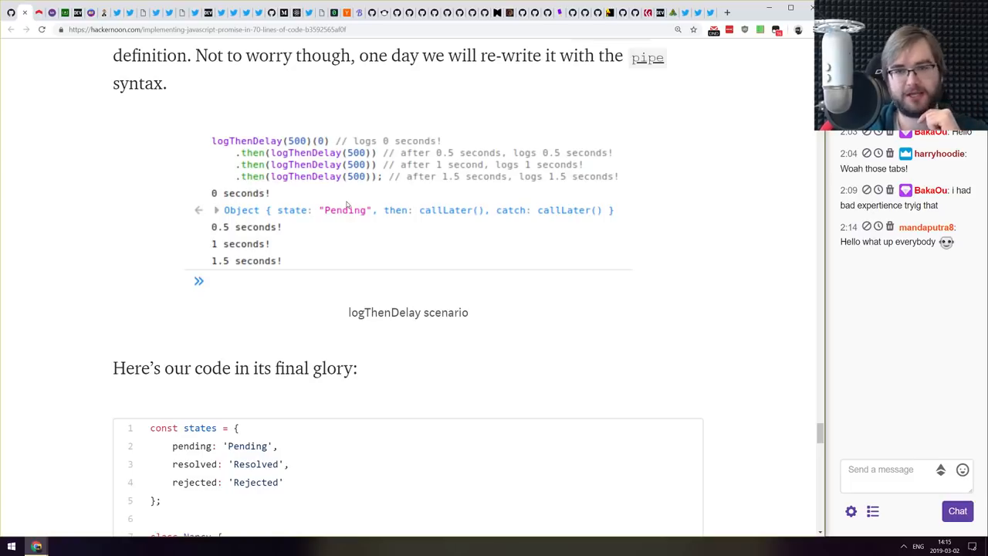
scroll(down, 3)
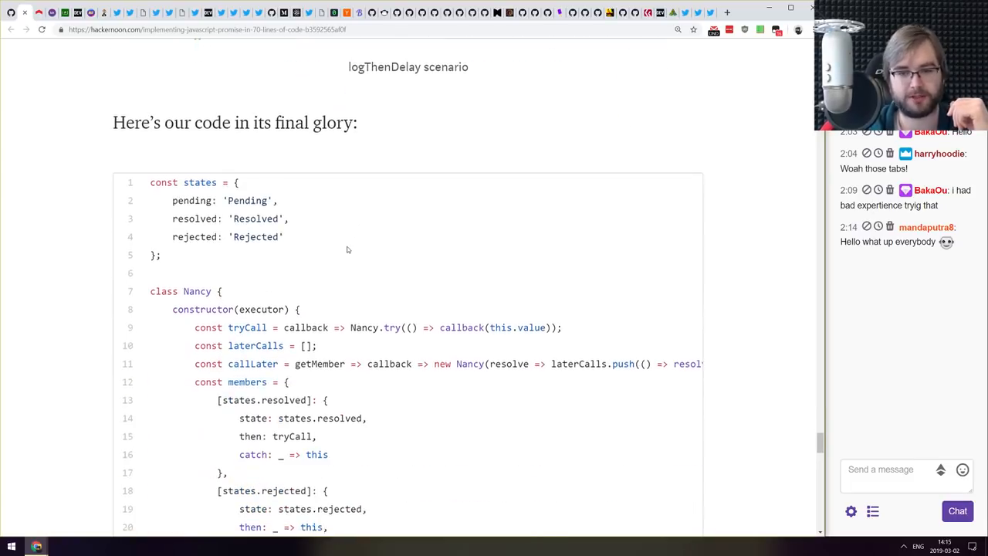
scroll(down, 3)
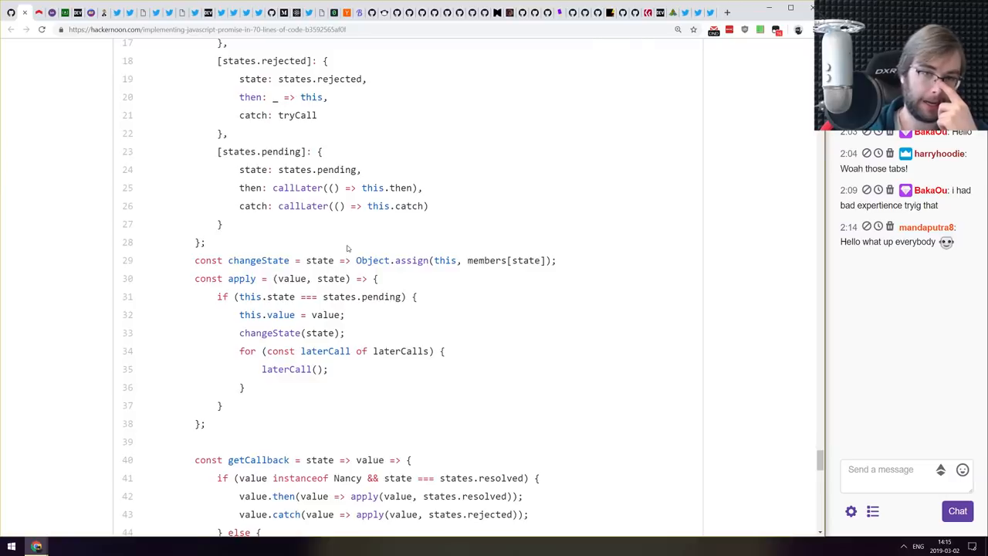
scroll(down, 3)
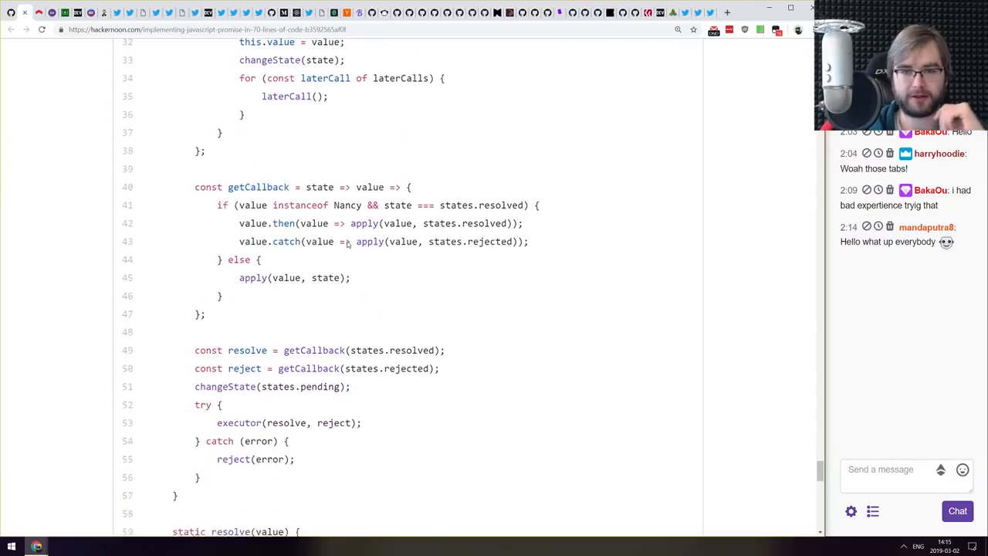
scroll(down, 3)
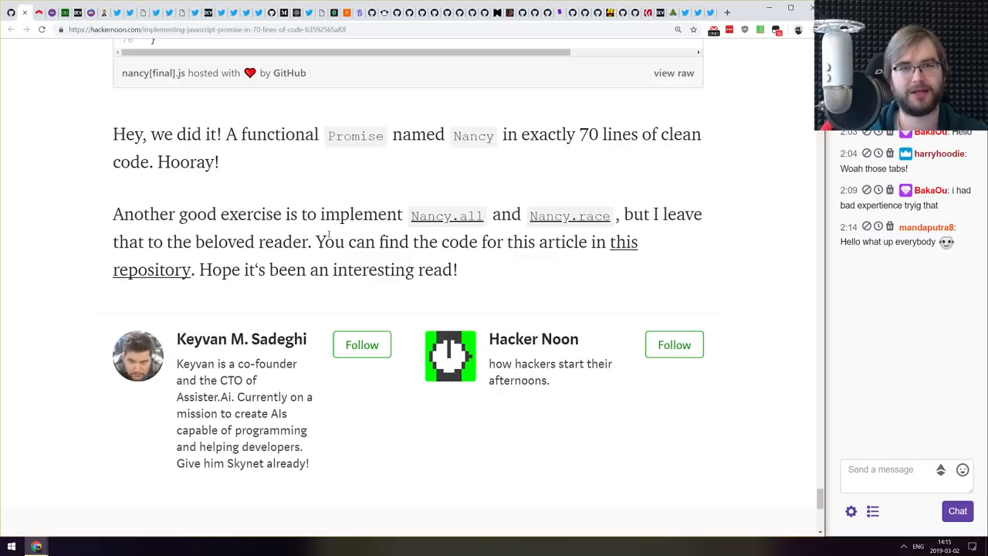
scroll(up, 3)
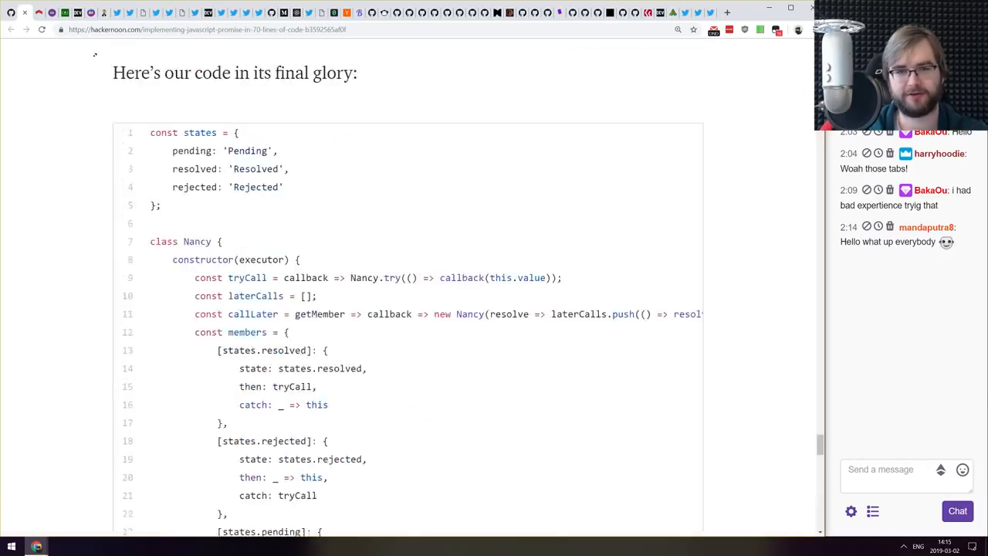
scroll(up, 3)
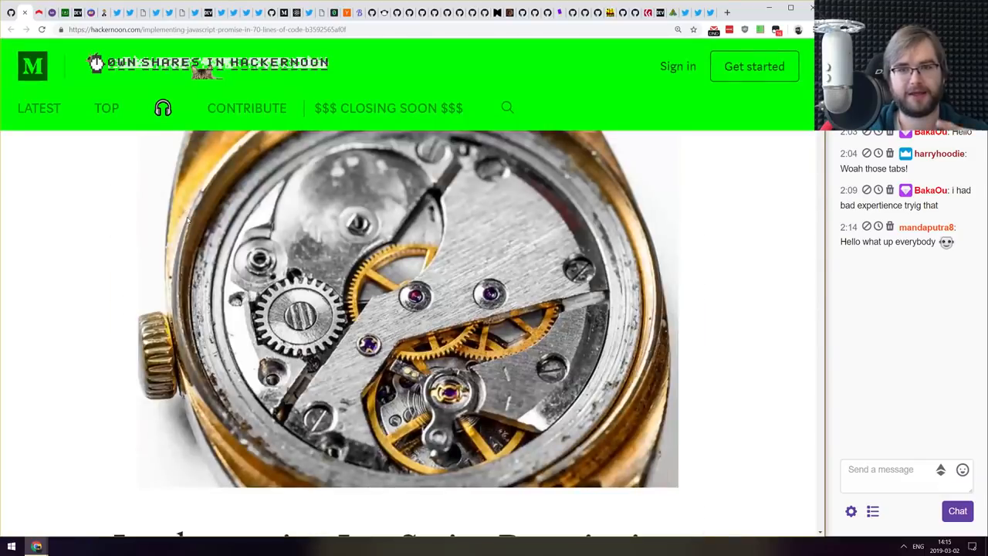
scroll(down, 3)
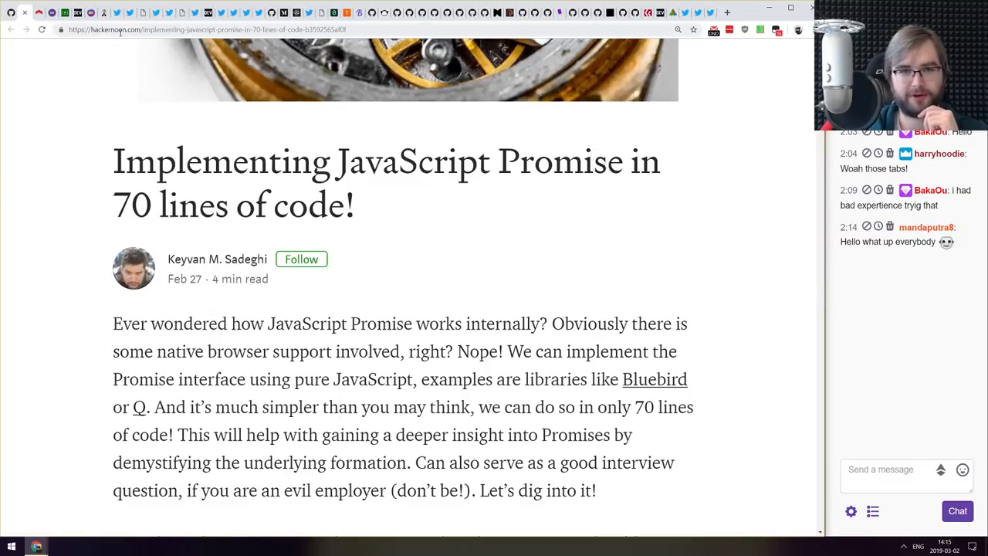
- Search Google for bluebird js and skim its Getting Started and Why Performance? docs pages
click(204, 30)
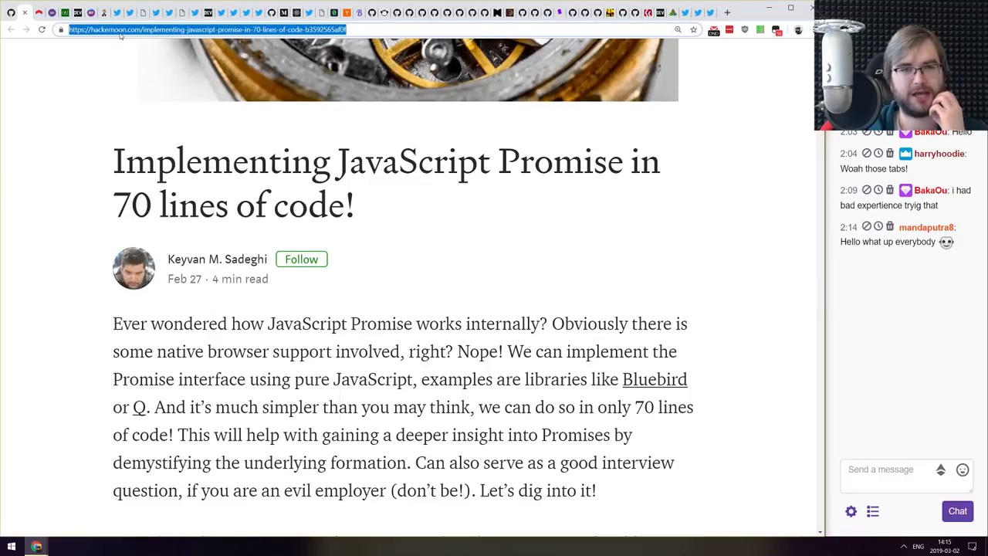
text(blue)
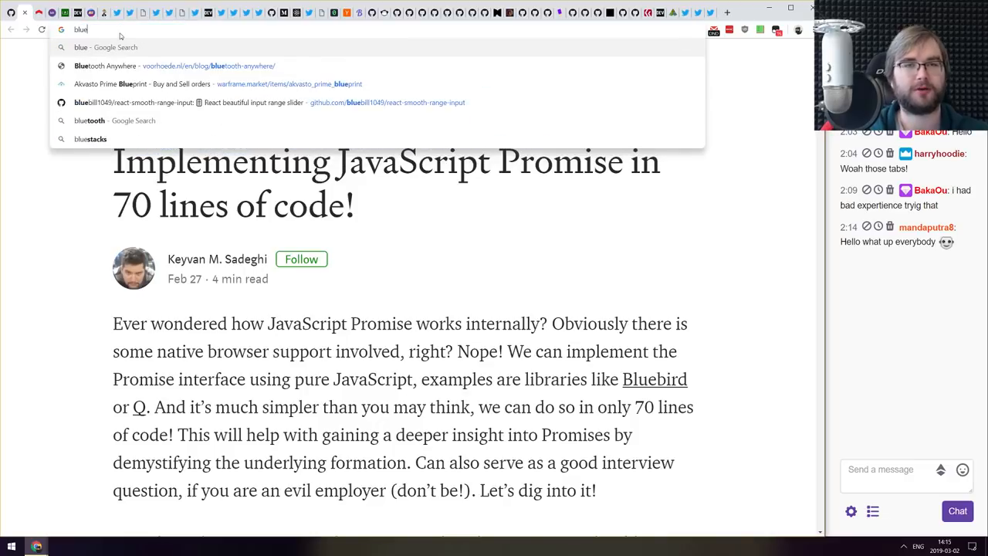
key(Return)
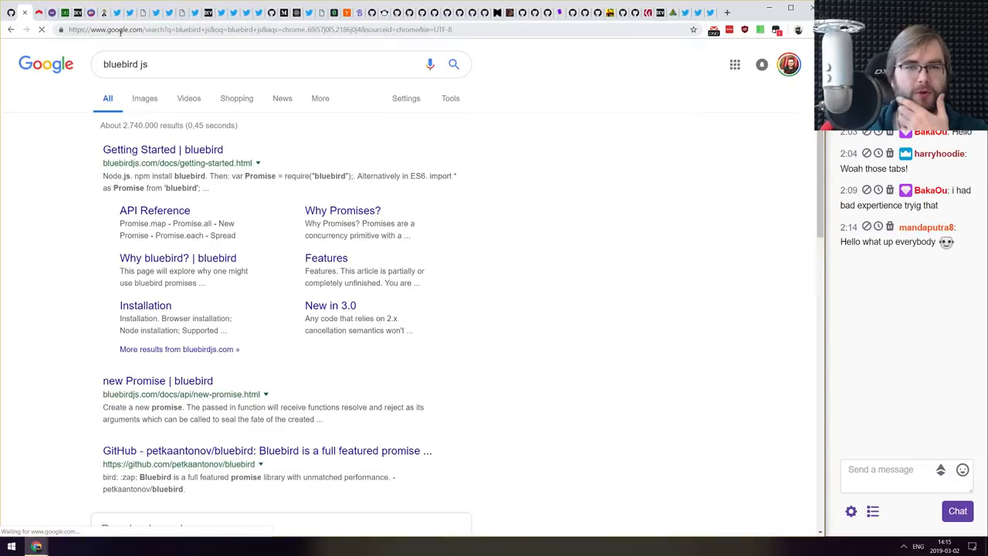
click(163, 149)
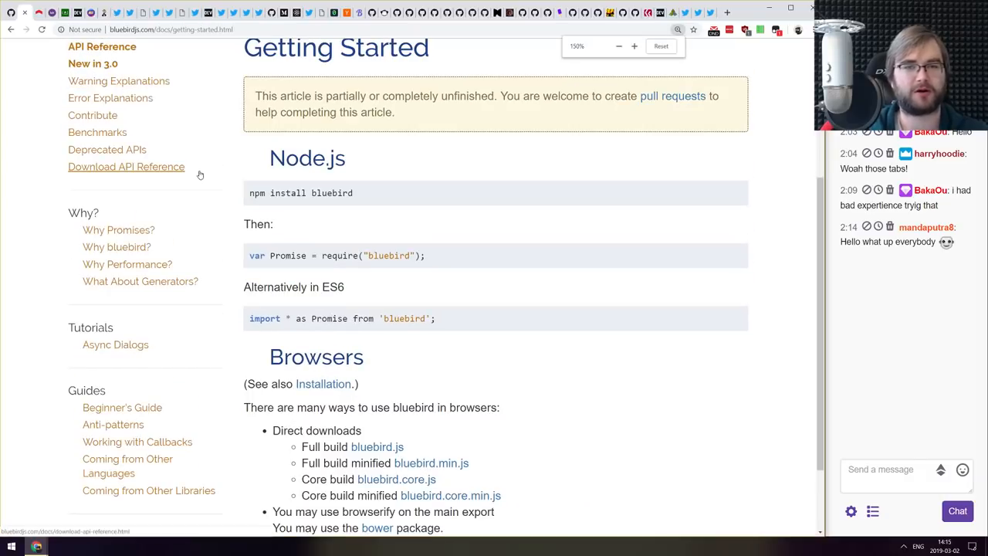
click(128, 264)
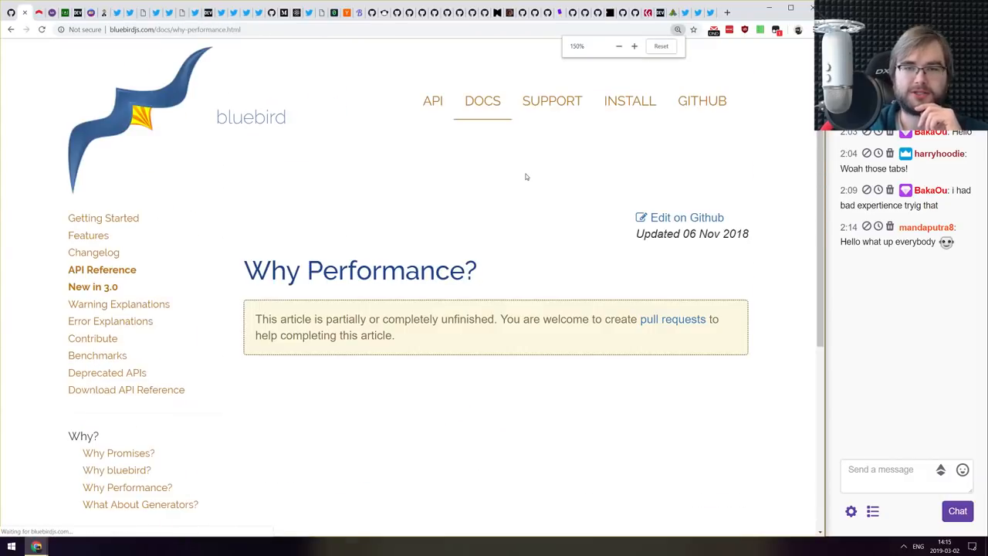
scroll(down, 3)
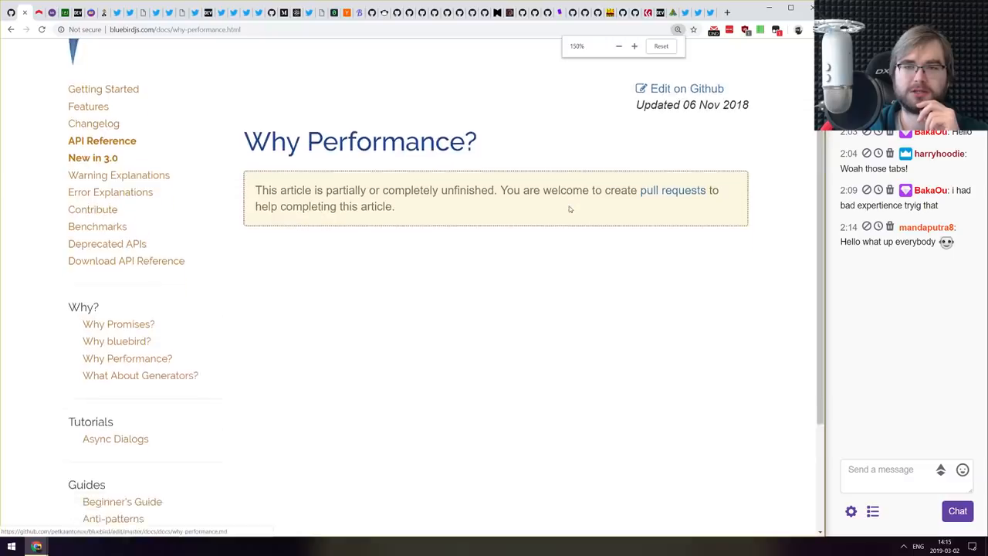
scroll(down, 3)
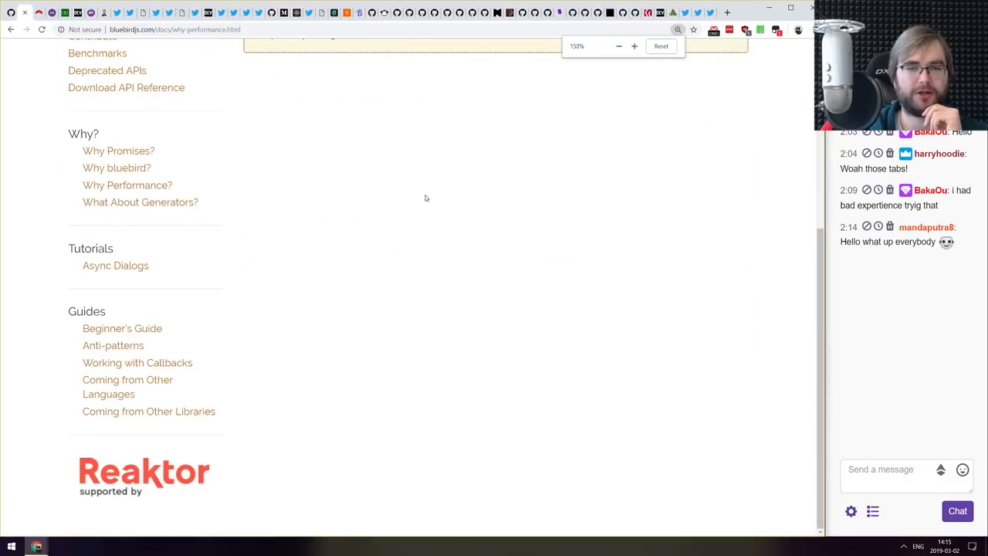
scroll(up, 3)
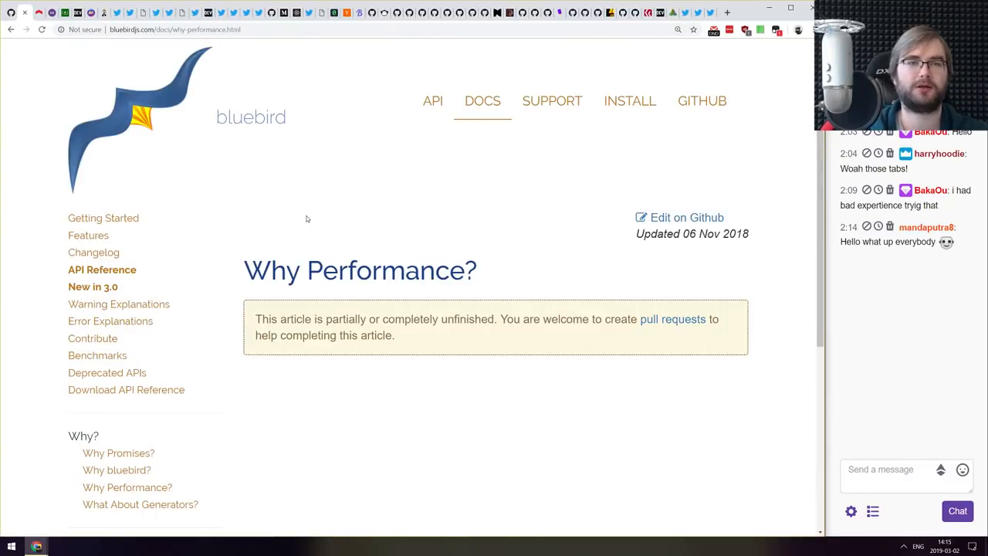
- Search Google for bluebird js promise benchmark from the address bar
click(231, 29)
text(bluebird js)
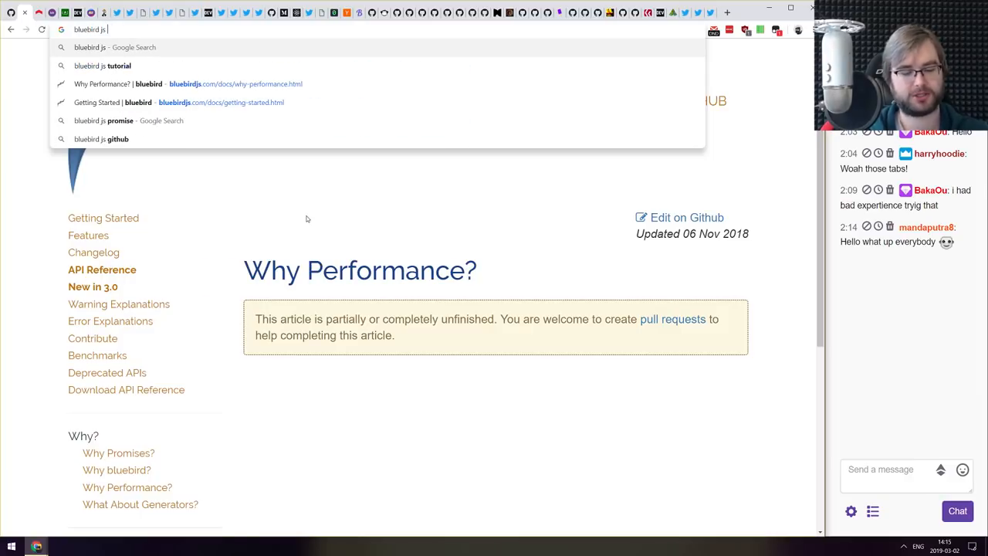
text(promise be)
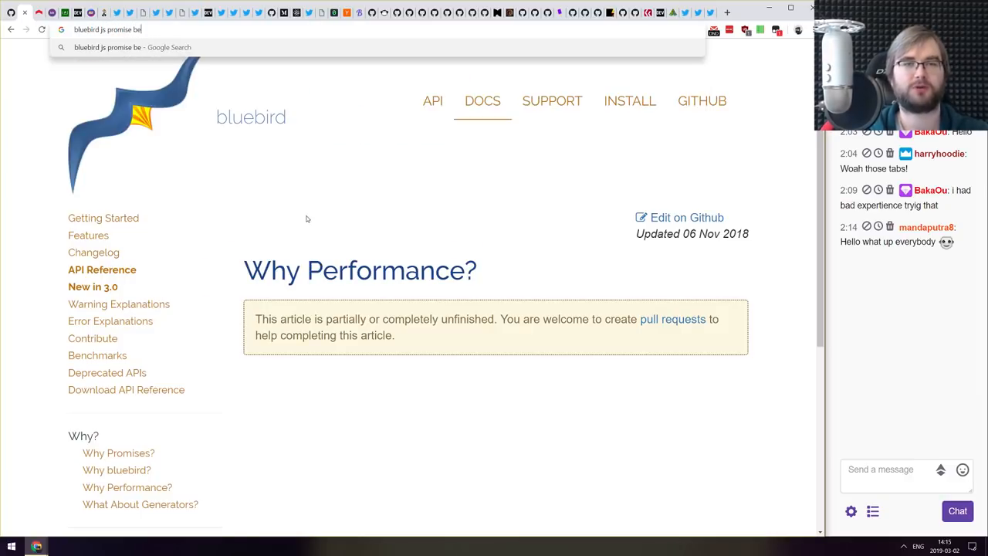
key(Return)
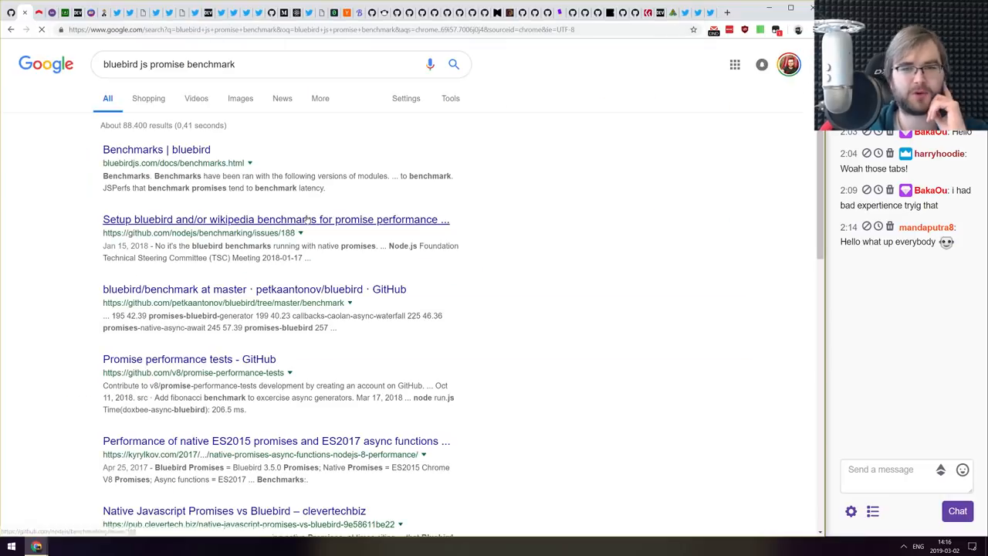
- Open the 'Benchmarks | bluebird' result and scroll through its DoxBee sequential and Parallel tables
click(156, 149)
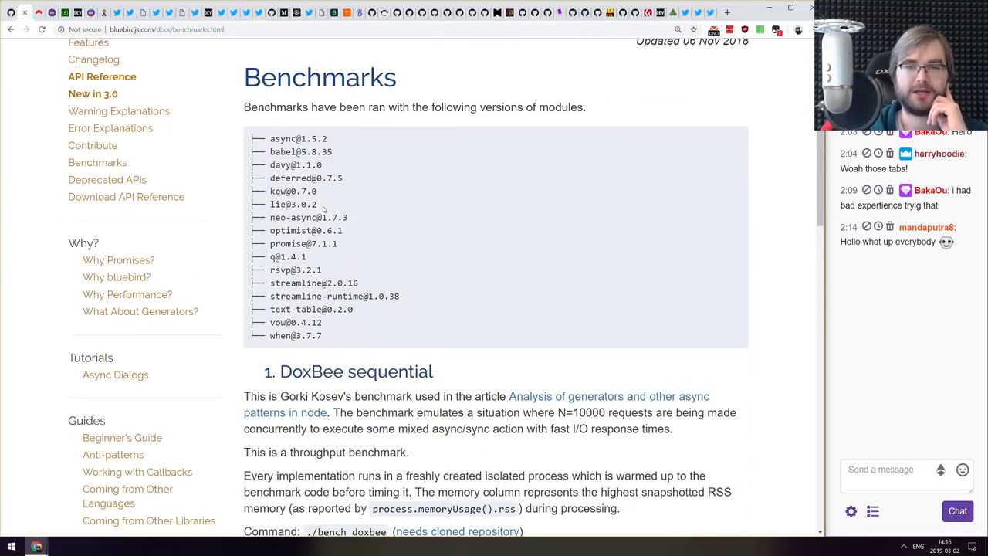
scroll(down, 3)
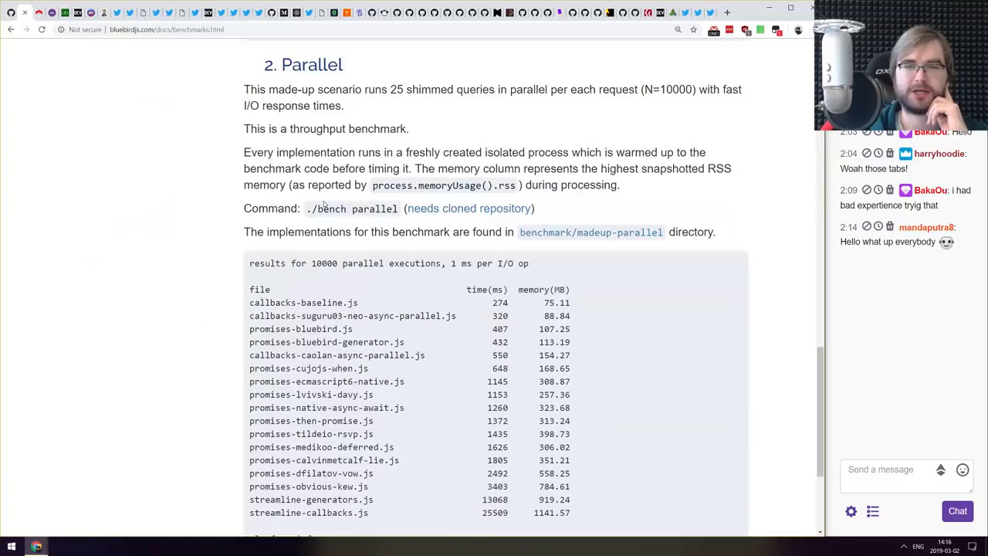
scroll(up, 3)
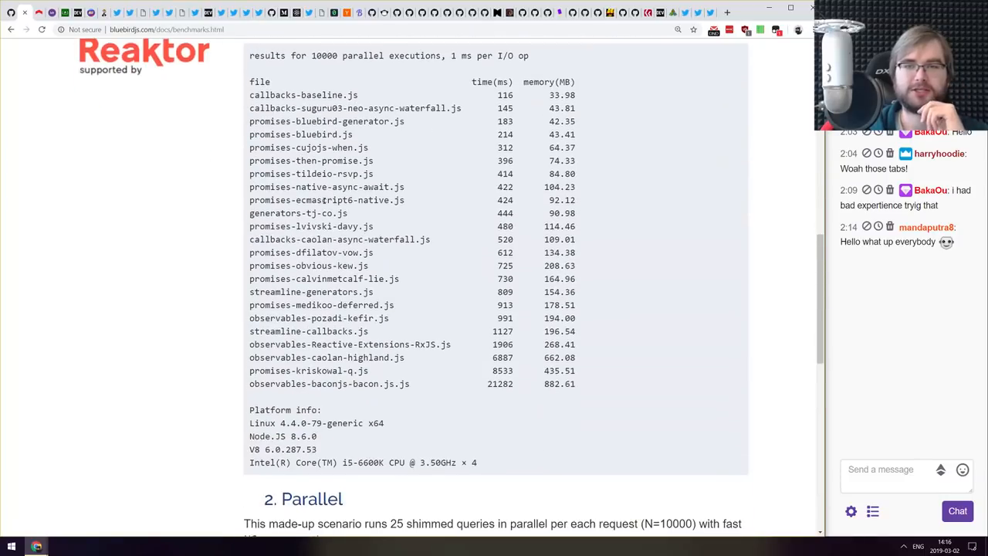
scroll(up, 3)
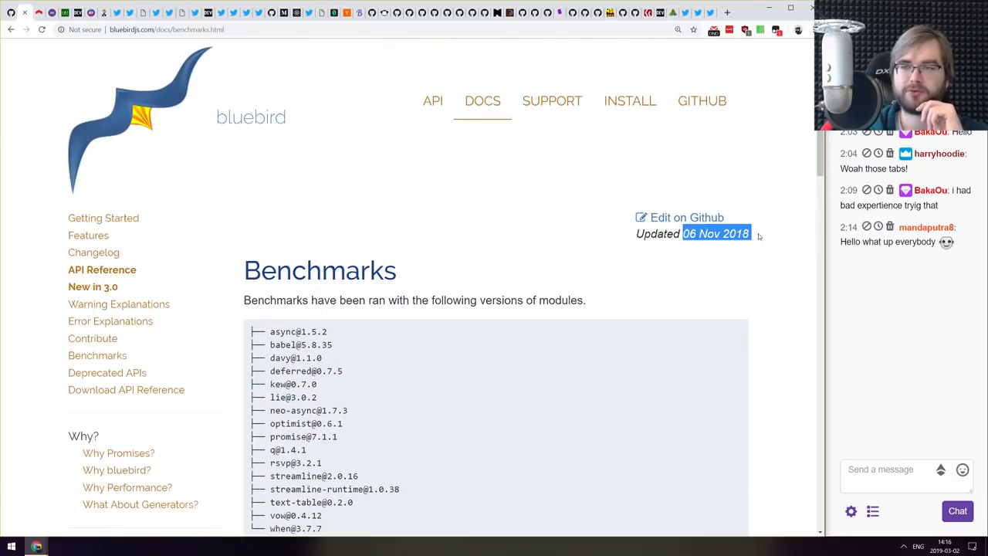
scroll(down, 3)
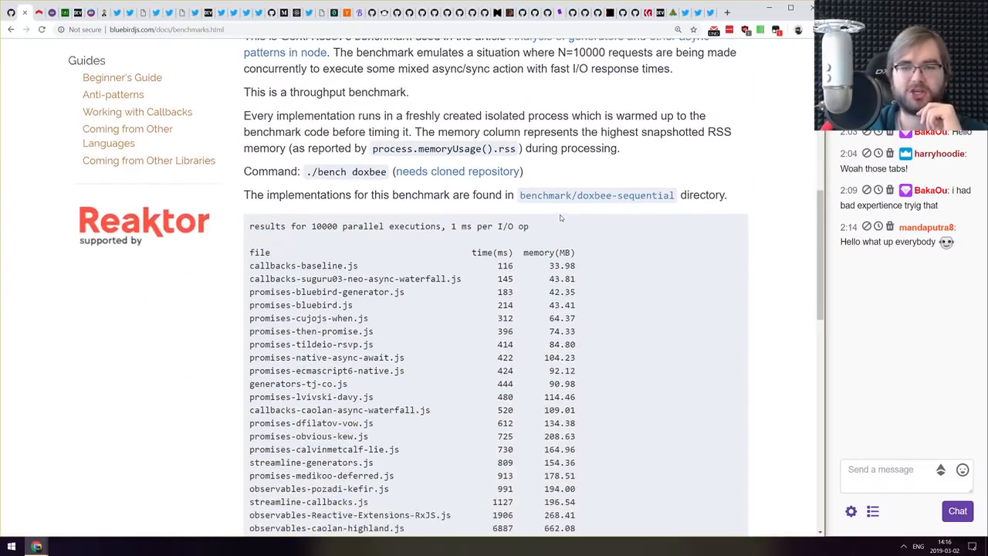
scroll(down, 3)
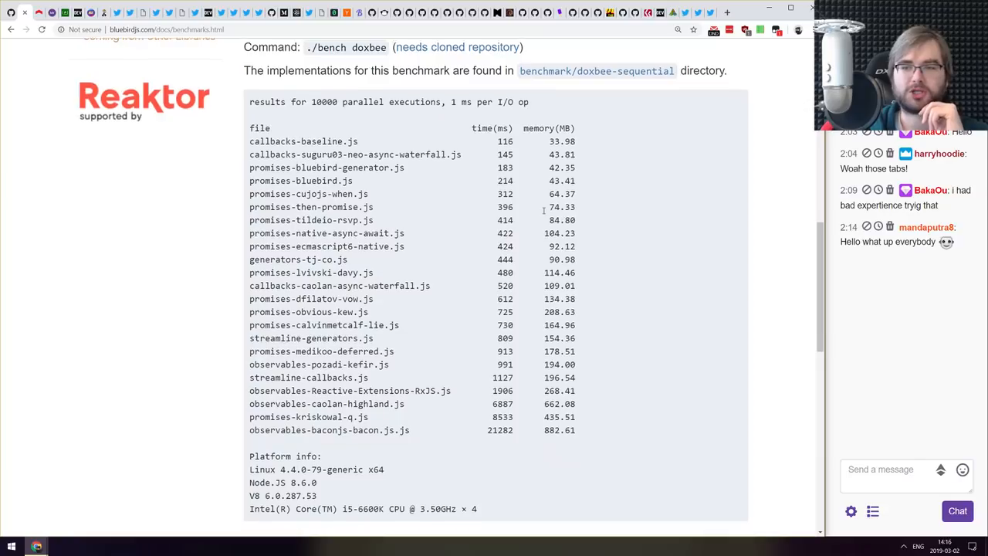
scroll(down, 3)
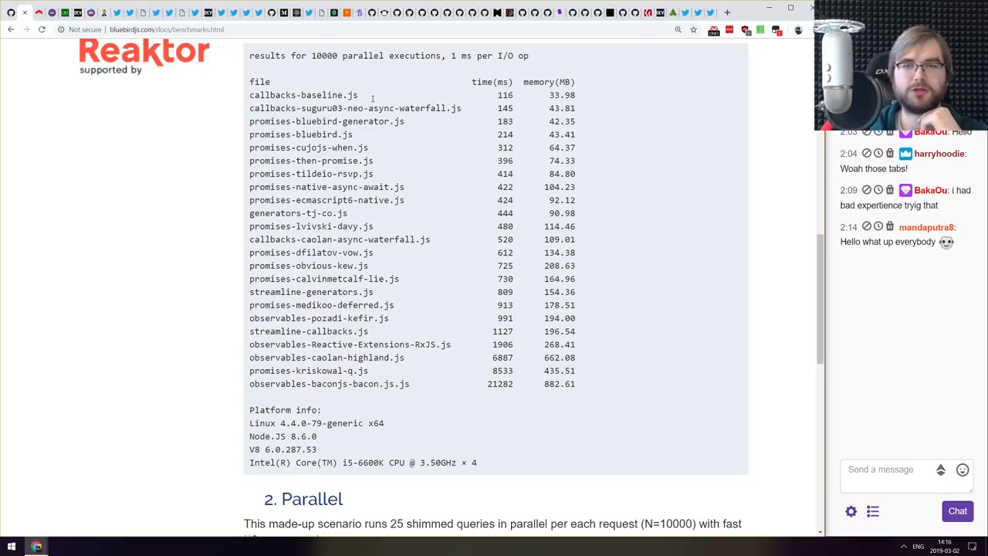
mouse_move(361, 161)
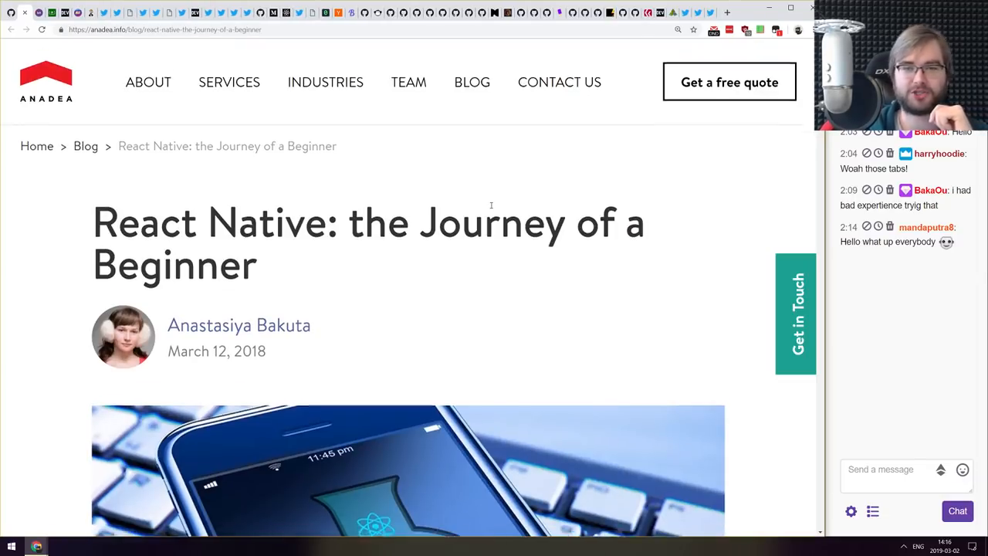
- Scroll the anadea.info React Native article through its sources of information and toolset sections
scroll(down, 3)
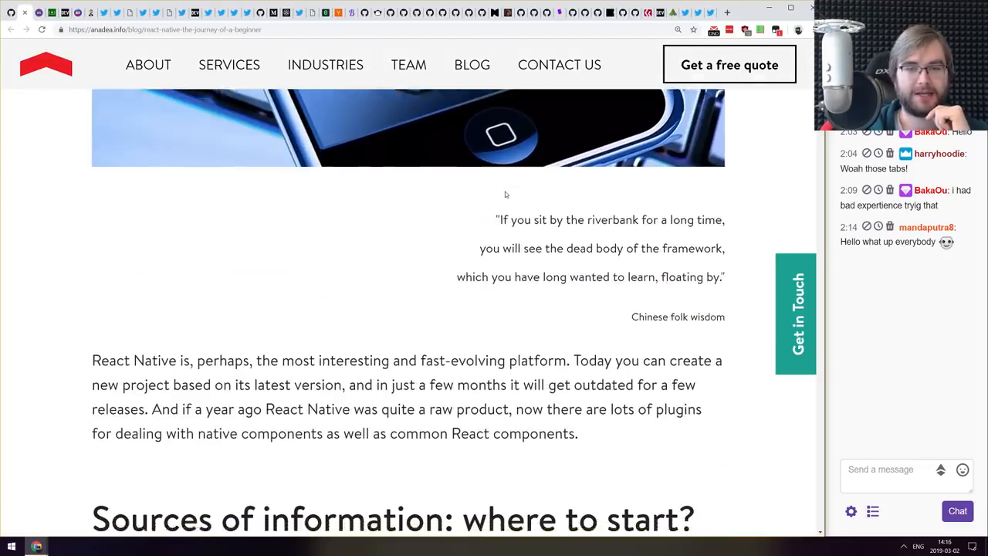
scroll(down, 3)
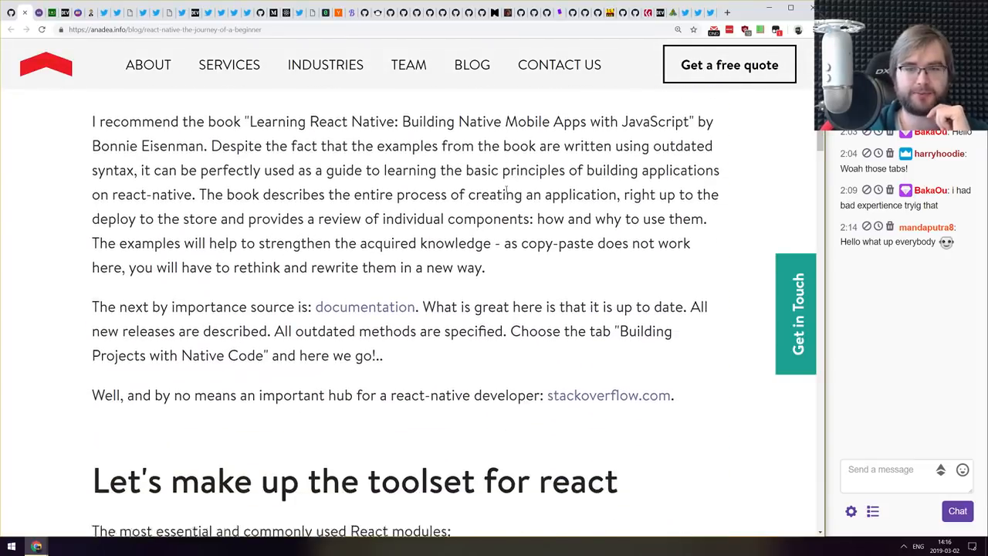
scroll(down, 3)
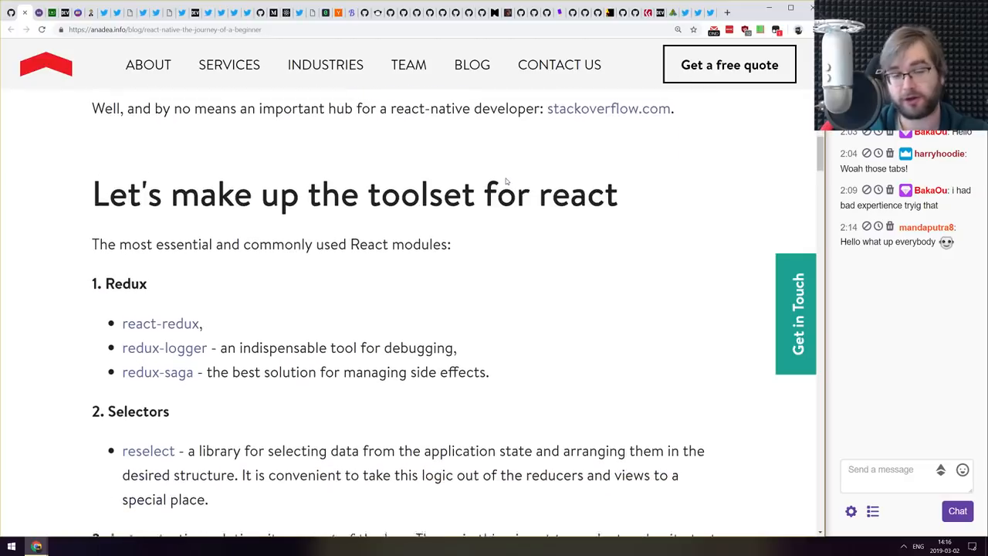
scroll(down, 3)
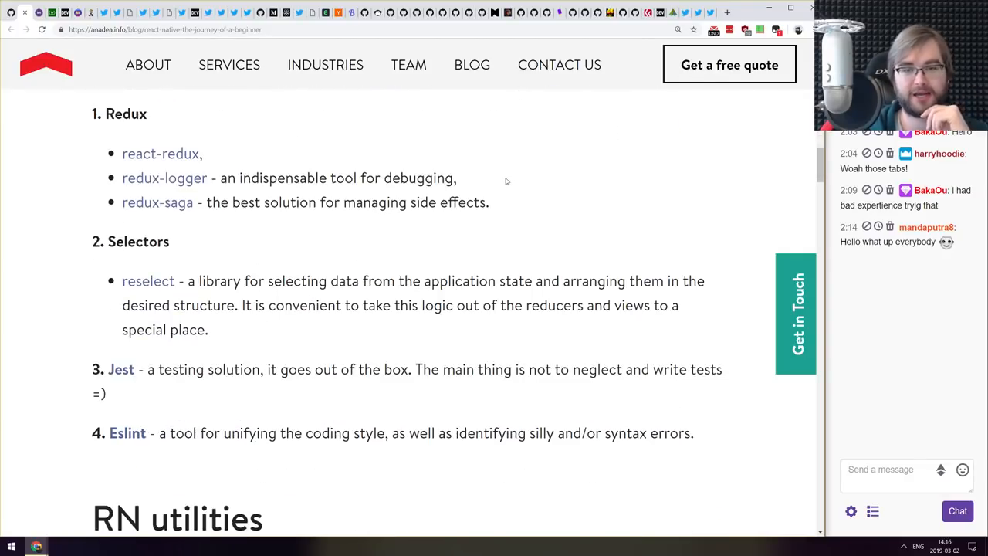
scroll(down, 3)
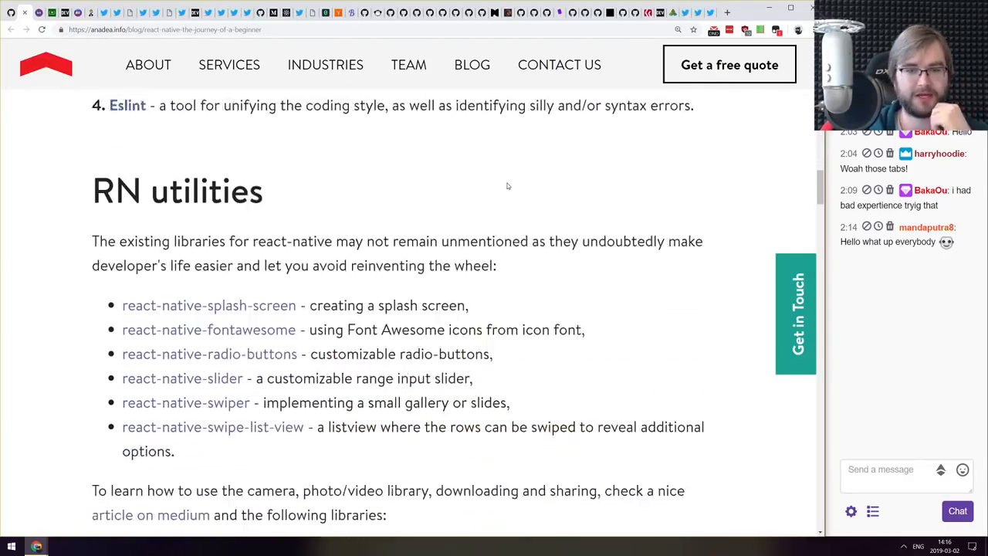
scroll(down, 3)
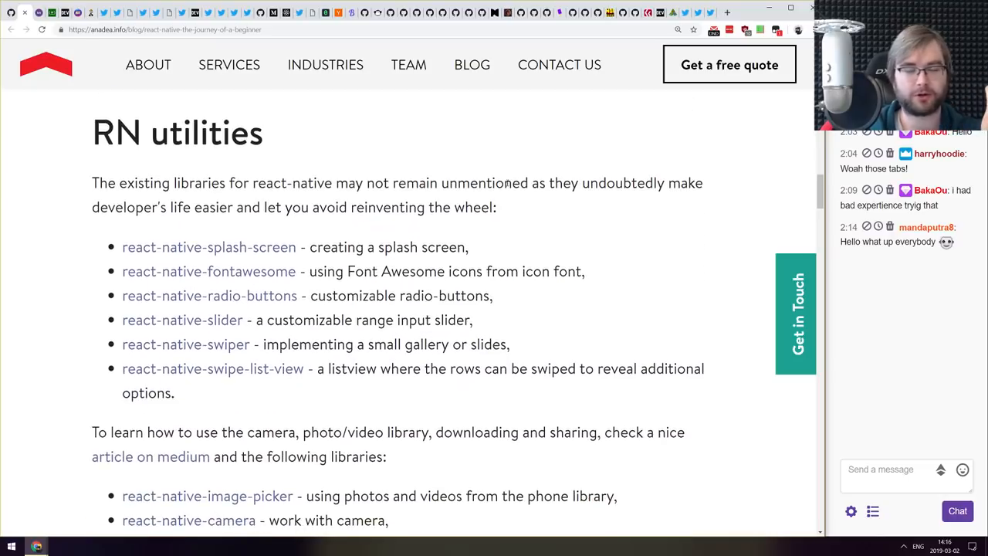
scroll(down, 3)
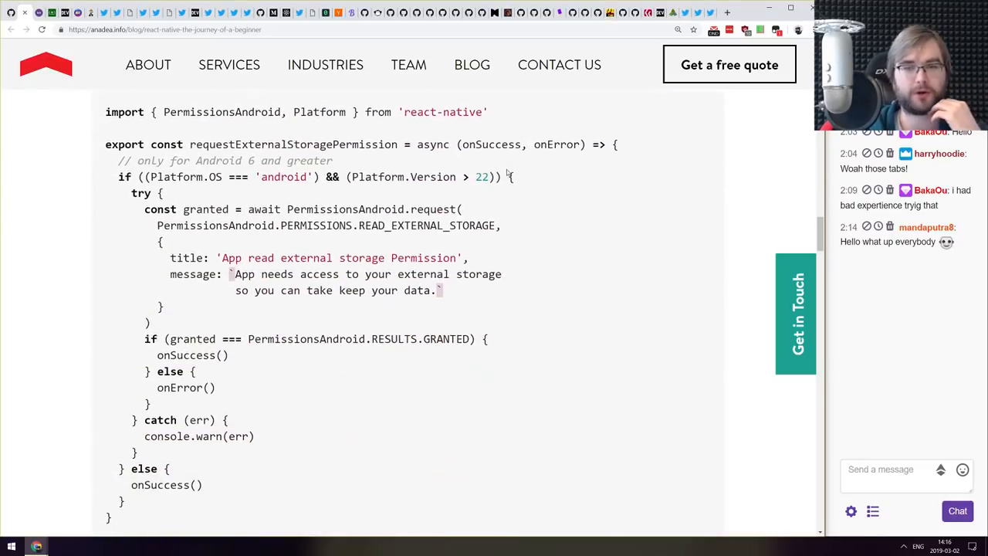
scroll(up, 3)
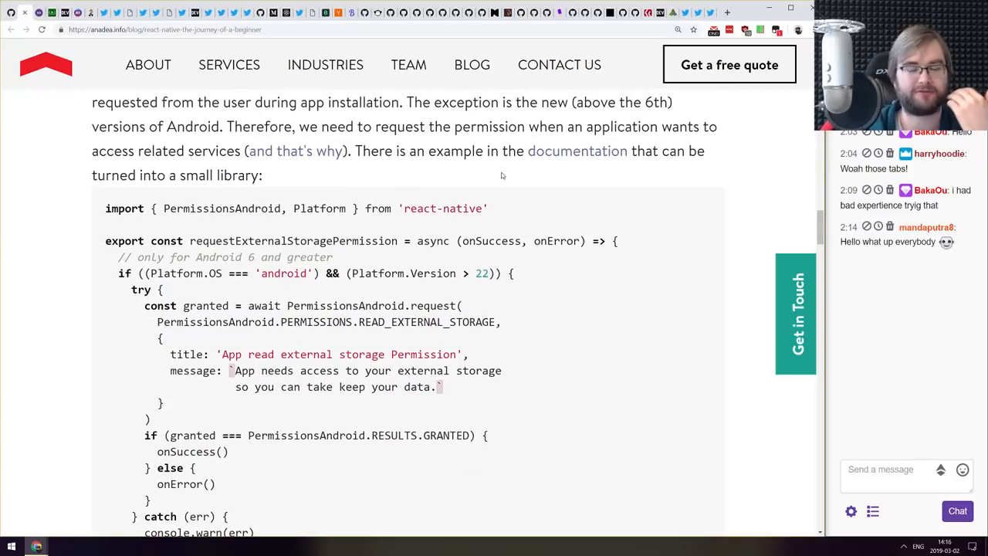
scroll(down, 3)
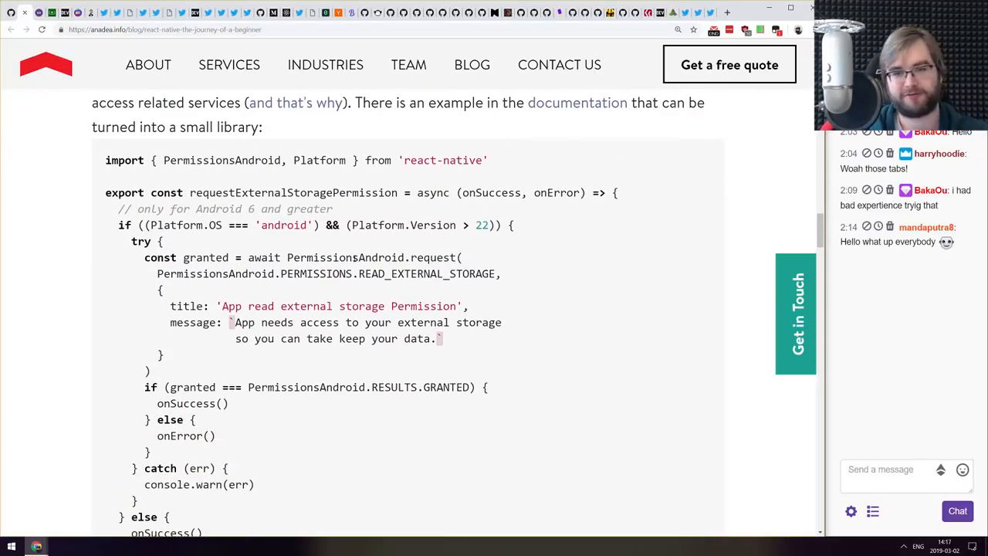
scroll(down, 3)
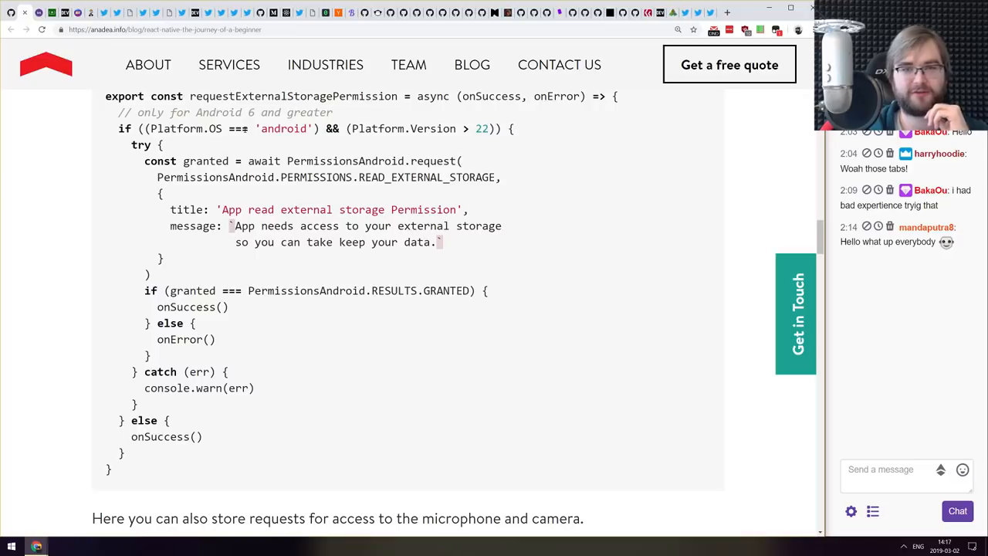
mouse_move(312, 155)
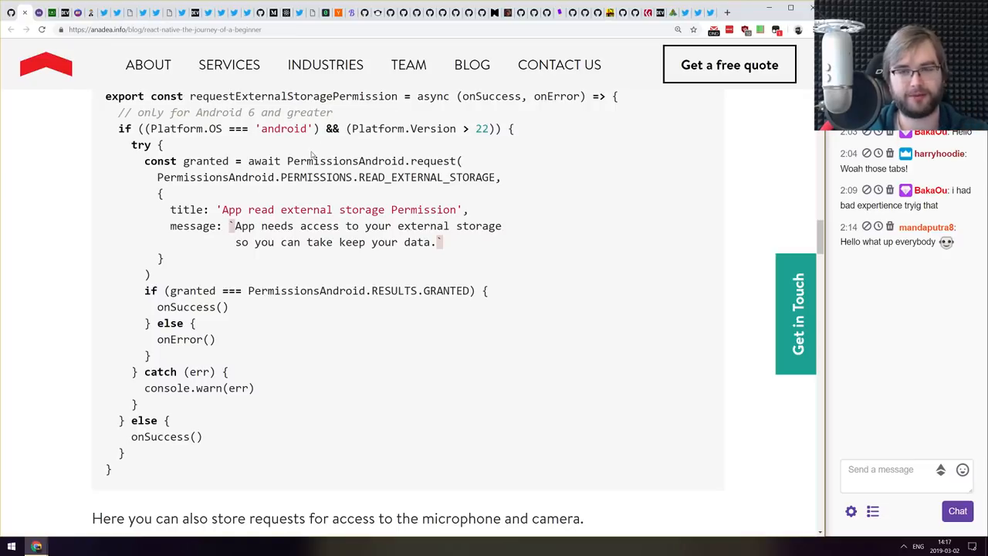
scroll(down, 3)
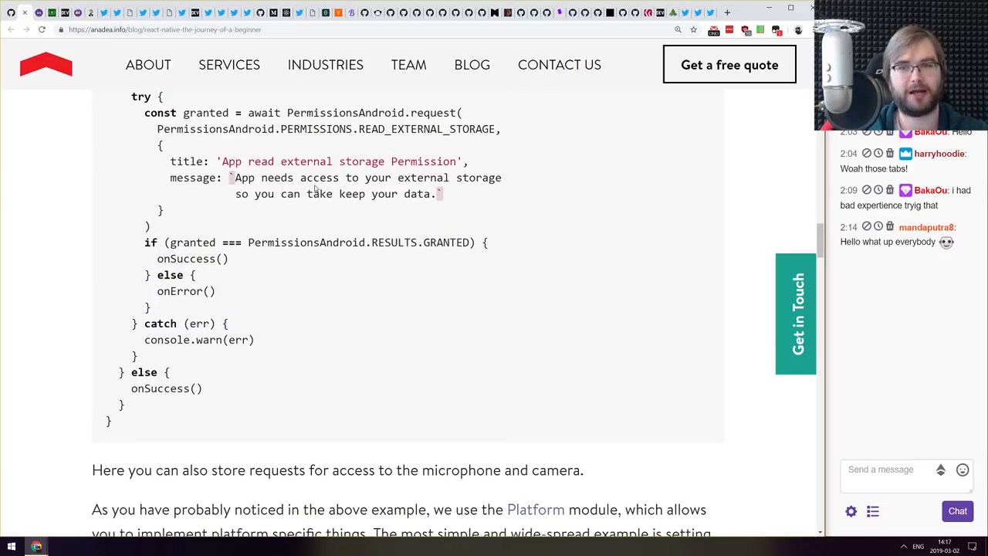
scroll(up, 3)
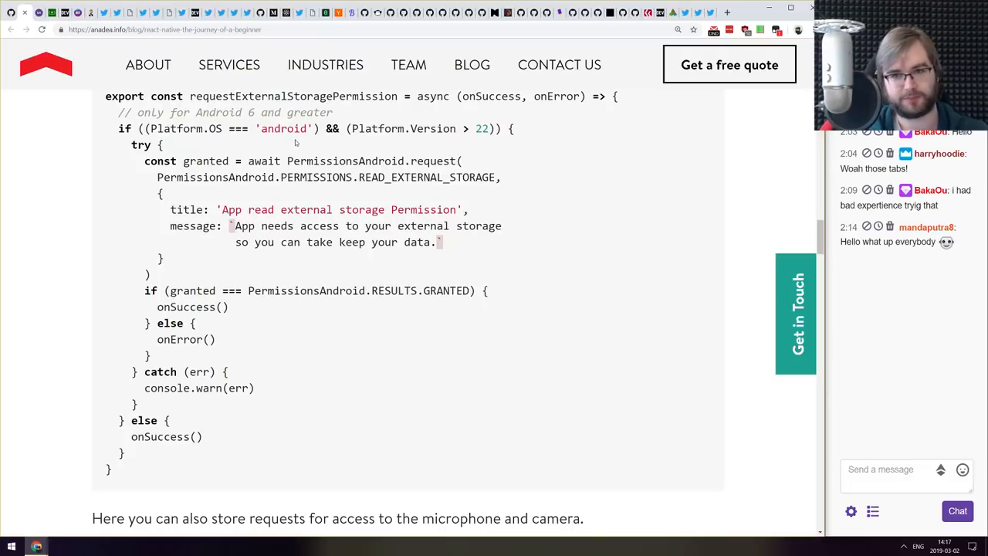
- Continue down past the RN utilities to the Facebook app and status bar screenshots
scroll(down, 3)
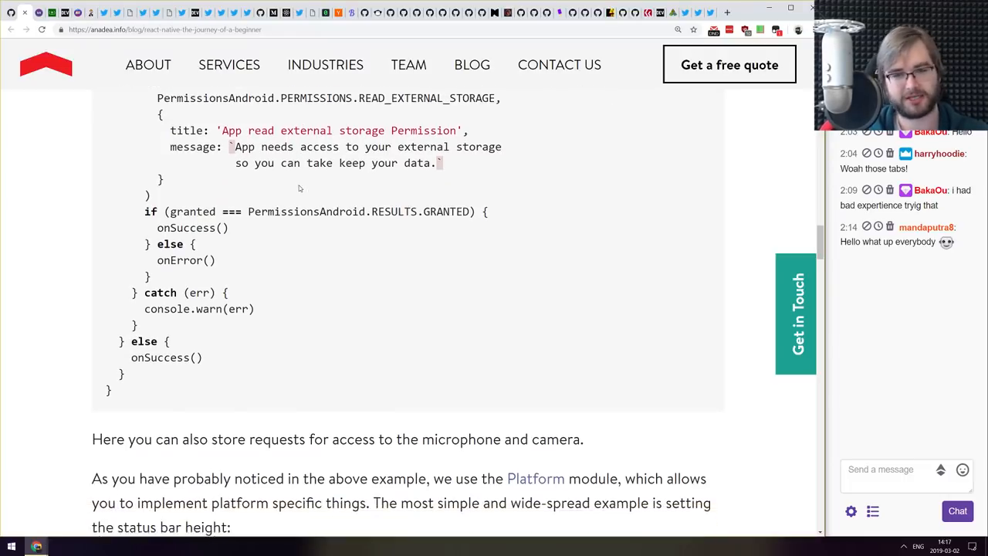
scroll(down, 3)
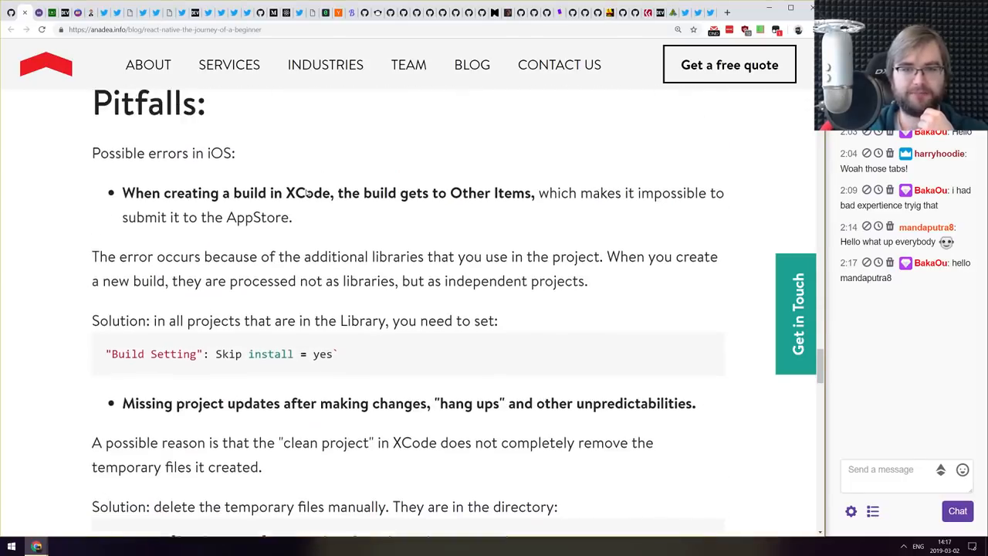
scroll(down, 3)
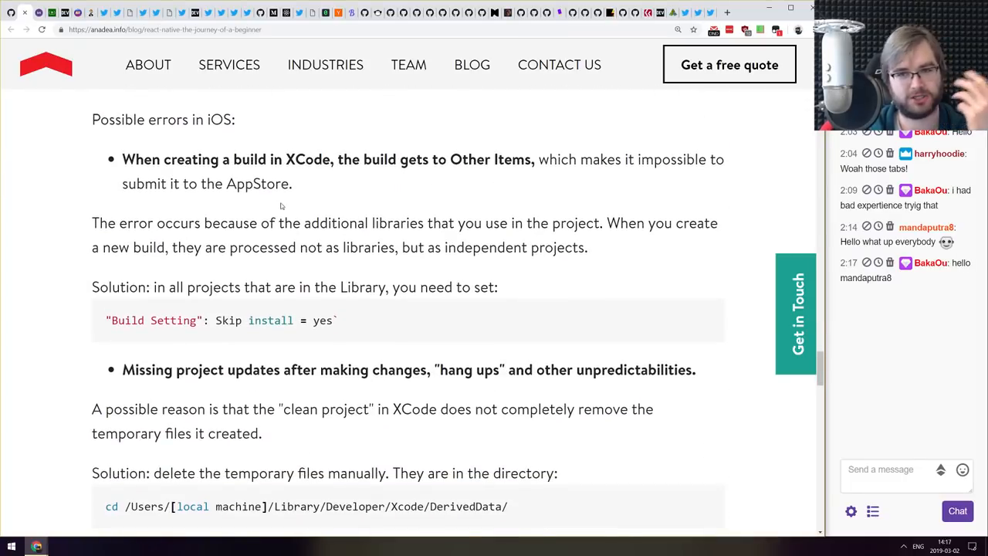
scroll(down, 3)
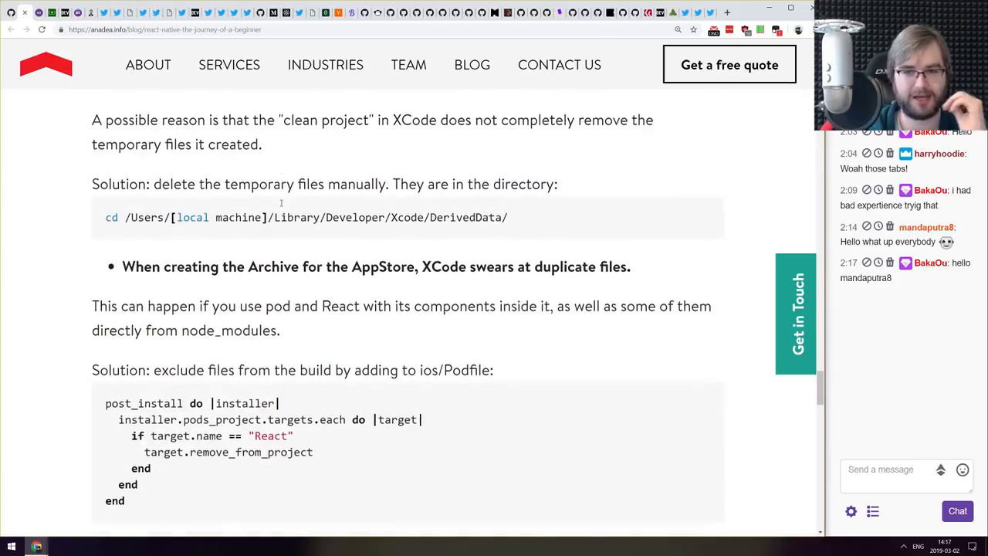
scroll(down, 3)
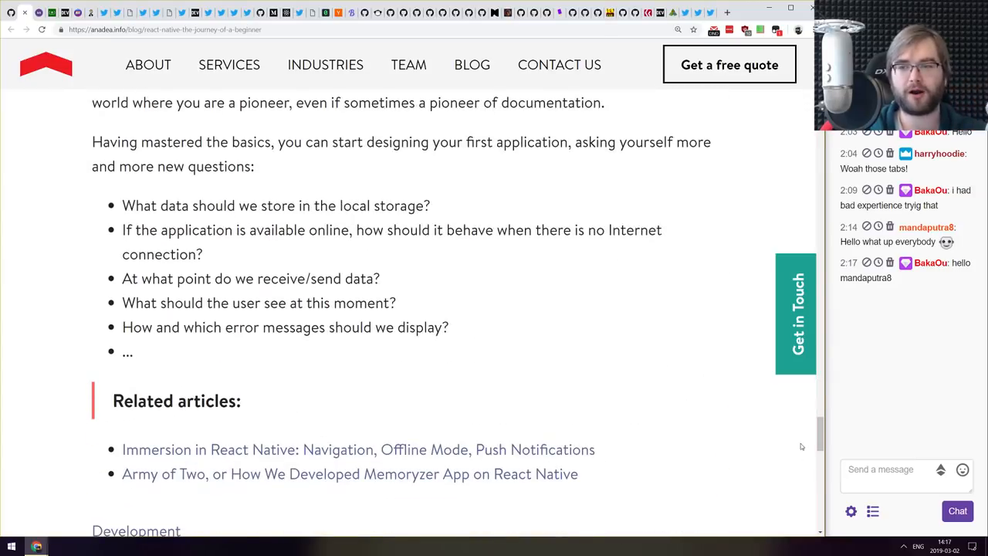
scroll(up, 3)
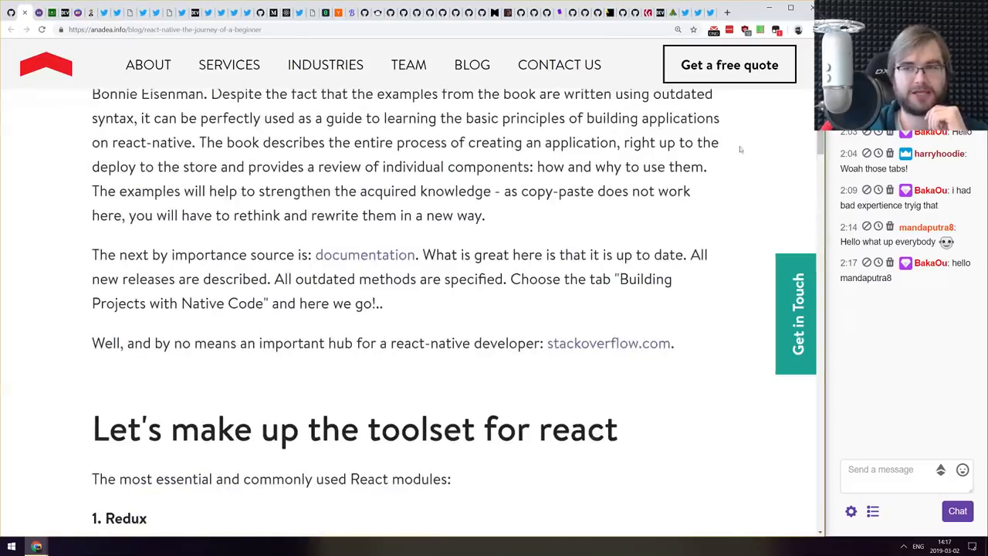
scroll(up, 3)
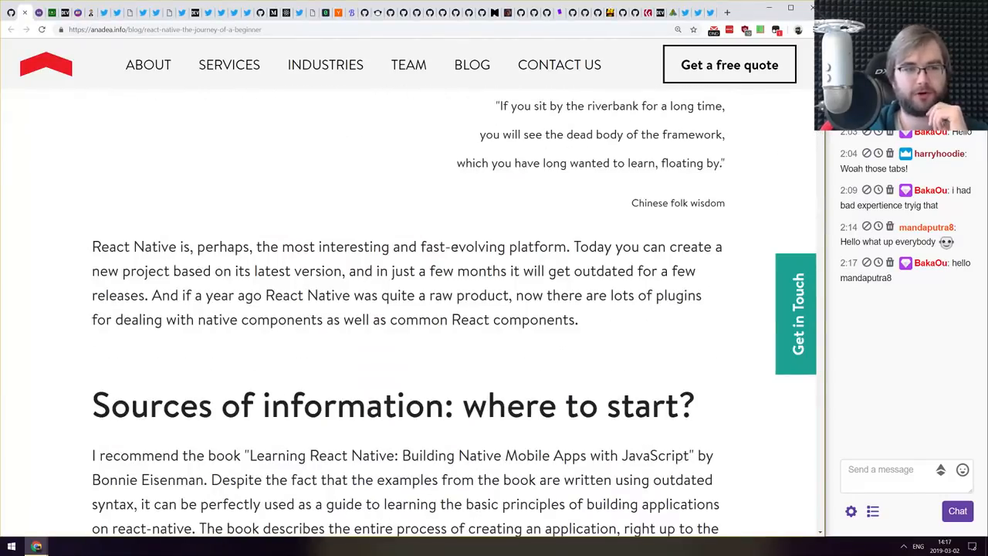
scroll(down, 3)
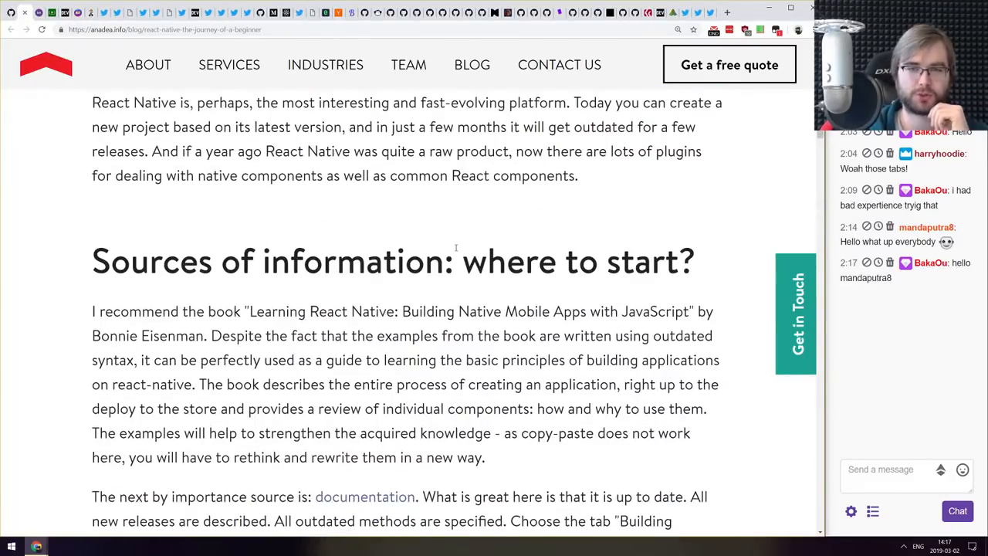
scroll(down, 3)
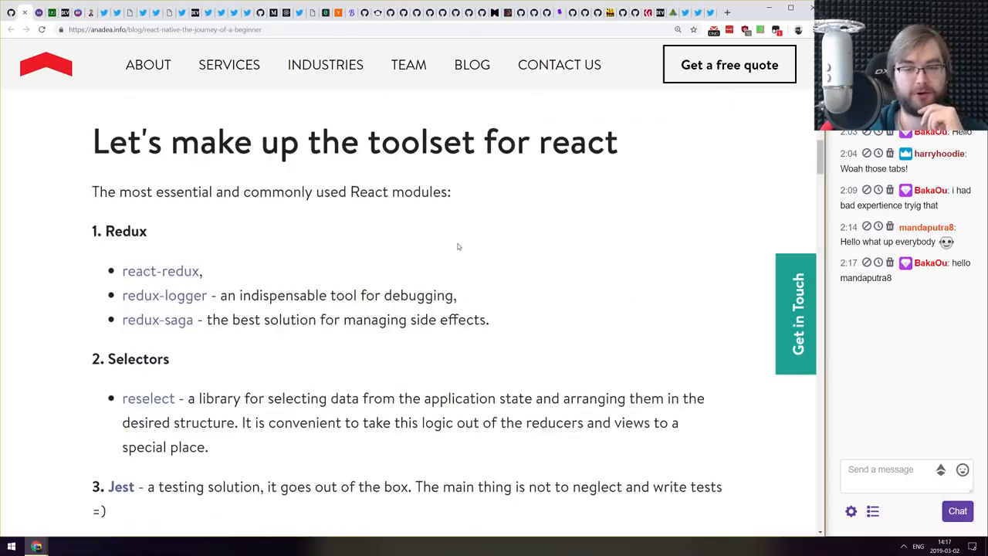
scroll(down, 3)
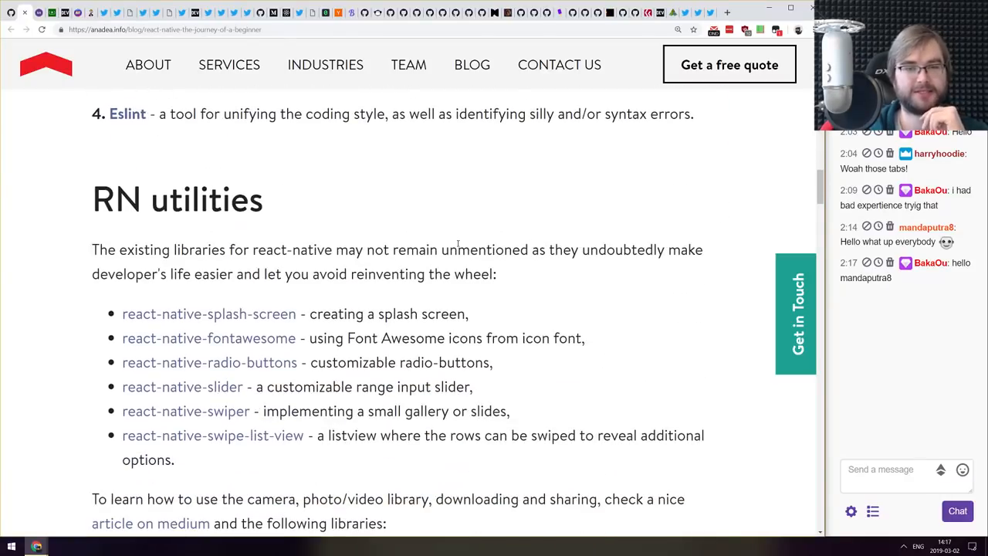
scroll(down, 3)
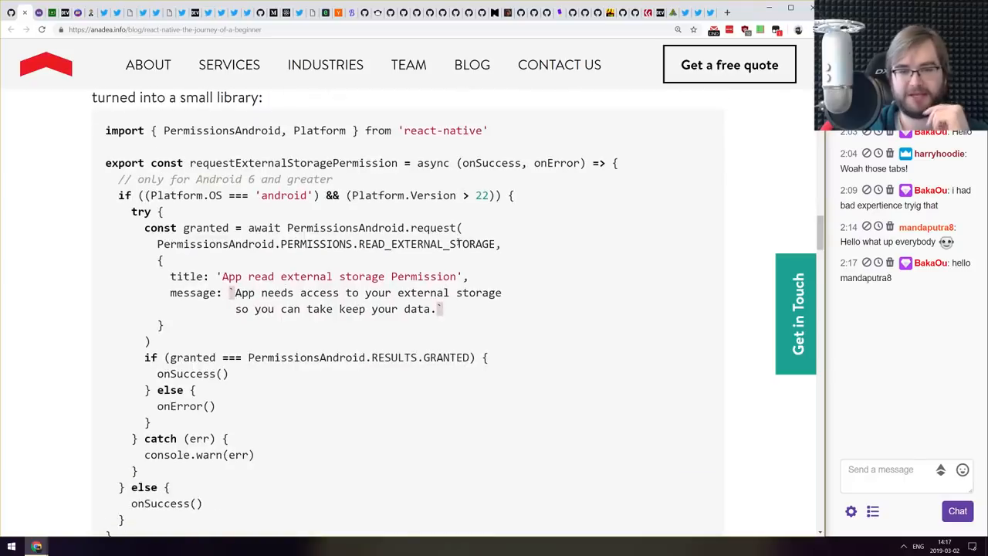
scroll(down, 3)
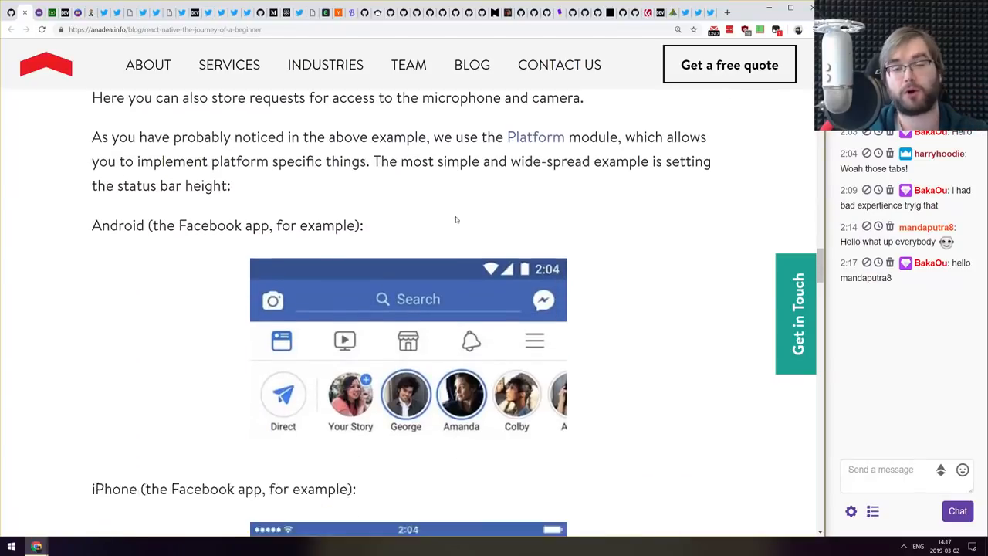
scroll(up, 3)
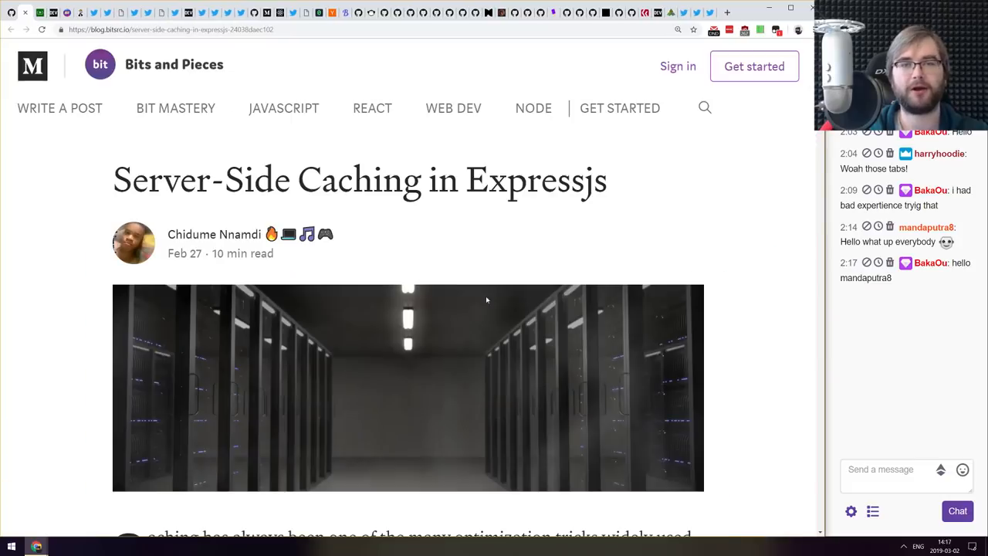
- Scroll the Express.js server-side caching article through its Redis caching code
scroll(down, 3)
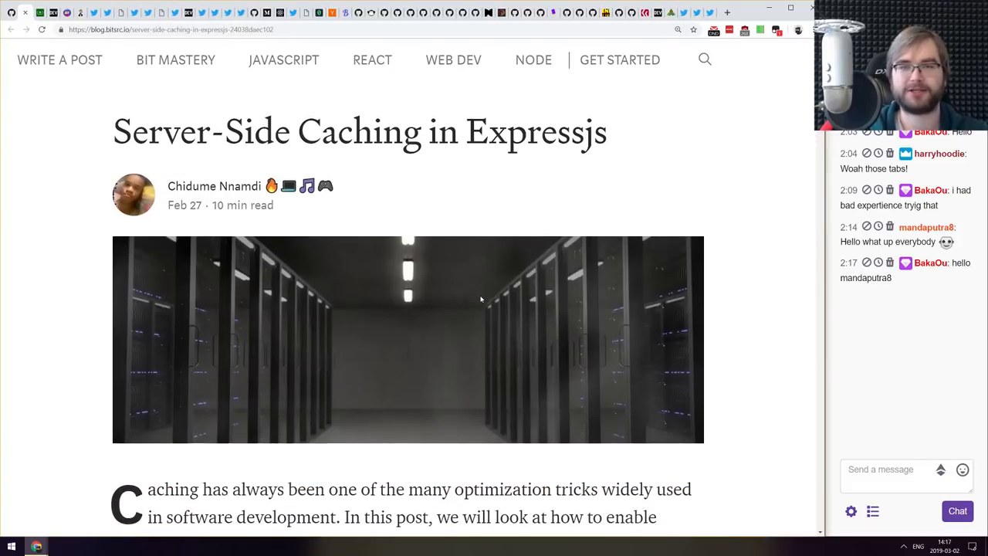
scroll(down, 3)
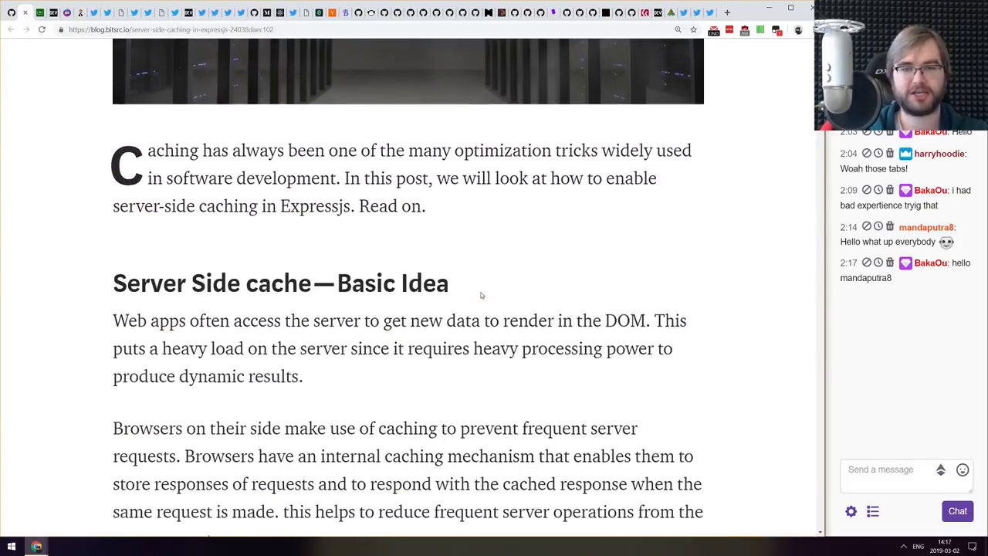
scroll(down, 3)
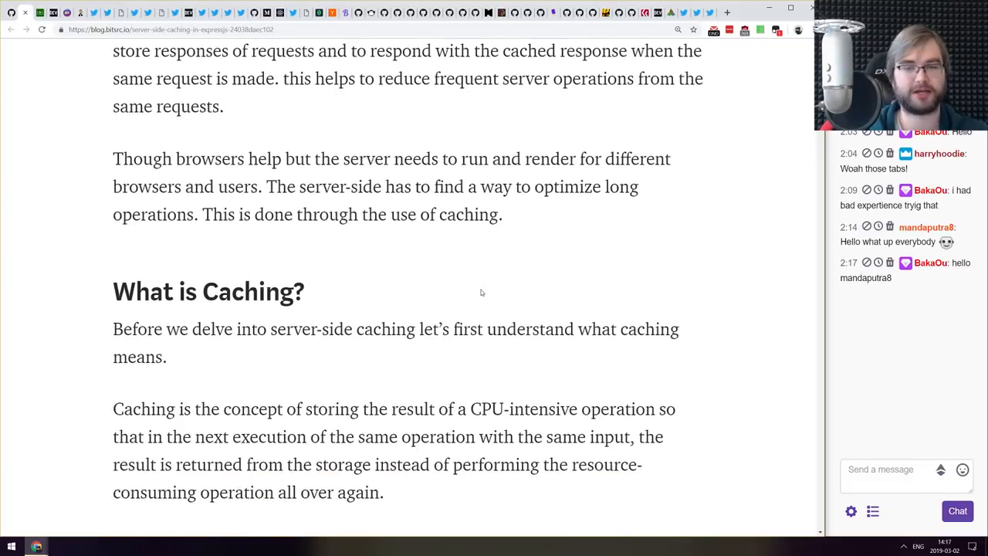
scroll(down, 3)
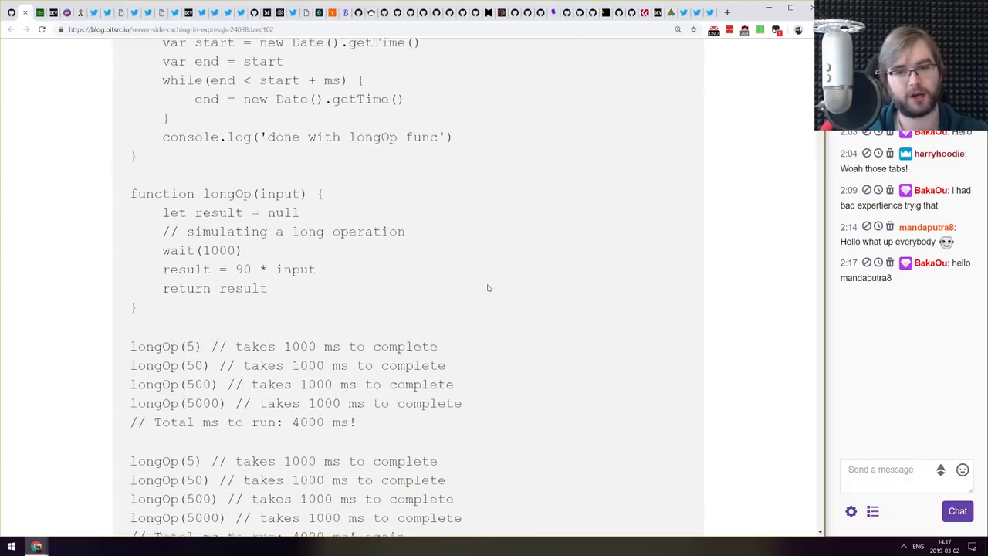
scroll(down, 3)
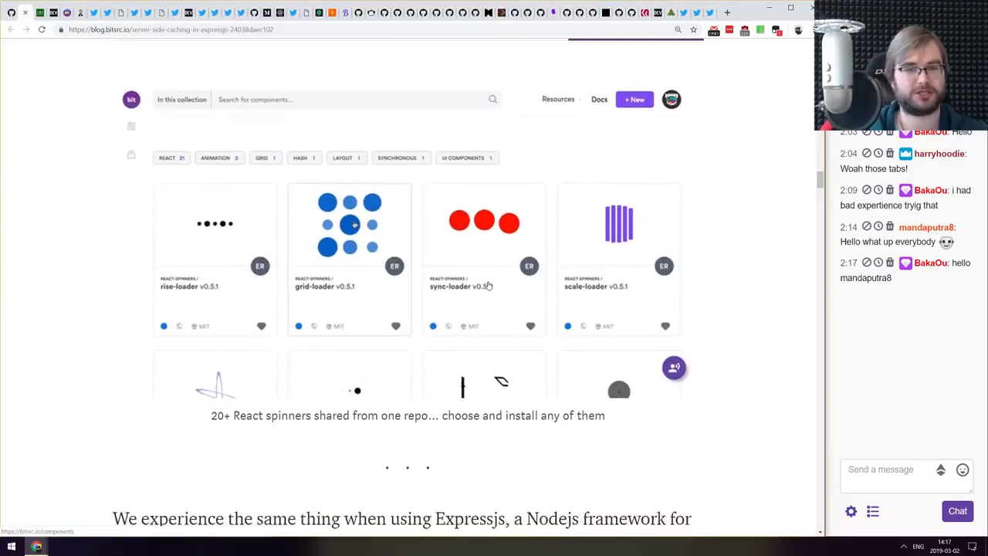
scroll(down, 3)
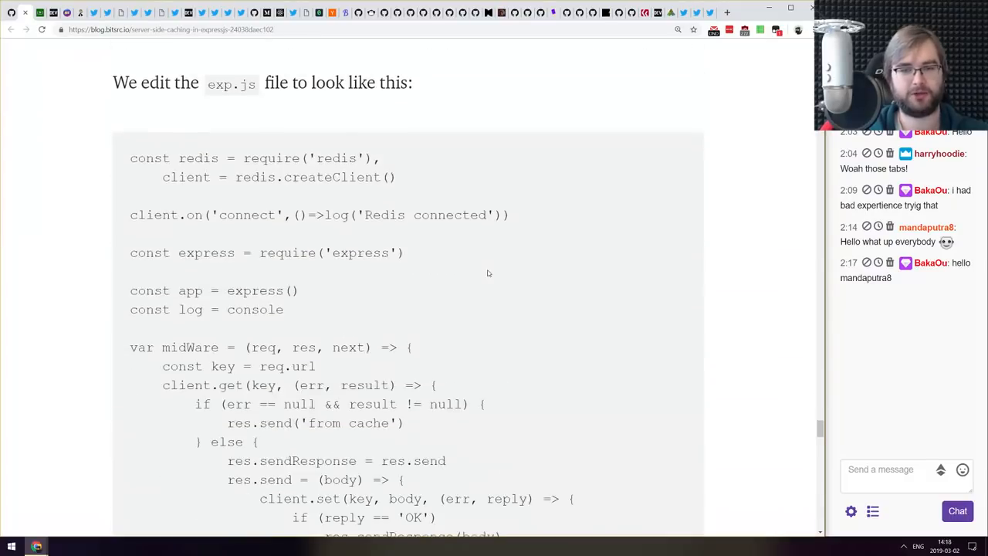
- Continue past the Memcached example to the Conclusion, then head back toward the title
scroll(down, 3)
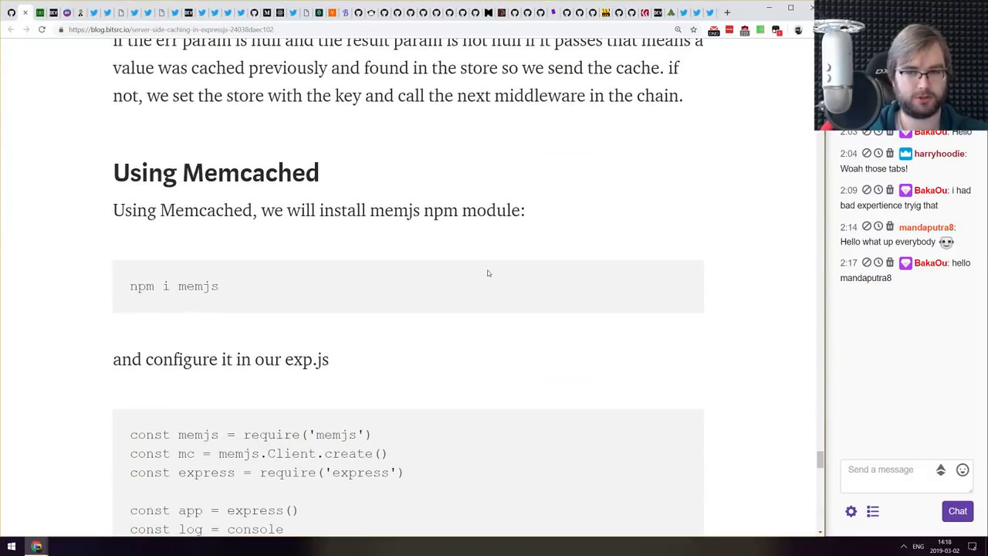
scroll(down, 3)
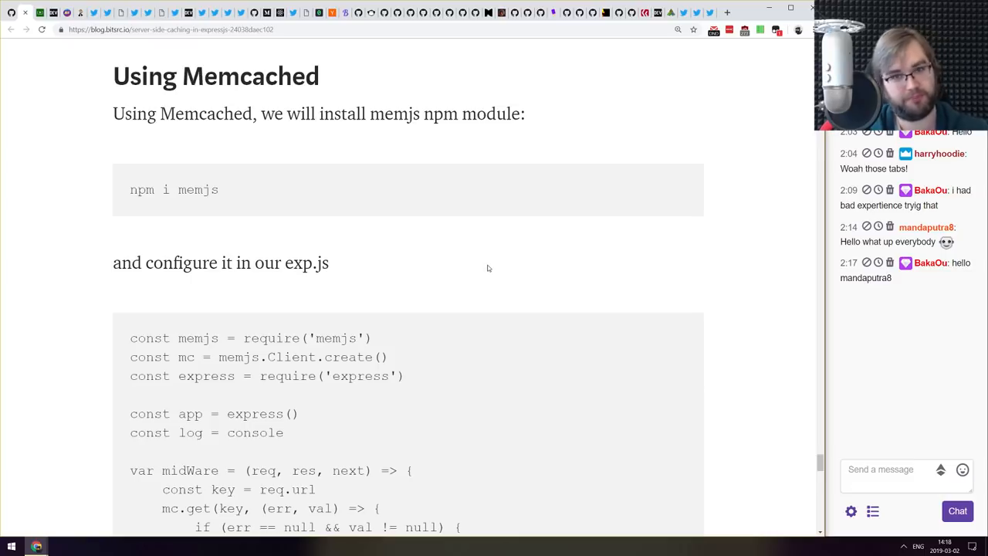
scroll(down, 3)
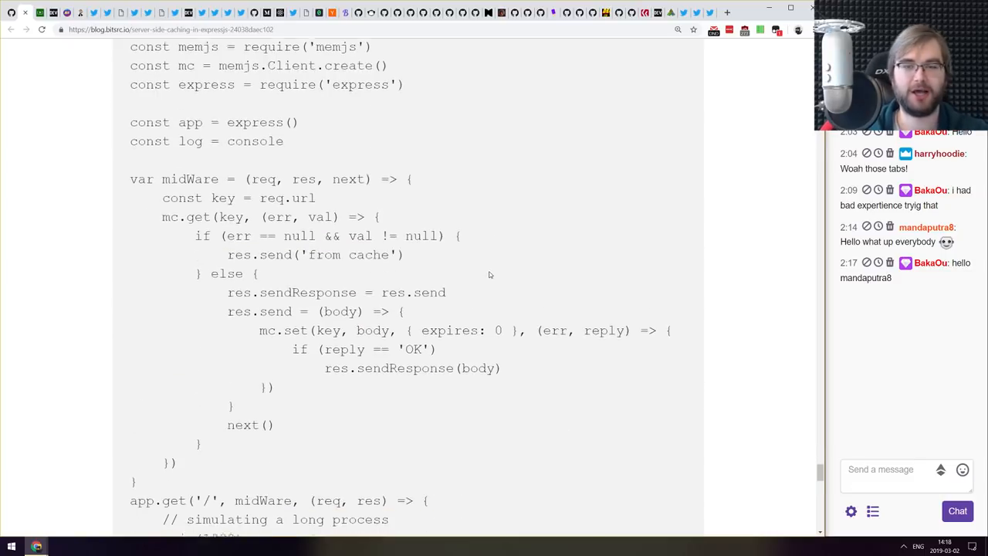
scroll(down, 3)
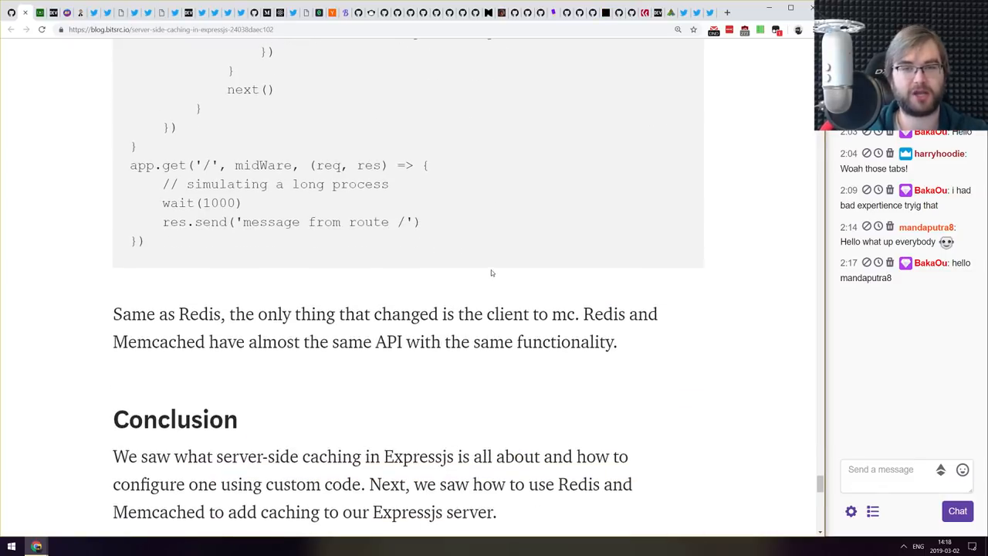
scroll(up, 3)
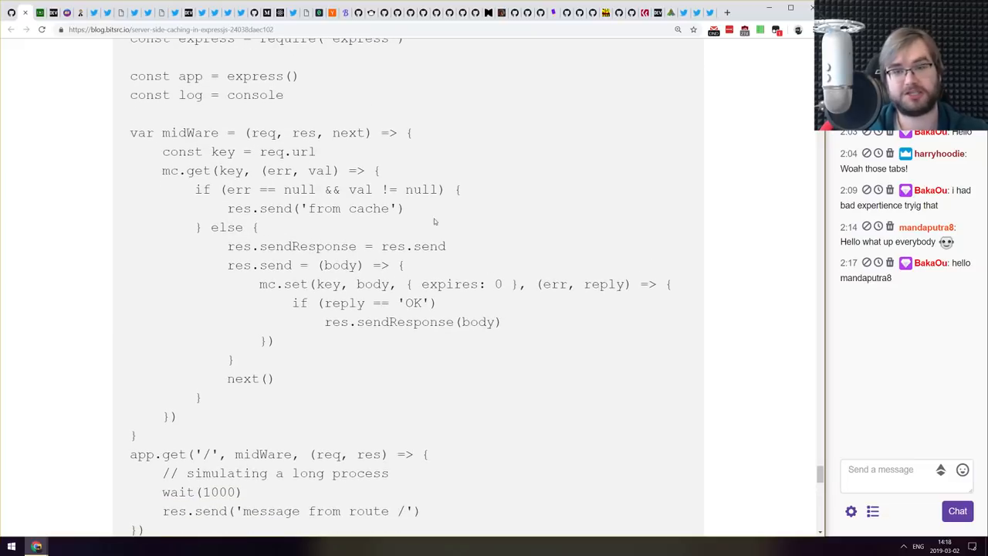
scroll(down, 3)
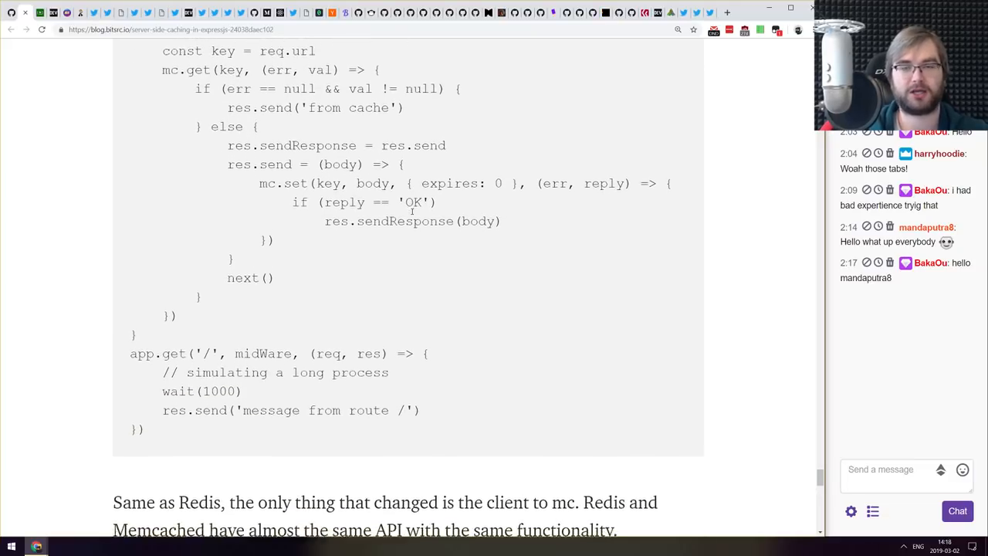
scroll(up, 3)
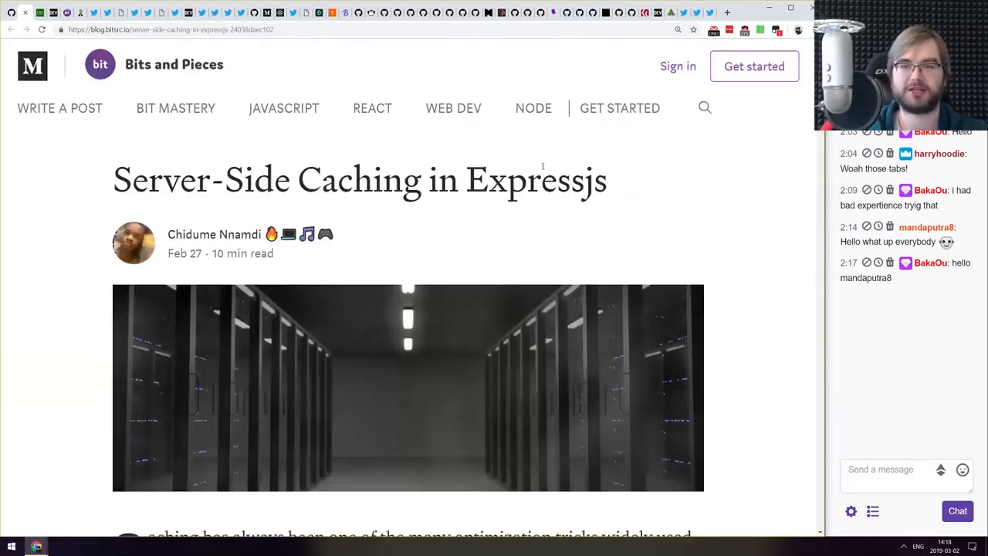
mouse_move(469, 246)
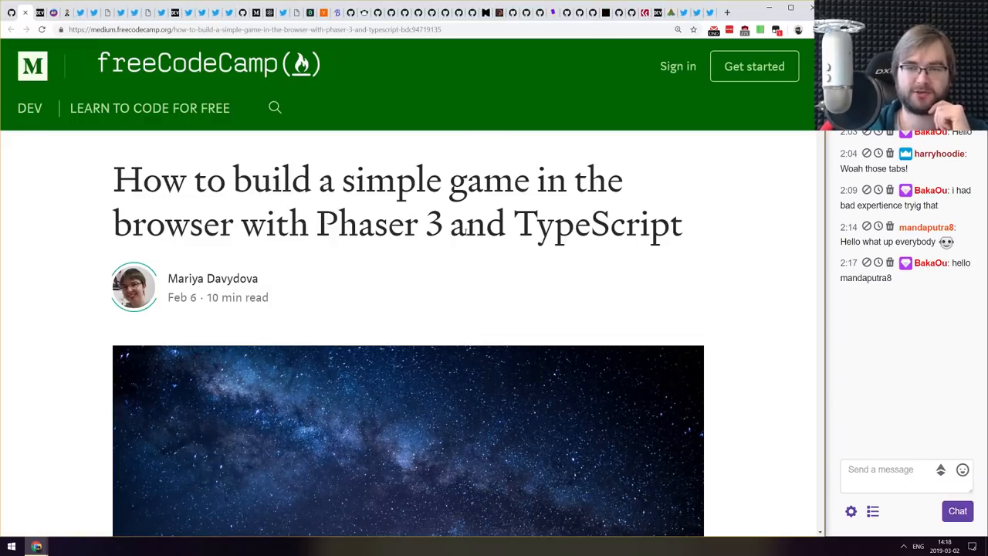
- Scroll down through the Phaser 3 TypeScript game tutorial's code samples
scroll(down, 3)
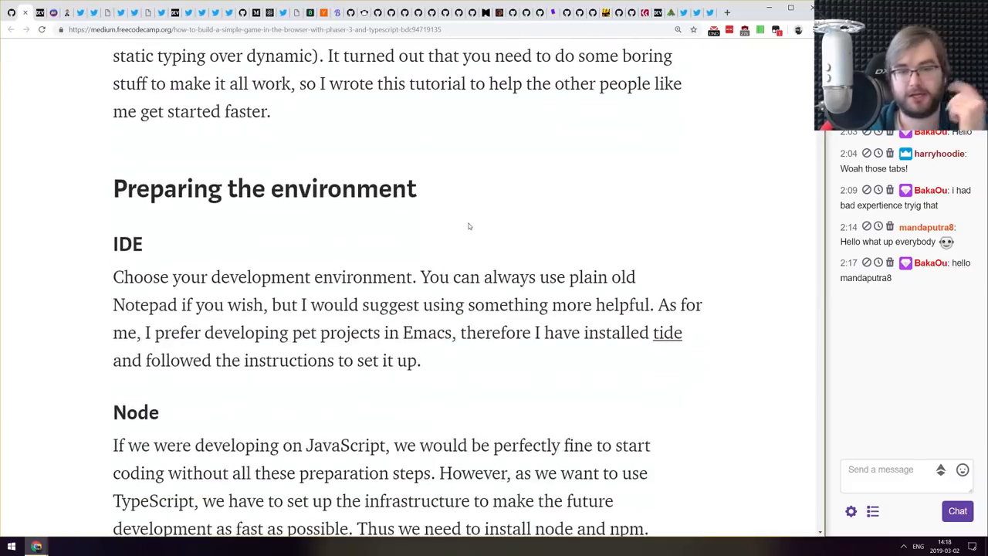
scroll(down, 3)
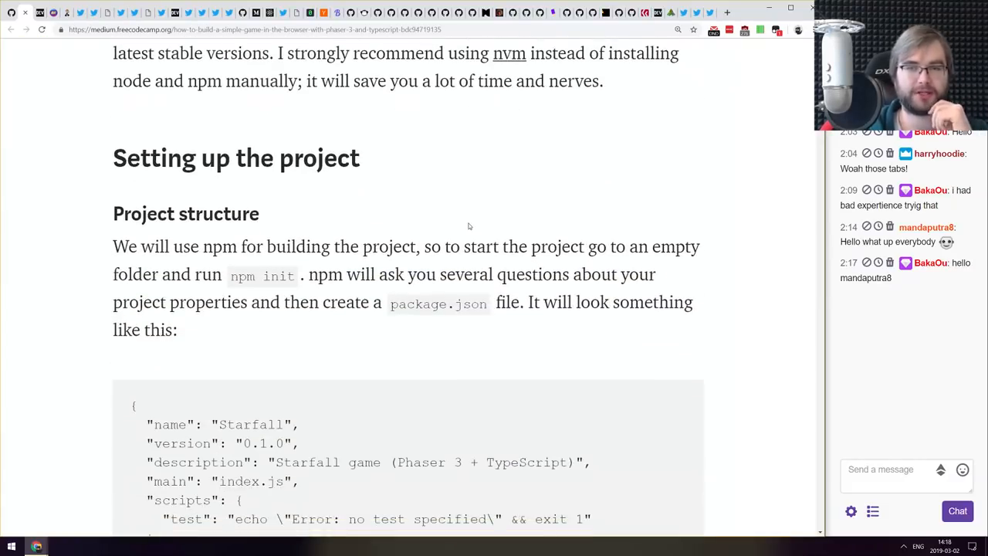
scroll(down, 3)
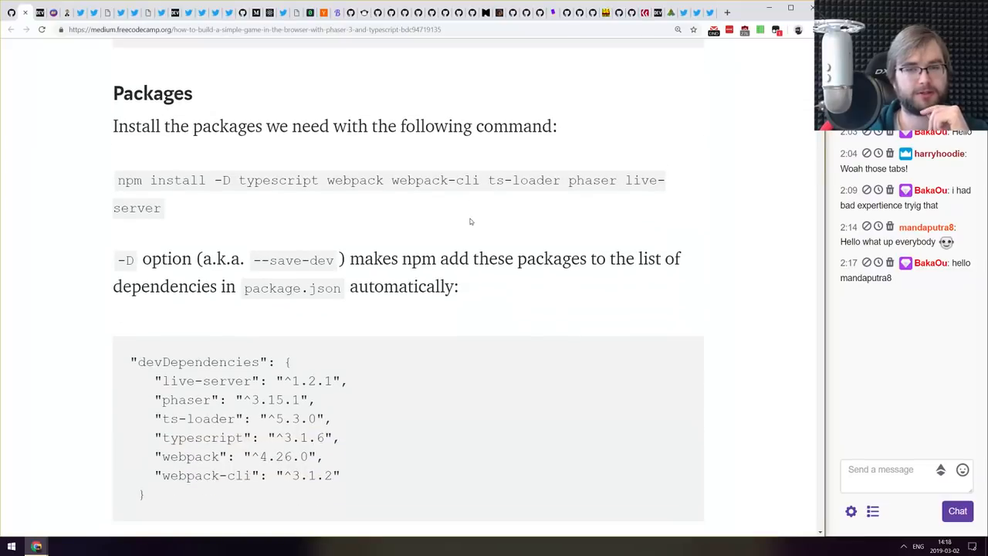
scroll(down, 3)
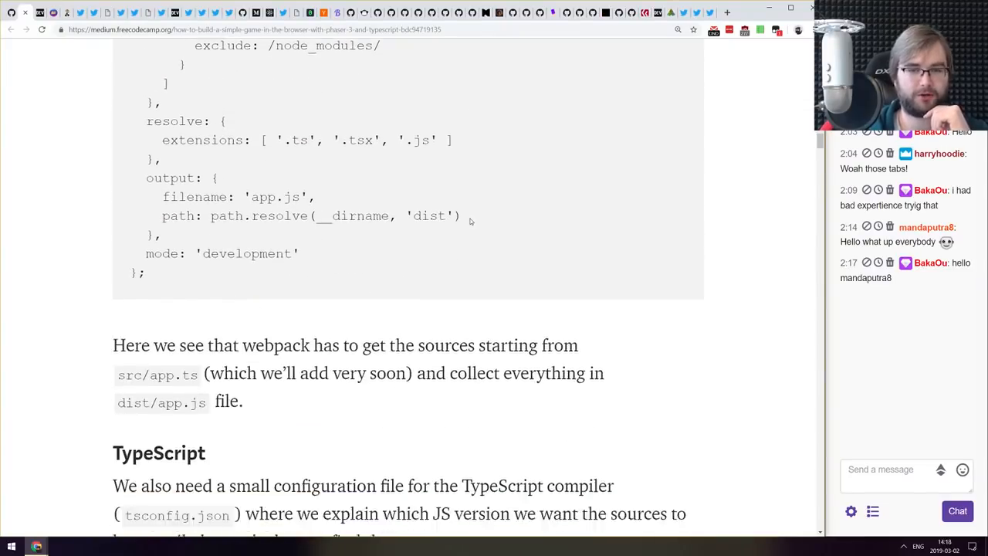
scroll(down, 3)
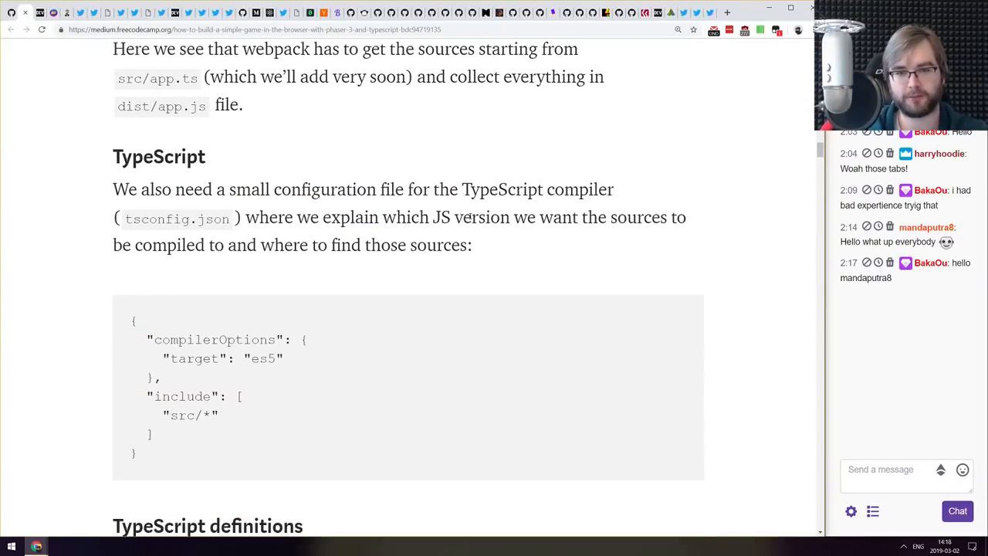
scroll(down, 3)
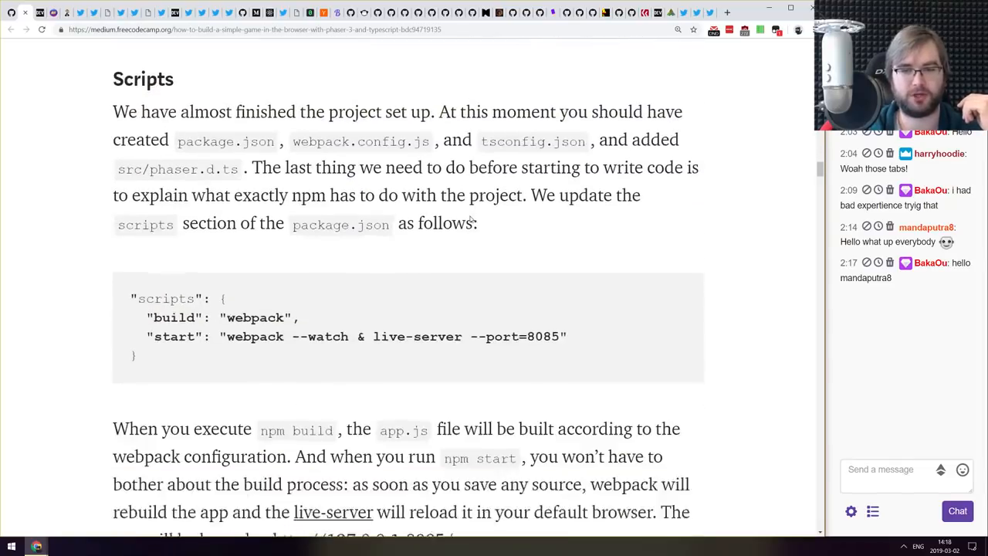
scroll(down, 3)
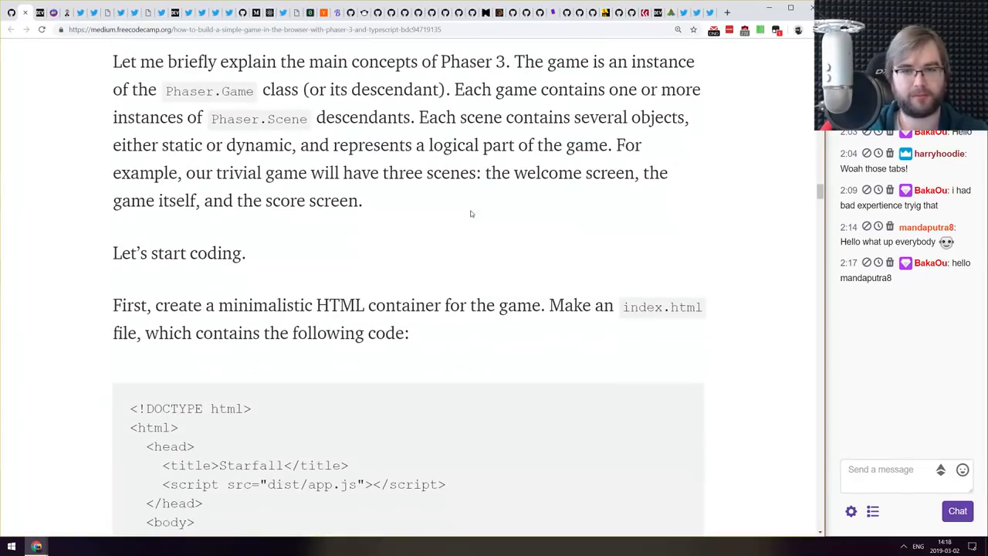
scroll(down, 3)
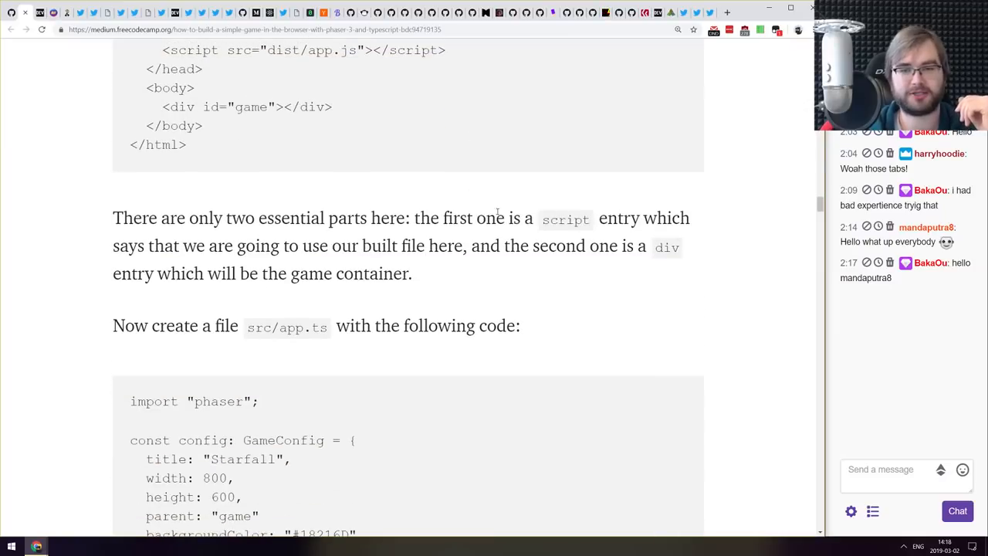
scroll(down, 3)
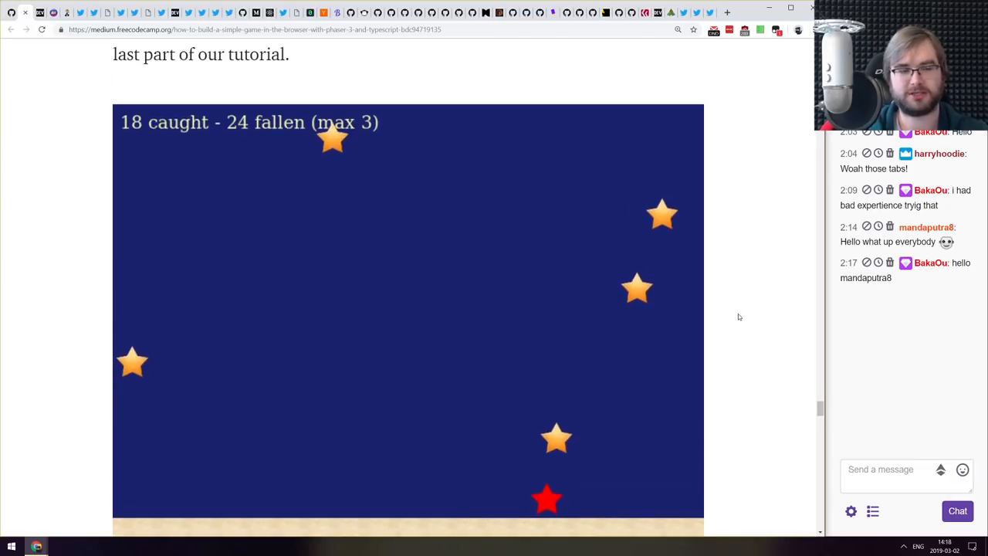
- Reach the end of the tutorial, then scroll back up toward the article title
scroll(down, 3)
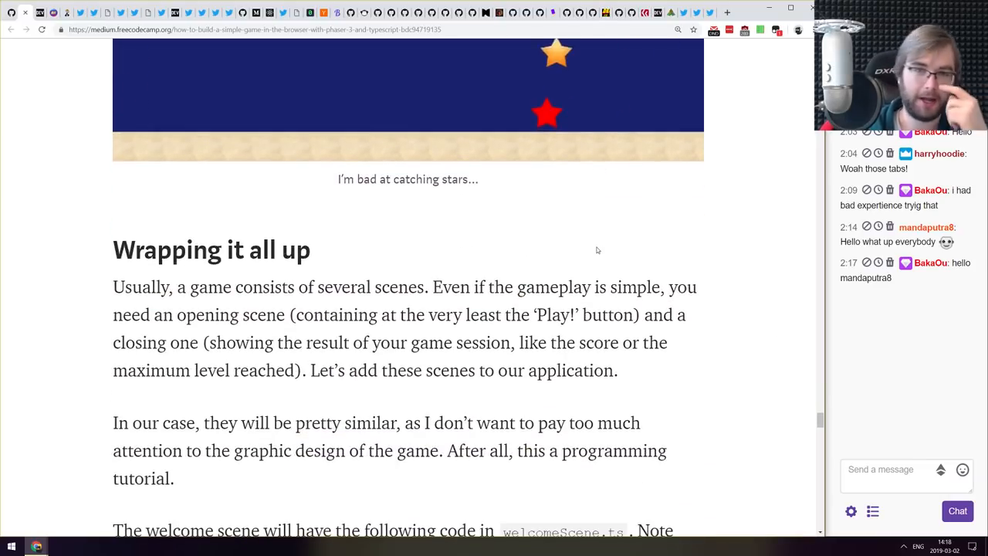
scroll(down, 3)
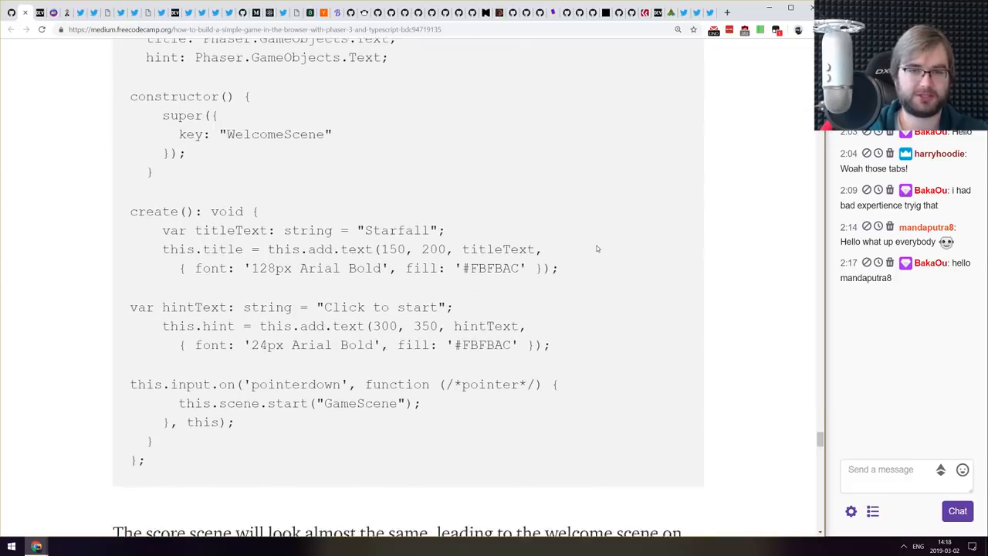
scroll(down, 3)
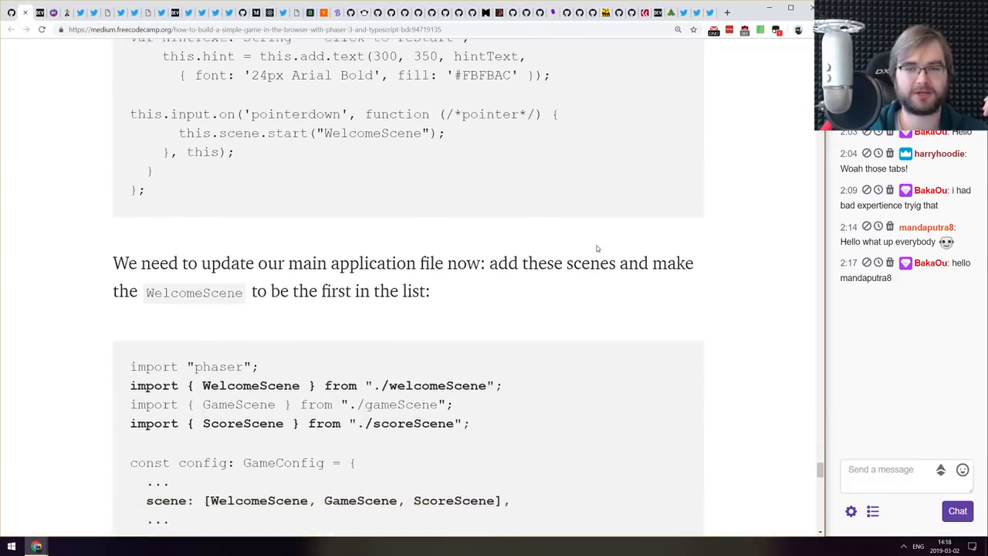
scroll(down, 3)
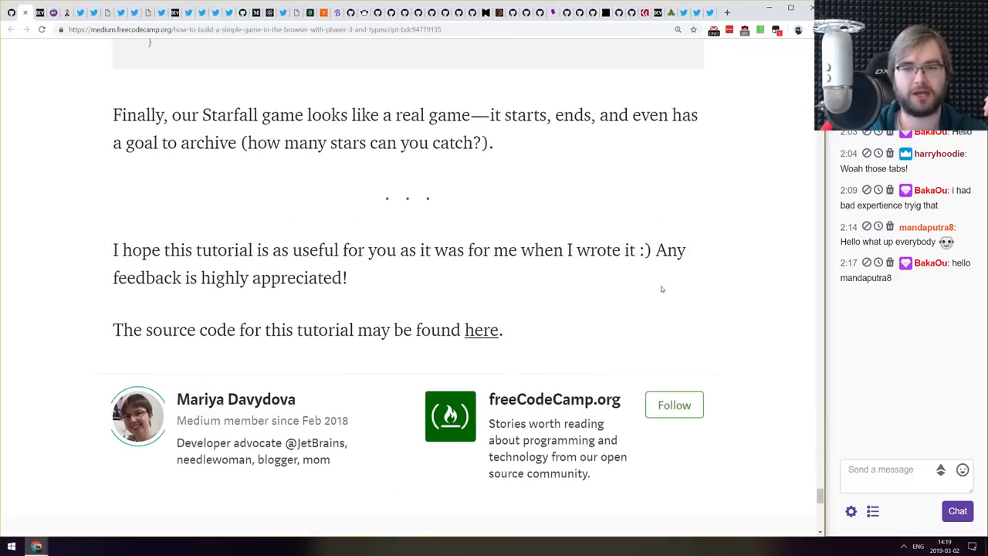
scroll(up, 3)
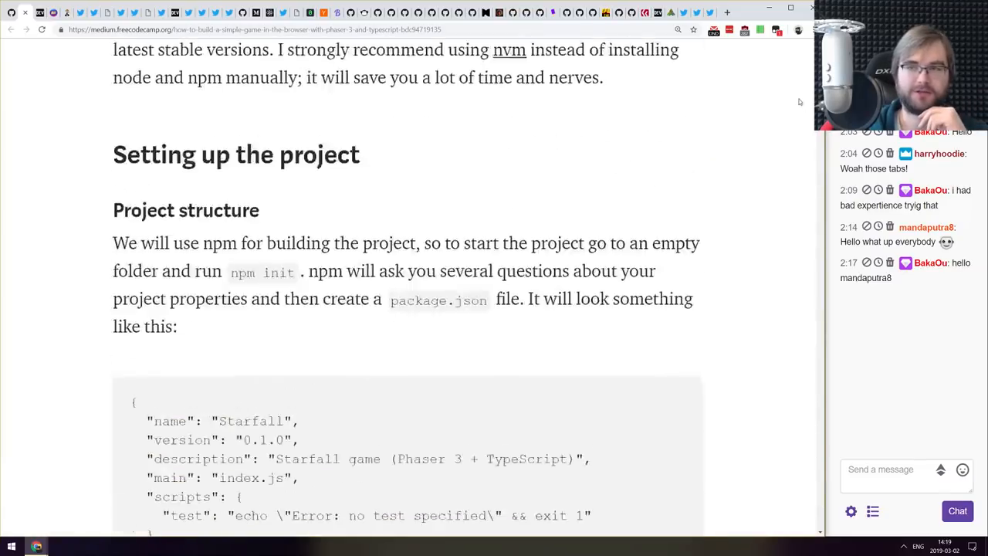
scroll(up, 3)
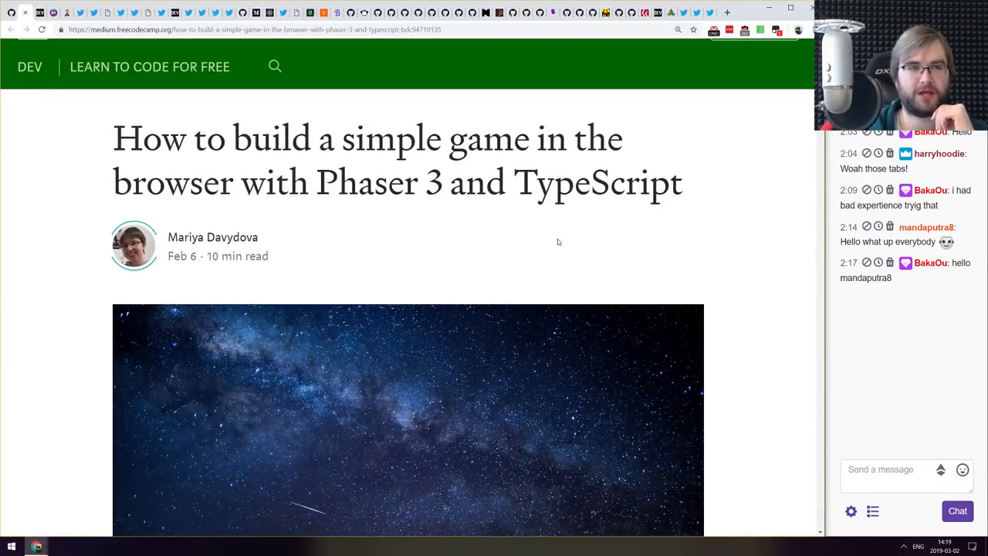
scroll(up, 3)
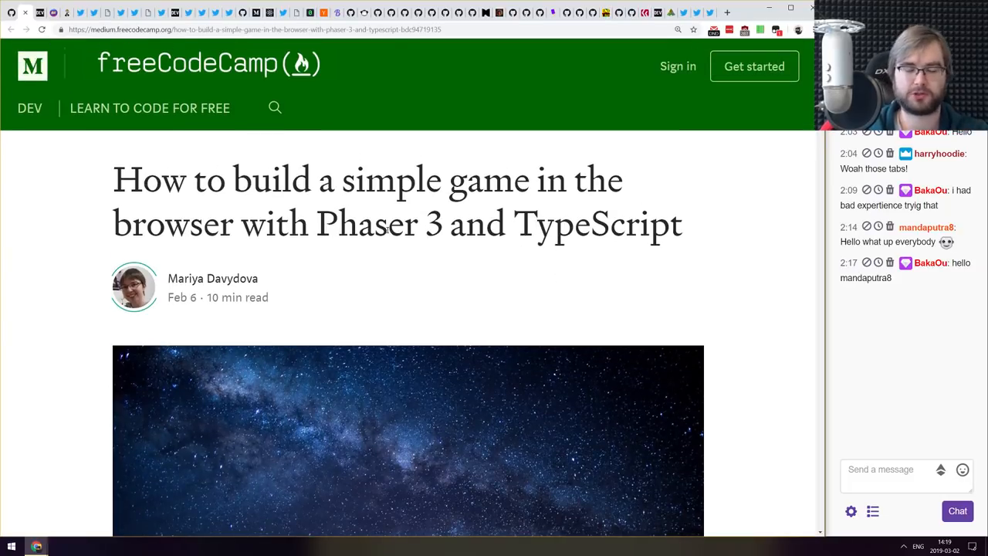
scroll(down, 3)
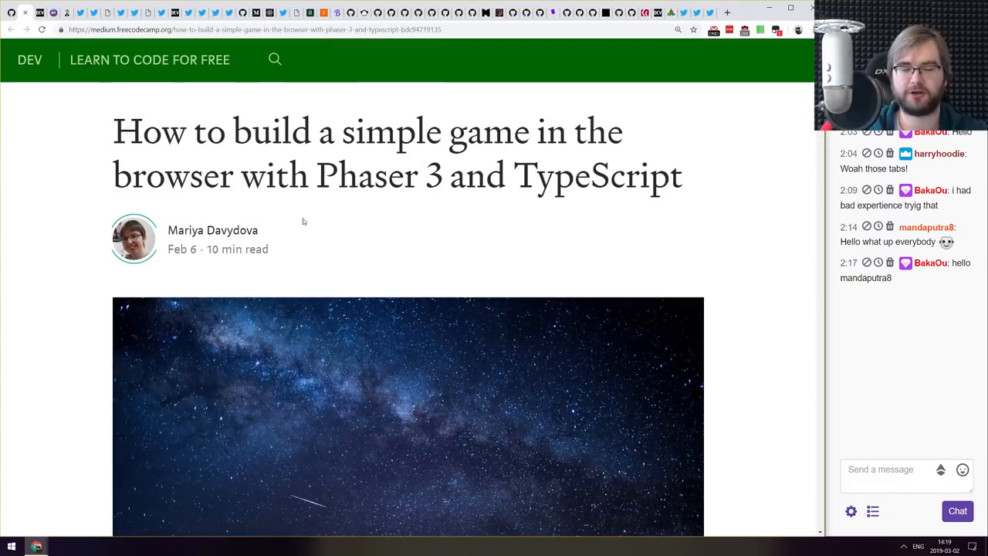
scroll(down, 3)
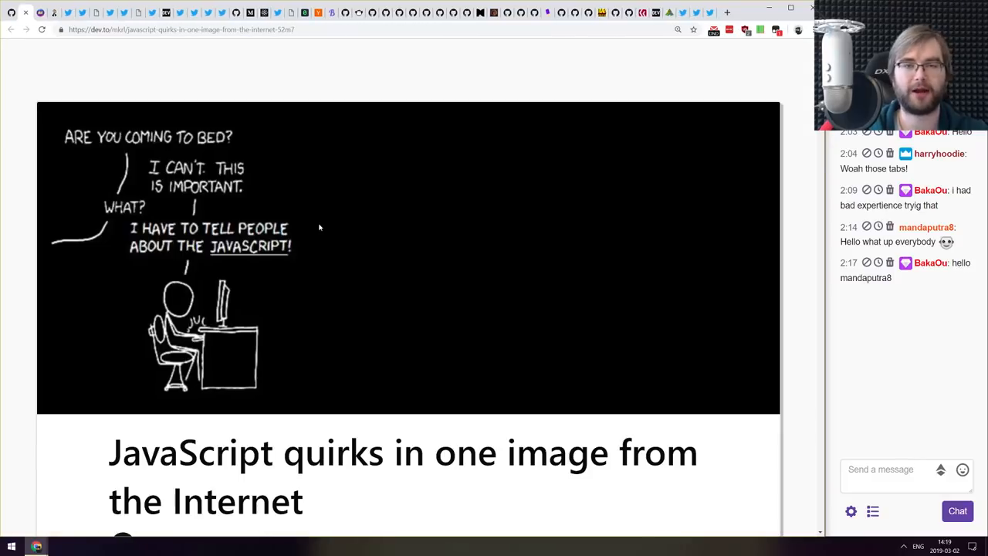
- Scroll the dev.to JavaScript quirks article through its main quirks image and table
scroll(down, 3)
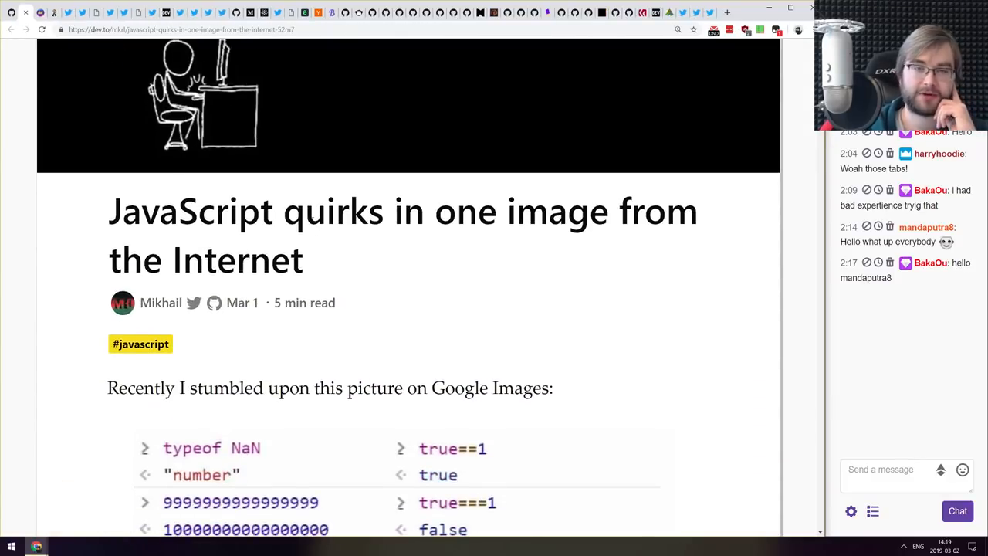
scroll(down, 3)
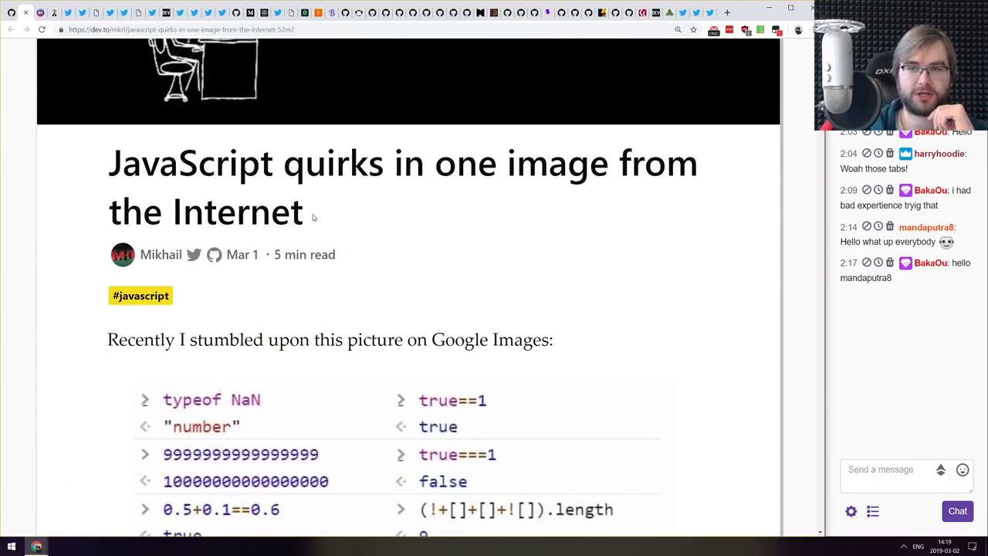
scroll(down, 3)
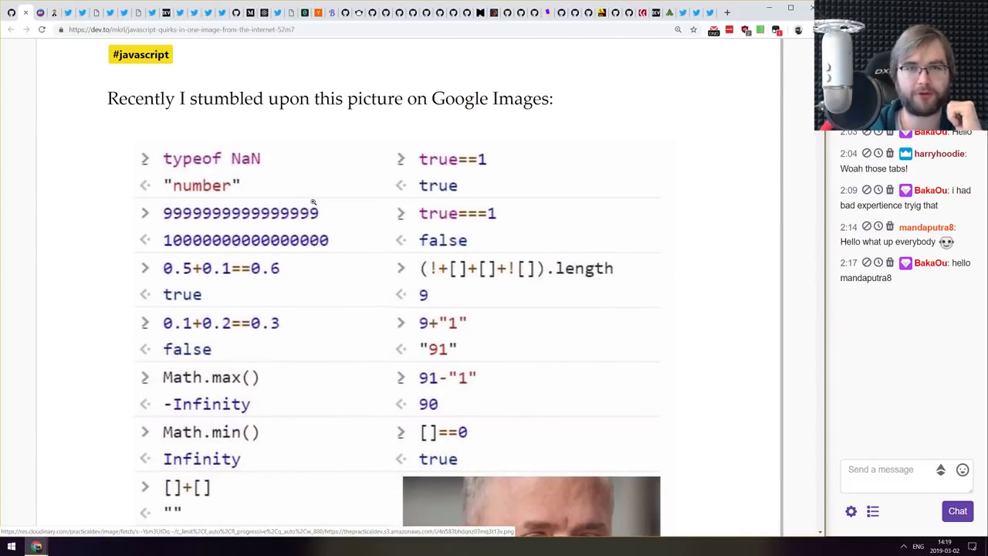
scroll(down, 3)
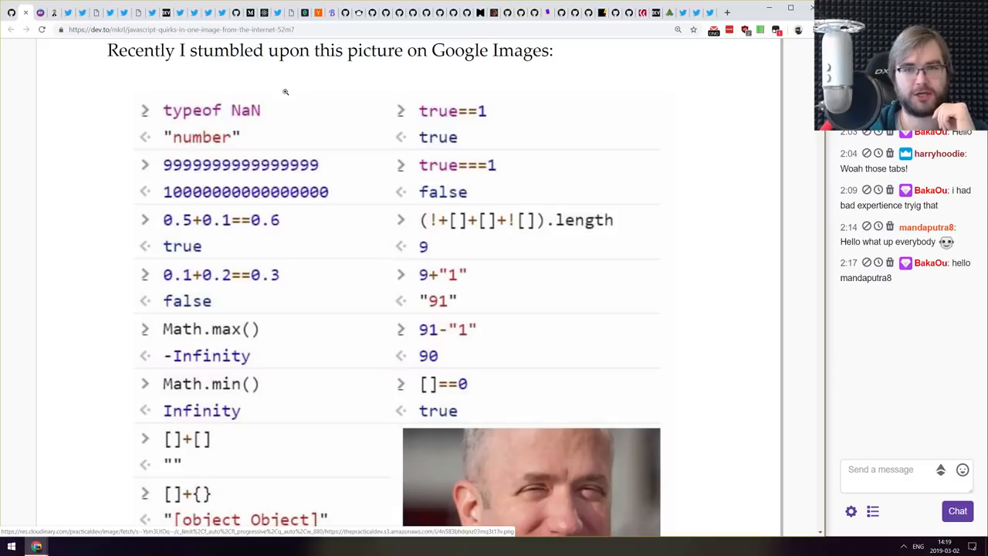
scroll(down, 3)
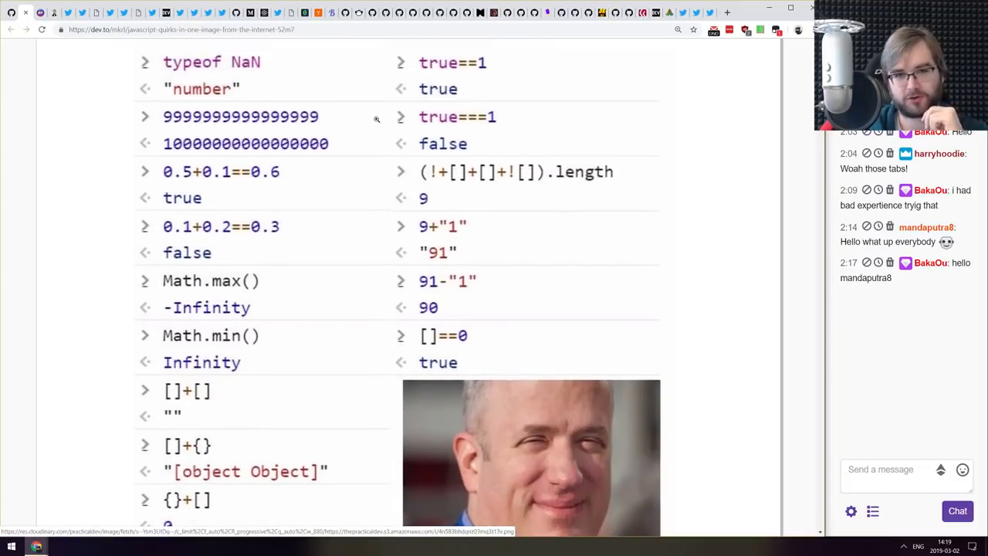
scroll(down, 3)
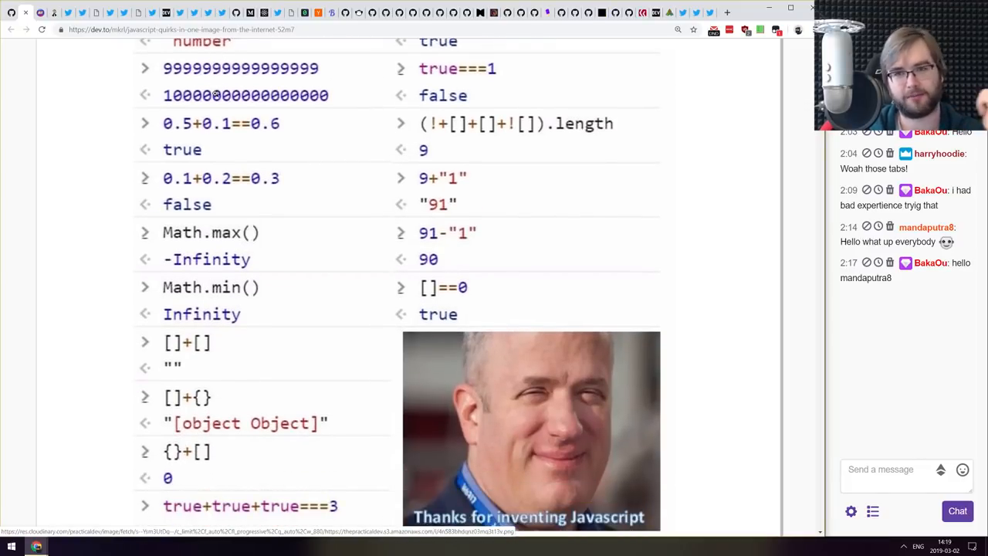
scroll(up, 3)
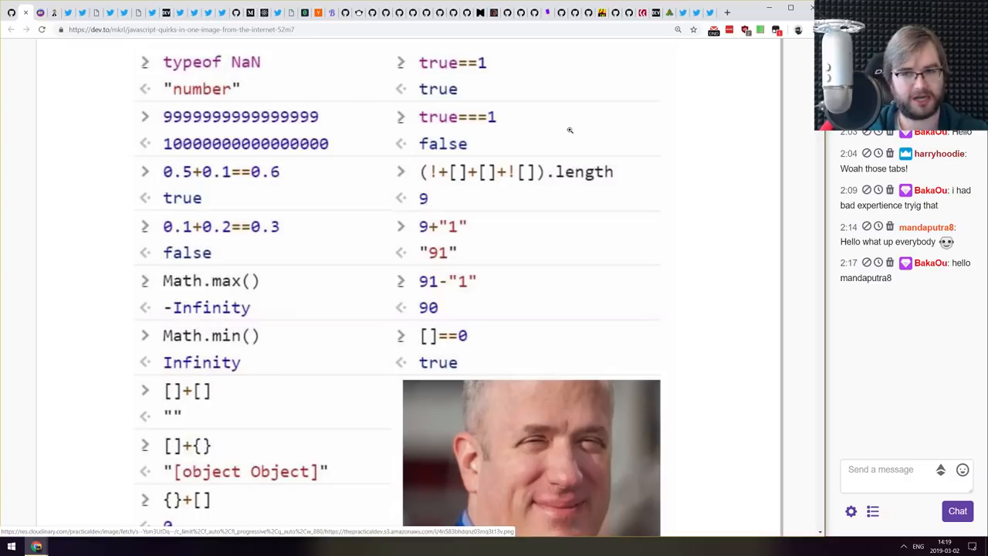
scroll(down, 3)
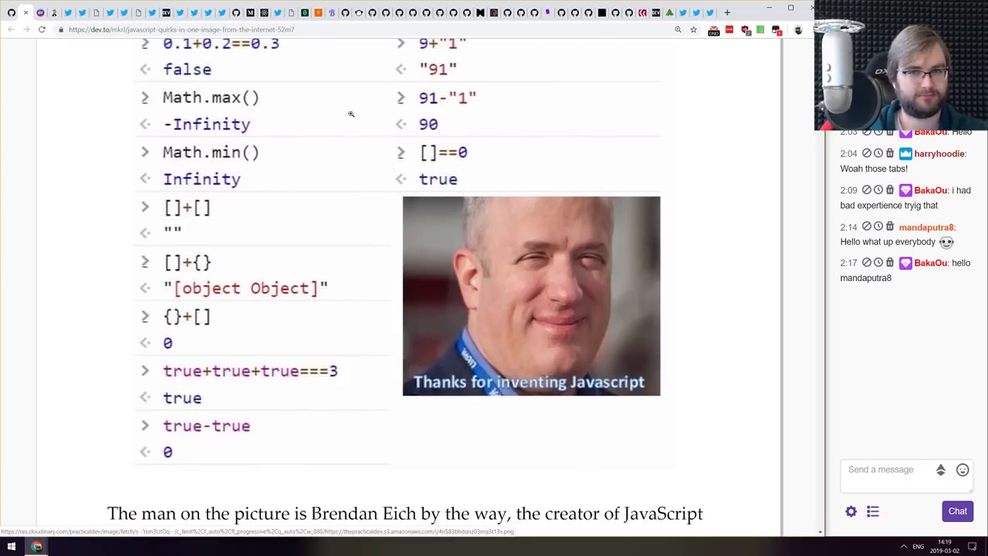
scroll(up, 3)
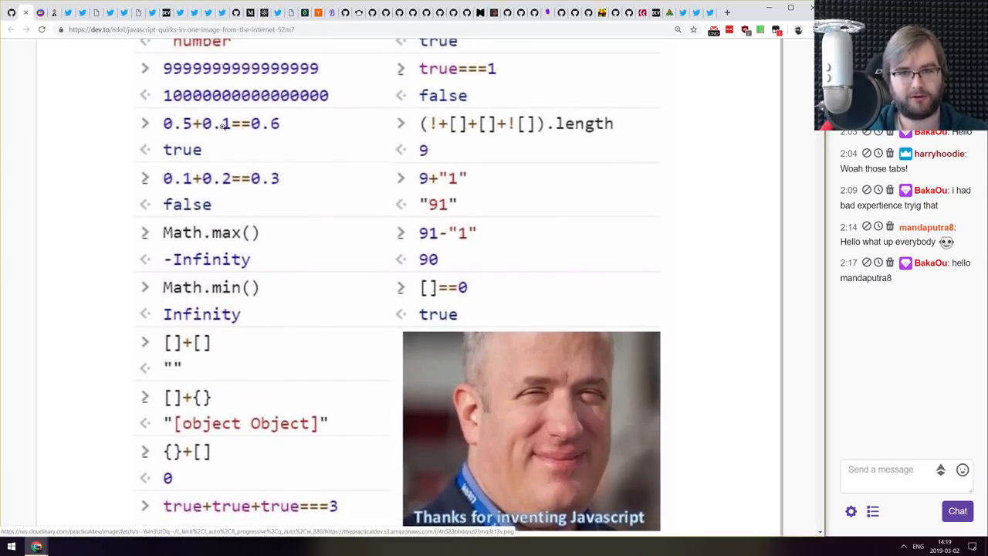
- Read the breakdown into the floating-point and NaN sections, then move back up
scroll(down, 3)
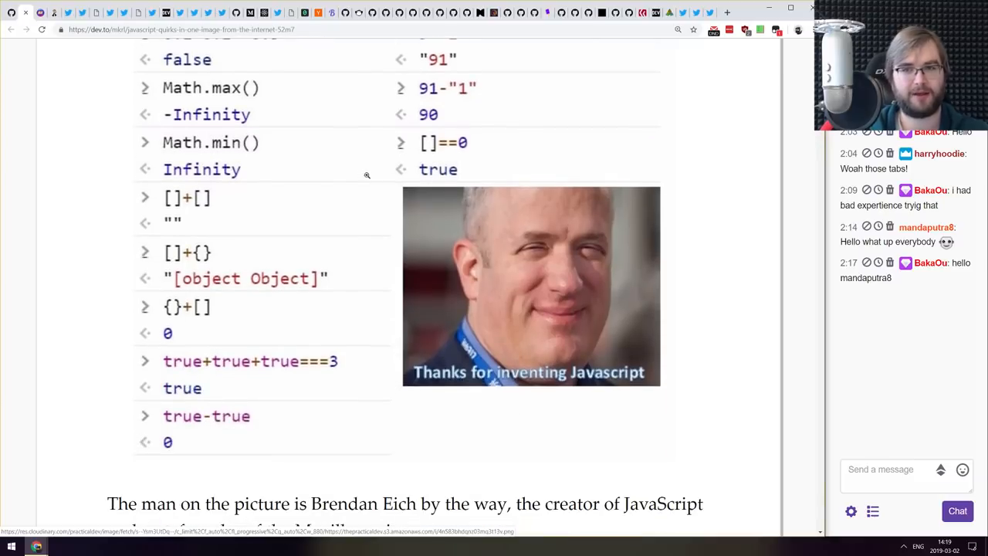
scroll(down, 3)
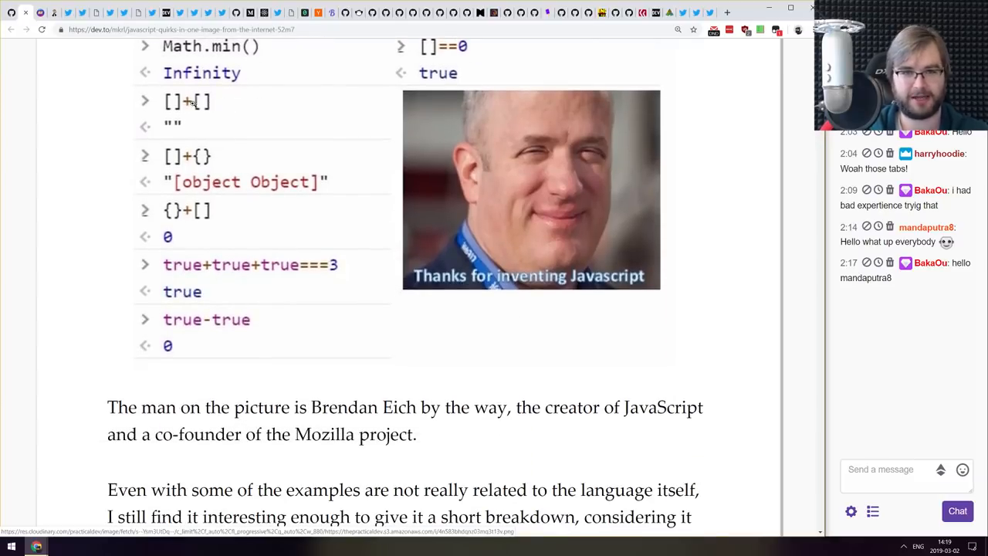
scroll(down, 3)
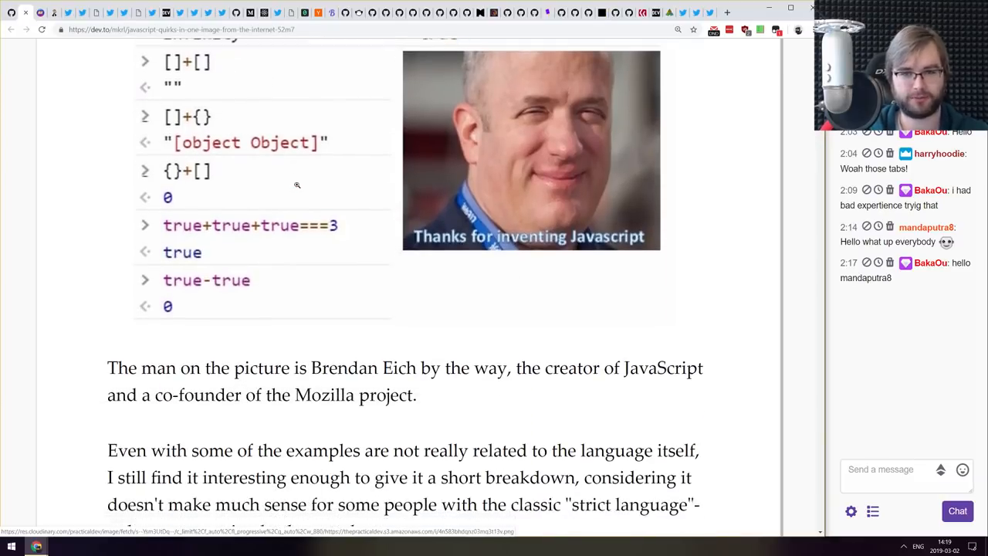
scroll(up, 3)
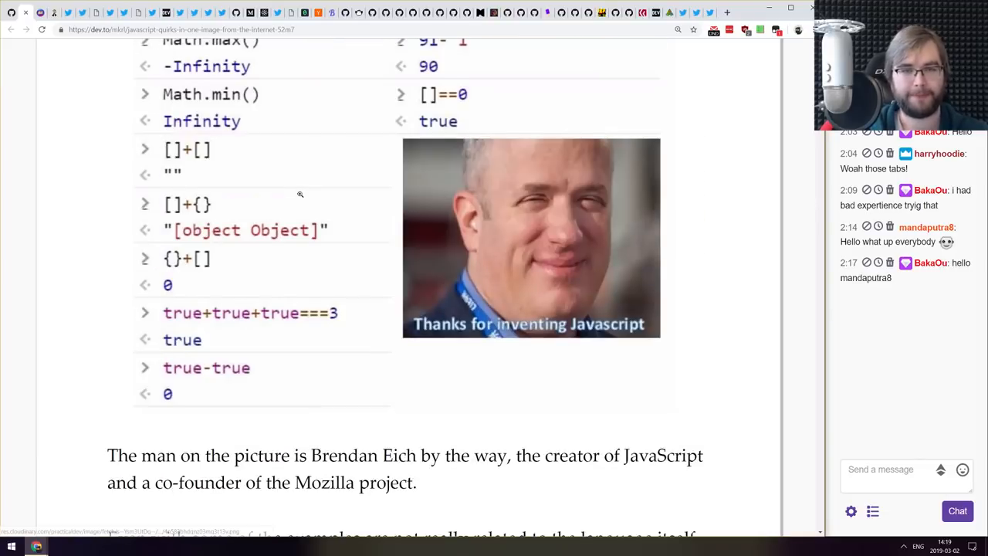
scroll(down, 3)
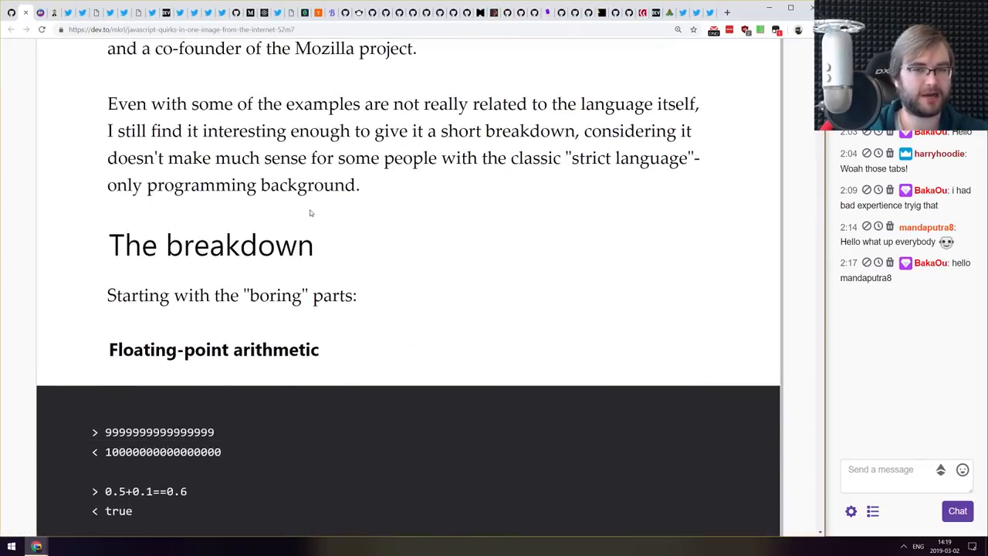
scroll(down, 3)
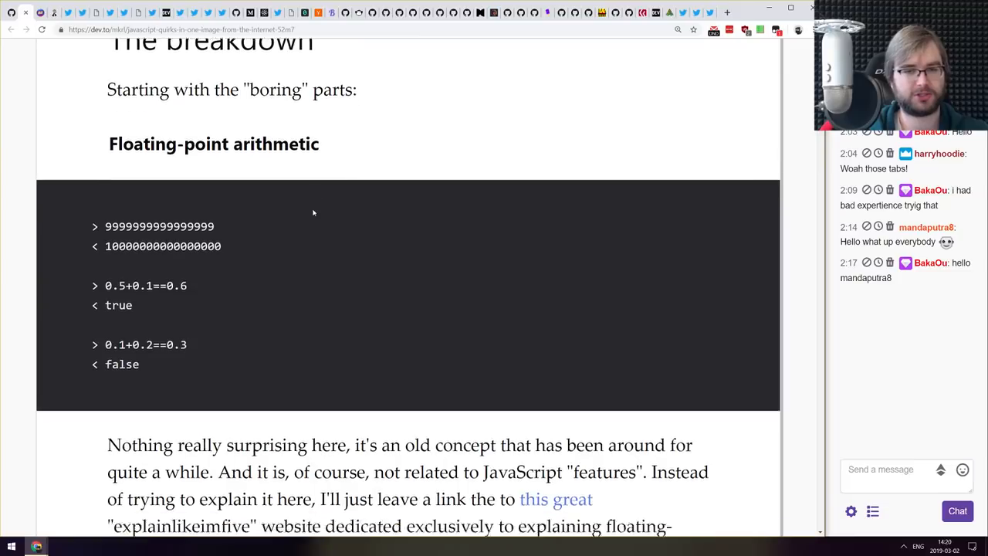
scroll(down, 3)
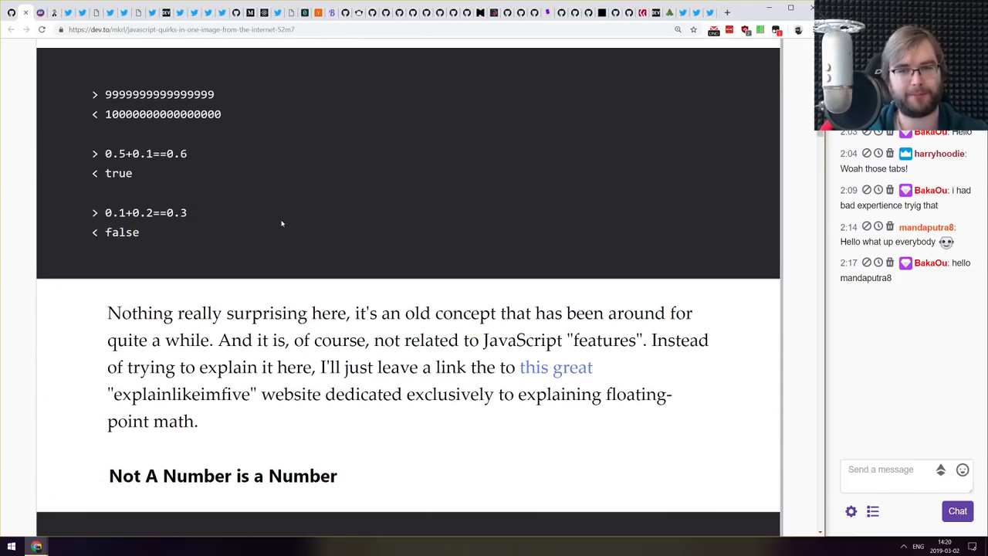
scroll(down, 3)
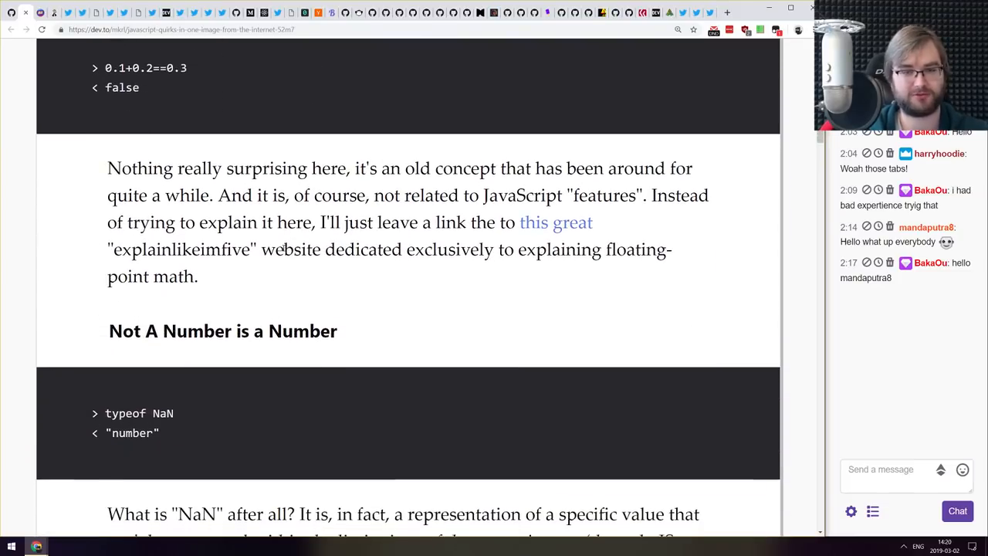
scroll(up, 3)
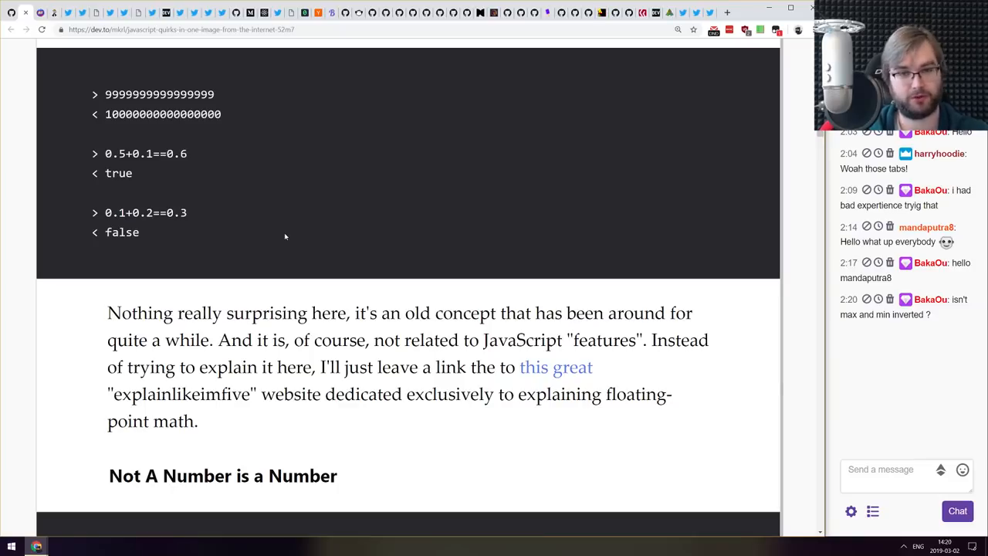
scroll(up, 3)
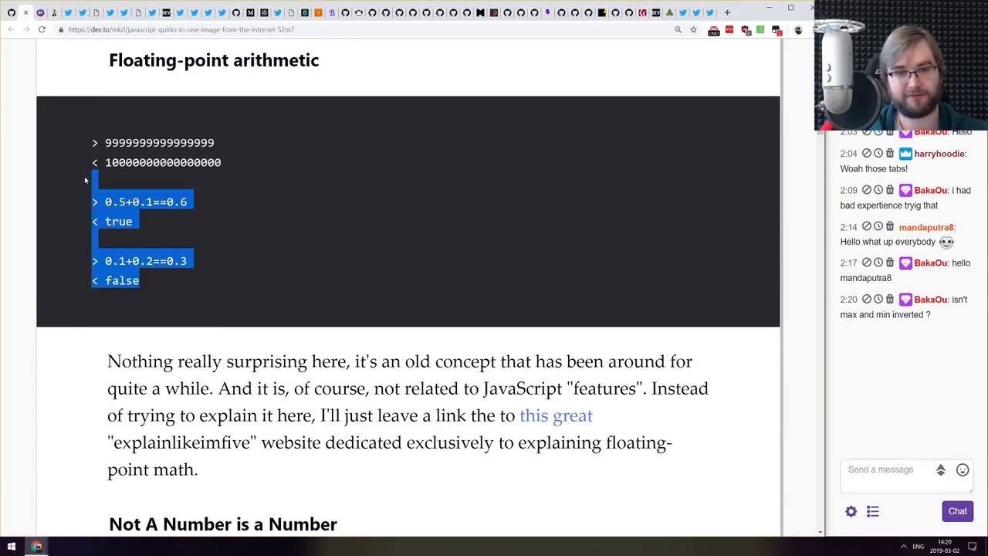
- Clear the text selection over the floating-point examples and settle near the quirks image
click(209, 280)
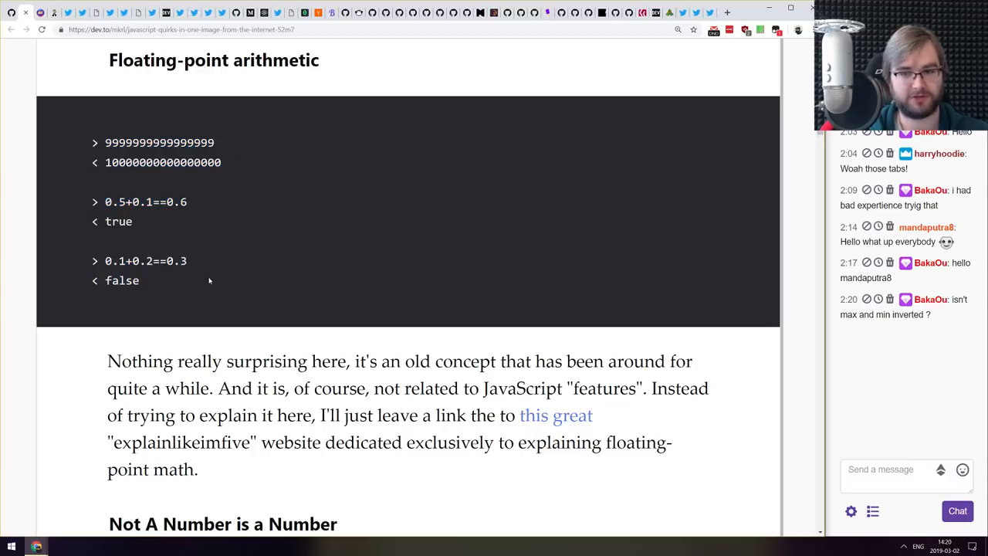
scroll(down, 3)
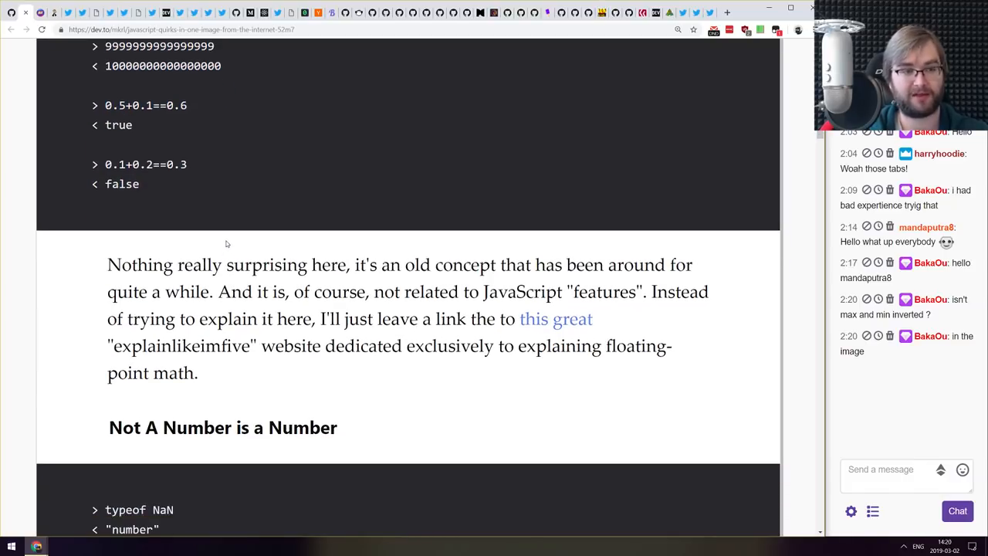
scroll(up, 3)
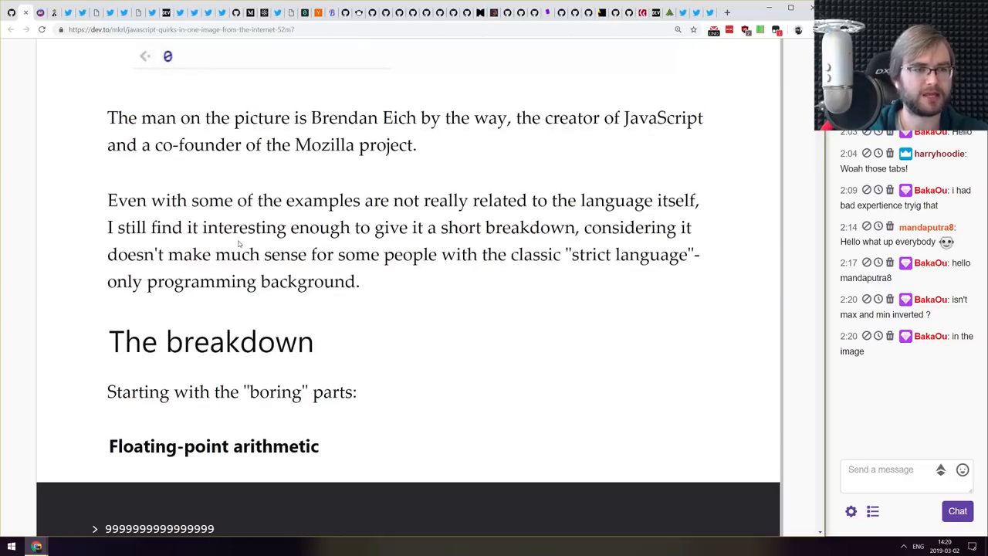
scroll(down, 3)
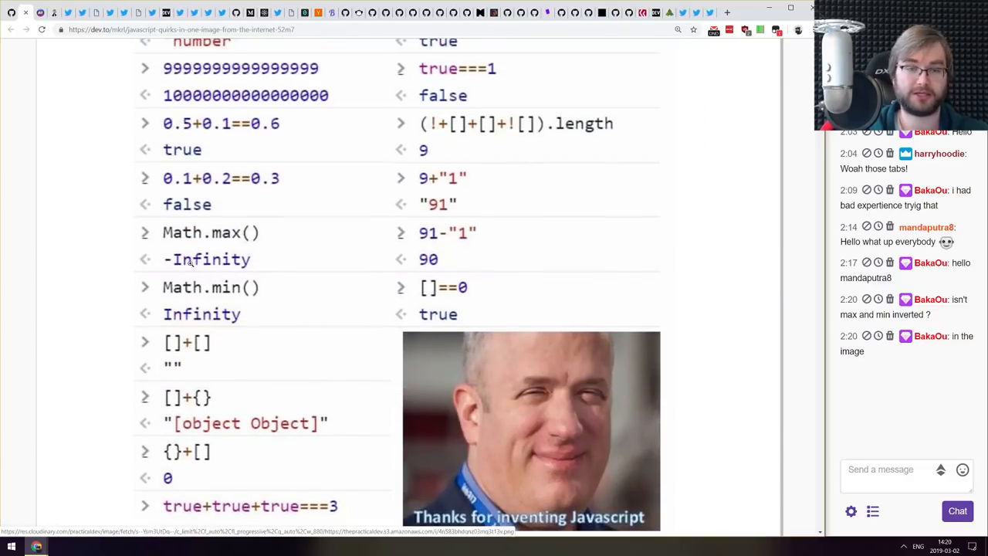
- Open the developer console from the quirks image's context menu and start typing Math. at the prompt
right_click(189, 259)
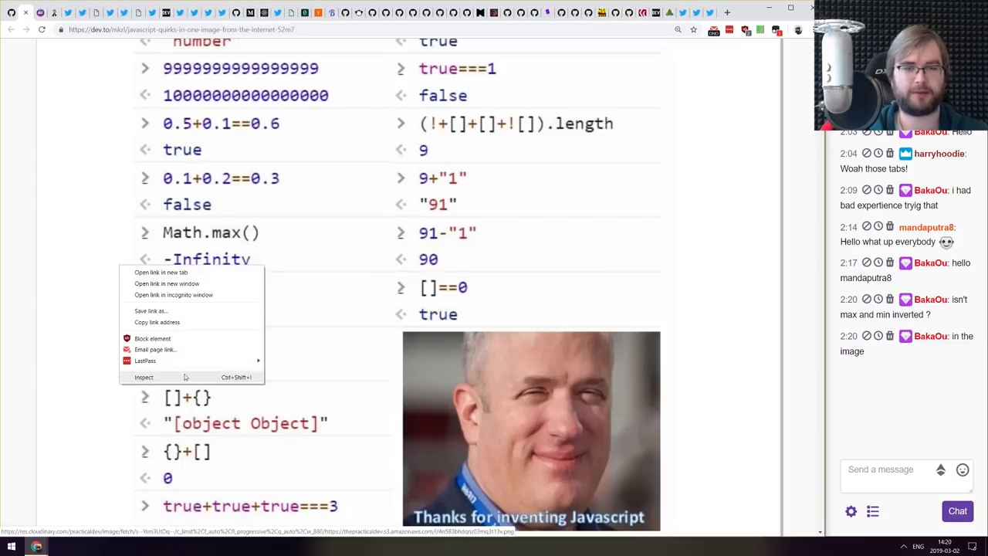
click(144, 377)
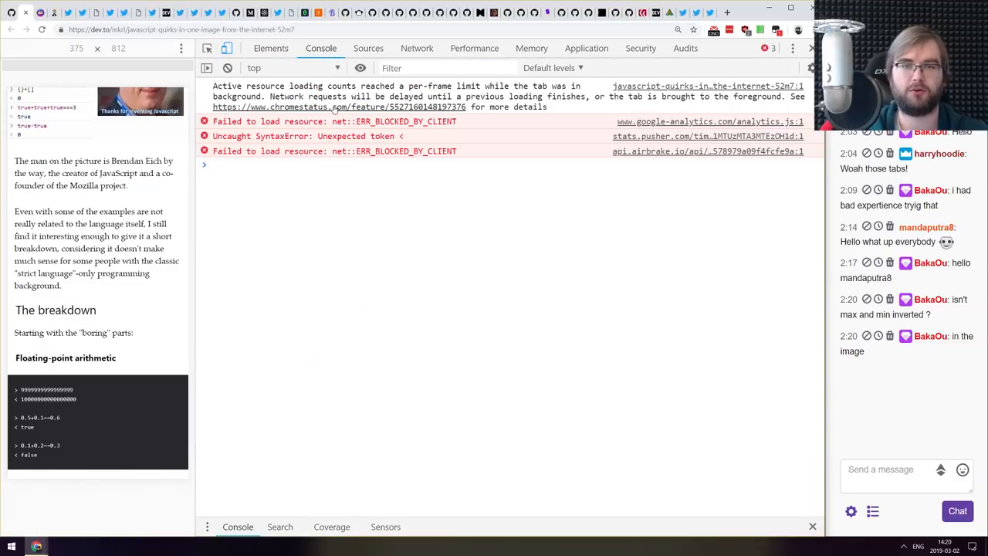
text(Math.)
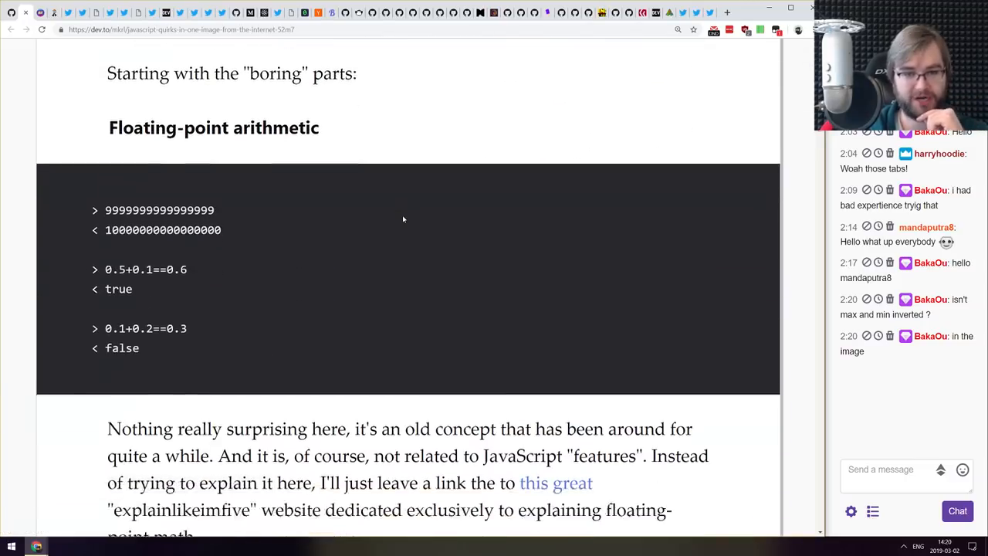
scroll(down, 3)
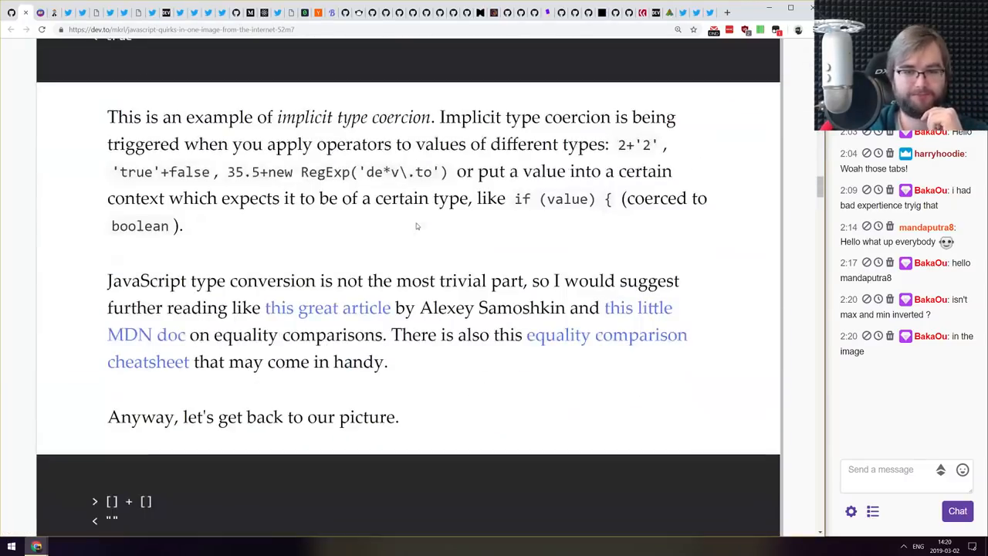
scroll(down, 3)
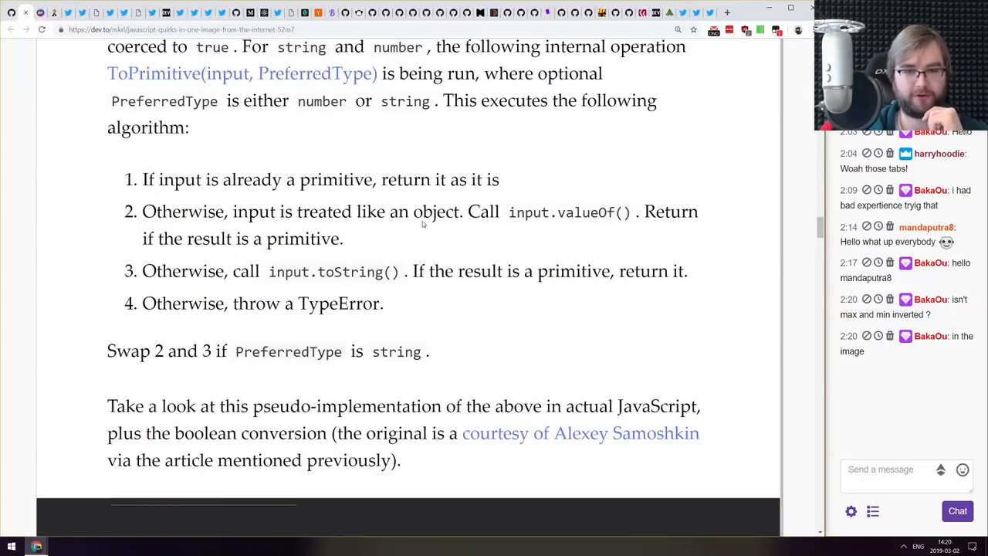
scroll(down, 3)
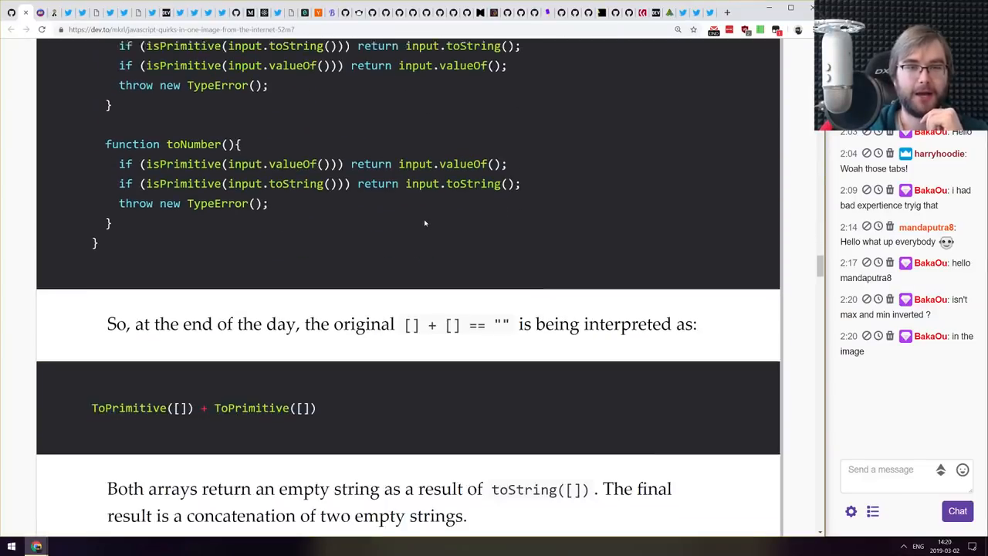
scroll(down, 3)
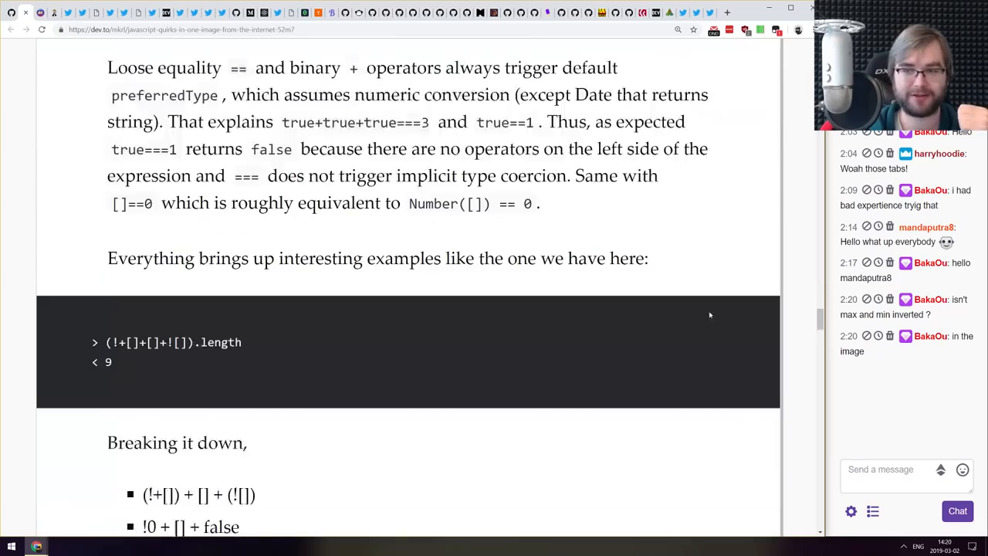
scroll(down, 3)
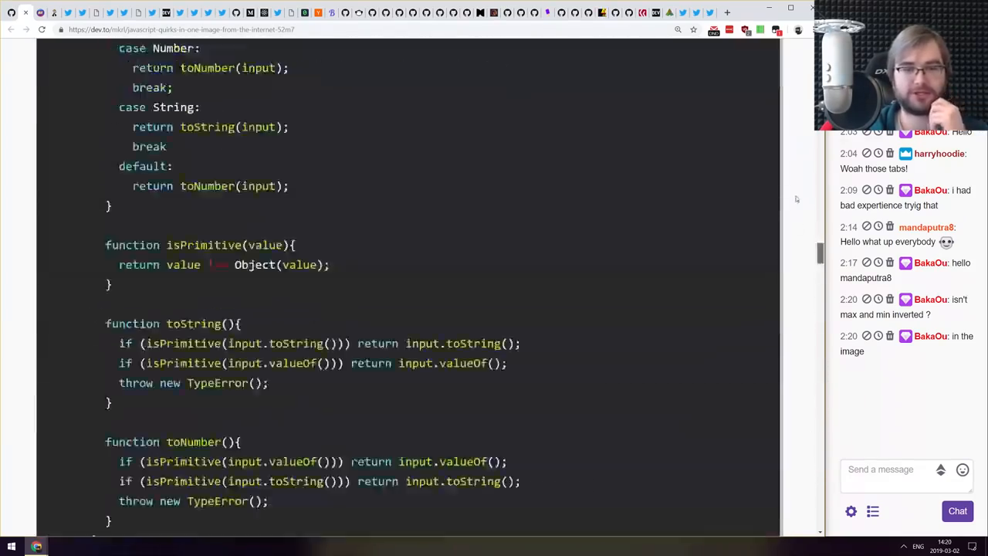
scroll(up, 3)
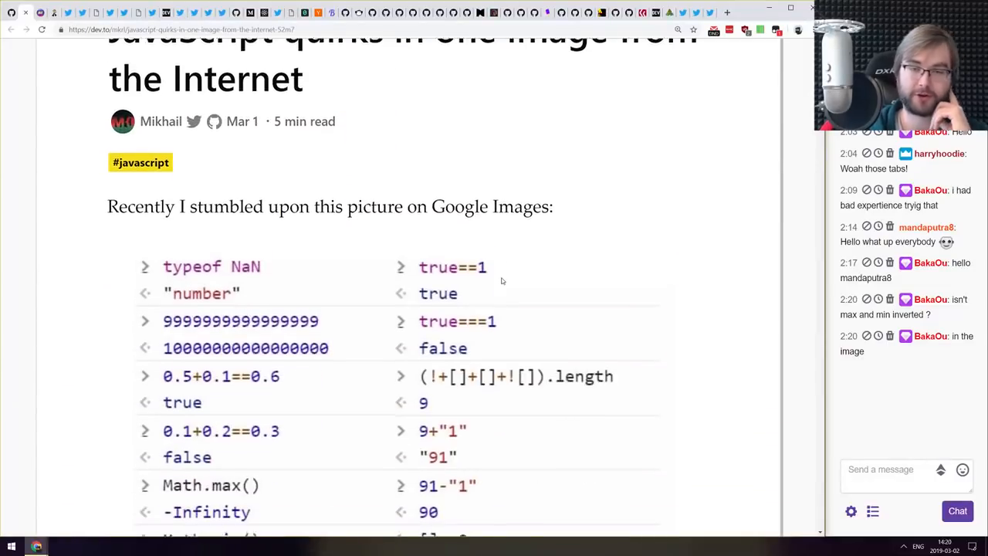
scroll(down, 3)
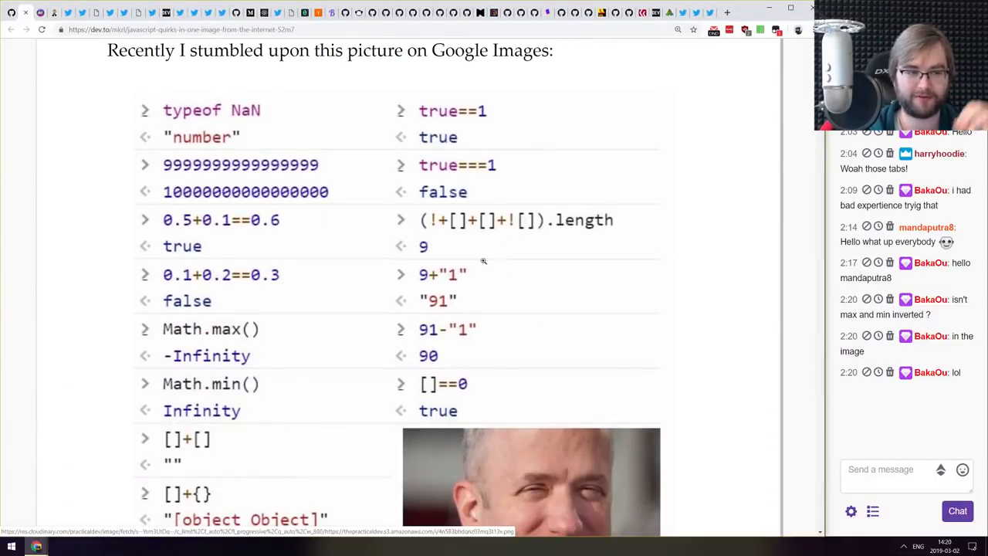
scroll(down, 3)
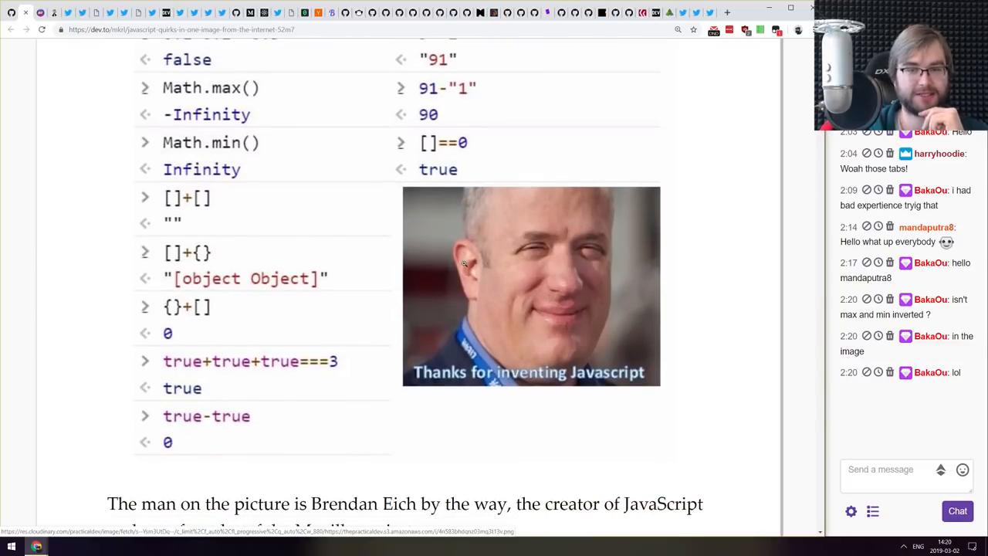
scroll(down, 3)
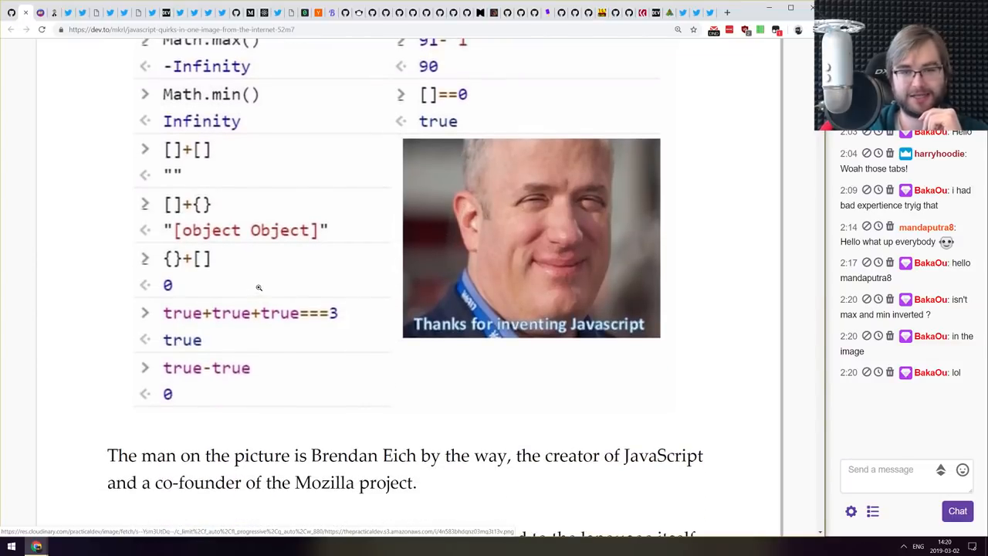
scroll(up, 3)
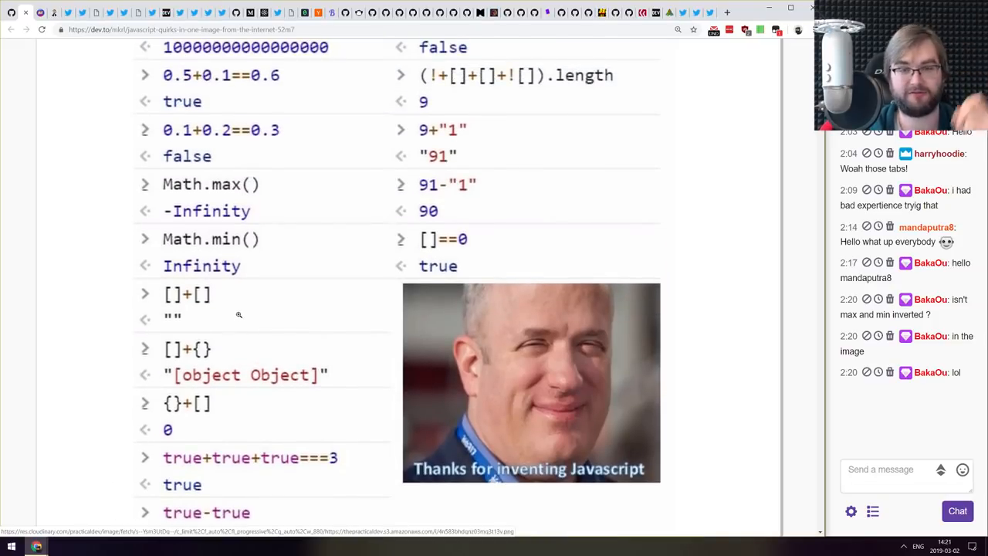
scroll(up, 3)
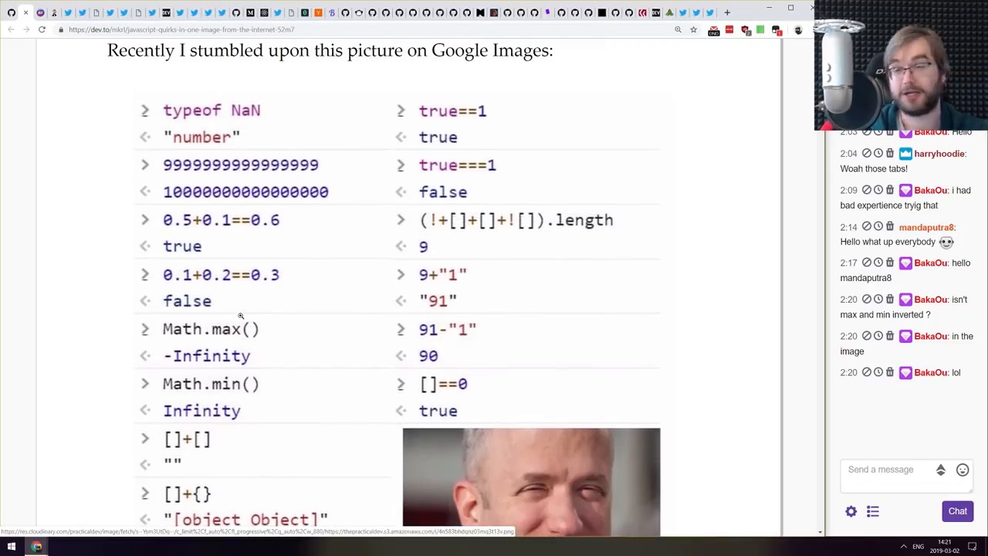
scroll(down, 3)
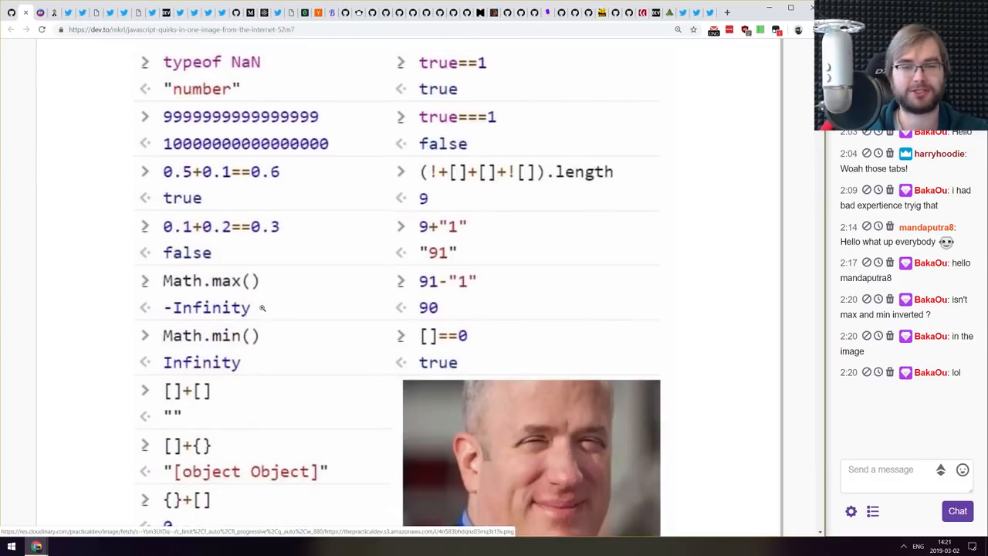
scroll(up, 3)
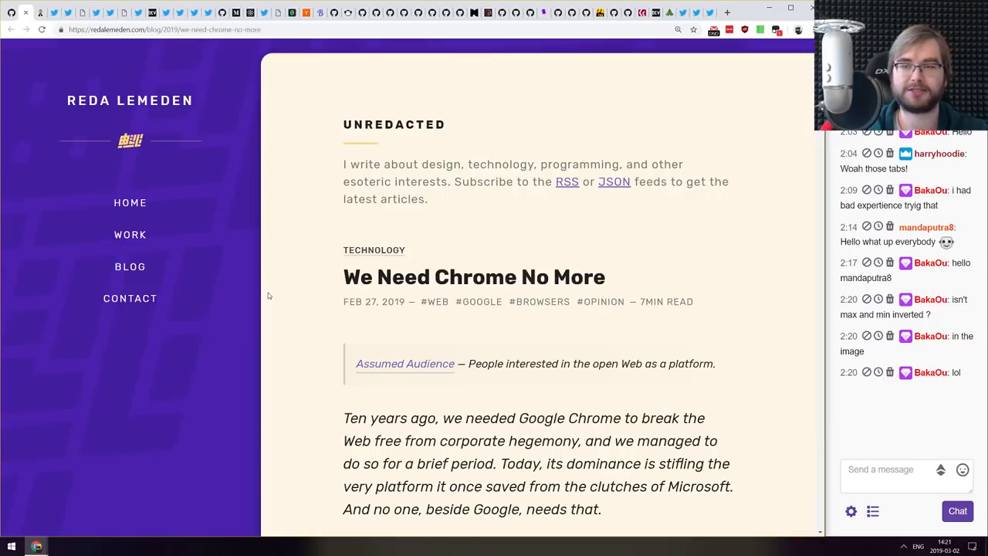
mouse_move(274, 280)
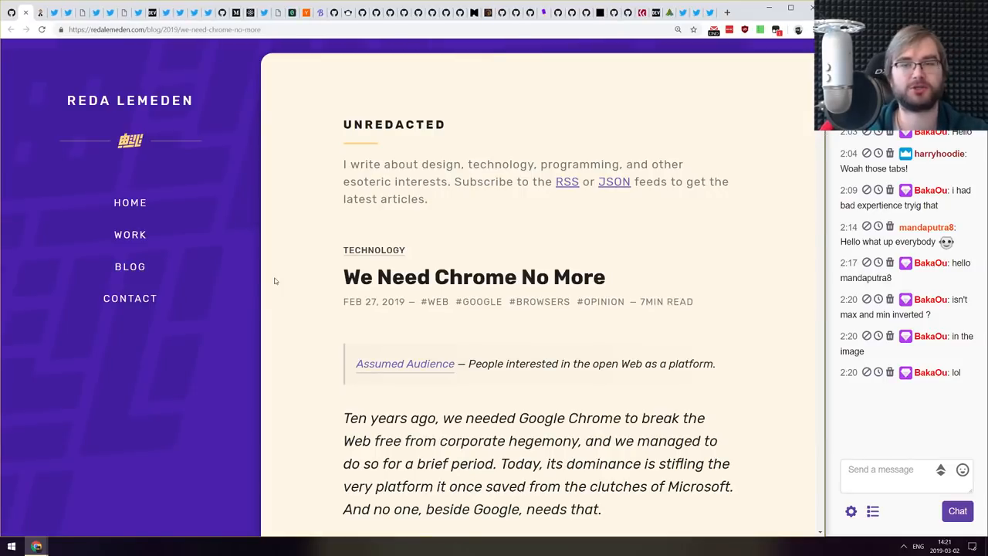
scroll(down, 3)
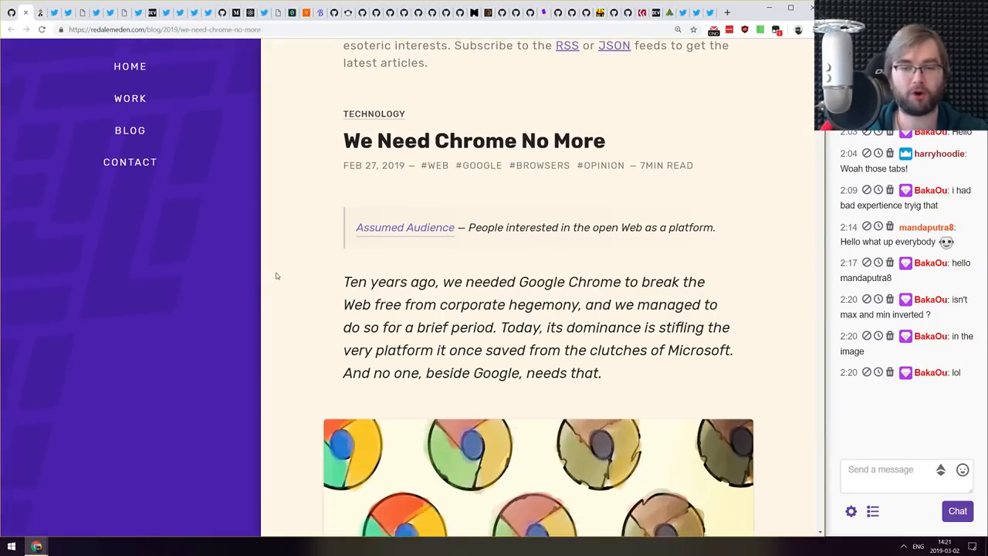
scroll(down, 3)
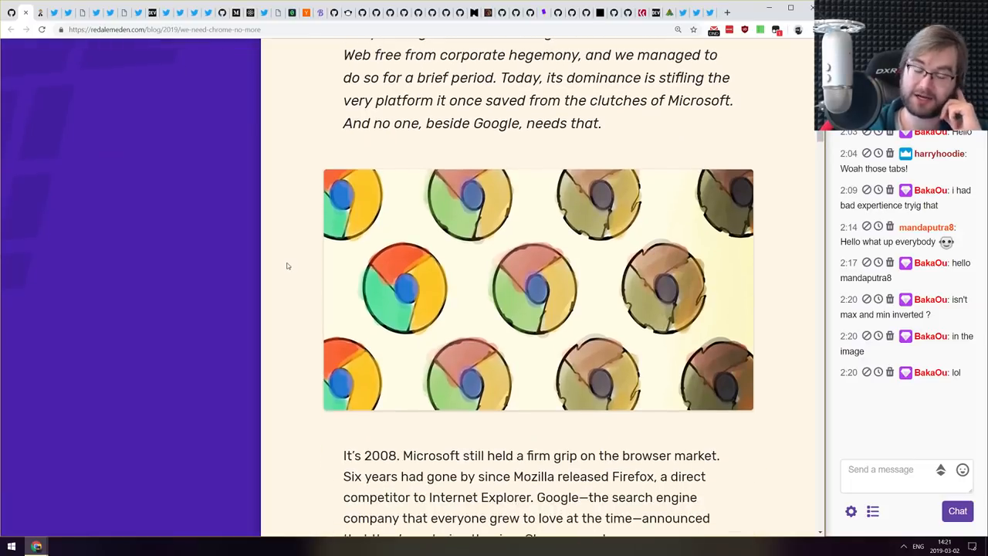
scroll(down, 3)
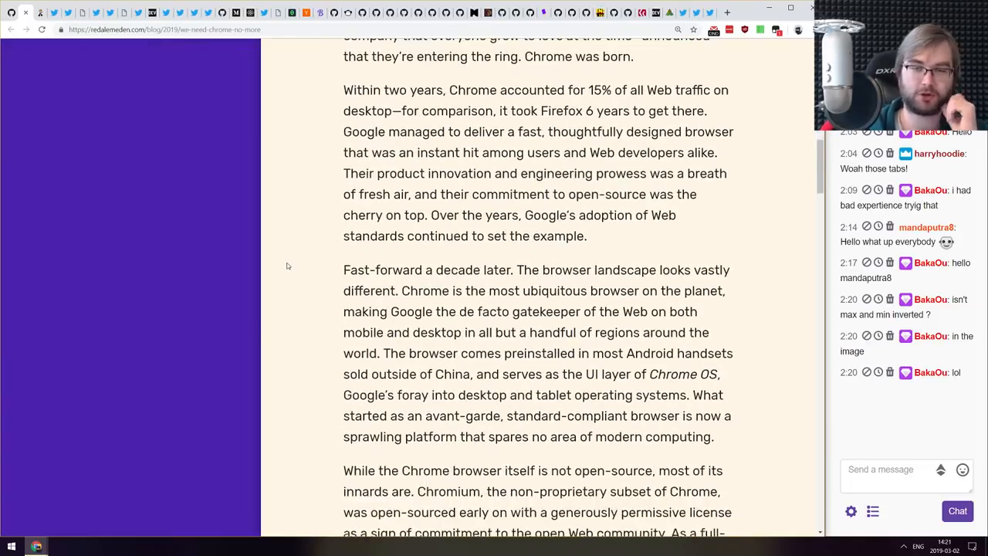
scroll(down, 3)
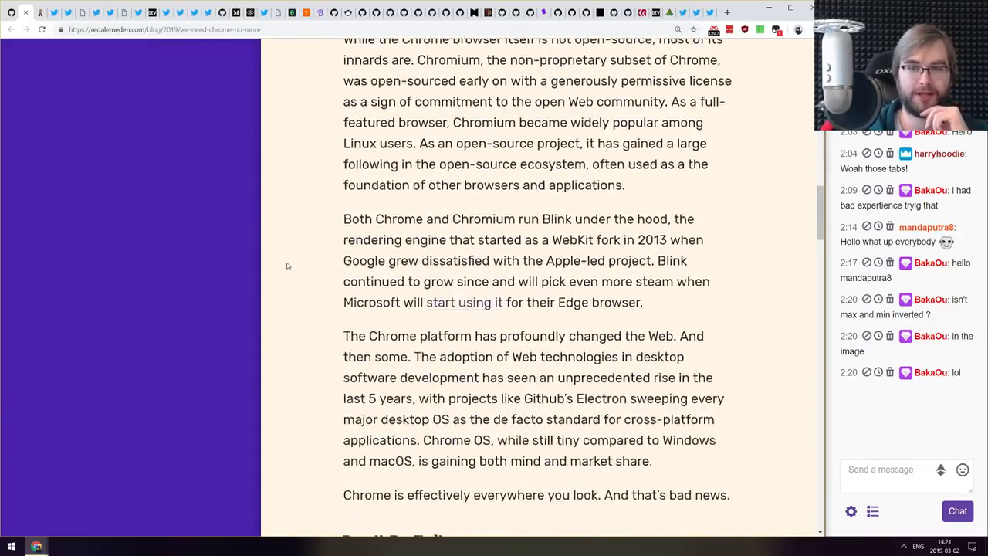
scroll(down, 3)
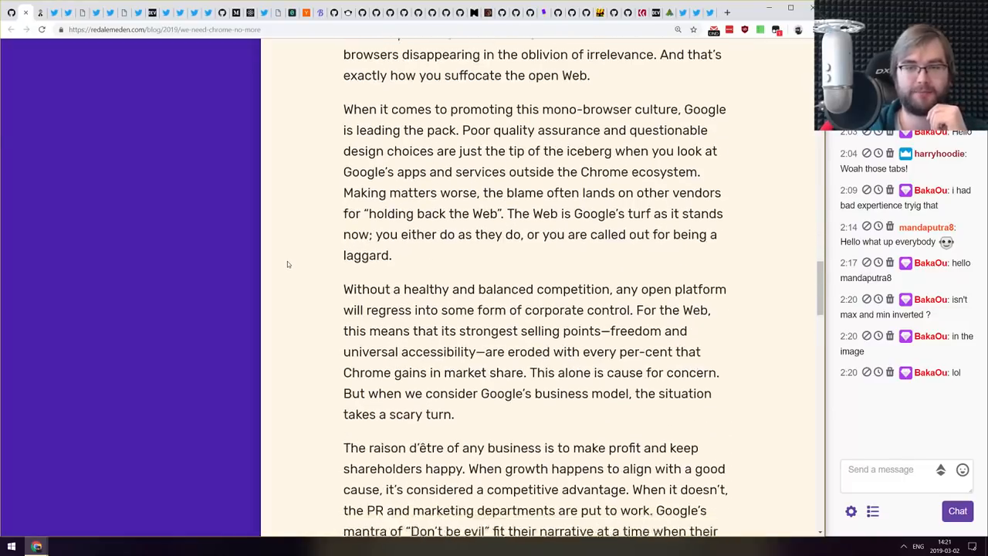
scroll(down, 3)
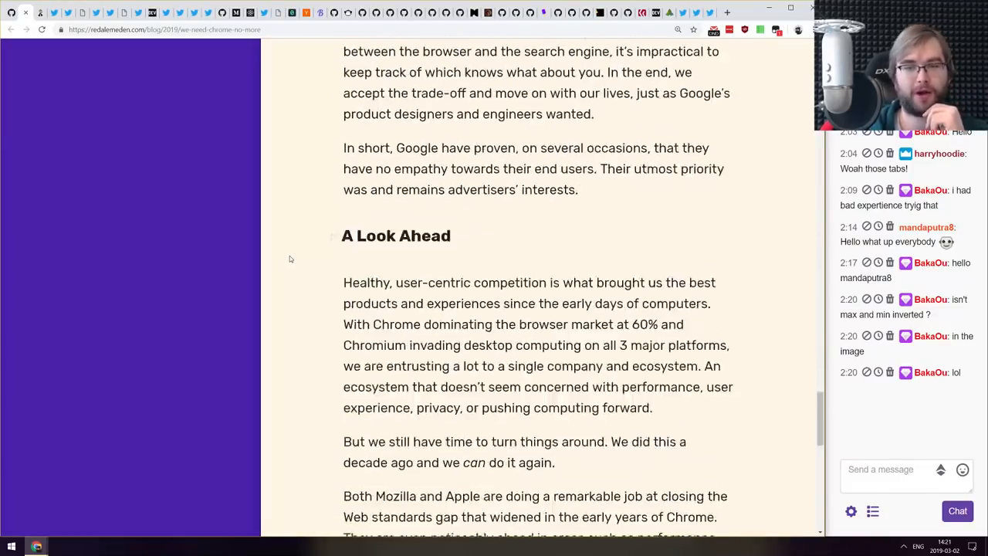
scroll(down, 3)
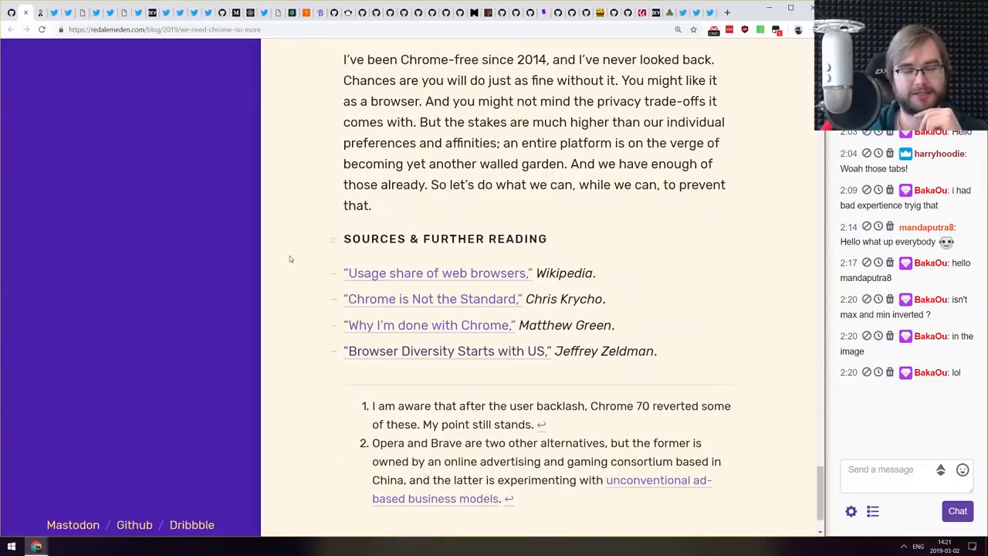
scroll(up, 3)
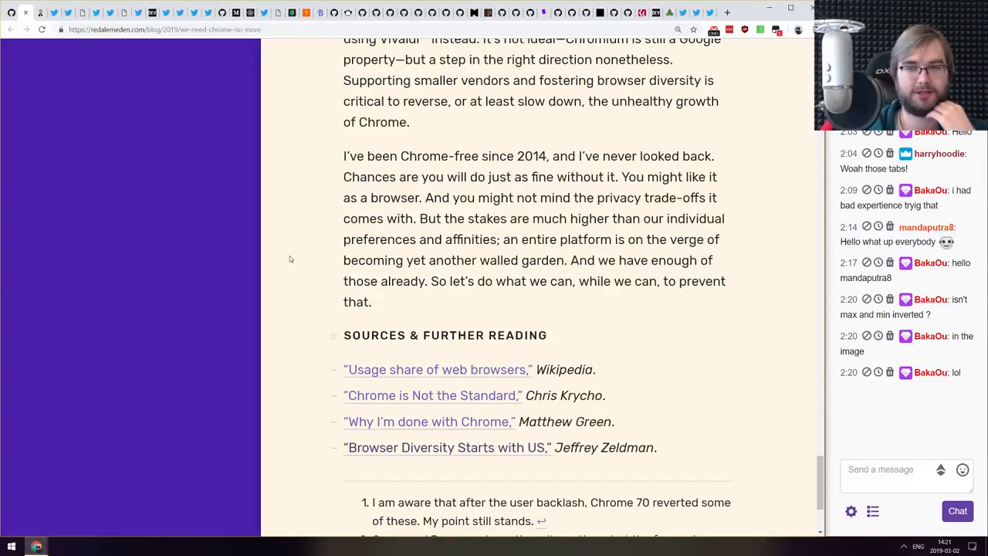
scroll(down, 3)
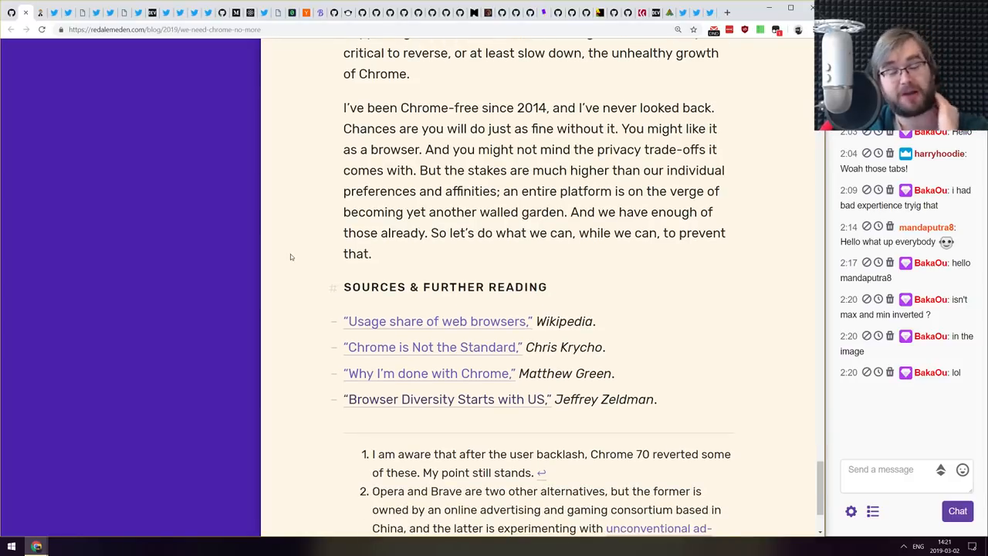
scroll(down, 3)
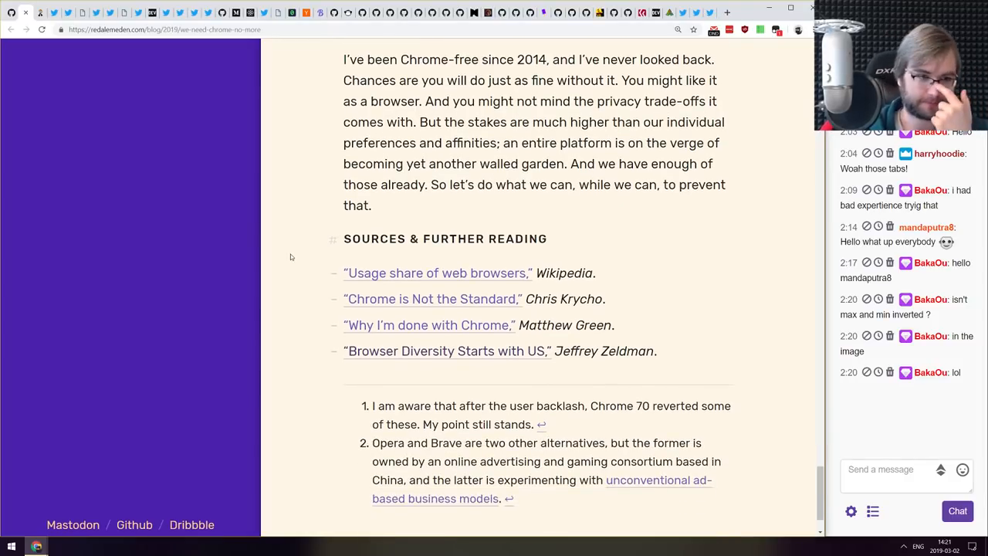
scroll(up, 3)
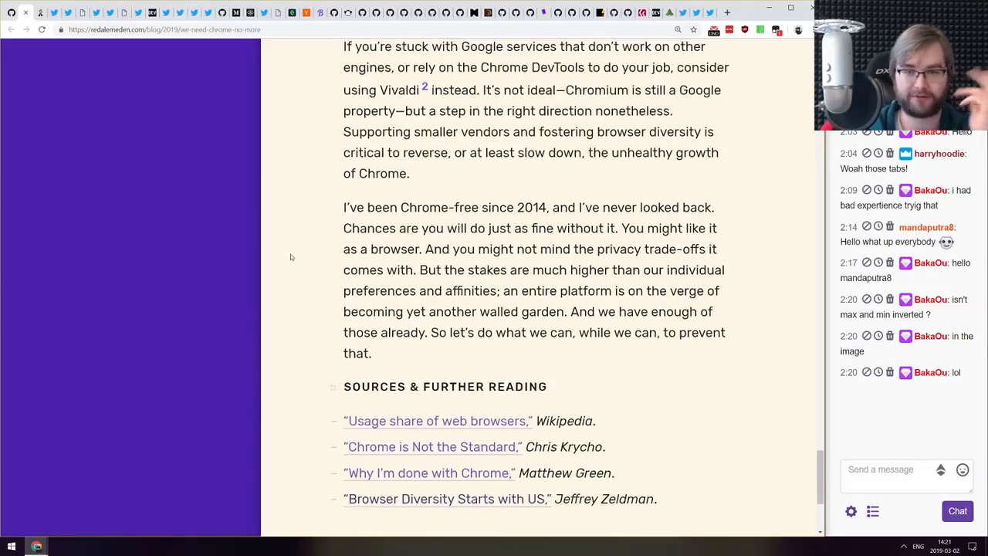
scroll(up, 3)
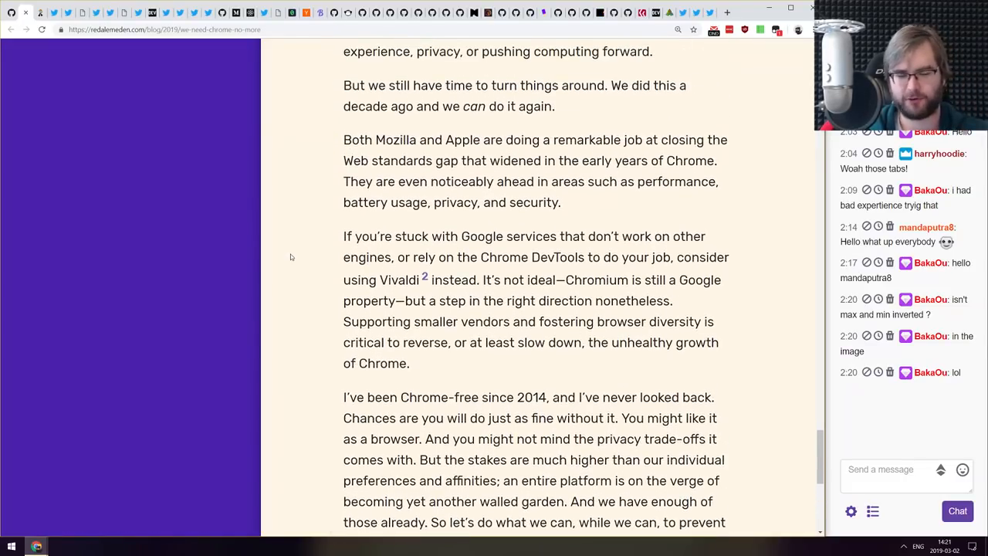
scroll(up, 3)
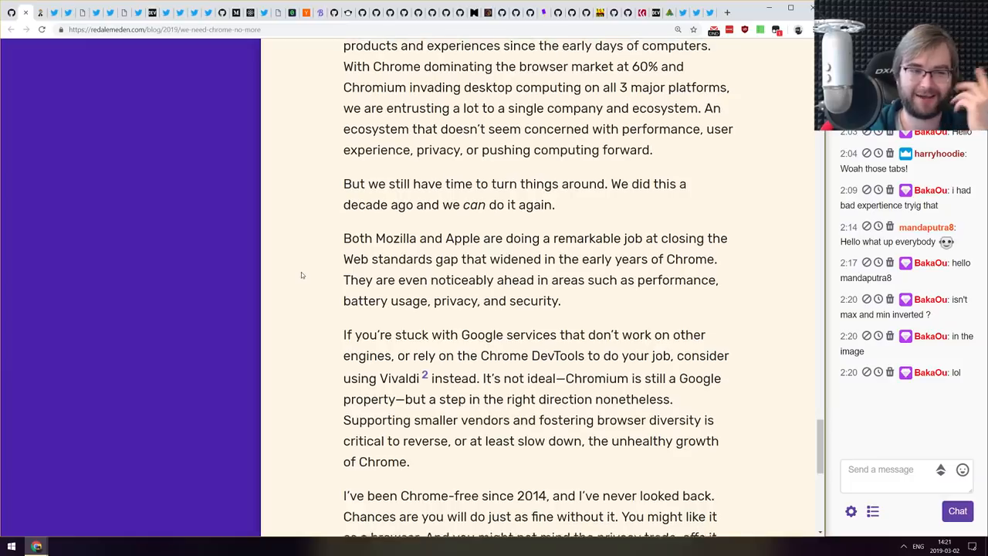
scroll(up, 3)
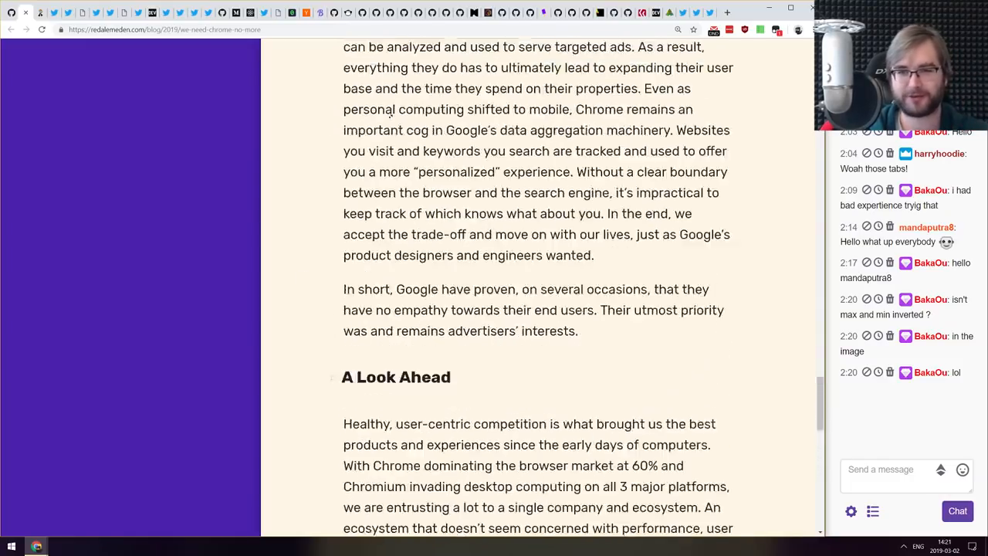
scroll(up, 3)
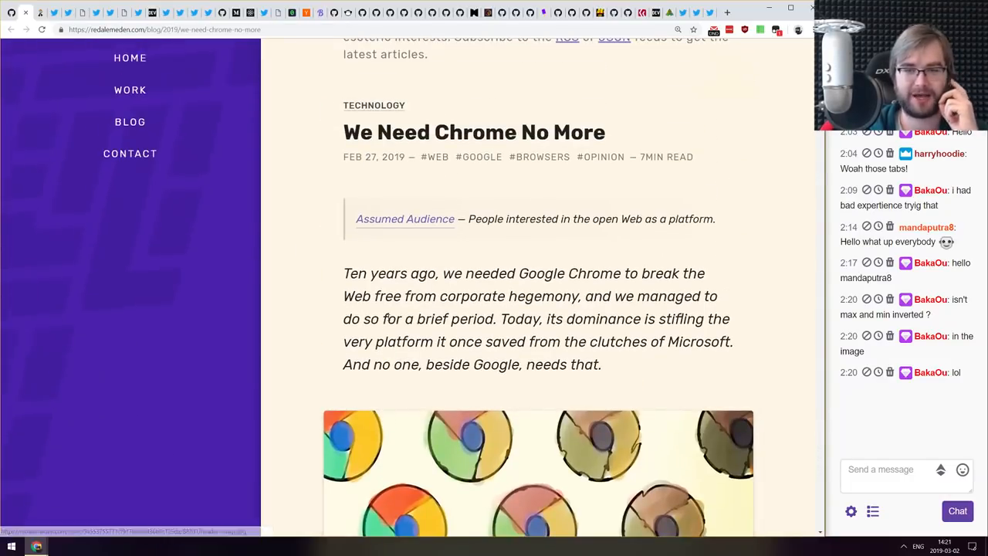
scroll(down, 3)
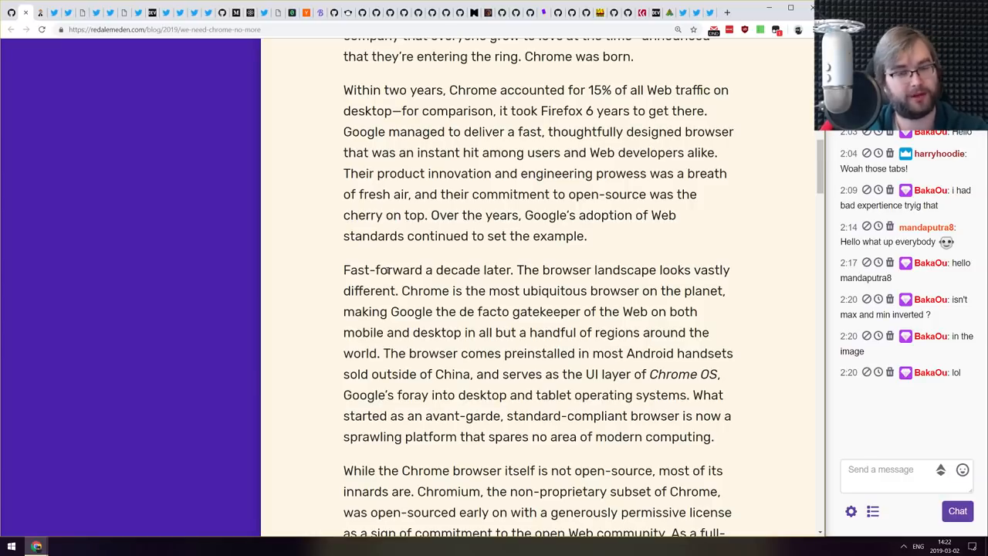
mouse_move(442, 325)
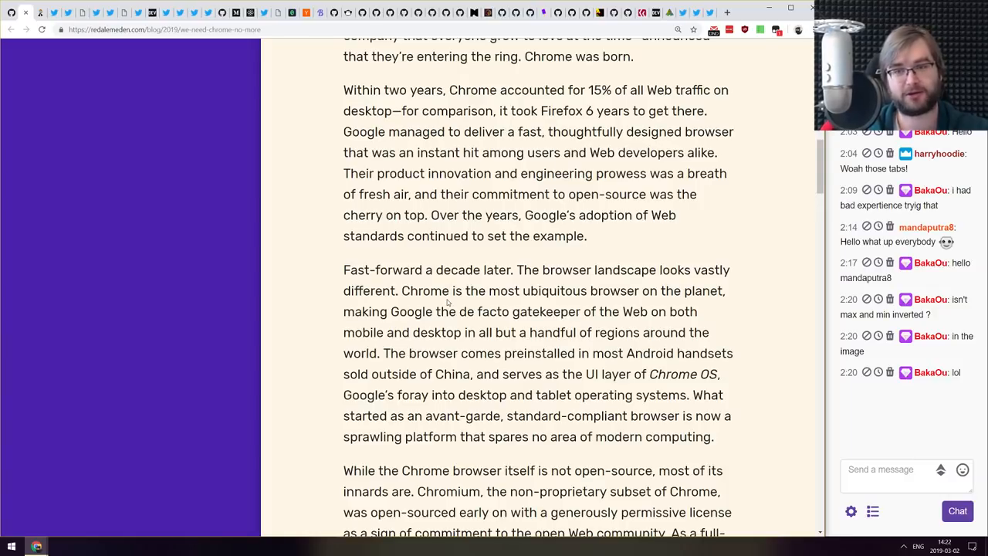
mouse_move(417, 324)
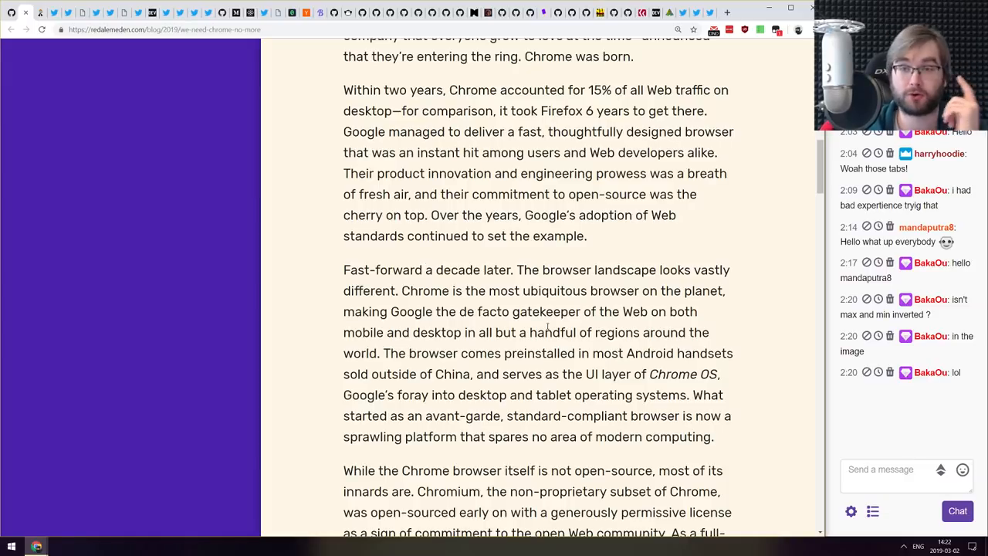
mouse_move(572, 283)
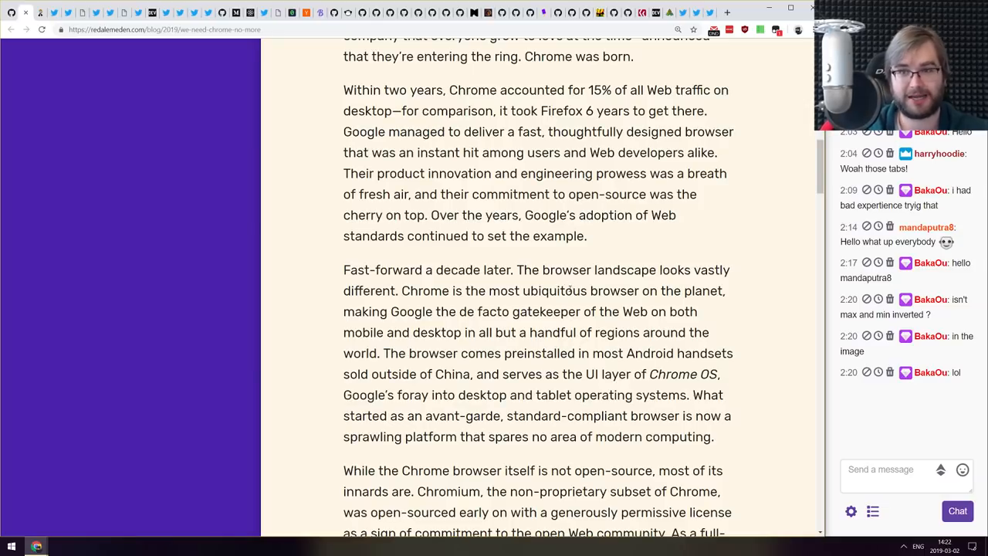
scroll(down, 3)
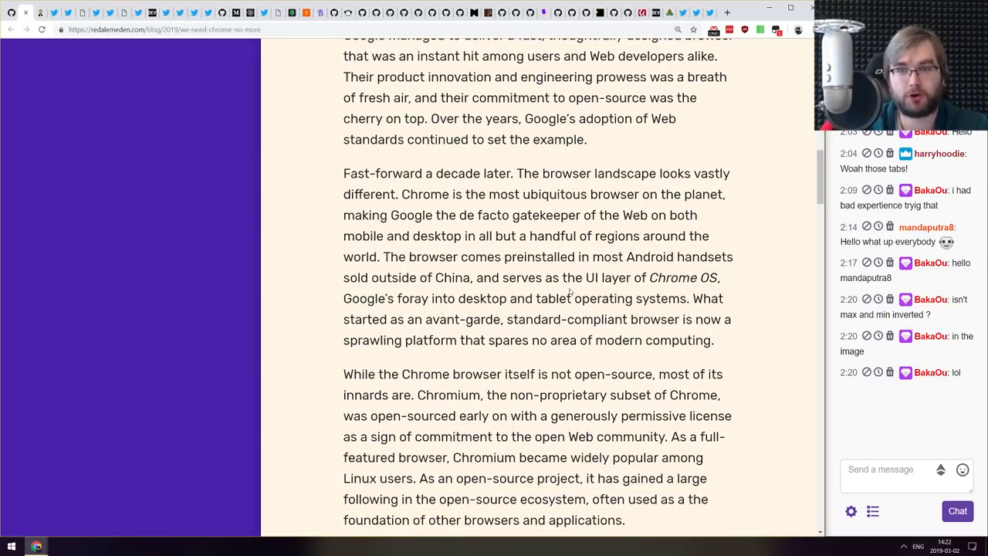
scroll(down, 3)
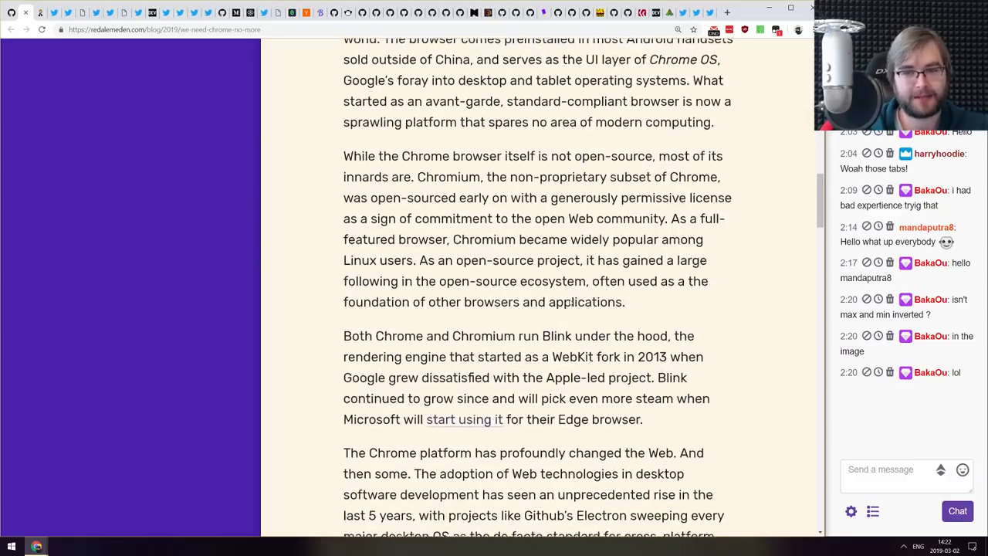
scroll(down, 3)
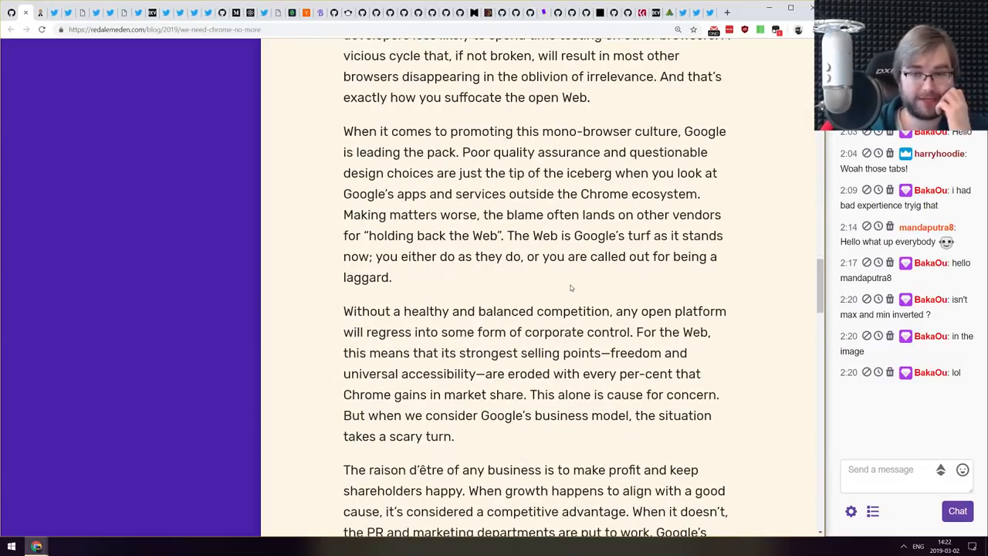
scroll(down, 3)
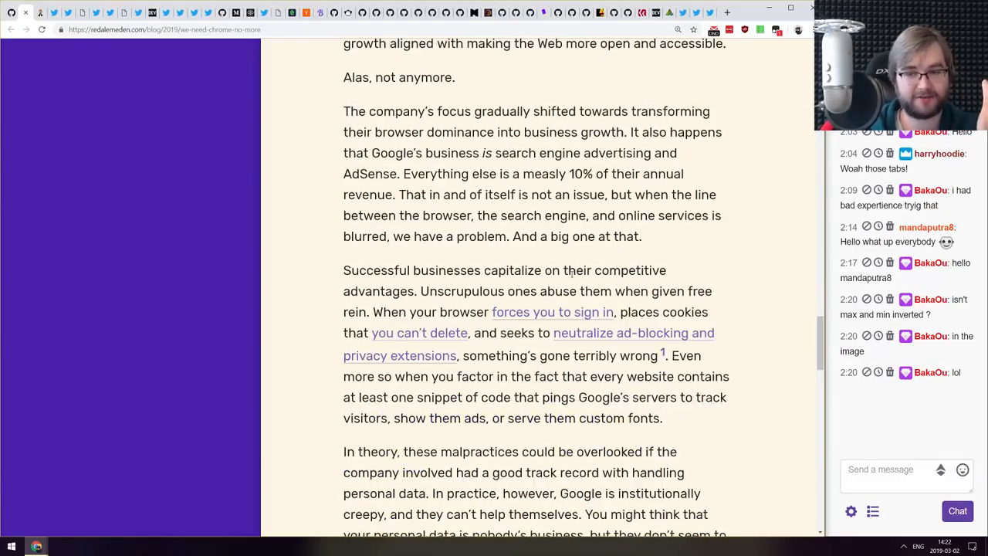
scroll(down, 3)
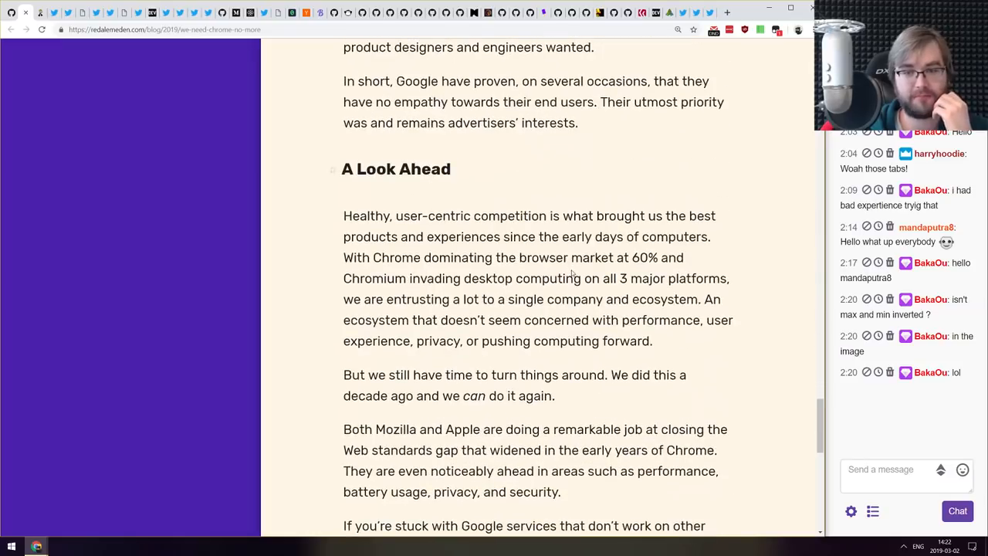
scroll(down, 3)
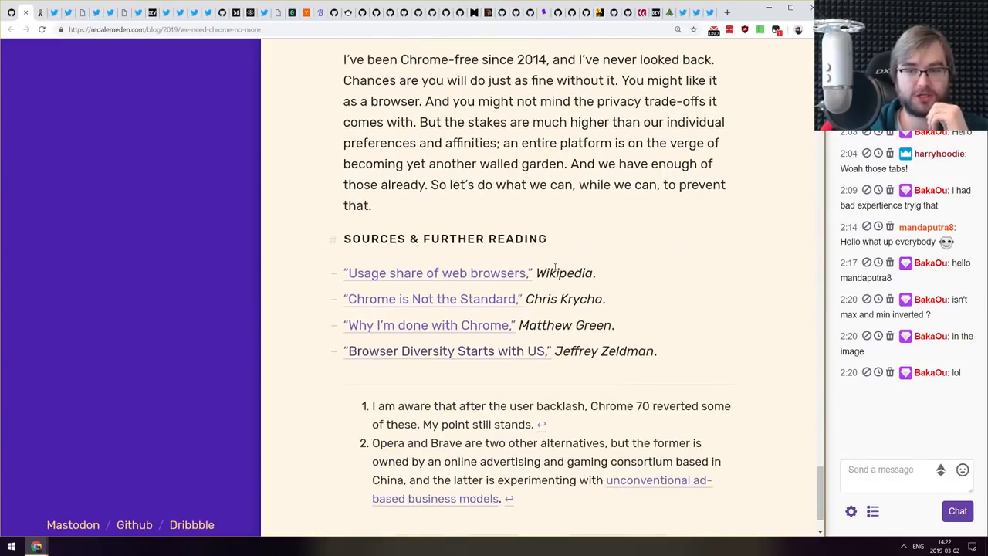
scroll(up, 3)
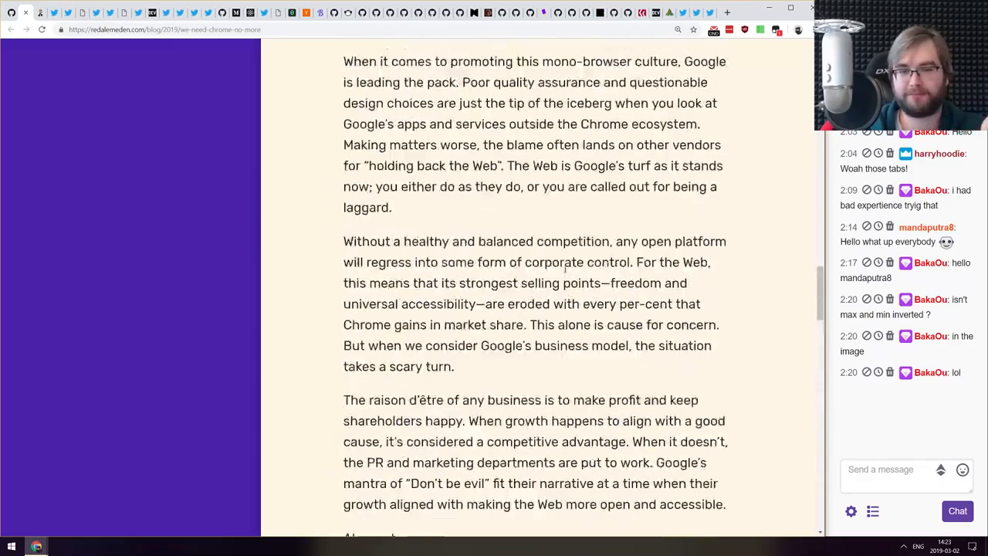
scroll(up, 3)
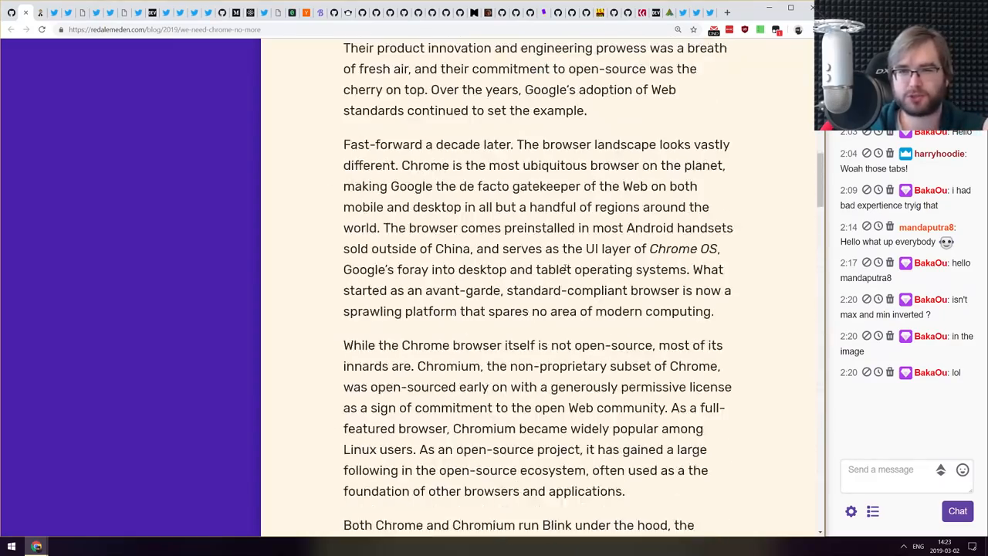
scroll(up, 3)
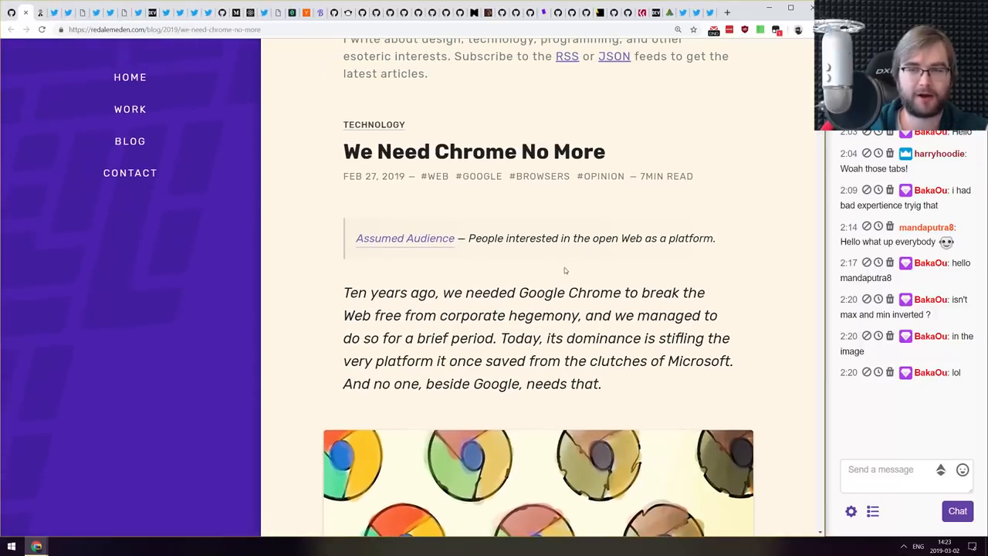
scroll(up, 3)
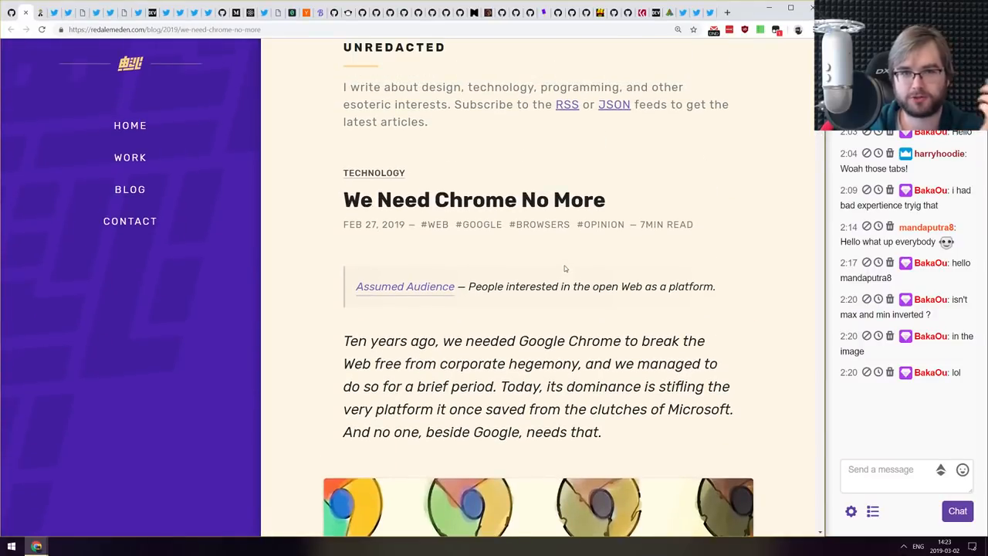
mouse_move(314, 289)
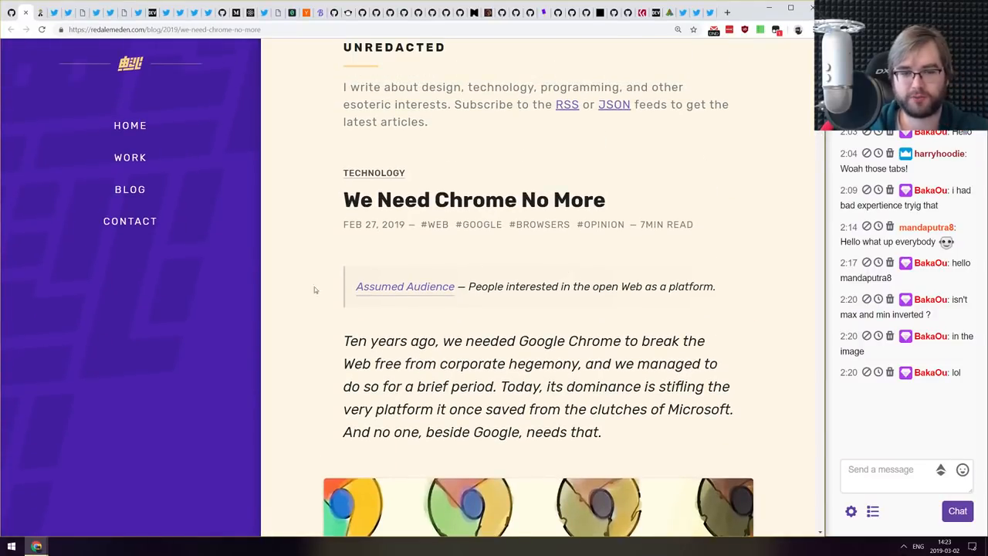
mouse_move(315, 258)
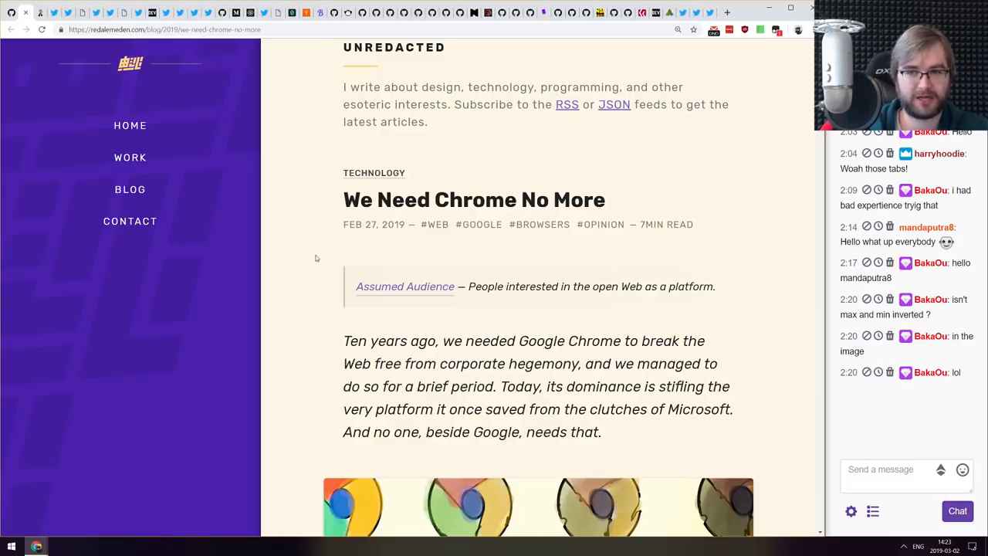
mouse_move(424, 237)
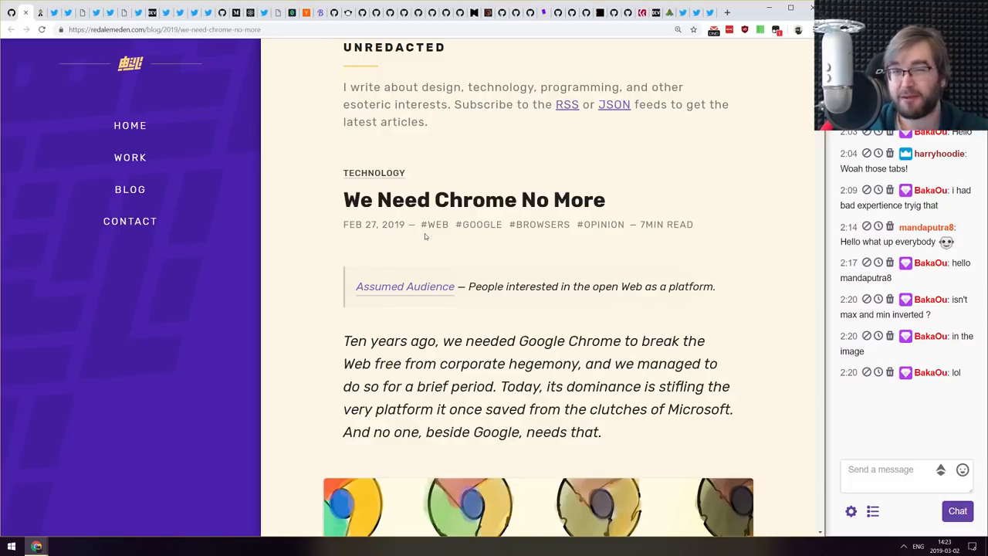
scroll(down, 3)
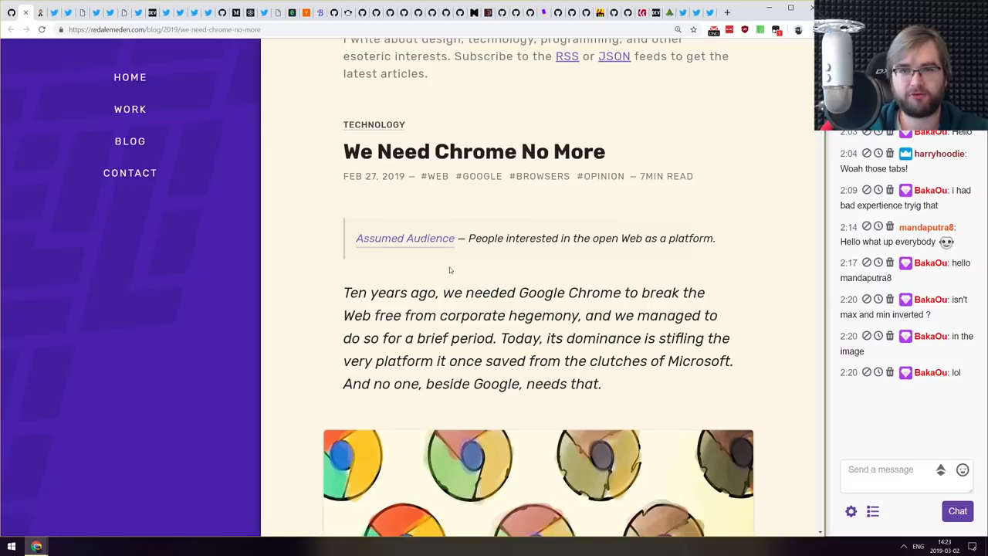
scroll(down, 3)
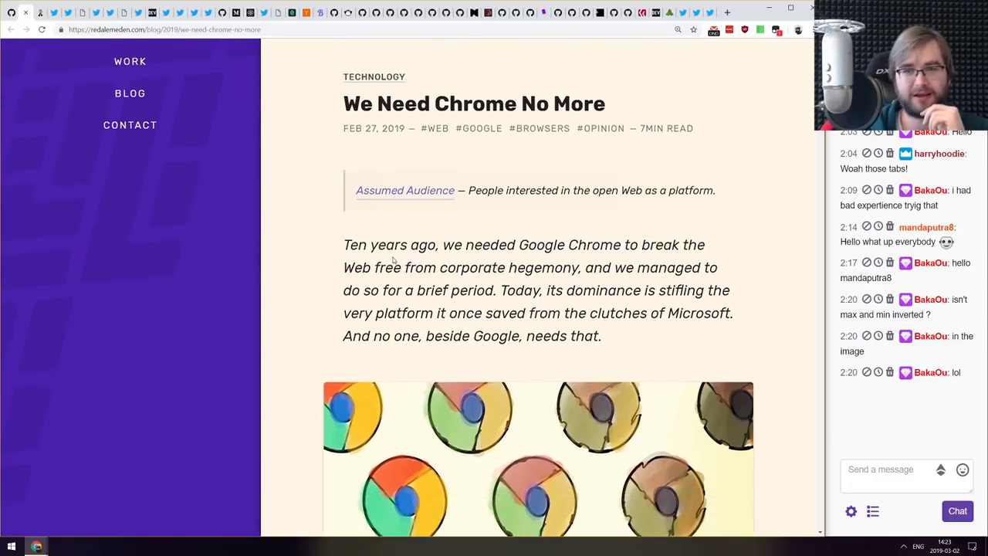
scroll(down, 3)
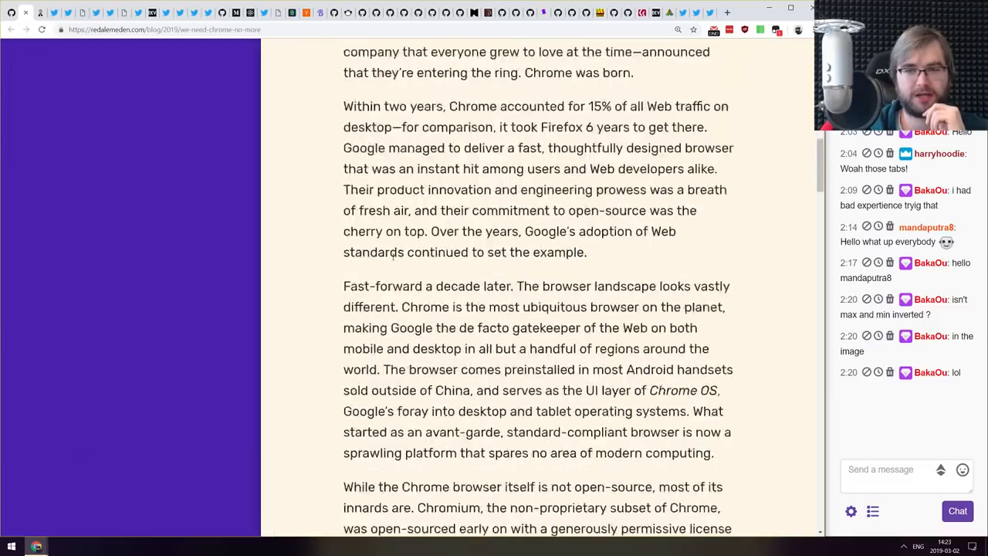
scroll(down, 3)
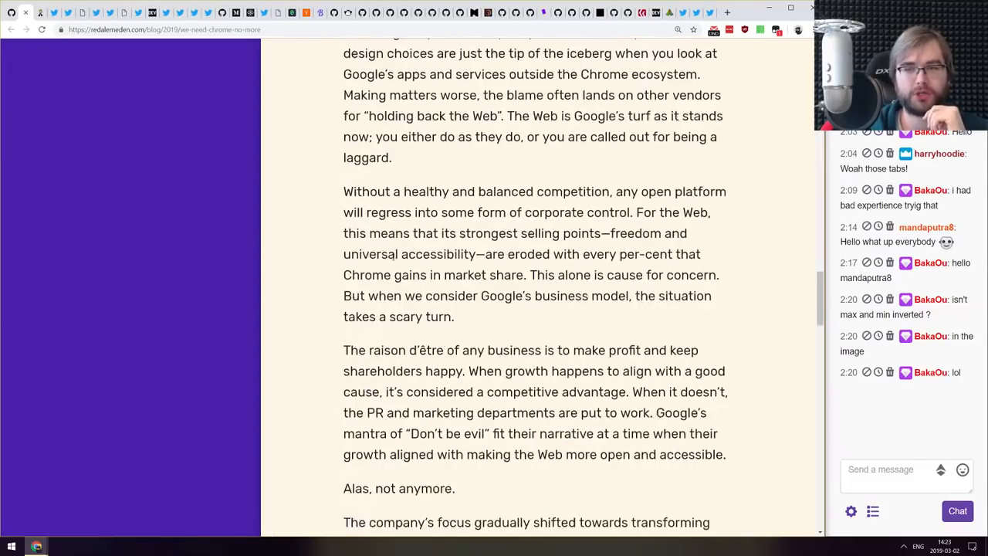
scroll(down, 3)
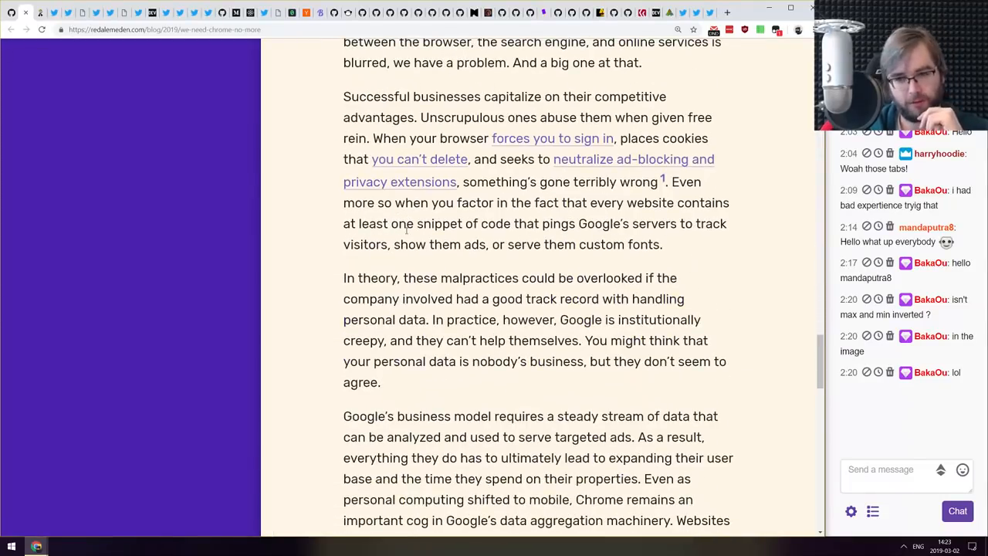
scroll(down, 3)
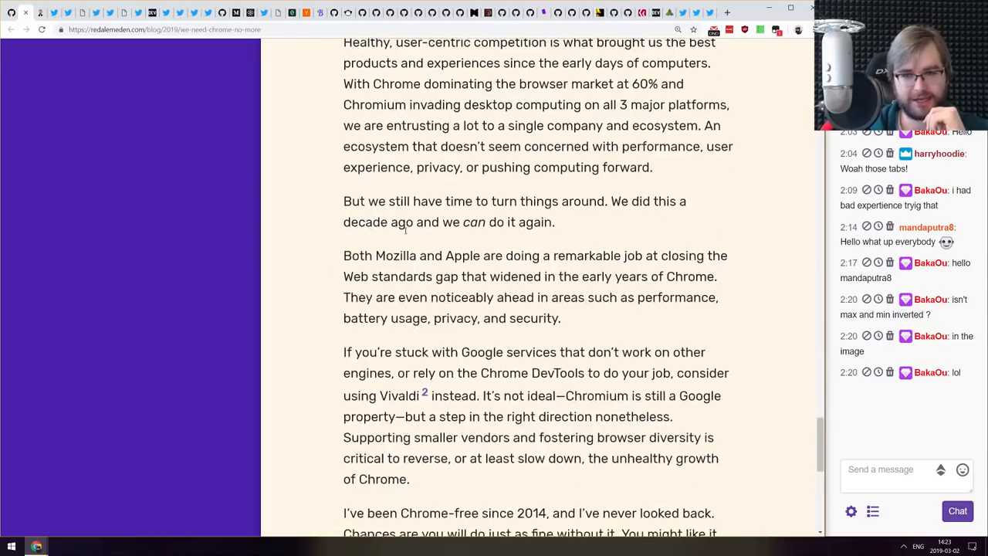
scroll(down, 3)
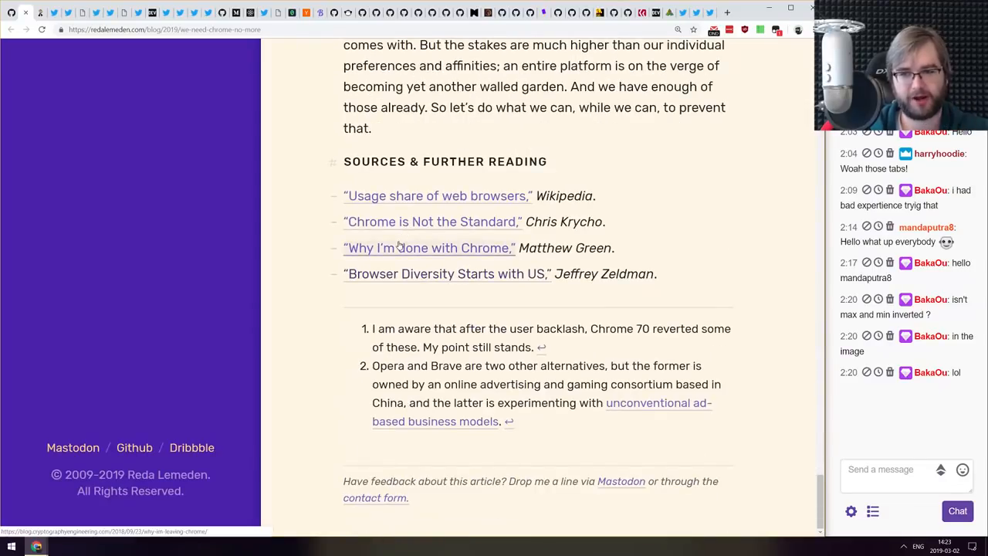
scroll(up, 3)
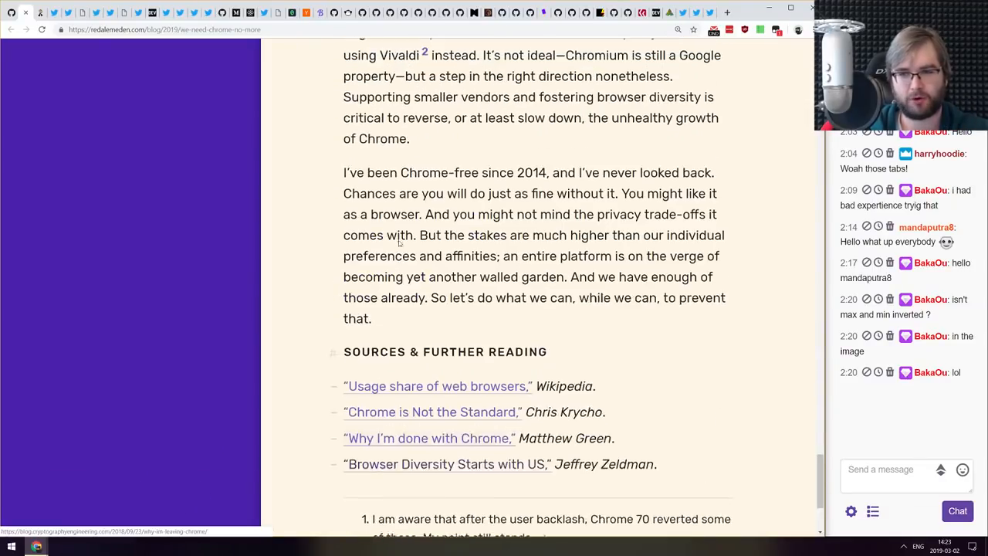
scroll(up, 3)
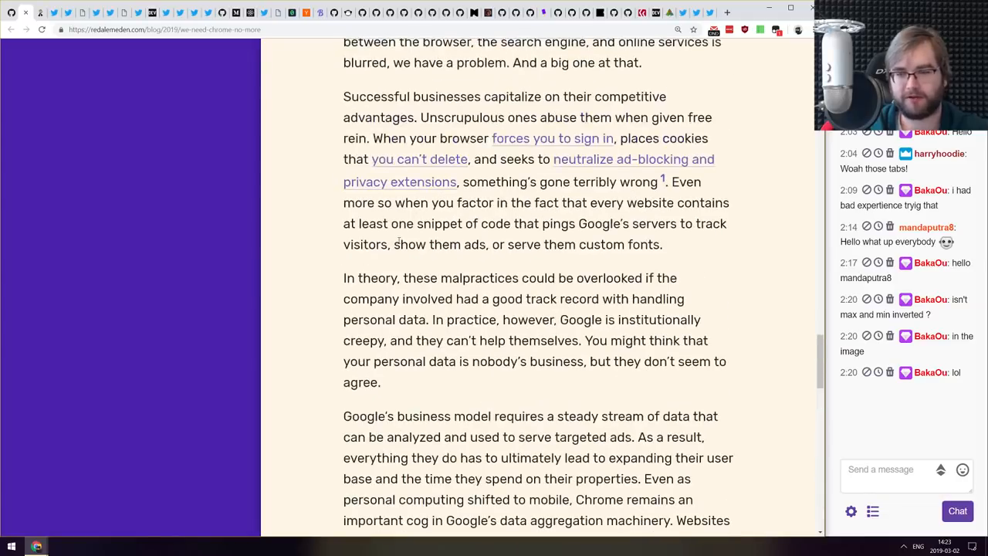
scroll(up, 3)
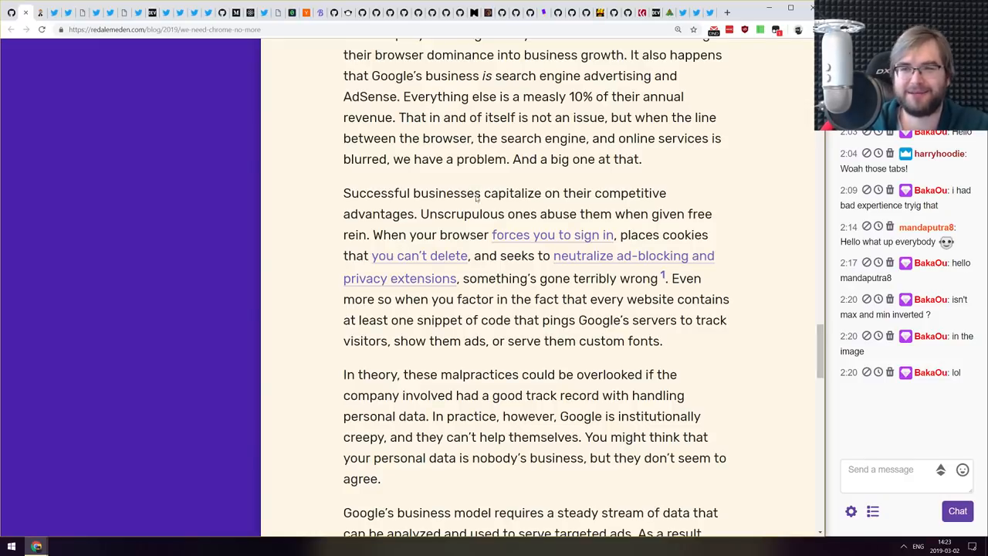
mouse_move(401, 390)
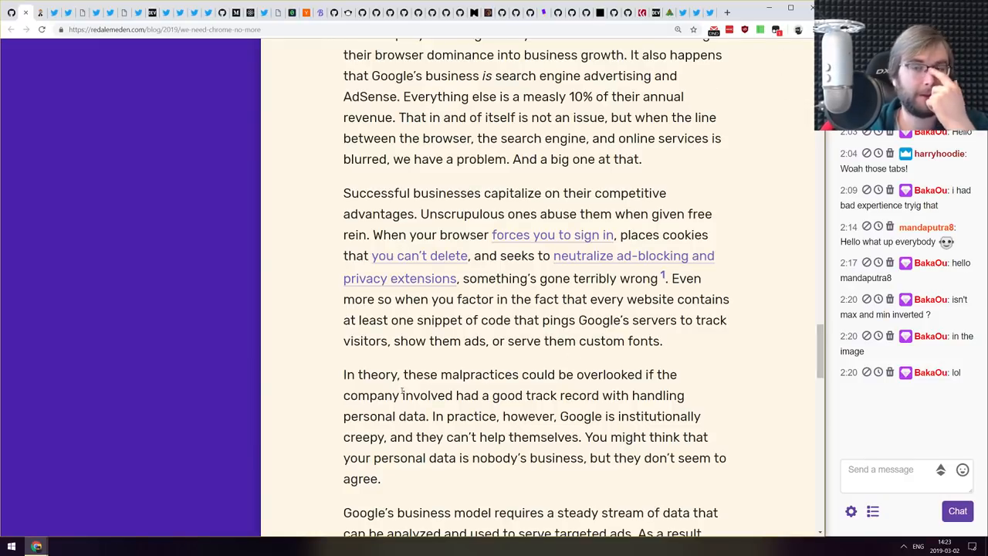
scroll(up, 3)
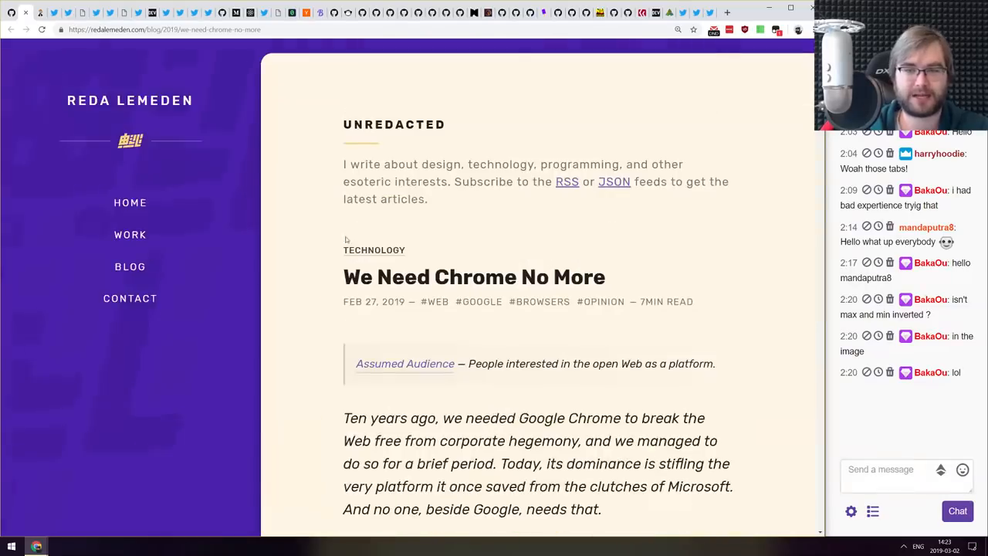
scroll(down, 3)
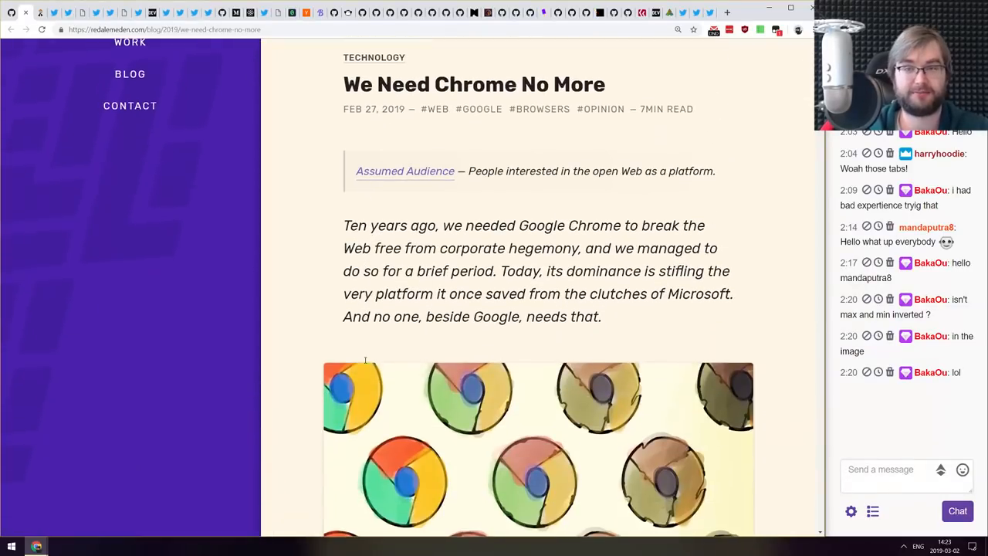
scroll(up, 3)
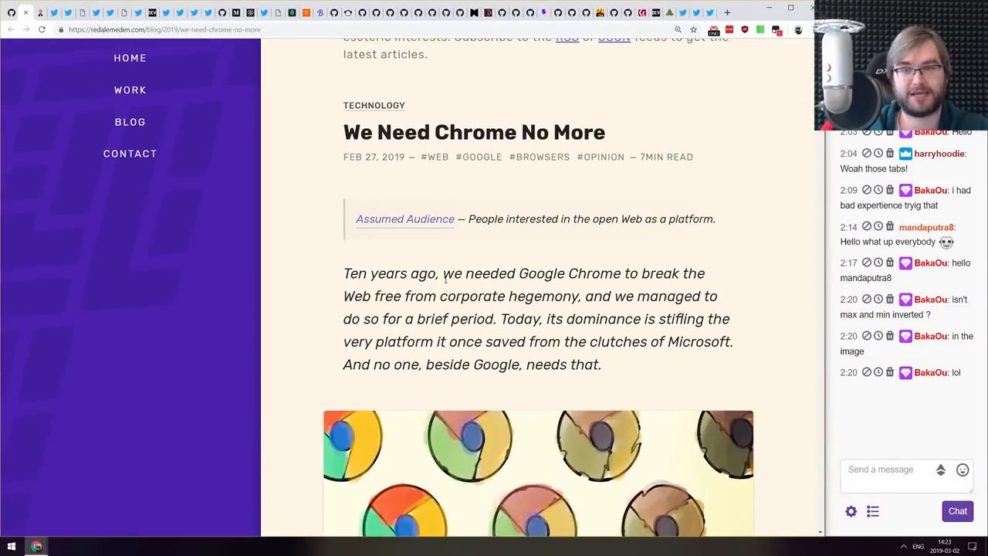
scroll(down, 3)
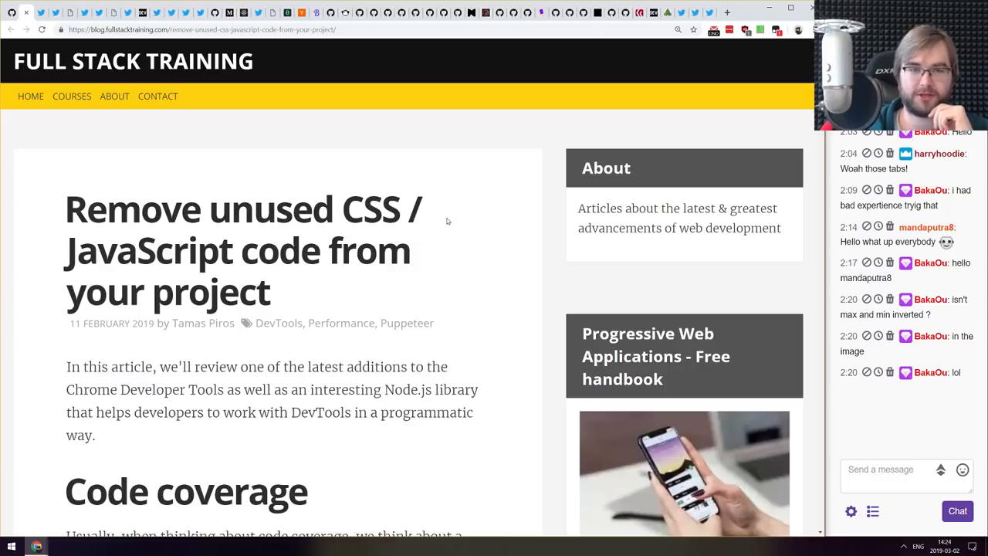
- Scroll the fullstacktraining unused CSS and JavaScript article past its Puppeteer coverage script
scroll(down, 3)
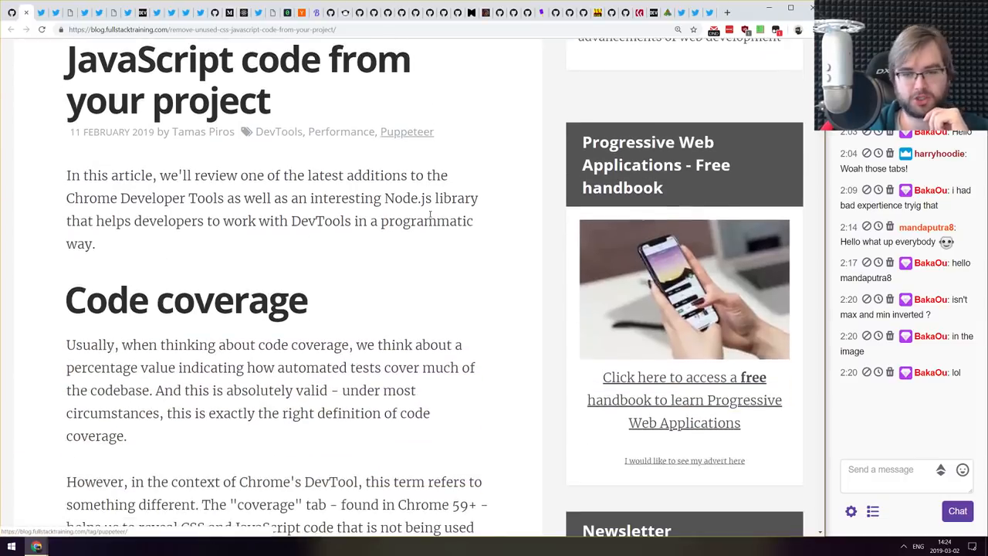
scroll(down, 3)
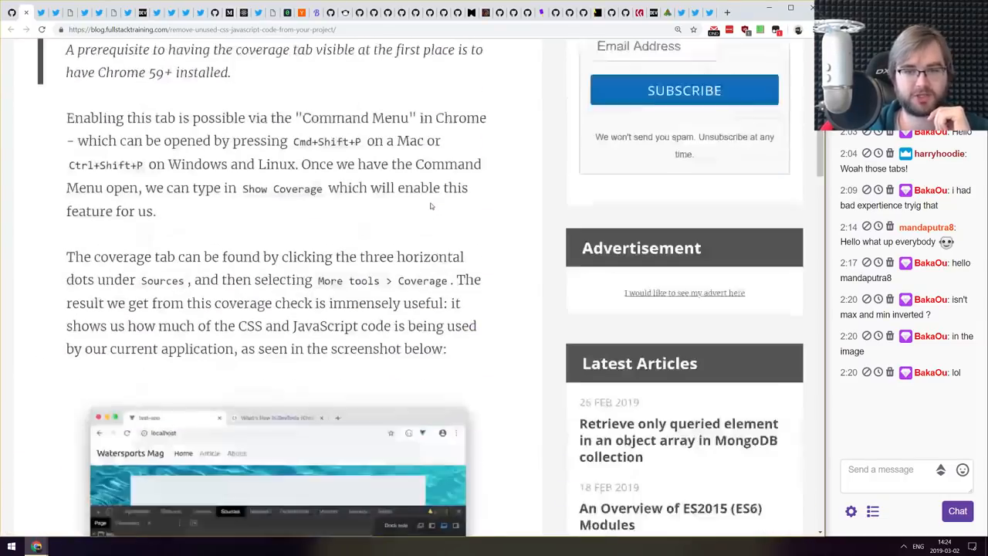
scroll(down, 3)
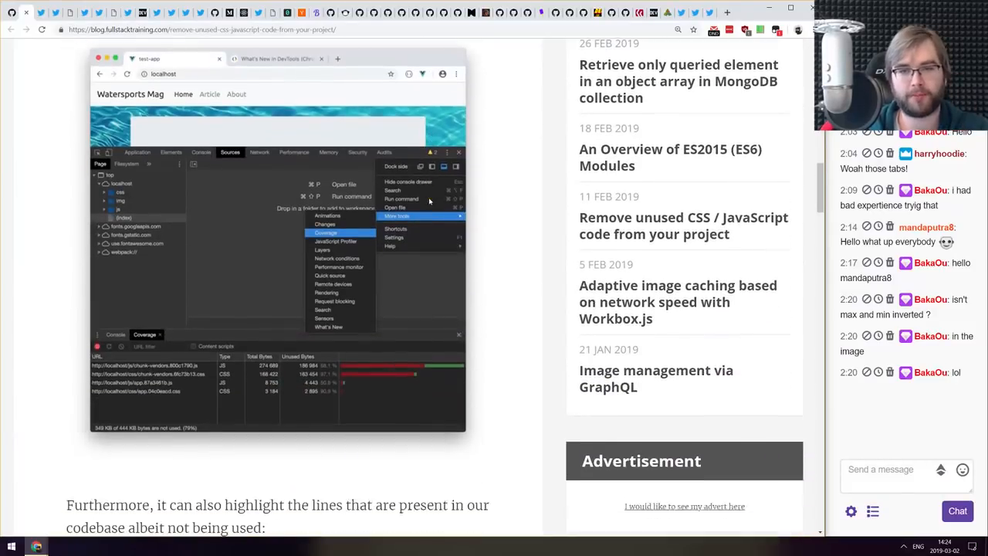
scroll(down, 3)
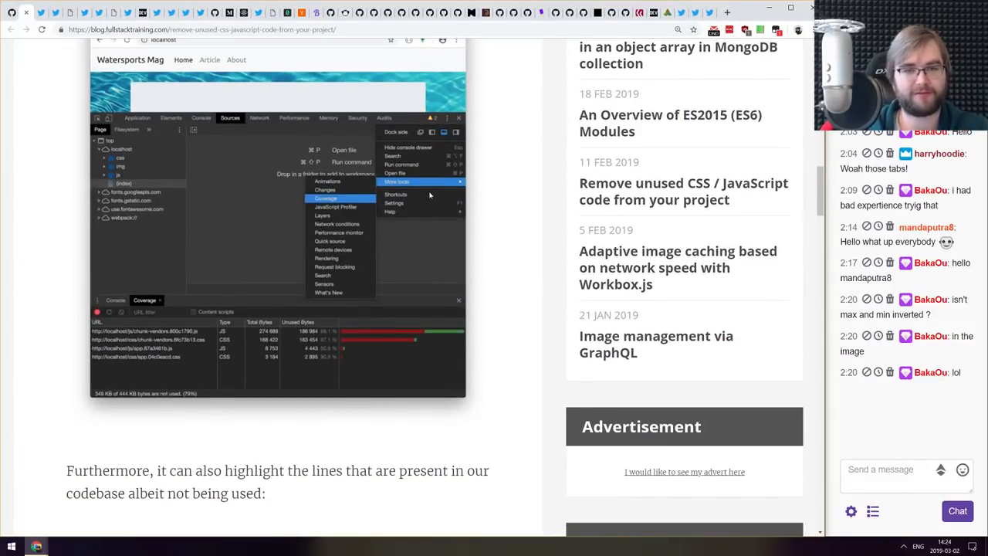
scroll(down, 3)
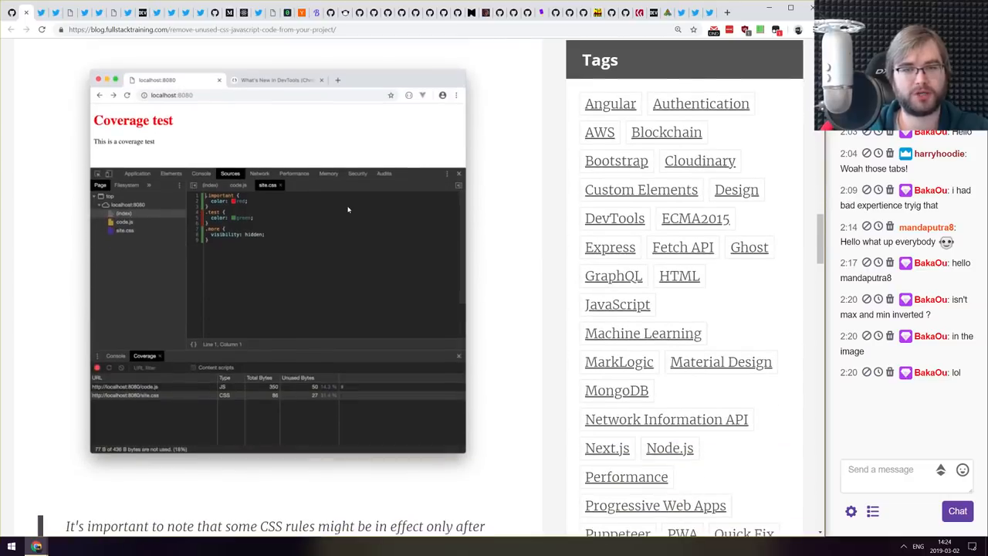
mouse_move(224, 229)
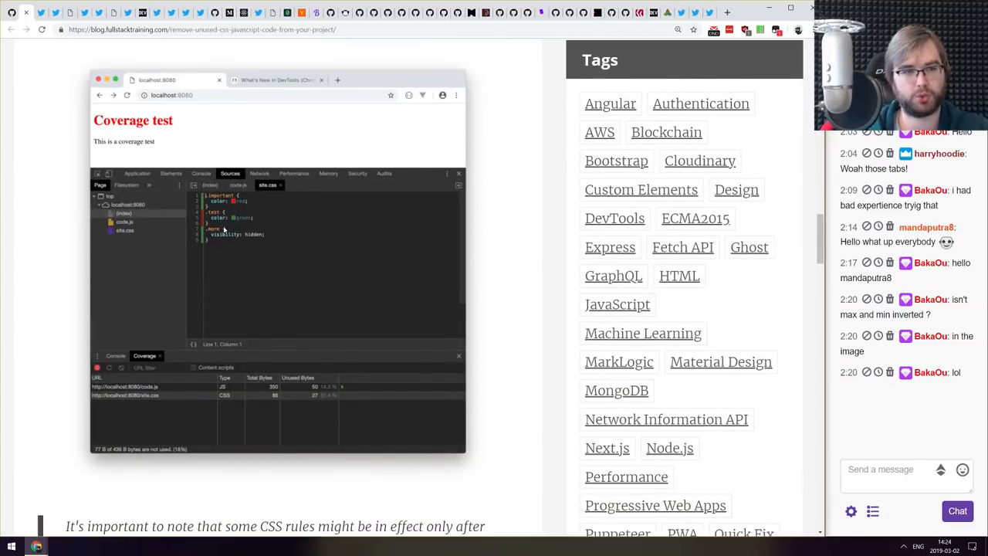
scroll(down, 3)
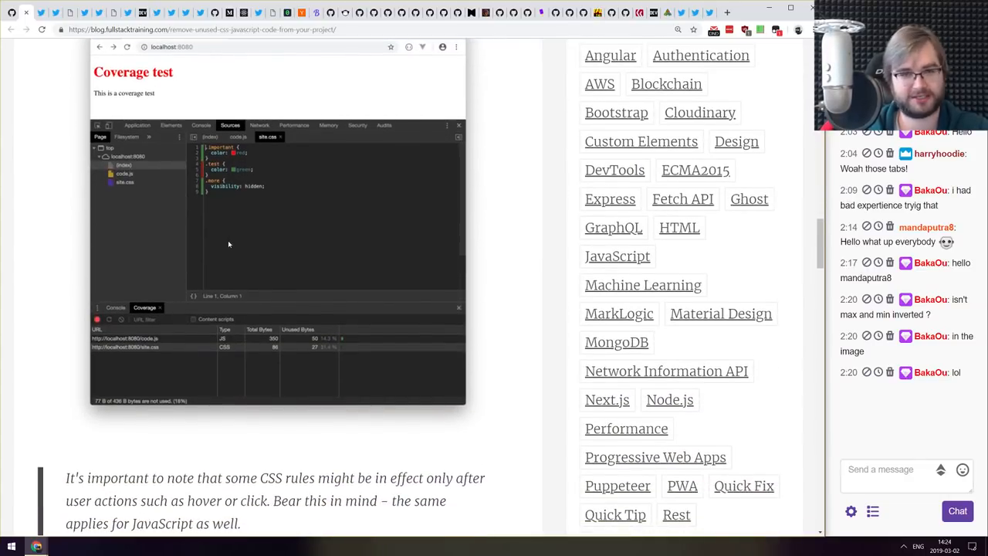
scroll(down, 3)
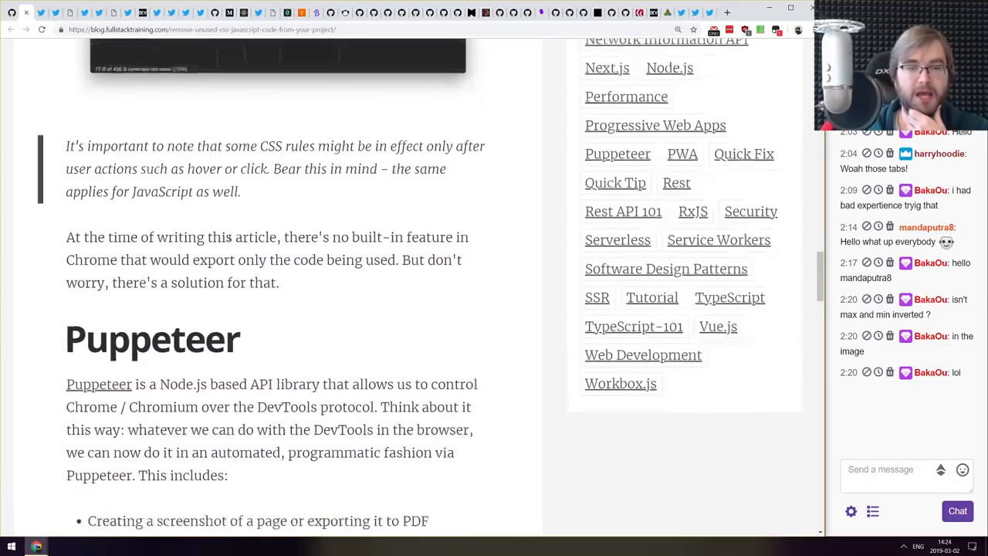
scroll(down, 3)
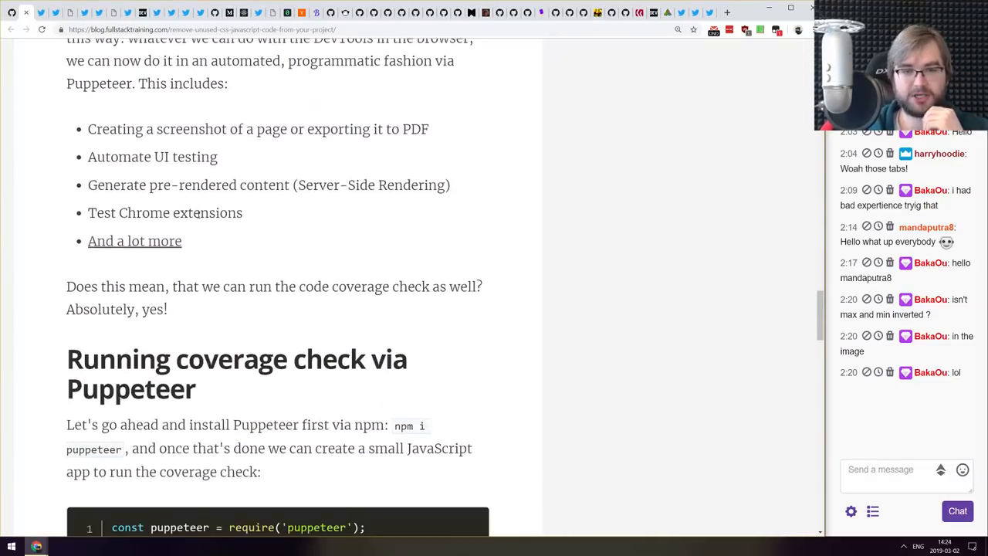
scroll(down, 3)
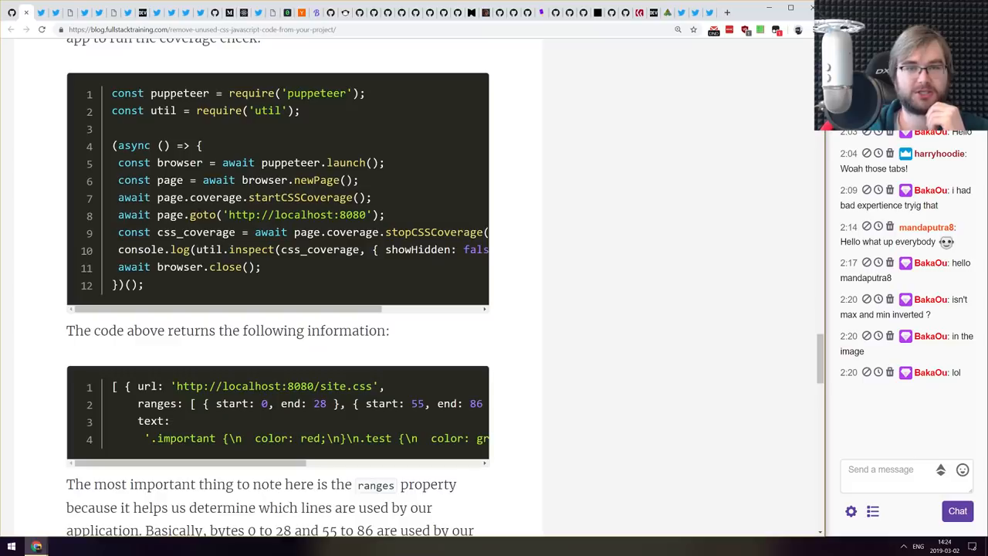
- Continue to the Conclusion, then scroll back up to the Puppeteer coverage-check code
scroll(down, 3)
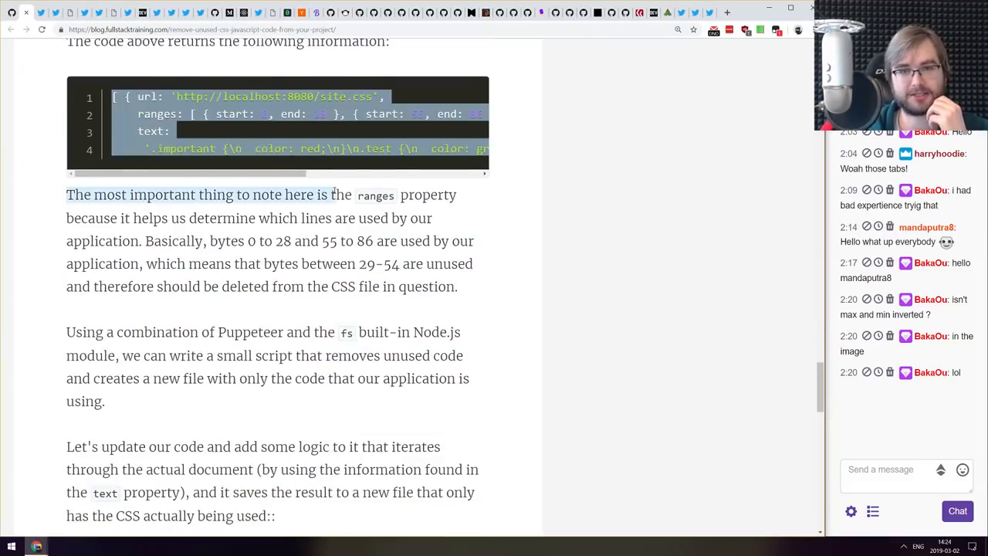
scroll(down, 3)
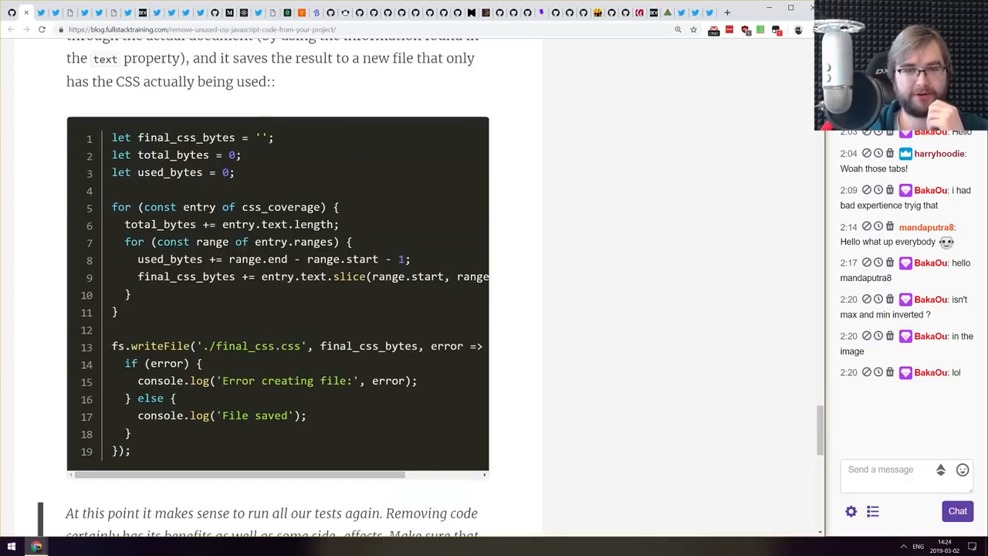
scroll(down, 3)
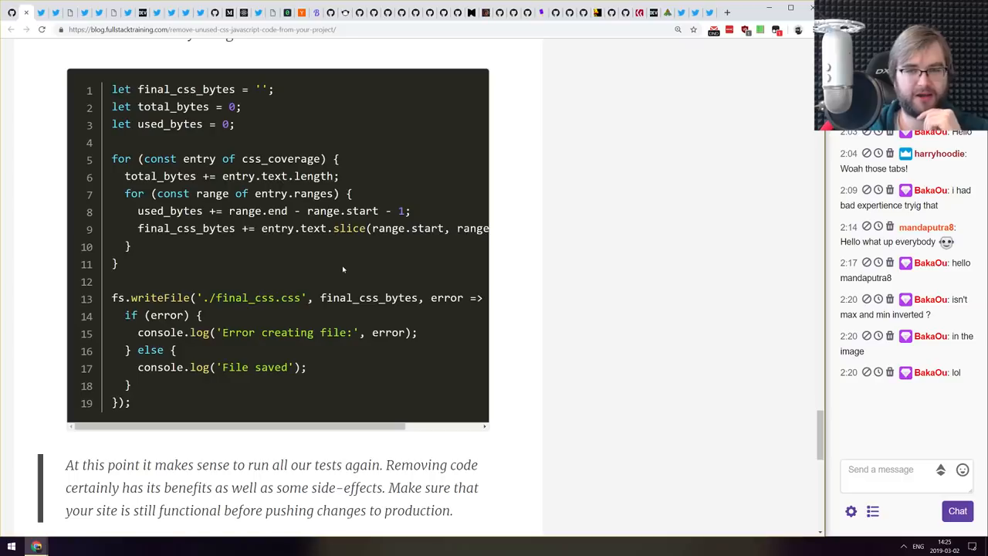
mouse_move(341, 263)
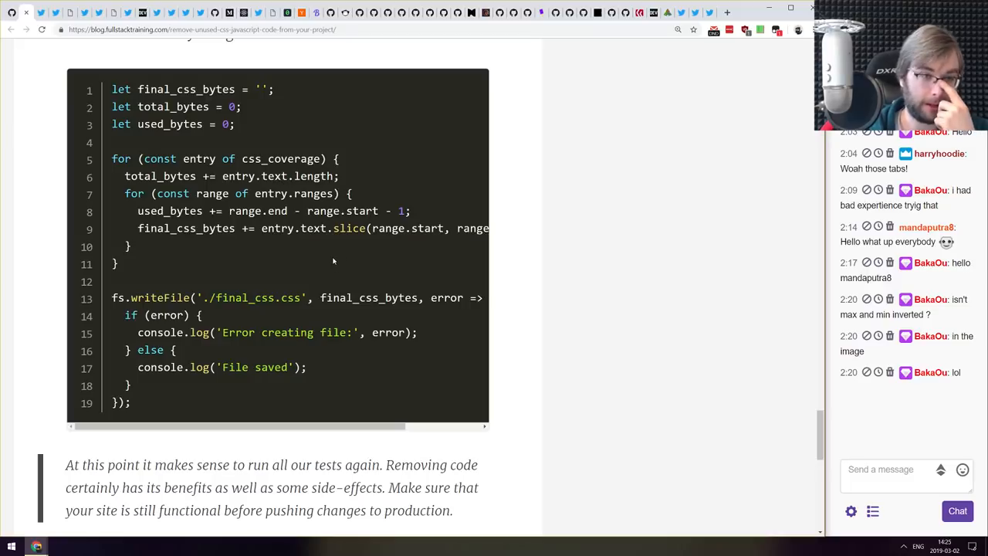
scroll(down, 3)
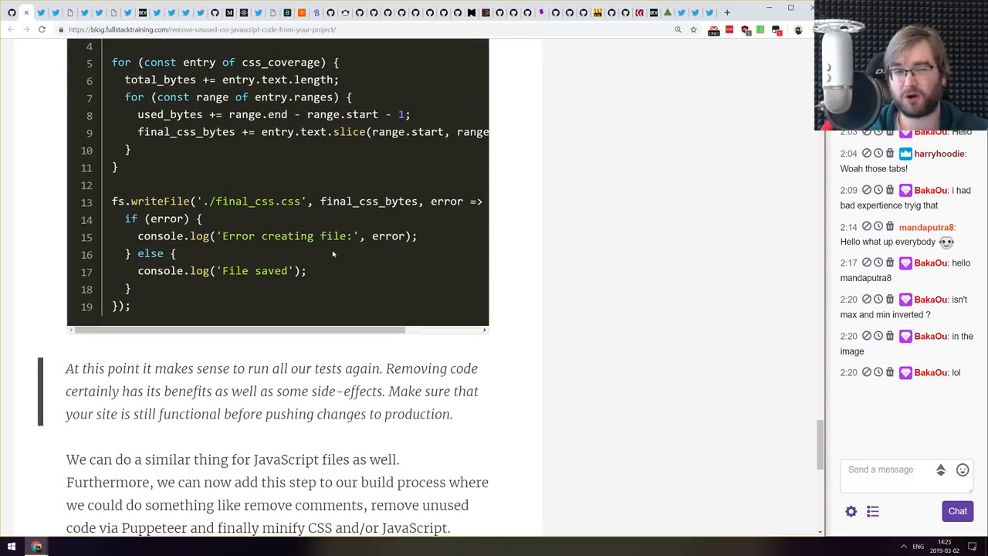
scroll(down, 3)
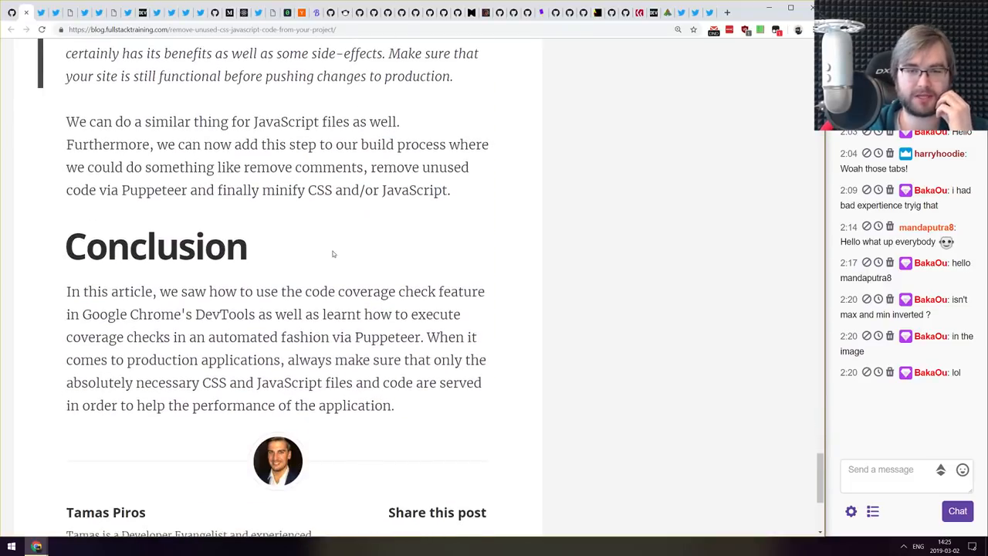
scroll(up, 3)
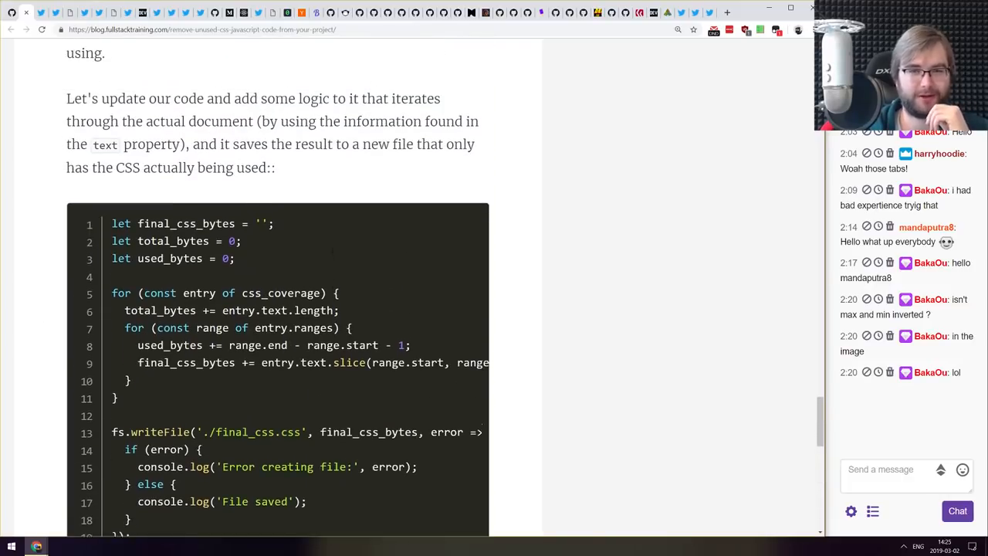
scroll(up, 3)
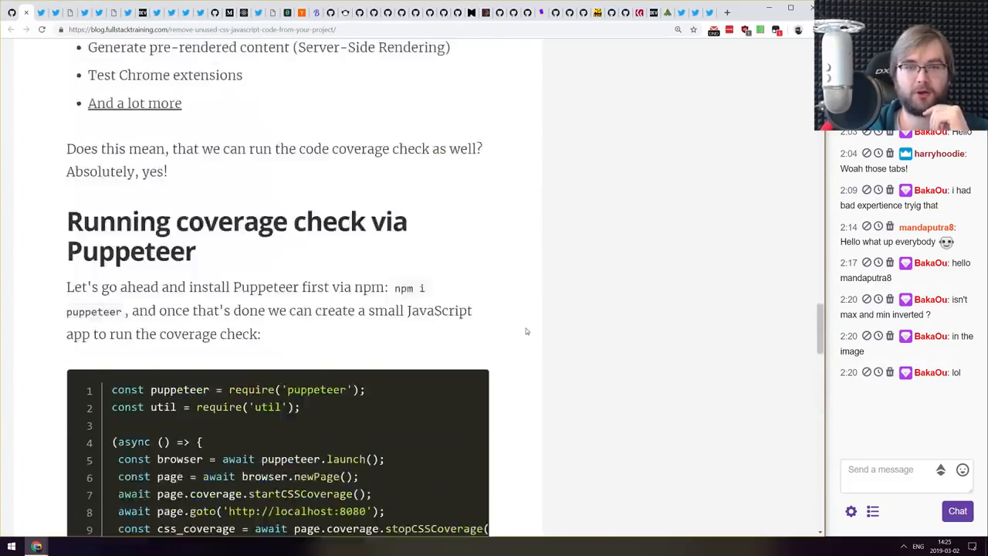
scroll(down, 3)
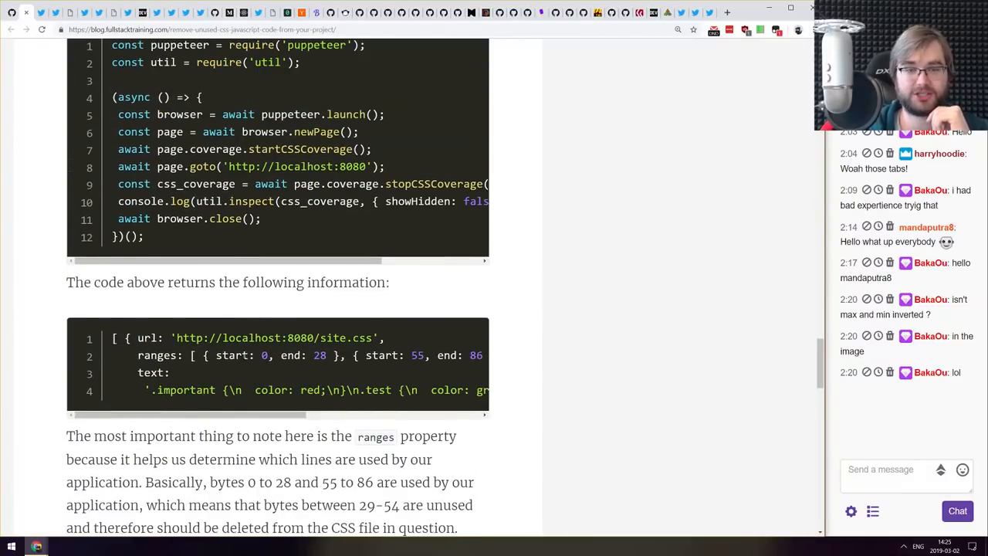
scroll(up, 3)
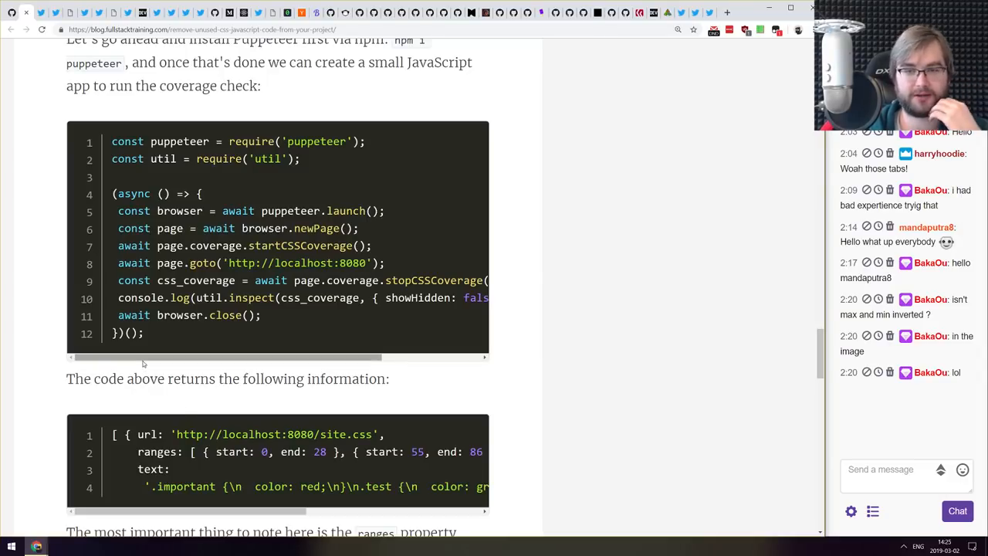
mouse_move(145, 351)
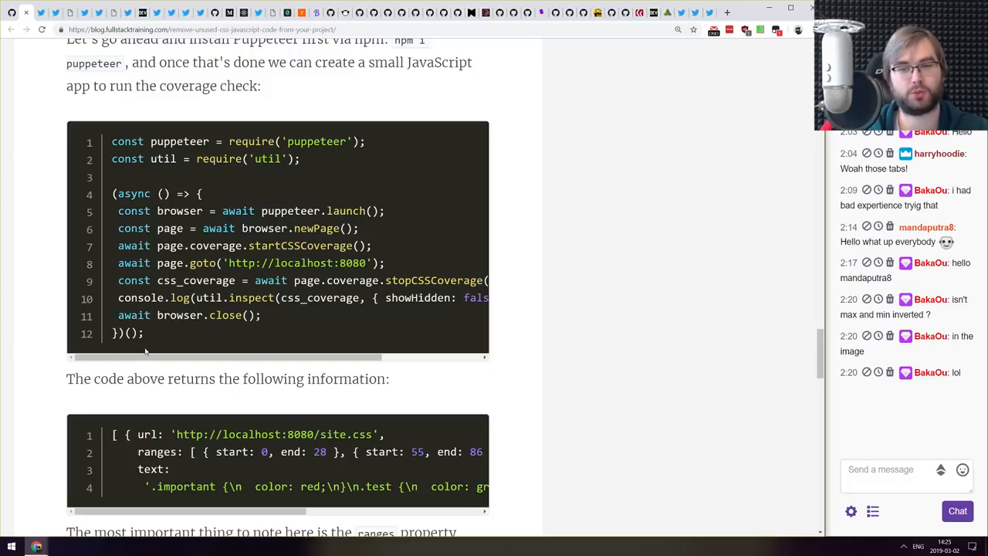
mouse_move(88, 379)
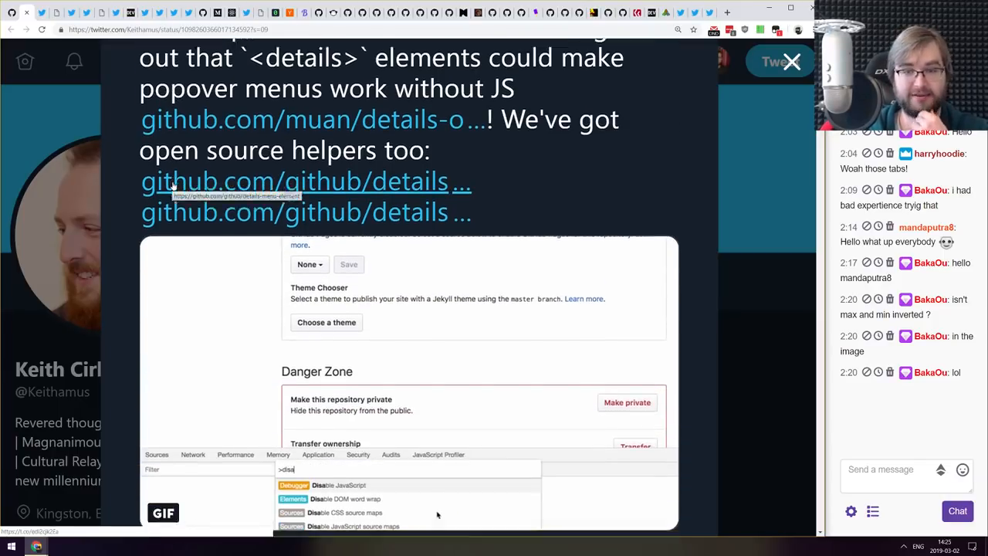
- Play the GIF demo in the GitHub menus-without-JavaScript tweet, then scroll back up to its text
scroll(down, 3)
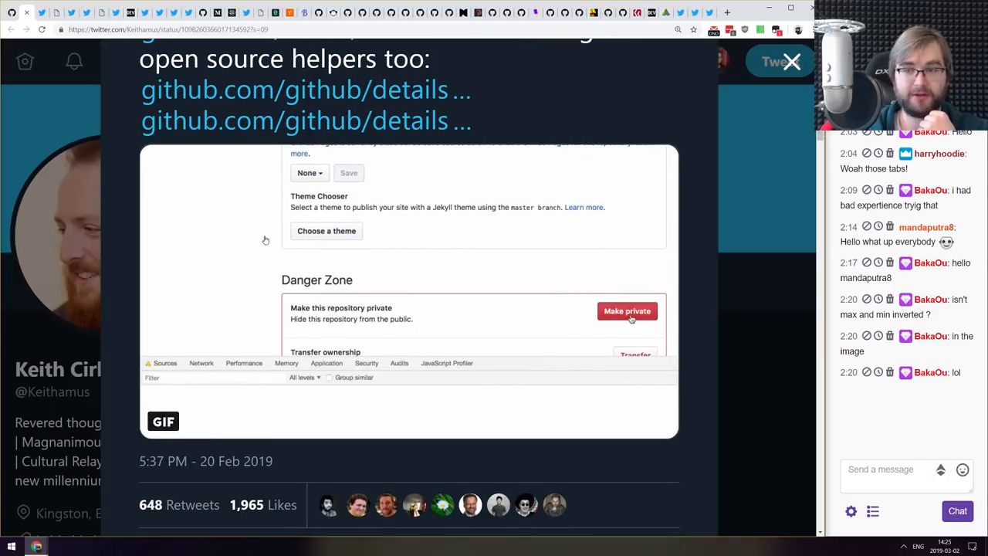
click(627, 311)
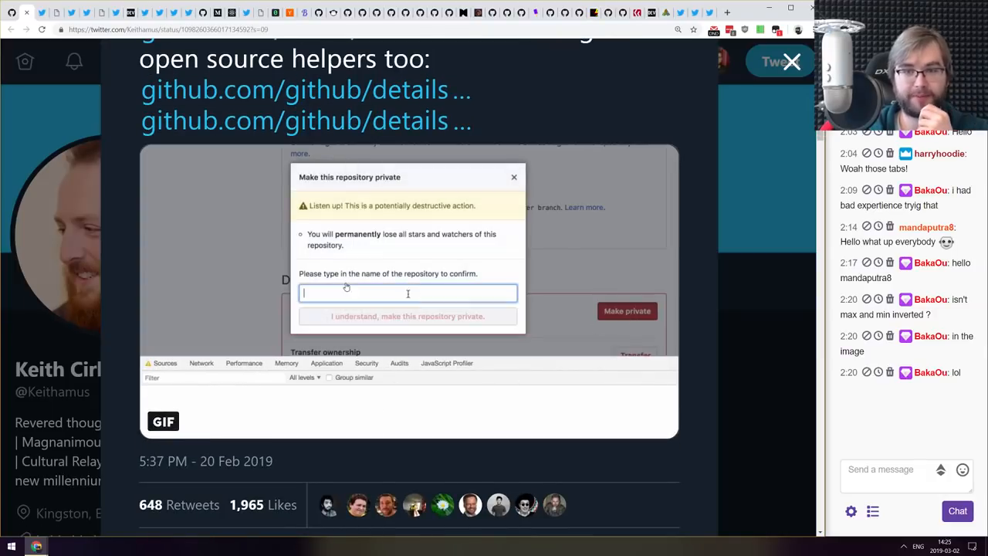
click(514, 177)
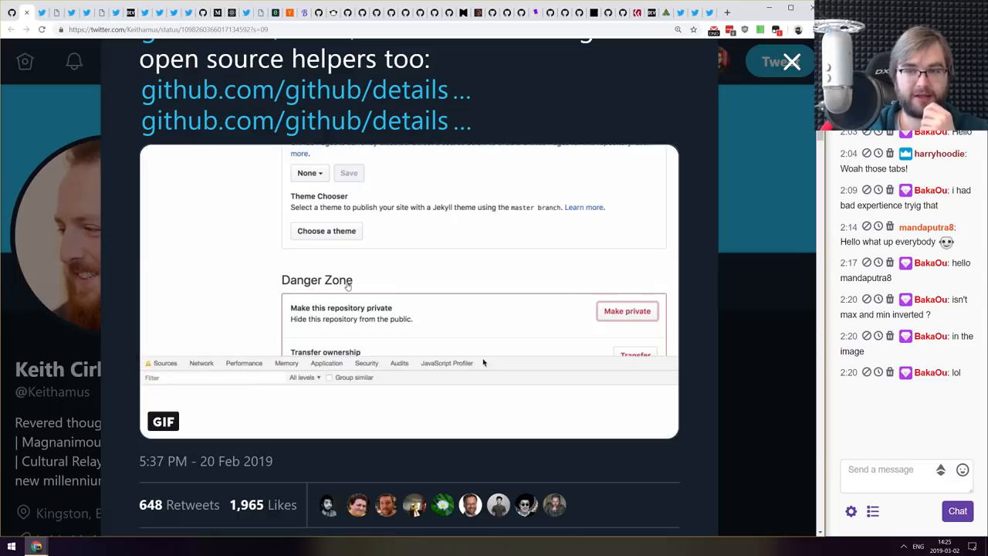
scroll(up, 3)
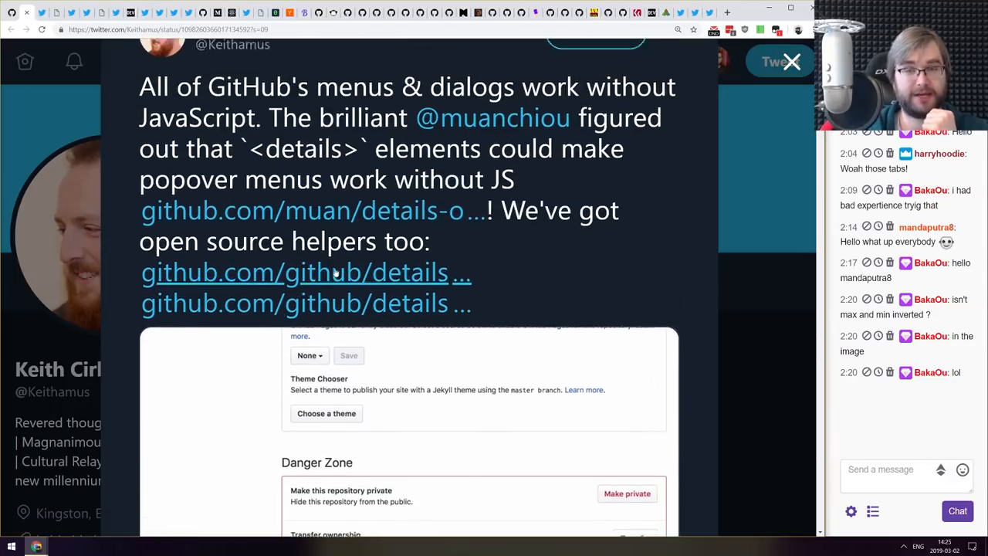
scroll(up, 3)
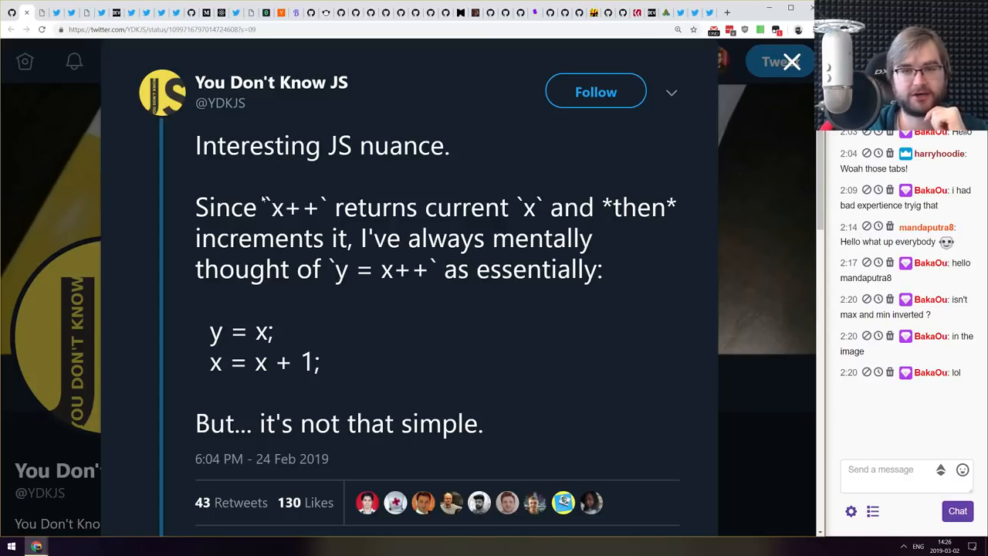
double_click(295, 207)
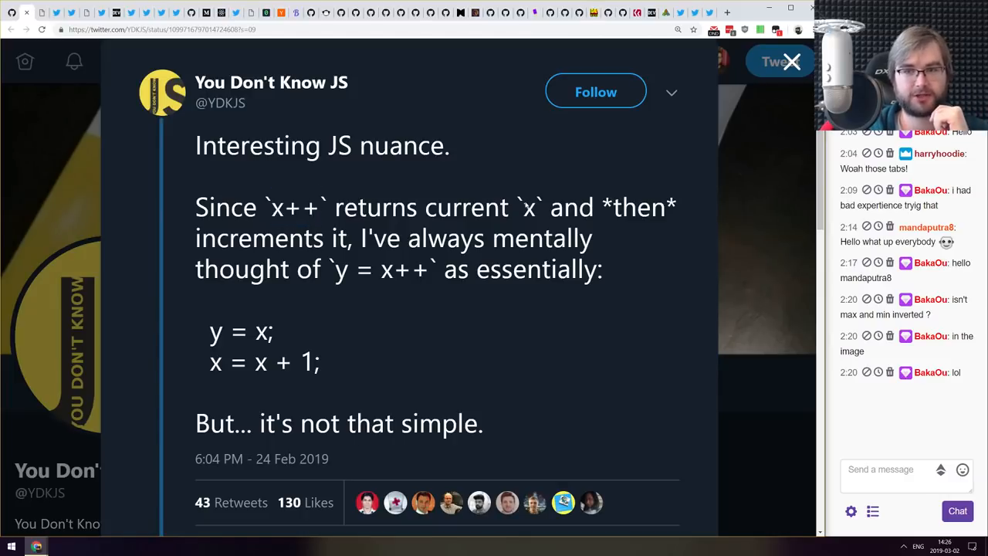
drag(196, 83, 610, 207)
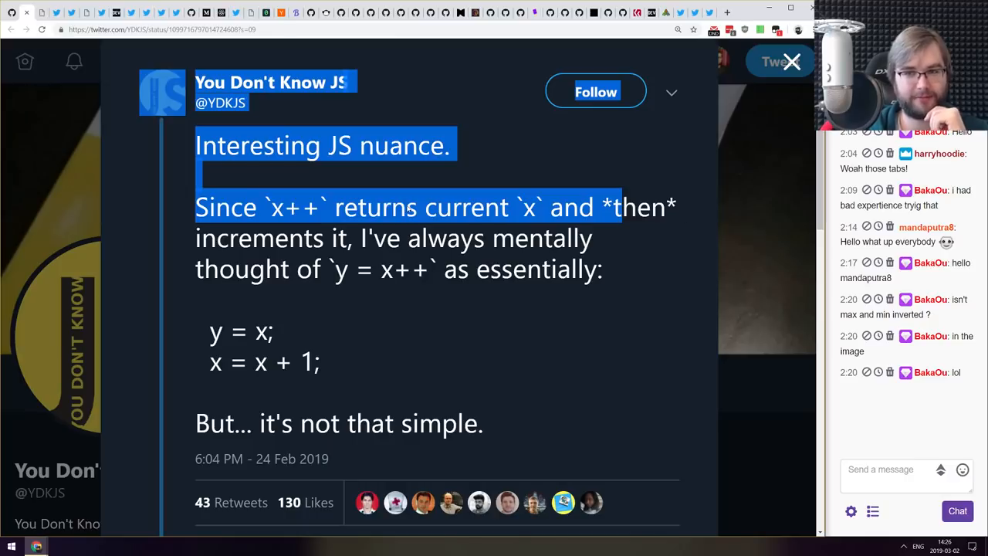
scroll(down, 3)
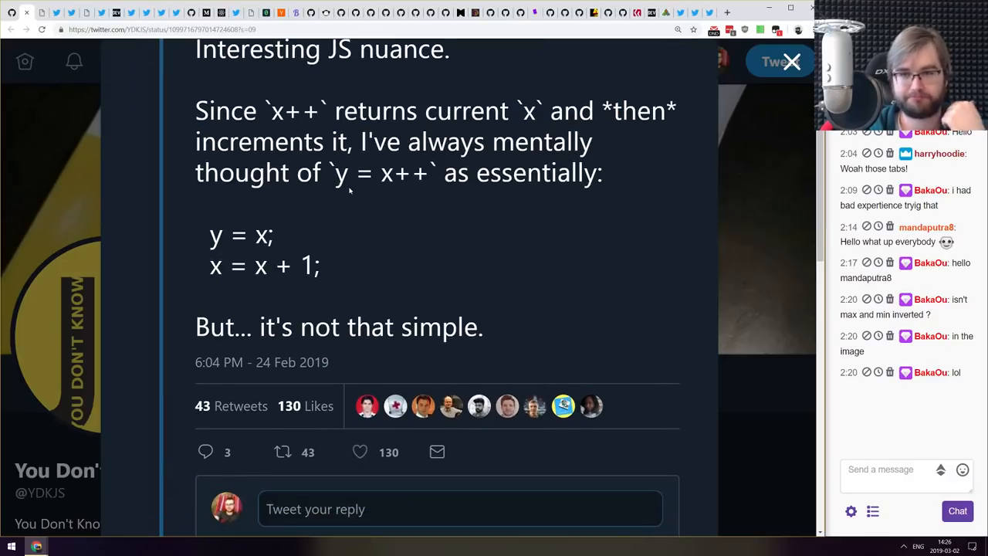
mouse_move(323, 269)
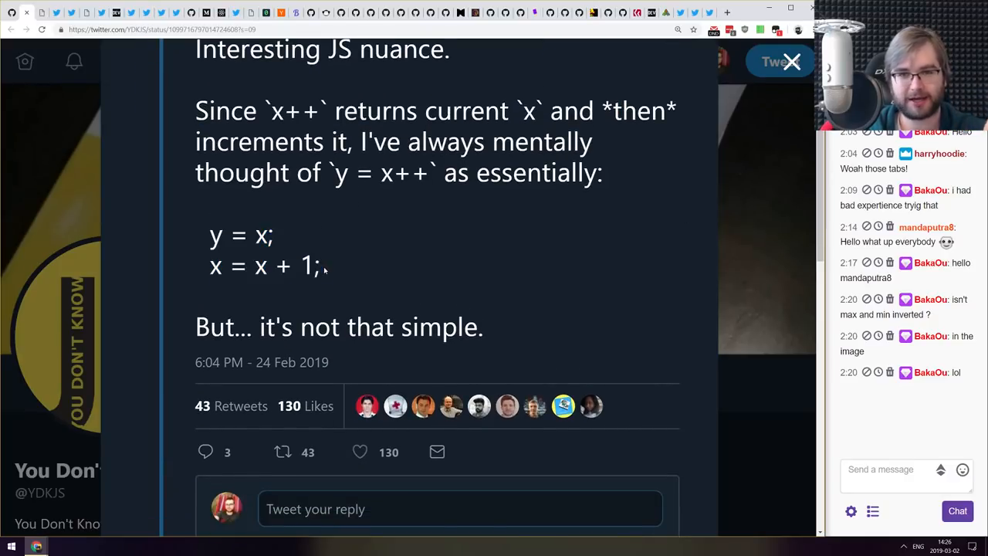
double_click(240, 236)
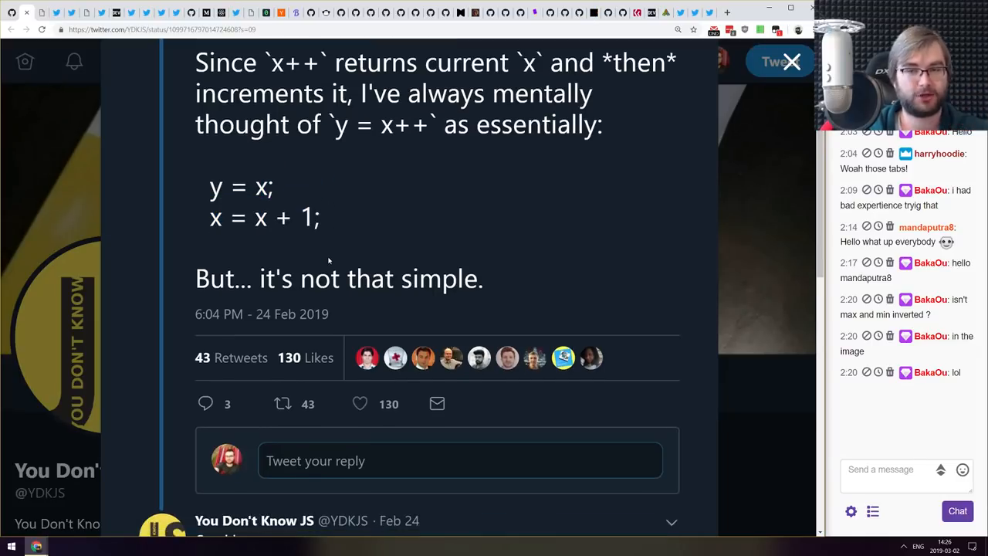
scroll(down, 3)
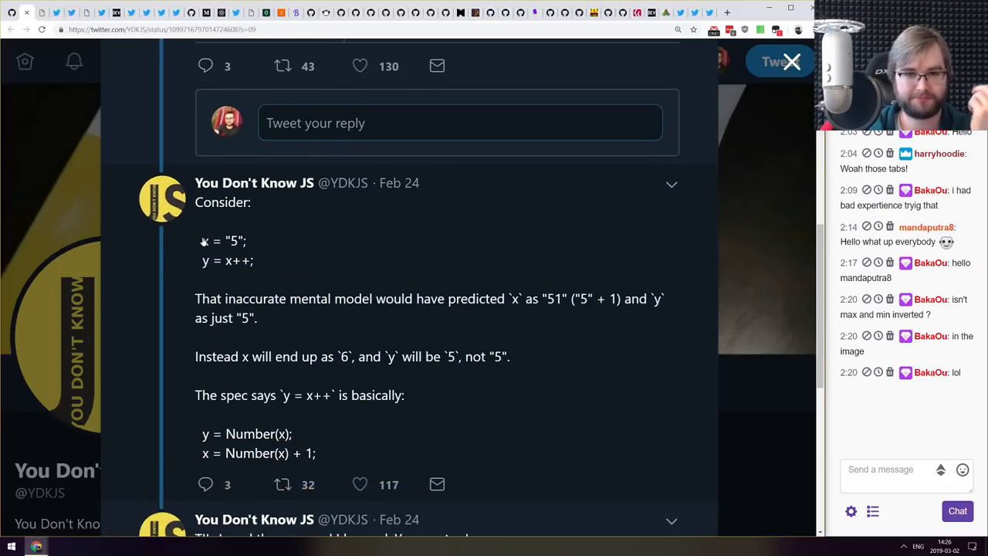
mouse_move(231, 269)
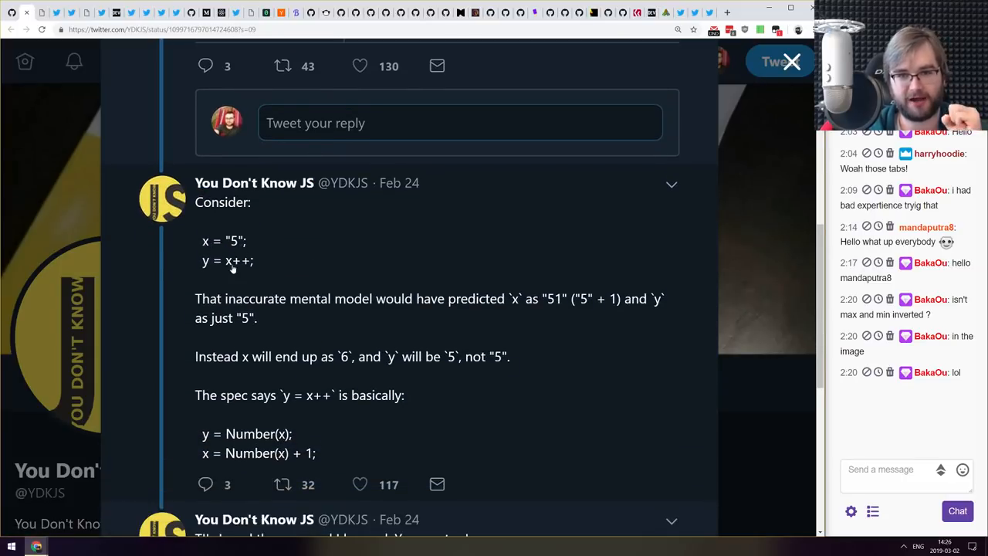
scroll(down, 3)
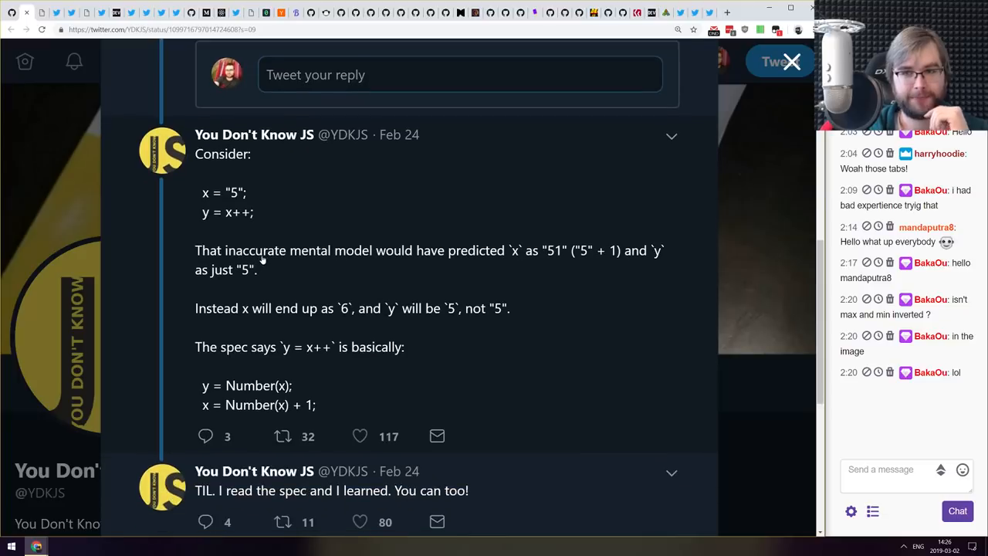
mouse_move(538, 271)
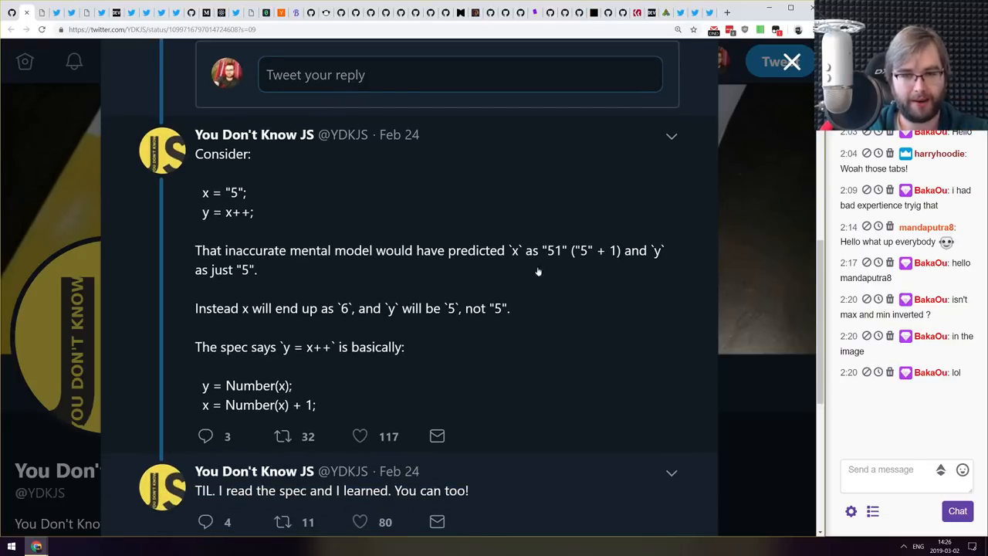
scroll(down, 3)
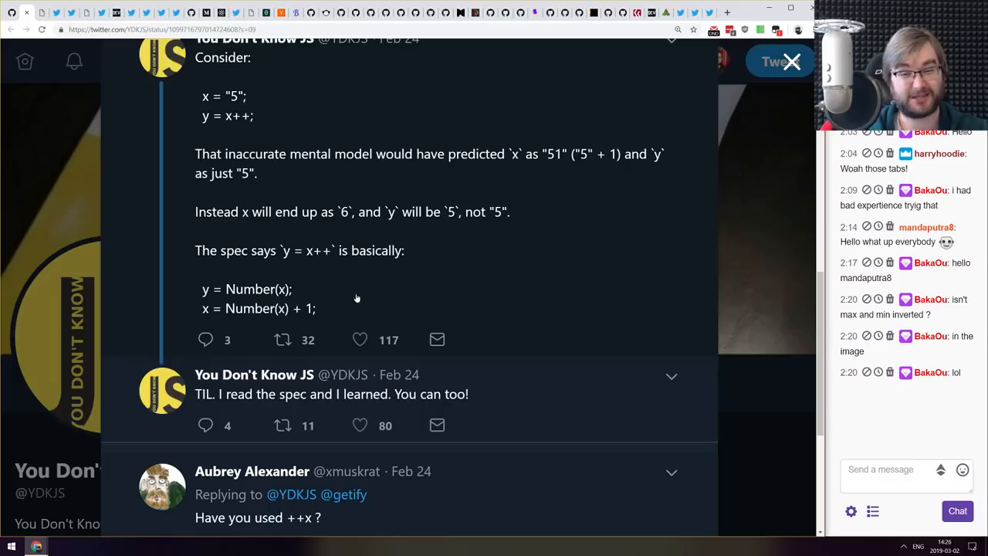
mouse_move(271, 293)
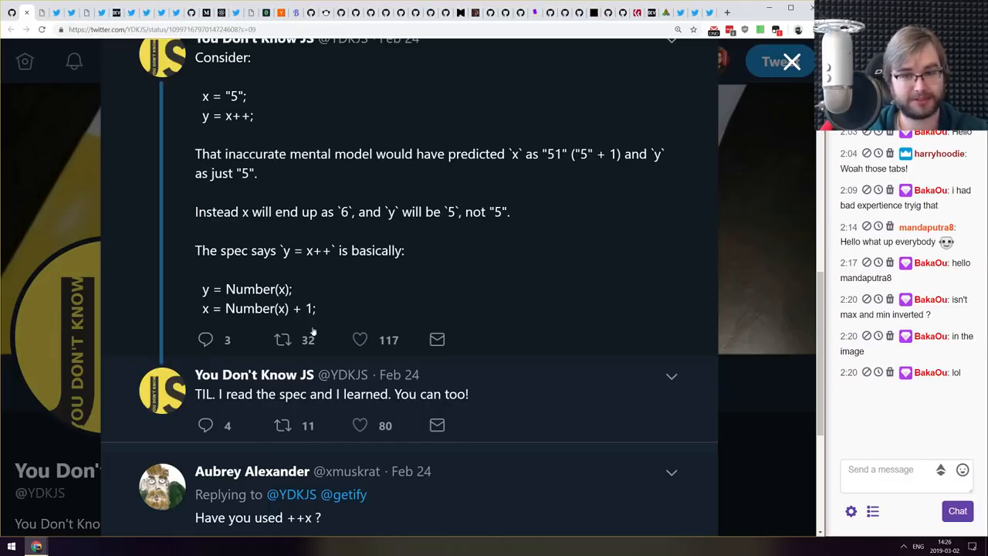
scroll(down, 3)
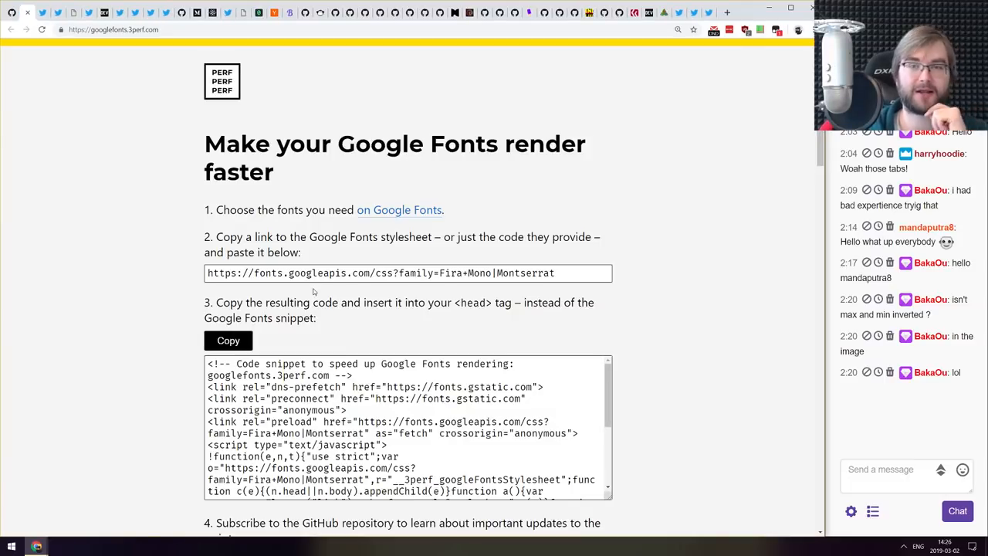
- Scroll the googlefonts.3perf.com page through its generated code snippet
scroll(down, 3)
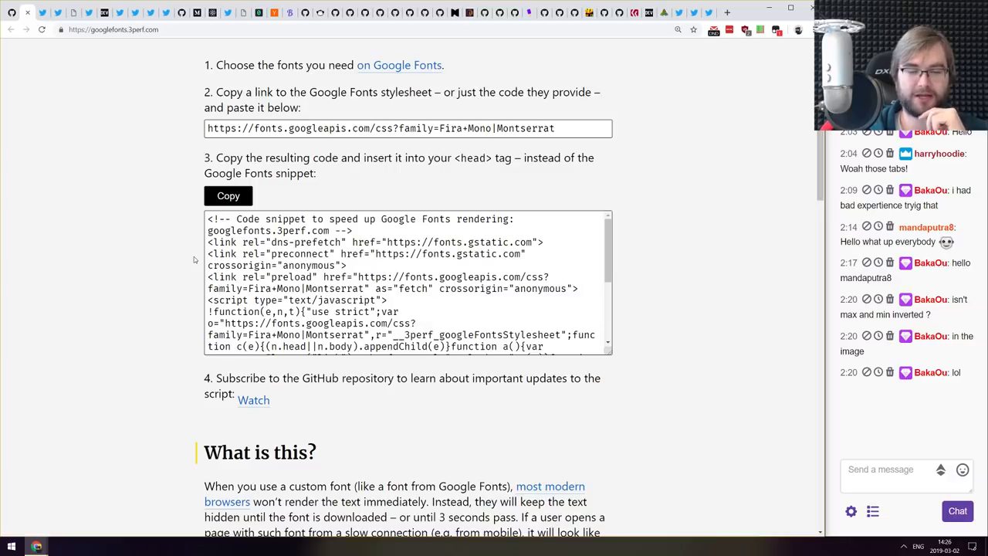
scroll(down, 3)
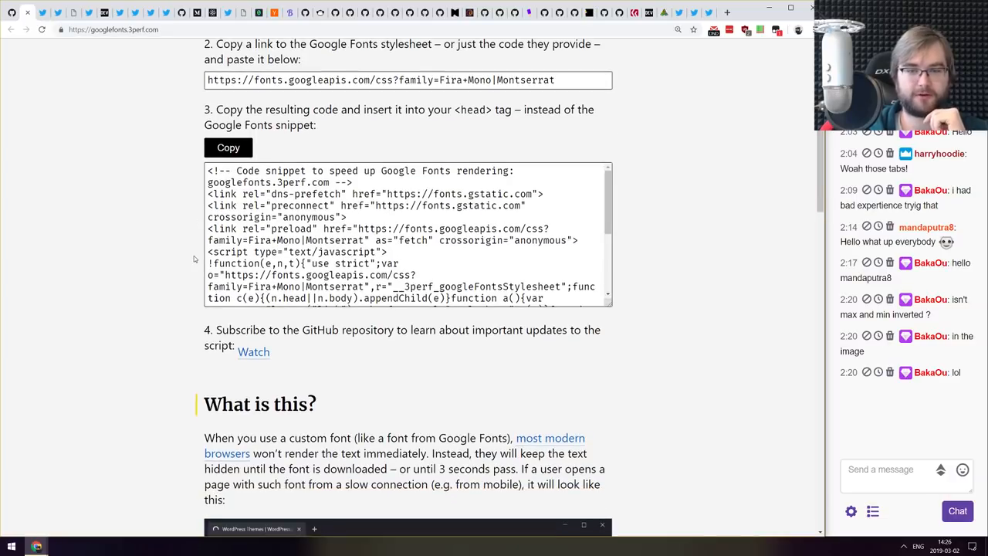
scroll(up, 3)
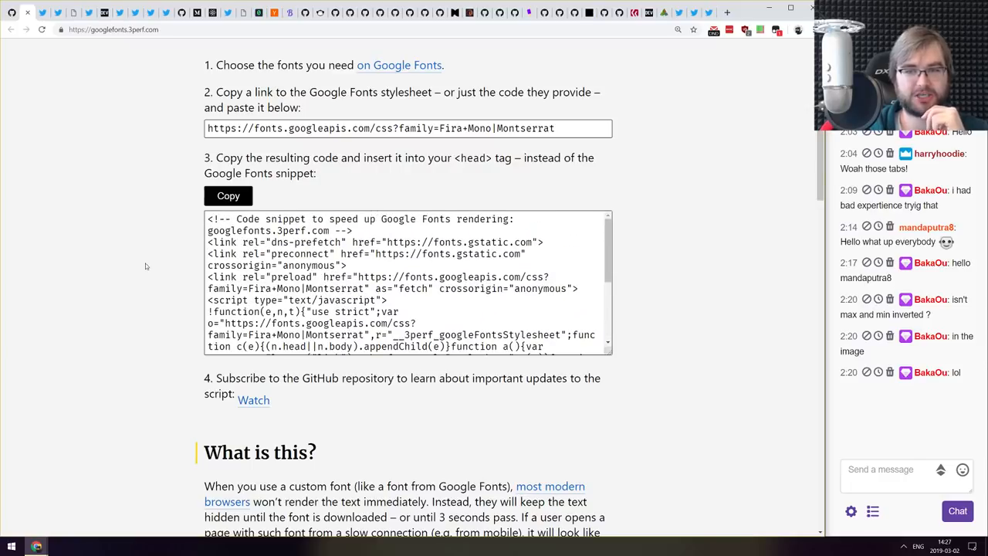
mouse_move(156, 230)
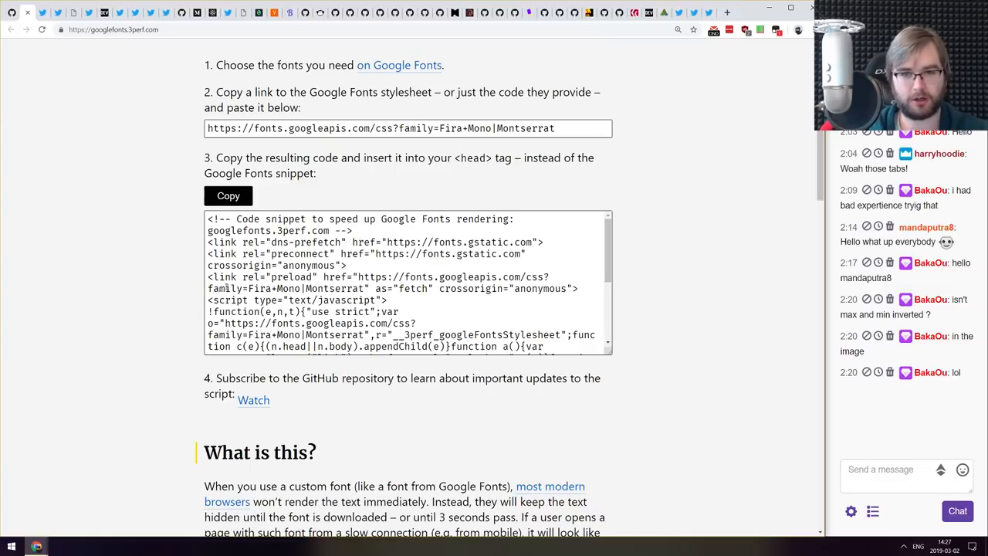
scroll(down, 3)
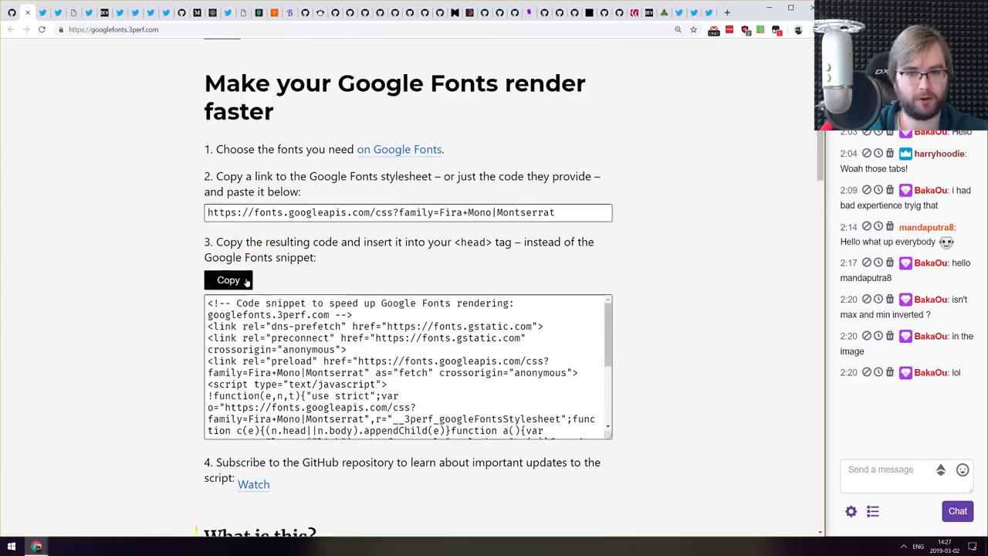
scroll(down, 3)
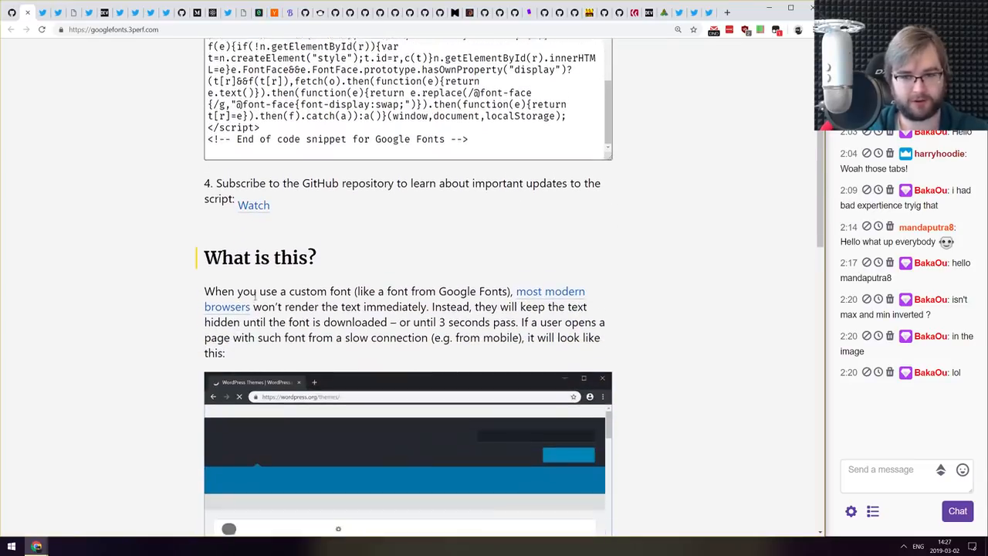
scroll(down, 3)
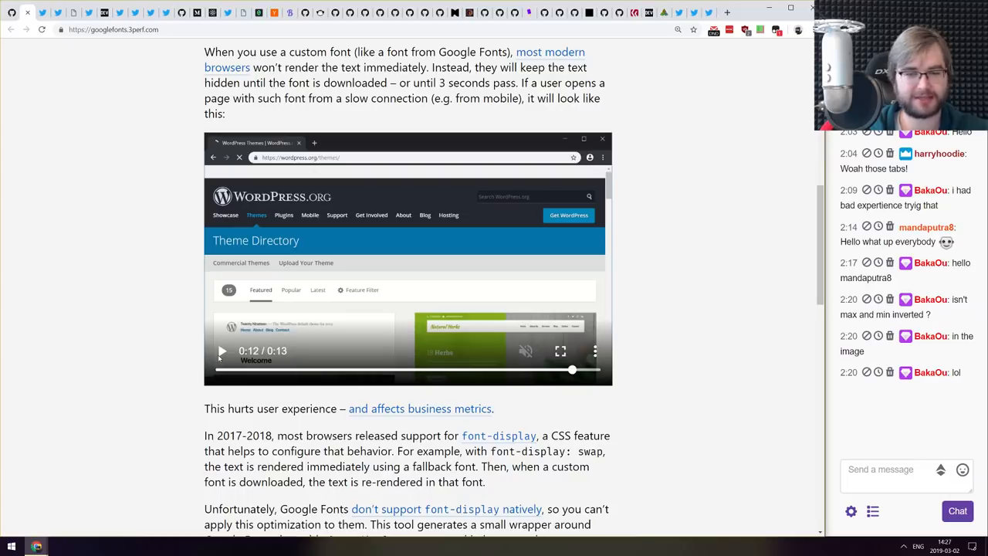
- Read the 'What is this?' section and continue down the rest of the page
scroll(down, 3)
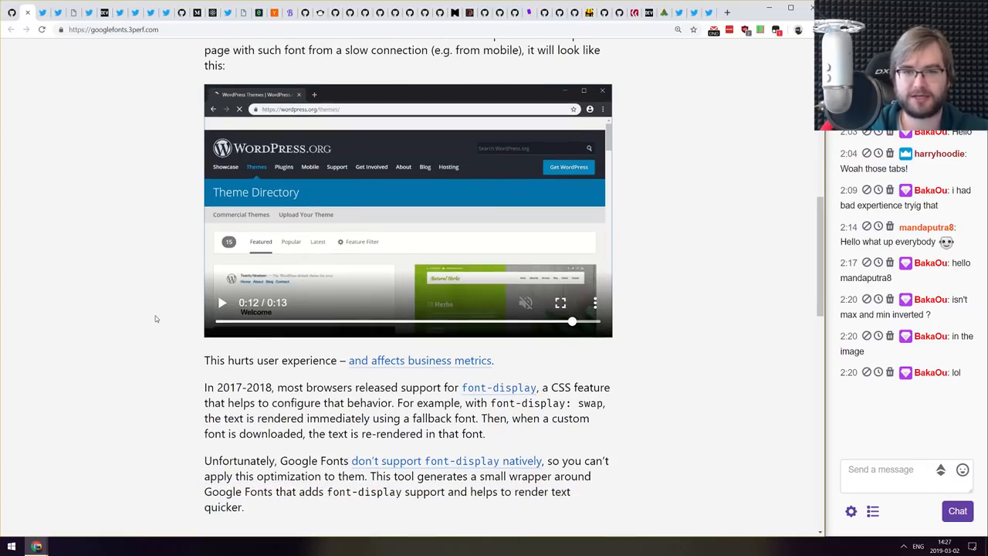
scroll(down, 3)
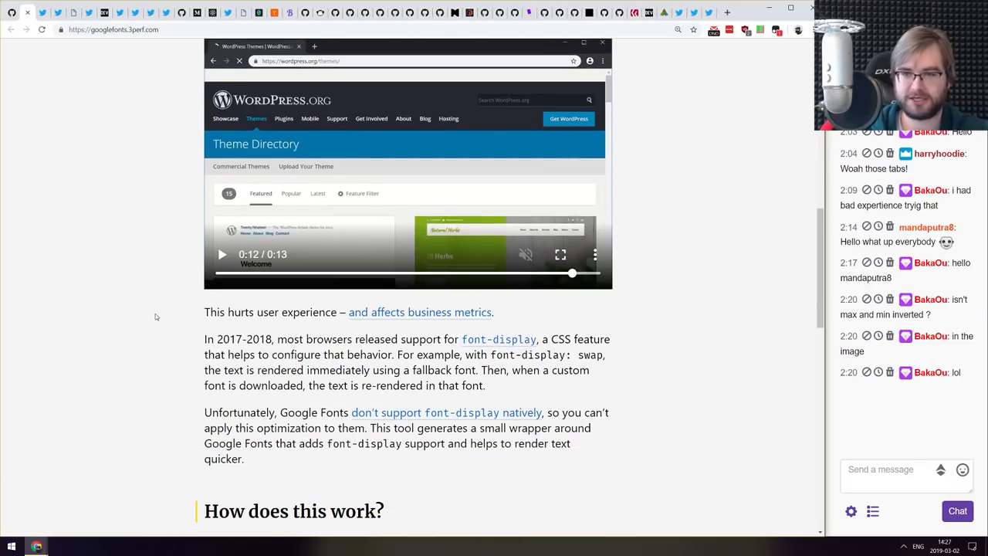
scroll(up, 3)
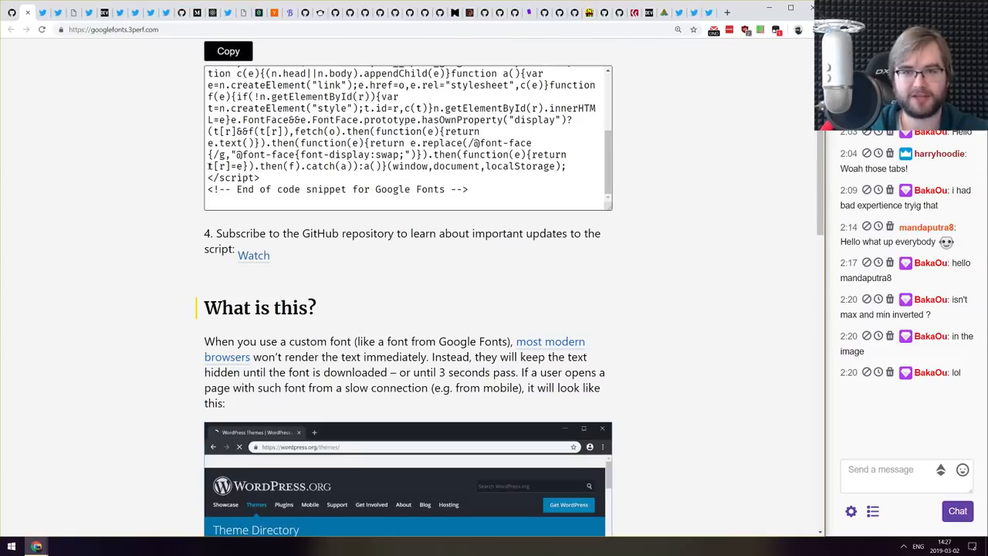
scroll(up, 3)
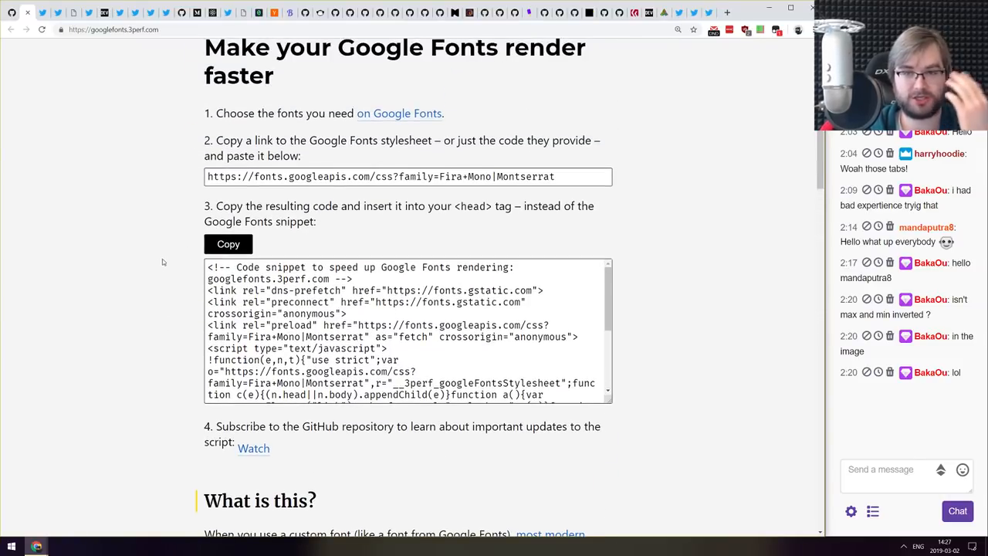
mouse_move(176, 256)
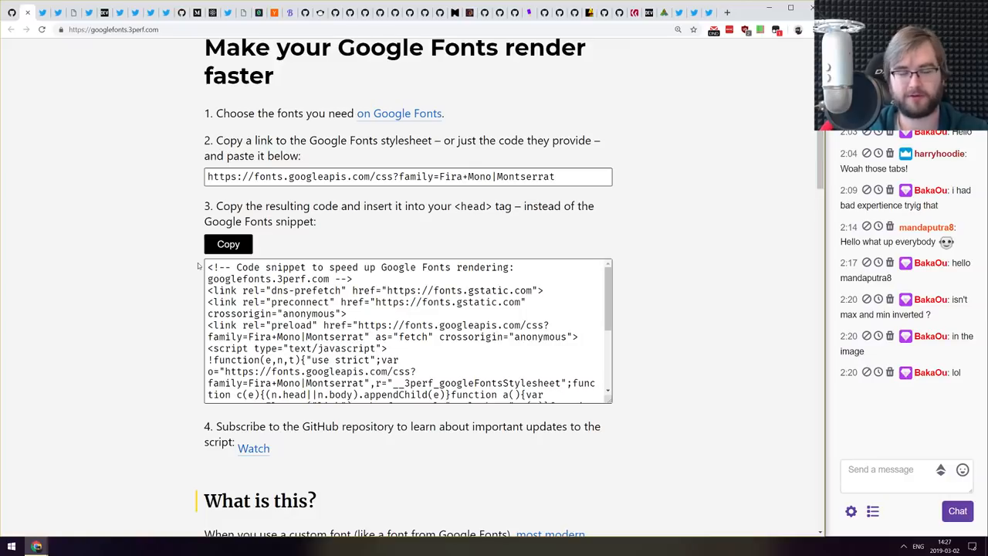
mouse_move(133, 252)
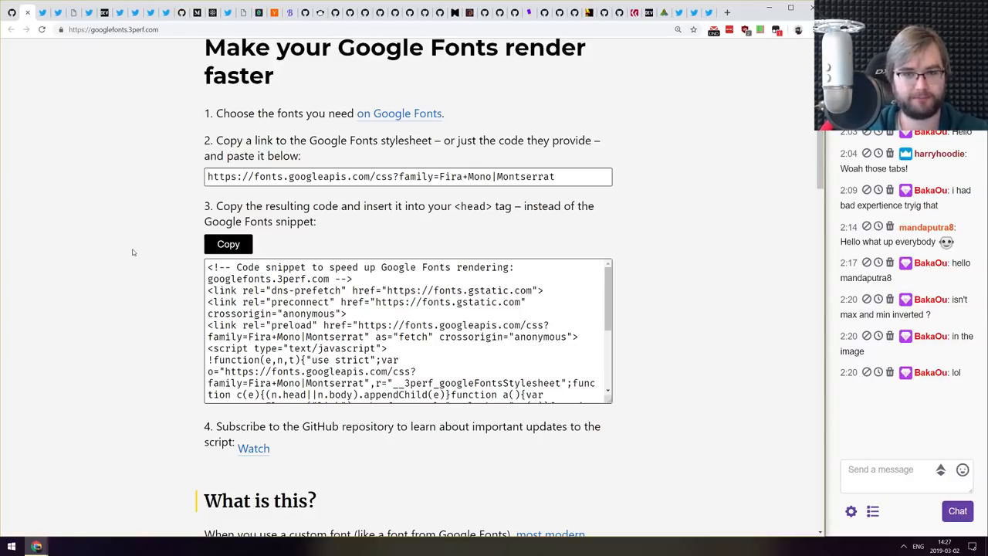
scroll(down, 3)
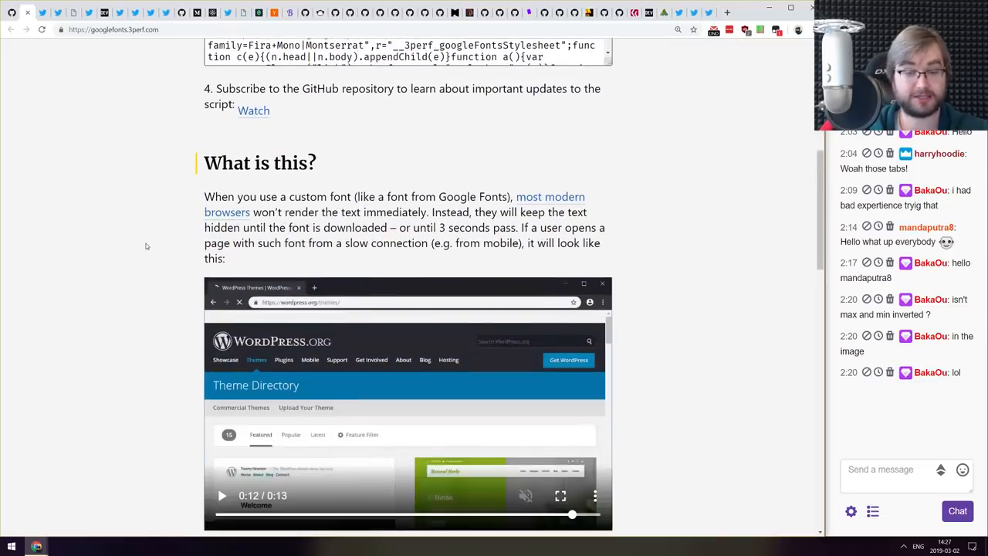
scroll(down, 3)
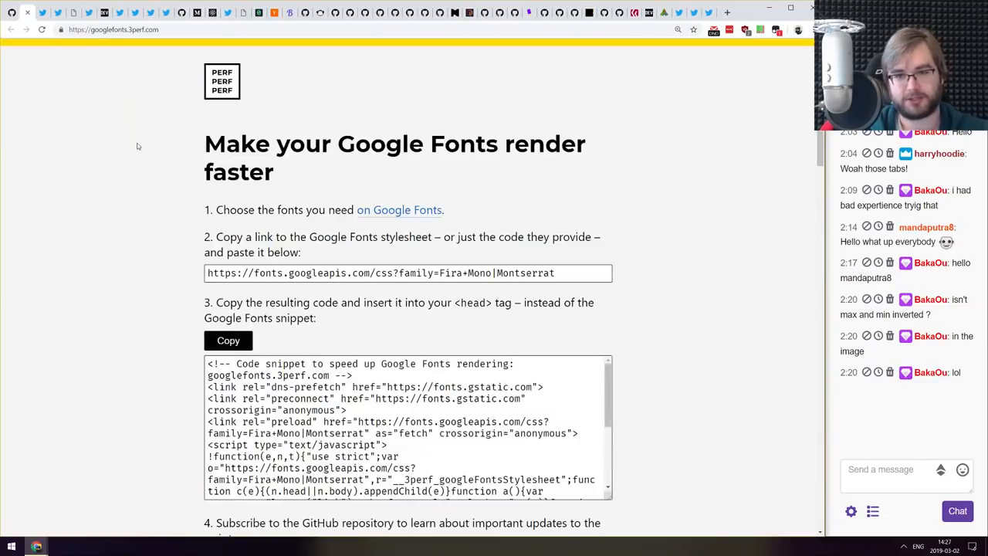
scroll(down, 3)
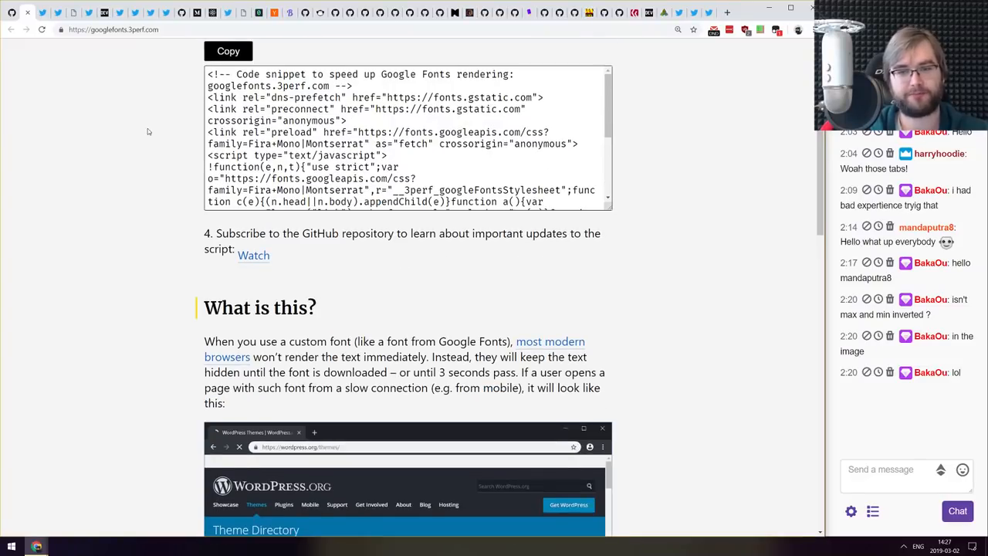
scroll(down, 3)
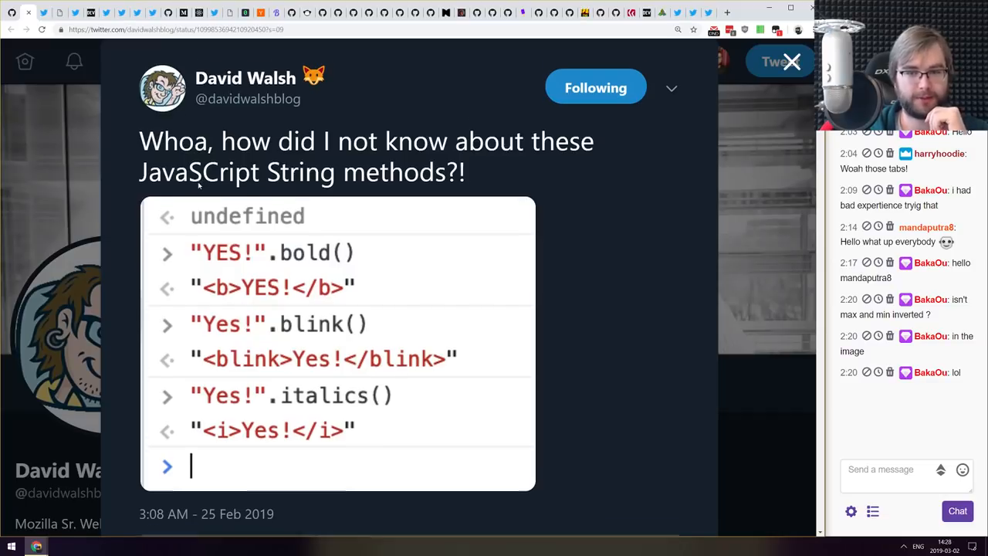
- Read David Walsh's tweet on obscure String methods like bold(), blink() and italics()
scroll(down, 3)
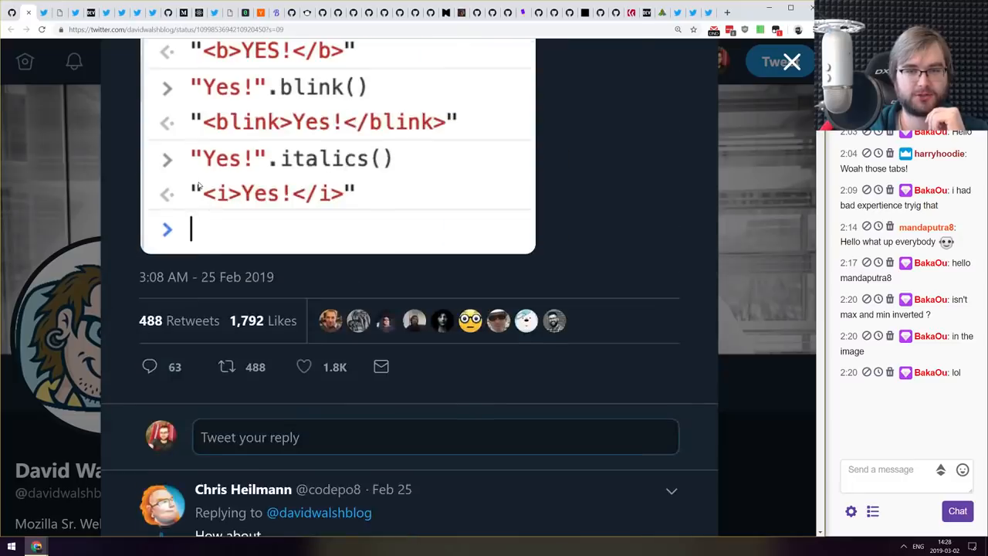
scroll(up, 3)
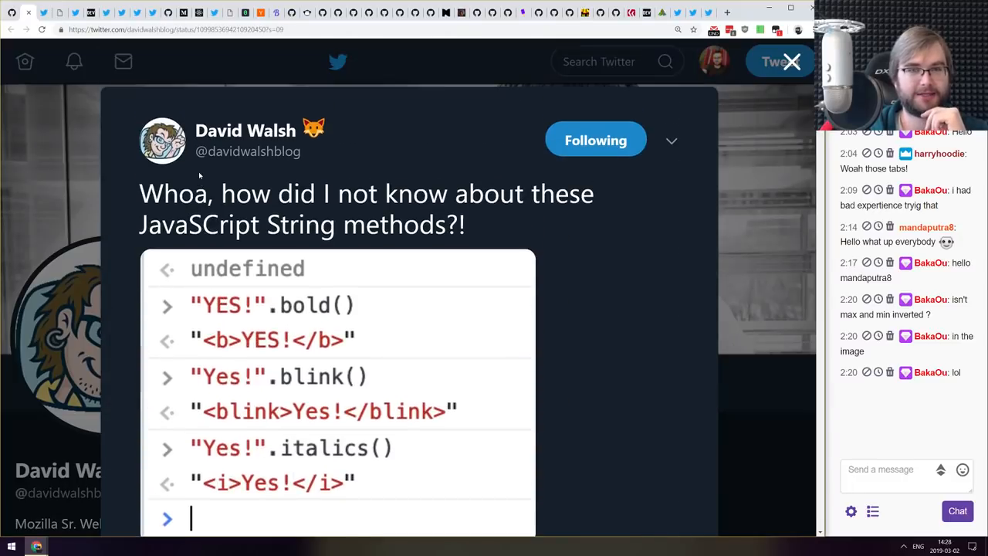
mouse_move(245, 130)
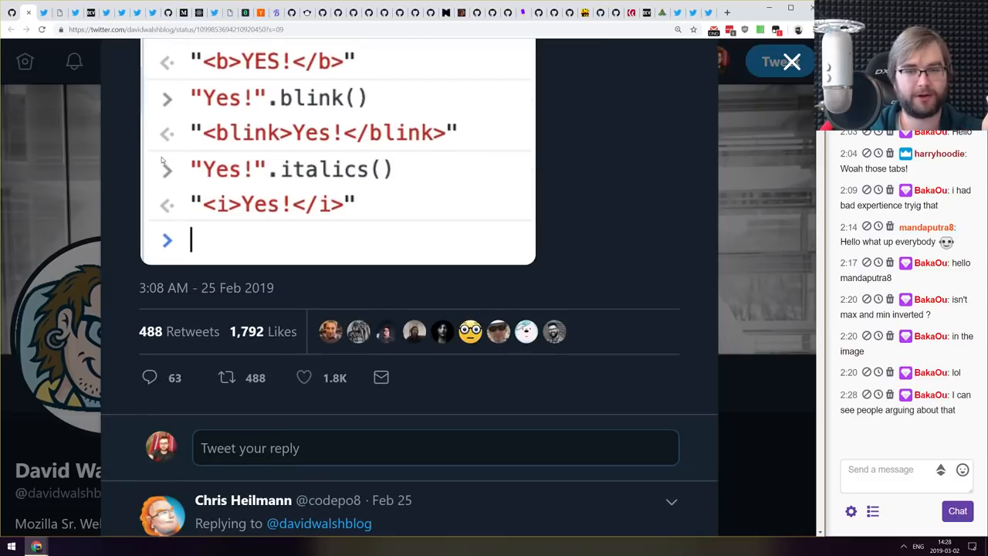
scroll(up, 3)
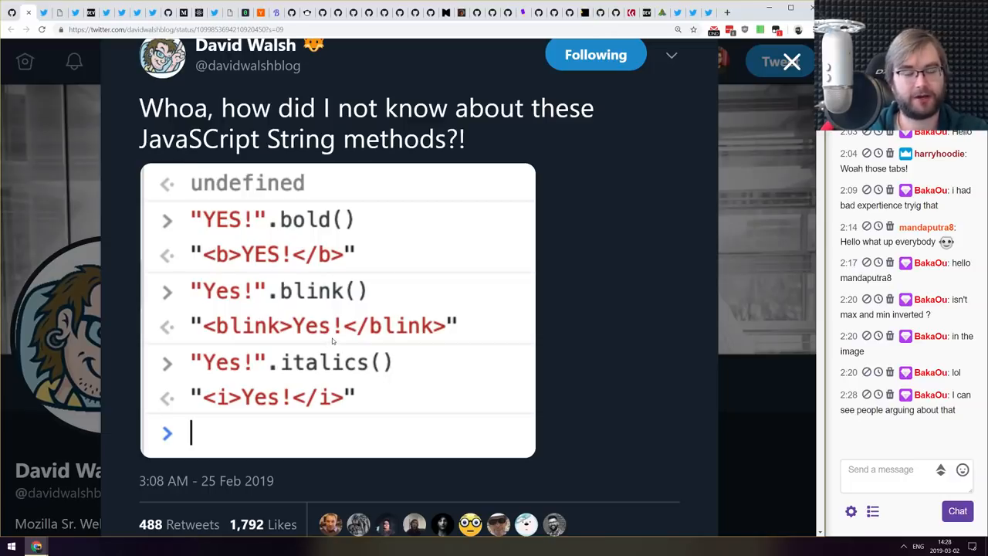
scroll(up, 3)
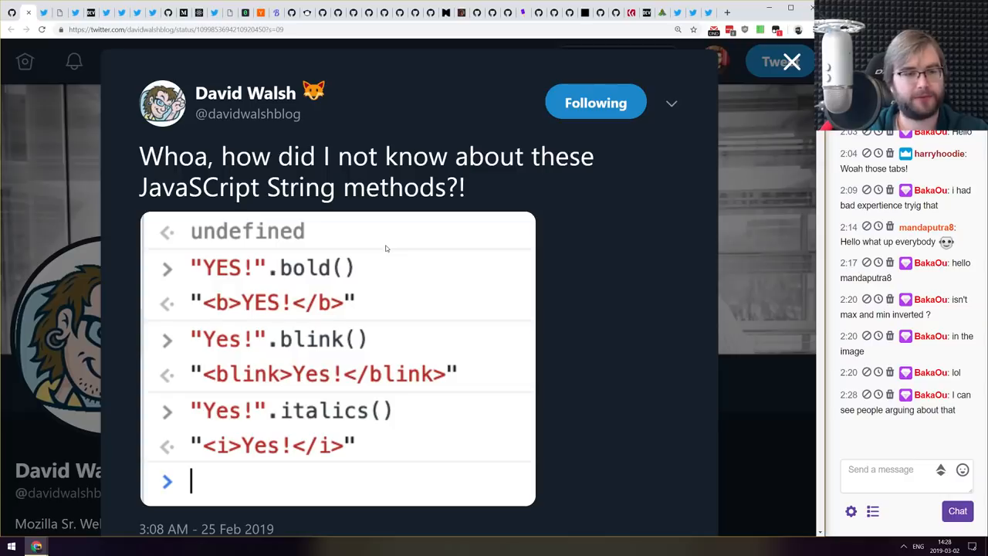
mouse_move(384, 245)
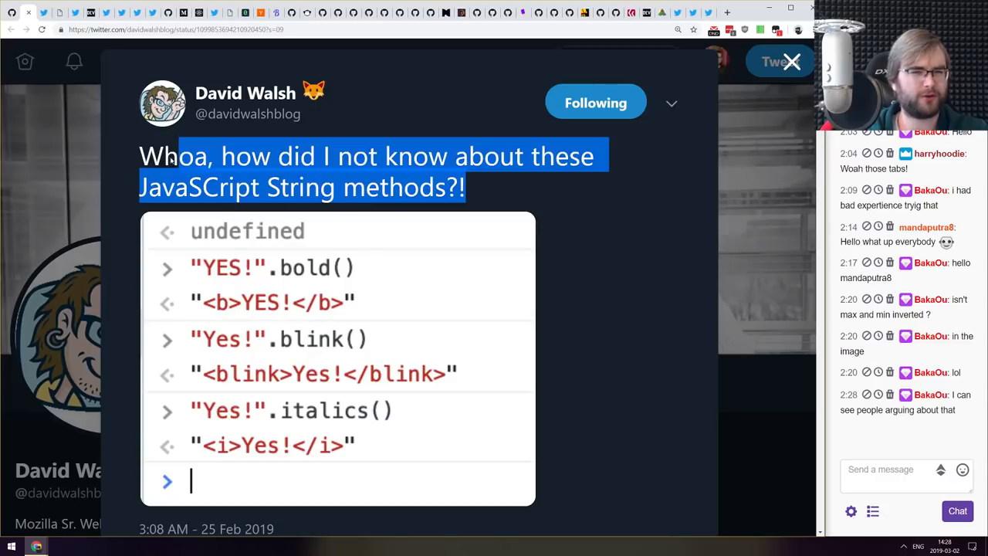
click(516, 173)
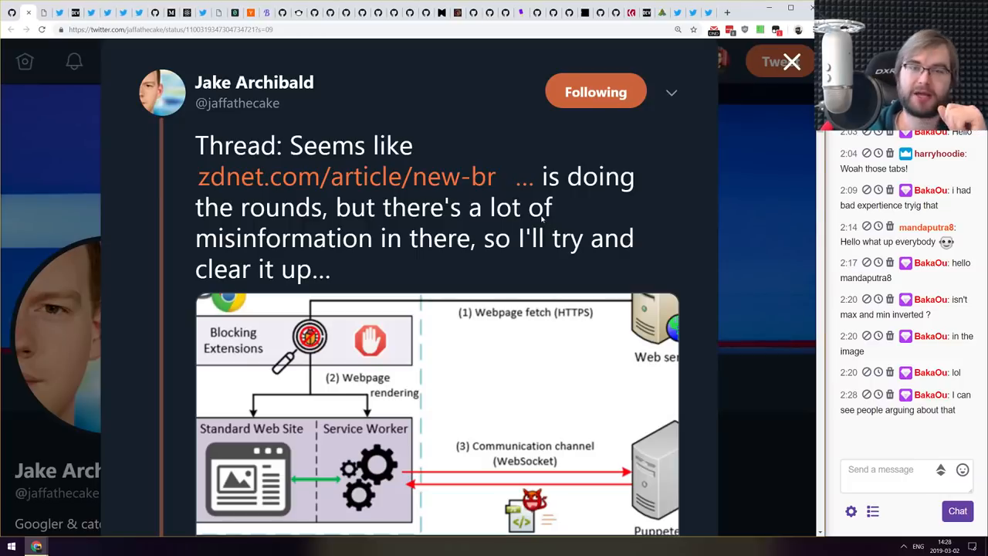
scroll(down, 3)
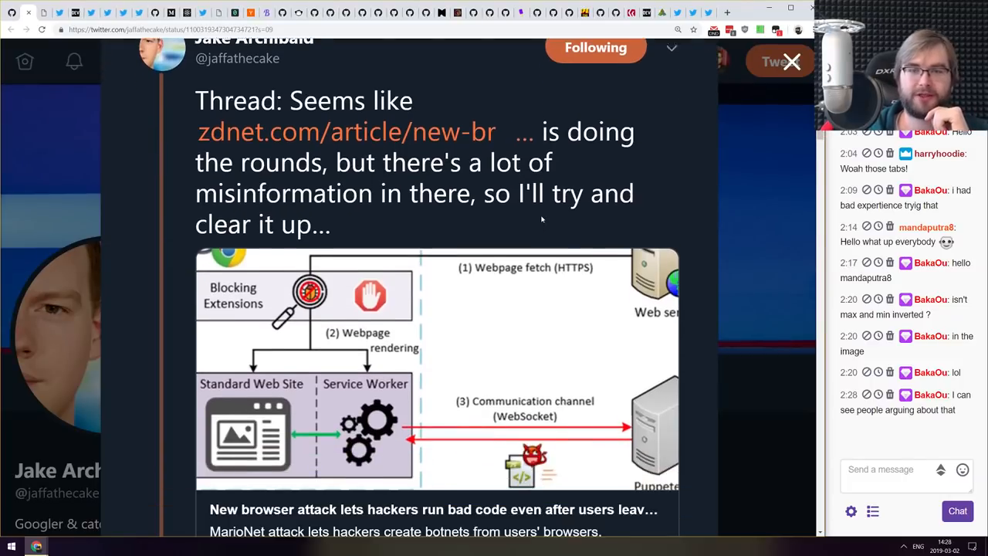
scroll(up, 3)
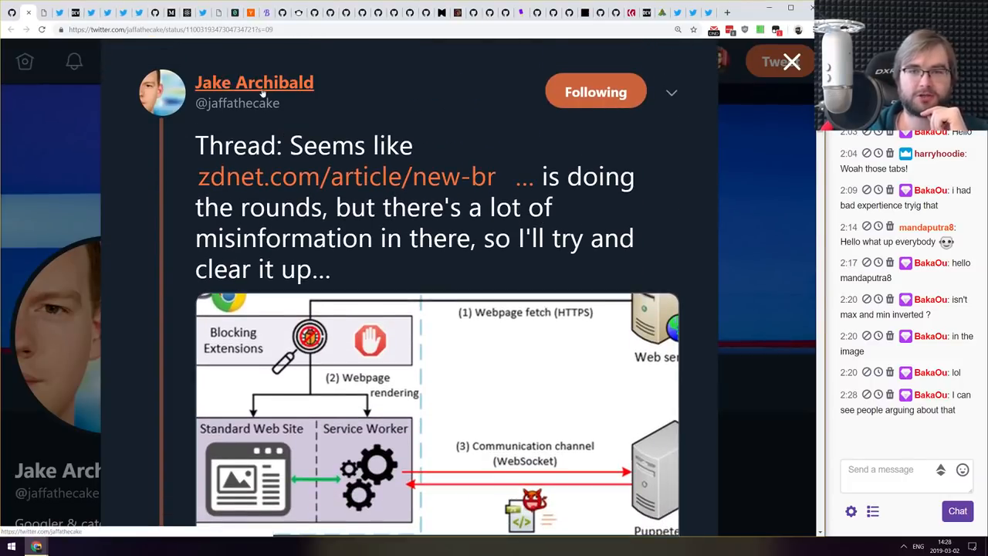
scroll(down, 3)
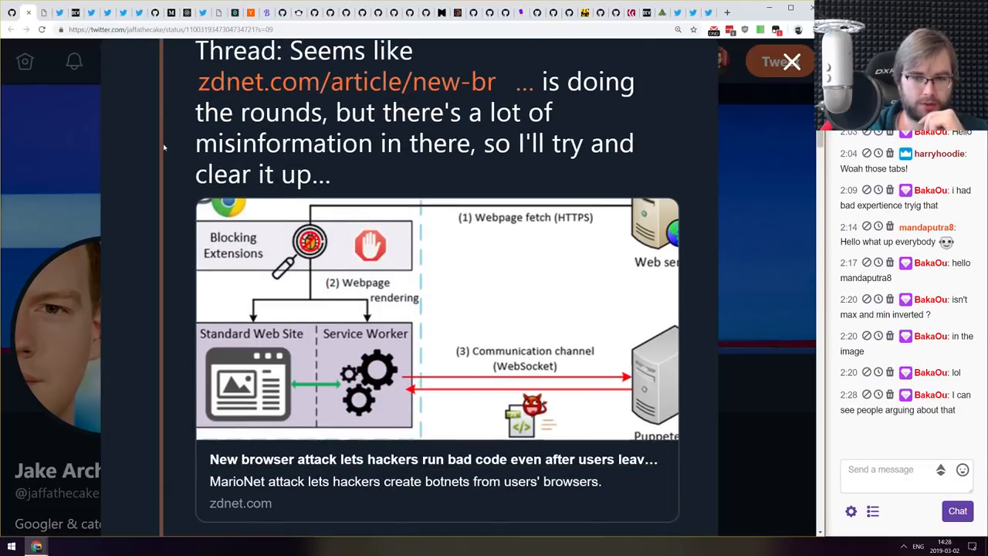
scroll(down, 3)
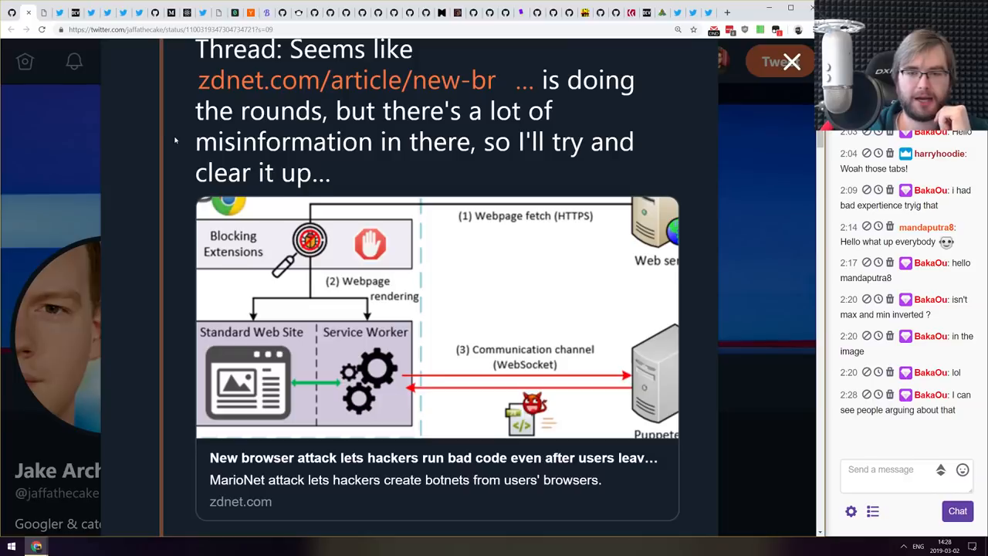
scroll(down, 3)
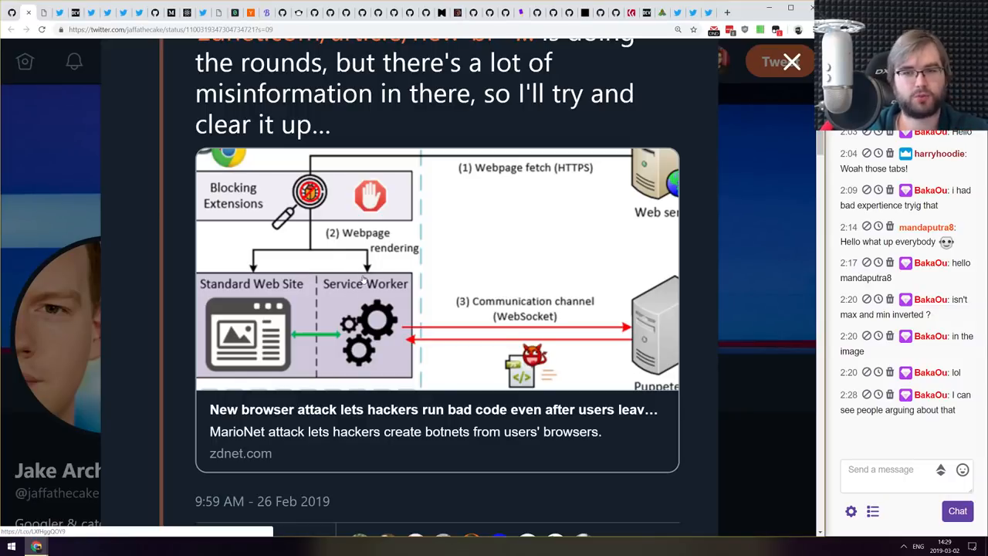
scroll(down, 3)
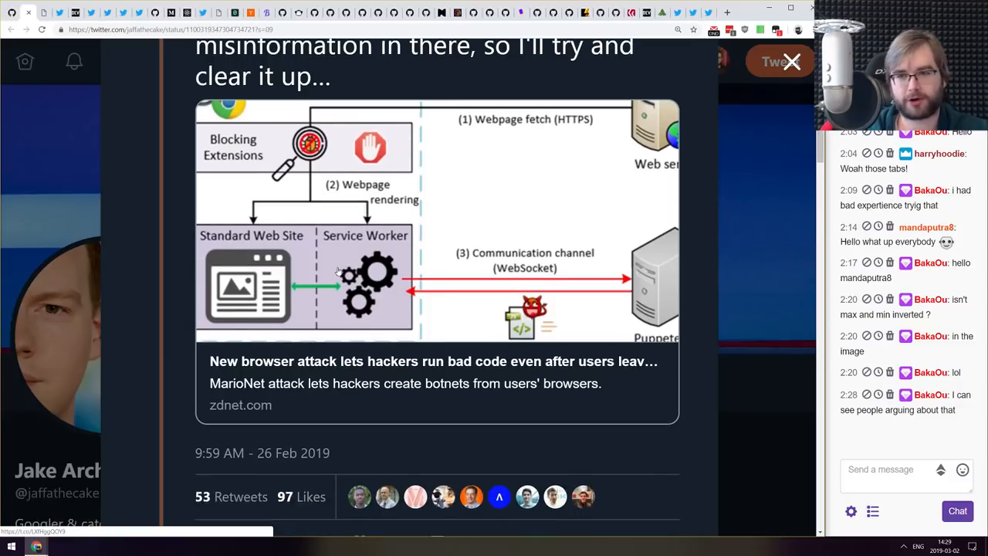
scroll(down, 3)
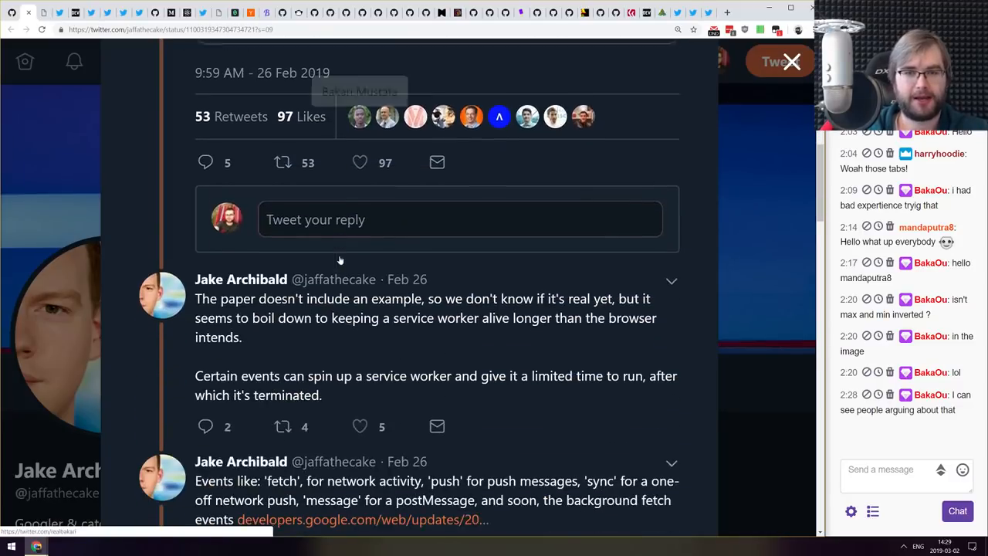
scroll(down, 3)
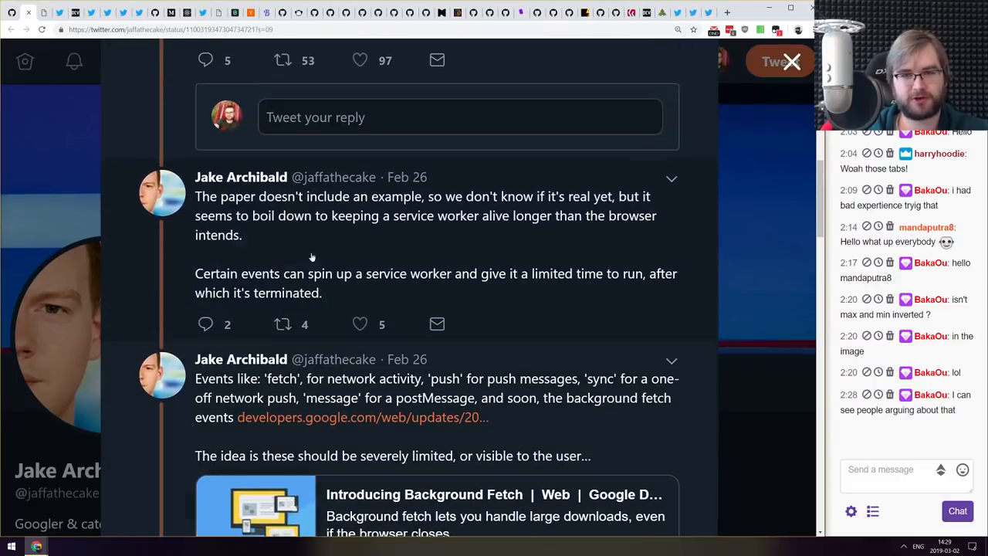
mouse_move(503, 204)
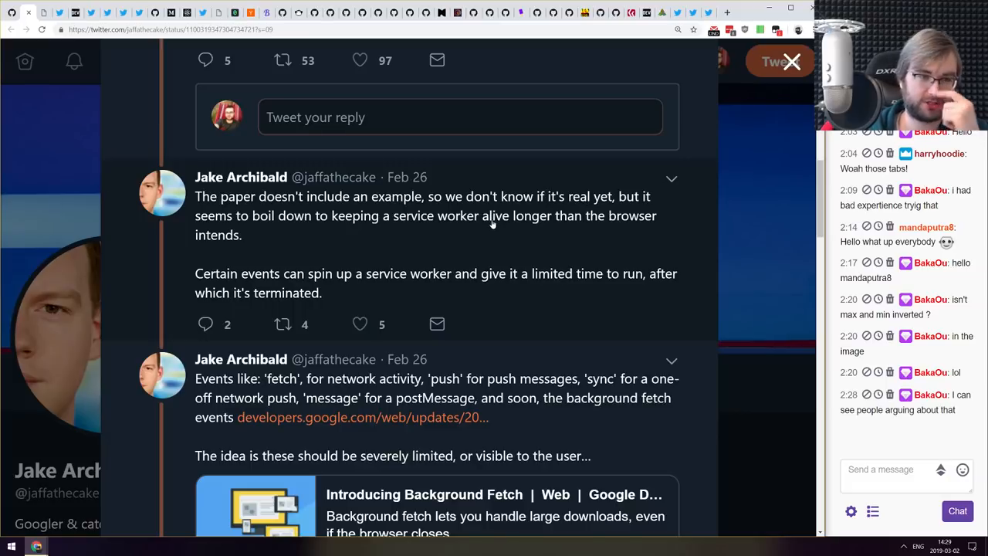
scroll(down, 3)
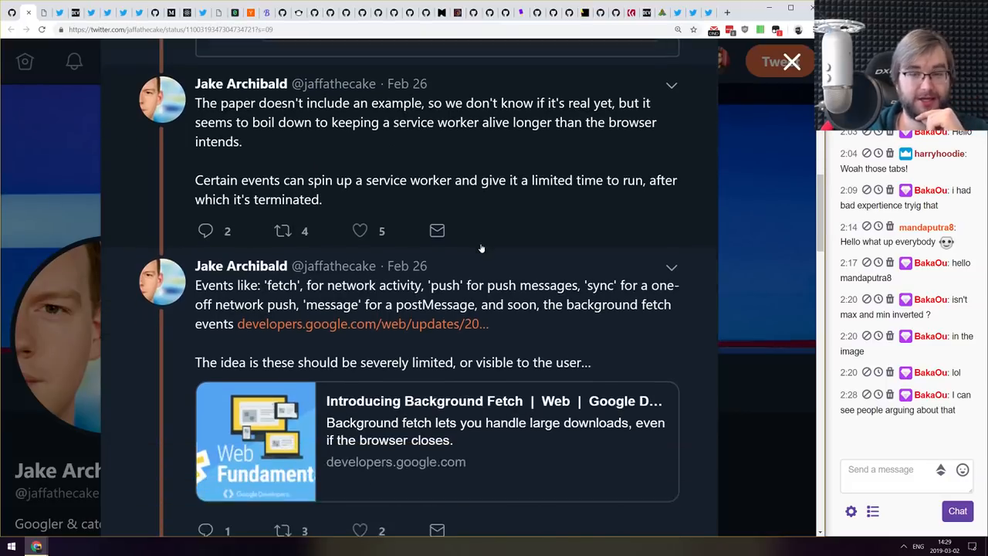
scroll(down, 3)
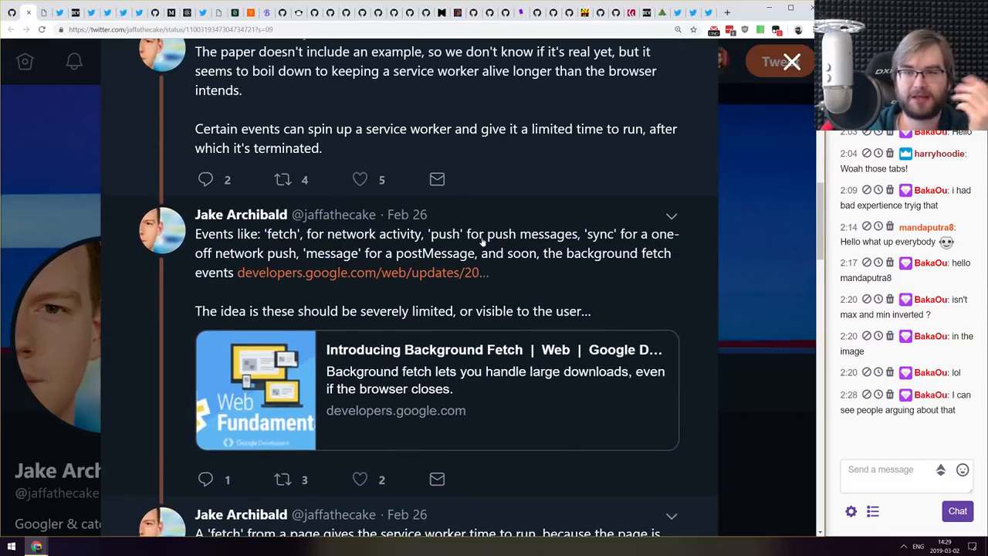
scroll(down, 3)
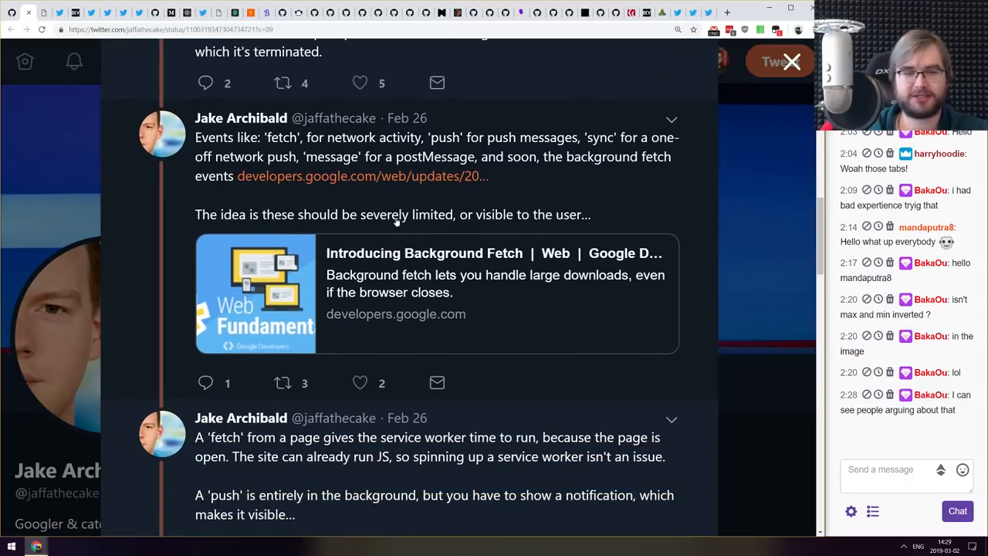
mouse_move(271, 139)
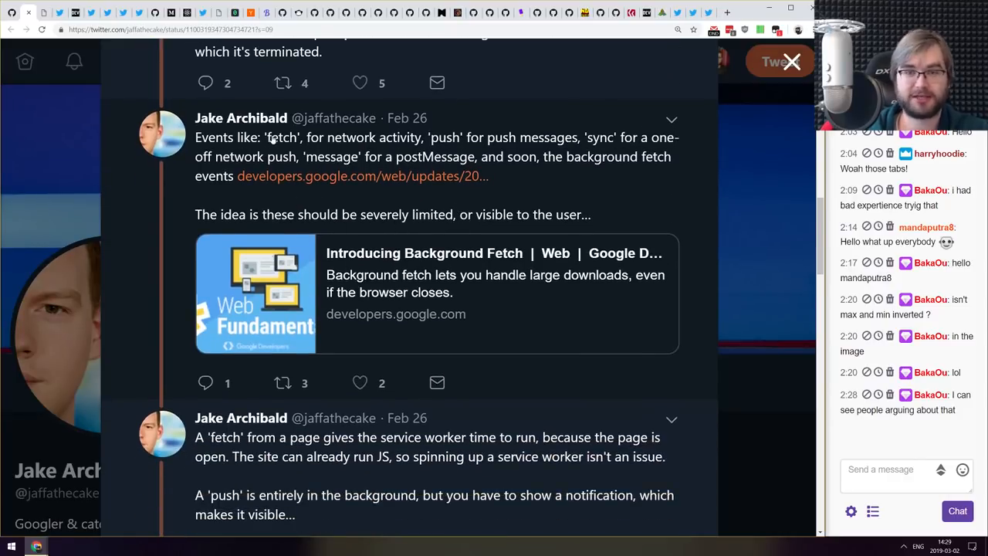
mouse_move(467, 168)
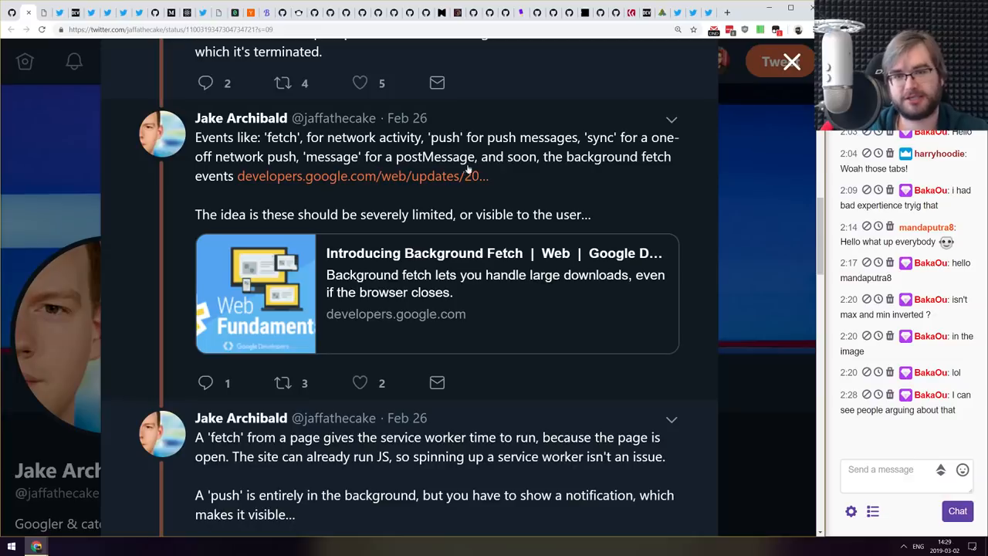
scroll(down, 3)
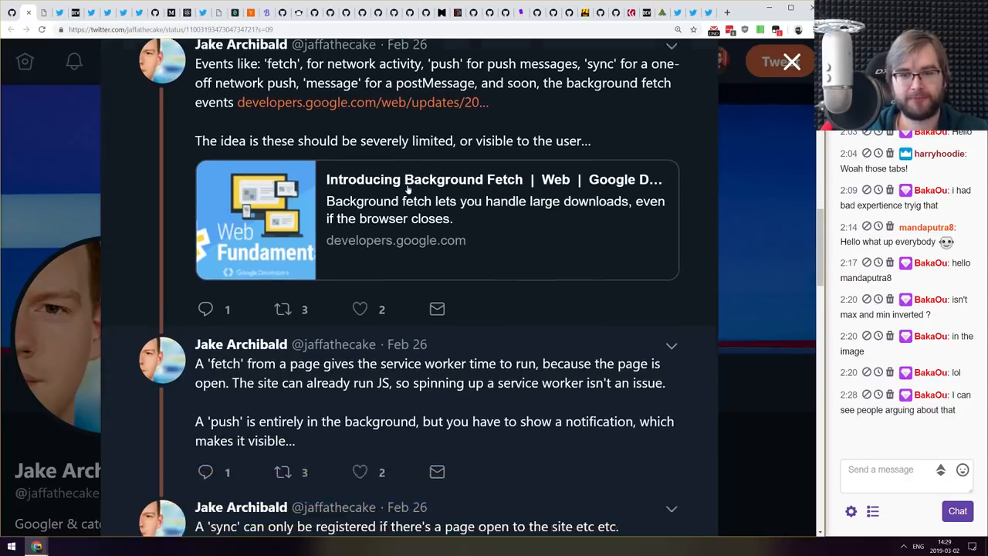
scroll(down, 3)
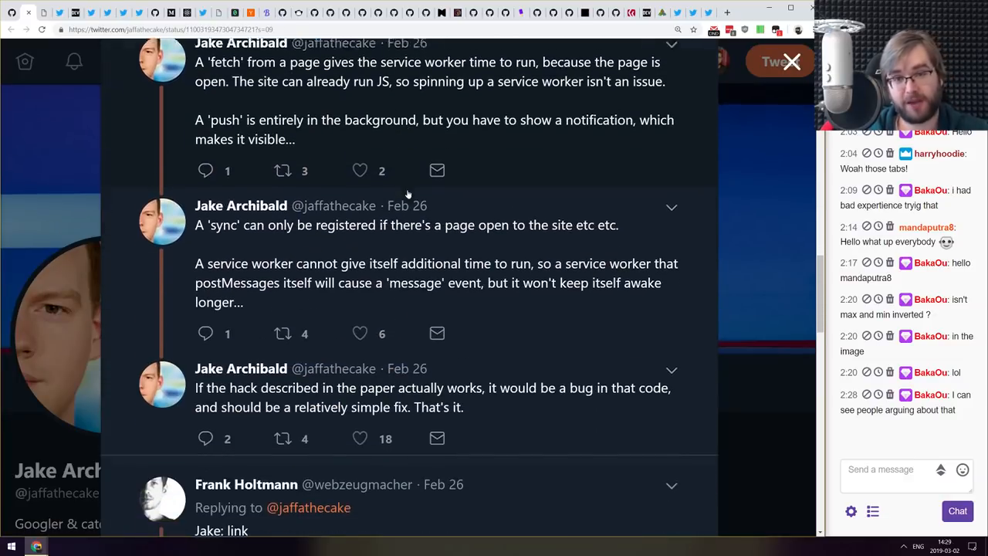
scroll(down, 3)
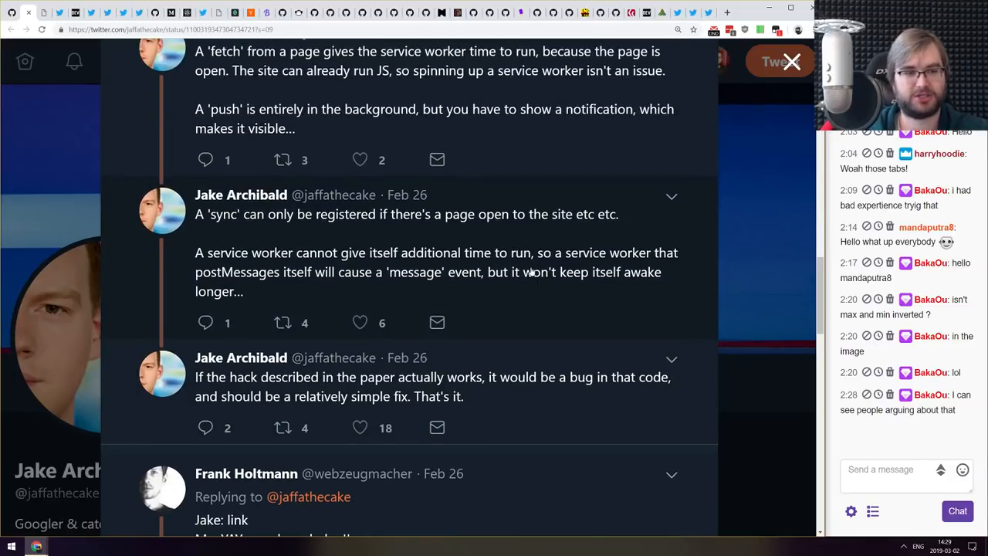
mouse_move(515, 292)
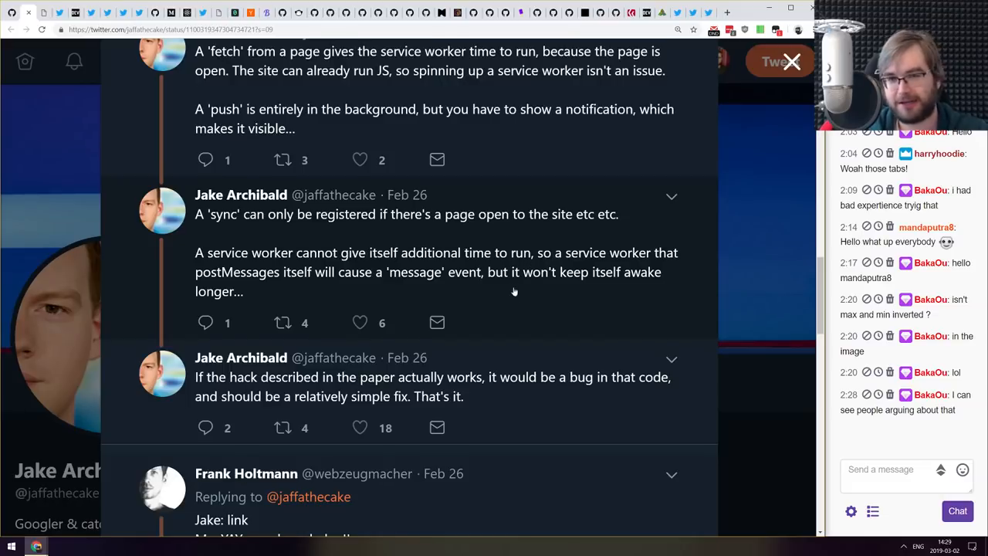
scroll(up, 3)
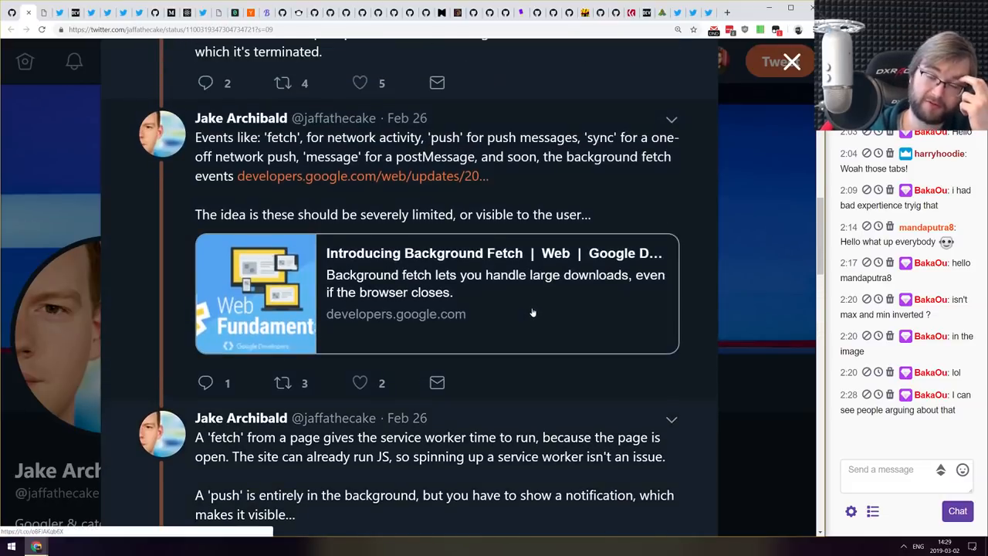
scroll(up, 3)
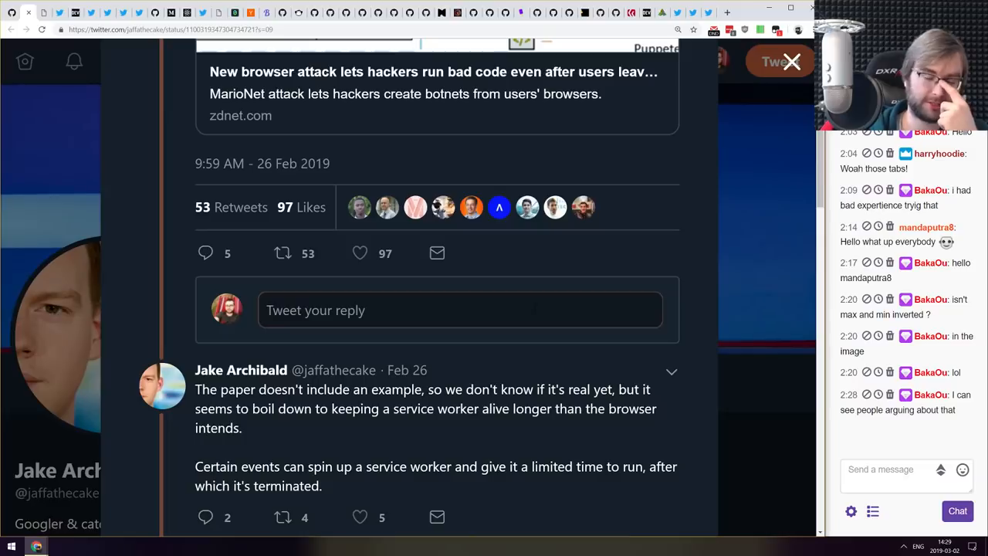
scroll(up, 3)
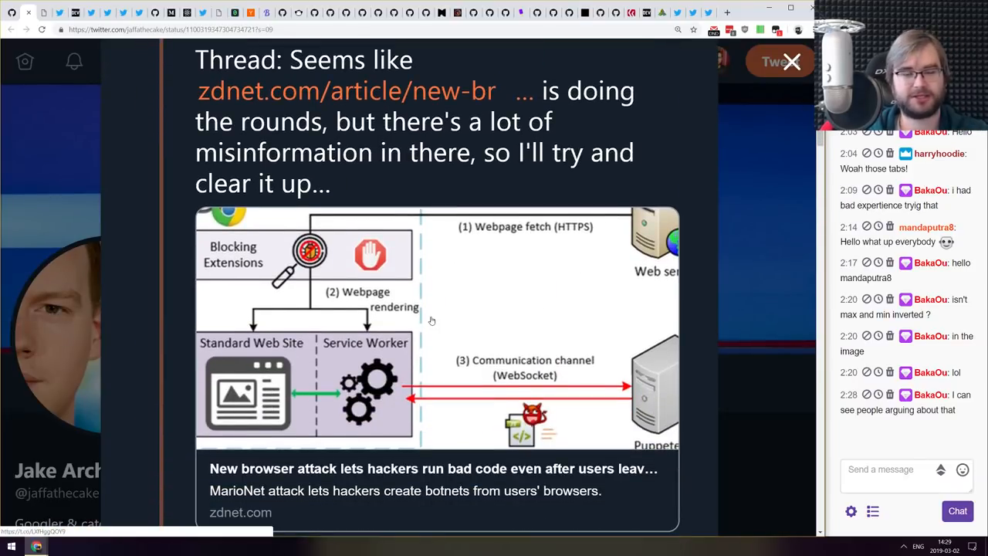
scroll(up, 3)
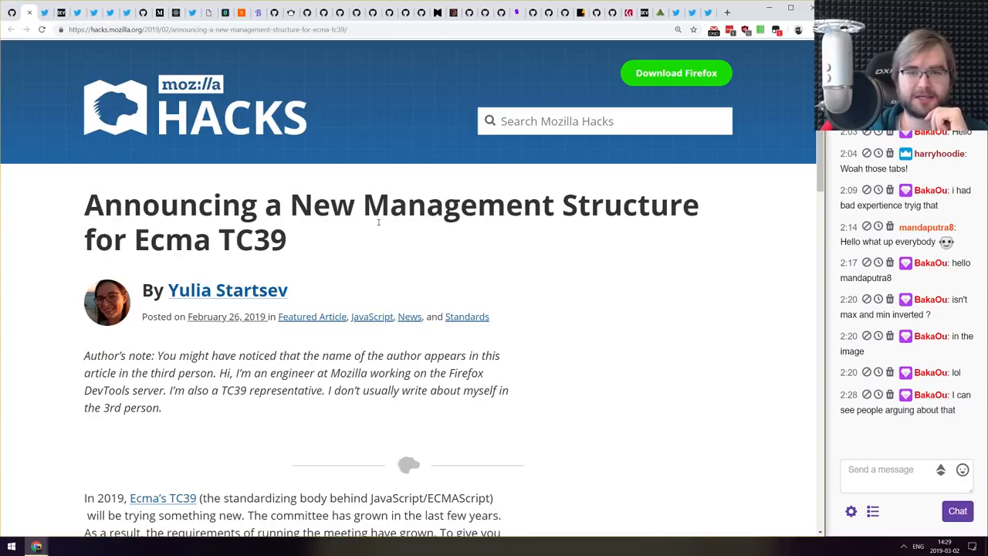
mouse_move(380, 233)
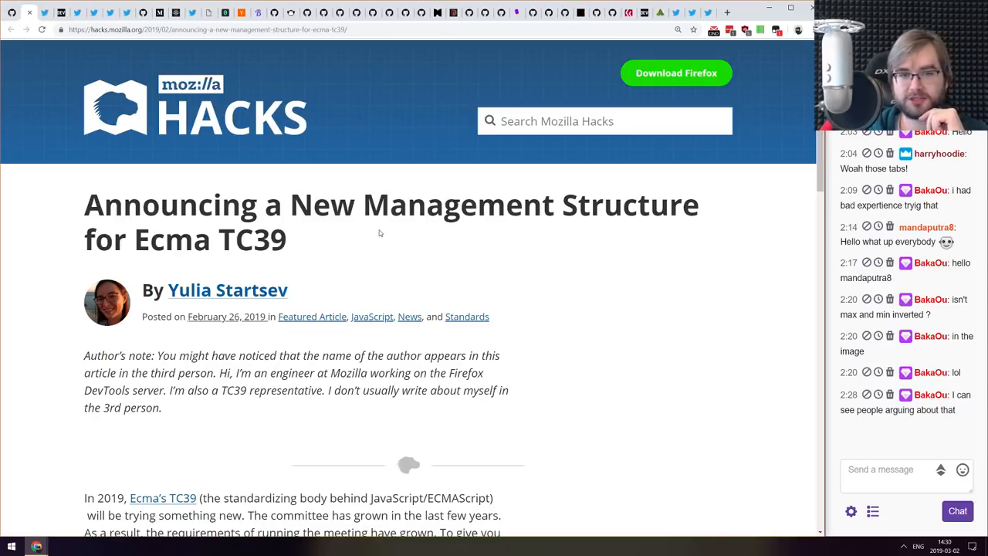
- Read the Ecma TC39 management structure post down to its new co-chairs paragraphs
scroll(down, 3)
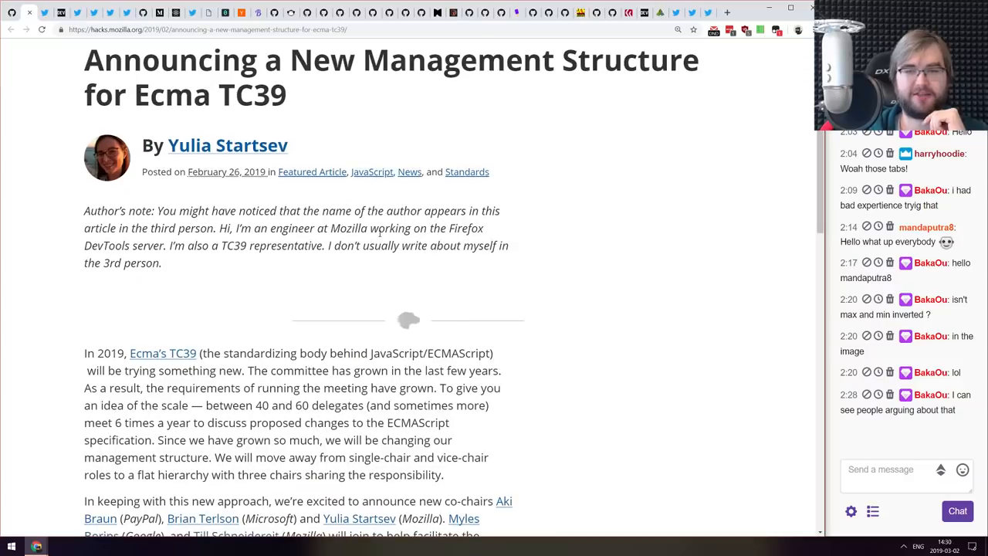
scroll(down, 3)
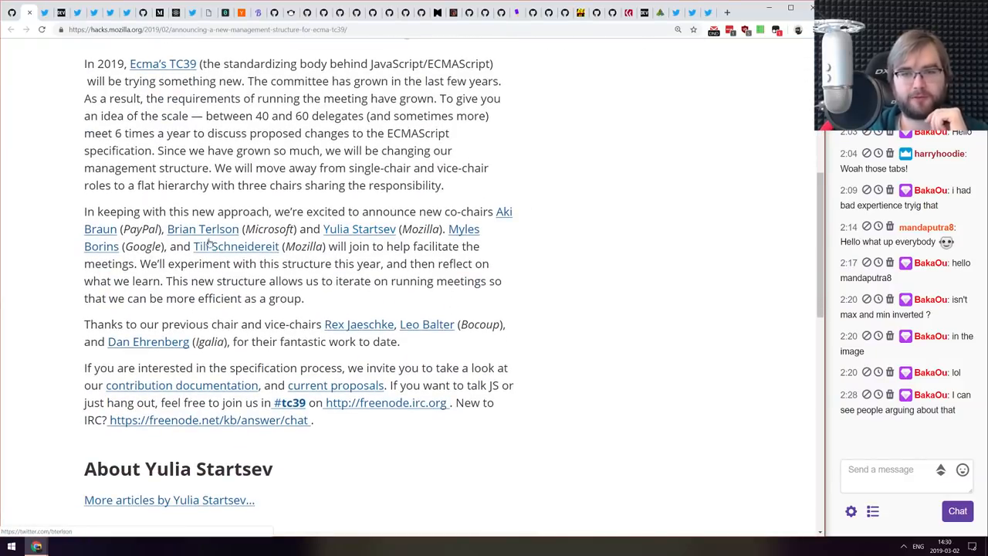
mouse_move(163, 255)
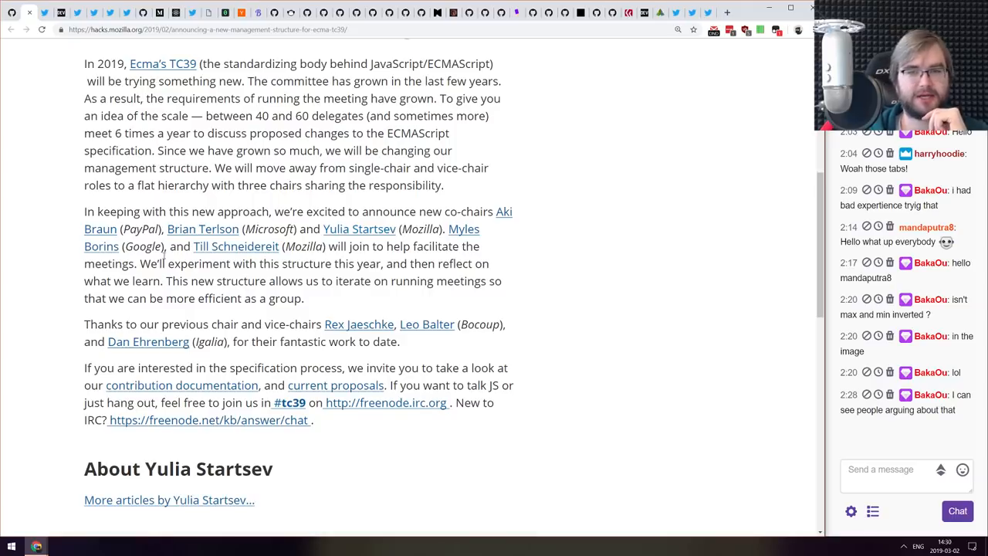
mouse_move(235, 246)
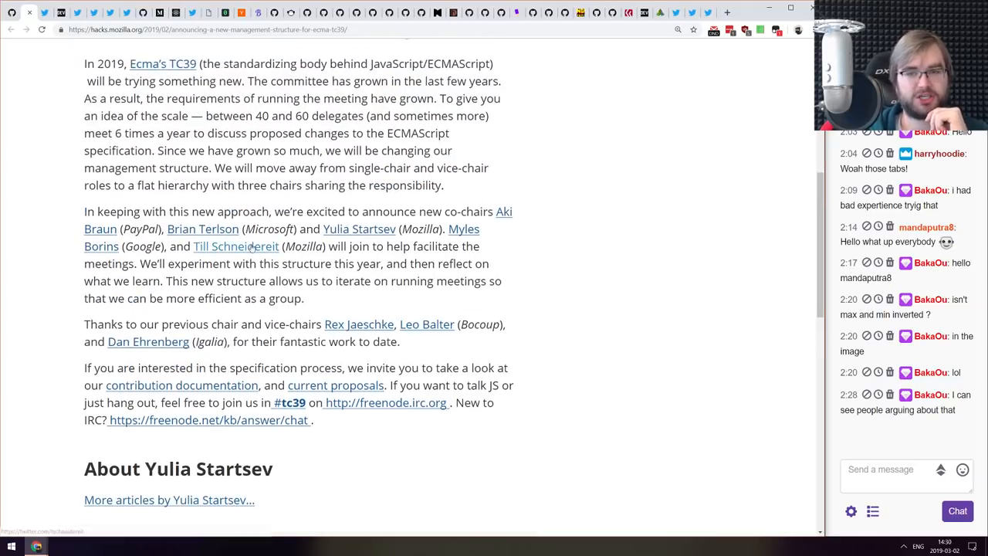
scroll(up, 3)
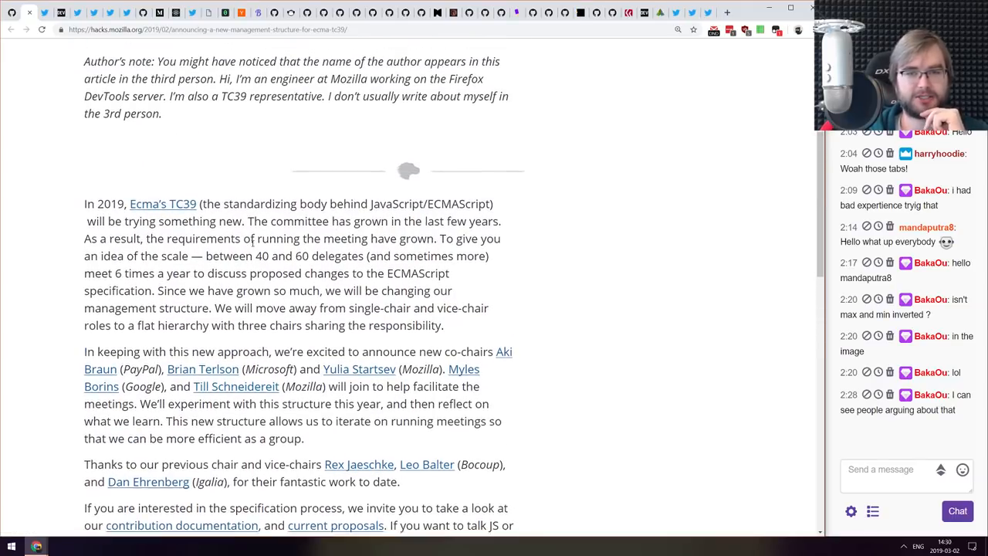
scroll(down, 3)
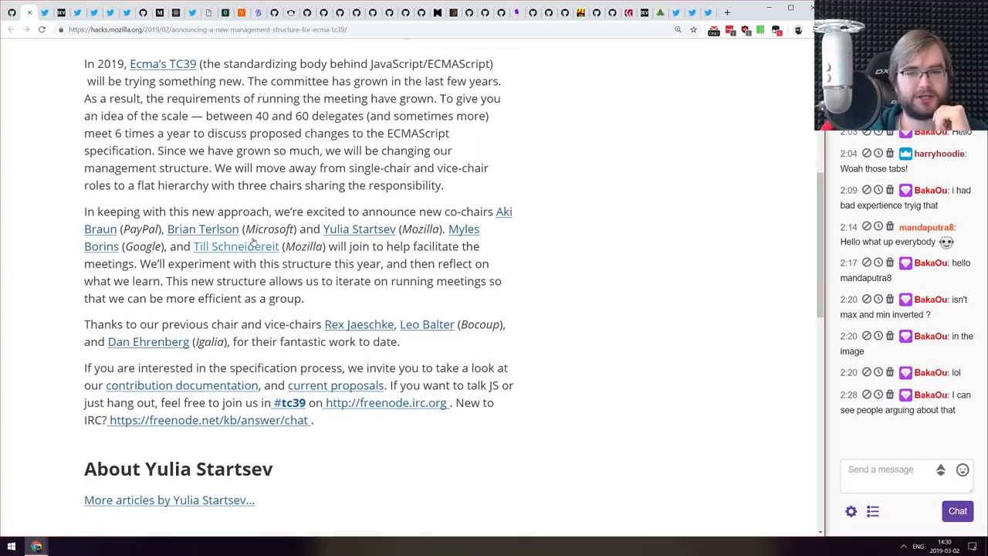
scroll(up, 3)
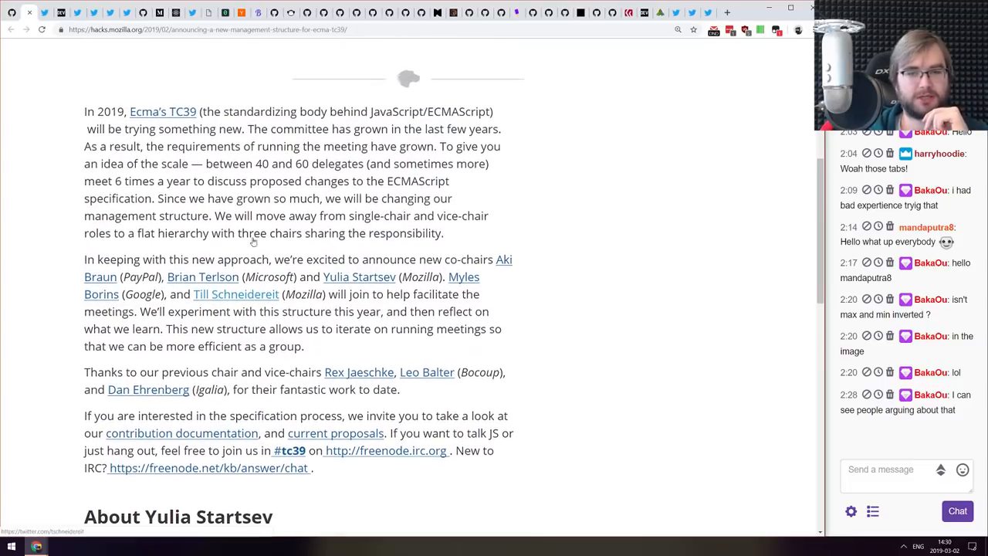
scroll(up, 3)
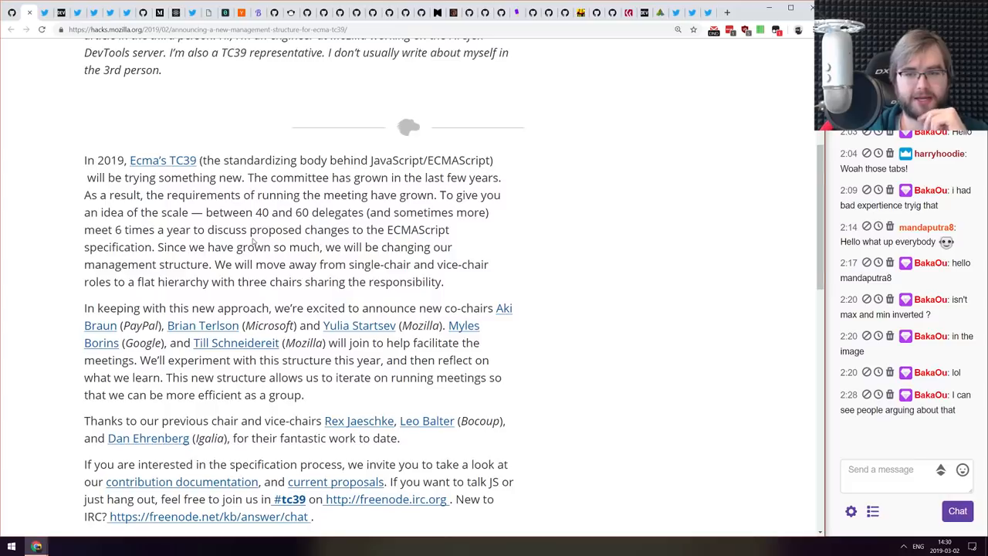
scroll(down, 3)
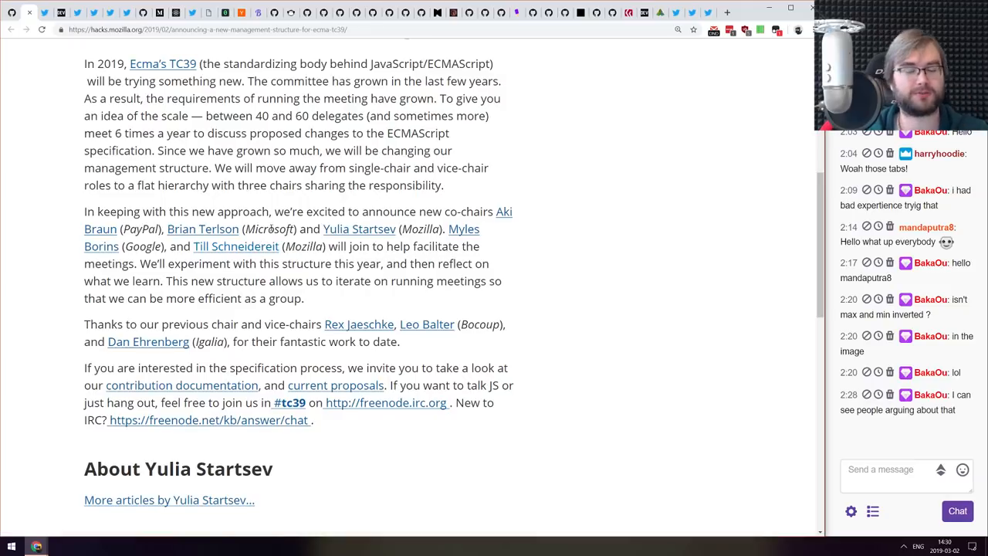
scroll(up, 3)
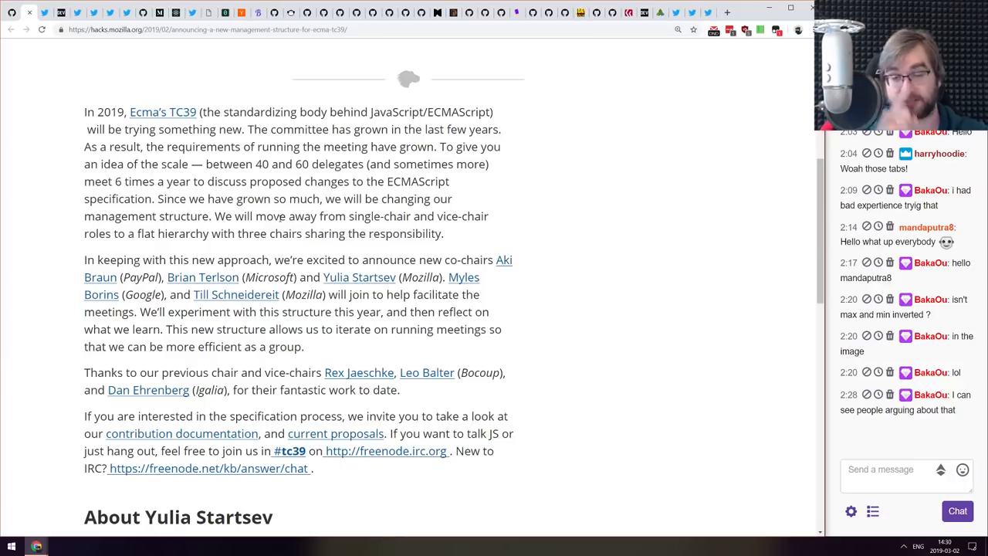
scroll(down, 3)
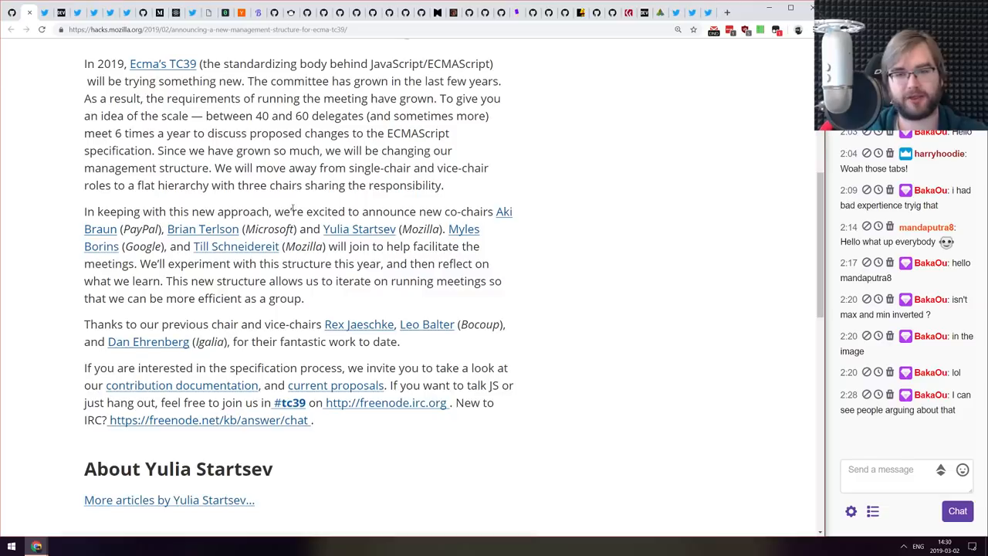
scroll(up, 3)
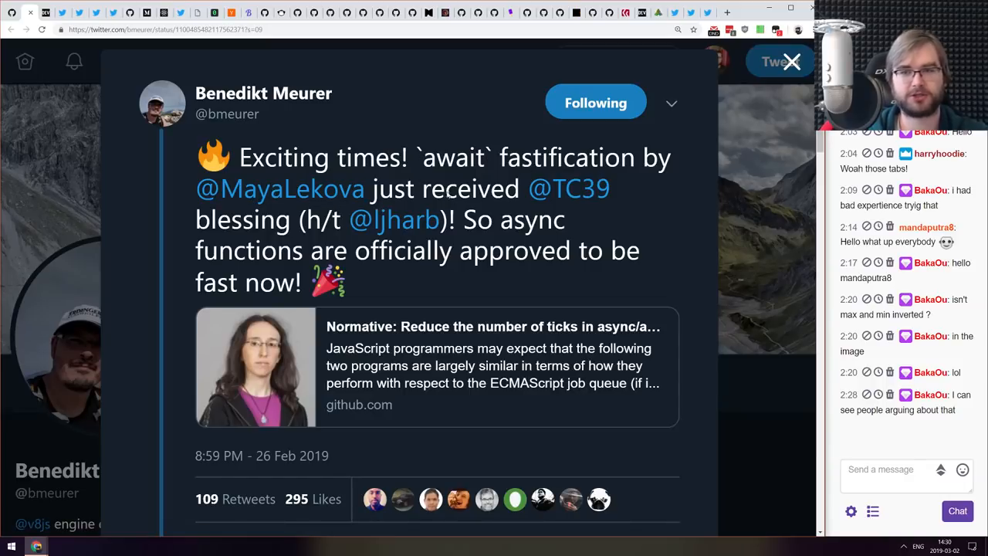
mouse_move(246, 239)
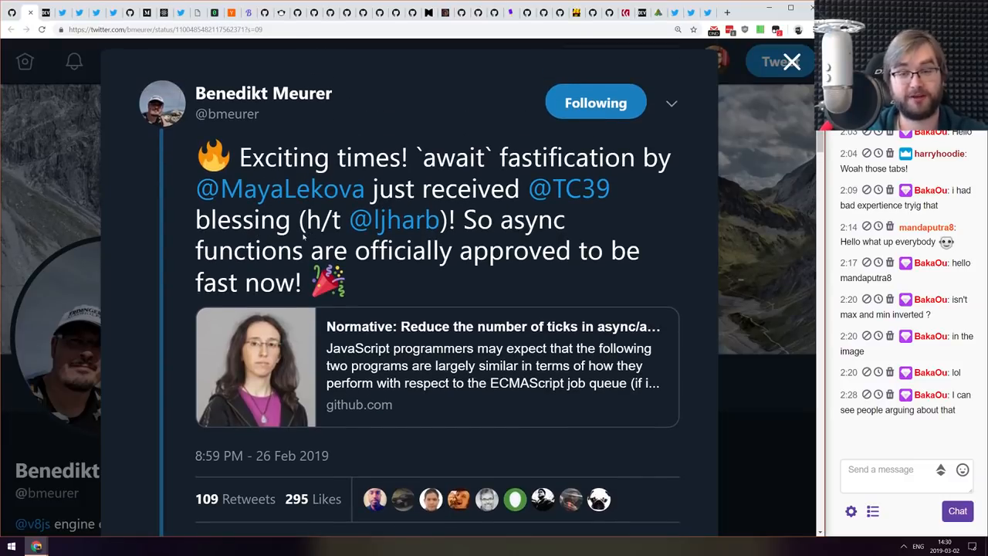
- Read Benedikt Meurer's await fastification tweet down to its credits reply
scroll(down, 3)
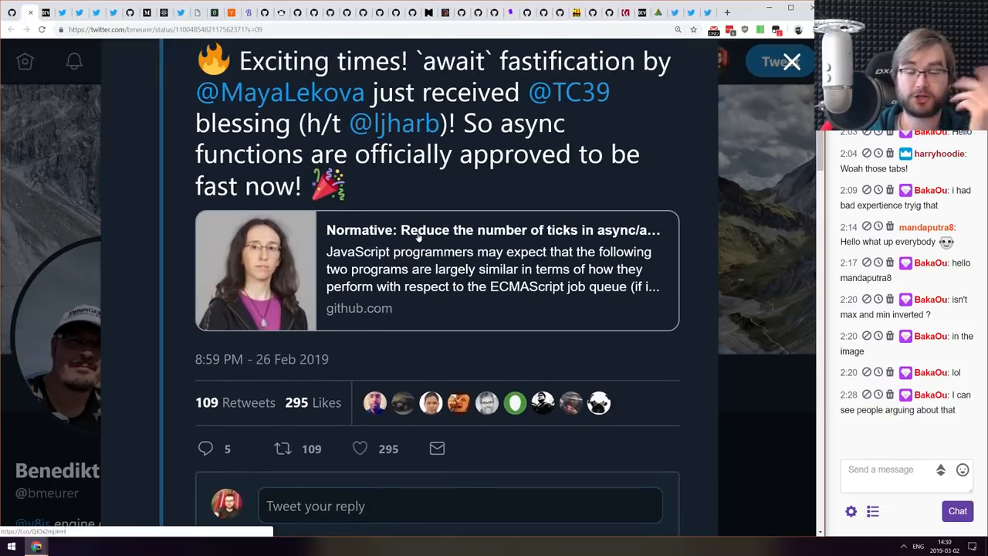
scroll(up, 3)
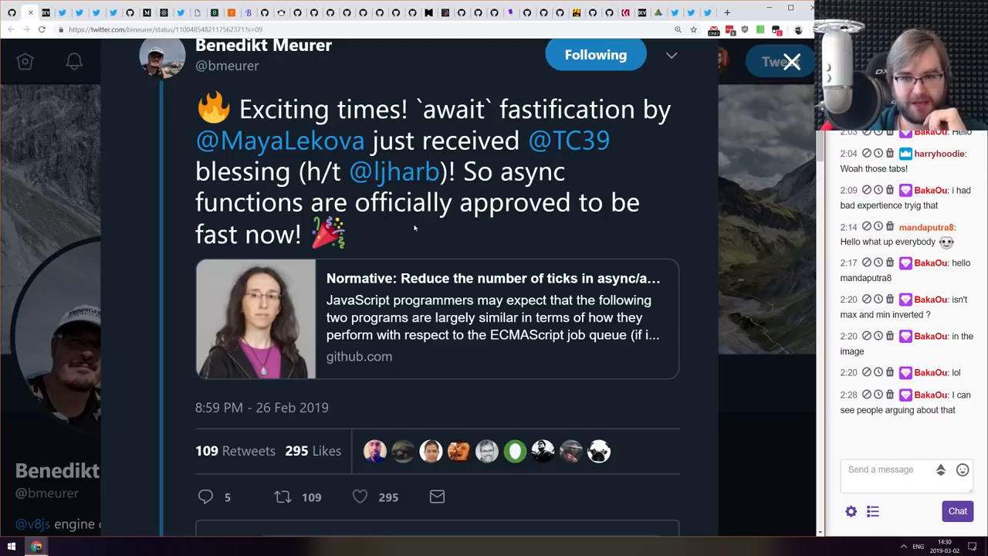
scroll(down, 3)
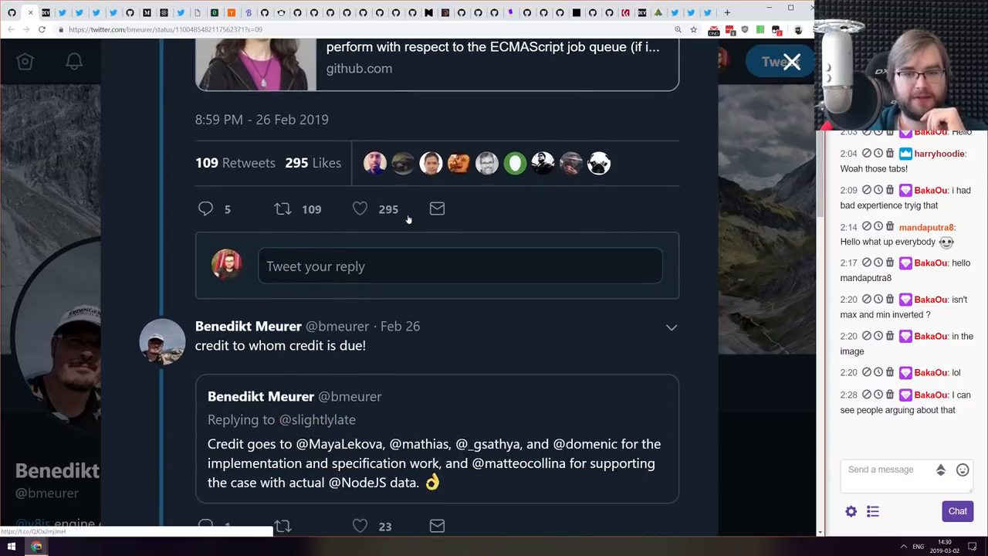
scroll(up, 3)
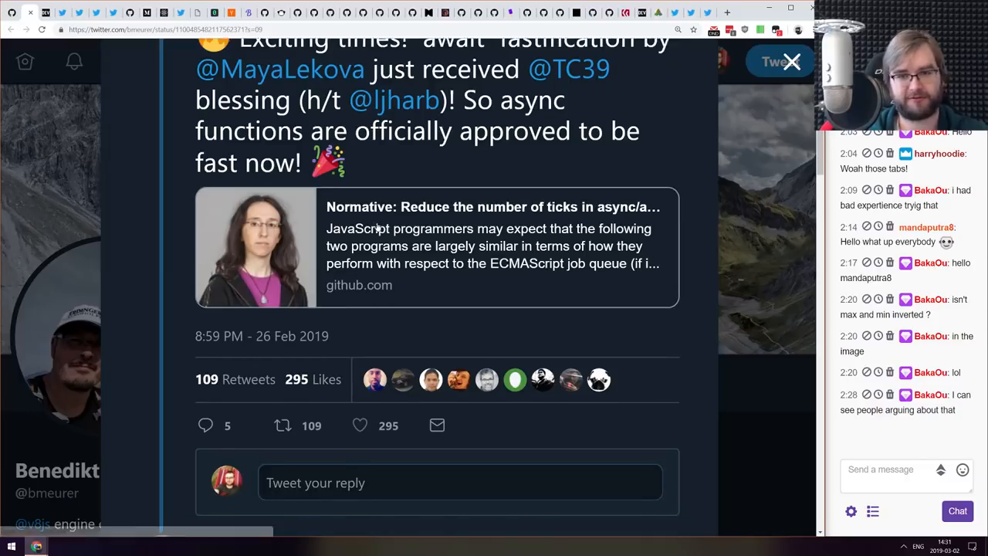
scroll(down, 3)
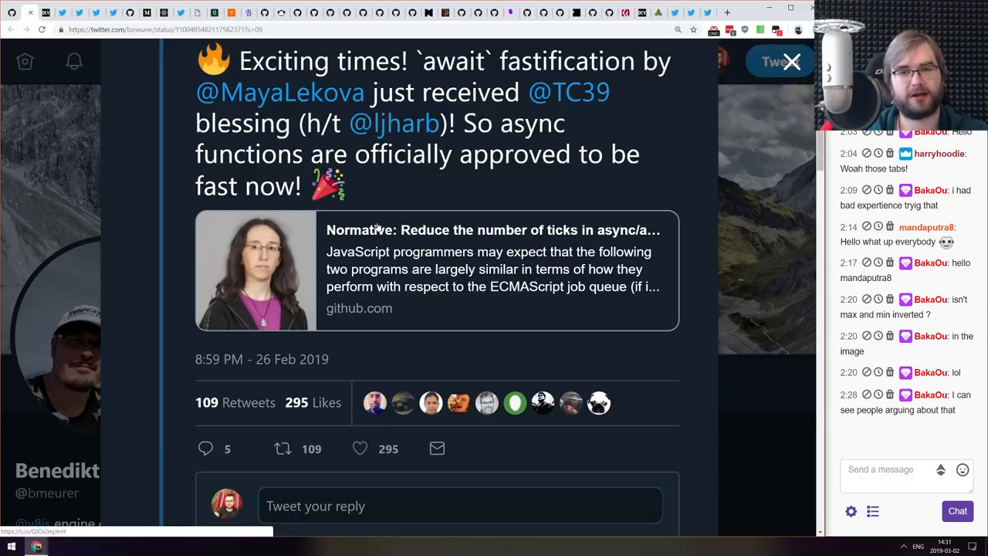
scroll(down, 3)
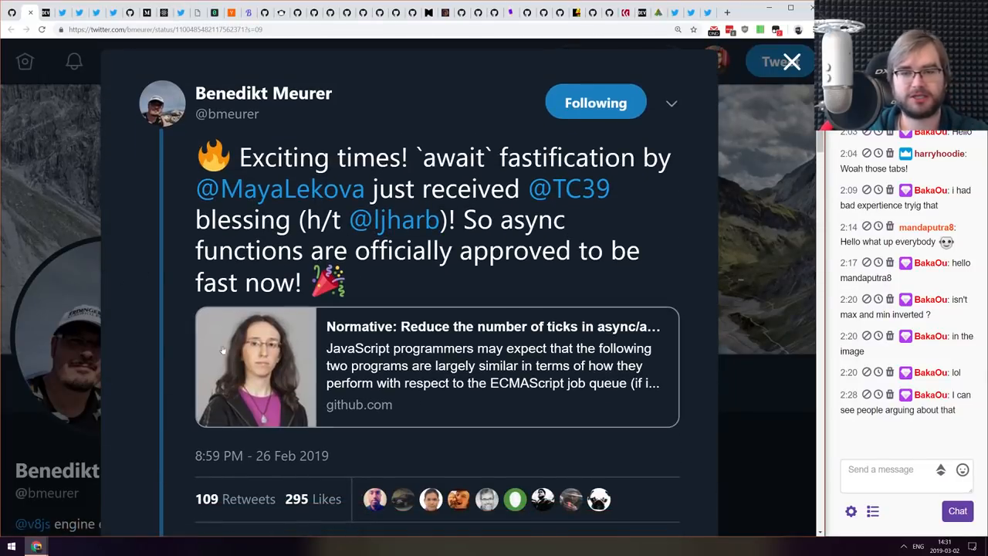
mouse_move(254, 315)
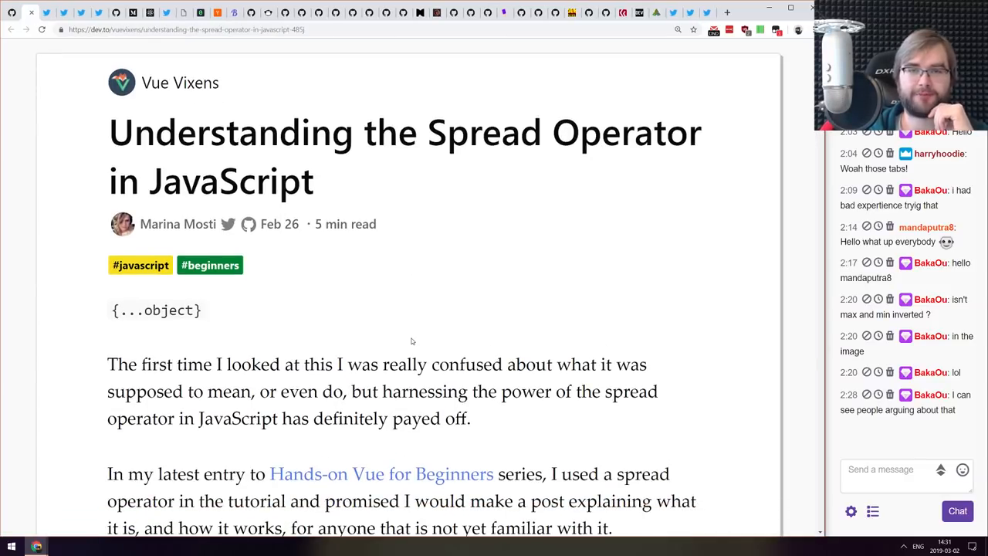
- Skim the spread operator article's intro and clear the selection on the {...object} snippet
scroll(down, 3)
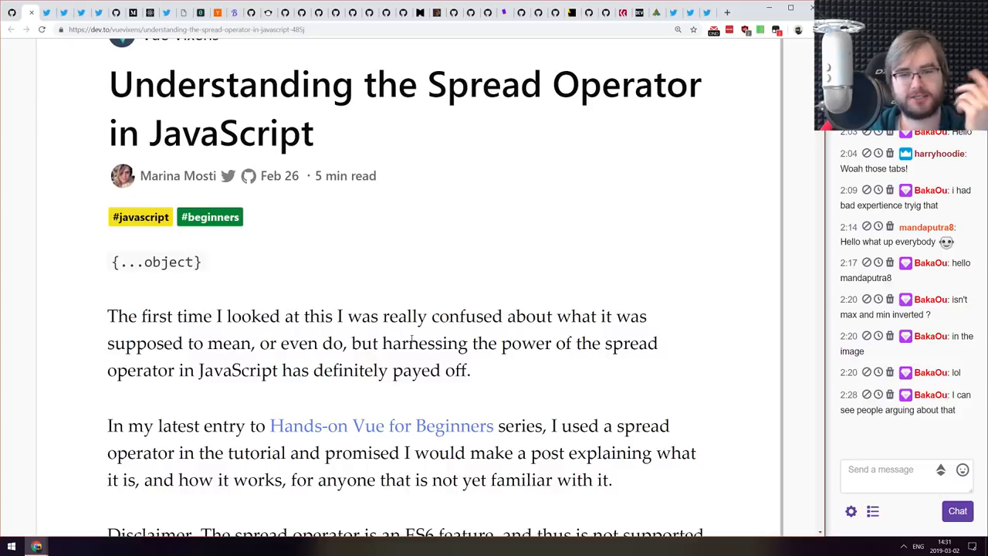
scroll(down, 3)
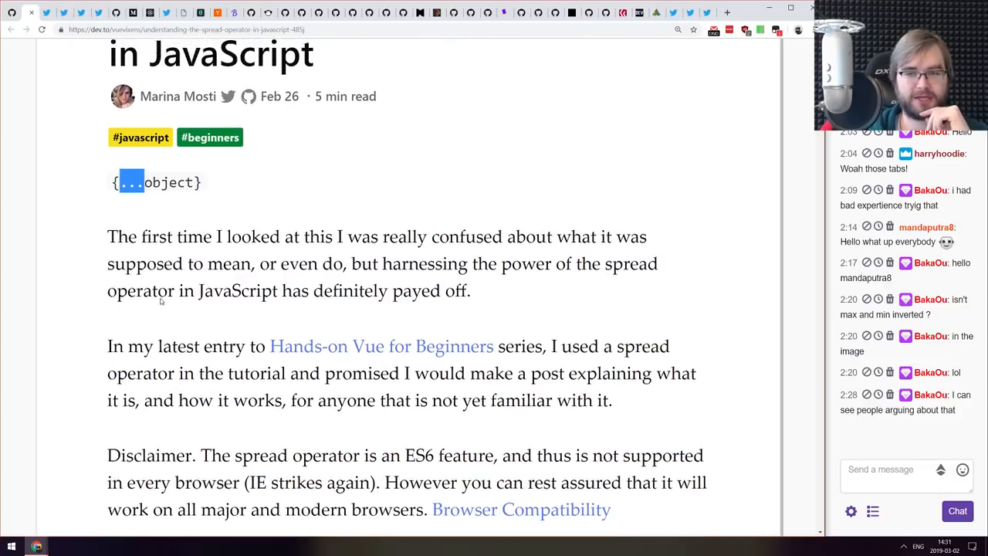
scroll(up, 3)
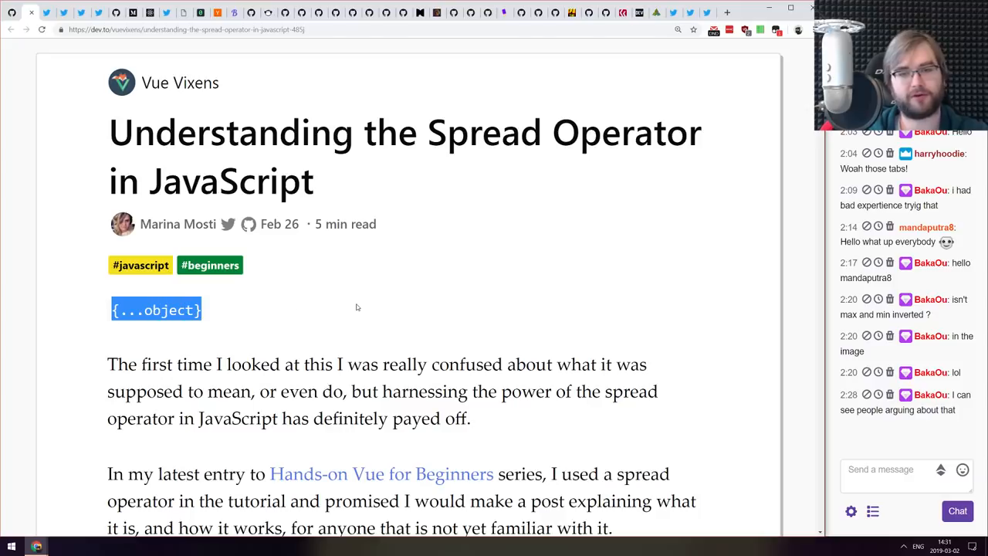
click(371, 280)
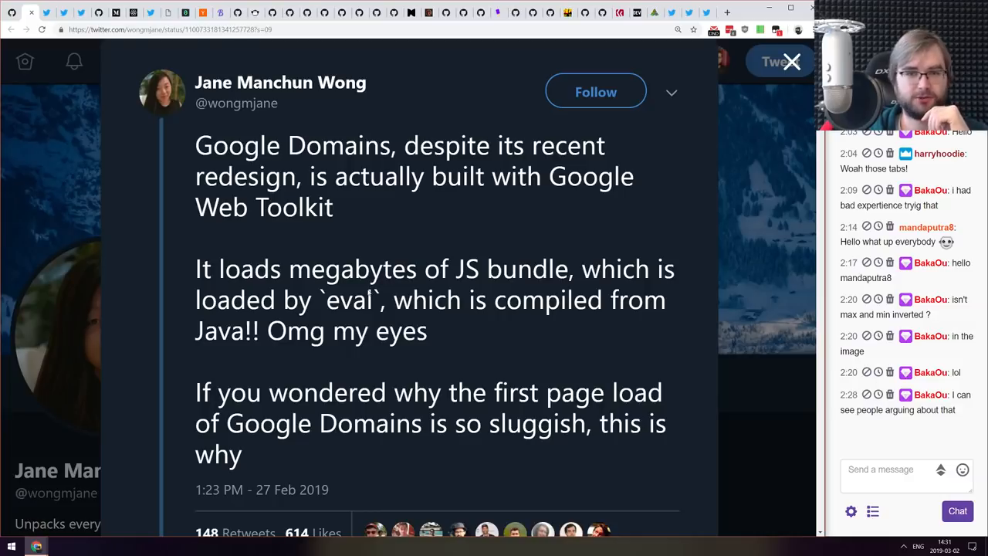
- Read Jane Manchun Wong's Google Domains thread and its annotated Google Web Toolkit code image
scroll(down, 3)
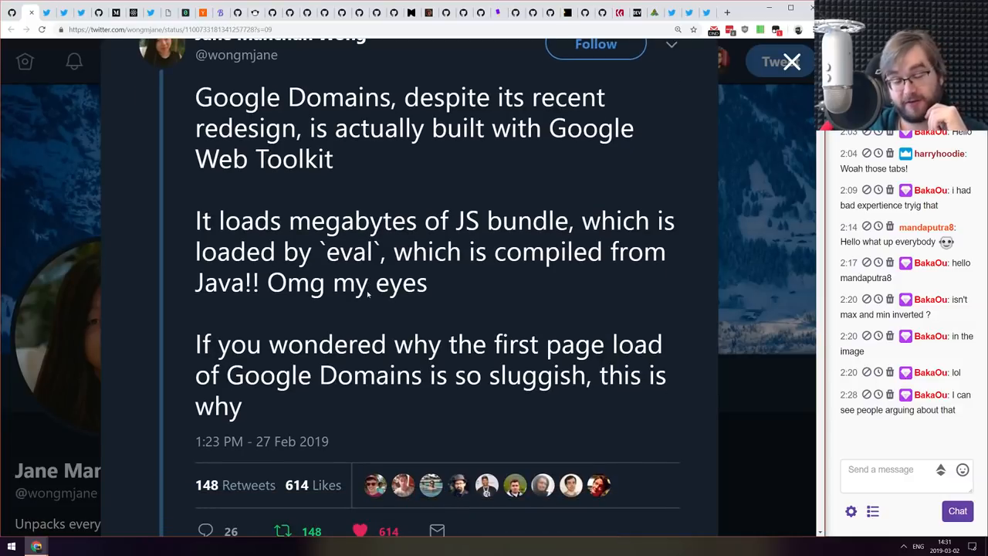
scroll(down, 3)
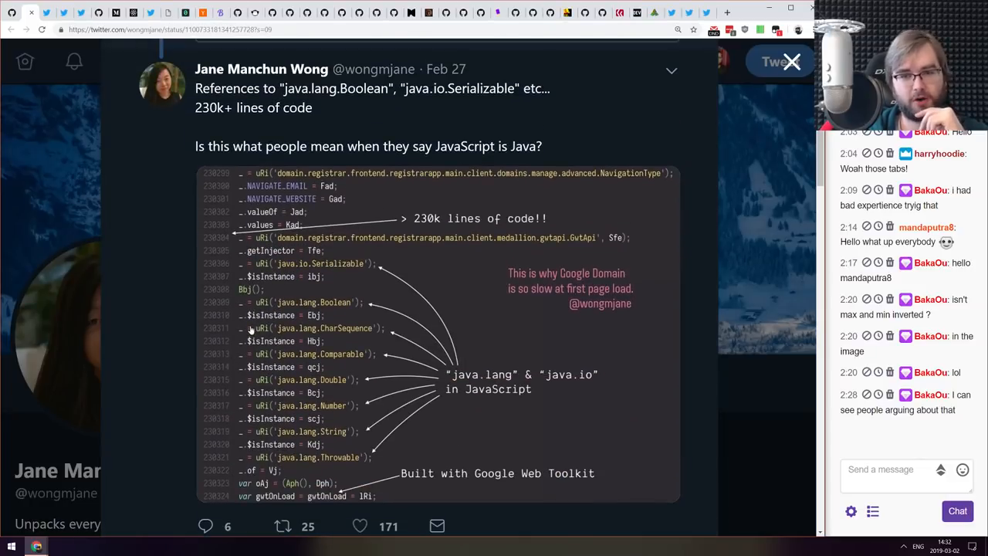
mouse_move(324, 341)
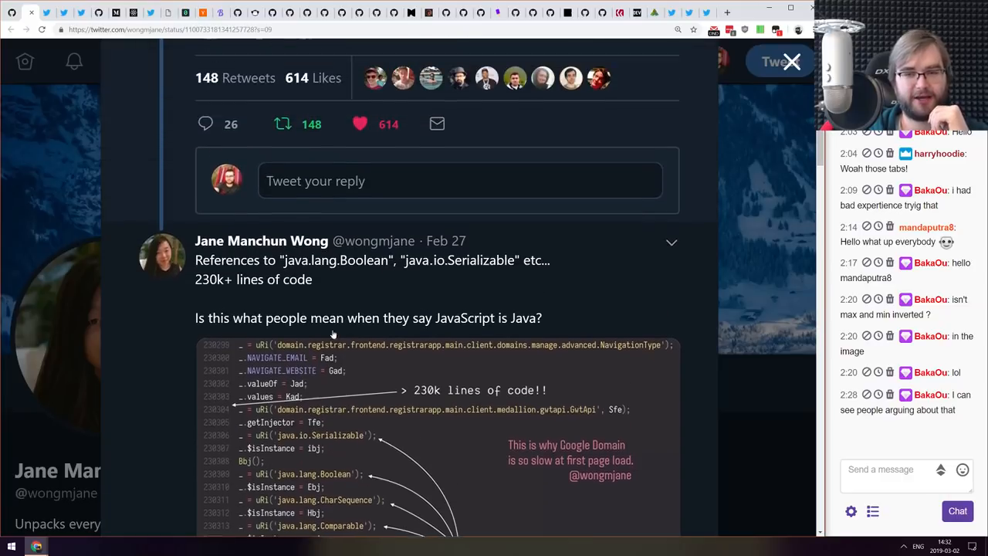
scroll(down, 3)
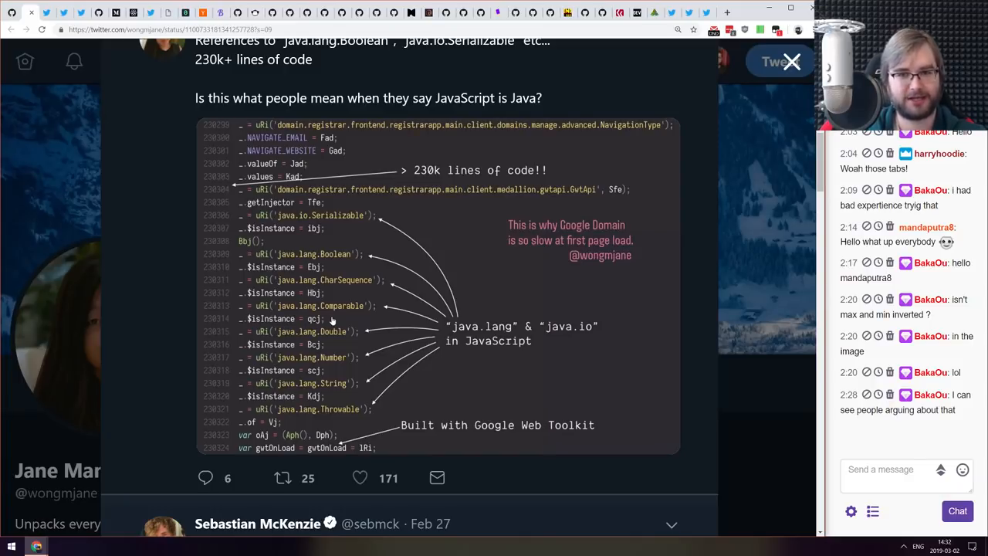
scroll(up, 3)
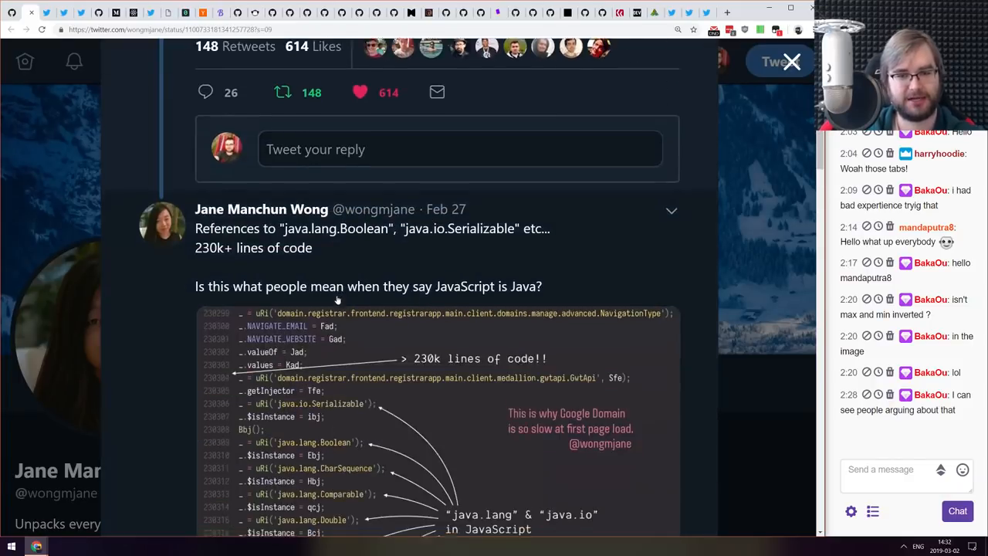
scroll(down, 3)
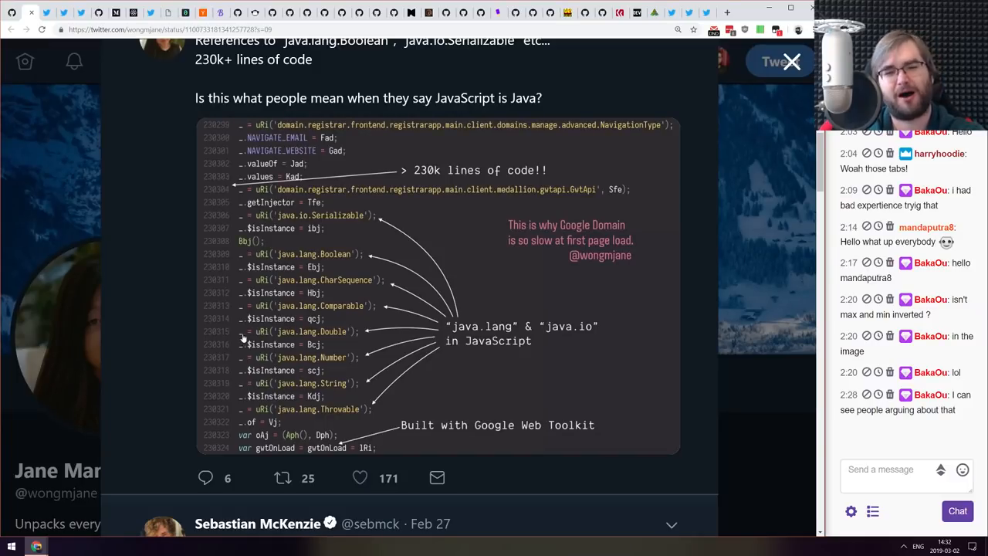
scroll(up, 3)
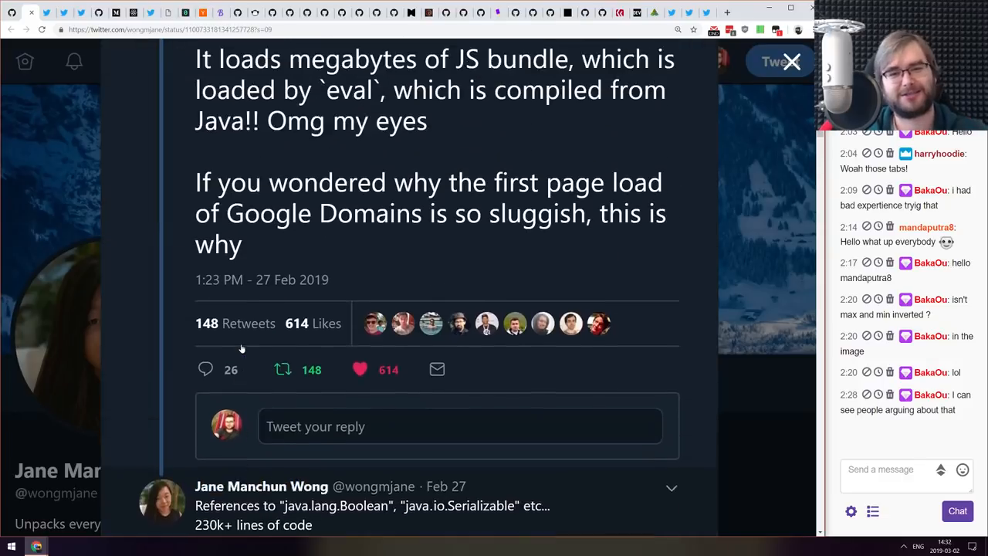
scroll(up, 3)
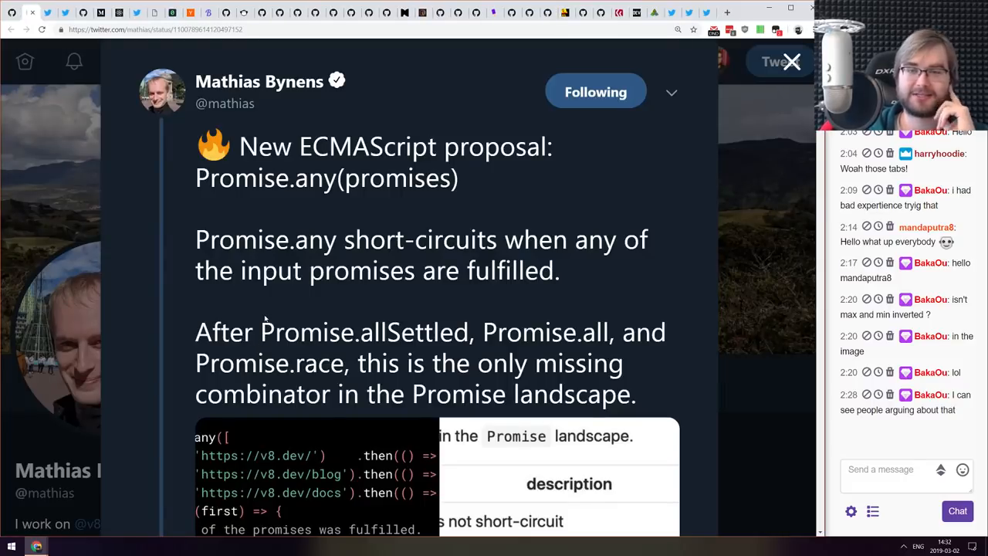
- Read Mathias Bynens' Promise.any proposal tweet with its example code and table image
scroll(up, 3)
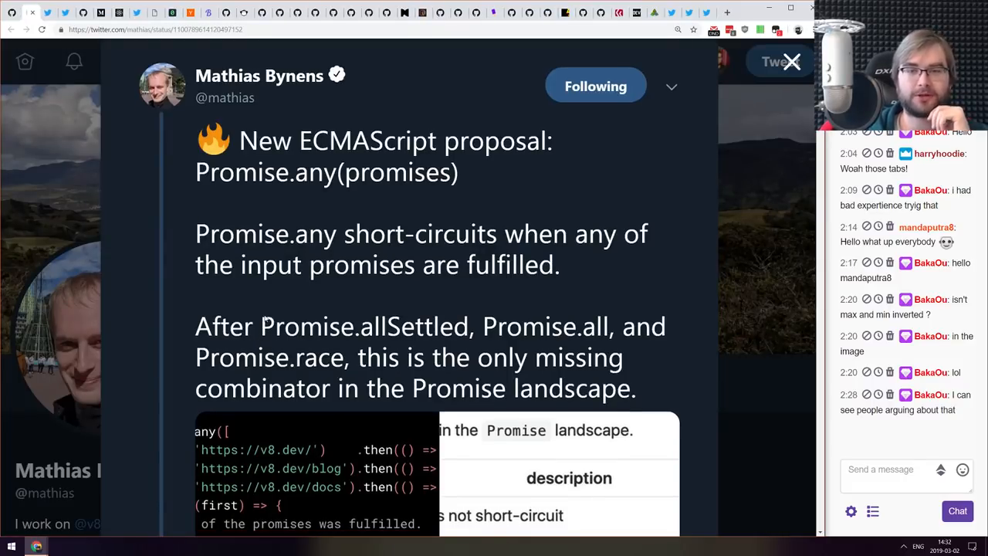
scroll(down, 3)
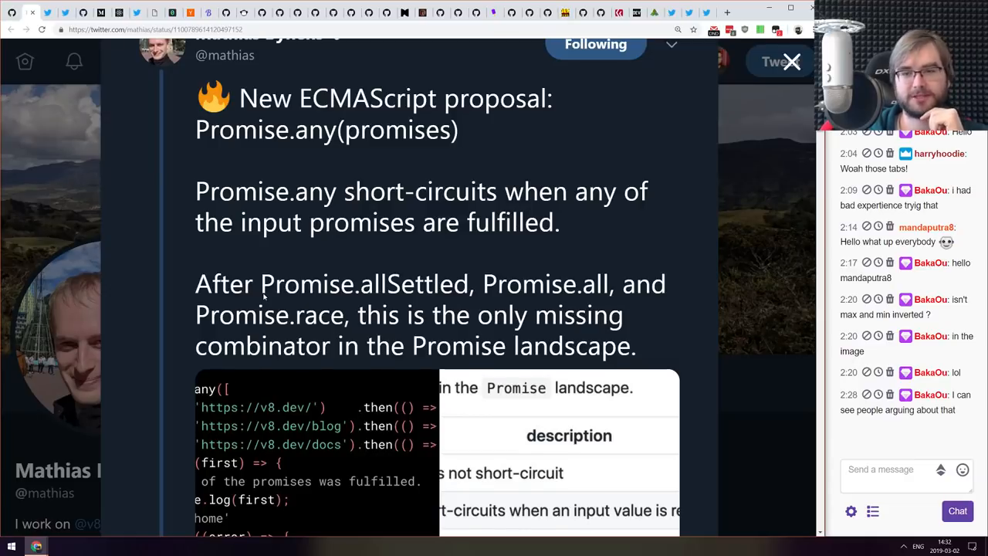
scroll(down, 3)
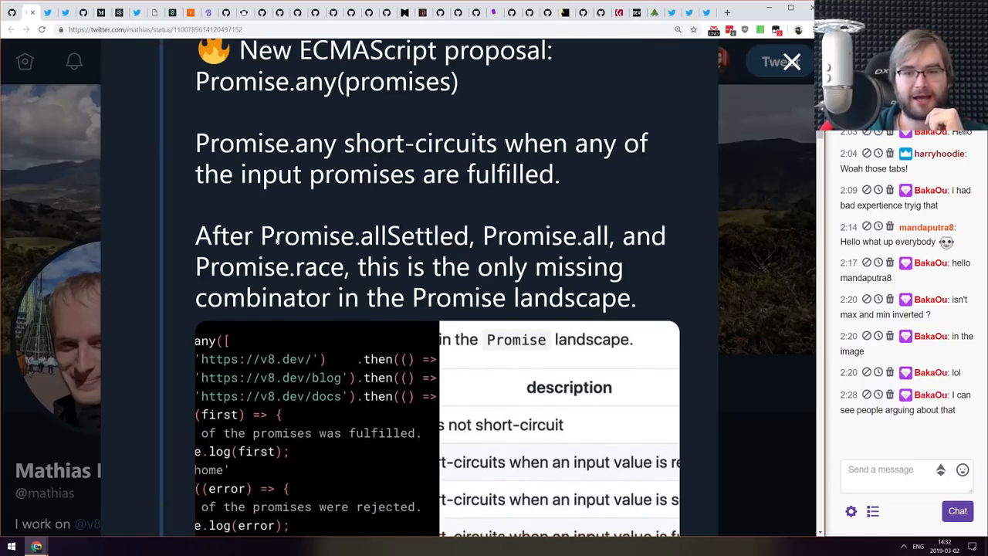
double_click(214, 266)
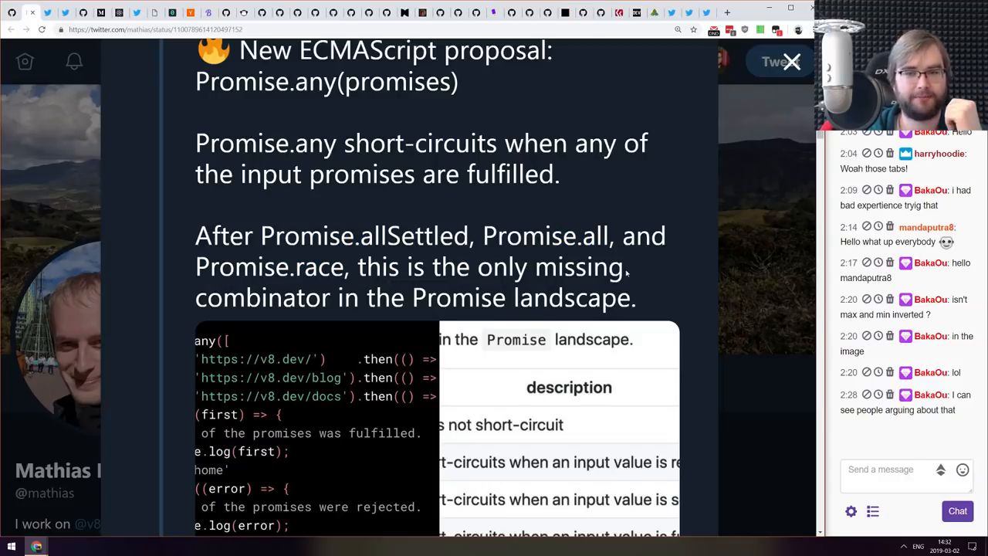
scroll(down, 3)
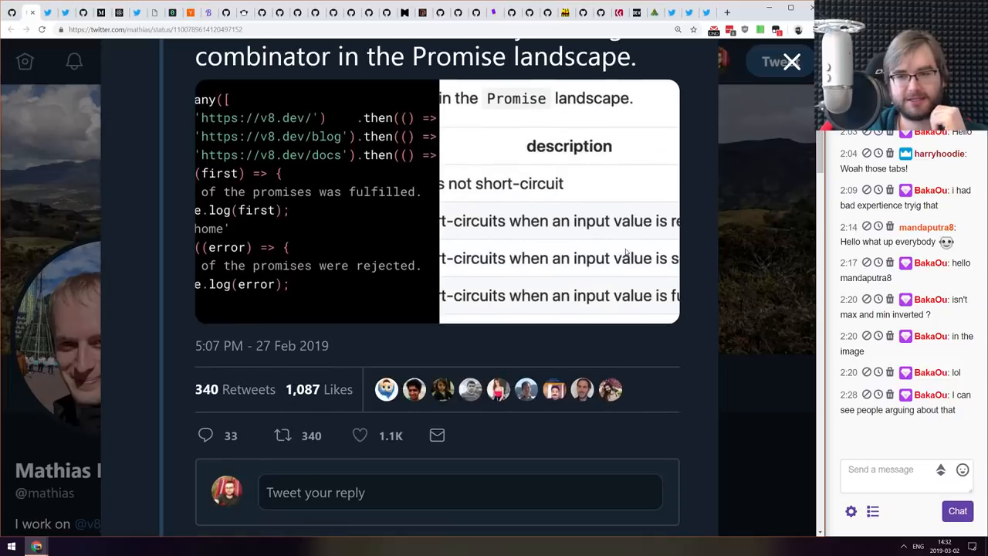
scroll(up, 3)
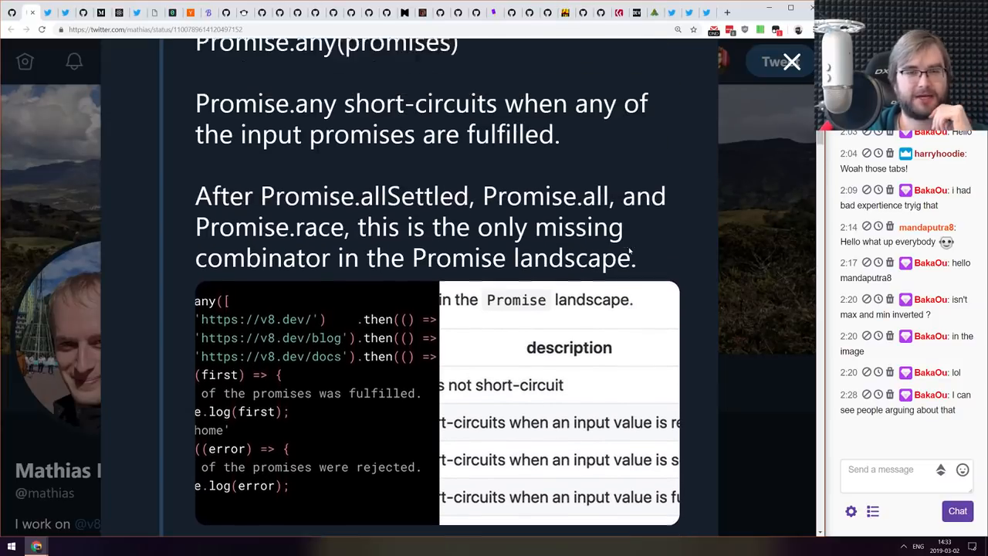
scroll(up, 3)
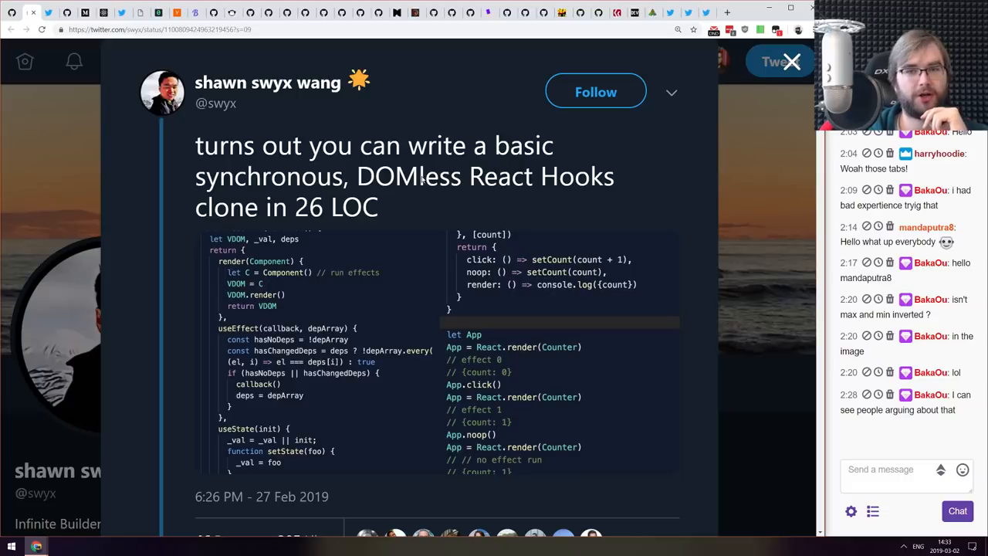
scroll(down, 3)
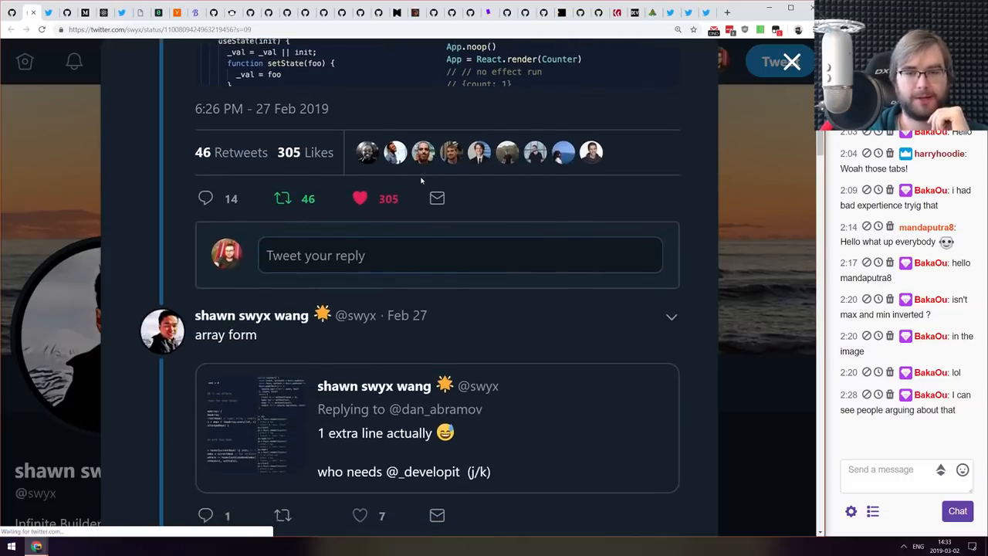
scroll(down, 3)
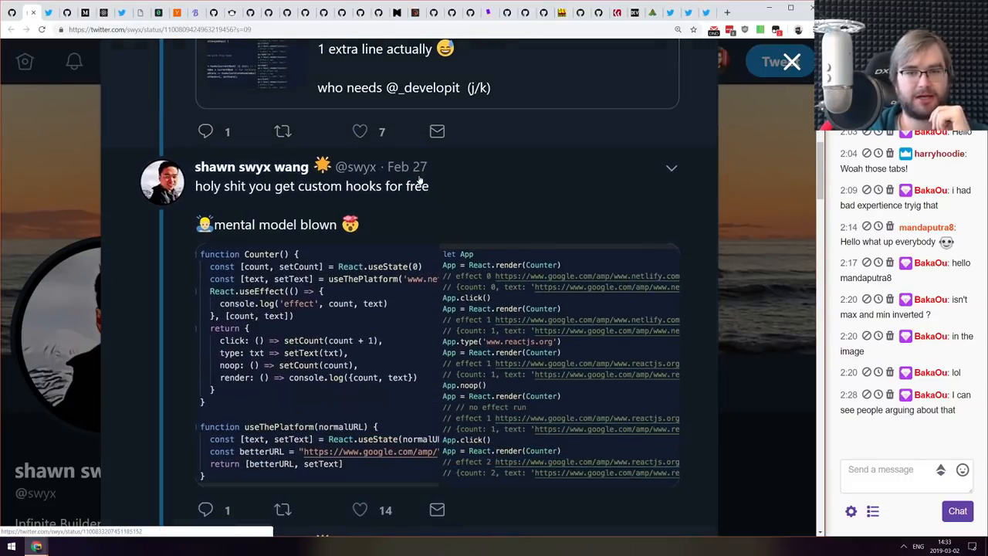
scroll(up, 3)
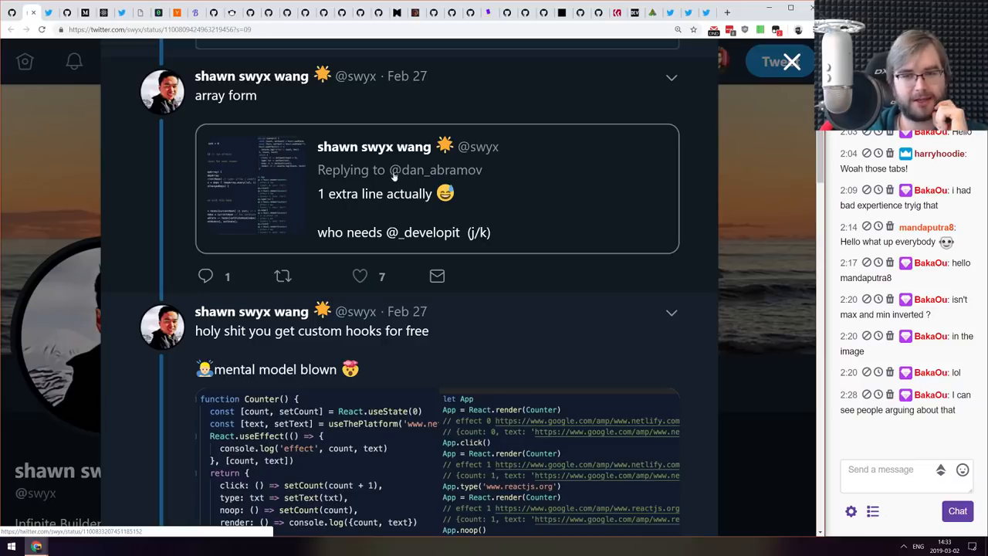
scroll(down, 3)
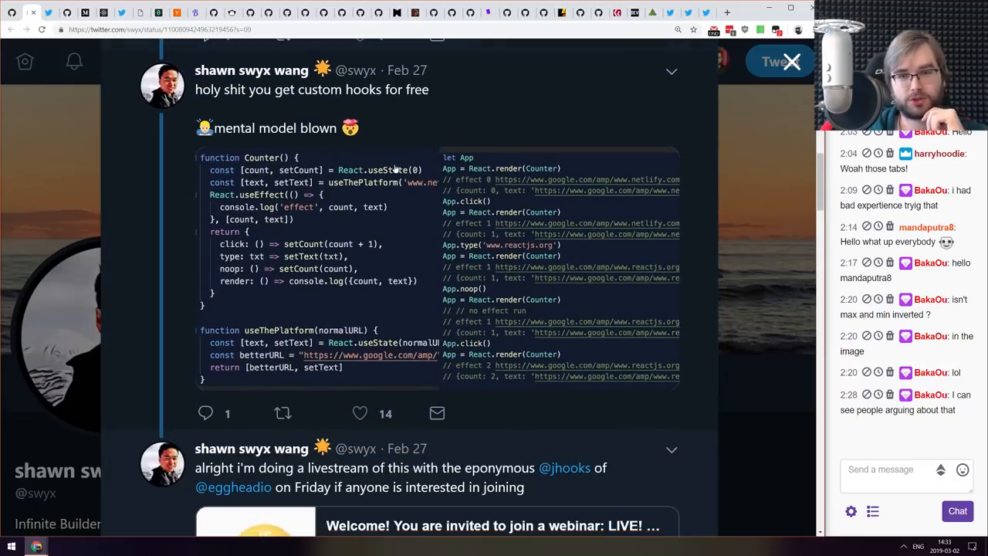
scroll(down, 3)
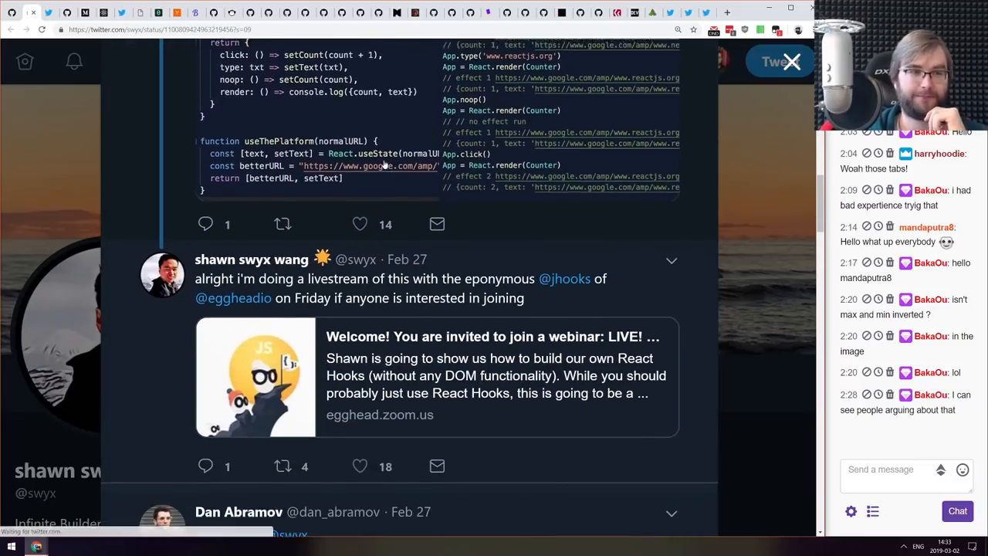
scroll(up, 3)
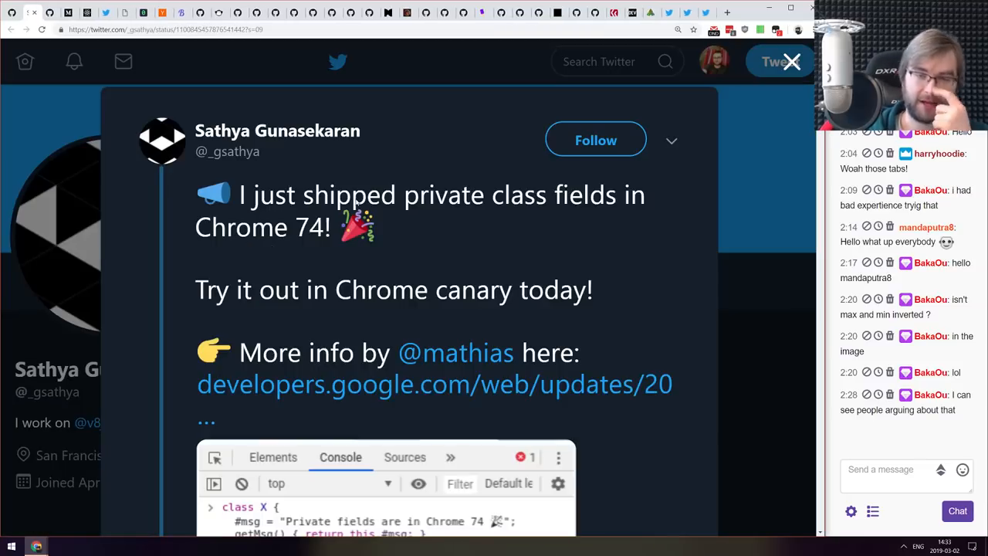
scroll(down, 3)
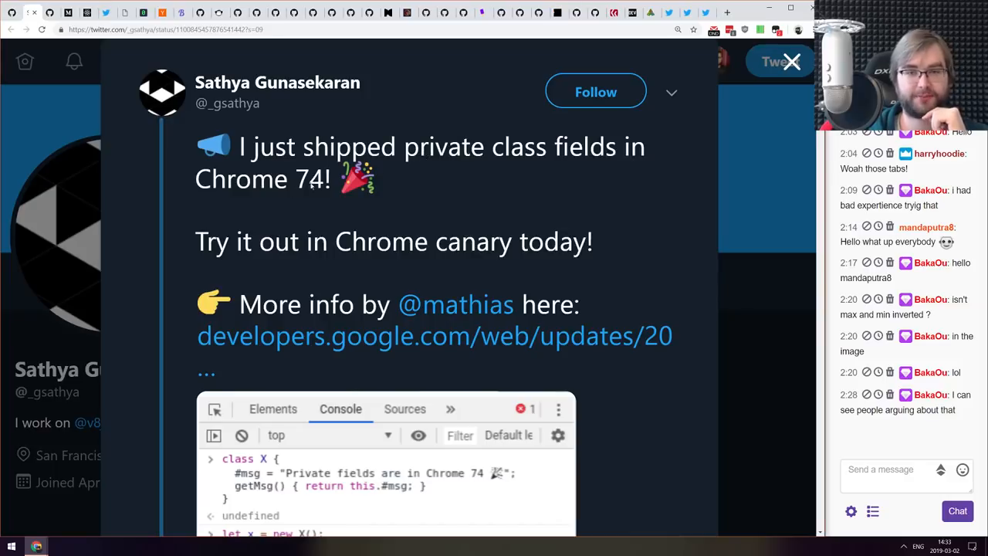
mouse_move(334, 199)
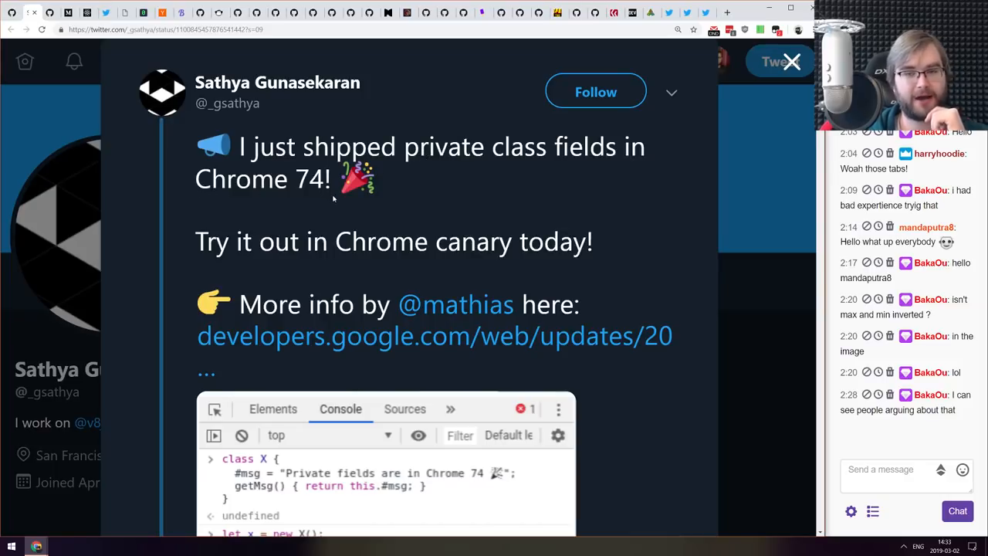
scroll(down, 3)
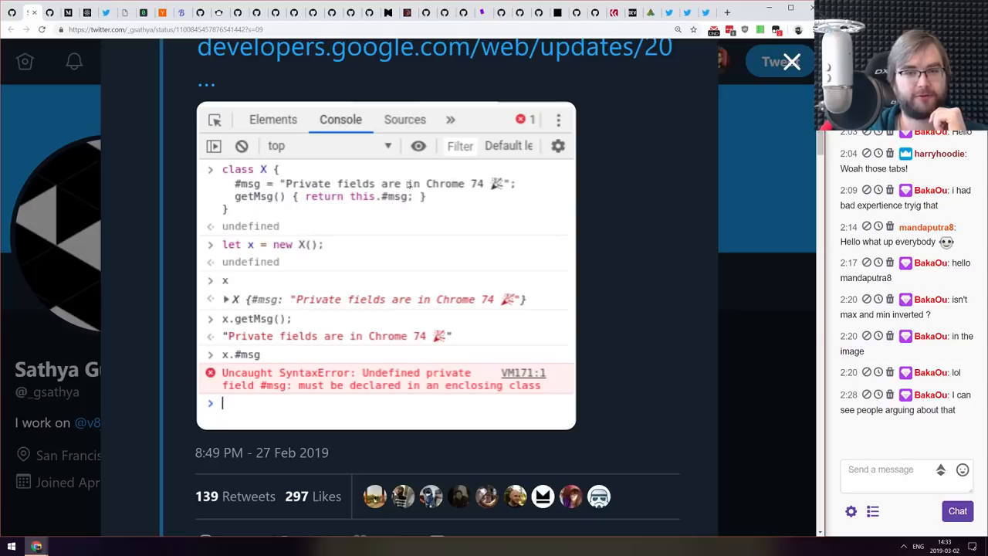
mouse_move(373, 179)
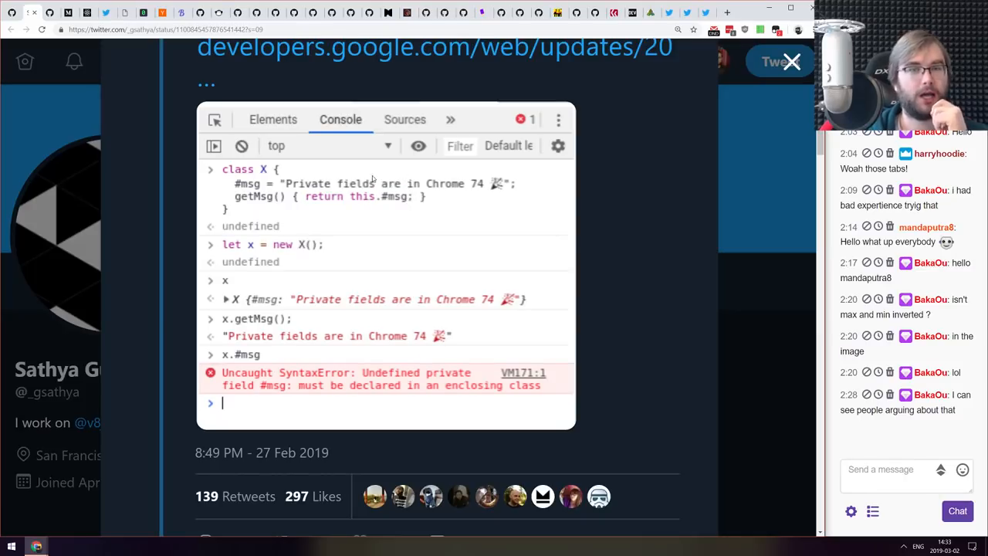
mouse_move(450, 198)
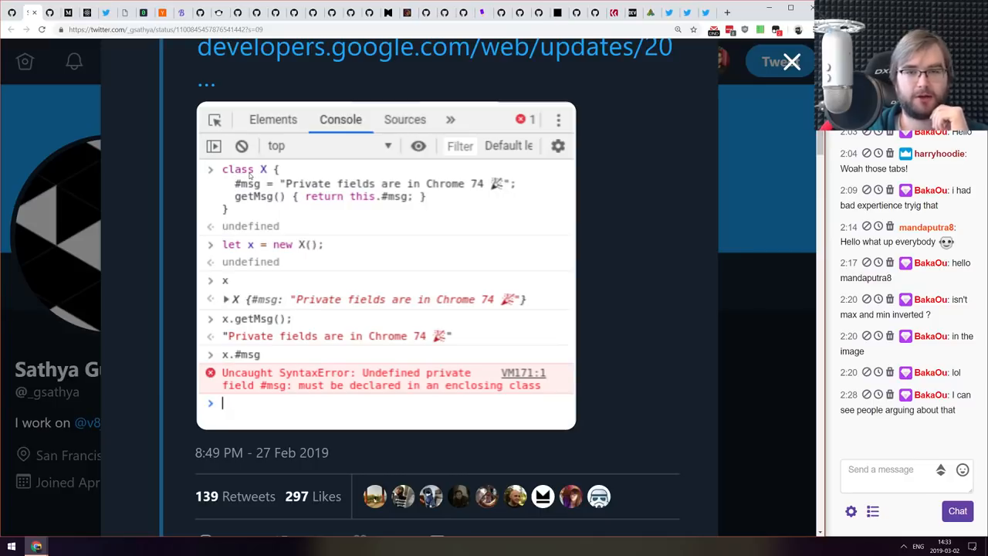
scroll(up, 3)
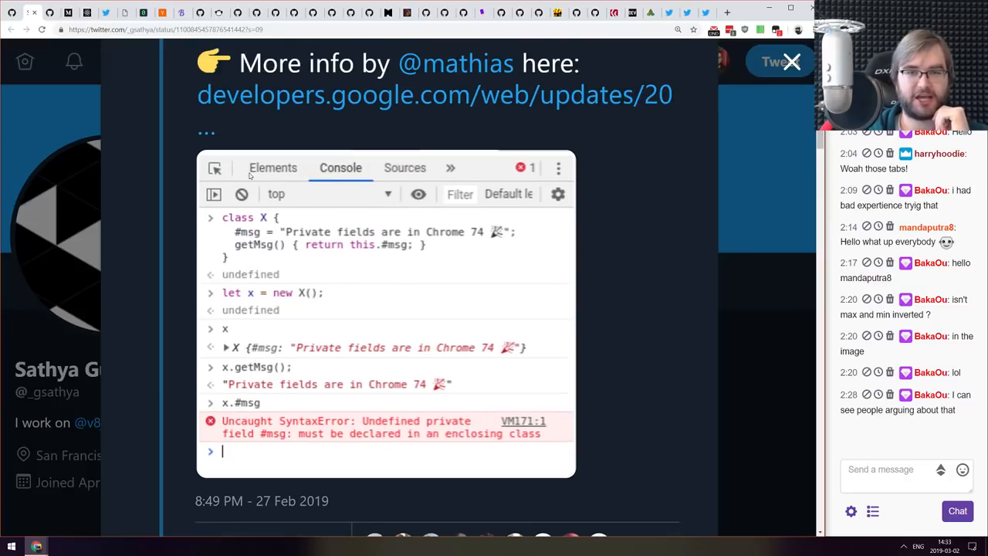
scroll(down, 3)
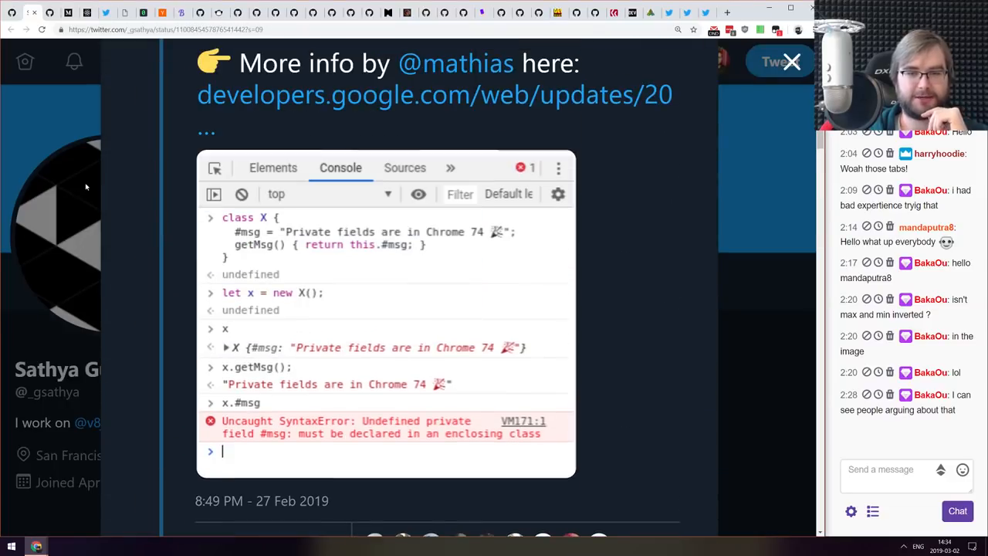
scroll(up, 3)
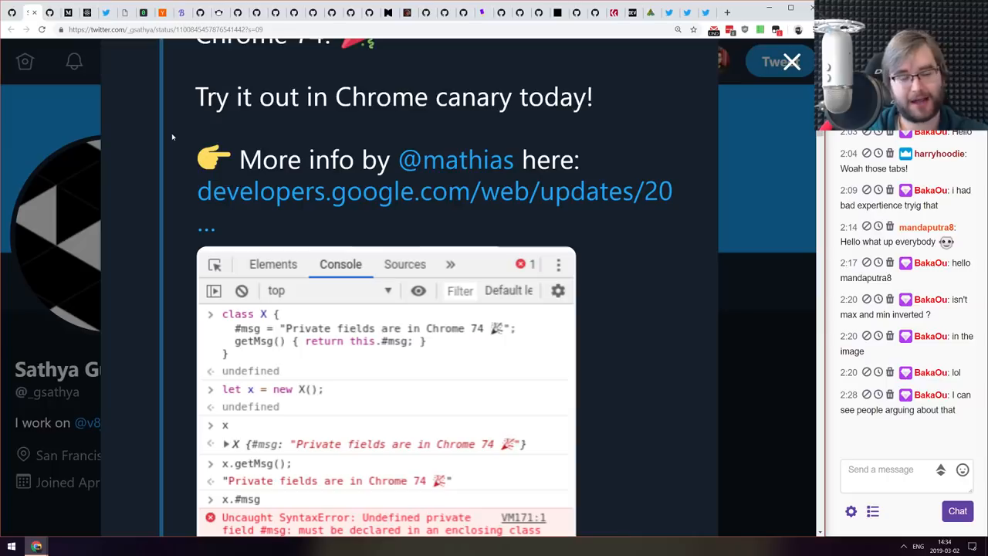
scroll(up, 3)
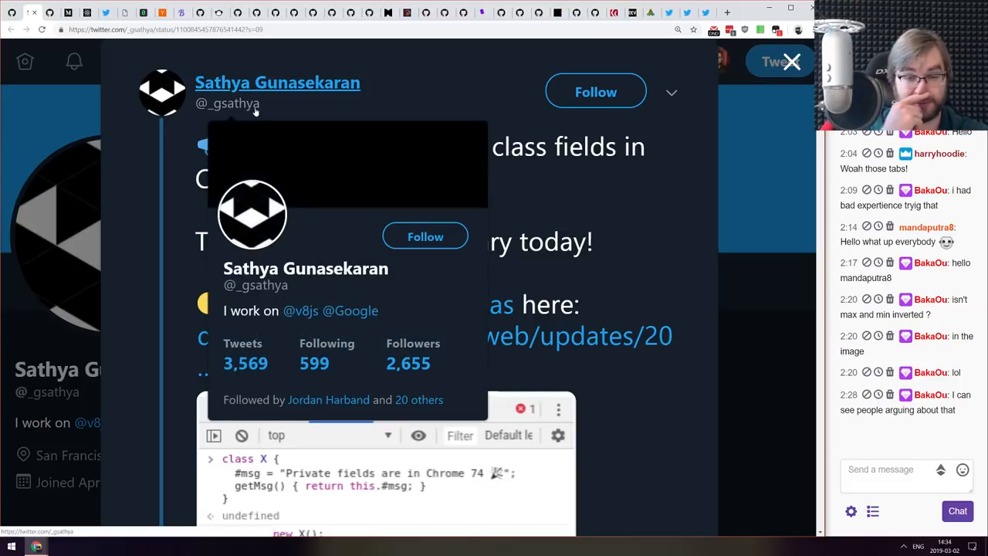
mouse_move(548, 186)
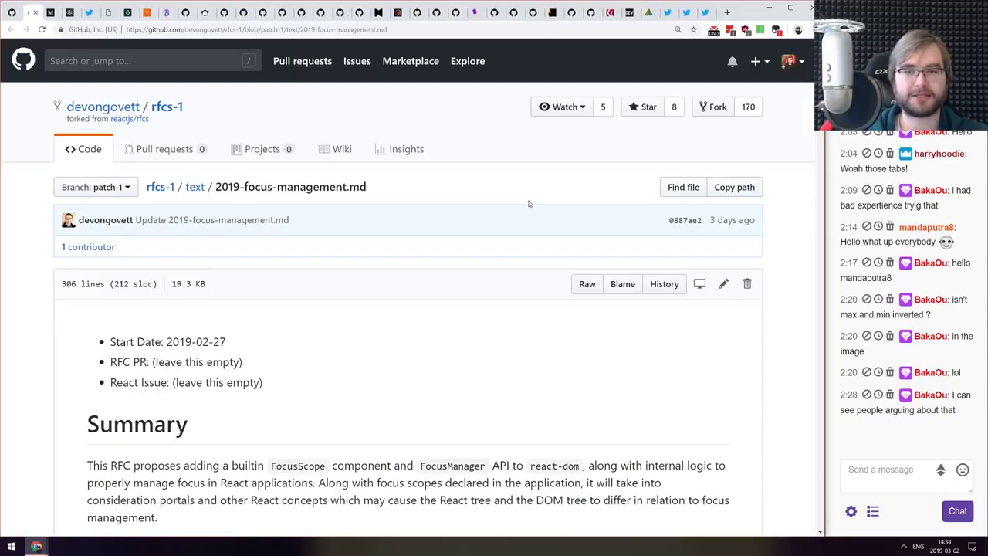
scroll(down, 3)
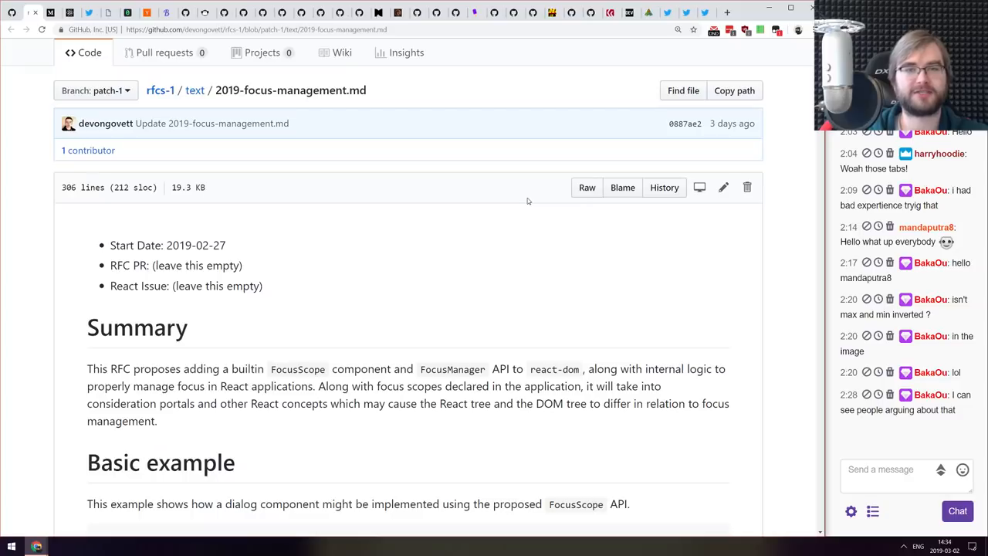
scroll(down, 3)
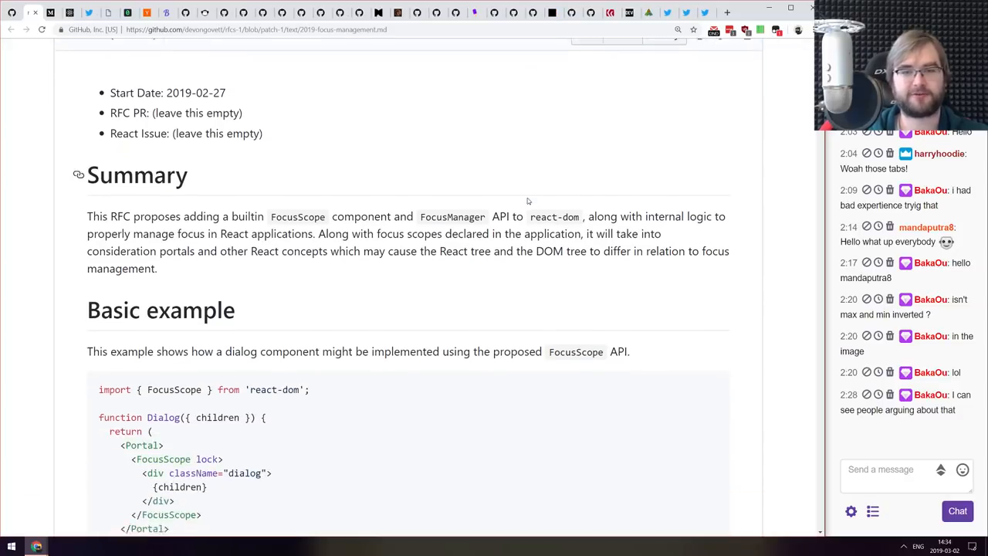
scroll(down, 3)
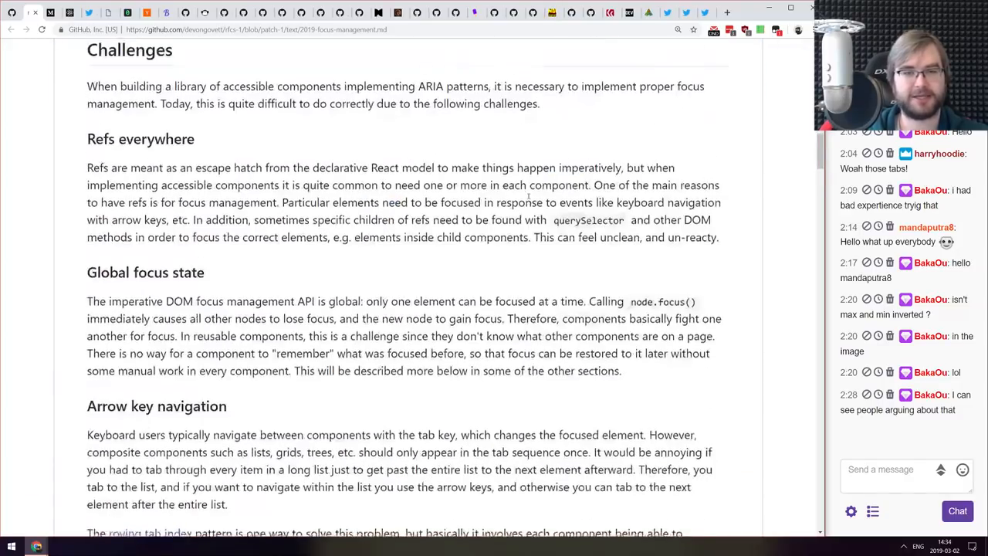
scroll(down, 3)
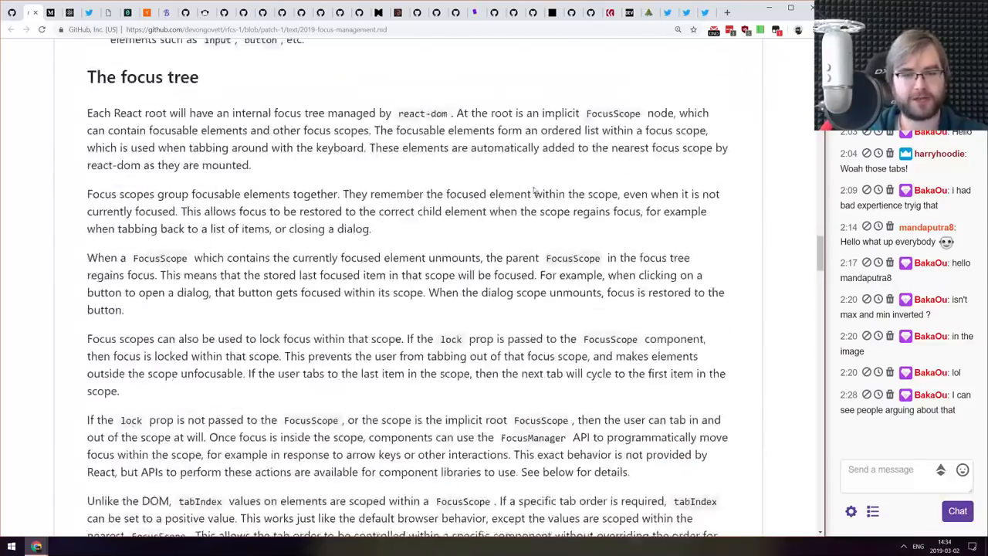
scroll(down, 3)
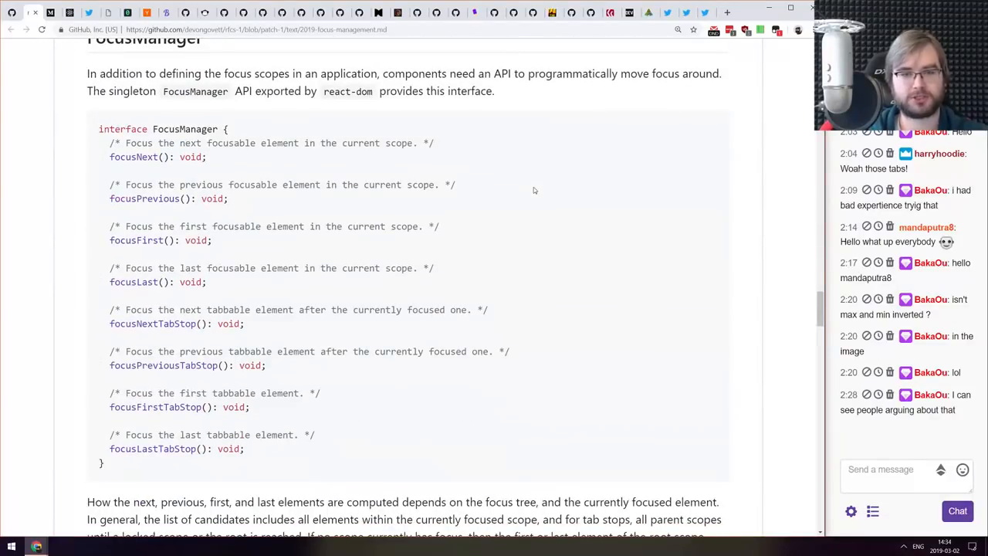
scroll(down, 3)
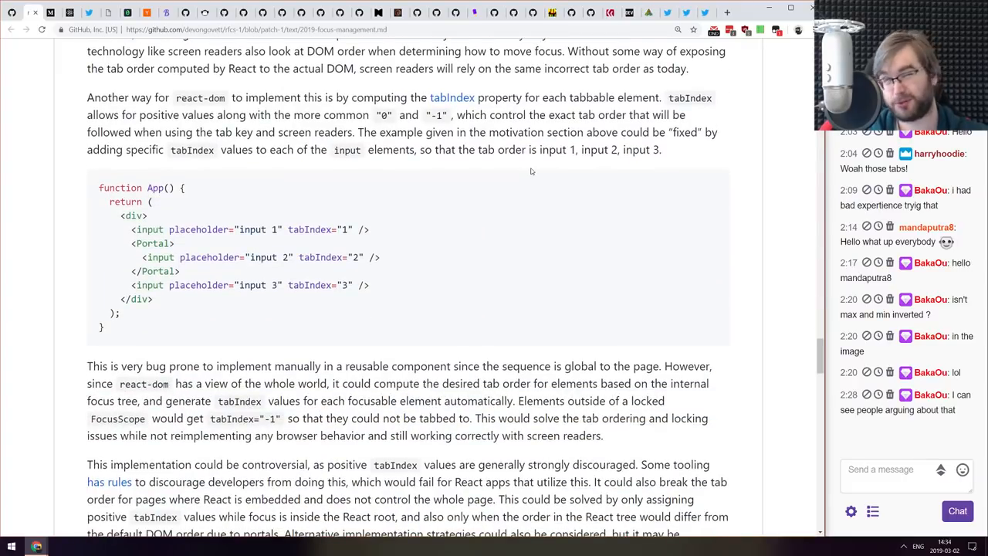
scroll(down, 3)
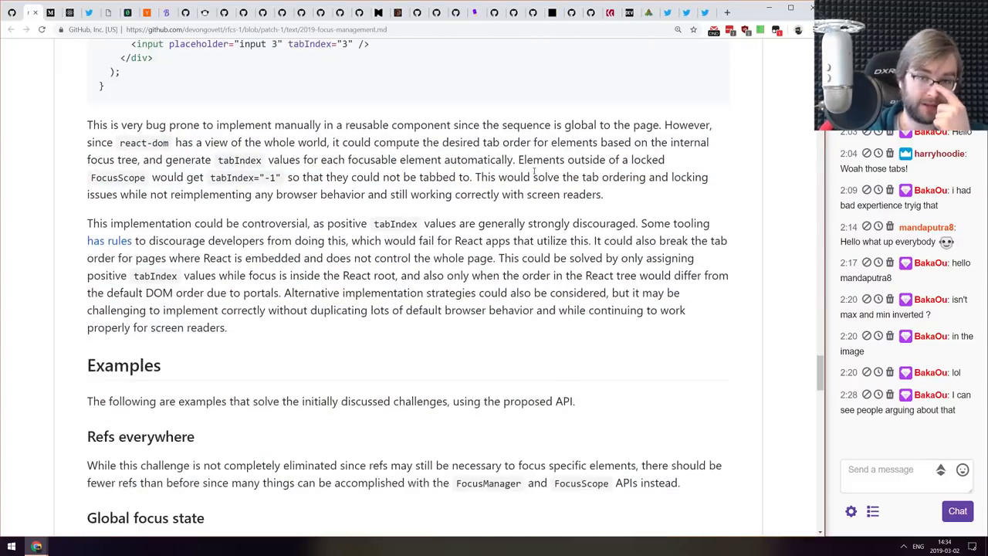
scroll(down, 3)
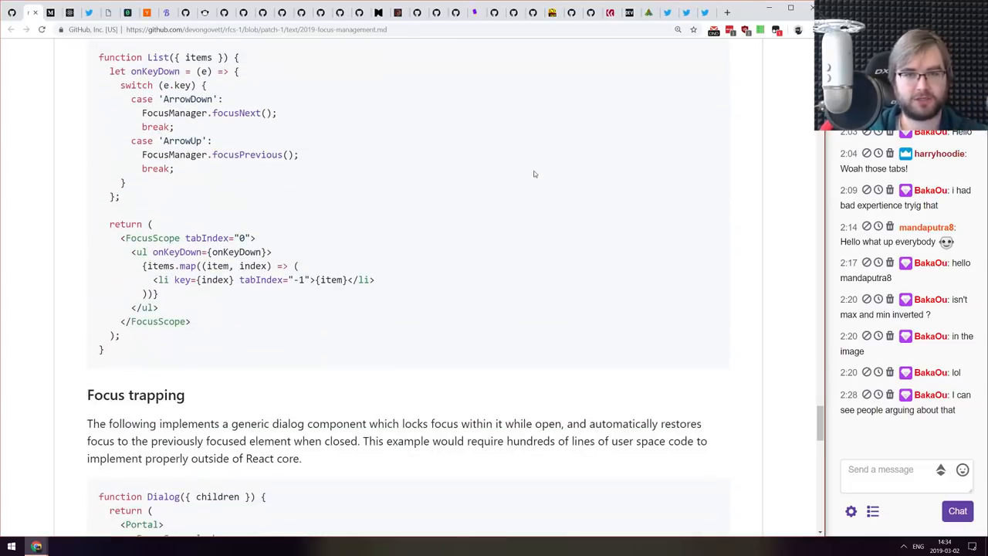
scroll(down, 3)
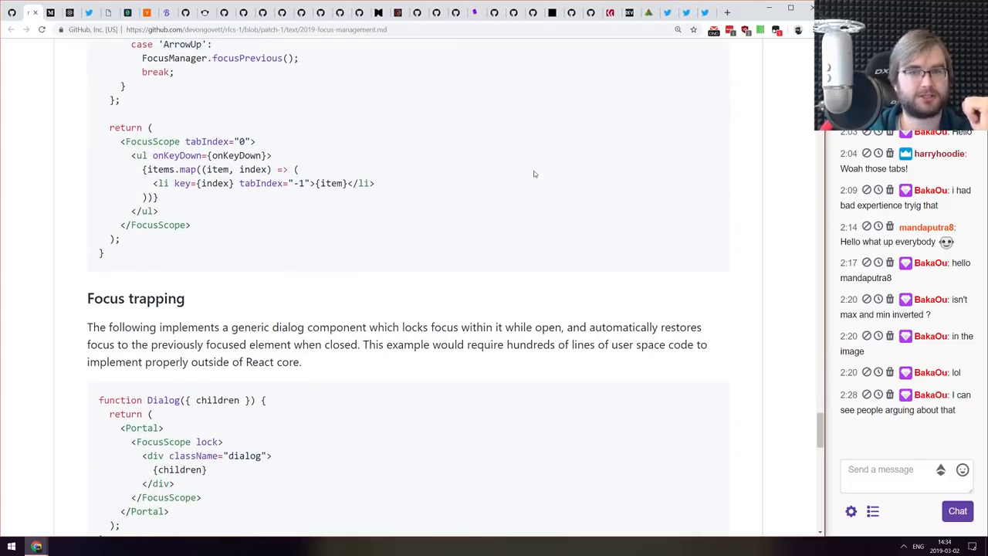
scroll(down, 3)
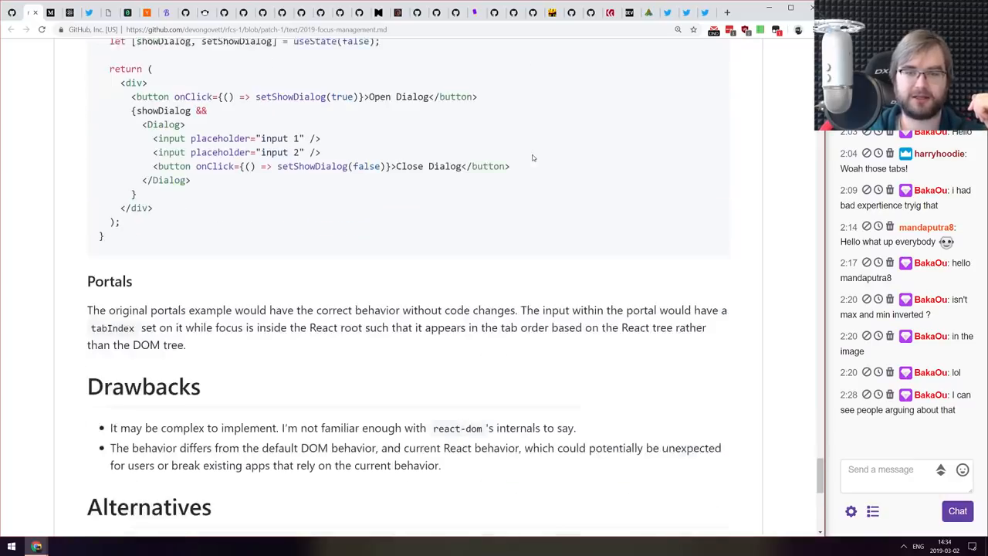
scroll(up, 3)
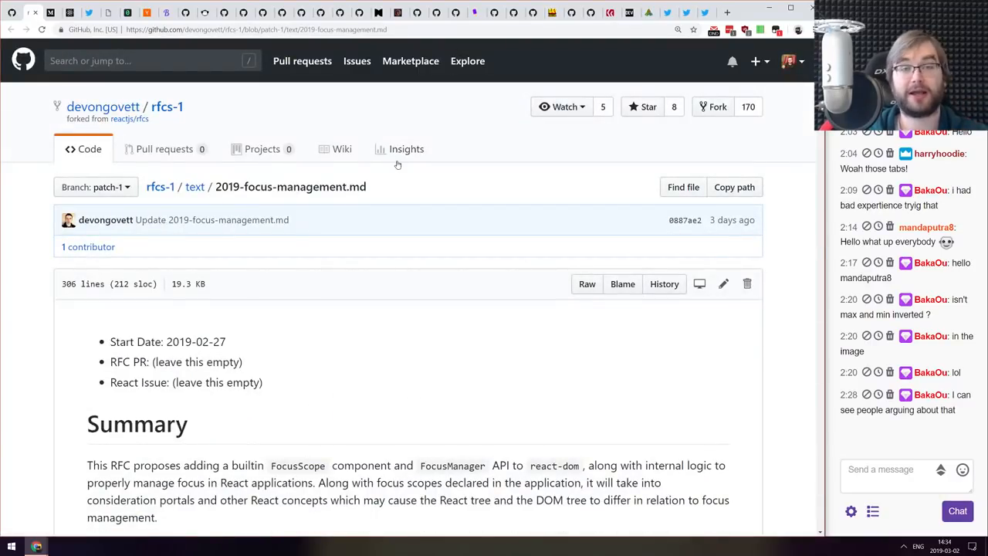
mouse_move(407, 169)
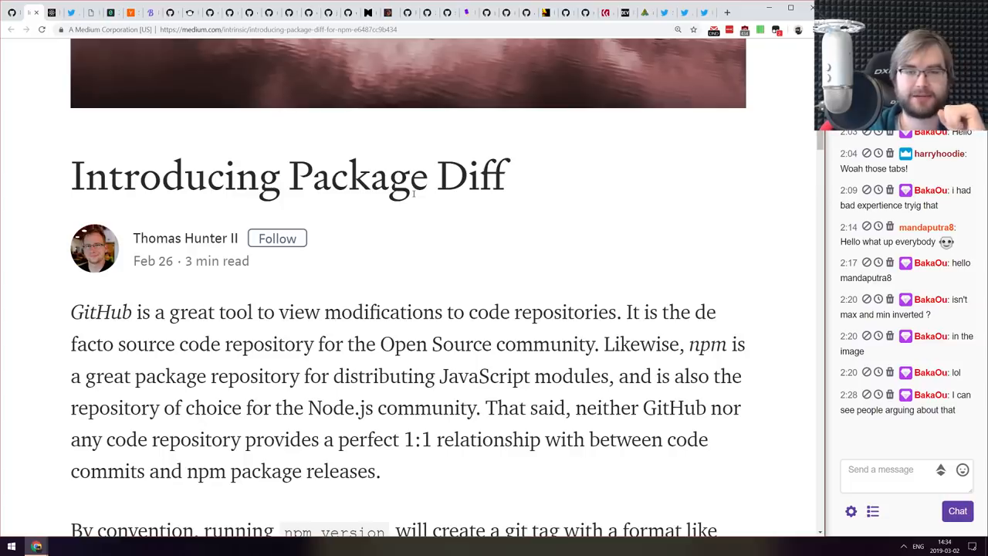
- Read the Package Diff Medium post down to its security-issues list of examples
scroll(down, 3)
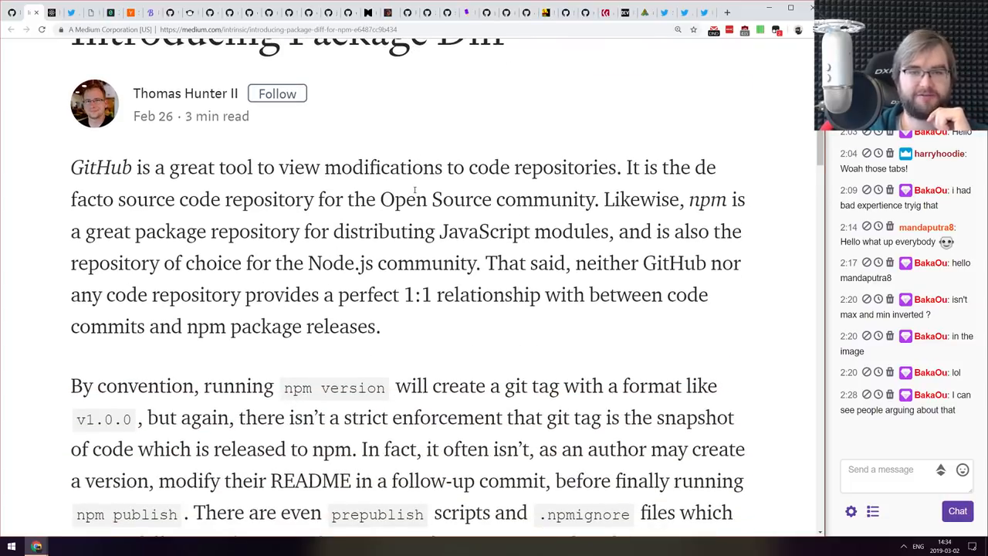
scroll(down, 3)
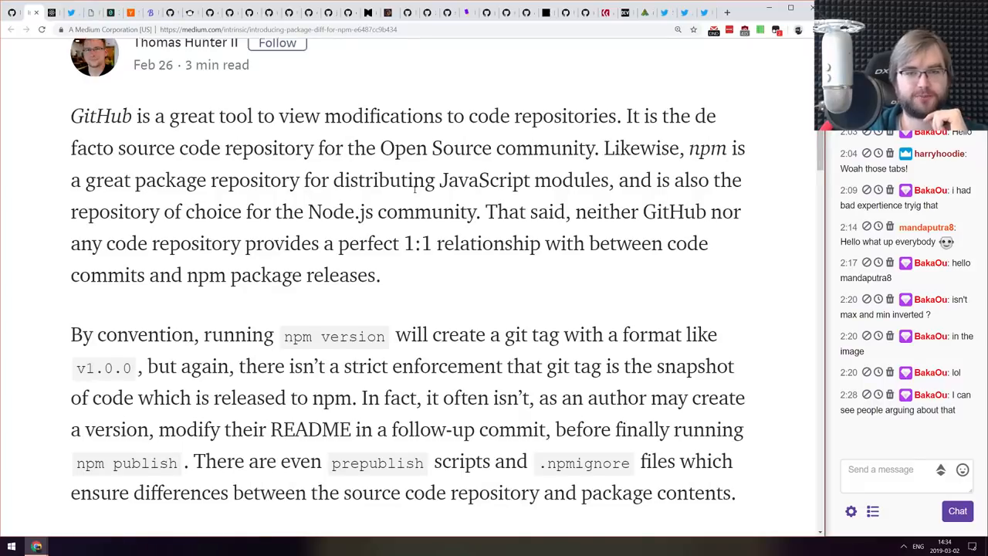
scroll(down, 3)
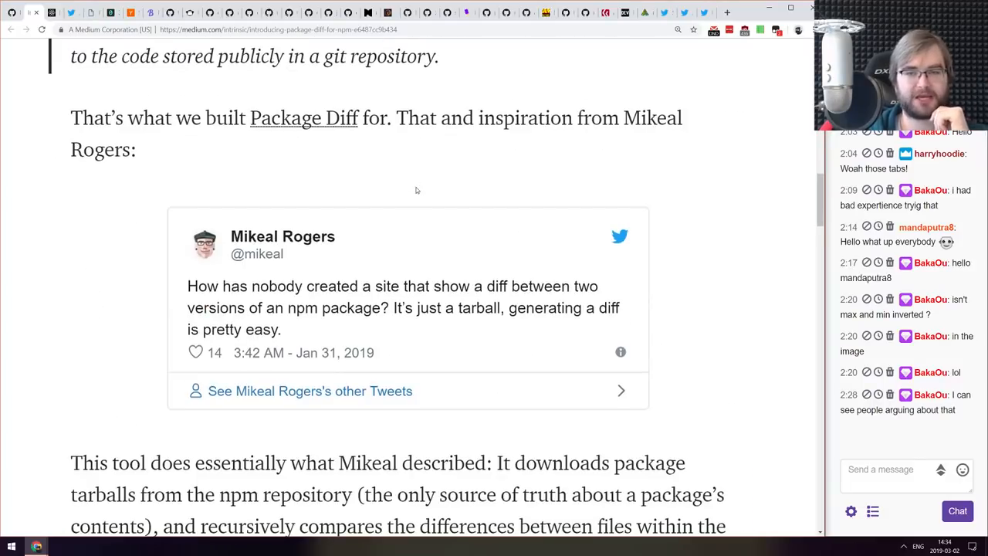
scroll(down, 3)
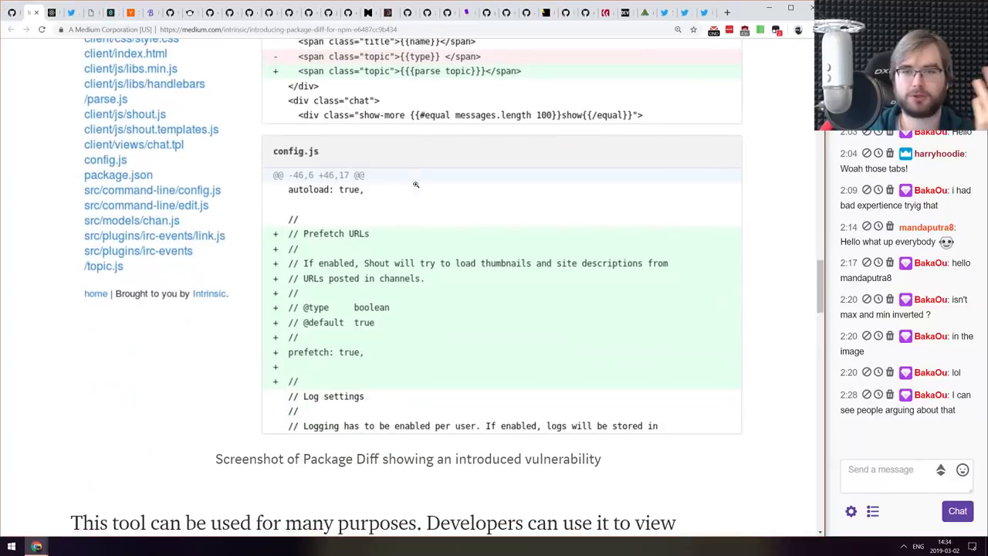
scroll(up, 3)
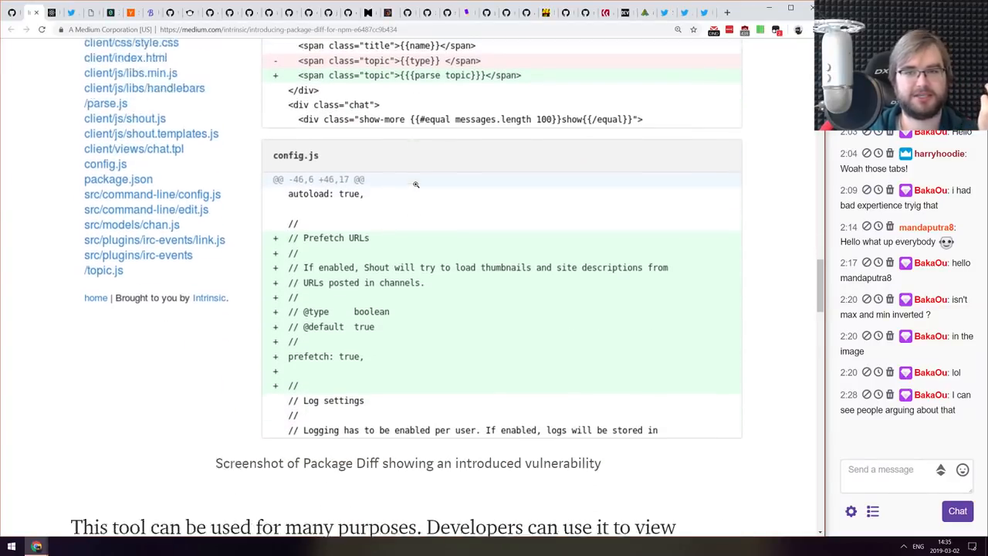
scroll(down, 3)
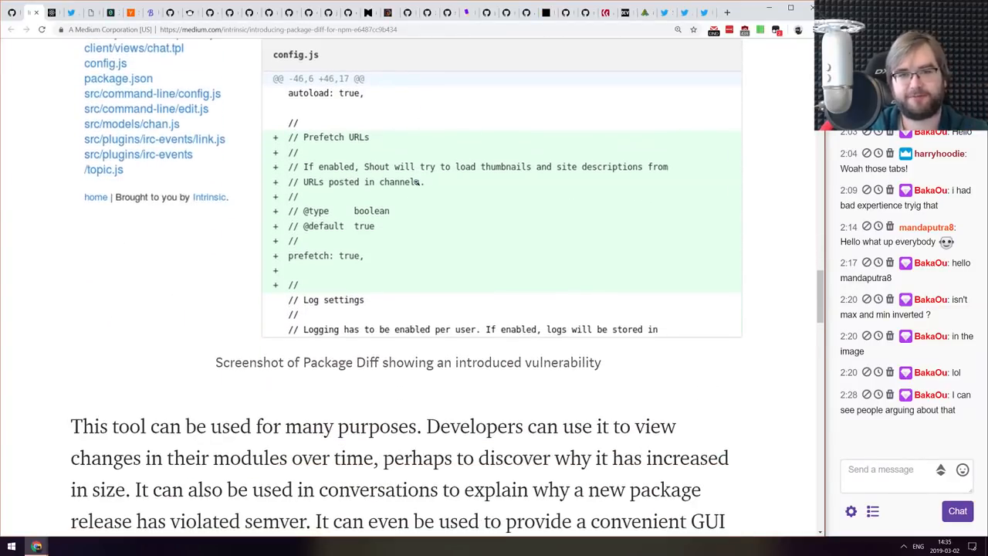
scroll(down, 3)
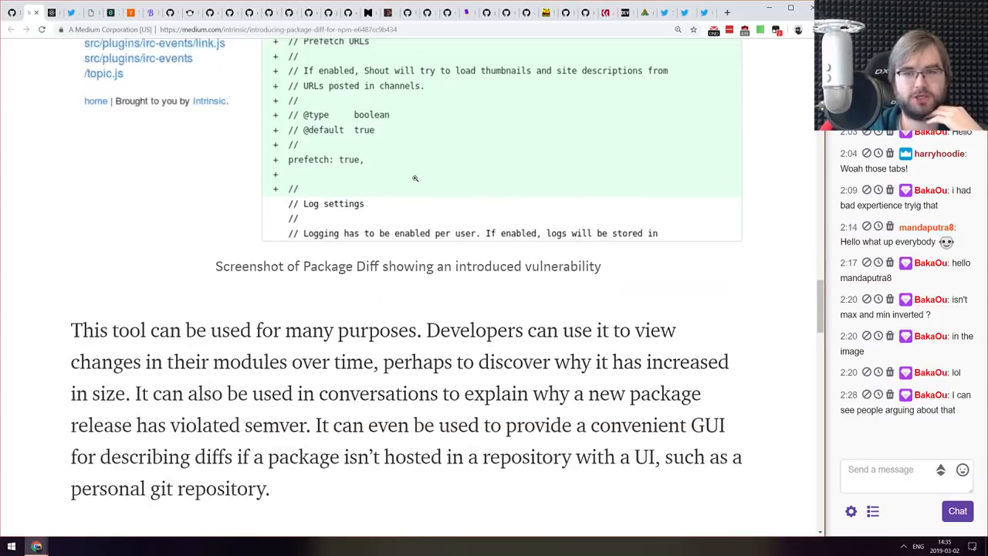
scroll(down, 3)
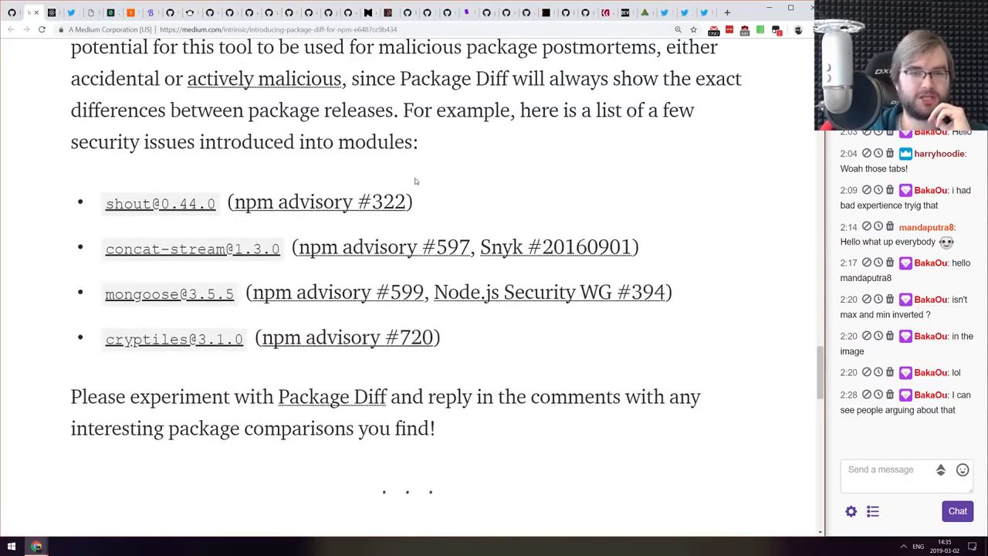
mouse_move(139, 214)
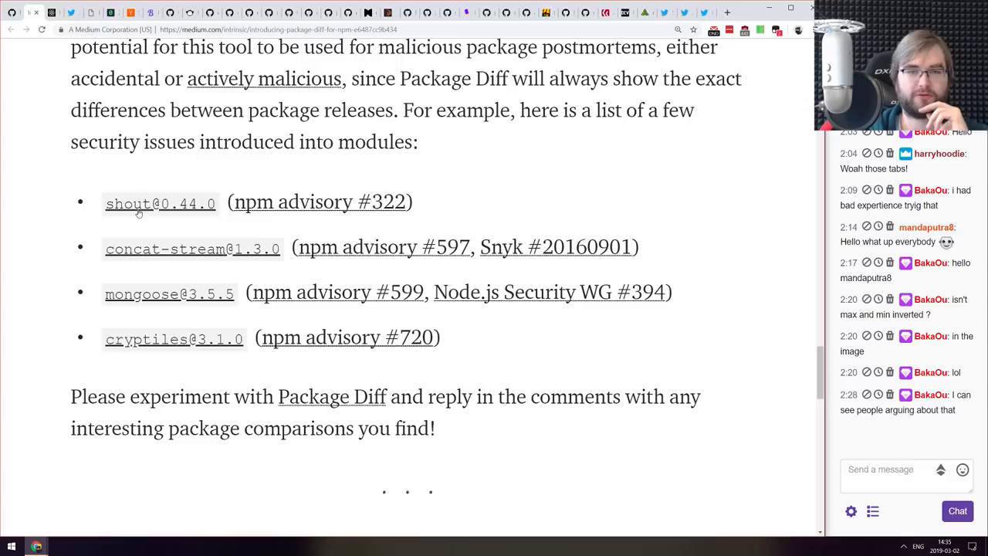
click(160, 203)
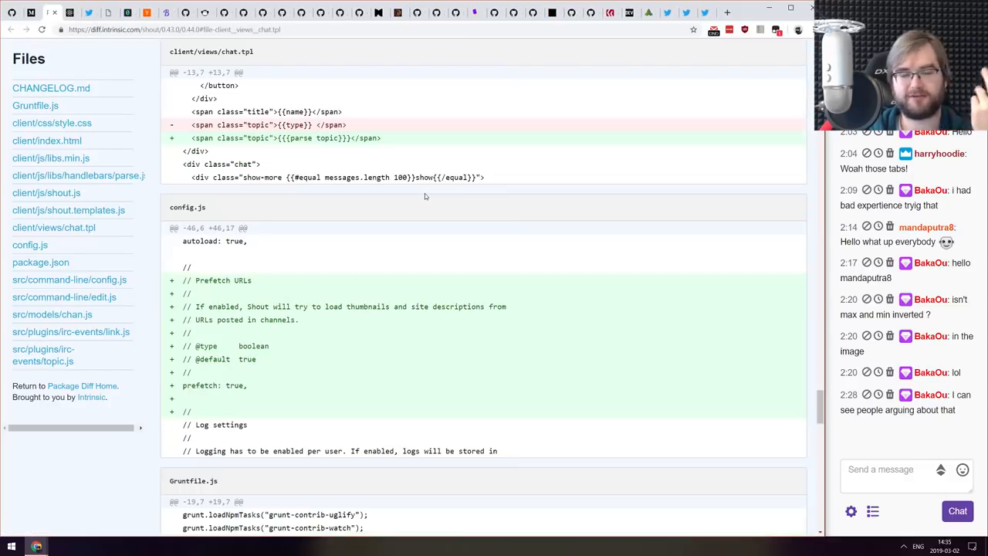
- Skim the shout 0.43.0 to 0.44.0 diff and its Files list
scroll(down, 3)
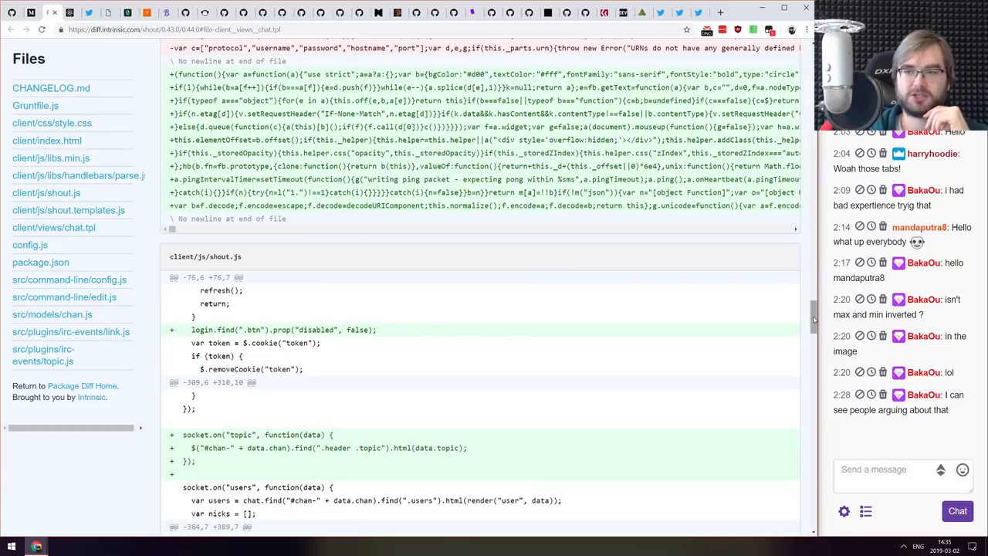
scroll(up, 3)
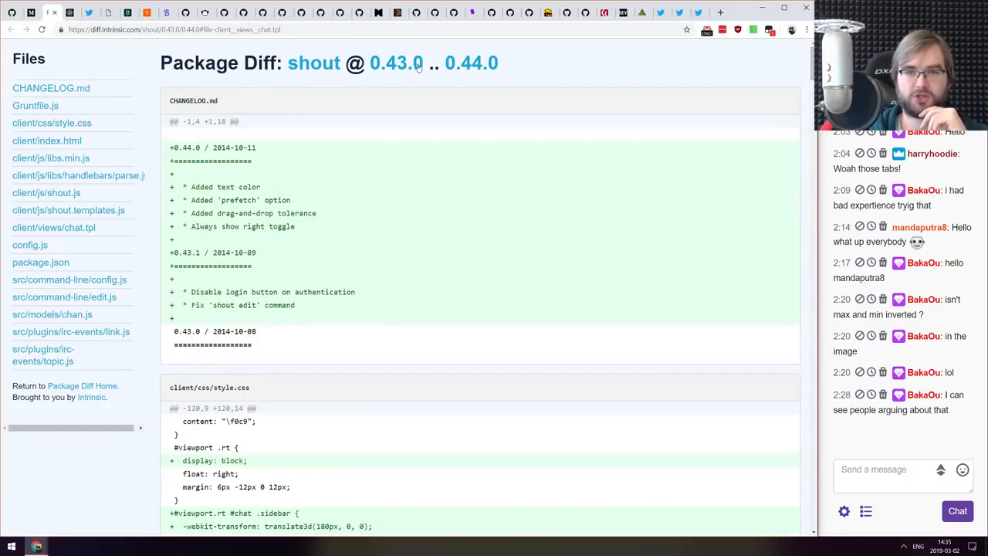
scroll(down, 3)
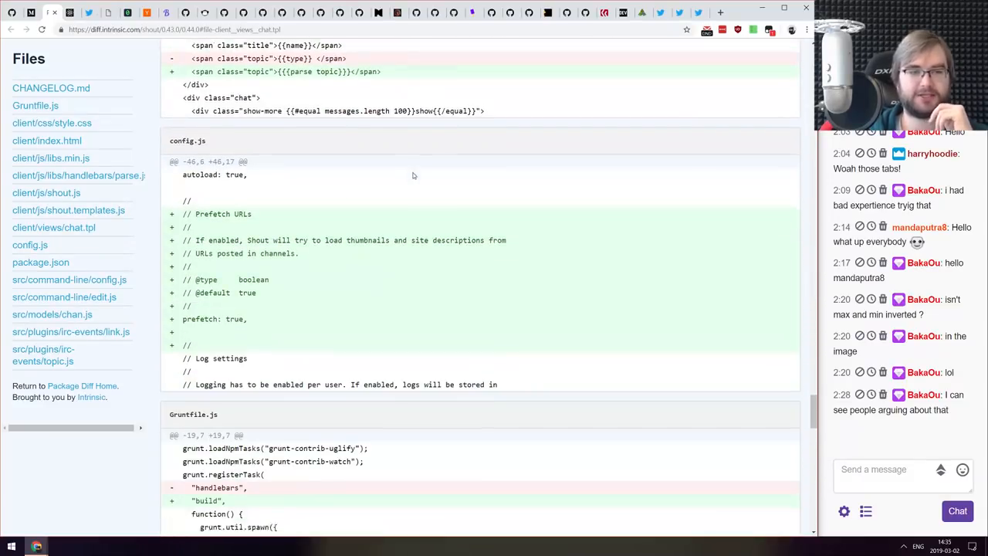
scroll(down, 3)
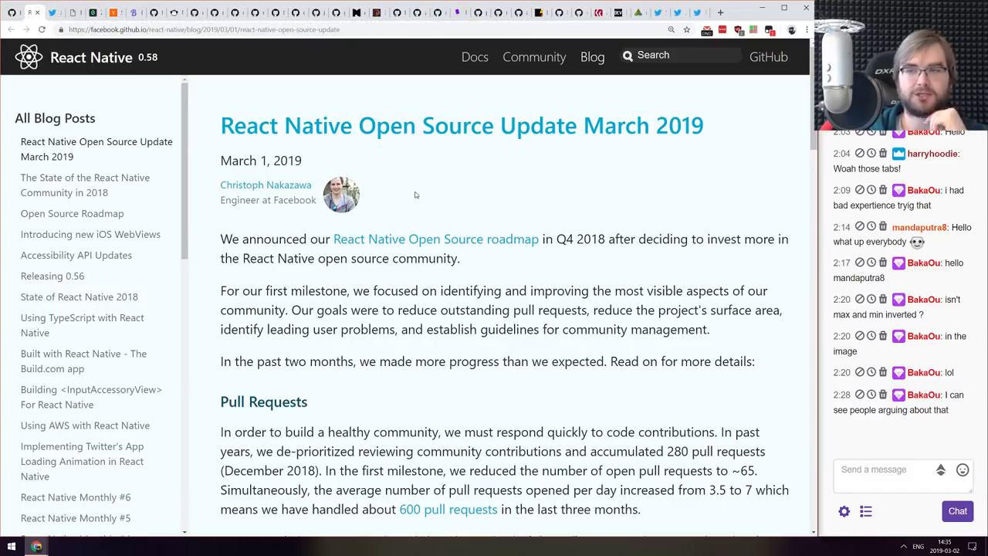
- Skim the React Native March 2019 open source update post to its end
scroll(down, 3)
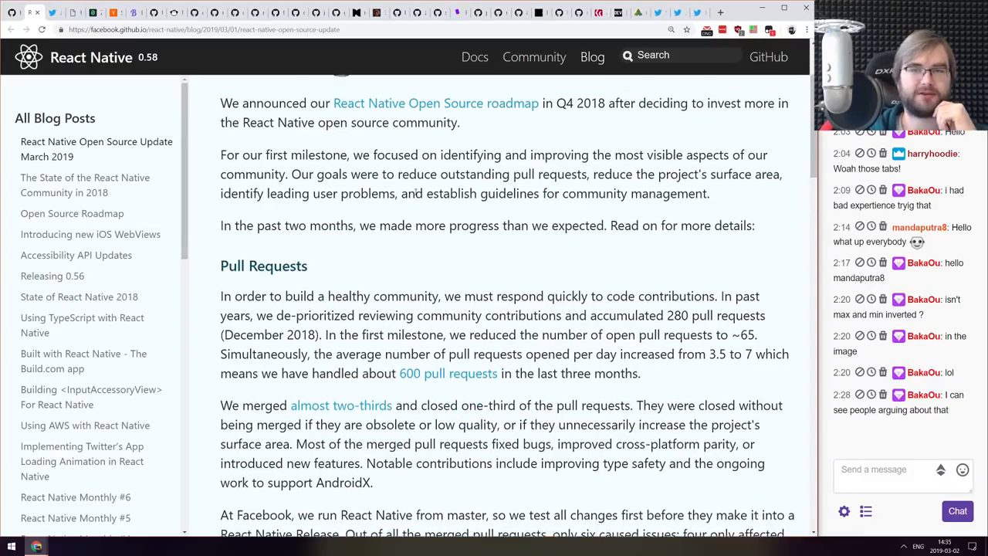
scroll(down, 3)
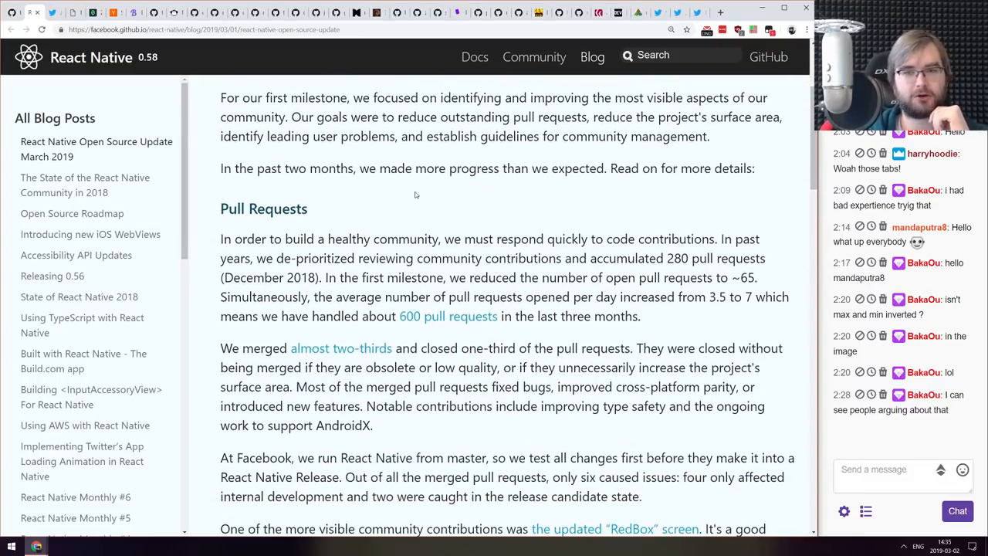
scroll(down, 3)
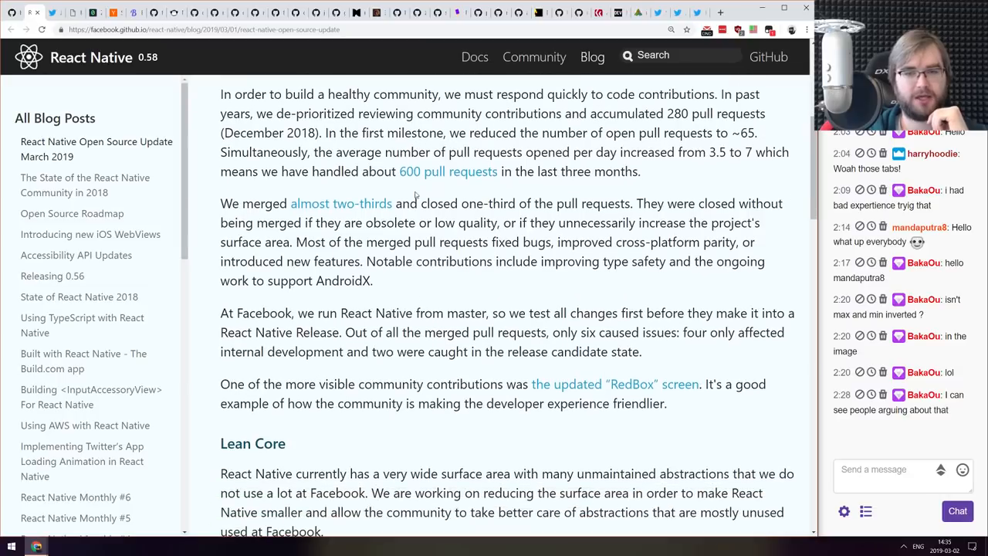
scroll(down, 3)
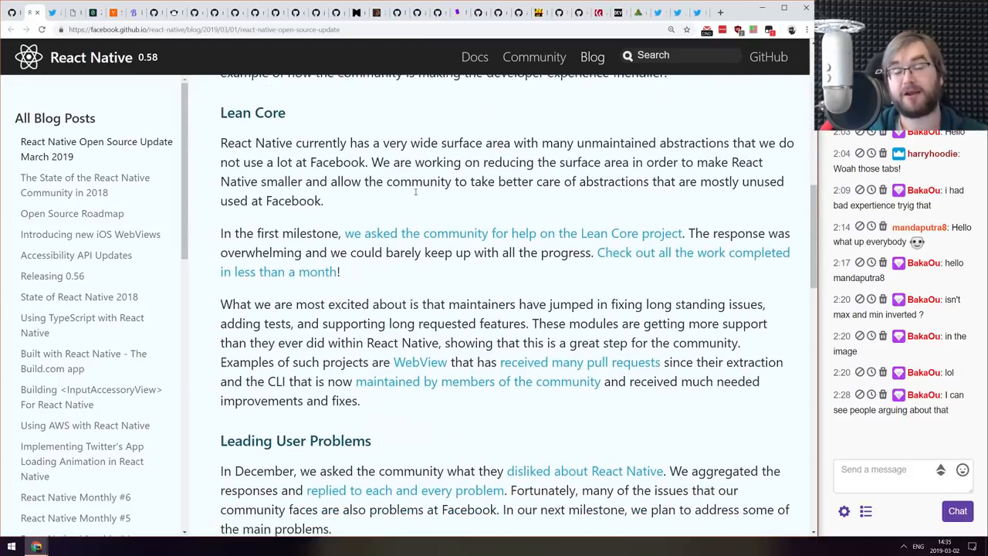
scroll(down, 3)
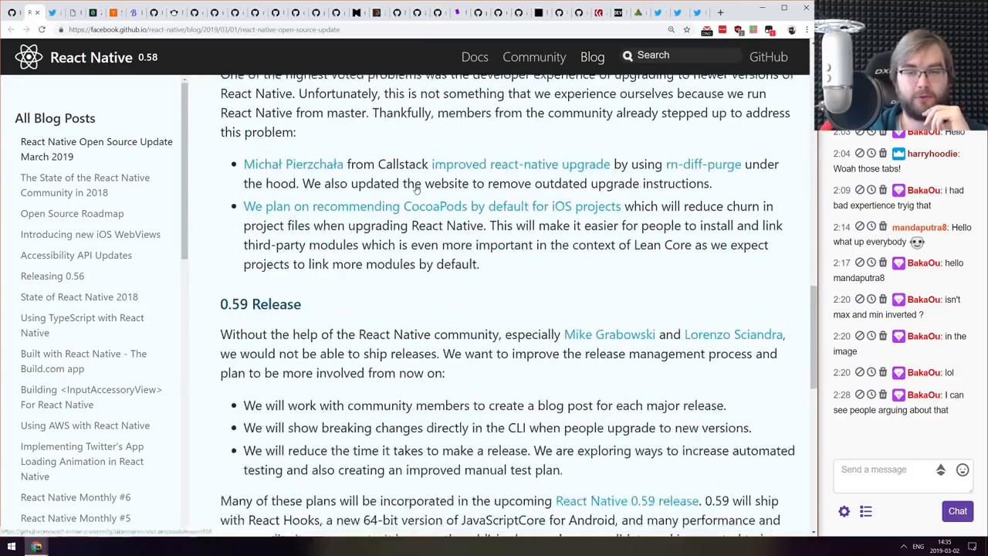
scroll(down, 3)
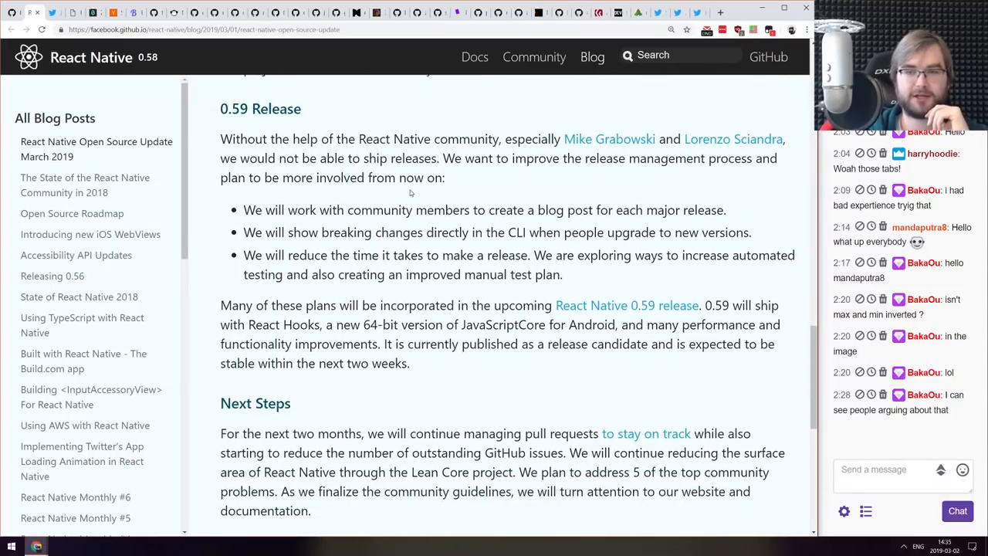
scroll(down, 3)
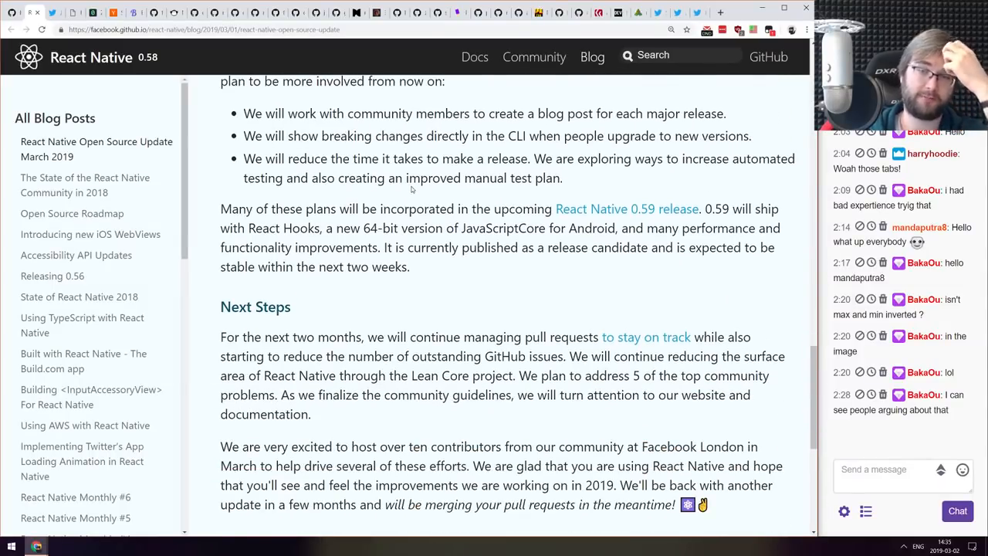
scroll(down, 3)
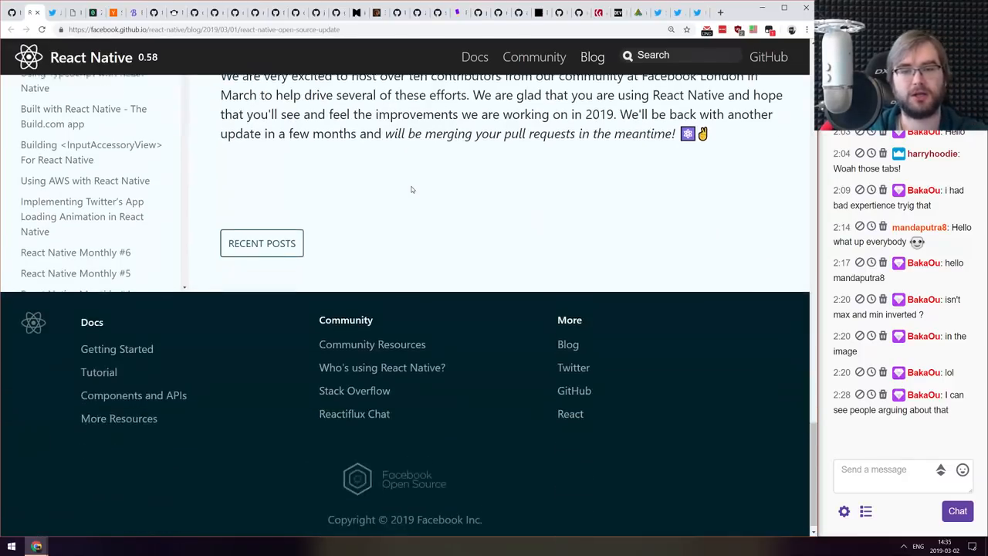
scroll(up, 3)
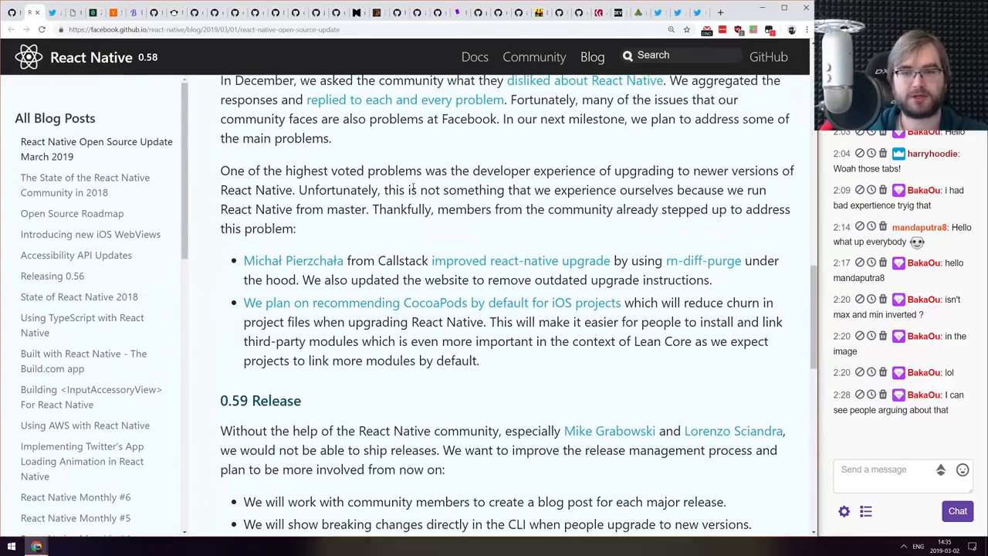
scroll(up, 3)
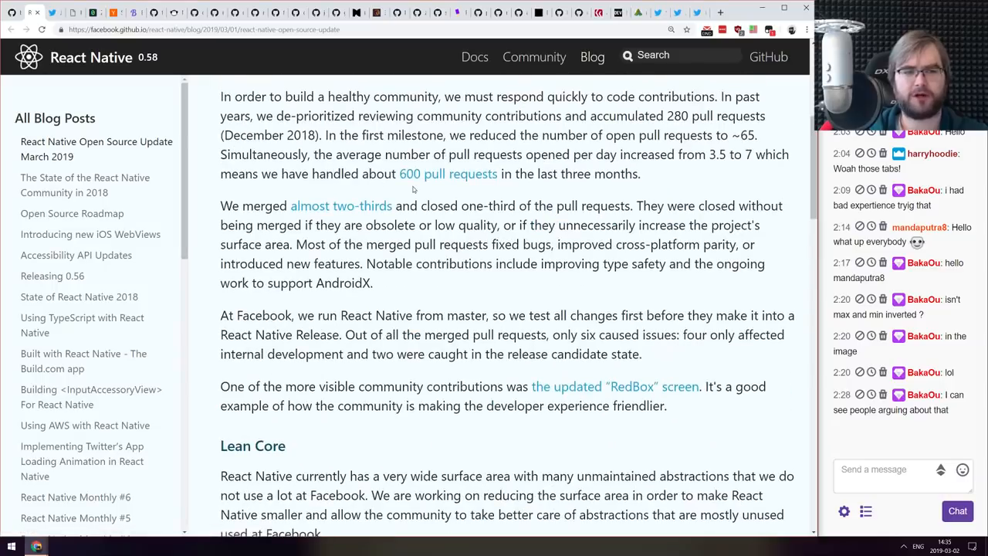
scroll(up, 3)
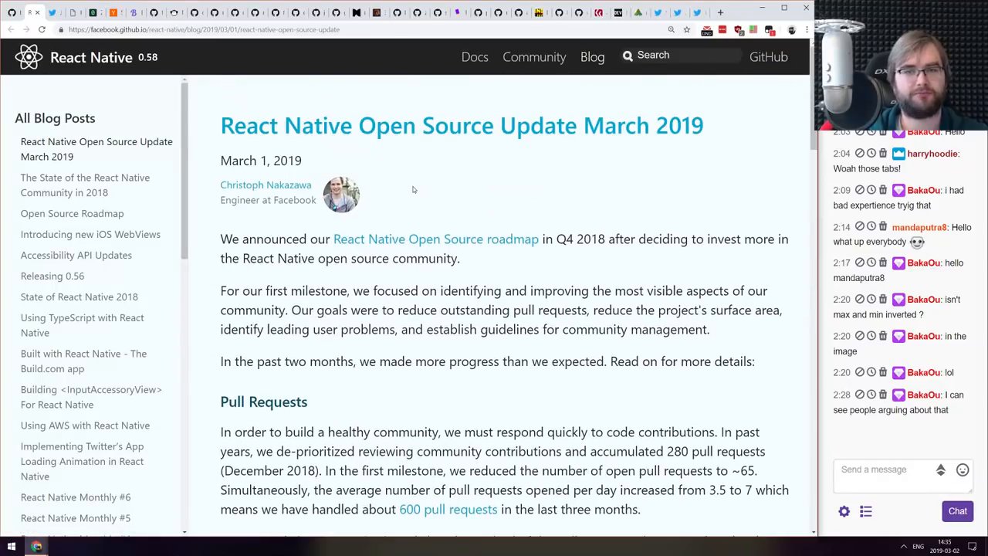
scroll(down, 3)
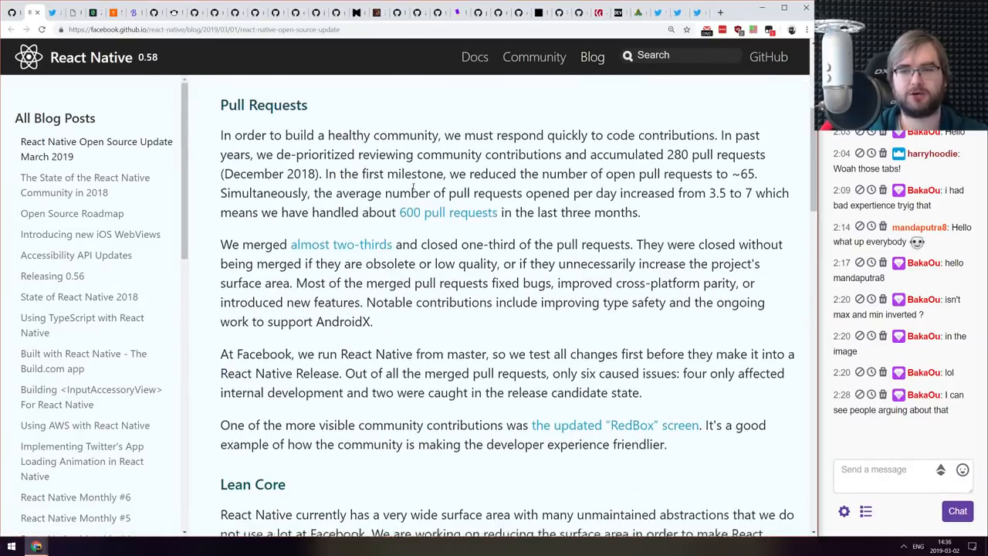
scroll(down, 3)
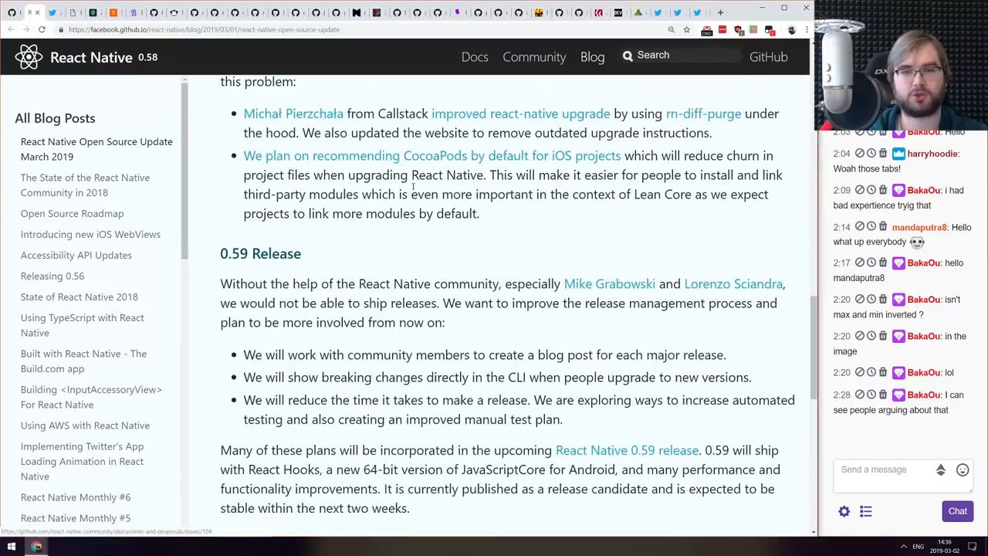
scroll(down, 3)
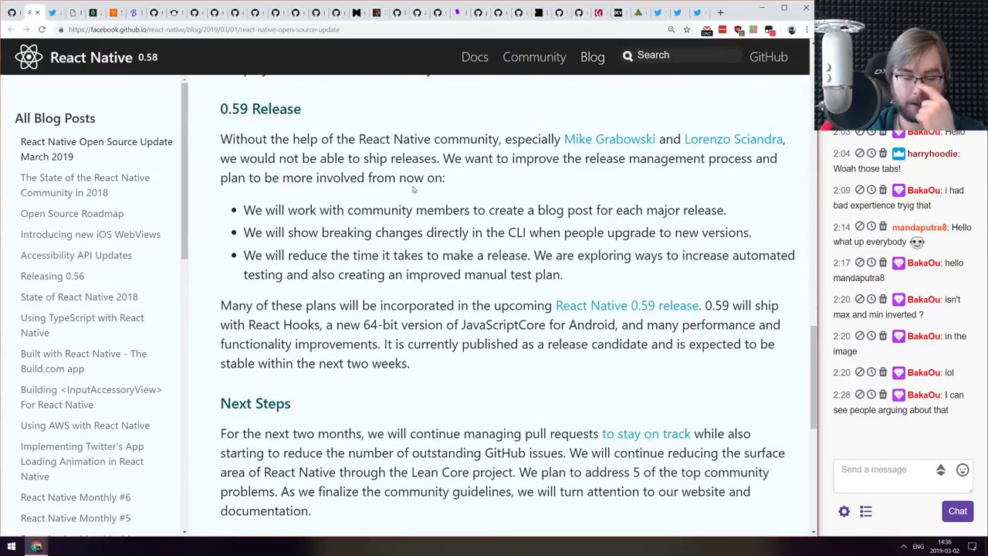
scroll(down, 3)
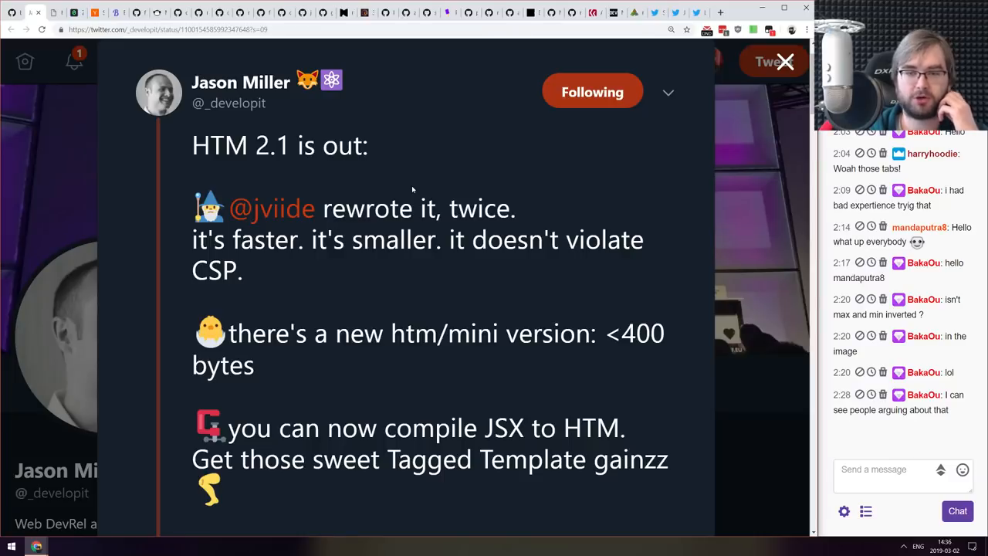
- Read Jason Miller's HTM 2.1 release tweet and its JSX-to-HTM code image
scroll(down, 3)
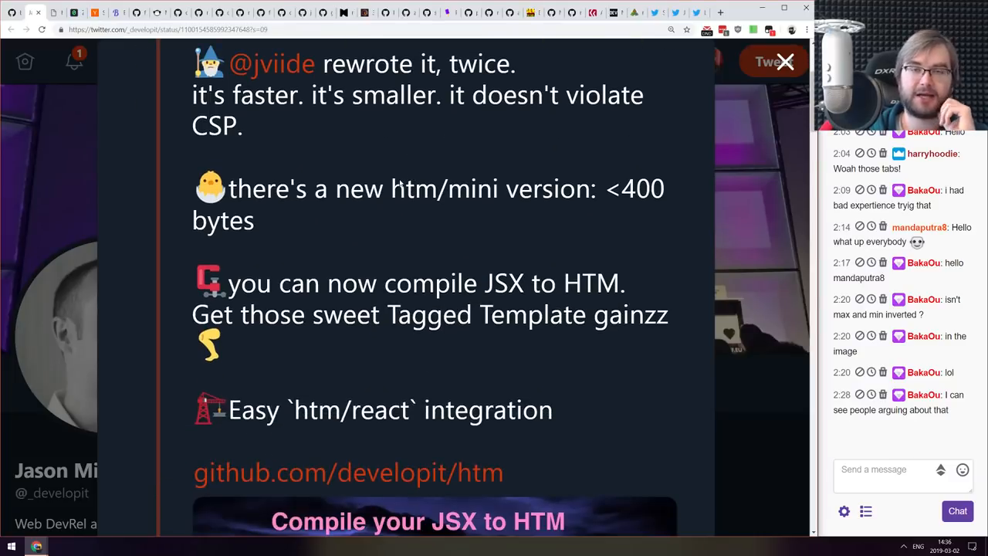
scroll(up, 3)
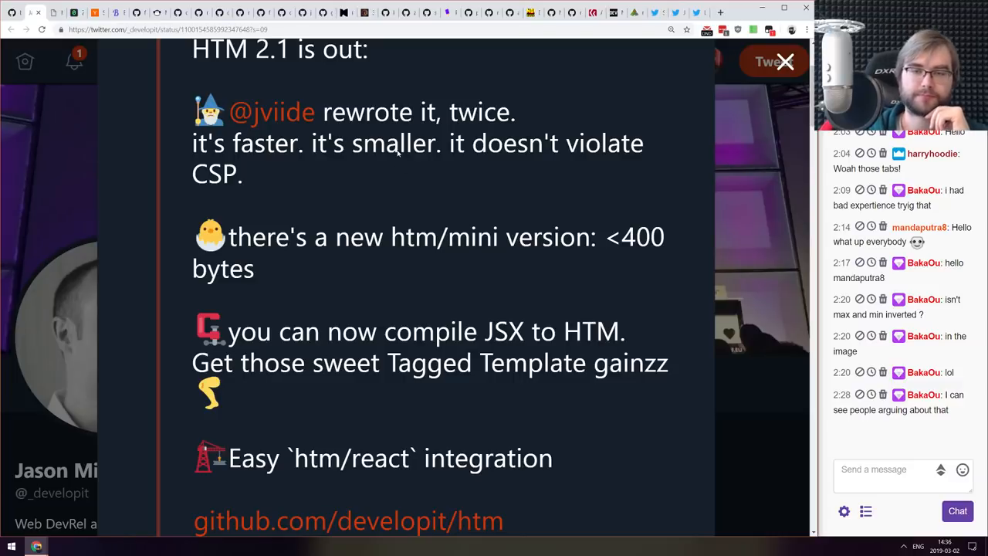
scroll(down, 3)
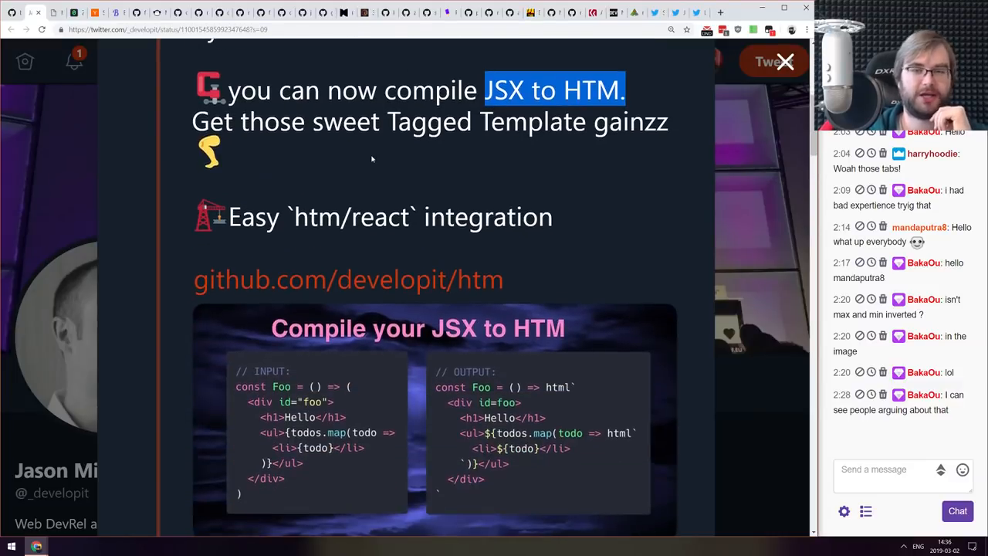
scroll(down, 3)
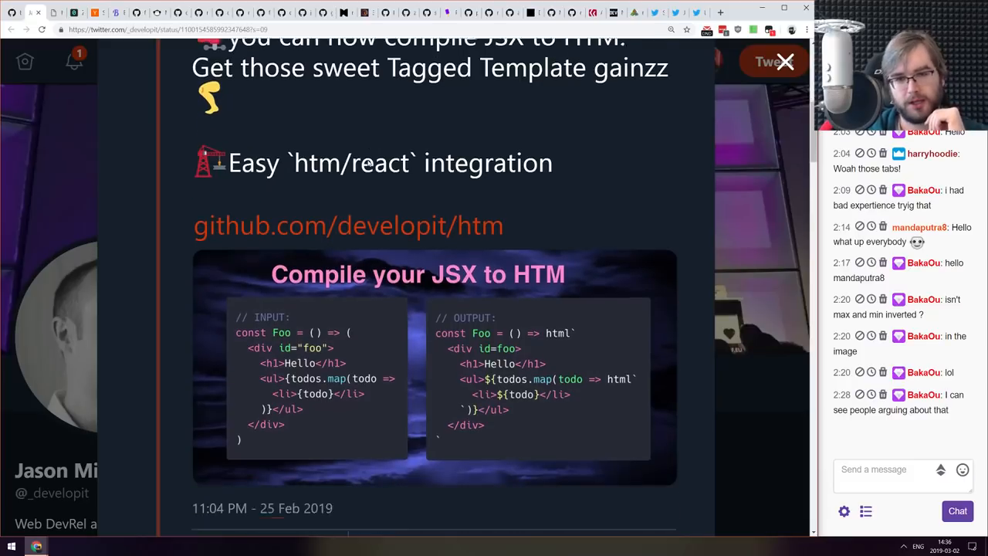
scroll(down, 3)
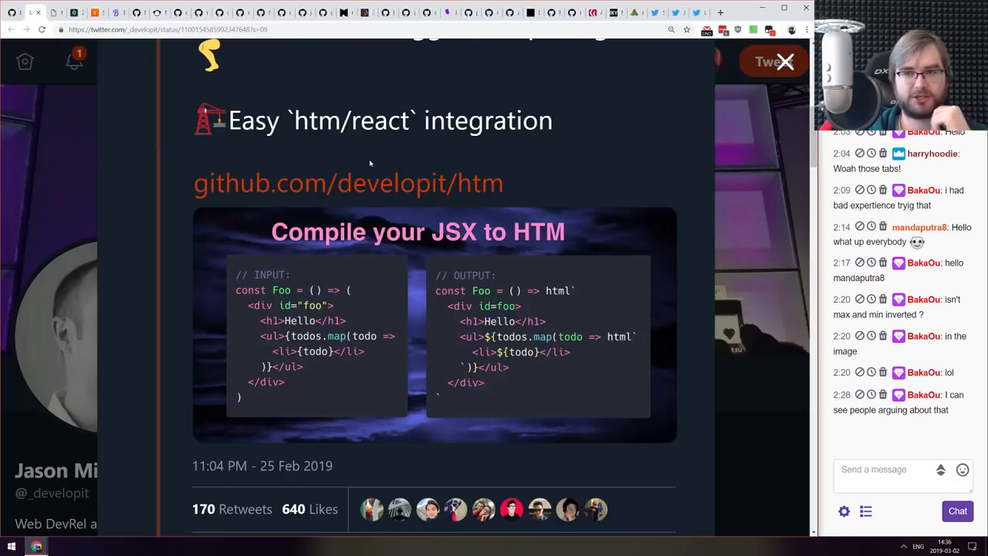
scroll(up, 3)
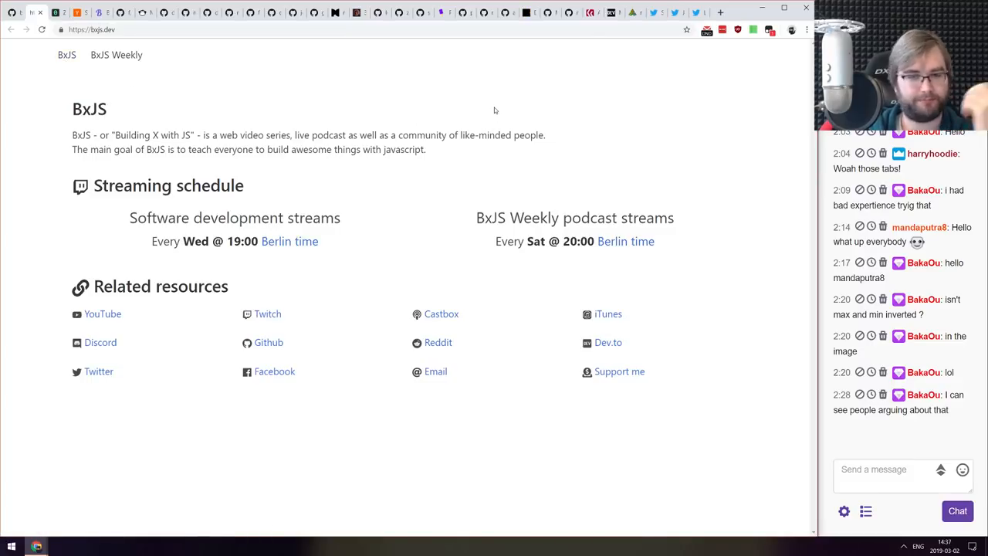
mouse_move(246, 66)
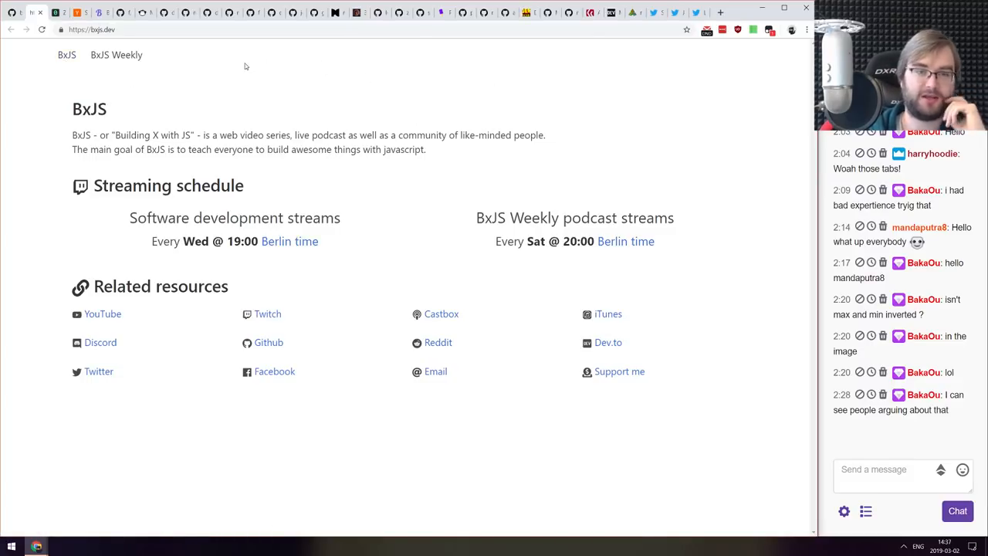
- Browse up and down the BxJS Weekly Episode 51 link list
click(116, 54)
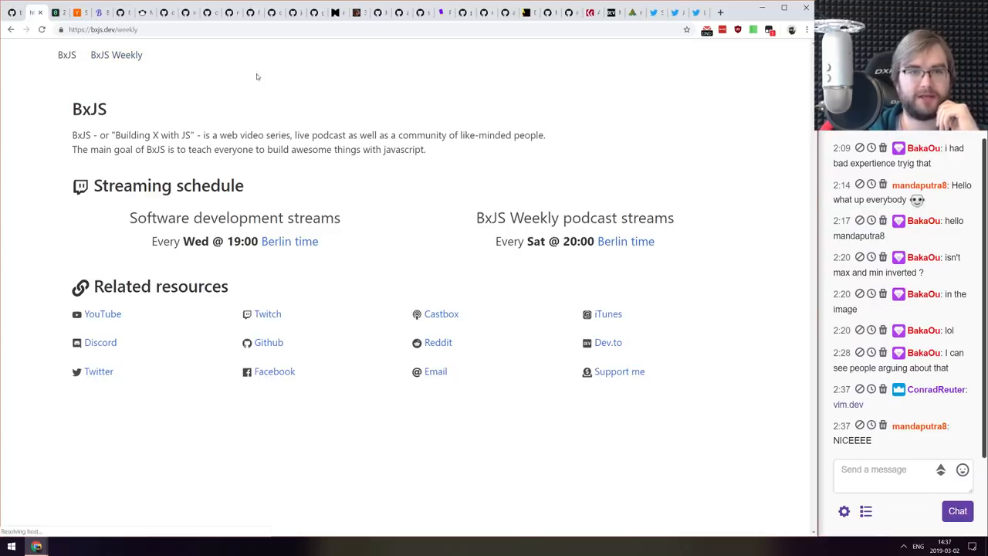
scroll(down, 3)
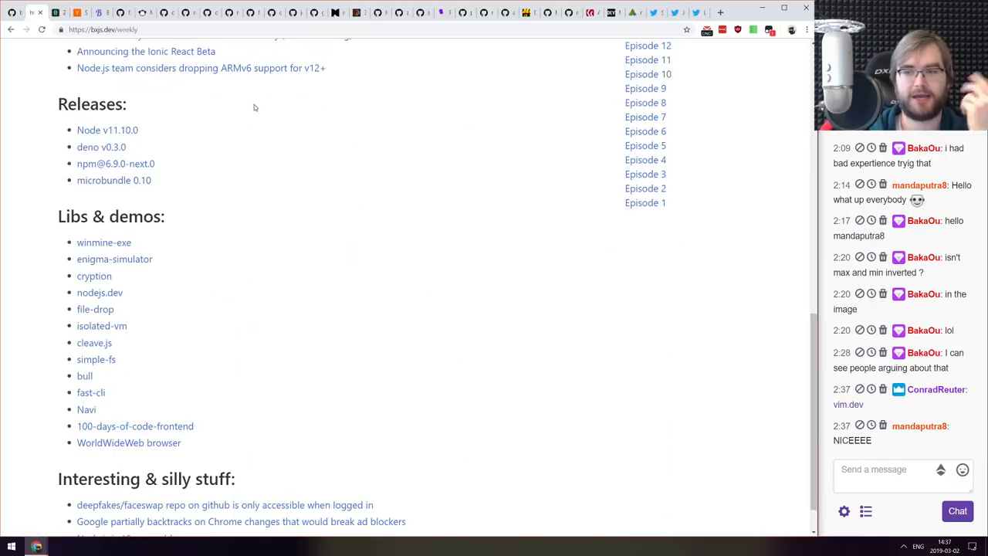
scroll(up, 3)
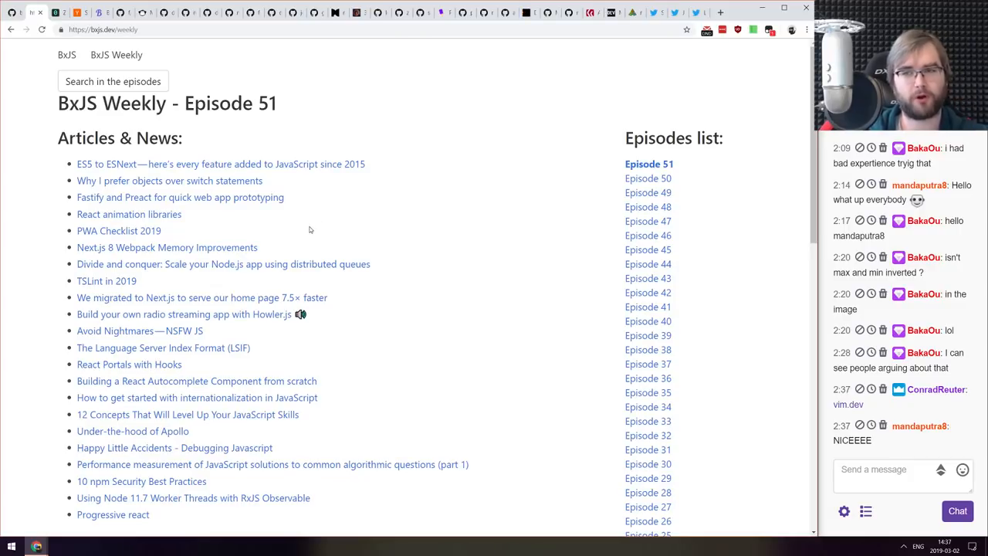
scroll(down, 3)
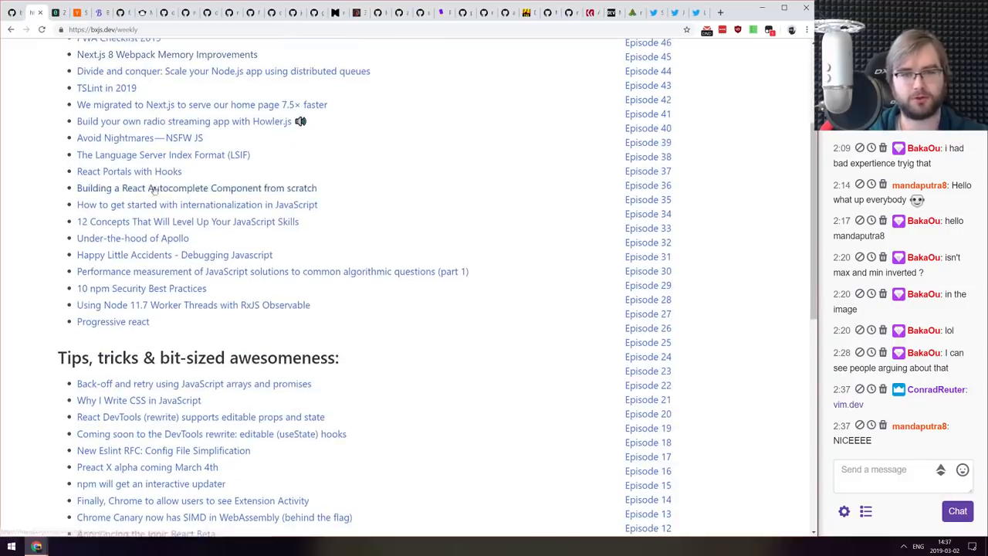
scroll(up, 3)
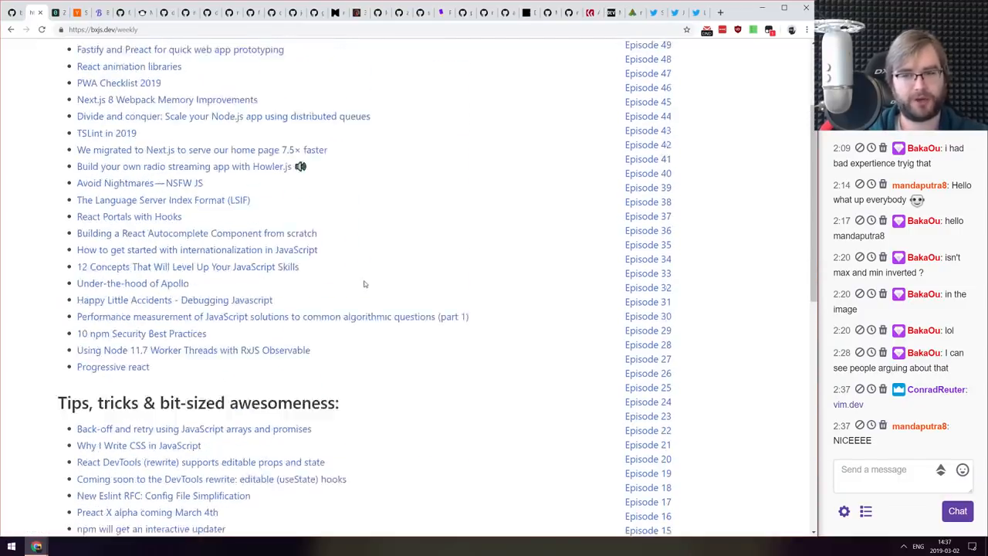
scroll(up, 3)
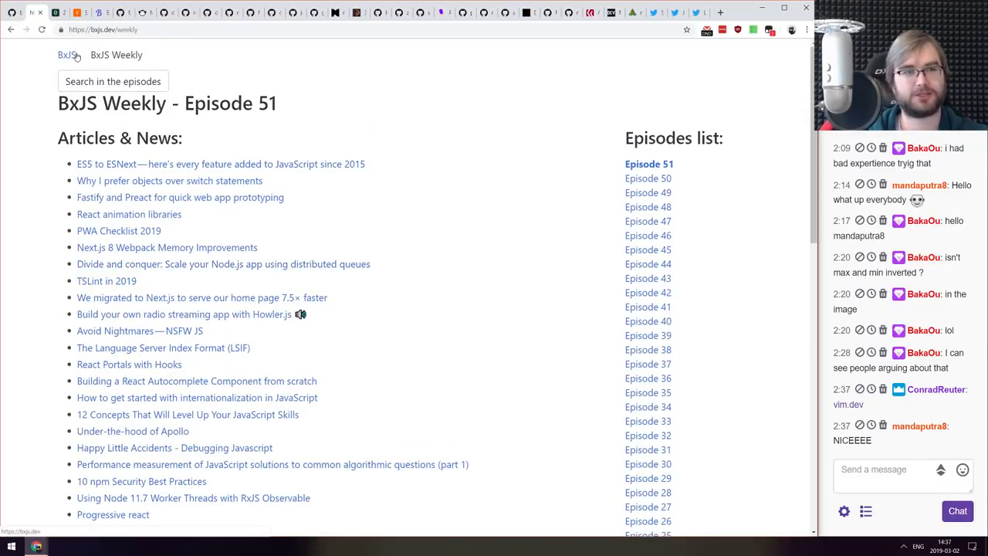
- Visit the BxJS homepage, return to the weekly page, then switch to the GNU Emacs homepage
click(66, 55)
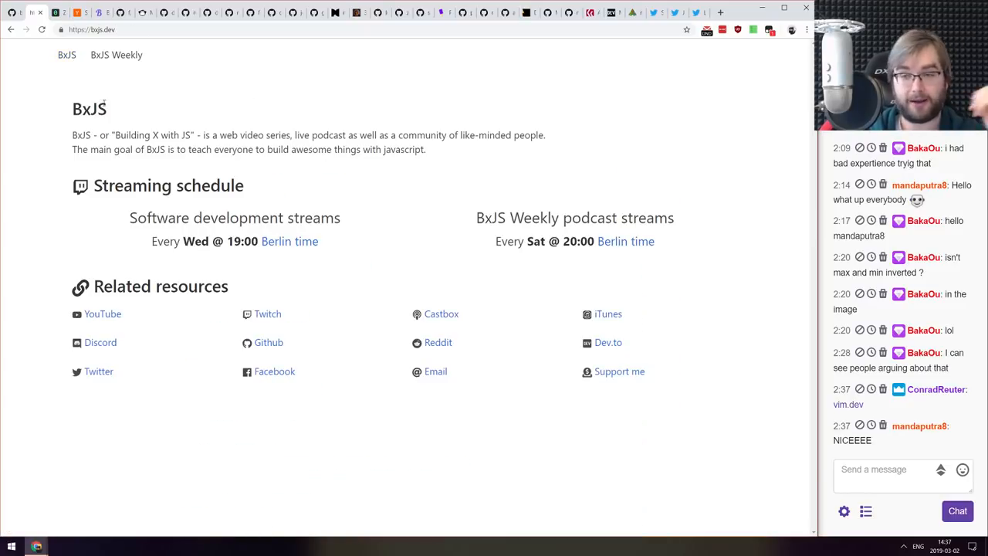
click(116, 54)
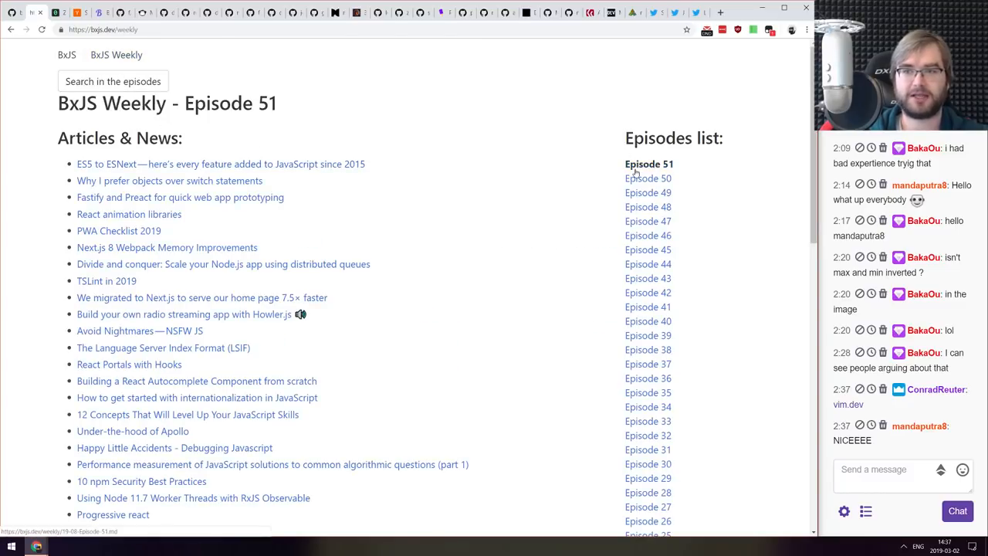
scroll(down, 3)
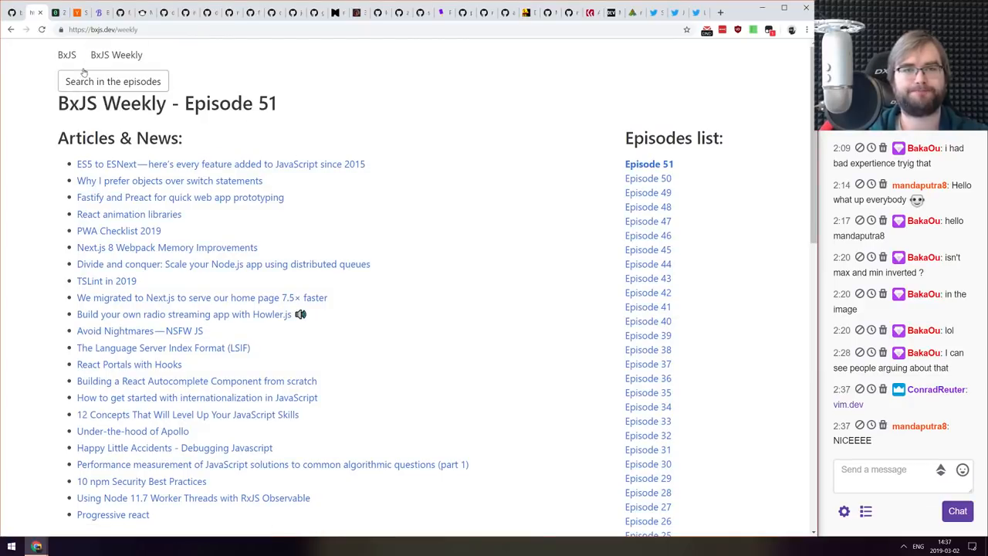
click(66, 55)
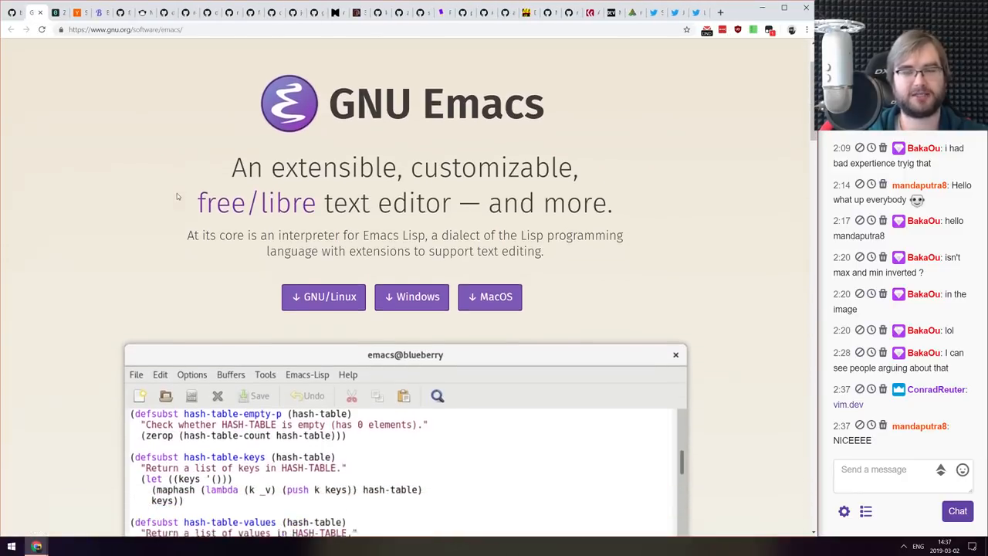
- Enter w3 in the address bar and choose the w3schools.dev suggestion
text(w3schools.dev)
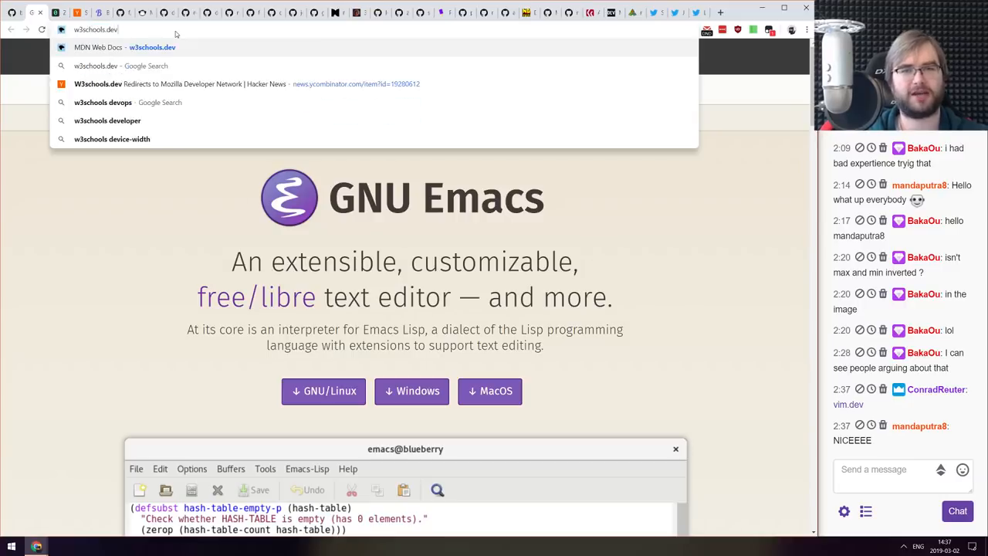
click(124, 47)
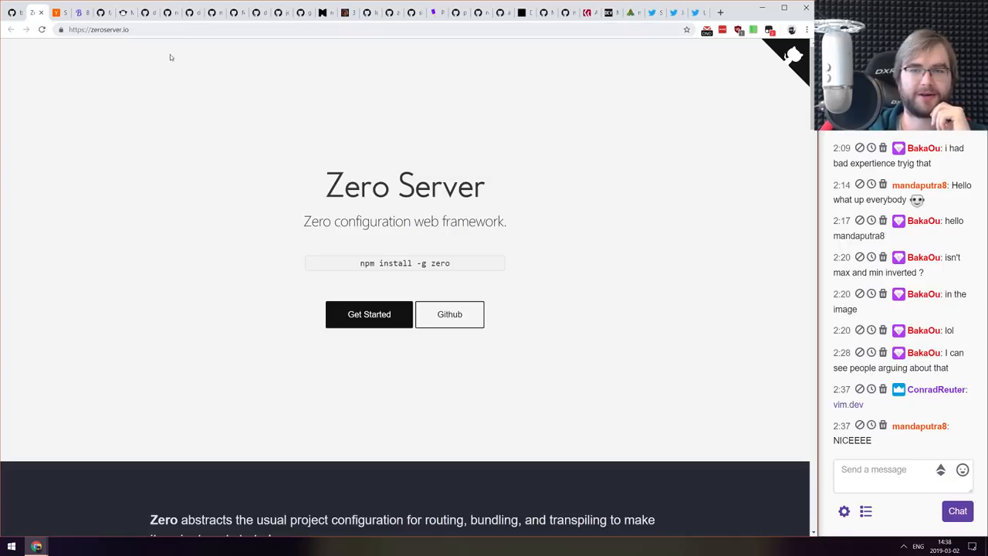
- Skim zeroserver.io and view the demo's about.html, api.js, index.jsx, login.mdx and time.js examples
scroll(down, 3)
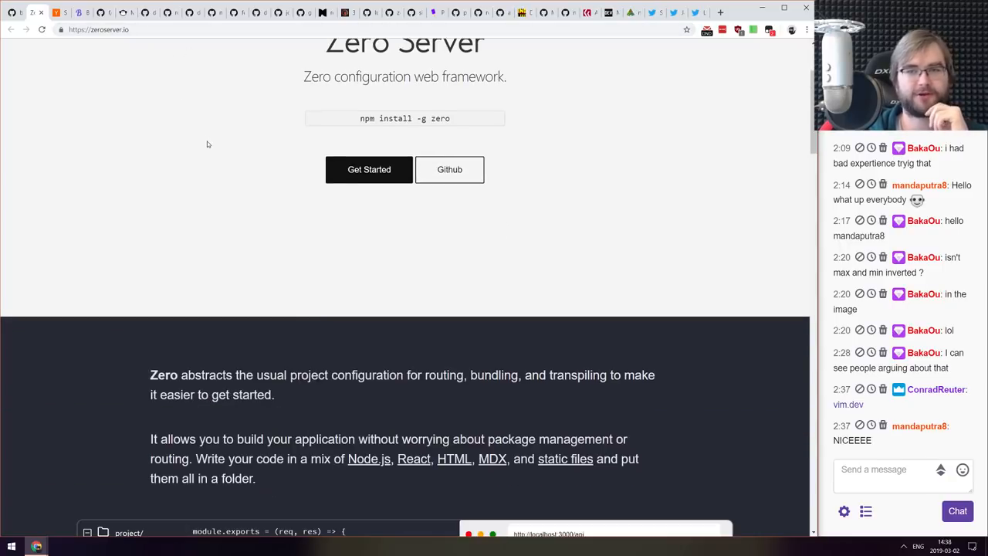
scroll(down, 3)
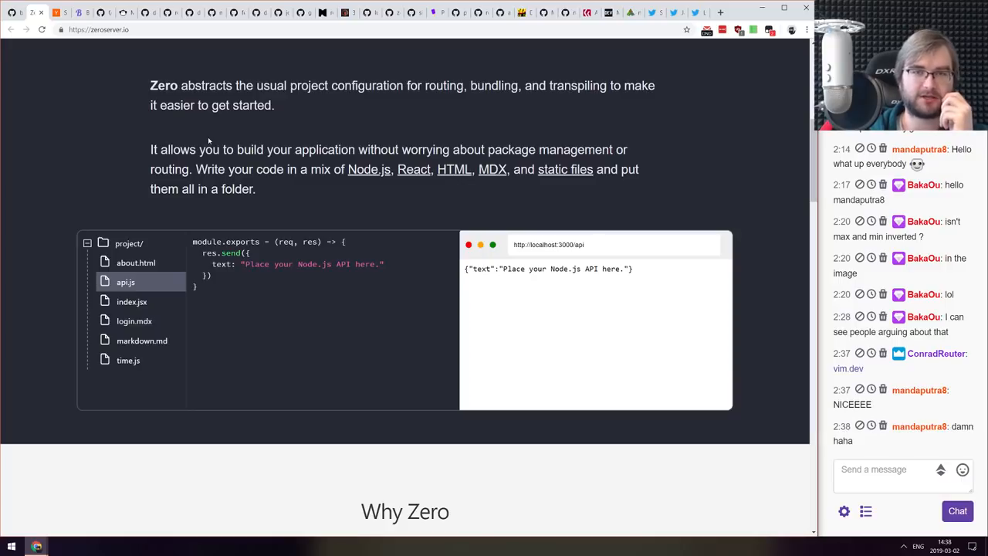
scroll(down, 3)
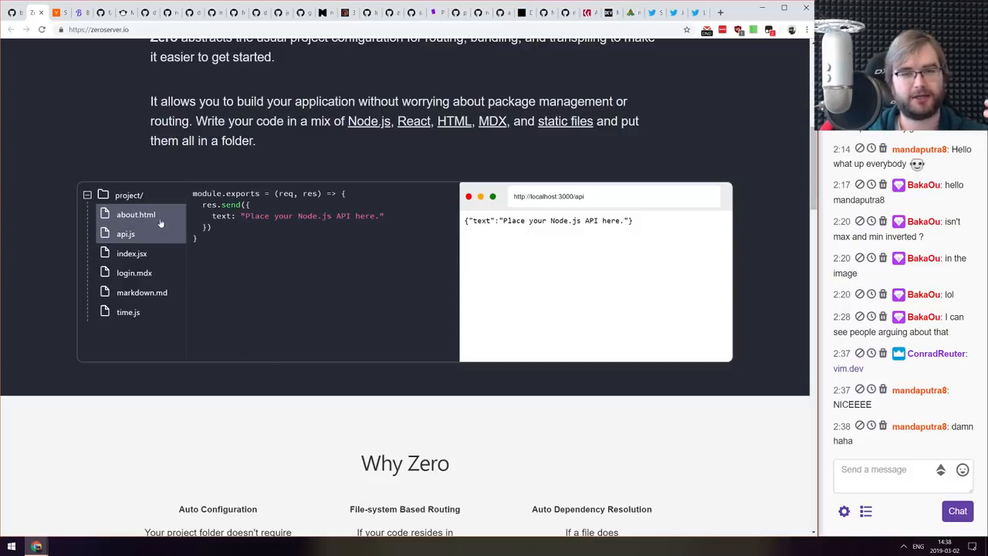
mouse_move(160, 223)
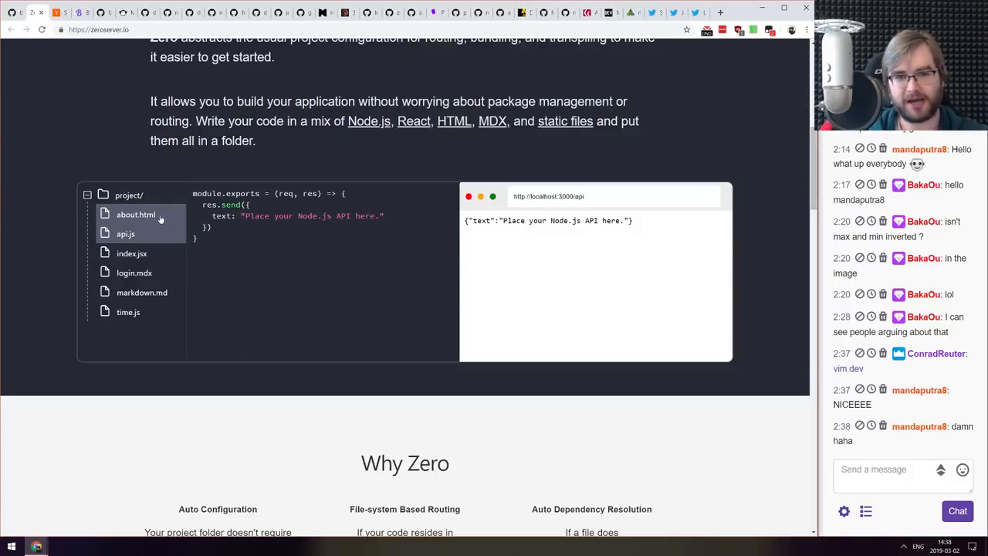
click(136, 215)
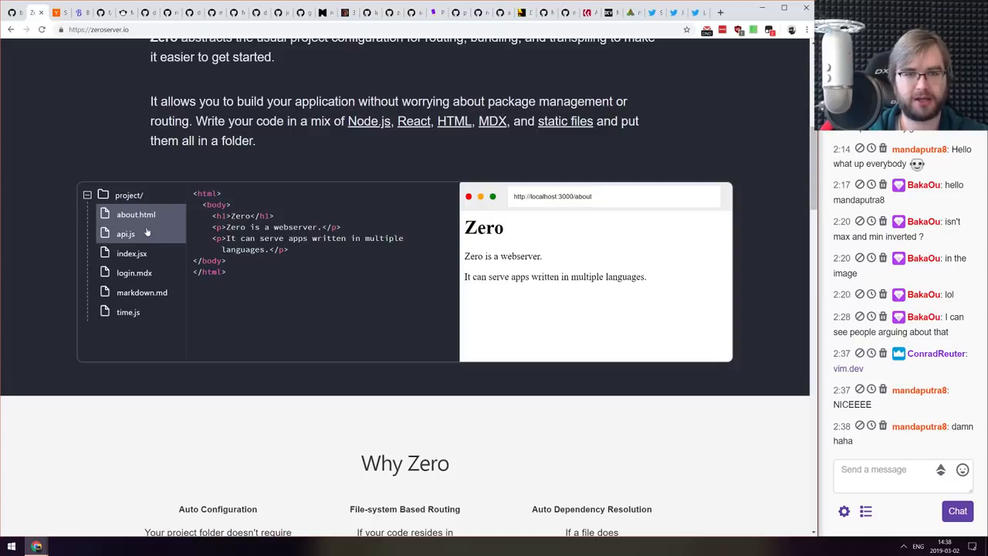
click(125, 234)
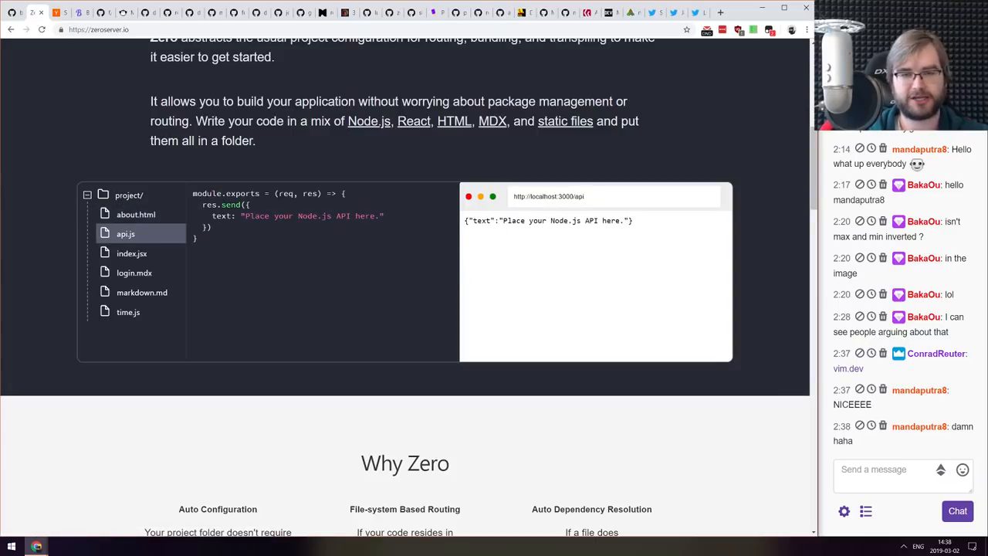
click(131, 253)
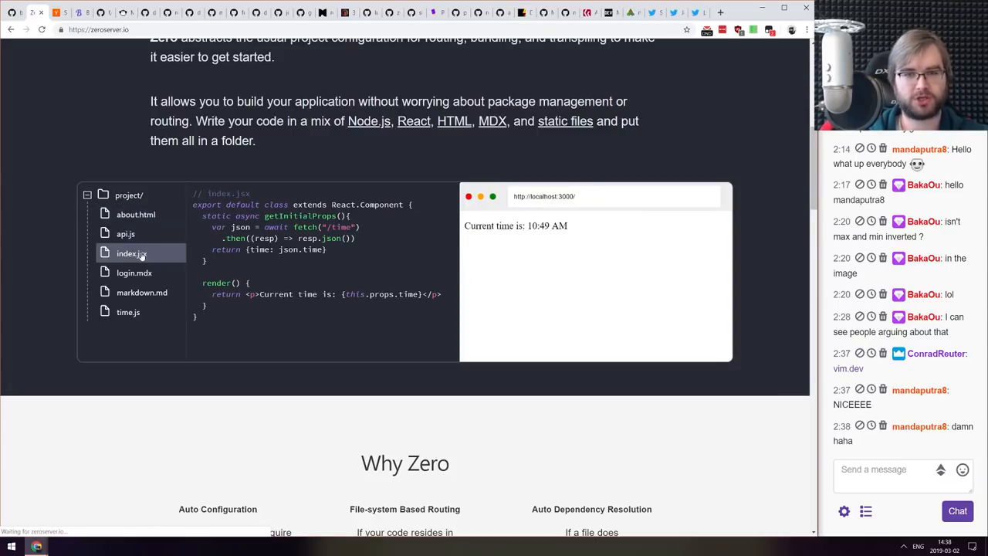
click(134, 273)
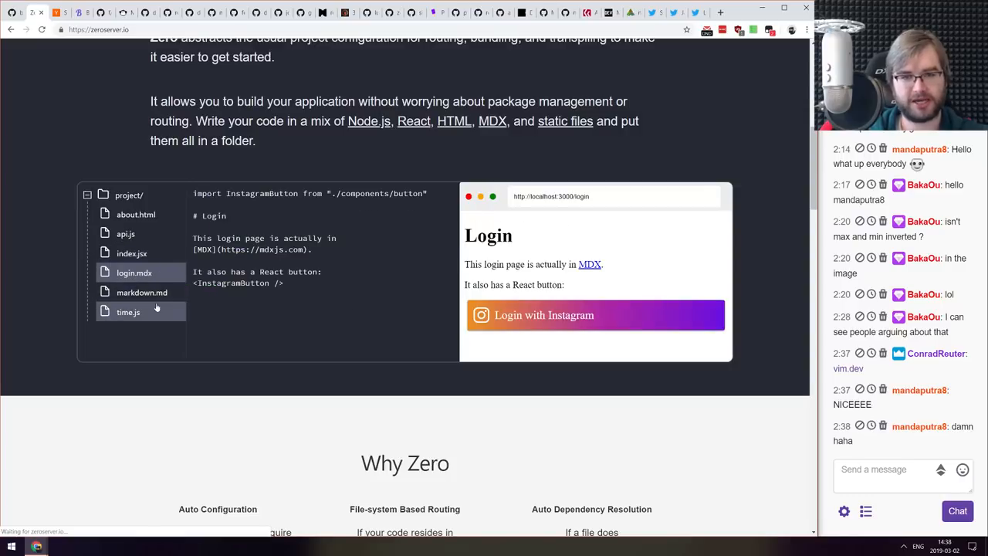
click(128, 311)
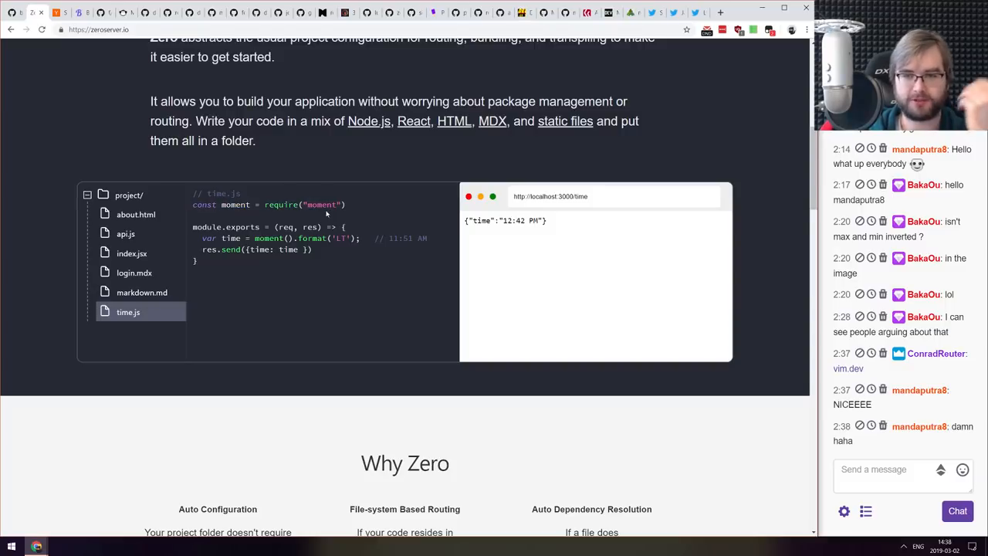
- Skim the getting-started docs and open the Zero project's GitHub repository
scroll(down, 3)
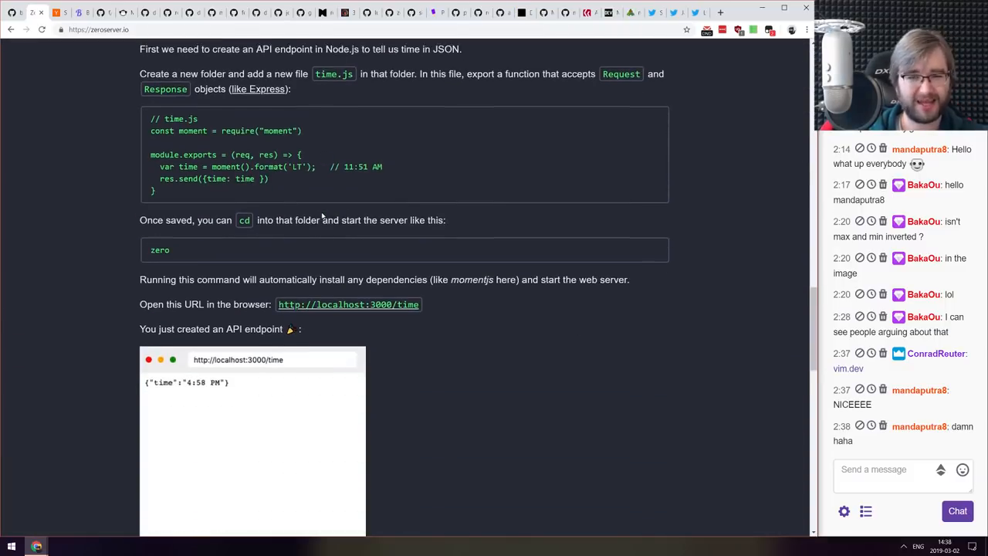
scroll(down, 3)
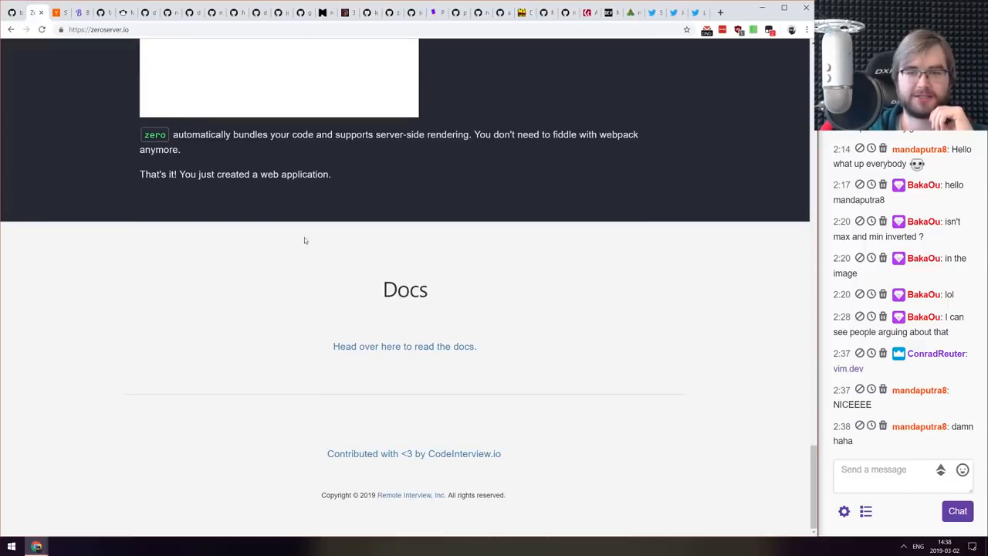
scroll(up, 3)
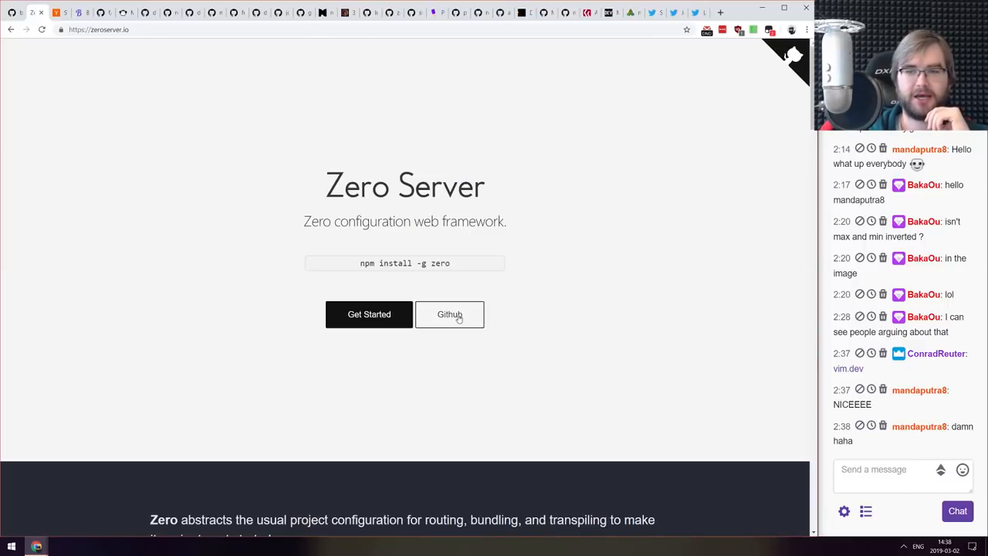
click(449, 314)
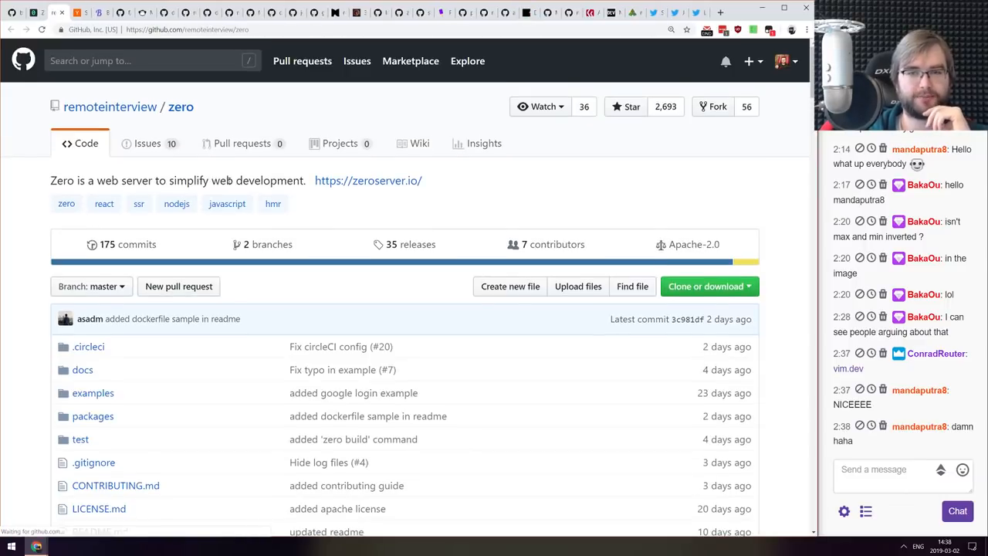
- Scroll through the Zero README's features and React example on GitHub
scroll(down, 3)
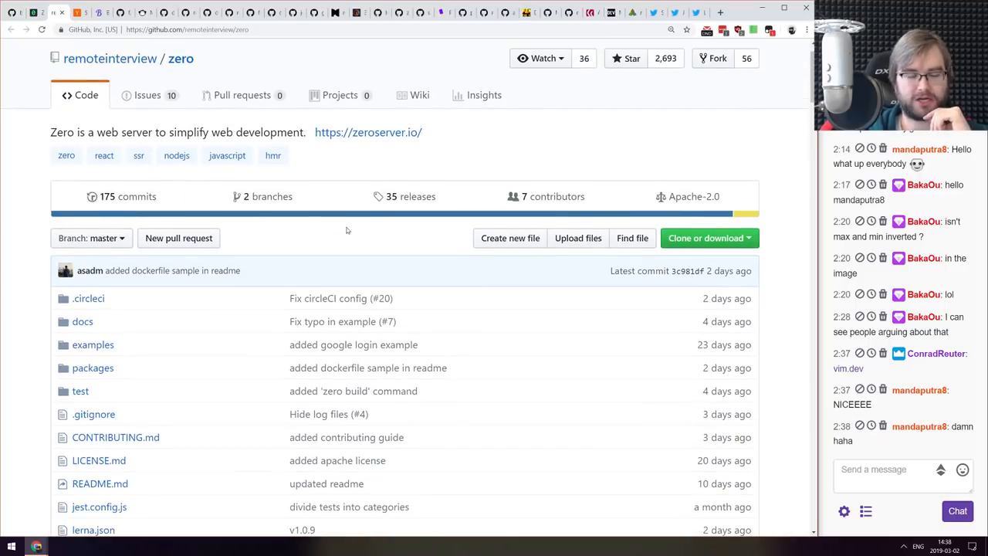
scroll(down, 3)
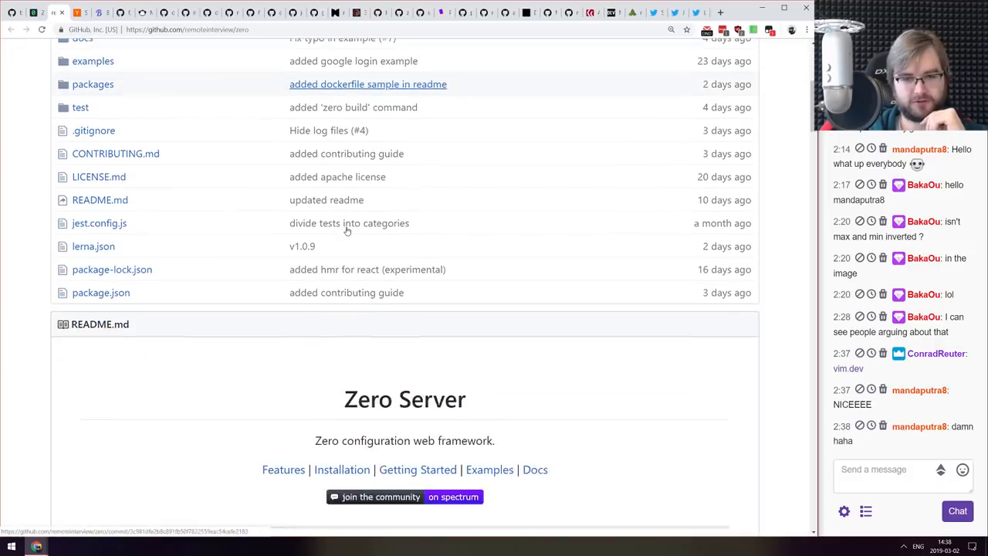
scroll(down, 3)
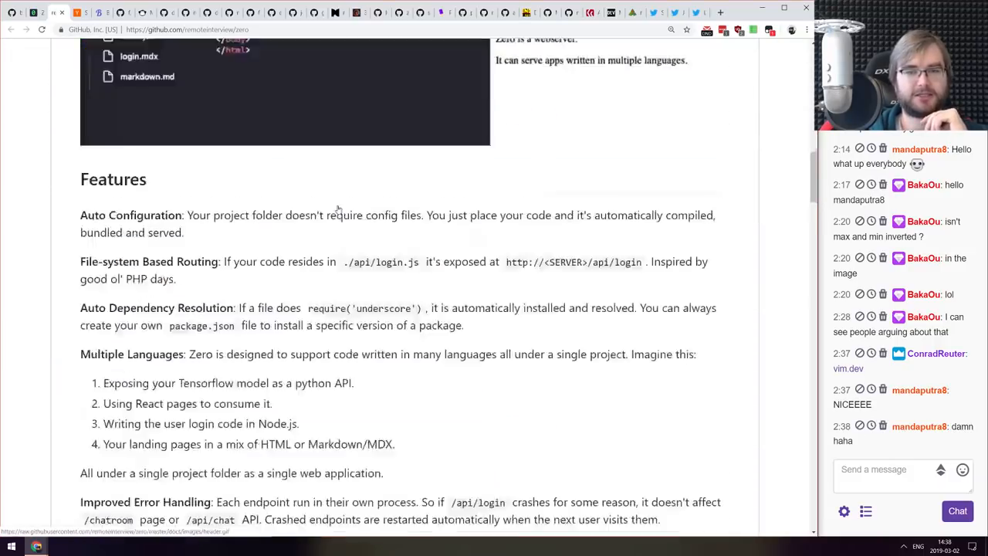
scroll(down, 3)
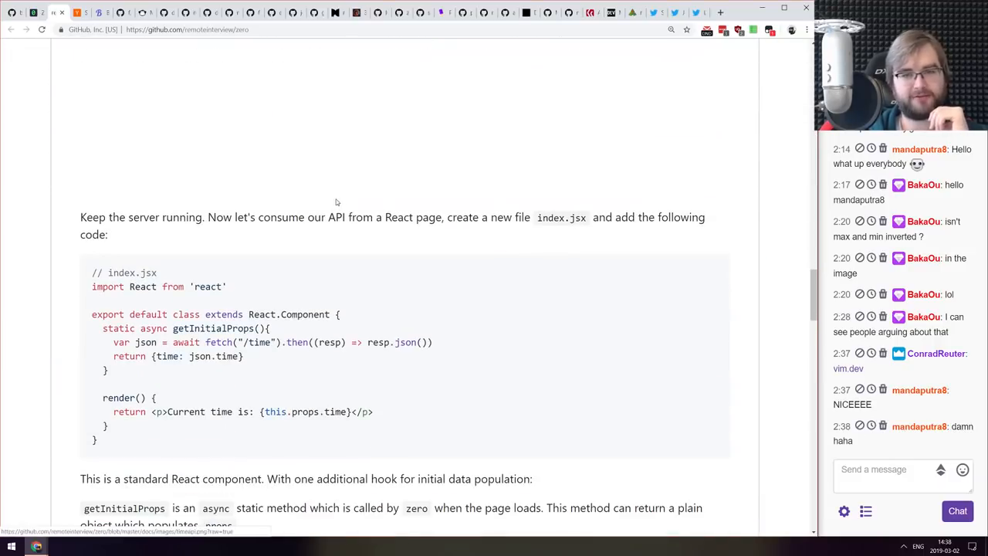
scroll(down, 3)
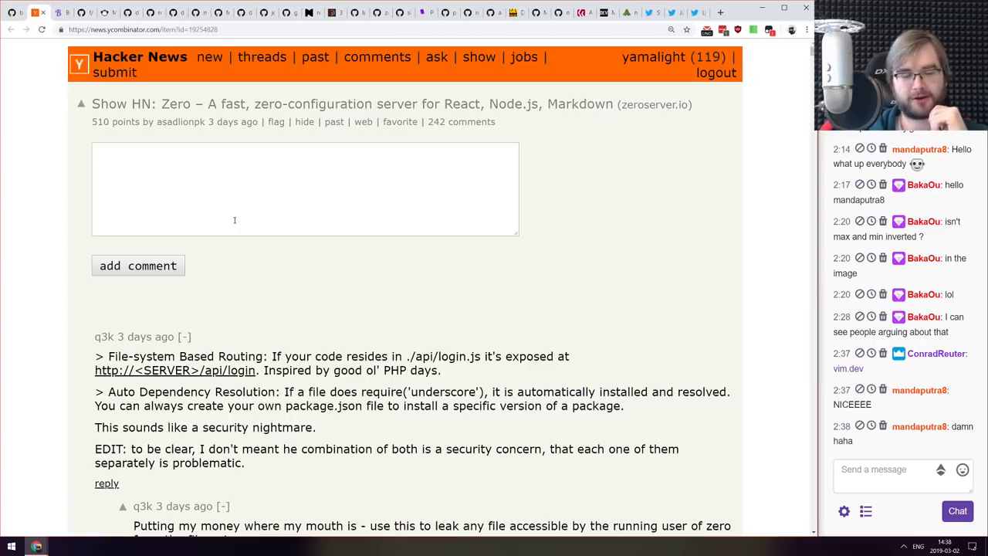
scroll(down, 3)
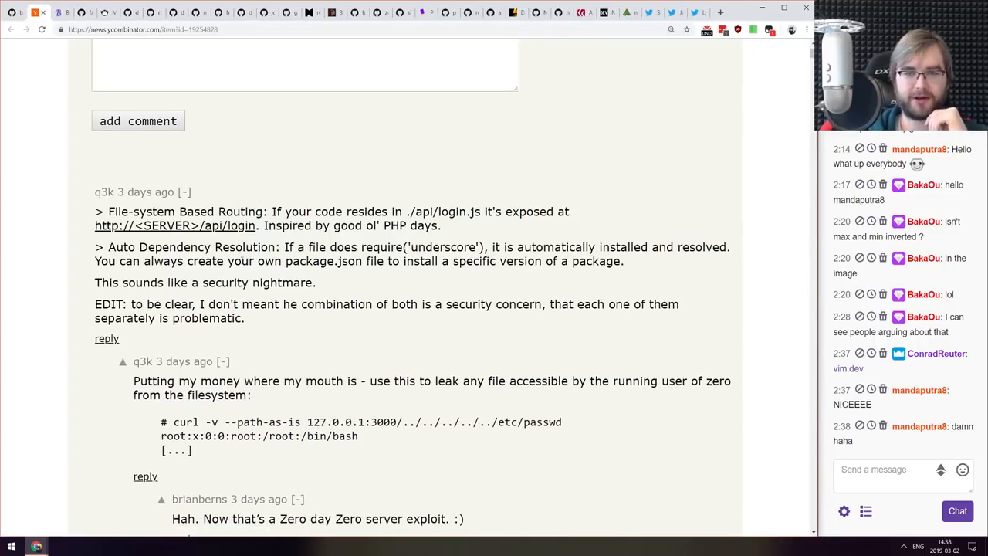
scroll(down, 3)
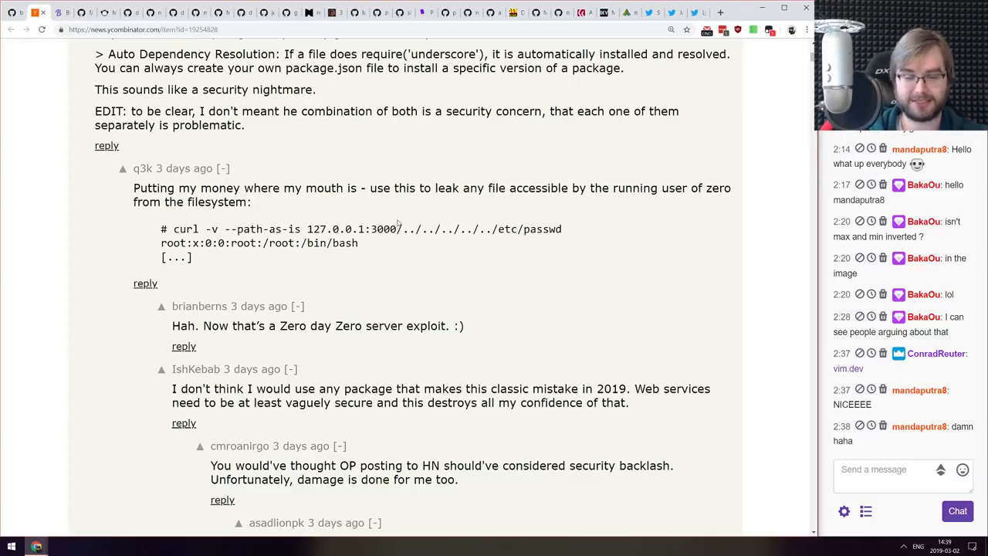
drag(403, 229, 562, 229)
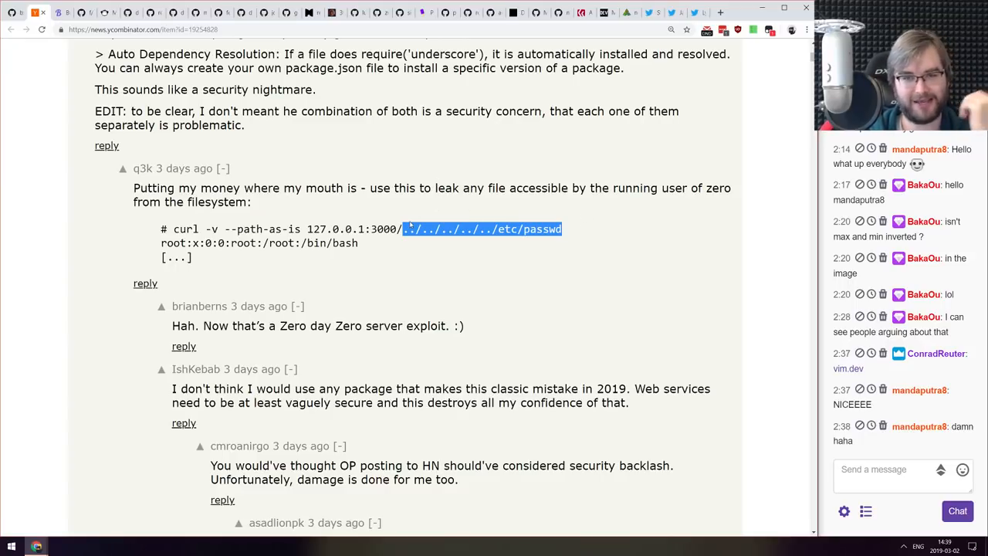
scroll(down, 3)
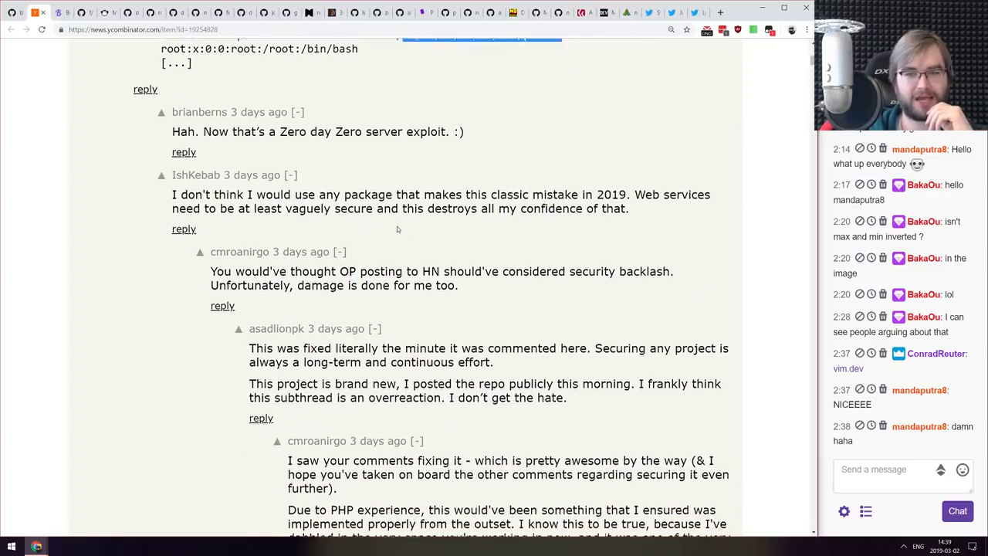
scroll(down, 3)
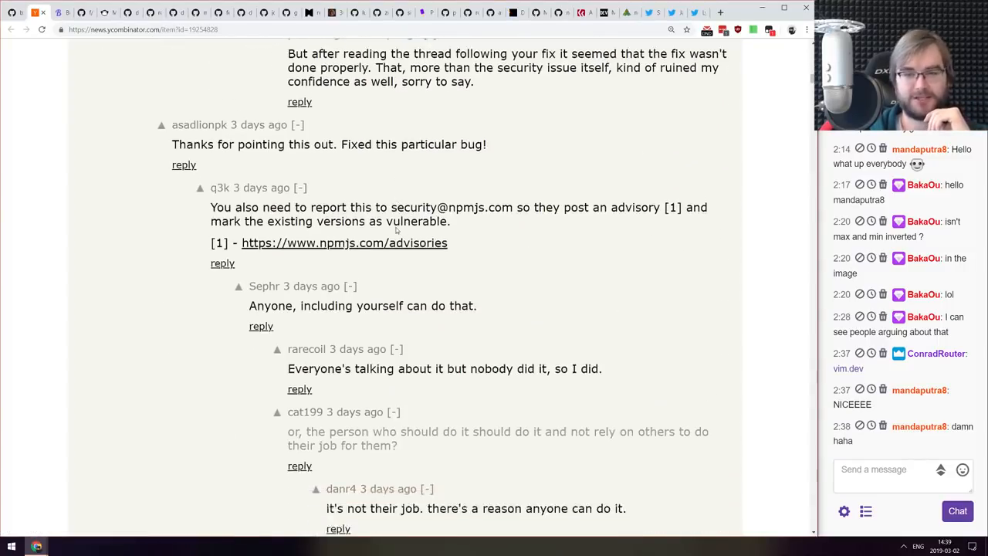
scroll(down, 3)
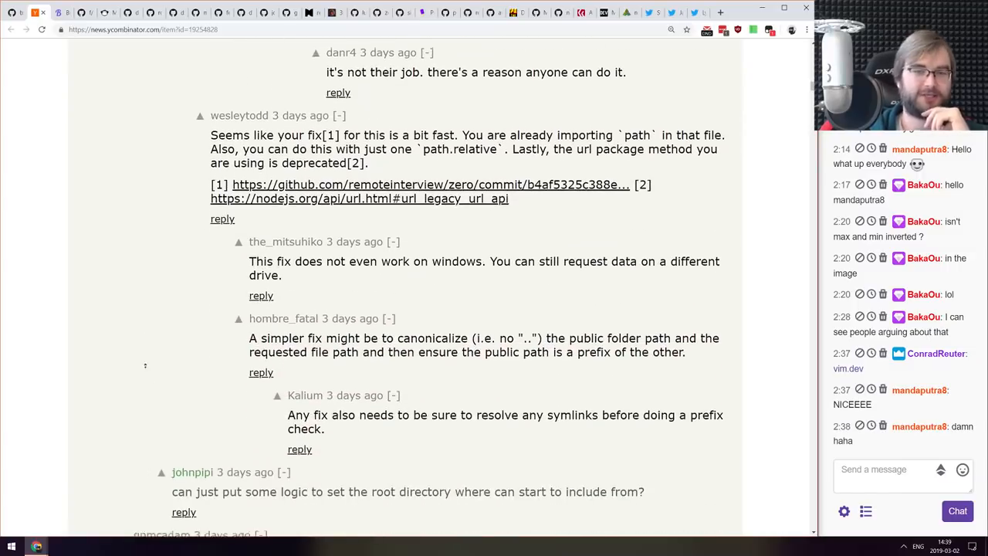
scroll(up, 3)
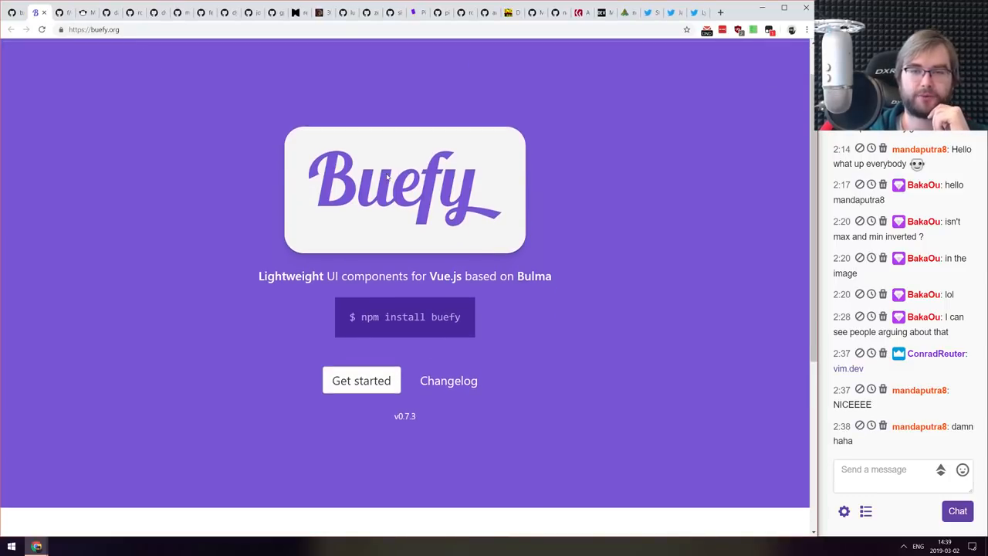
- Enter the Buefy documentation and view the Autocomplete component docs
scroll(down, 3)
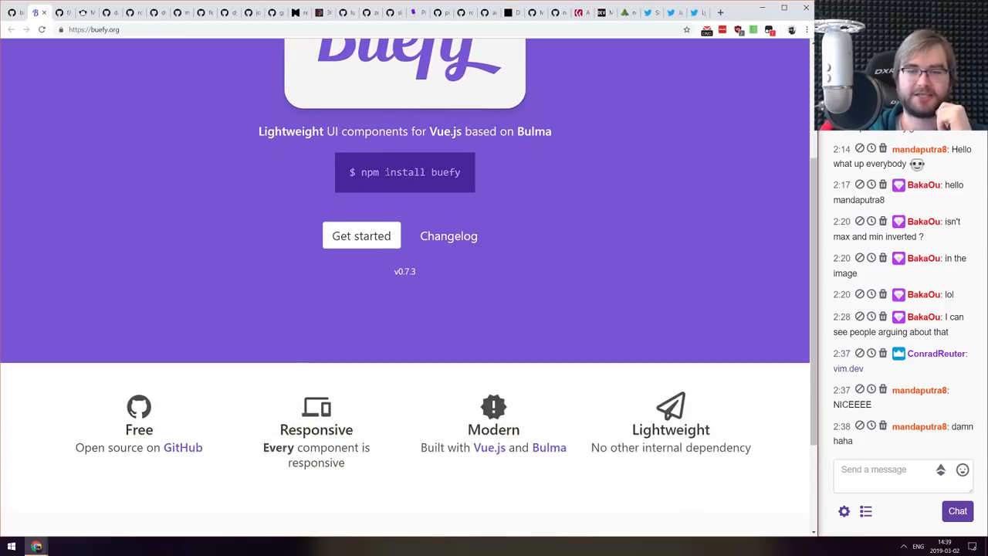
scroll(up, 3)
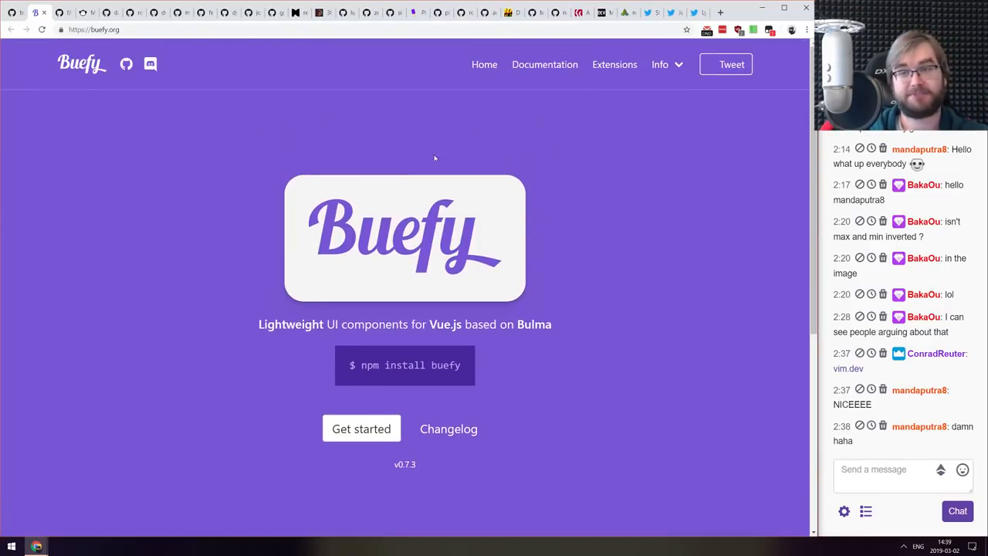
click(545, 64)
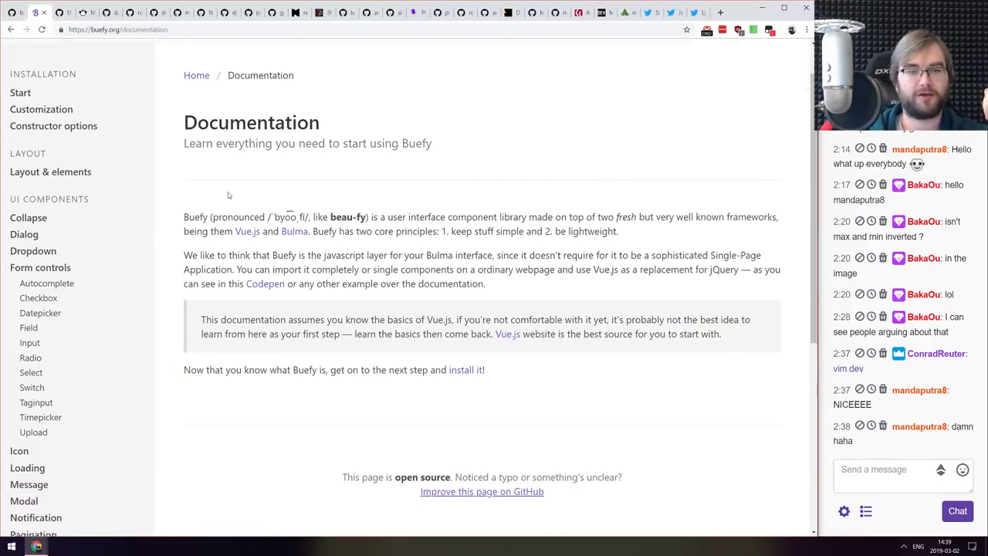
click(46, 283)
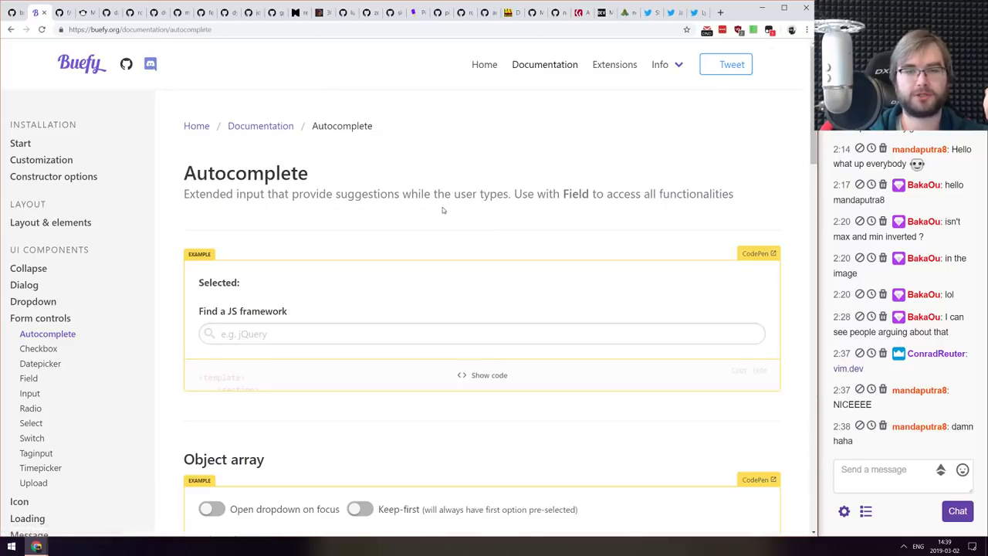
- Browse the Datepicker and Input component docs, then move on to the confirmation repo
click(40, 364)
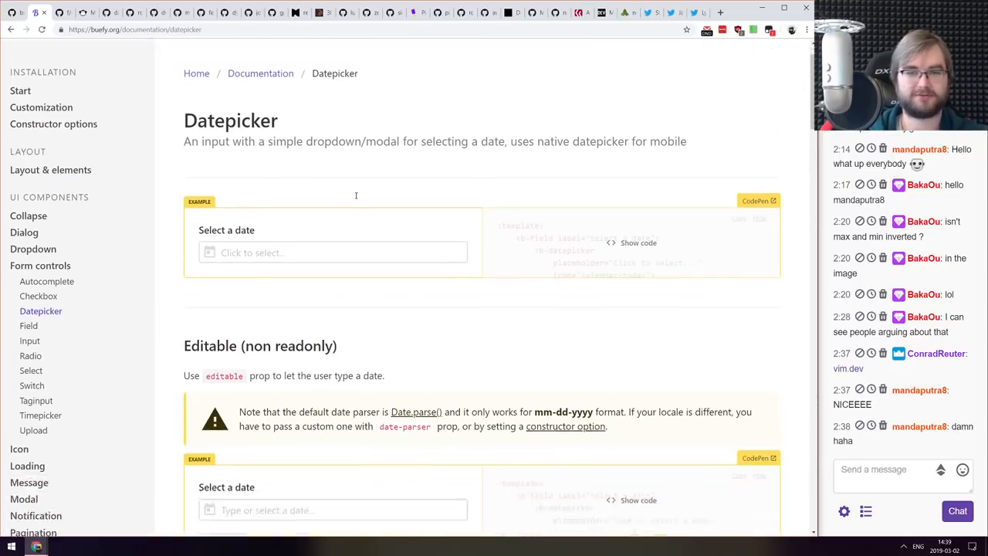
scroll(down, 3)
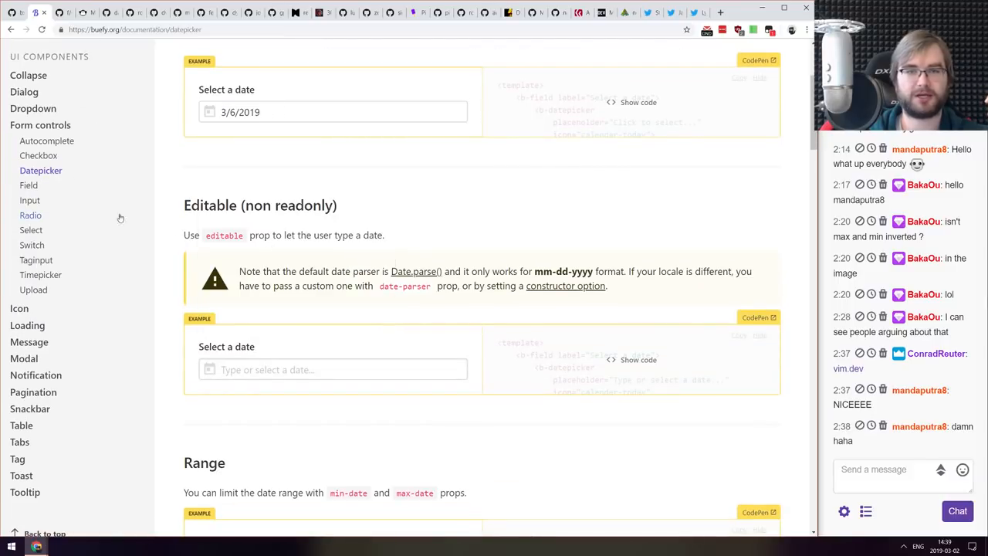
click(30, 200)
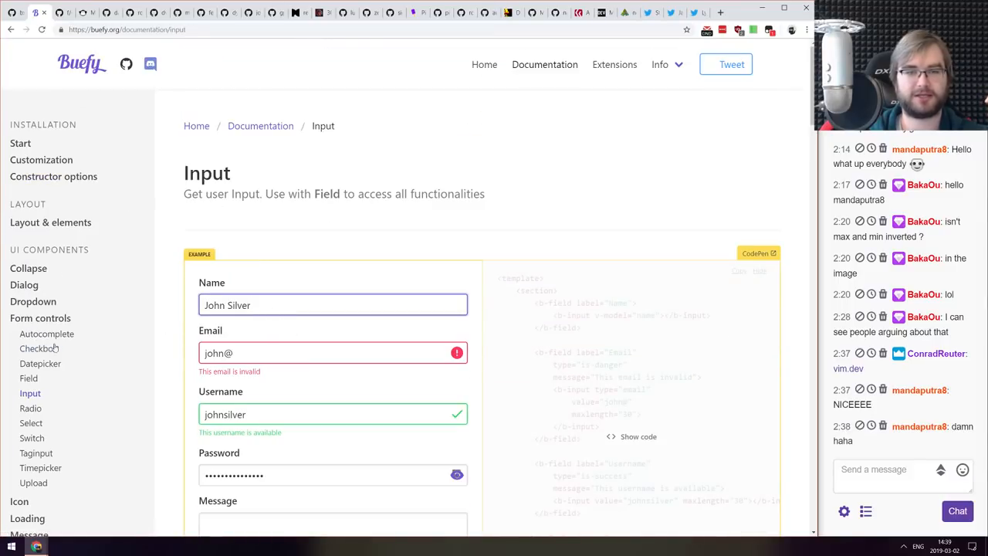
click(40, 363)
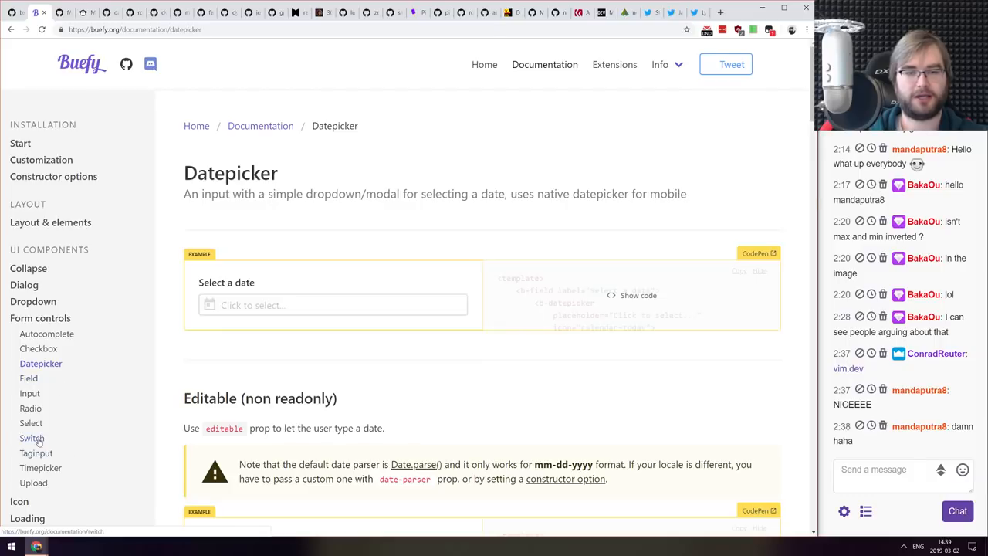
click(32, 438)
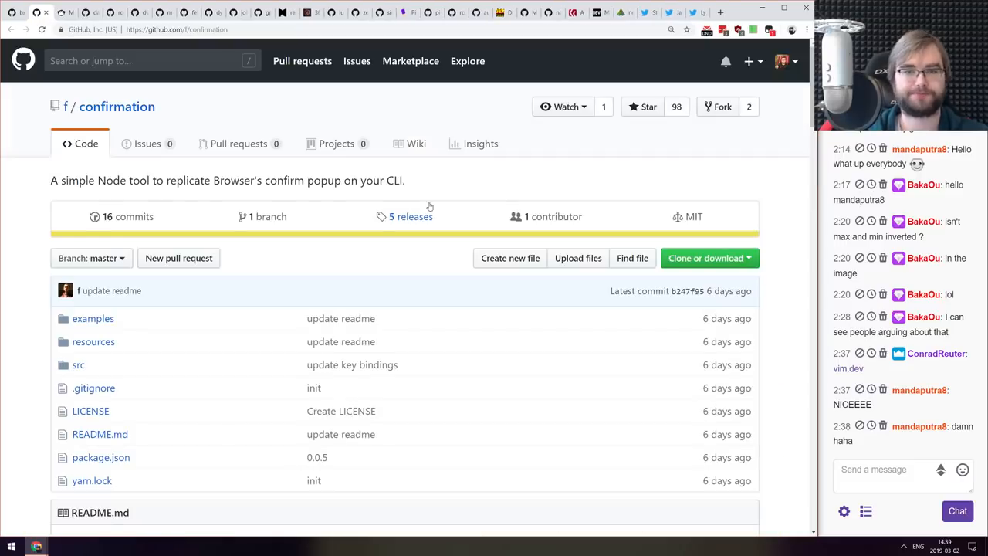
- Scroll the f/confirmation README through its demo, API examples and license
scroll(down, 3)
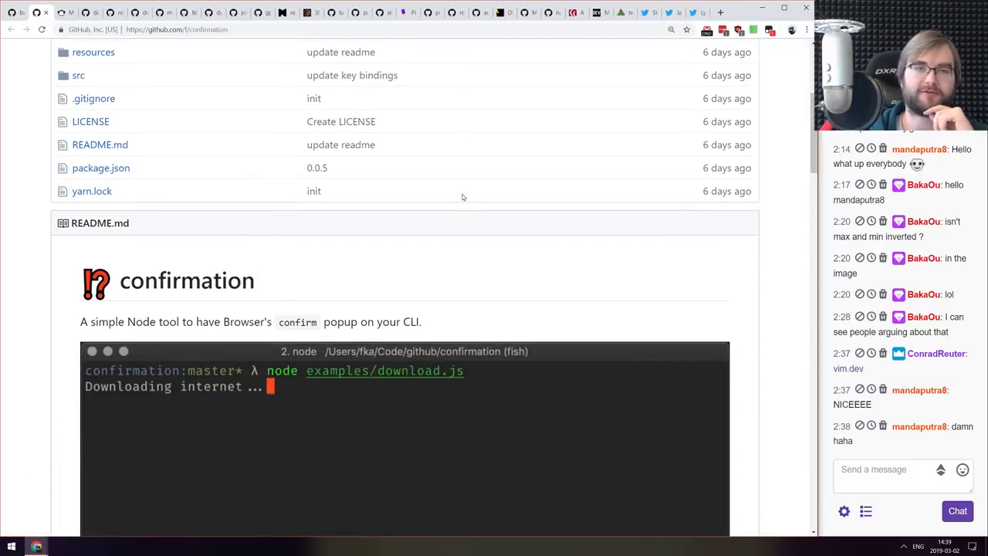
scroll(up, 3)
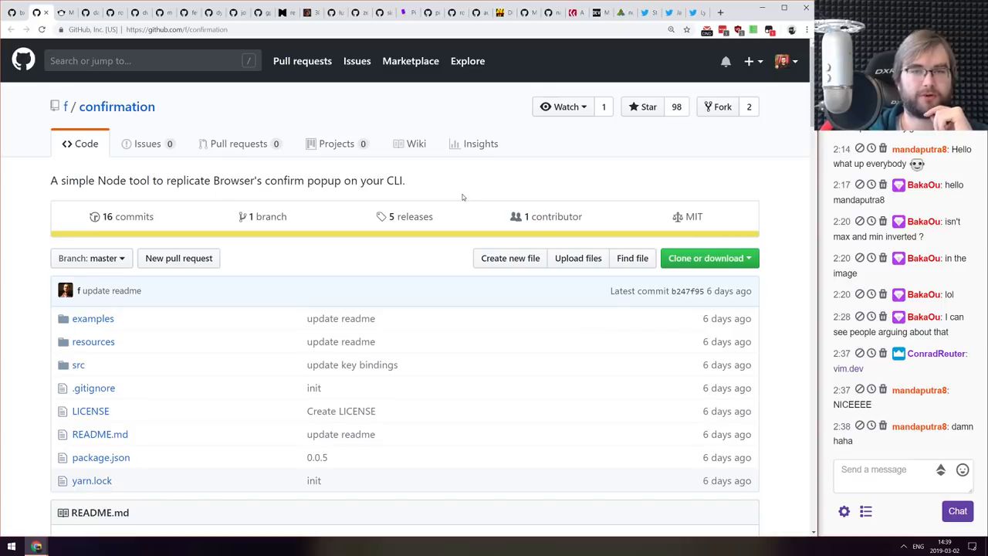
scroll(down, 3)
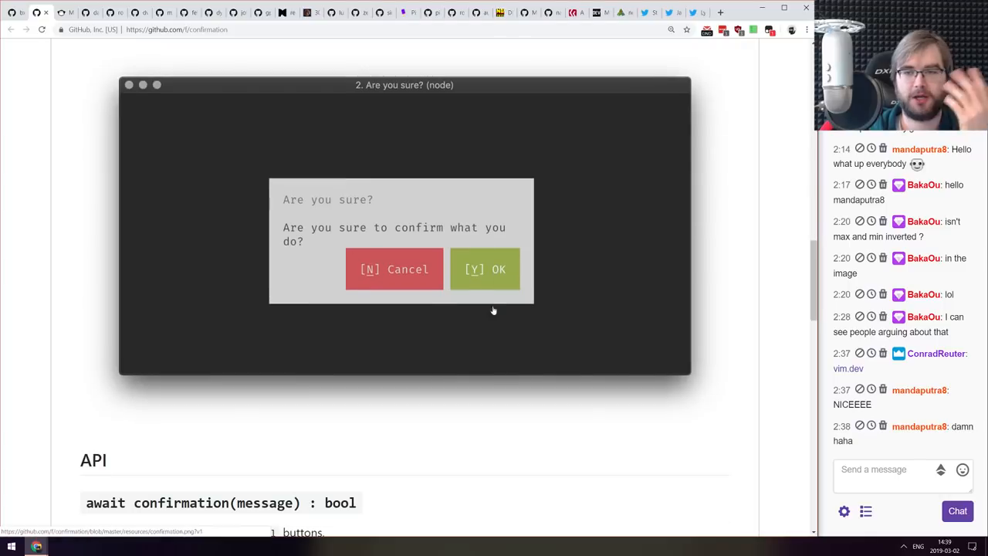
mouse_move(356, 257)
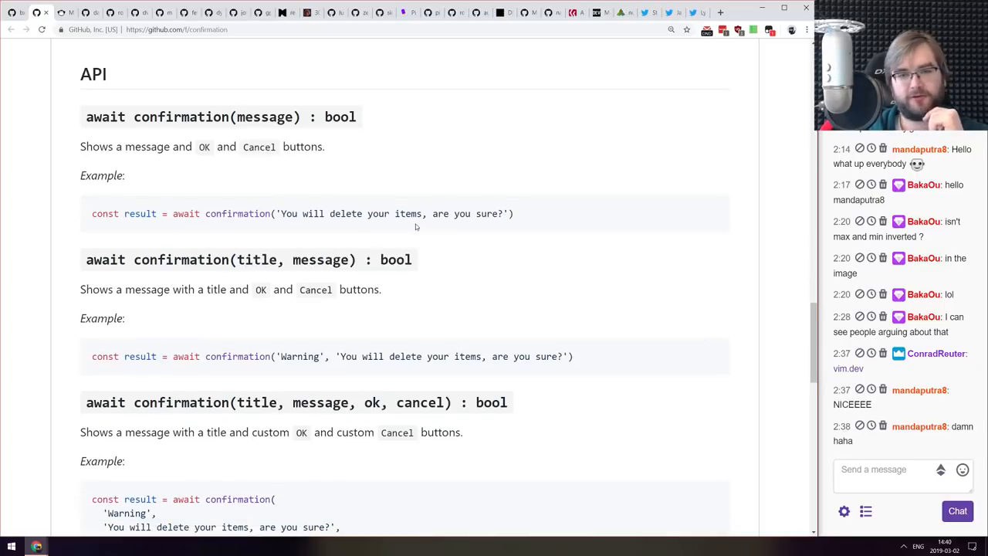
scroll(down, 3)
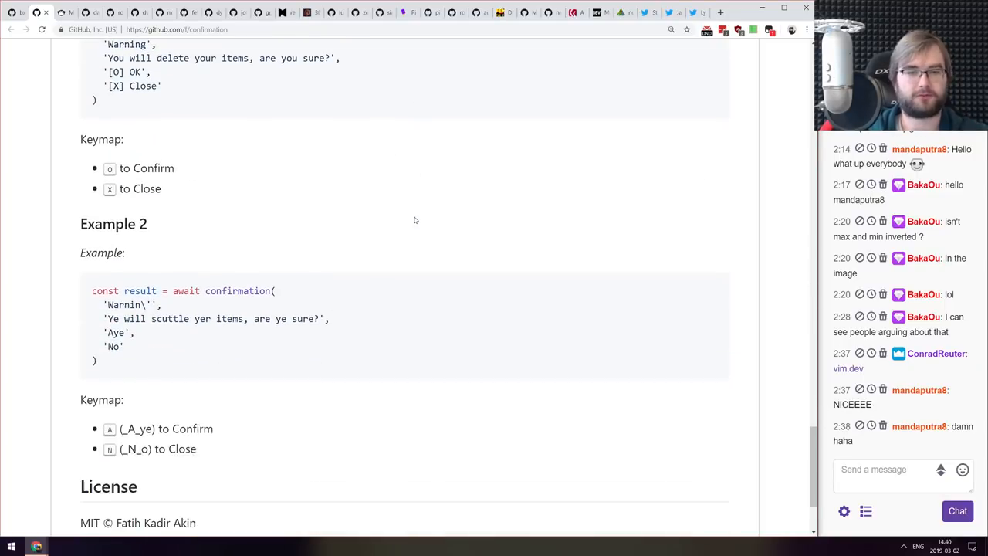
scroll(down, 3)
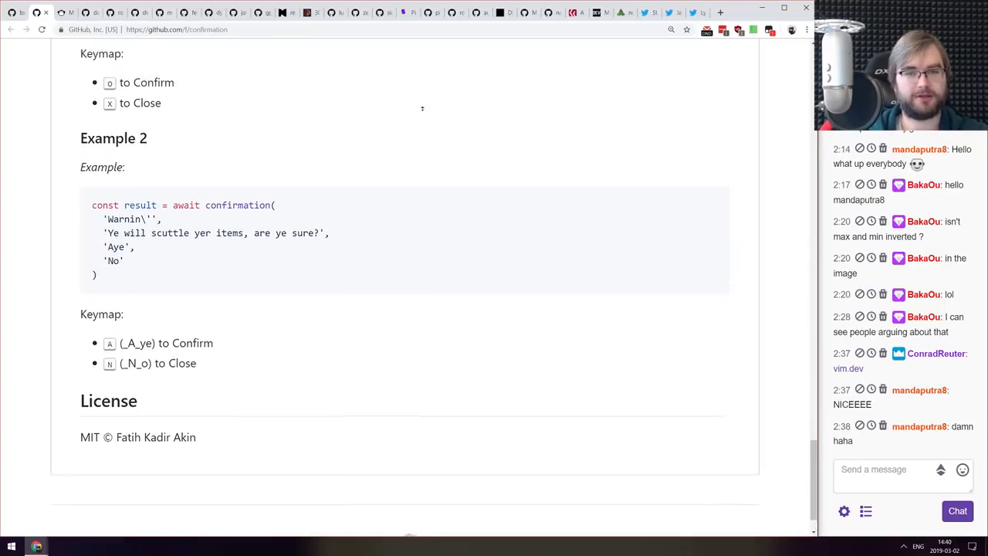
scroll(up, 3)
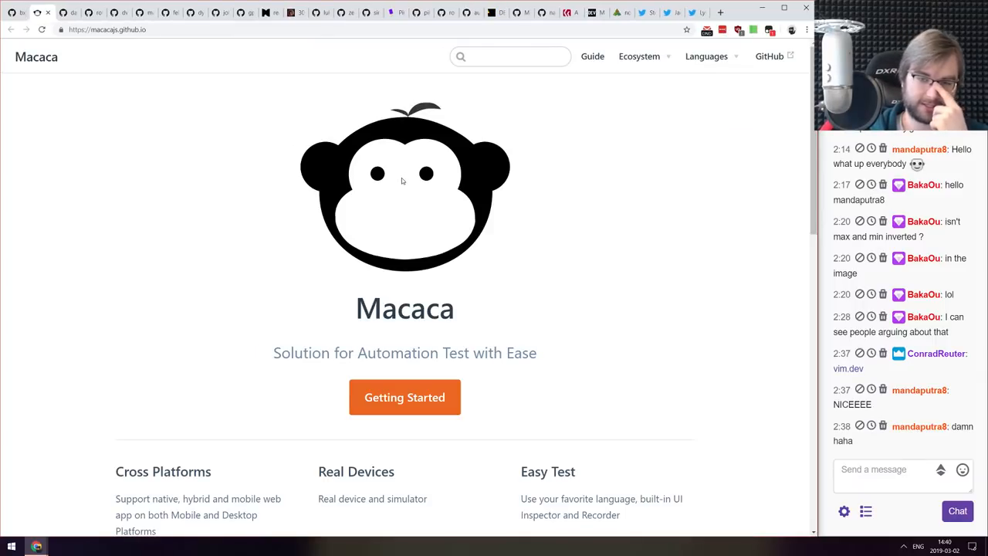
- Skim the Macaca homepage features and demo video, then open the Getting Started guide
scroll(down, 3)
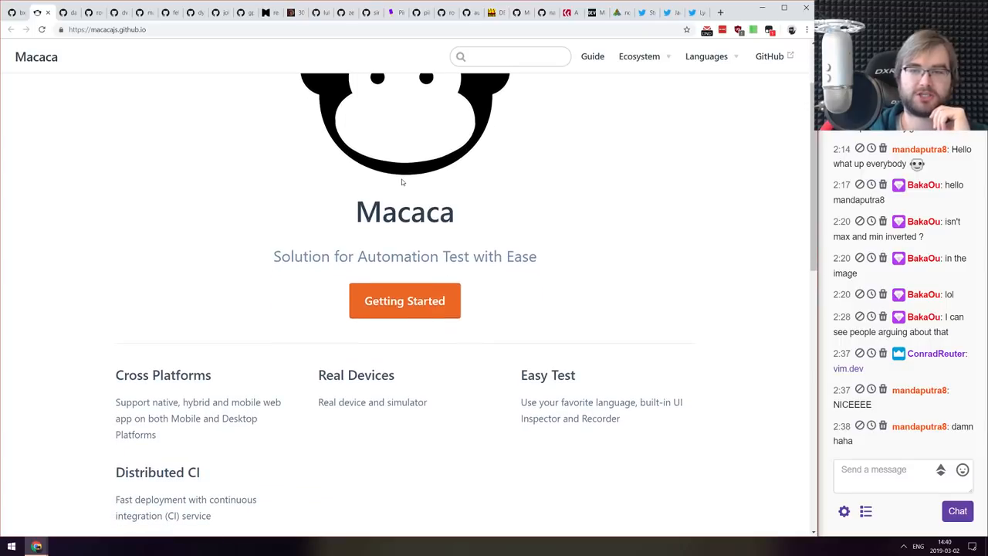
scroll(down, 3)
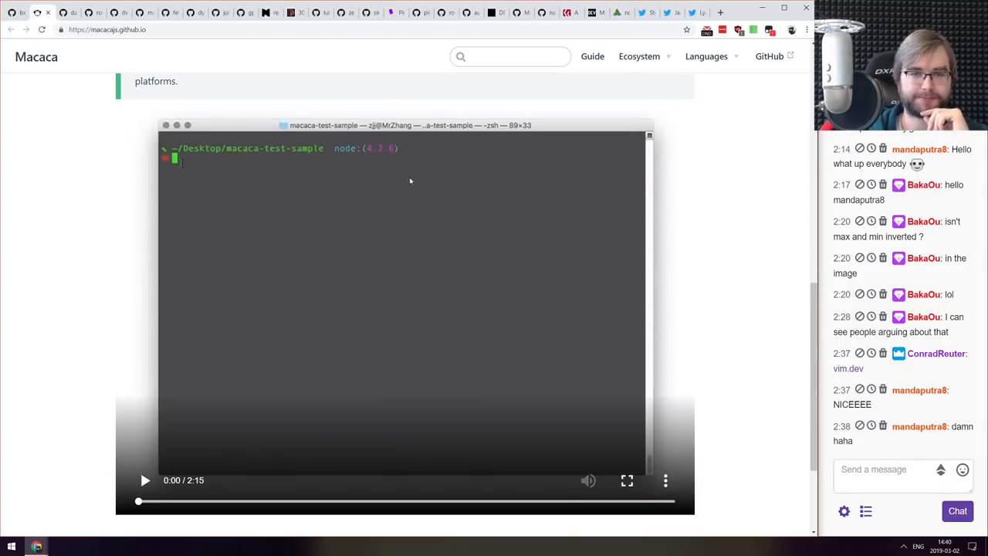
mouse_move(408, 214)
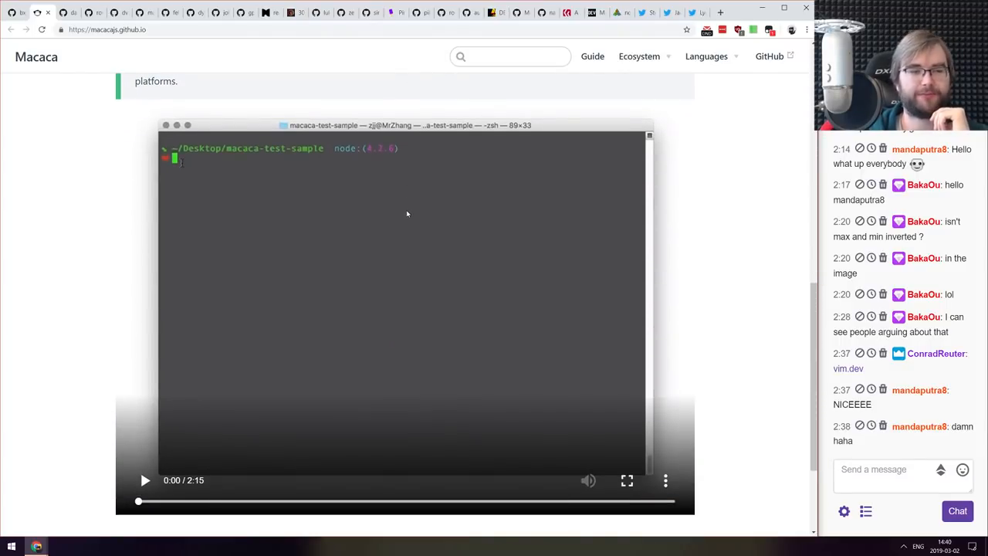
scroll(down, 3)
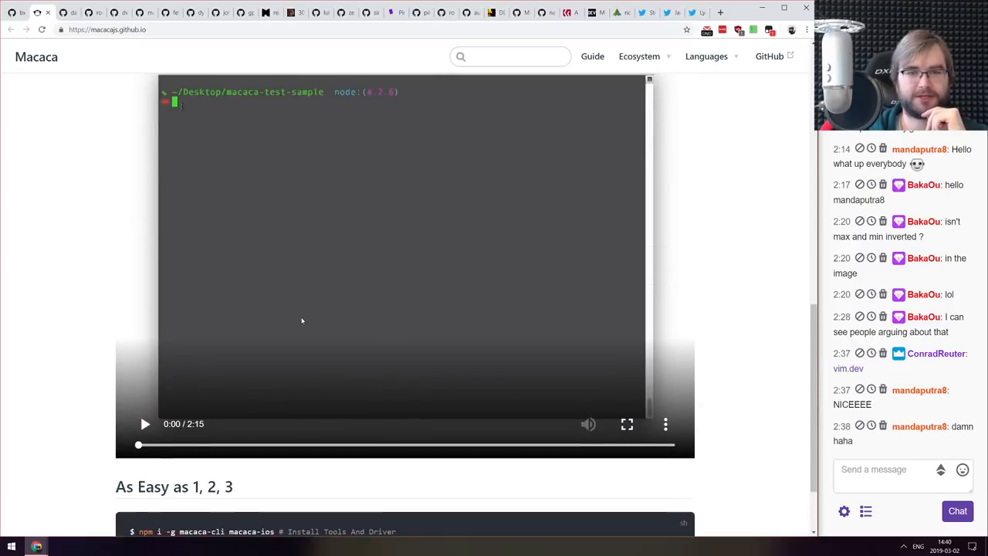
click(145, 423)
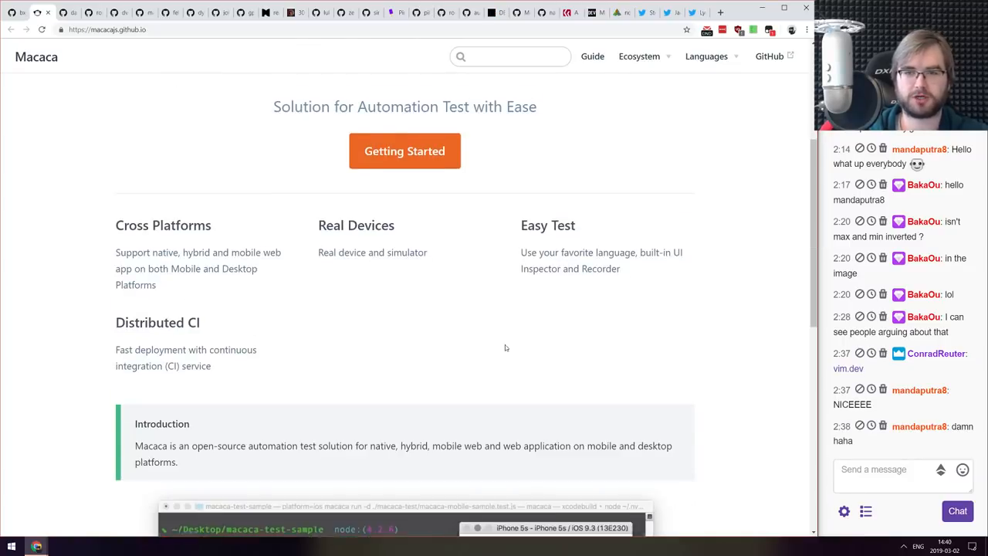
click(592, 55)
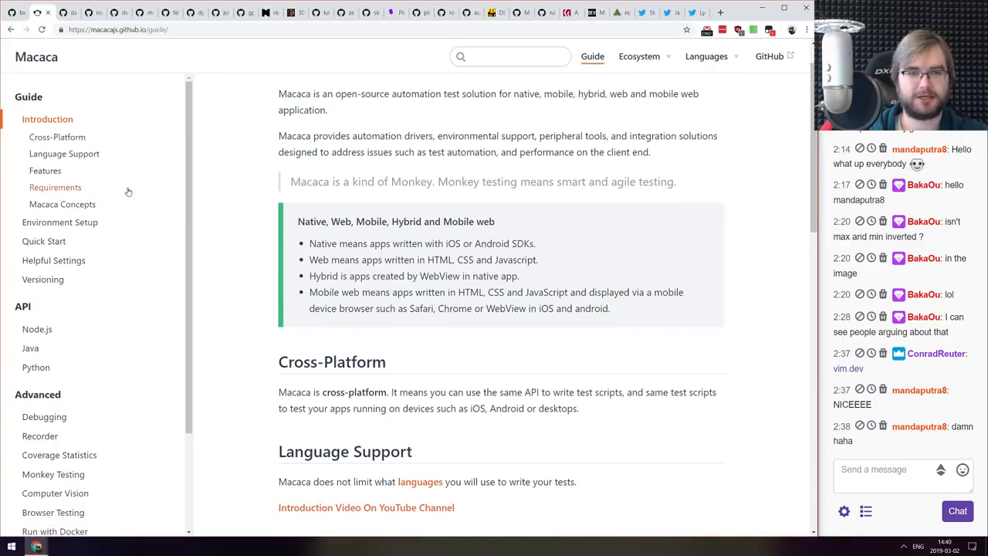
- Read the guide's Cross-Platform and Macaca Concepts sections, then return to the Macaca homepage
scroll(down, 3)
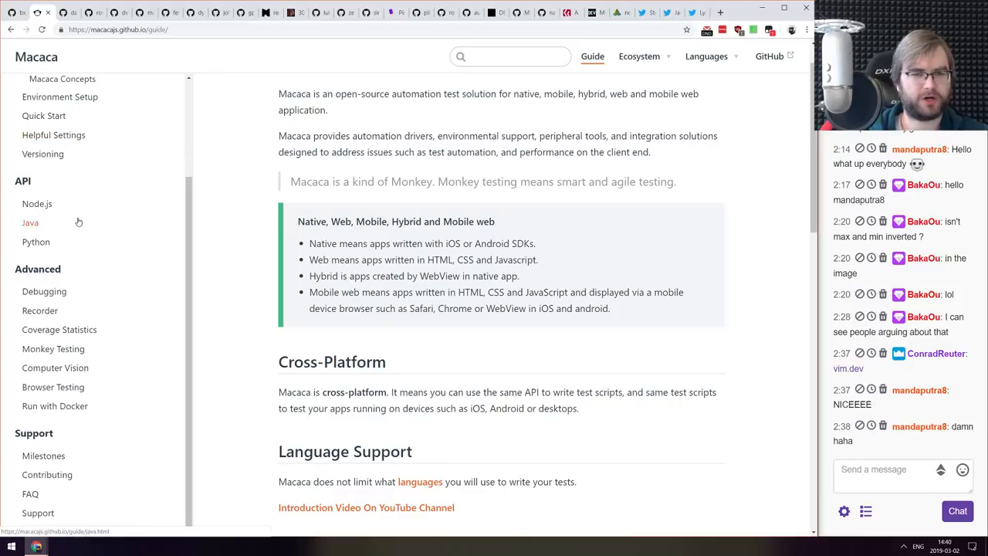
scroll(up, 3)
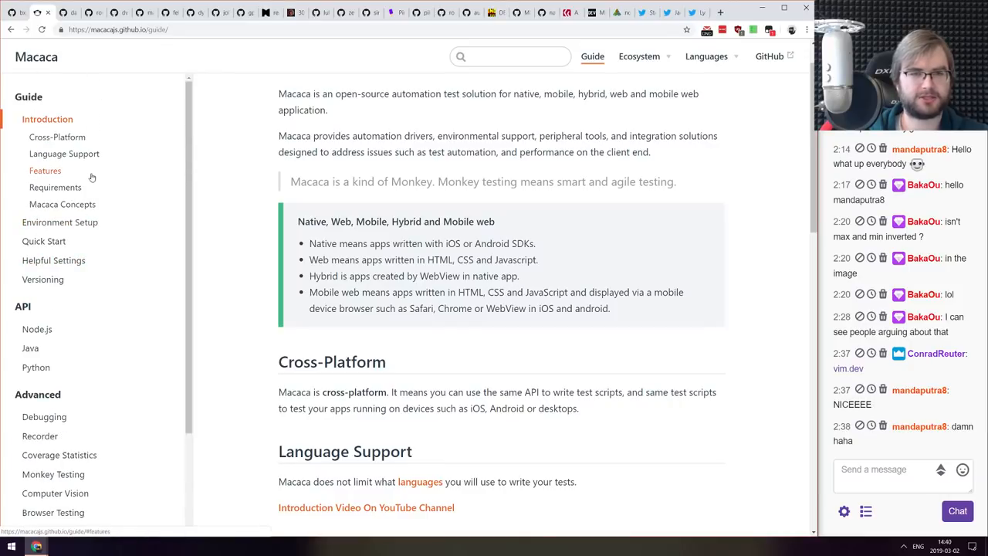
click(57, 137)
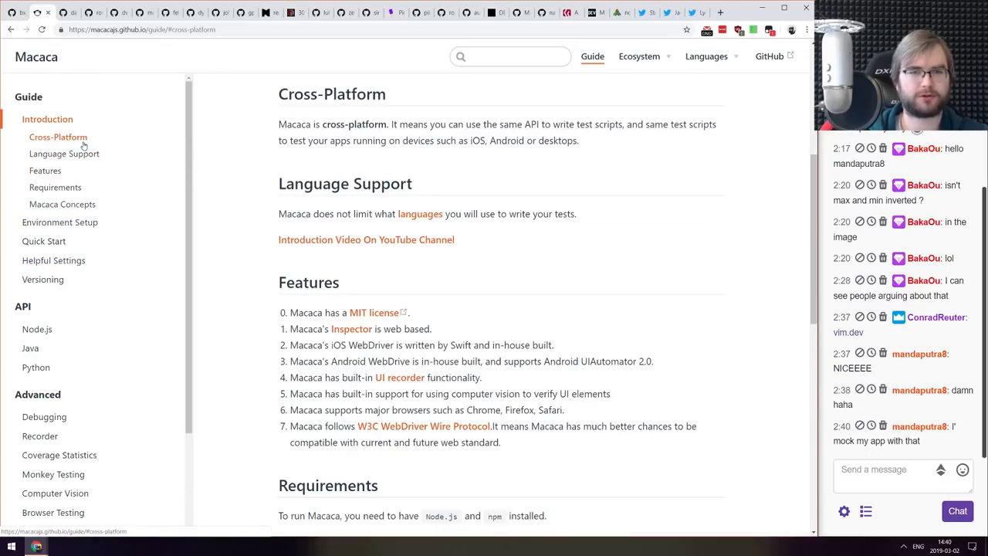
scroll(up, 3)
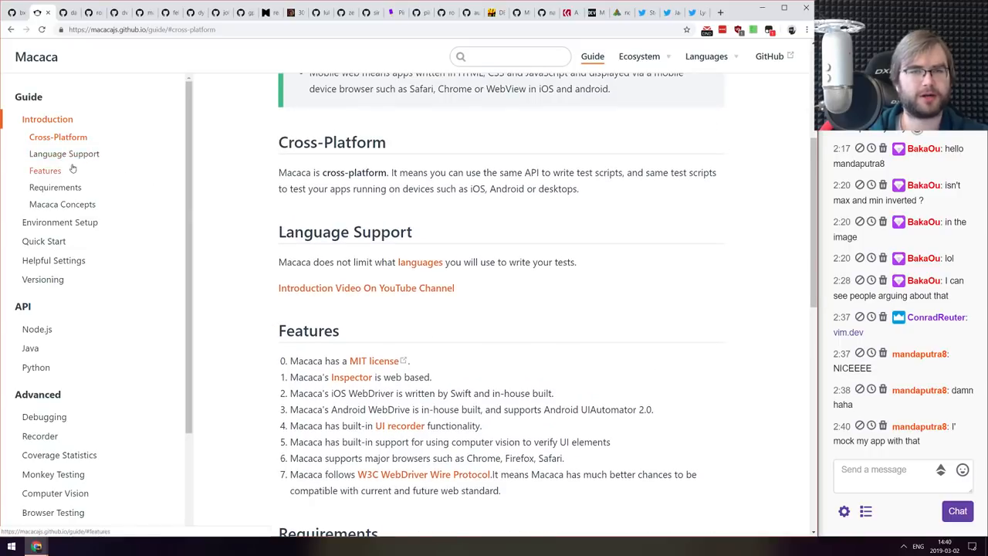
click(61, 204)
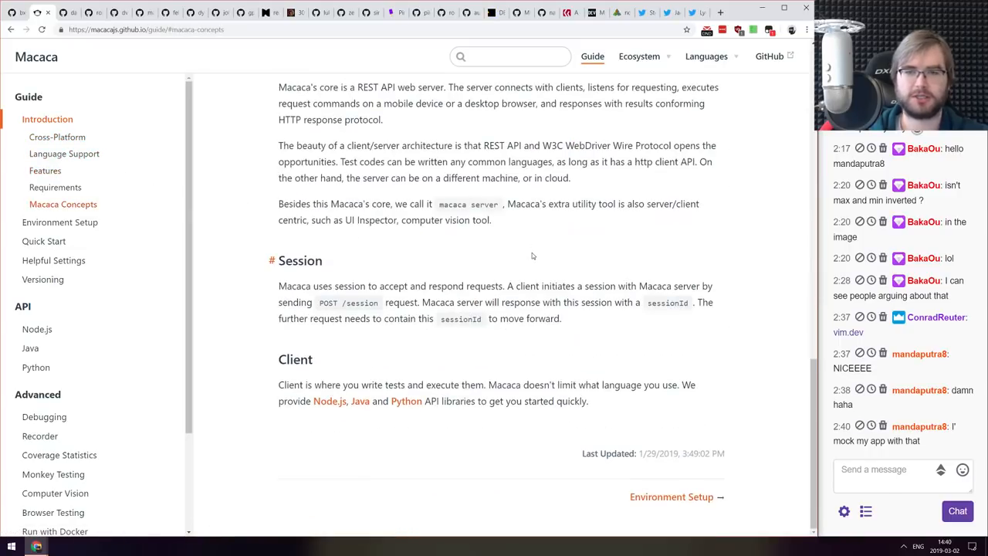
scroll(down, 3)
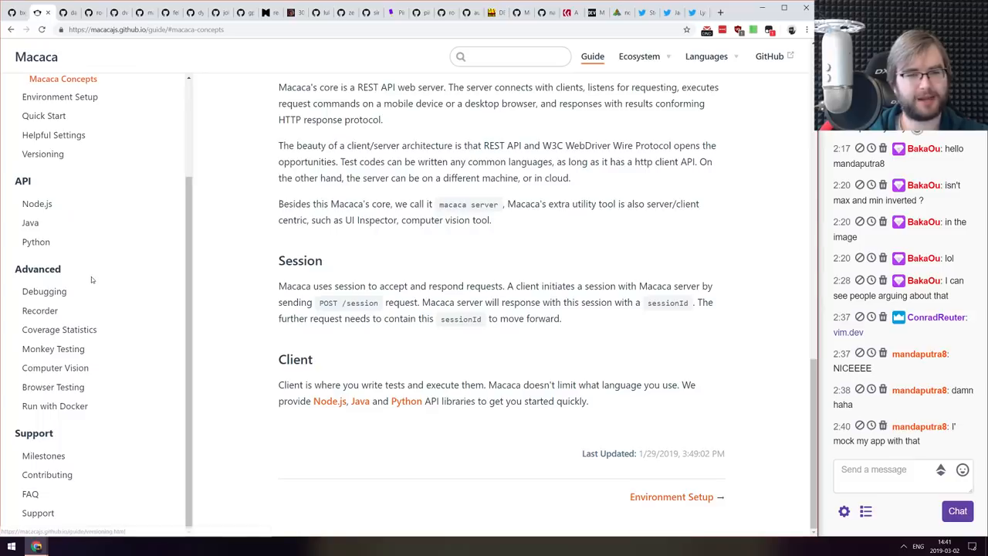
mouse_move(39, 311)
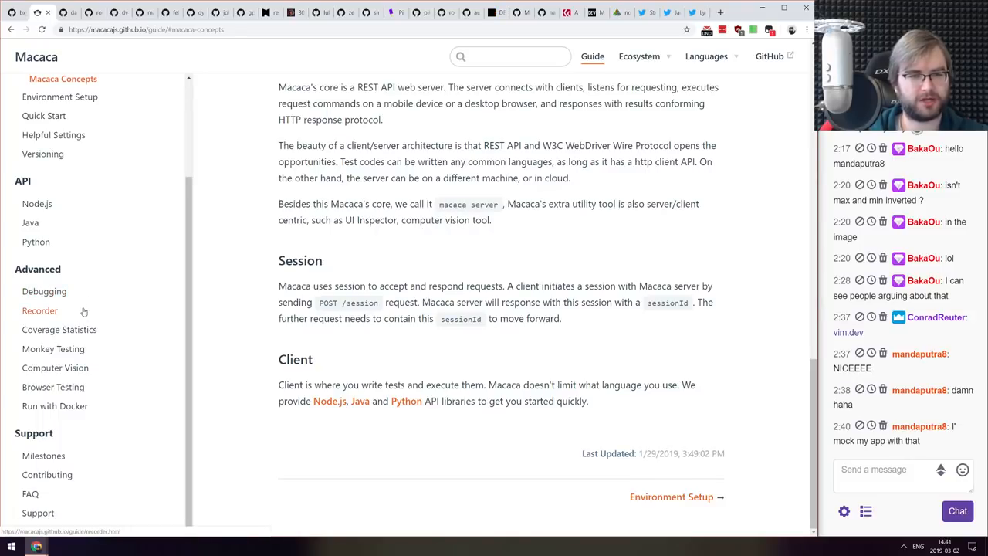
click(62, 78)
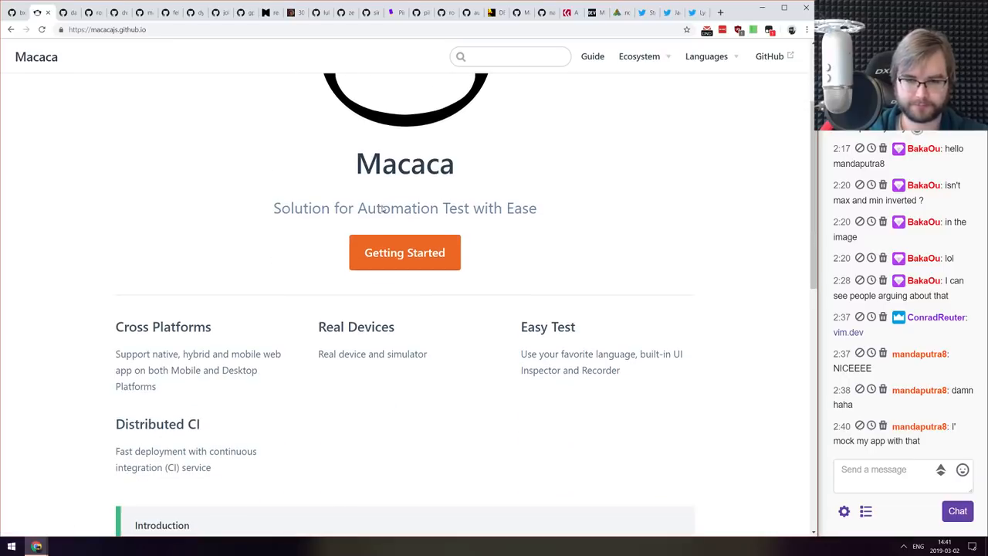
- Browse the Macaca Ecosystem and Languages menus, then move on to the nexus-di repository
scroll(down, 3)
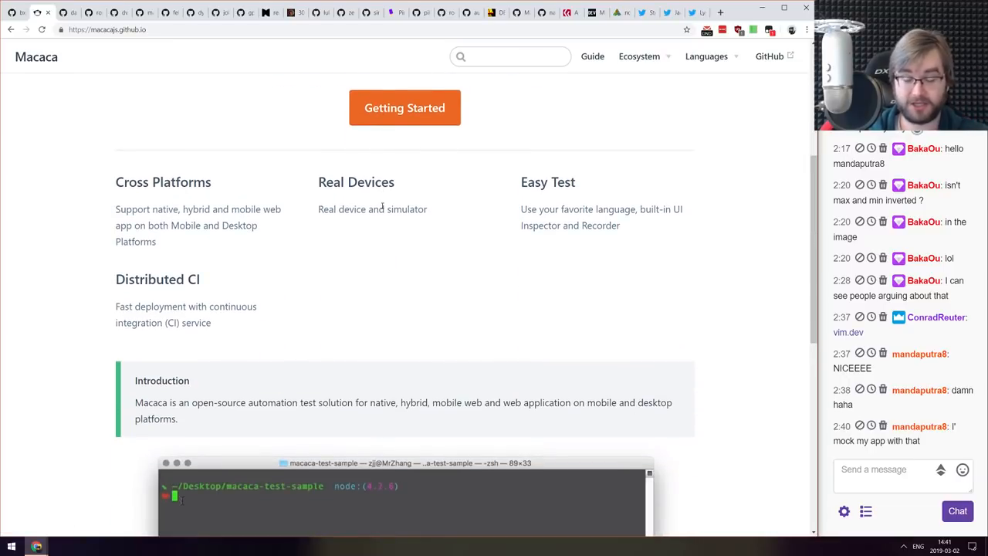
scroll(down, 3)
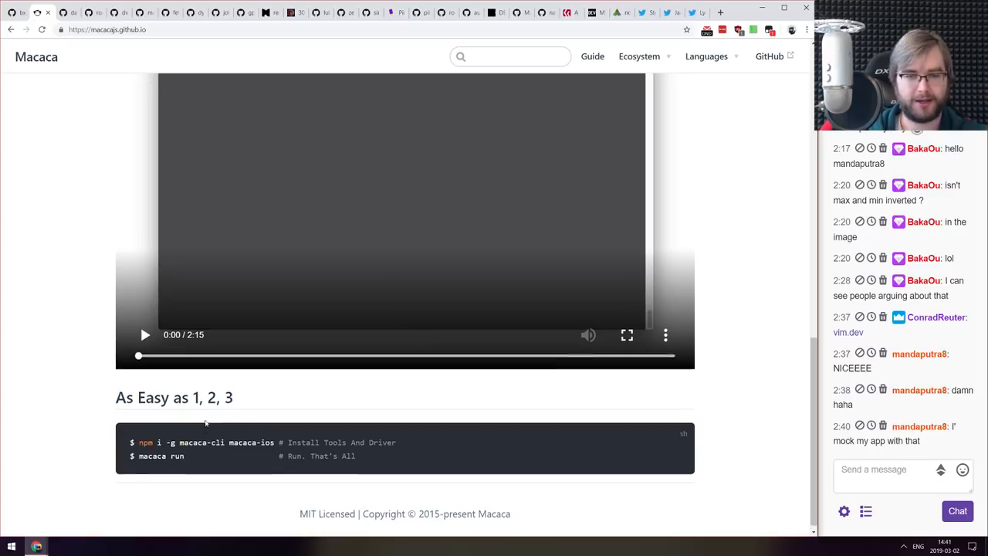
click(639, 55)
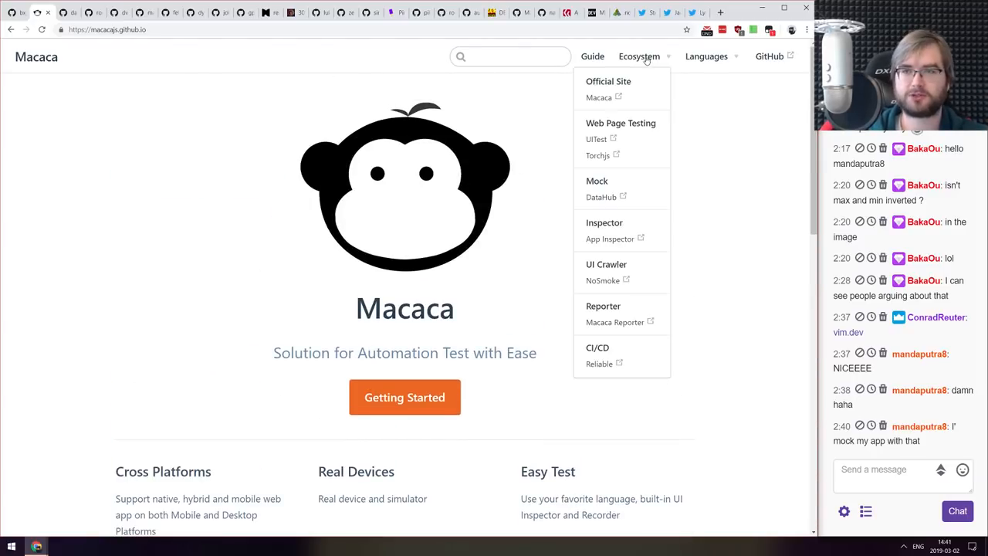
scroll(down, 3)
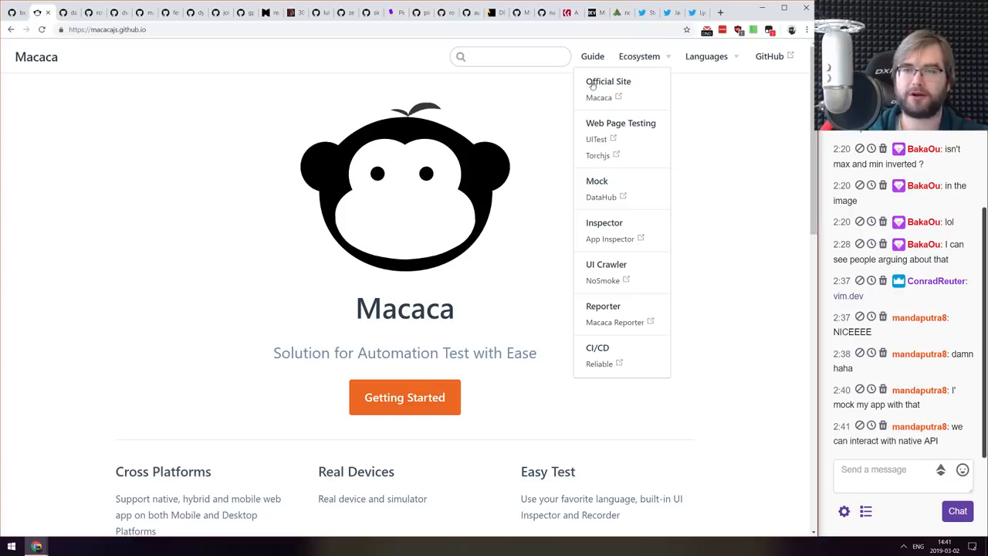
mouse_move(596, 209)
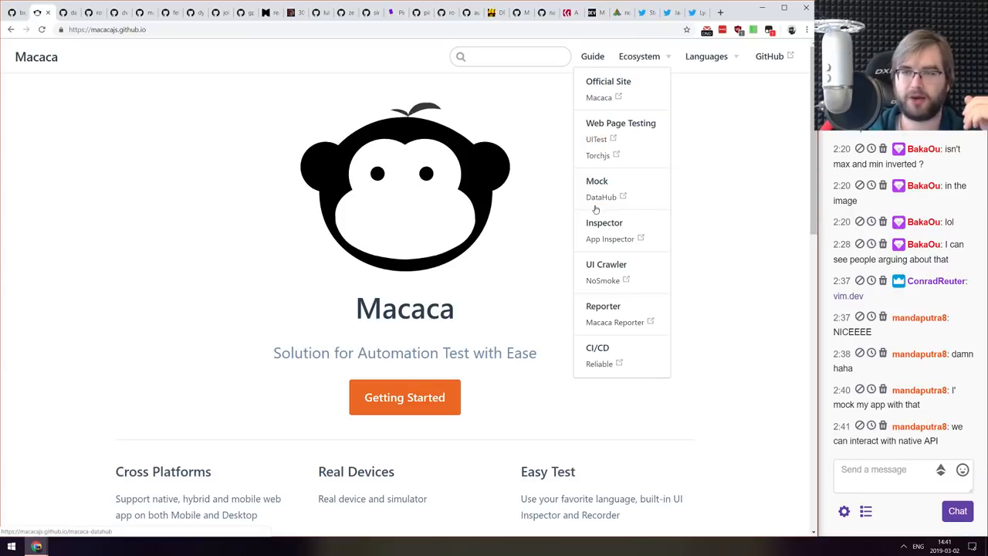
click(706, 55)
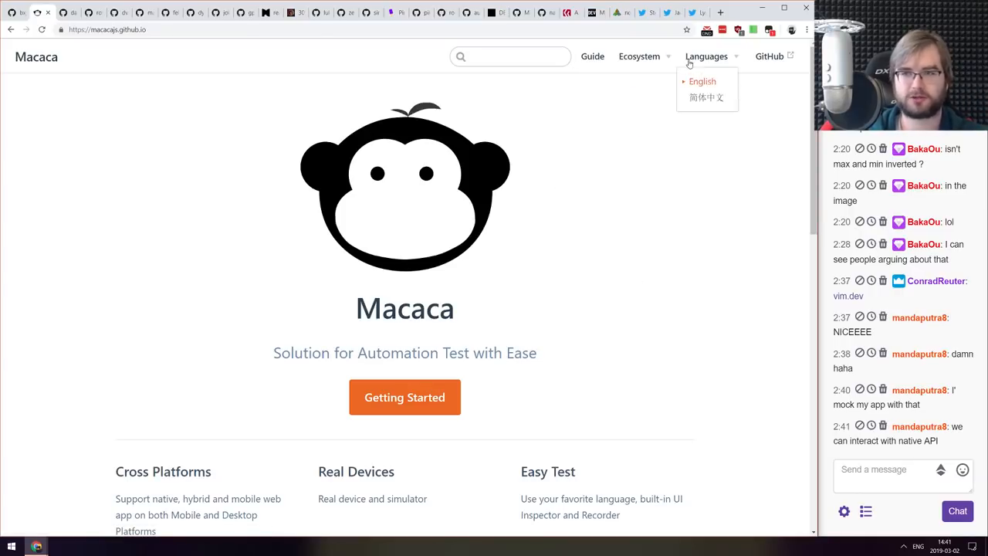
click(230, 104)
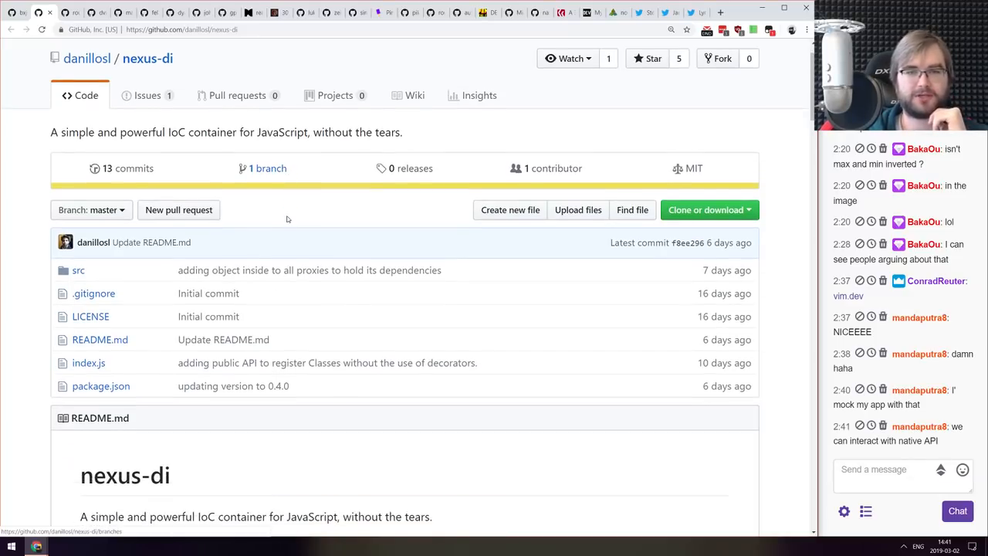
- Scroll the nexus-di README through its Katana, Battle and index.js examples
scroll(down, 3)
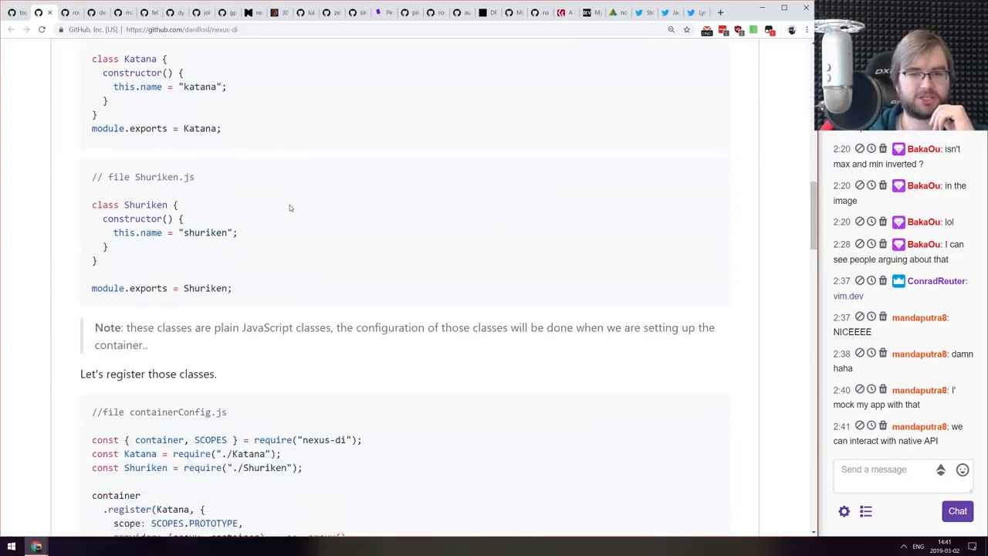
scroll(down, 3)
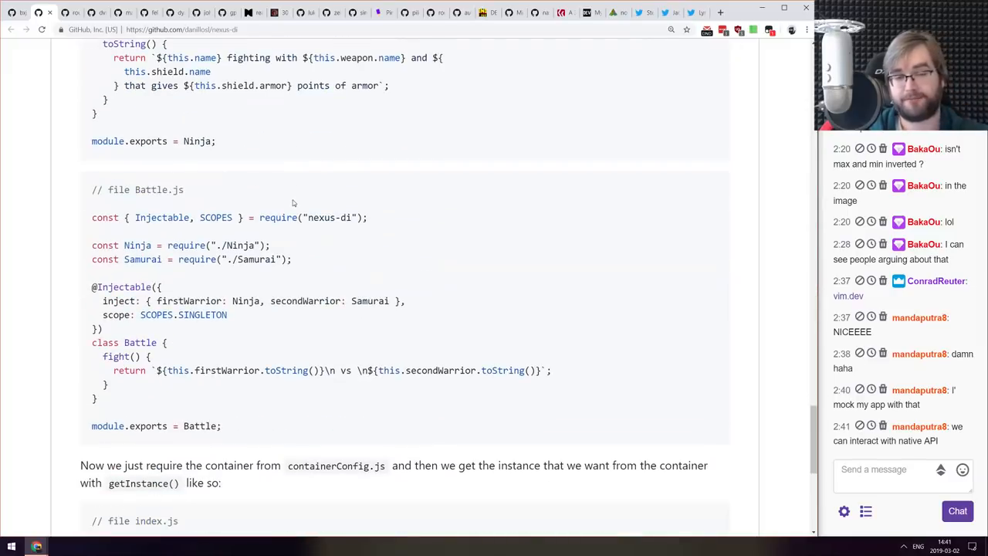
scroll(down, 3)
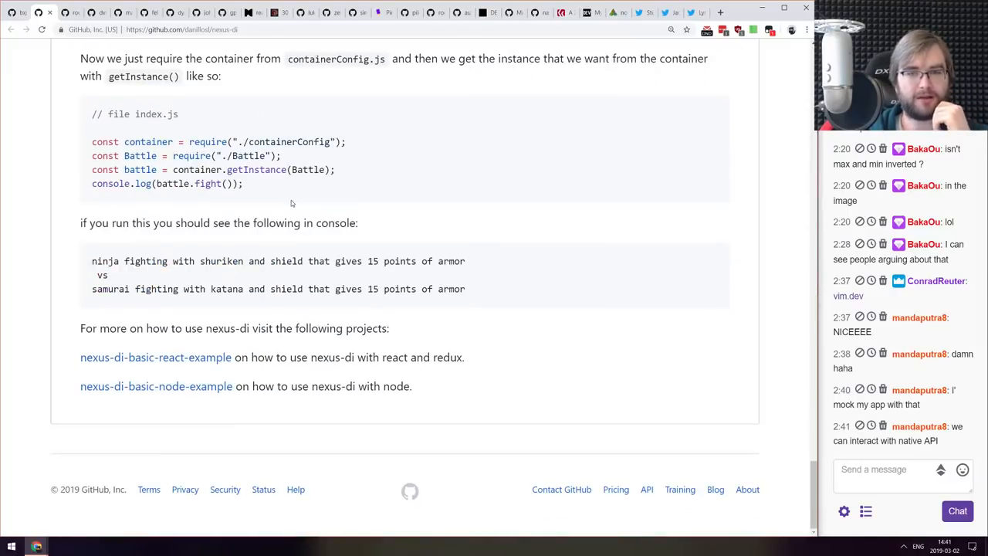
scroll(up, 3)
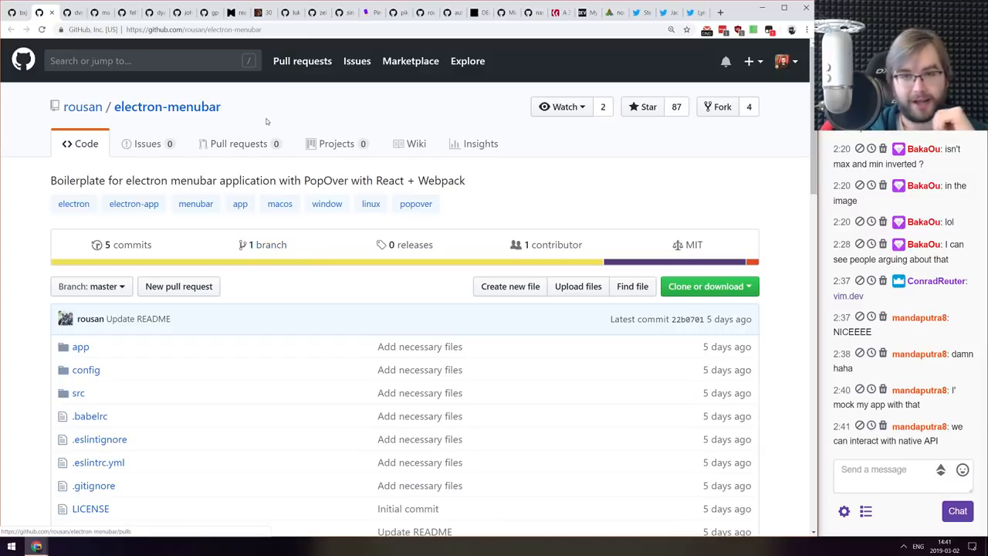
- Skim the electron-menubar README through its screenshot and usage notes
scroll(down, 3)
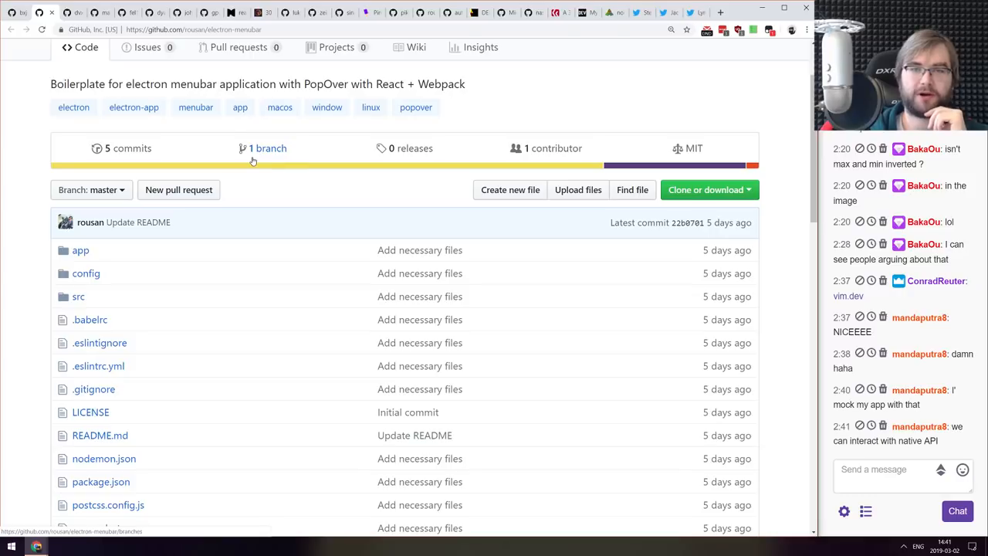
scroll(down, 3)
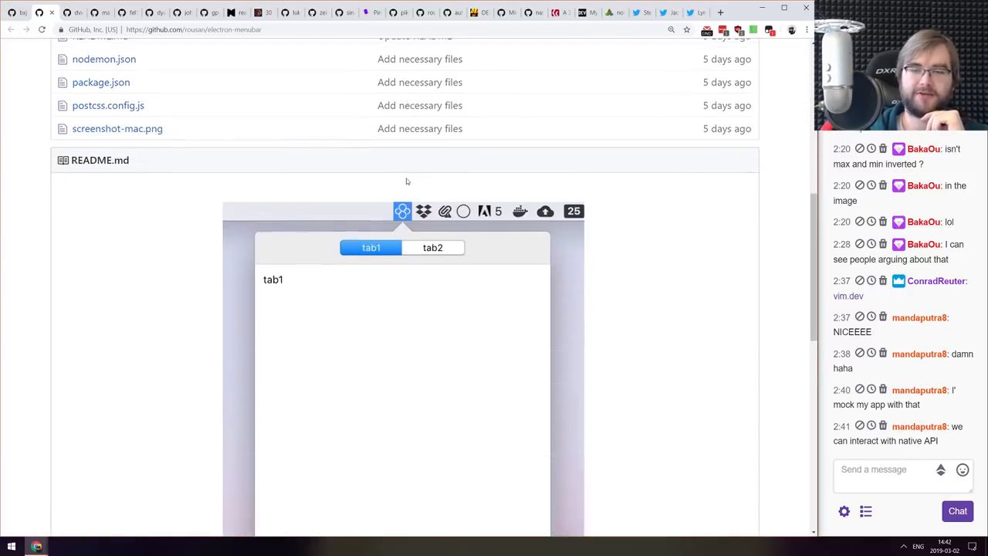
scroll(down, 3)
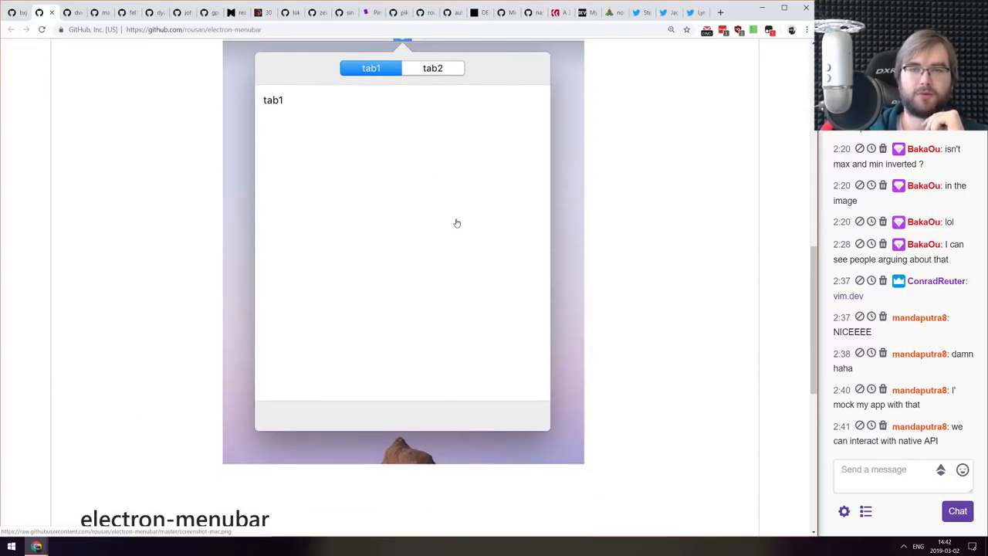
scroll(up, 3)
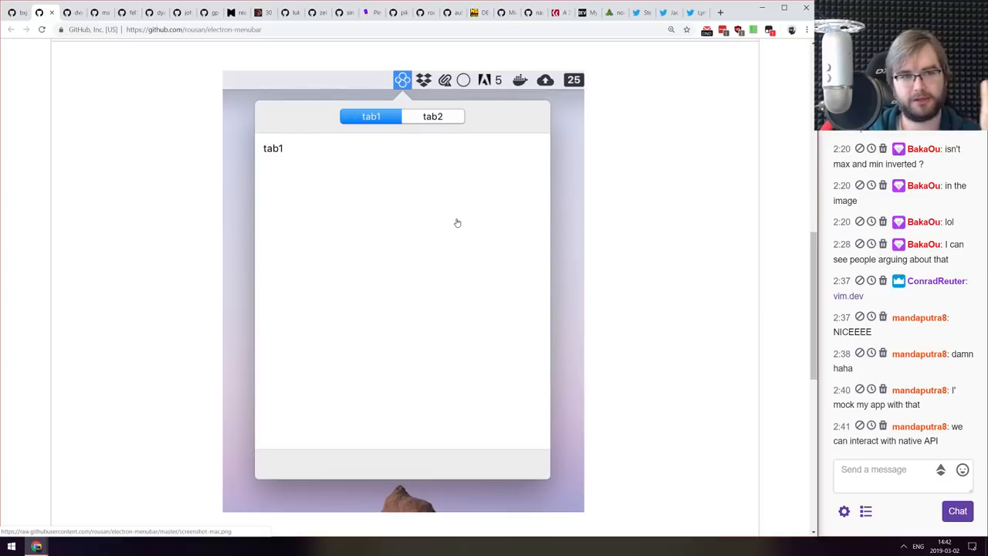
scroll(down, 3)
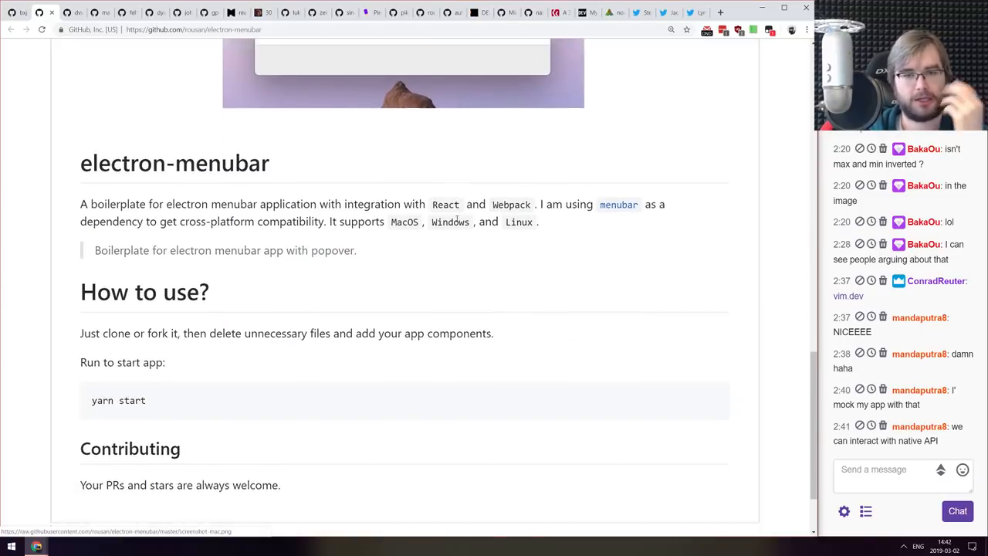
scroll(up, 3)
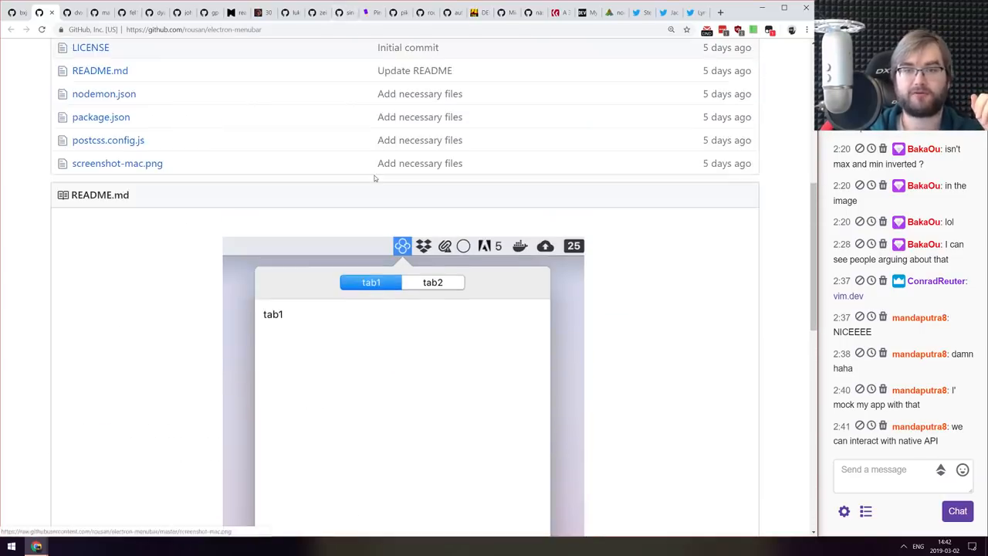
scroll(down, 3)
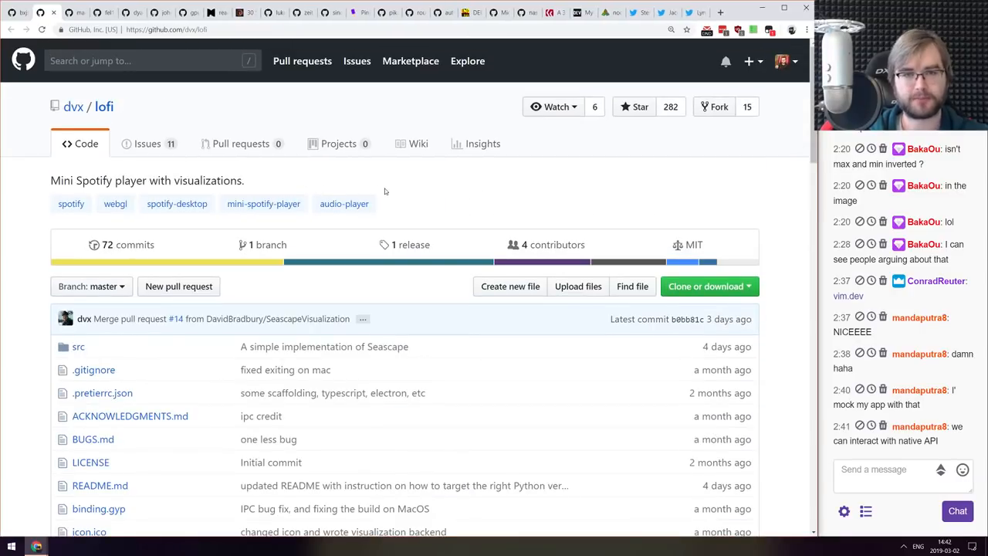
- Skim the lofi README intro and design goals, then follow its Website link
scroll(down, 3)
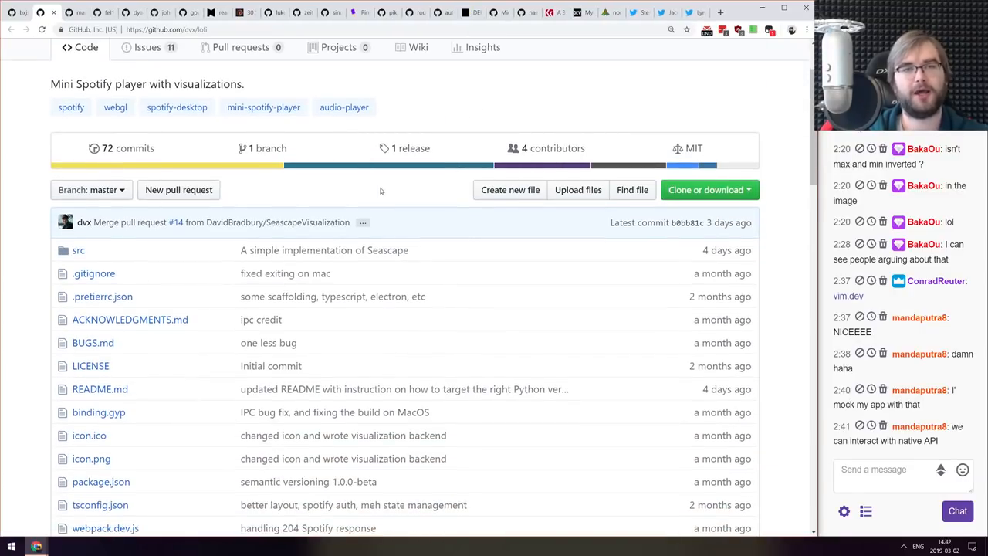
scroll(down, 3)
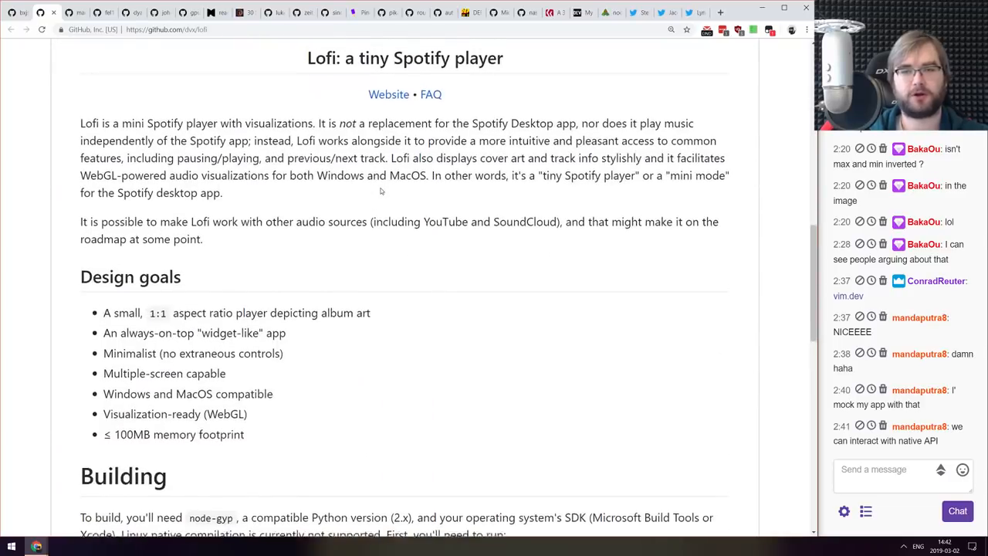
scroll(up, 3)
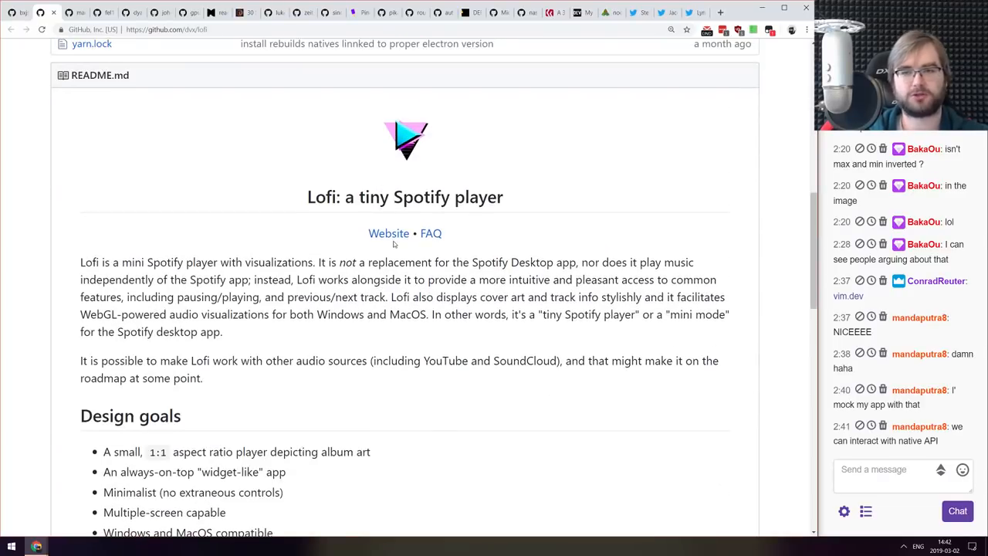
mouse_move(389, 233)
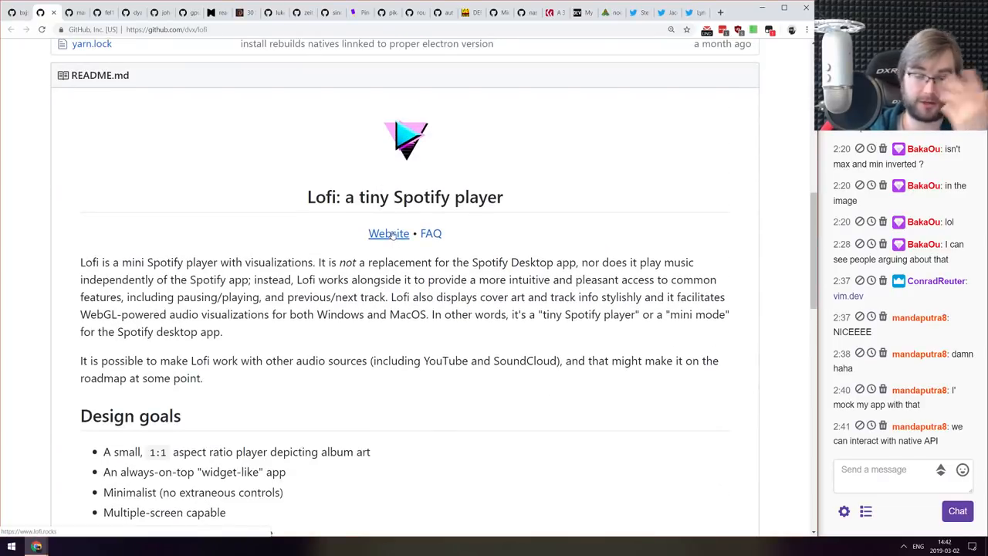
click(389, 233)
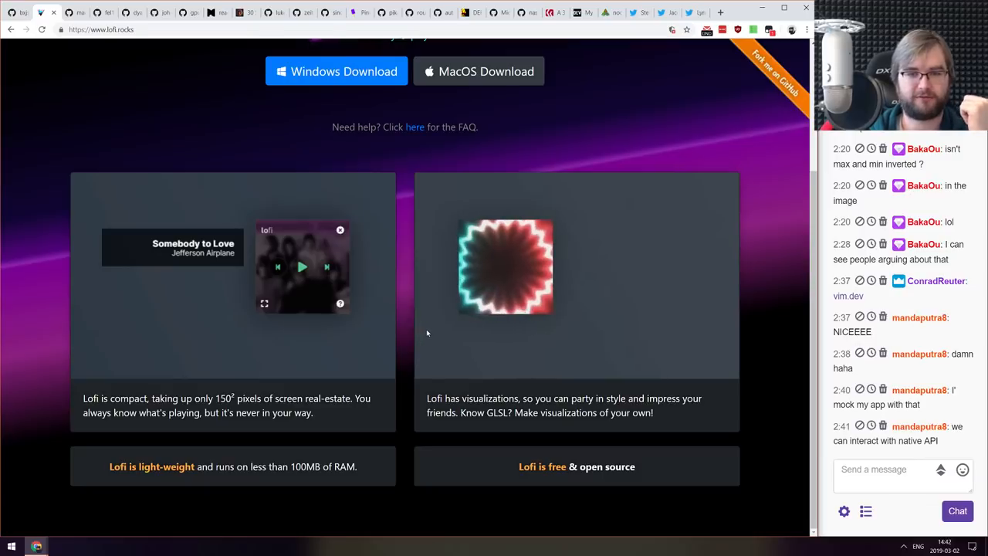
- Scroll the lofi.rocks page back to its logo and move to the mac-r/unstated-props repo
scroll(up, 3)
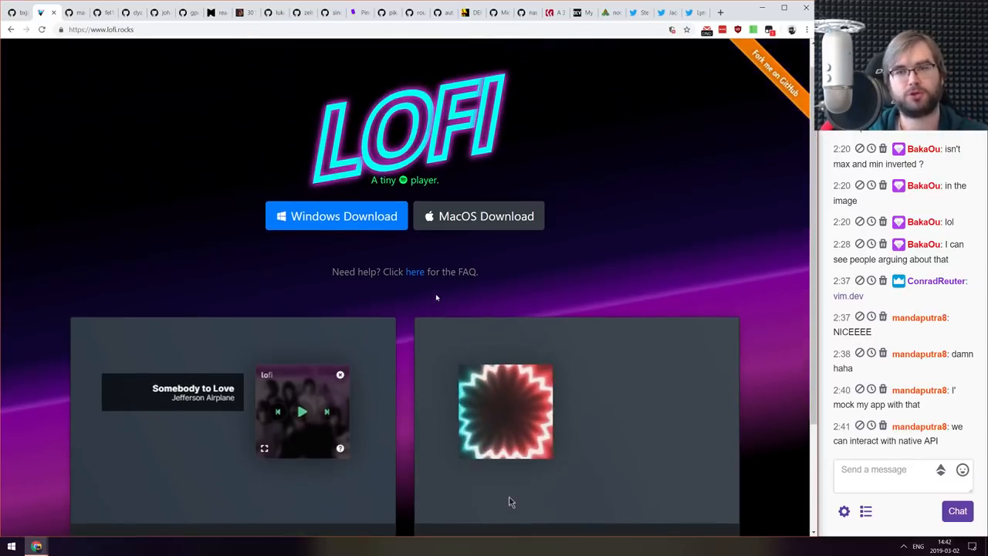
scroll(up, 3)
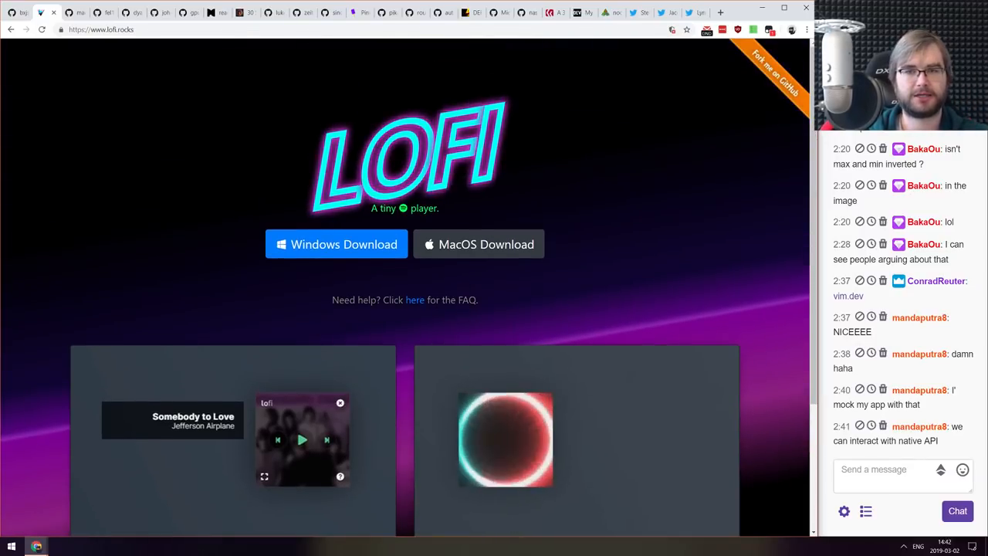
mouse_move(255, 90)
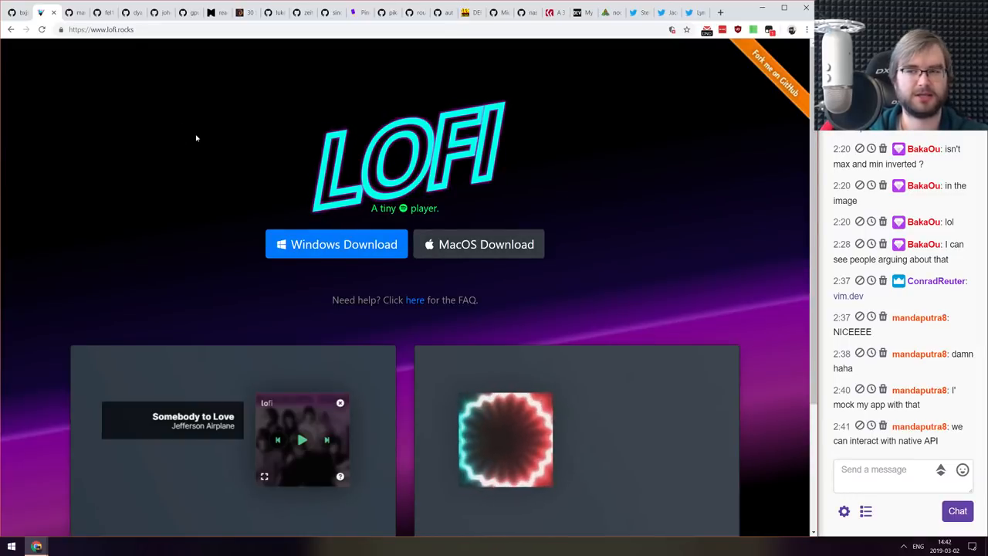
click(505, 440)
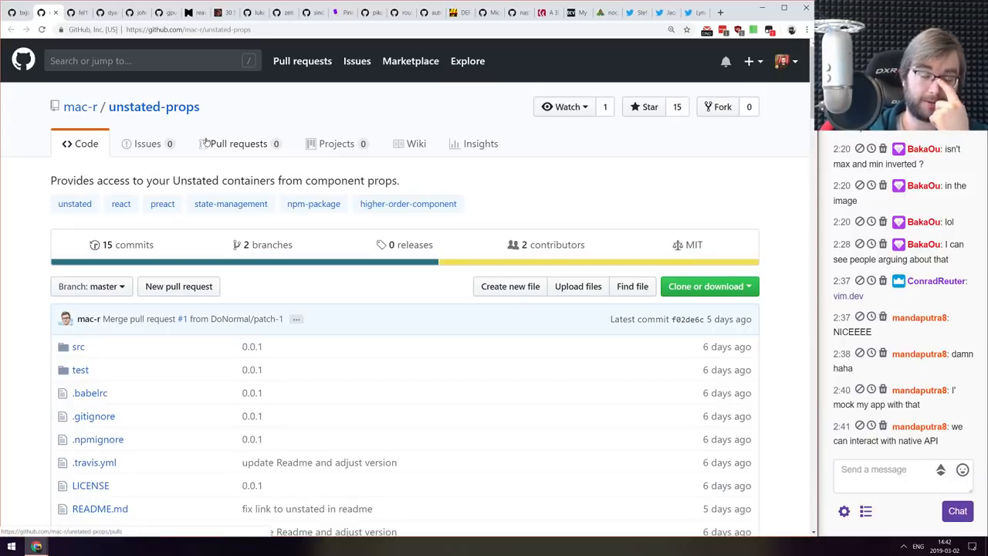
- Scroll the unstated-props README past its connect example to Installation and Usage
scroll(down, 3)
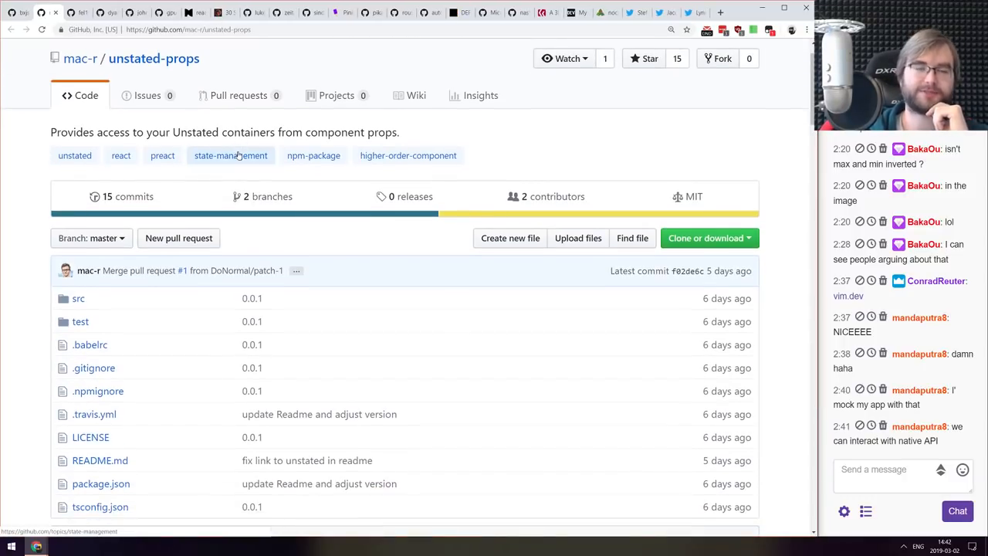
scroll(down, 3)
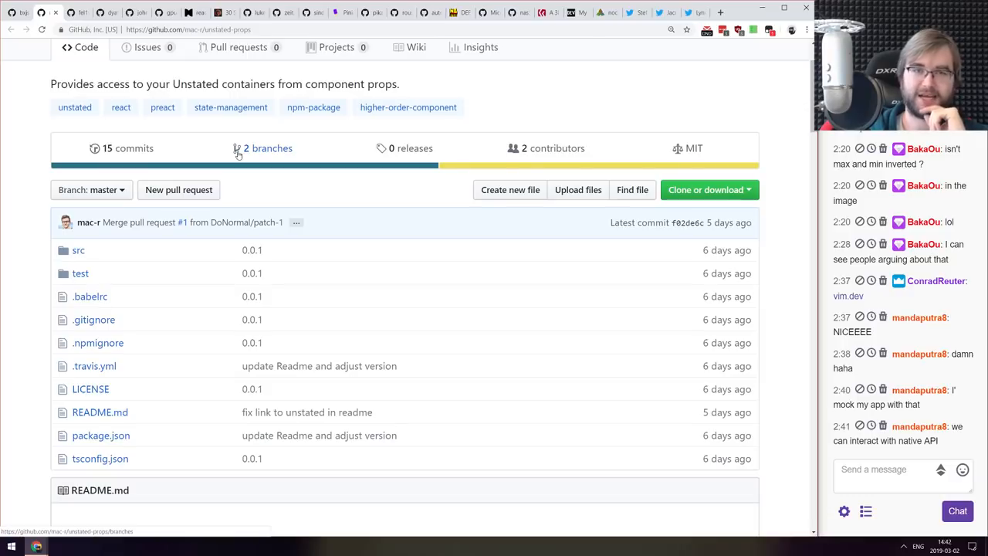
scroll(up, 3)
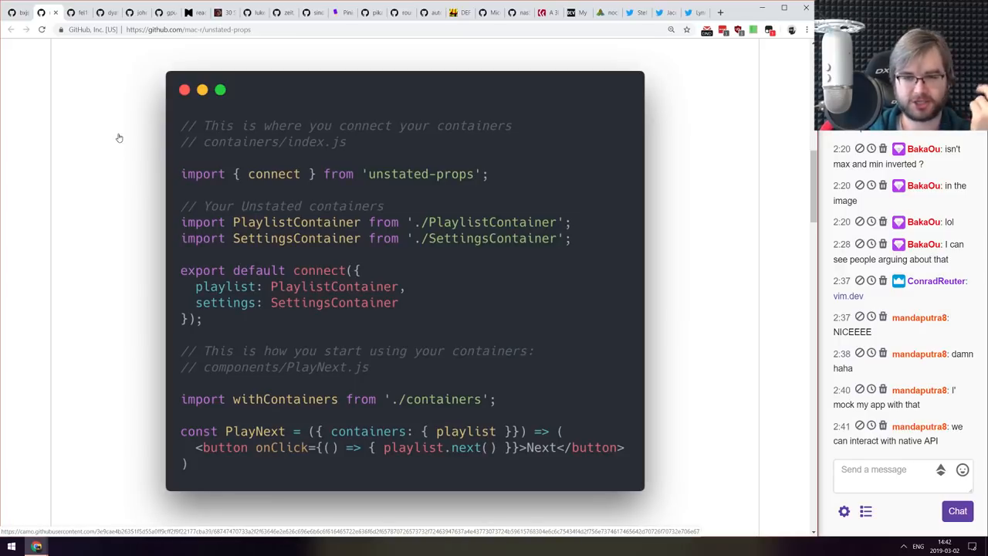
scroll(down, 3)
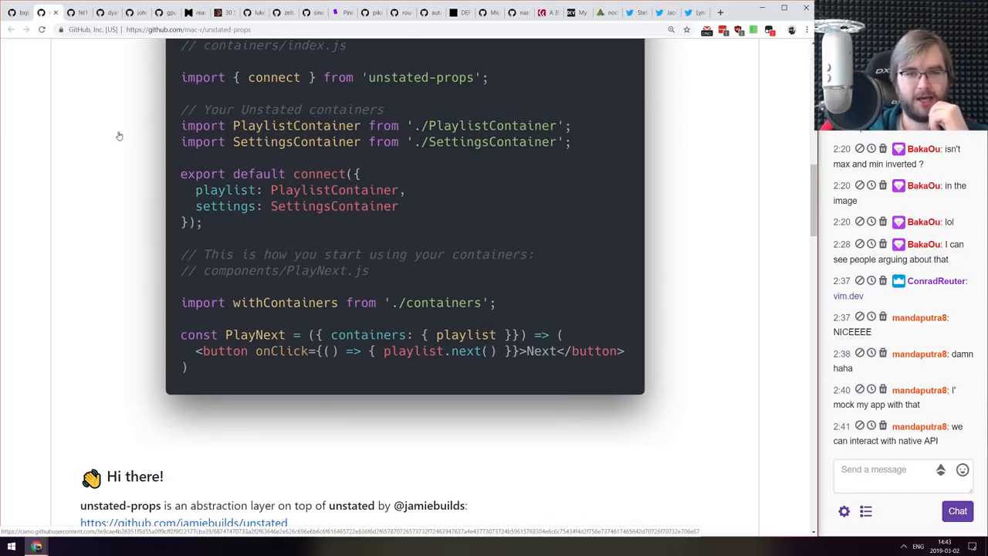
scroll(up, 3)
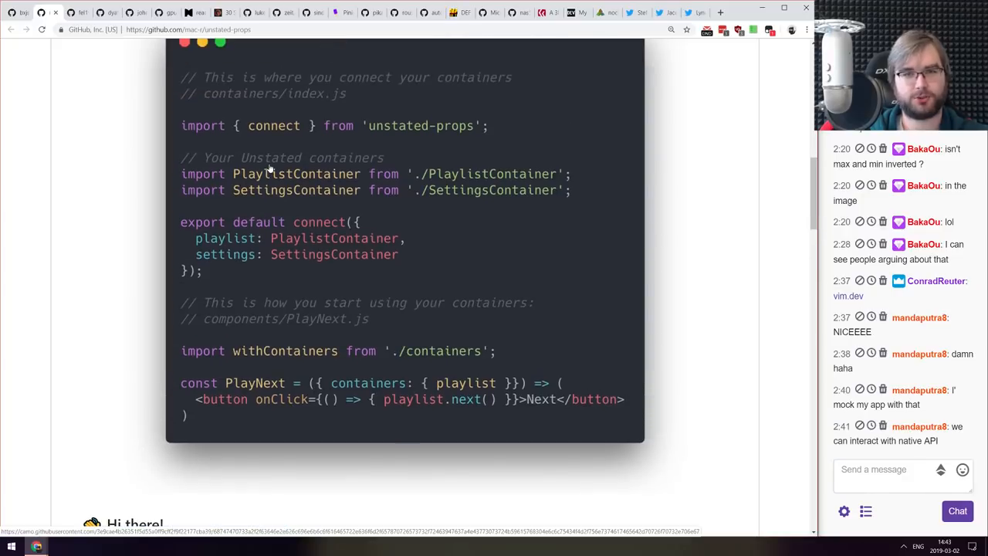
scroll(down, 3)
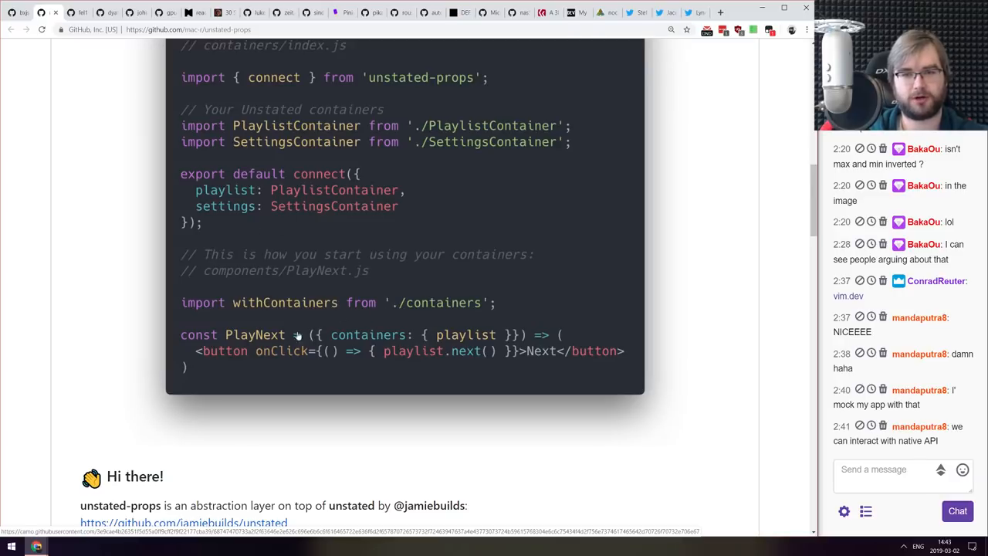
mouse_move(325, 321)
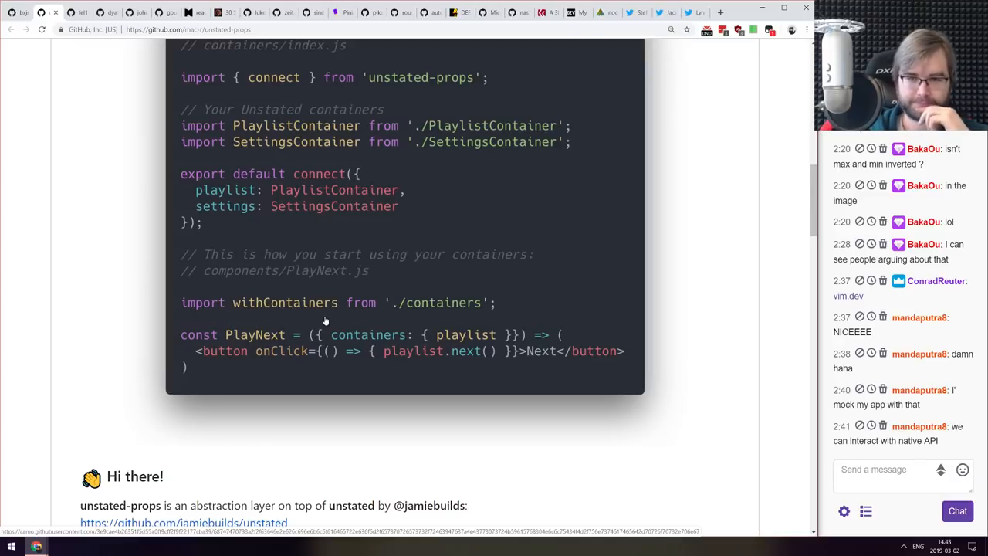
scroll(down, 3)
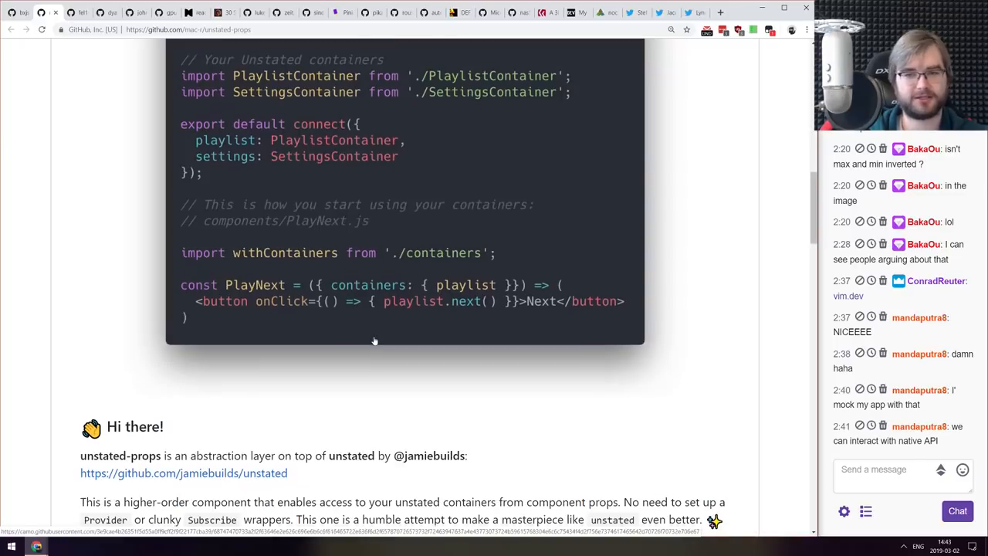
scroll(down, 3)
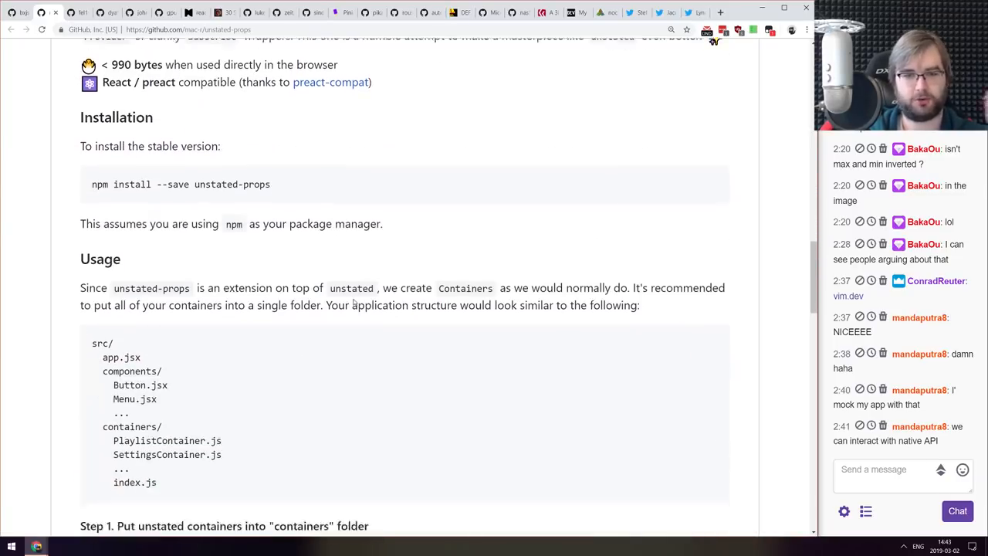
scroll(up, 3)
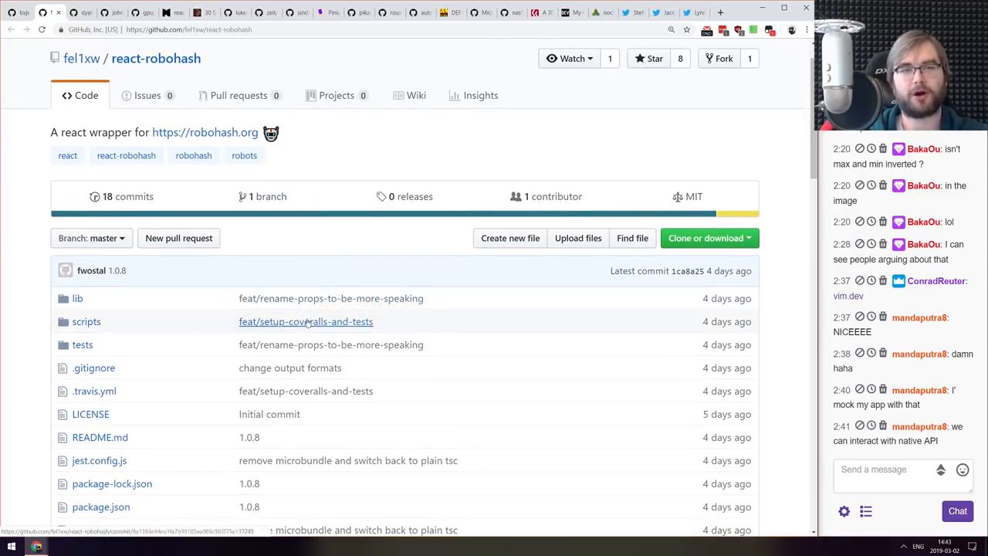
mouse_move(204, 132)
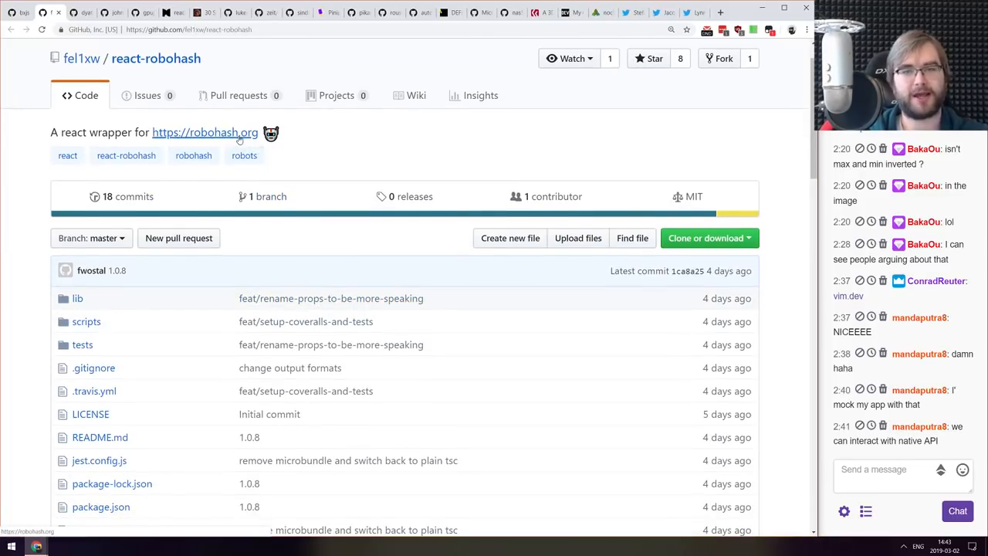
- Skim the react-robohash README and visit robohash.org from the repo description
scroll(down, 3)
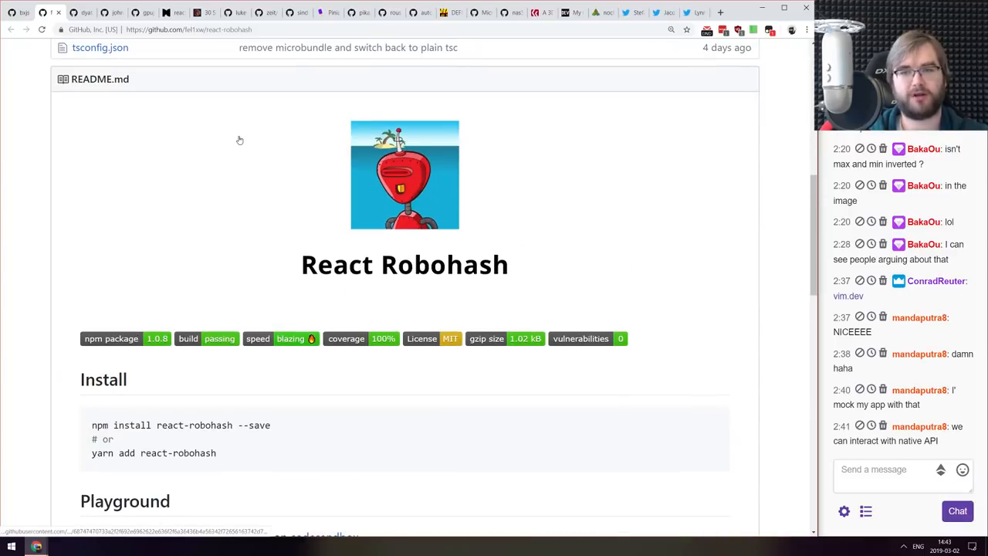
scroll(down, 3)
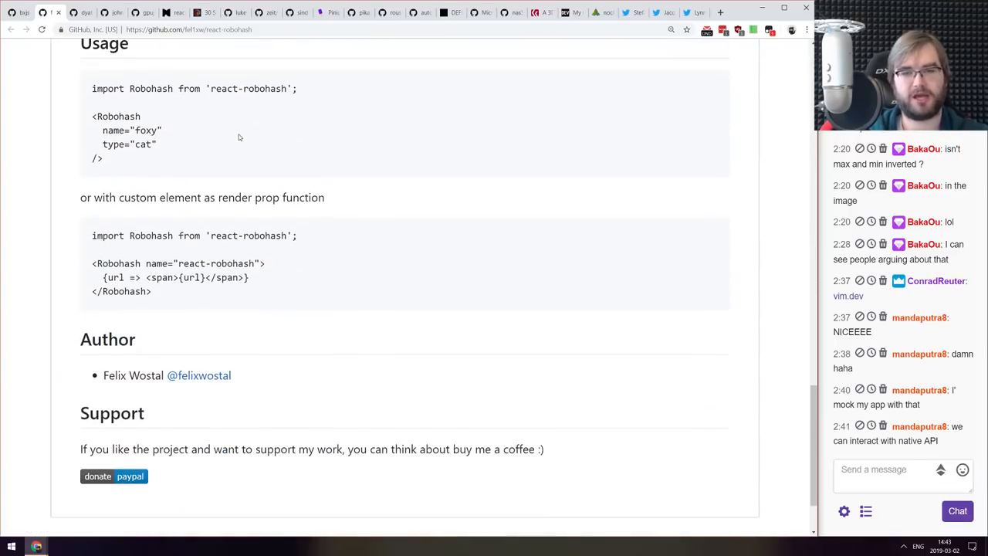
scroll(up, 3)
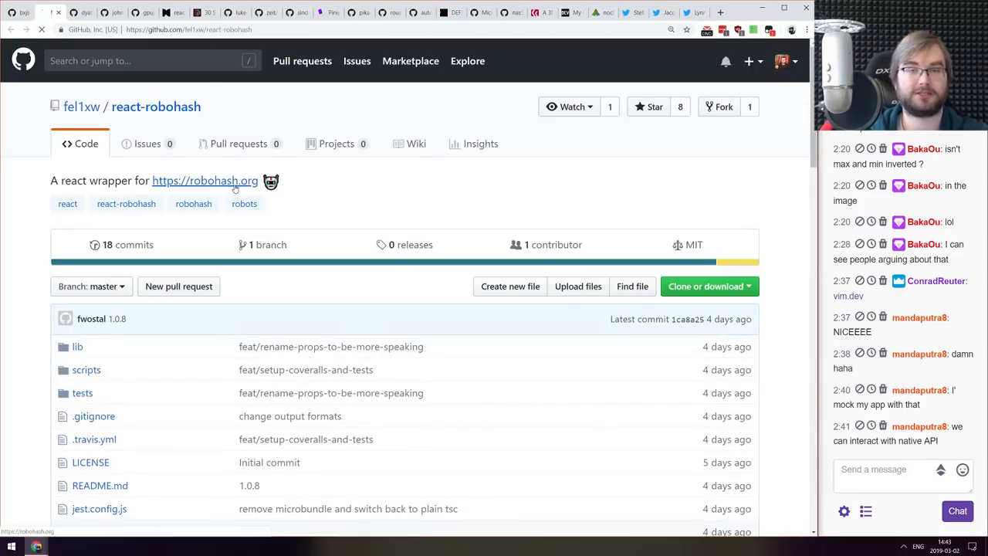
click(204, 181)
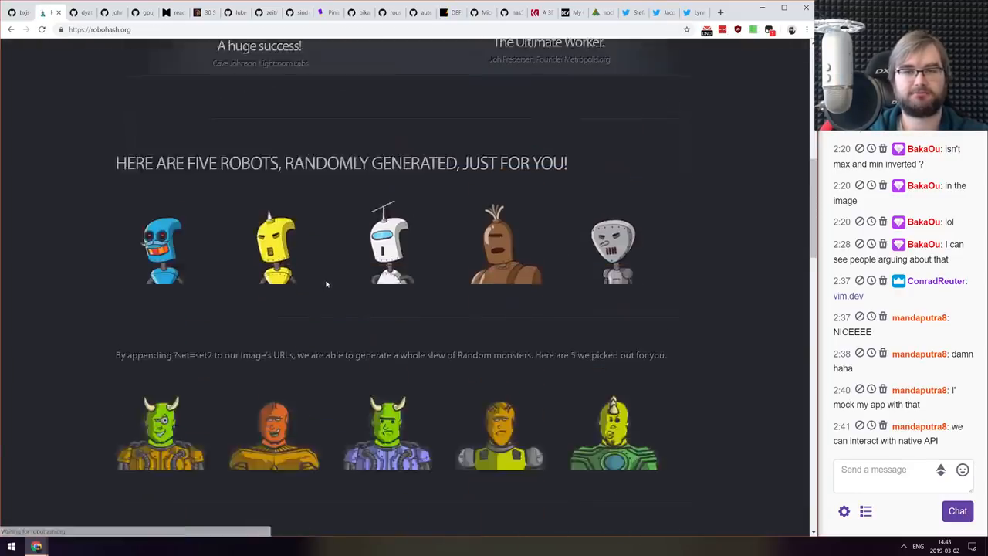
scroll(down, 3)
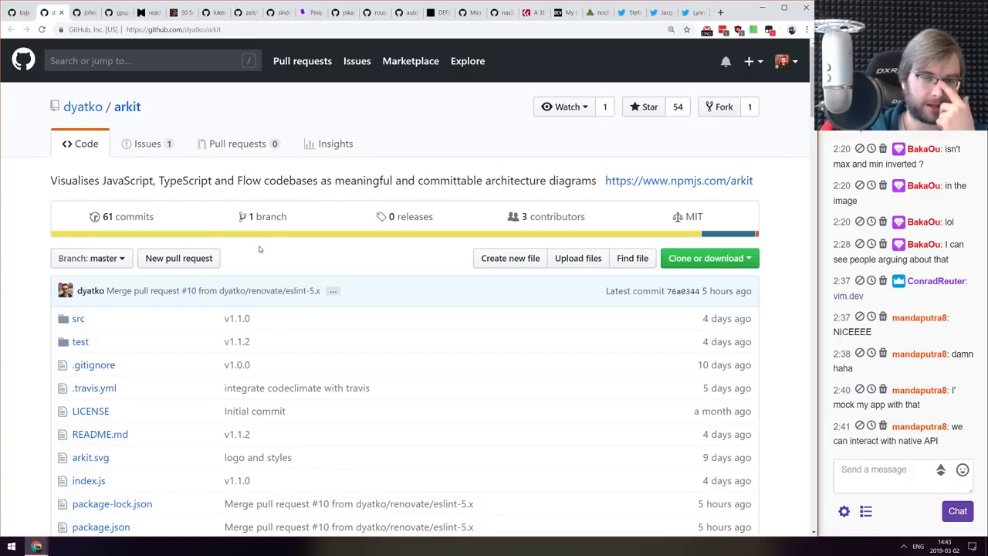
mouse_move(338, 278)
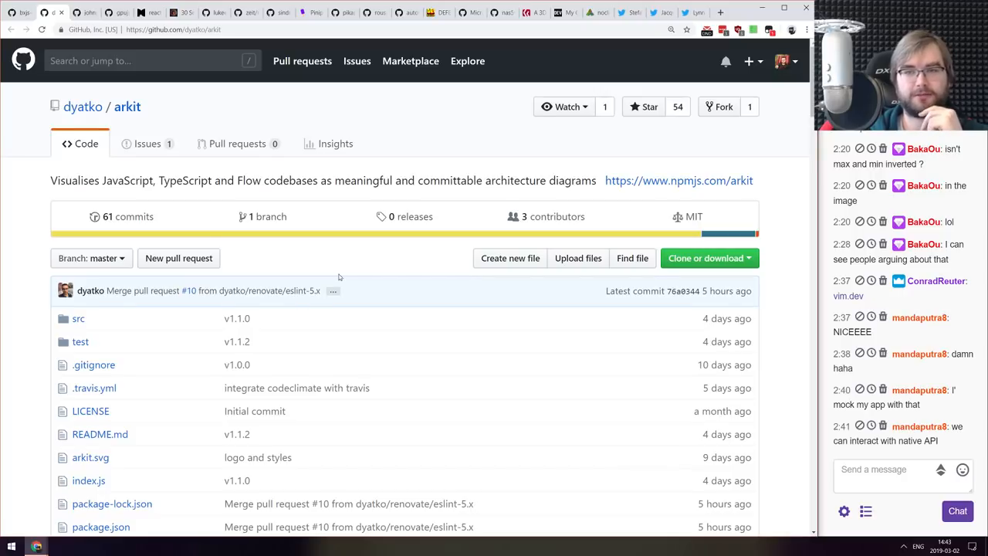
- Scroll through the arkit README's Express and ReactDOM example diagrams
scroll(down, 3)
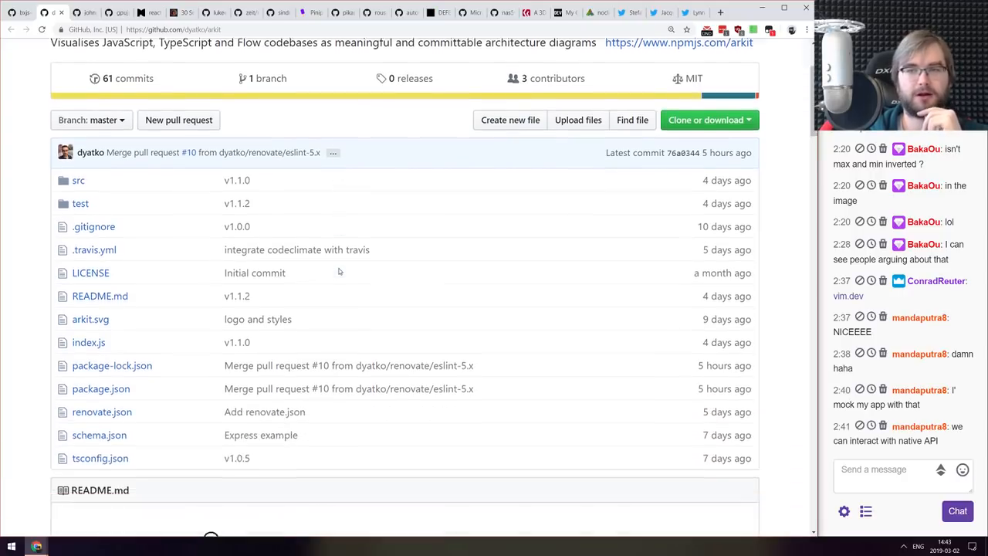
scroll(down, 3)
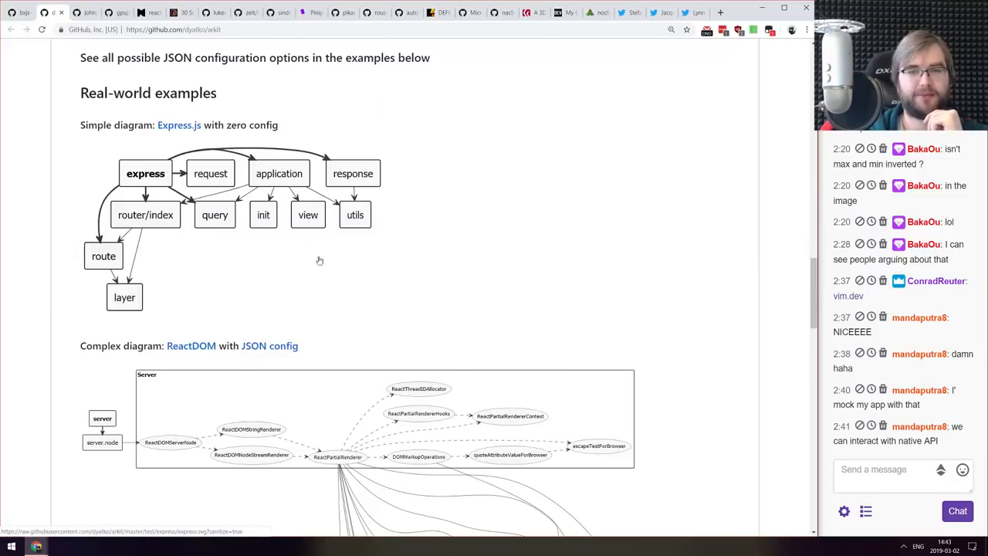
scroll(down, 3)
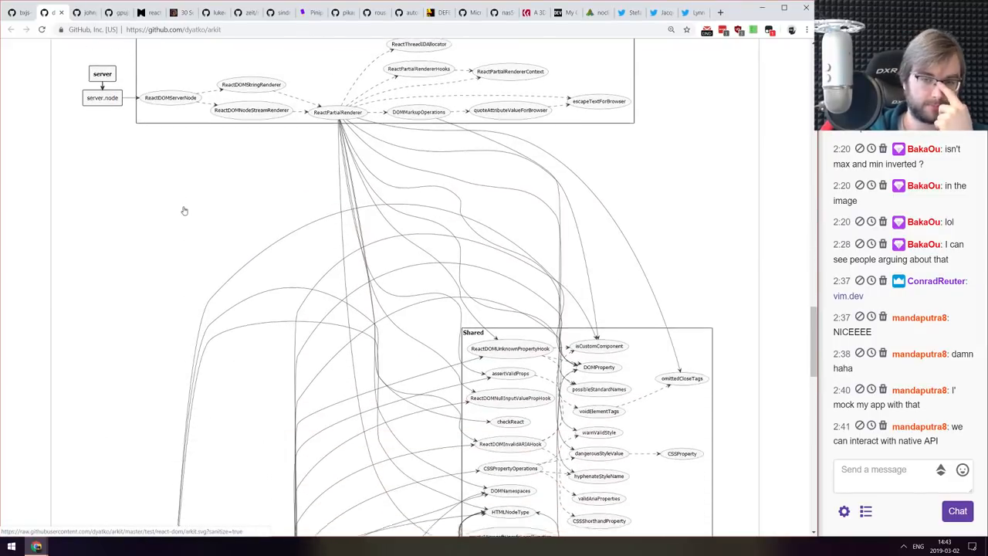
scroll(down, 3)
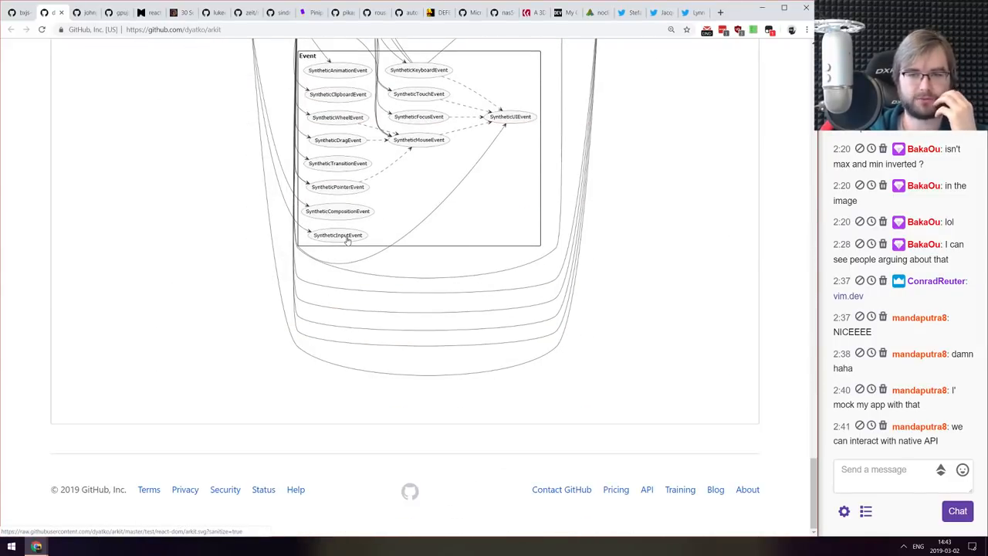
scroll(up, 3)
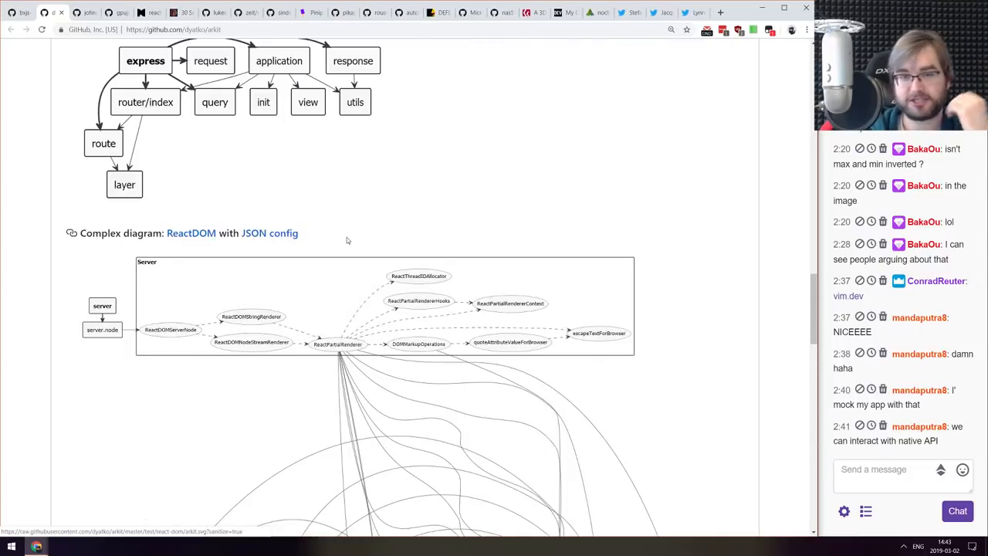
scroll(up, 3)
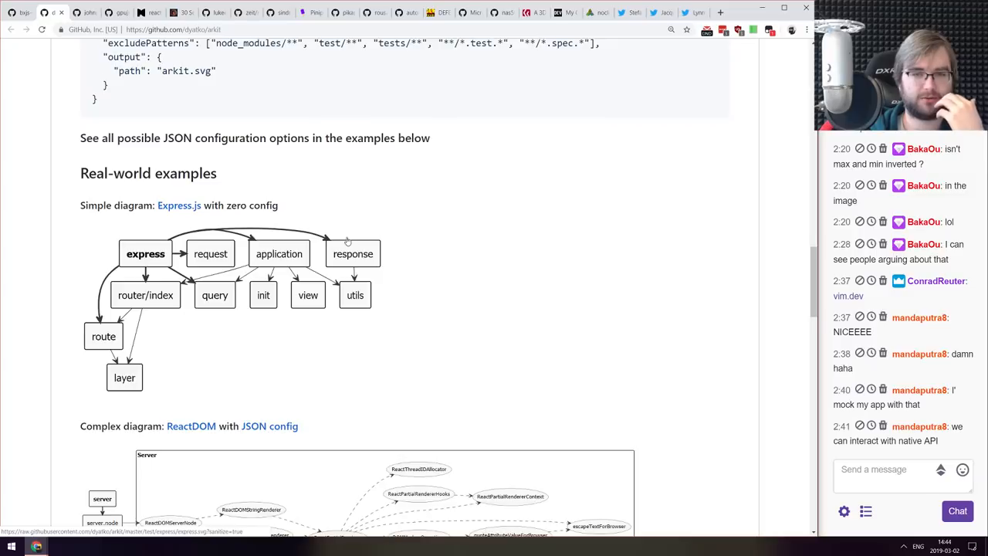
scroll(down, 3)
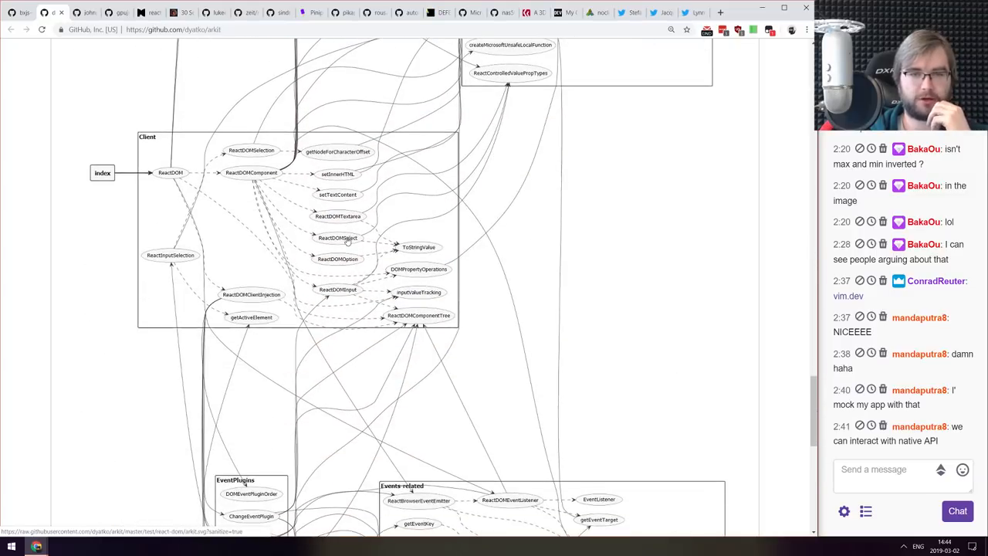
scroll(down, 3)
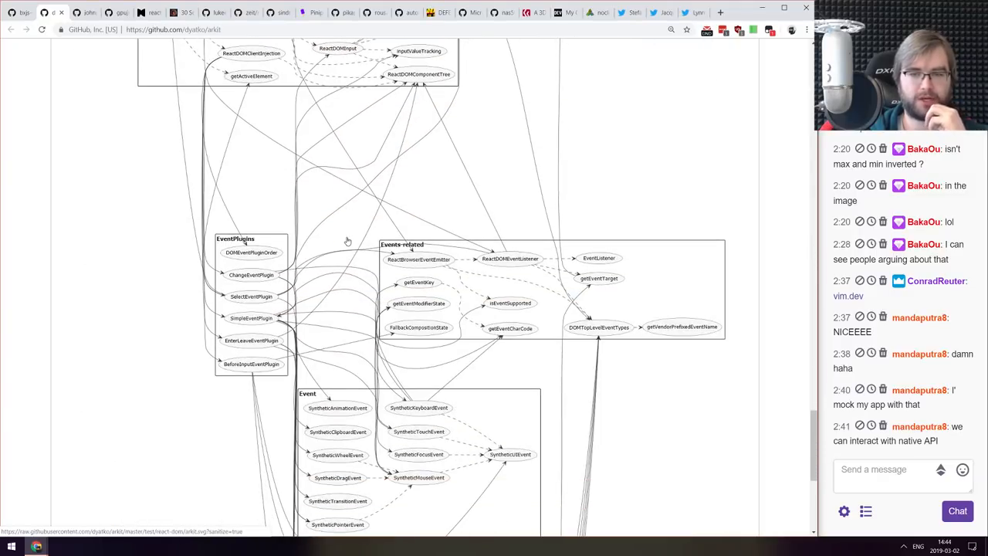
scroll(up, 3)
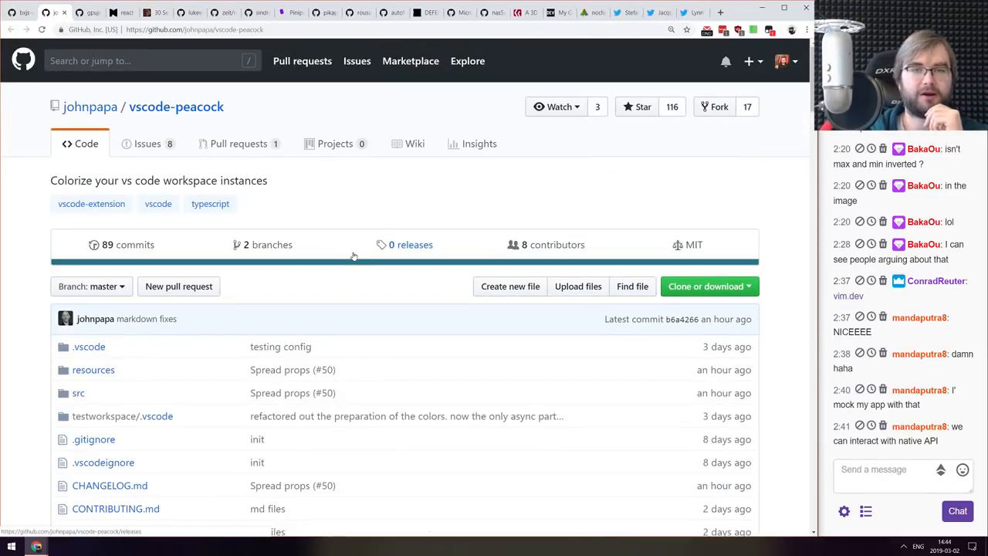
- Scroll the vscode-peacock README through preferred colors, affected elements and Credits
scroll(down, 3)
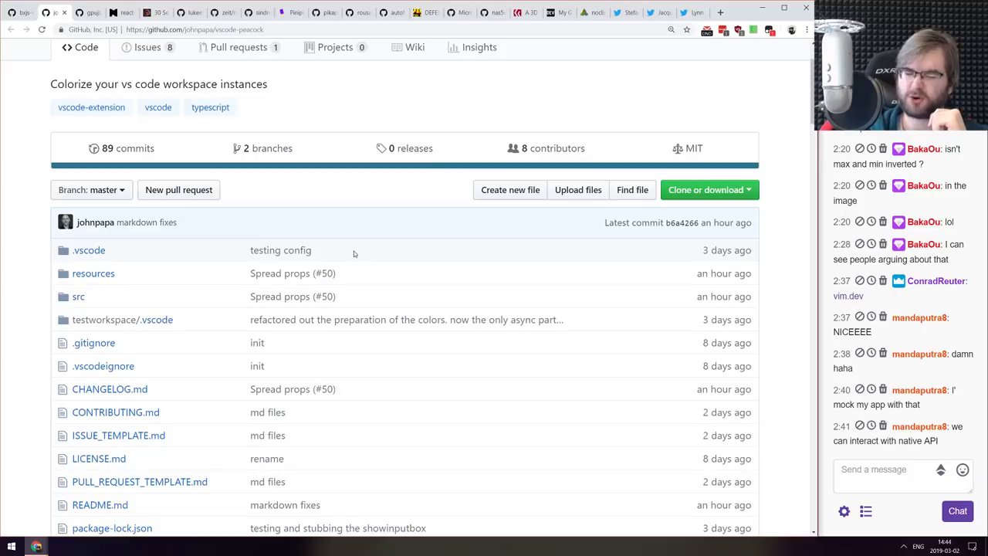
scroll(down, 3)
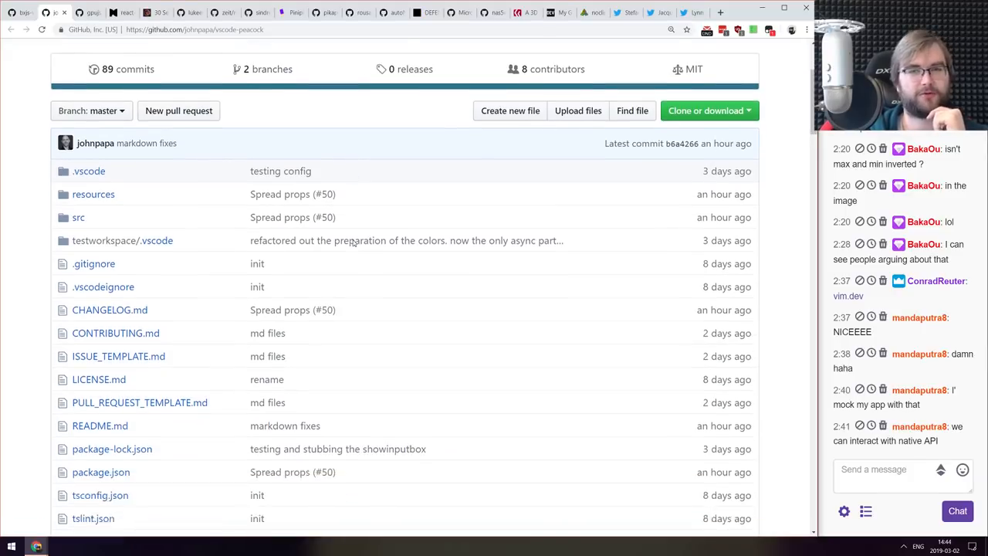
scroll(down, 3)
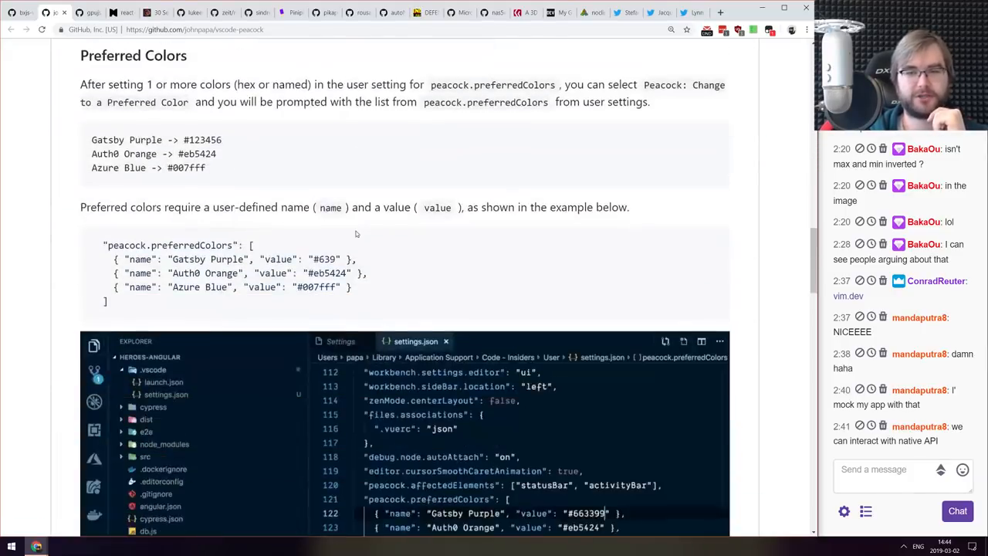
scroll(down, 3)
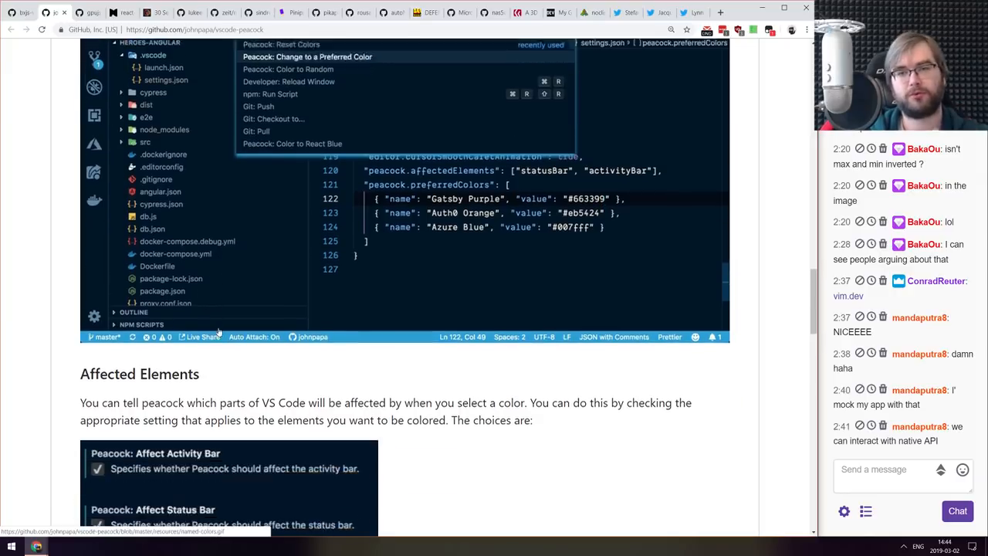
scroll(down, 3)
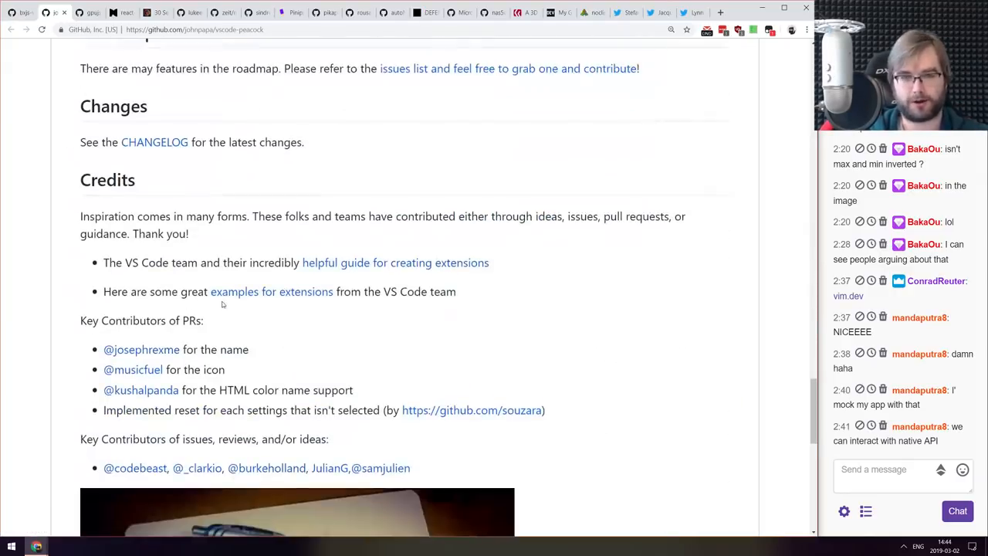
scroll(up, 3)
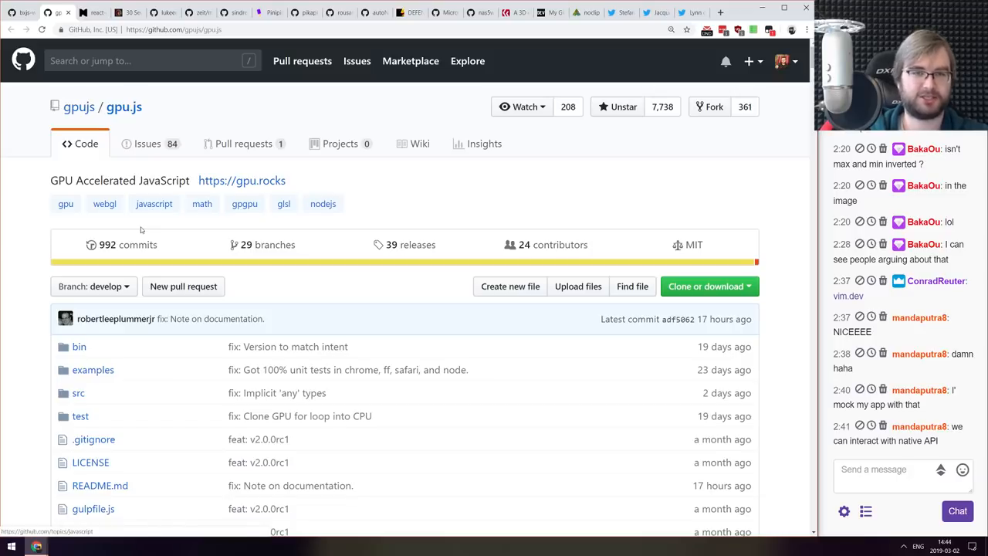
- Scroll the gpu.js README through its matrix multiplication example to the Table of Contents
scroll(down, 3)
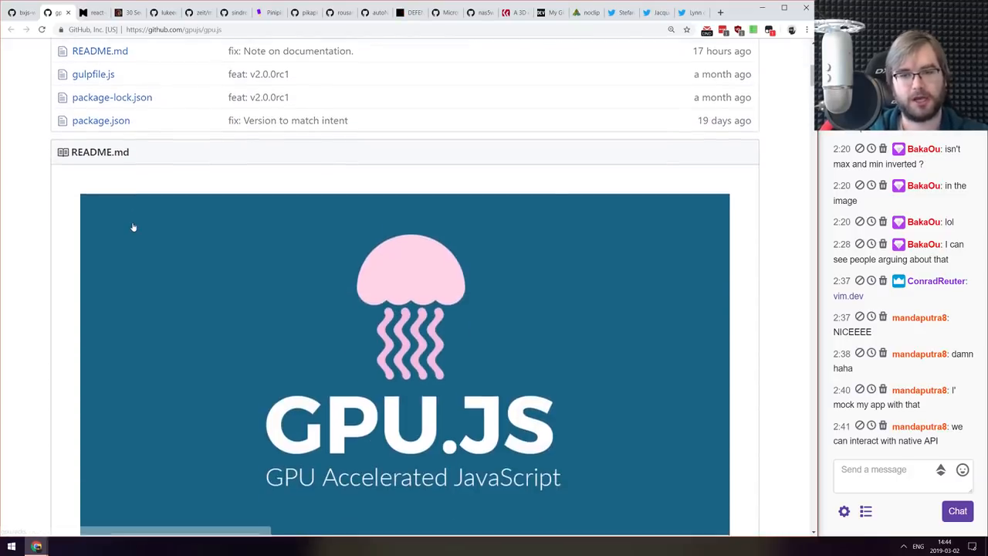
scroll(down, 3)
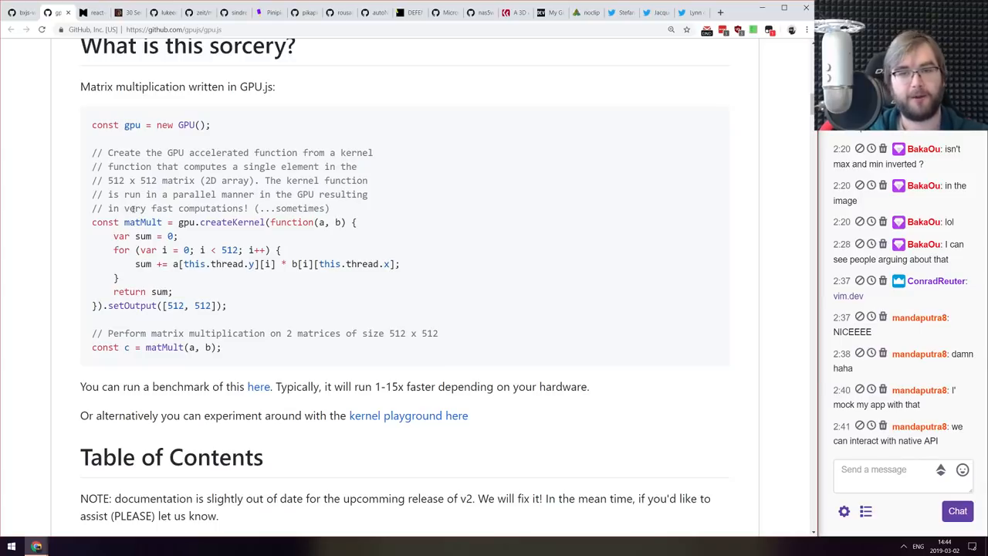
mouse_move(325, 242)
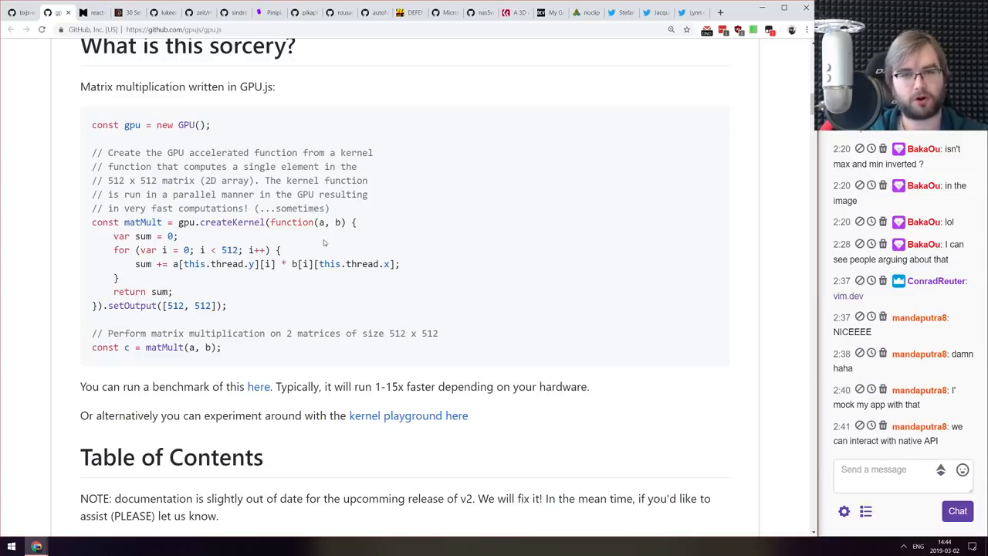
drag(190, 265, 400, 264)
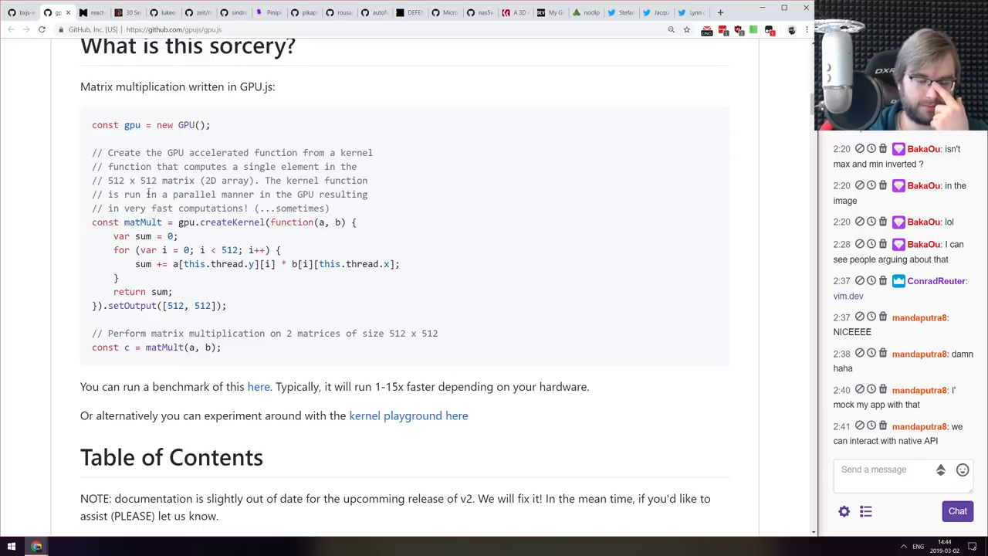
scroll(down, 3)
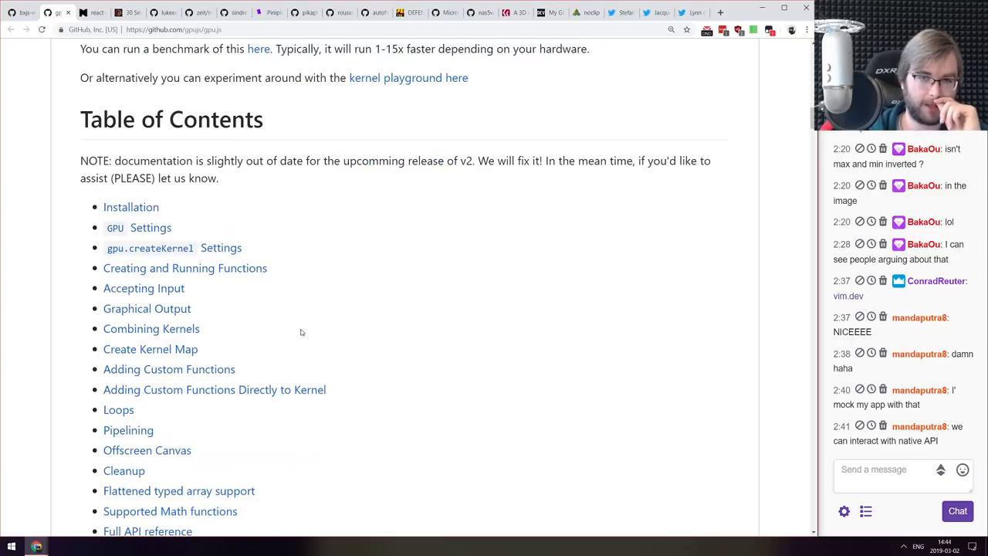
scroll(up, 3)
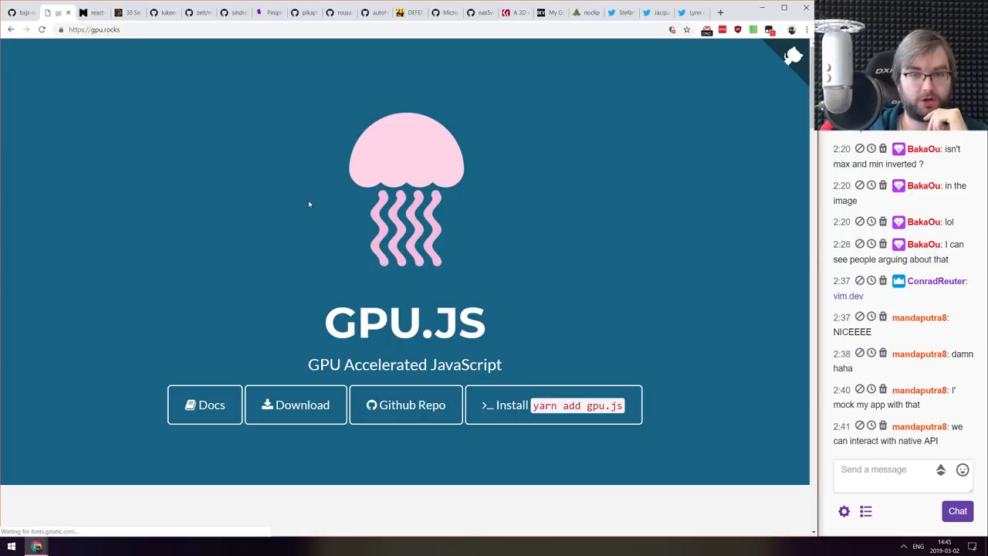
- Read the gpu.rocks matrix multiplication example down to the Benchmark It! section
scroll(down, 3)
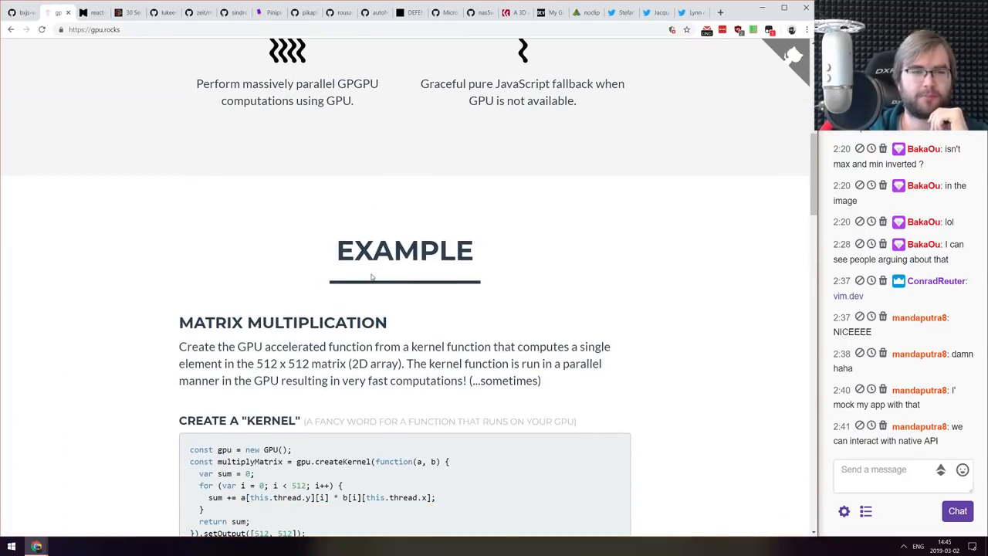
scroll(down, 3)
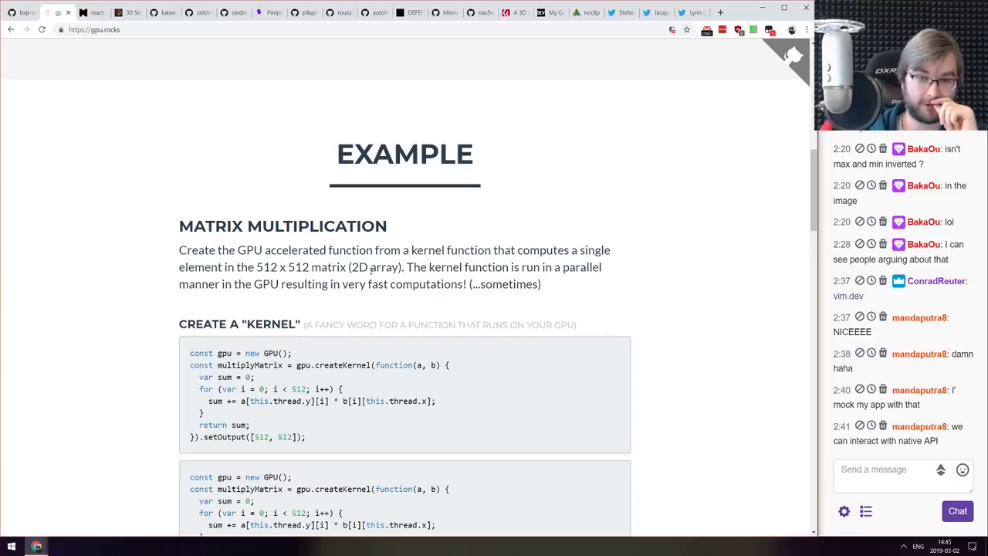
scroll(down, 3)
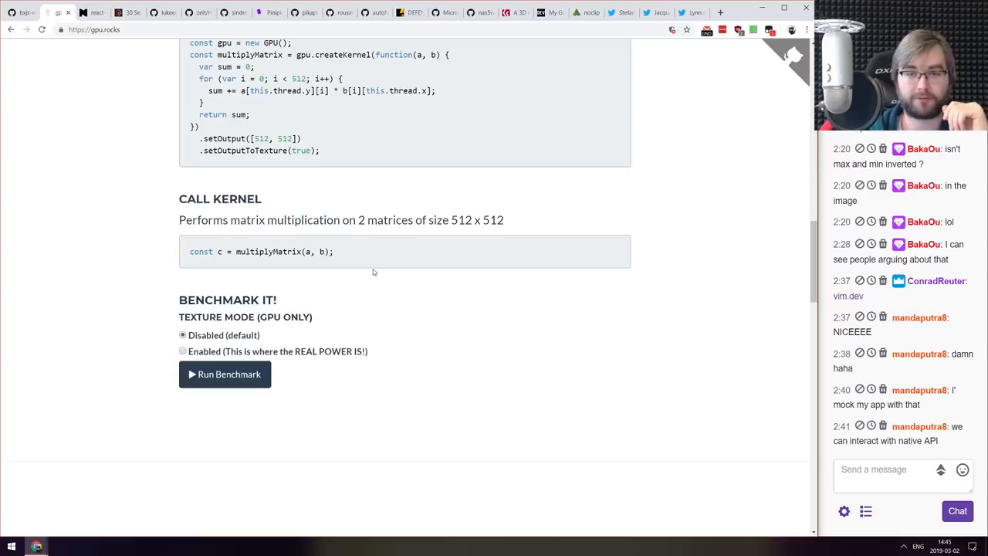
scroll(down, 3)
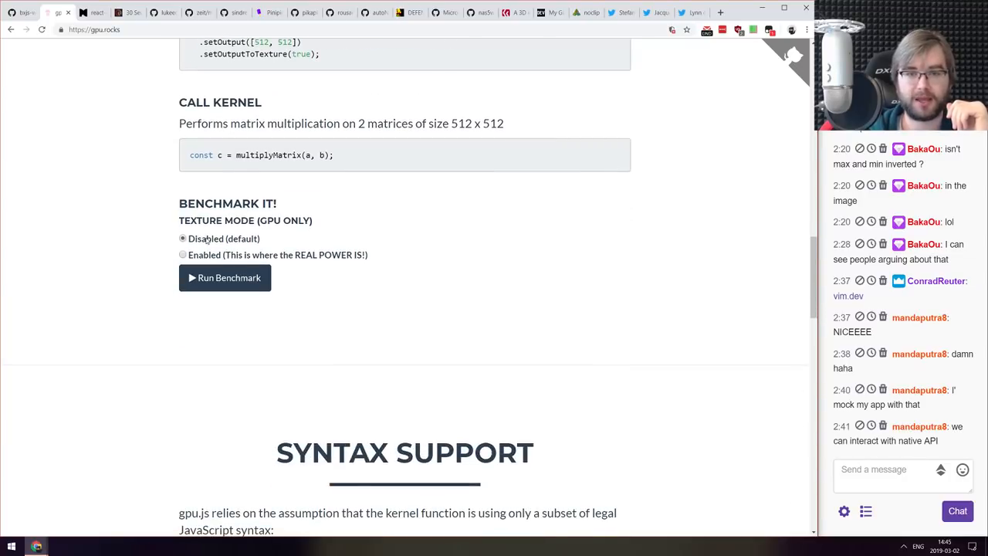
scroll(up, 3)
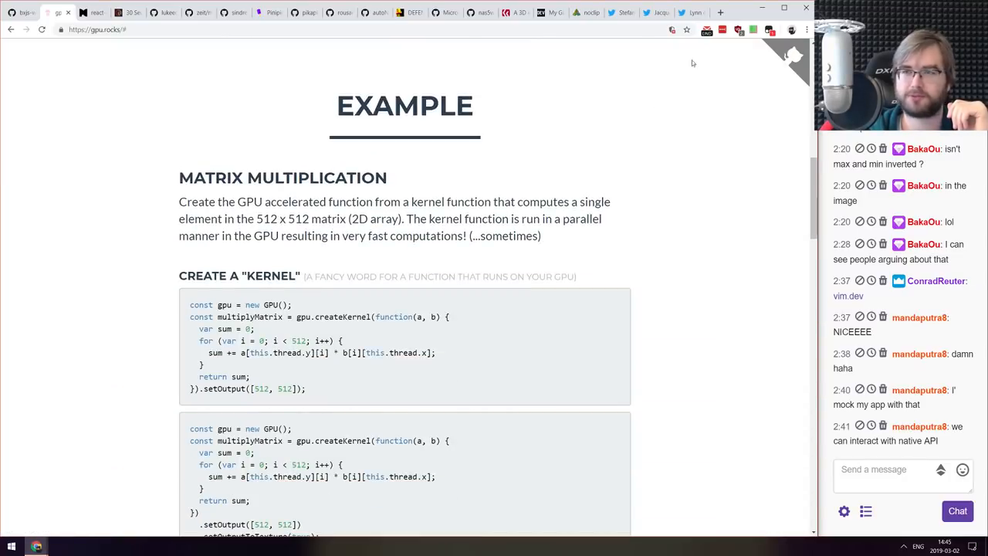
- Start the benchmark with Texture Mode left on Disabled (default)
click(752, 29)
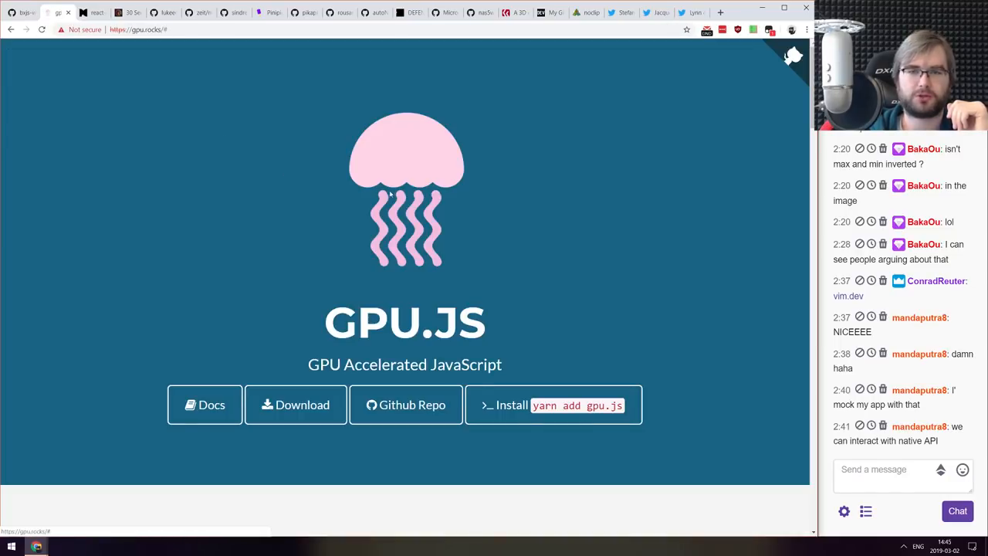
click(753, 29)
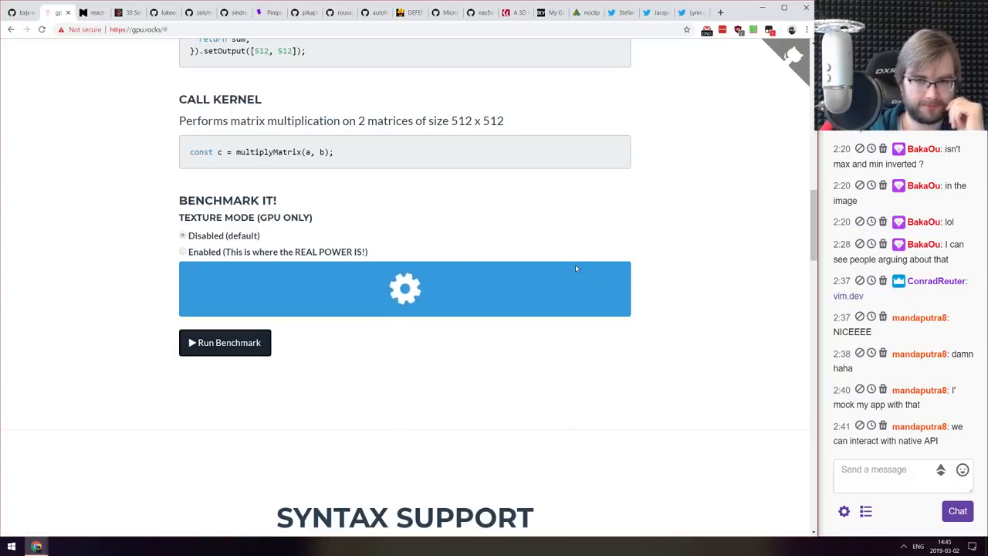
scroll(down, 3)
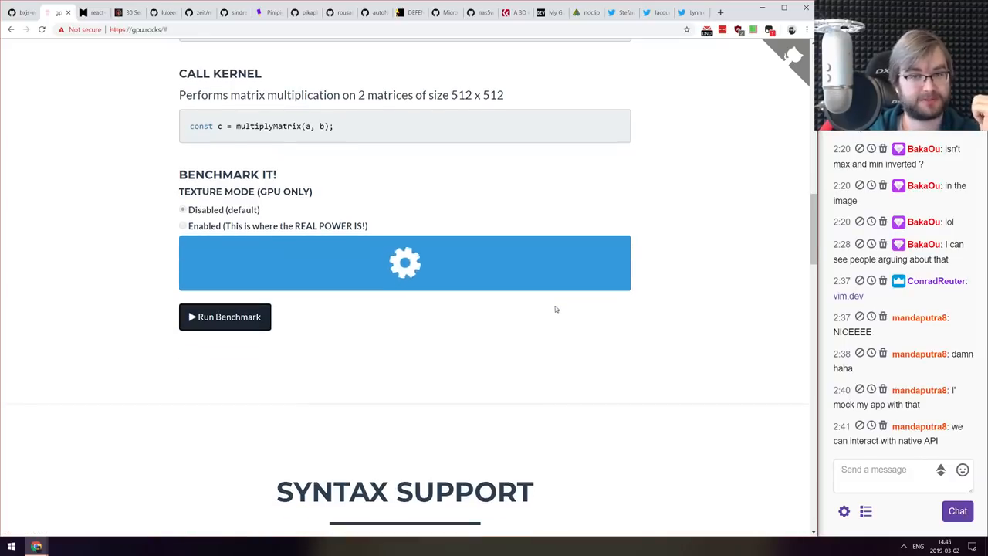
scroll(down, 3)
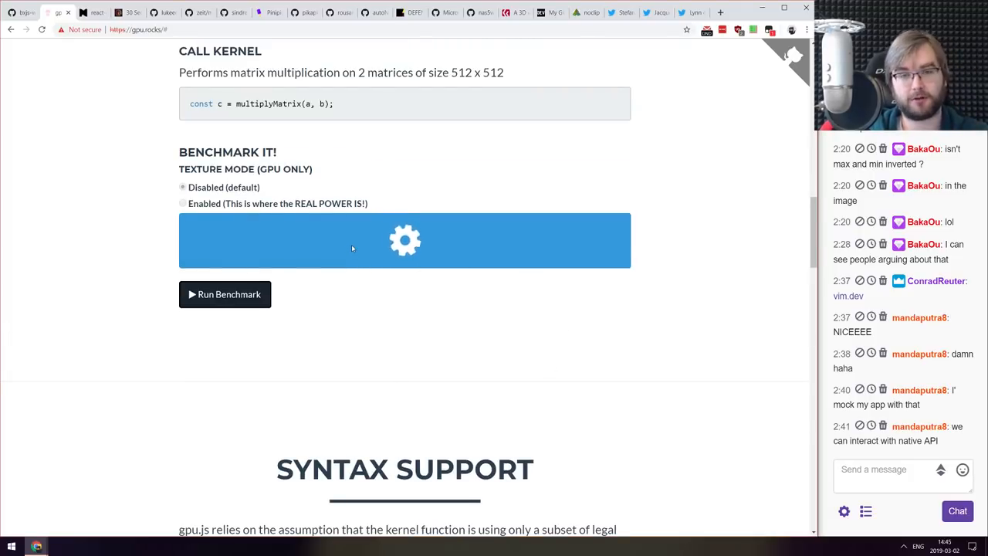
mouse_move(353, 247)
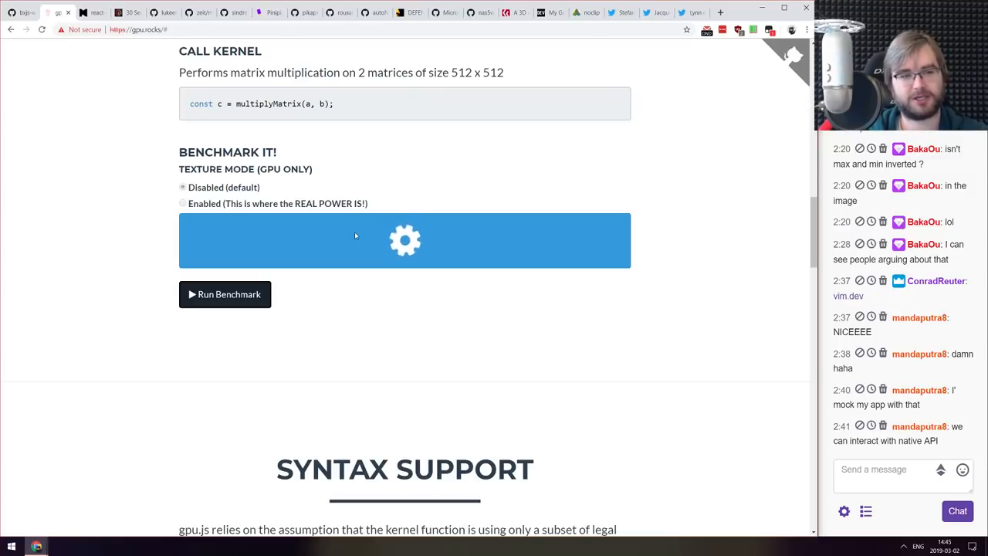
- Get the disabled-mode results, then rerun the benchmark with texture mode Enabled
click(224, 295)
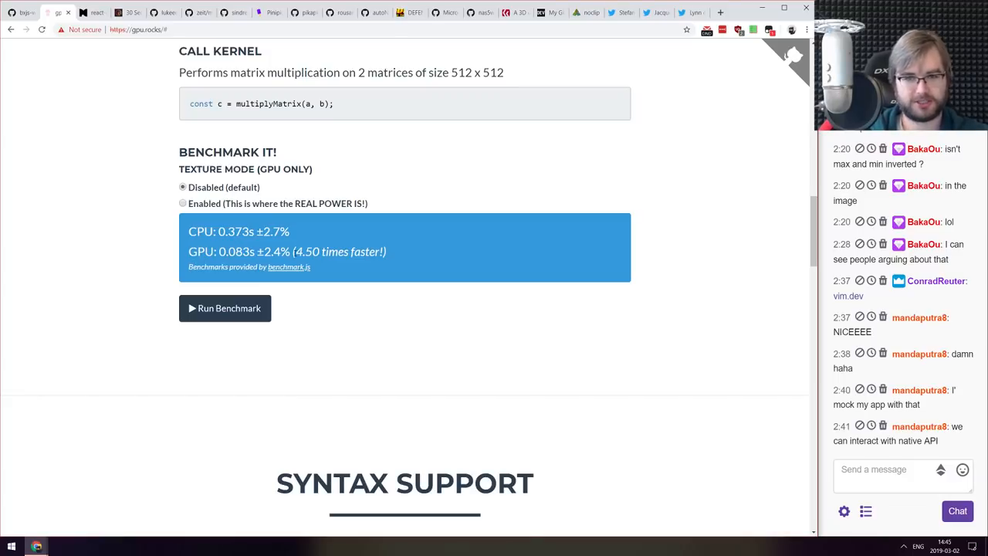
mouse_move(129, 232)
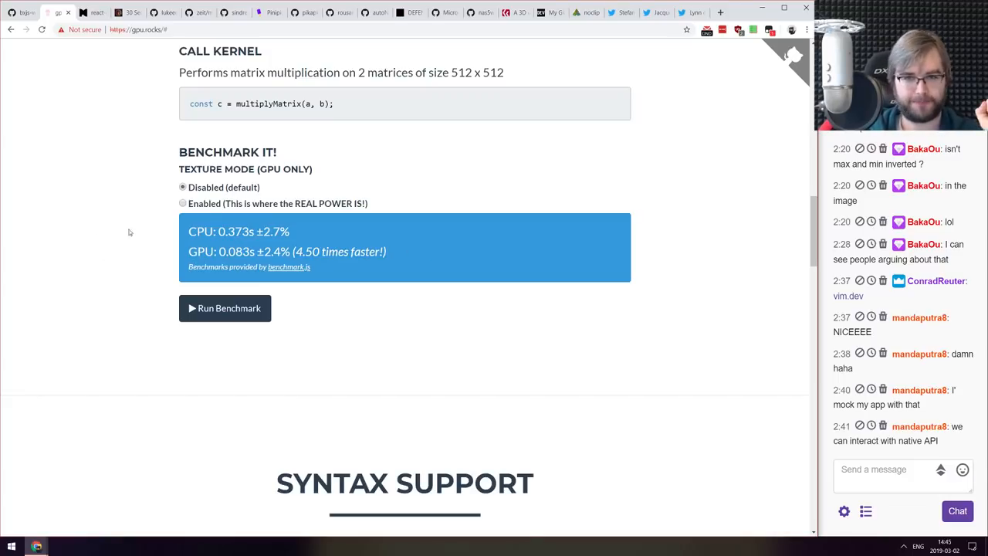
click(182, 203)
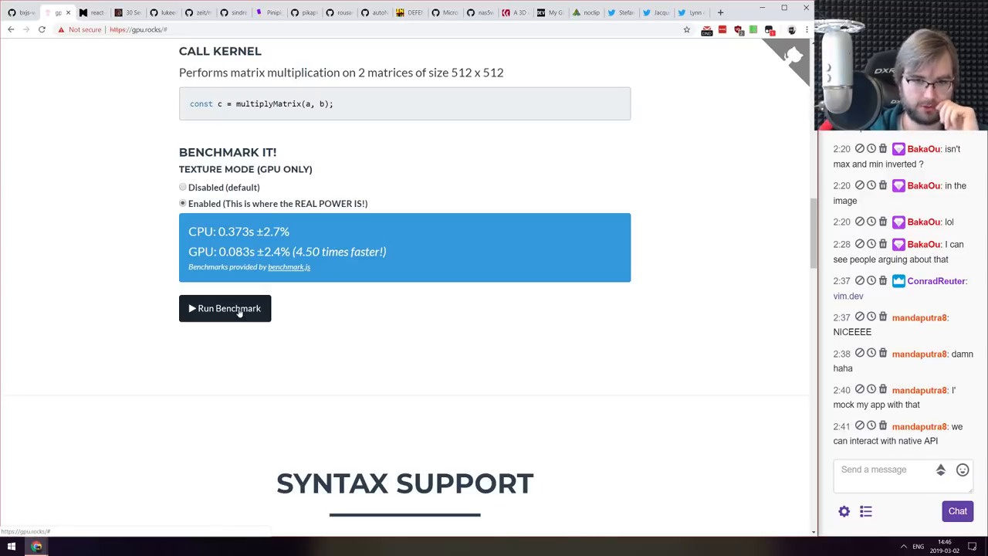
click(224, 308)
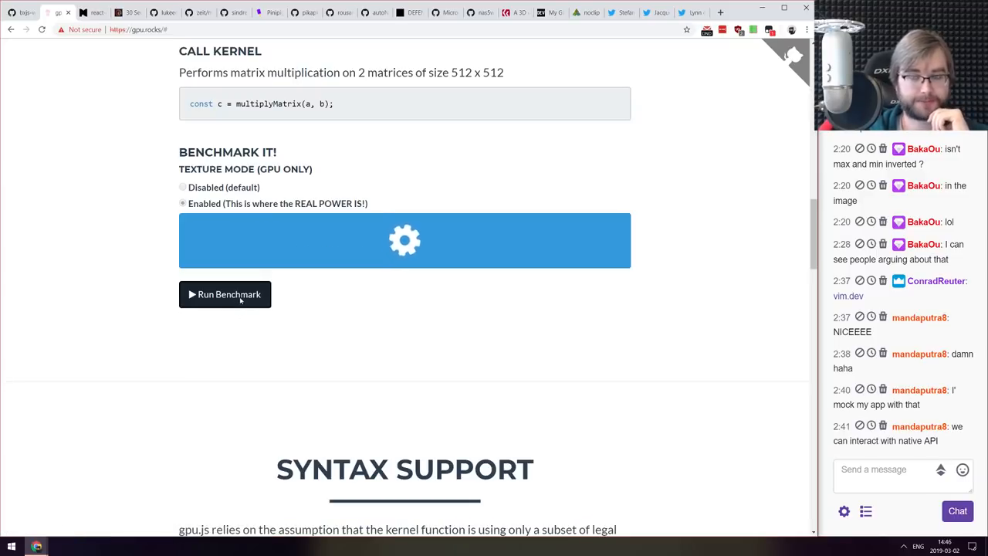
mouse_move(156, 228)
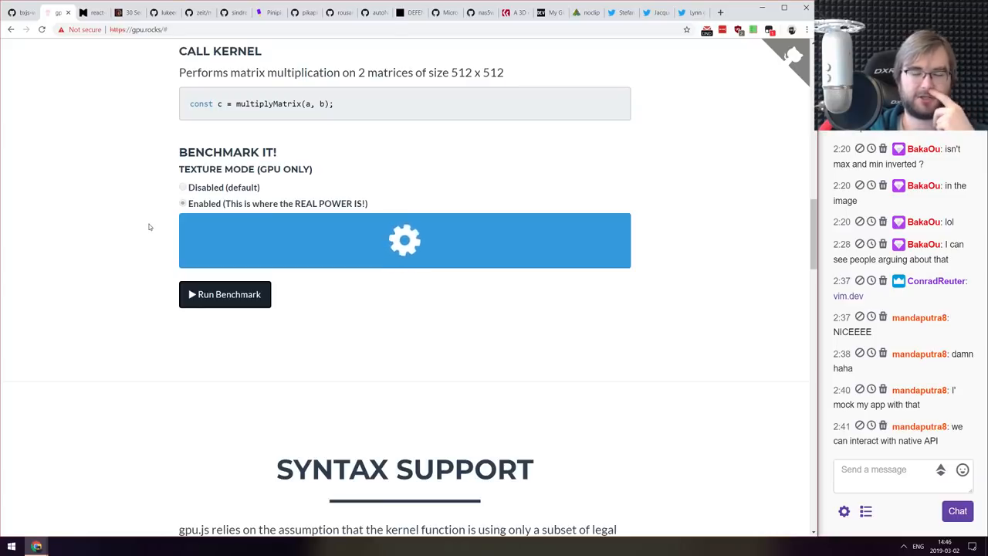
click(225, 294)
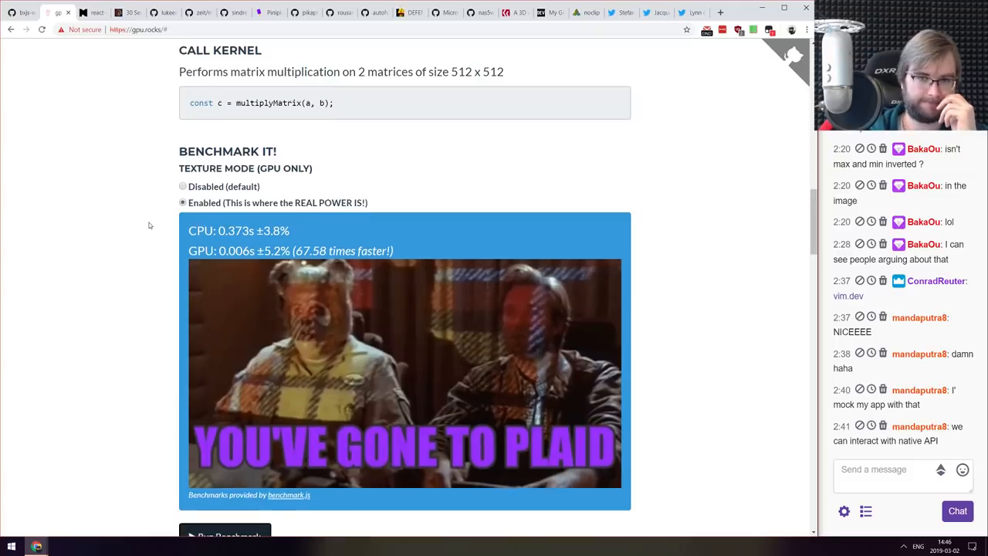
- Follow the Github Repo link from gpu.rocks to the gpu.js repository
scroll(down, 3)
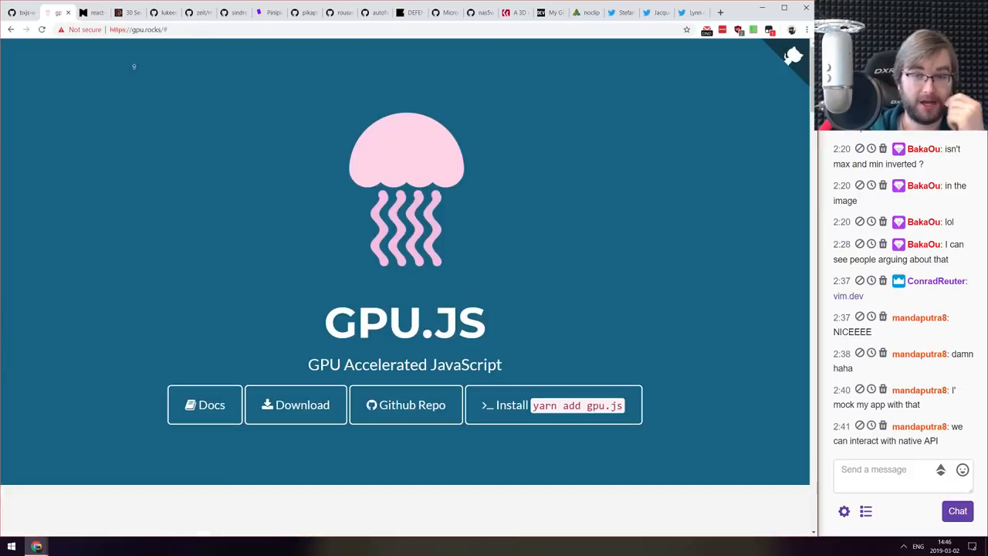
mouse_move(539, 341)
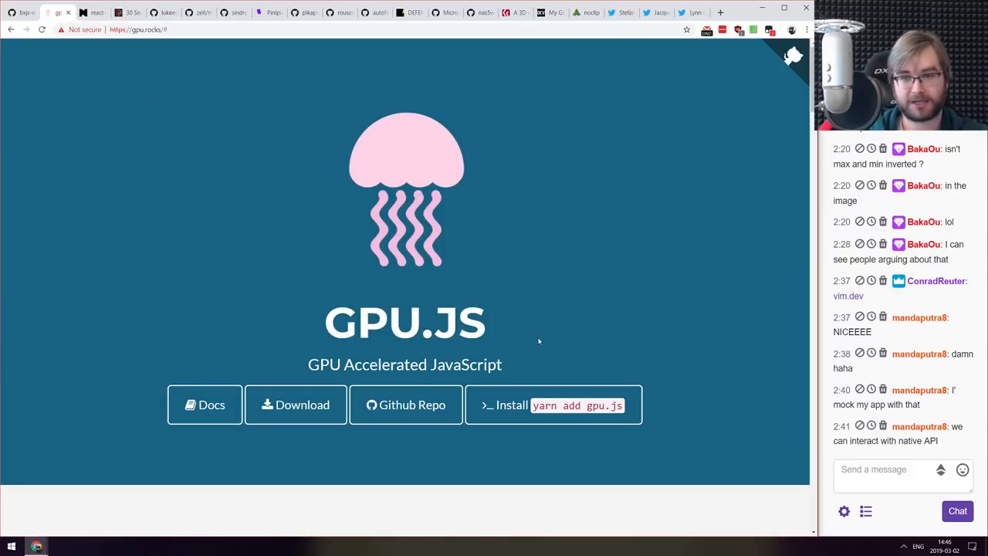
click(405, 405)
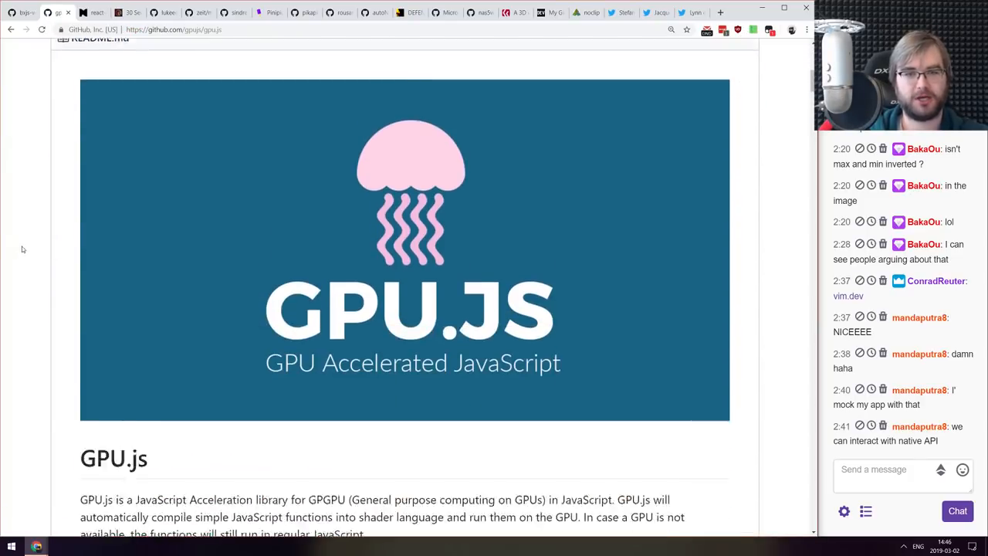
scroll(down, 3)
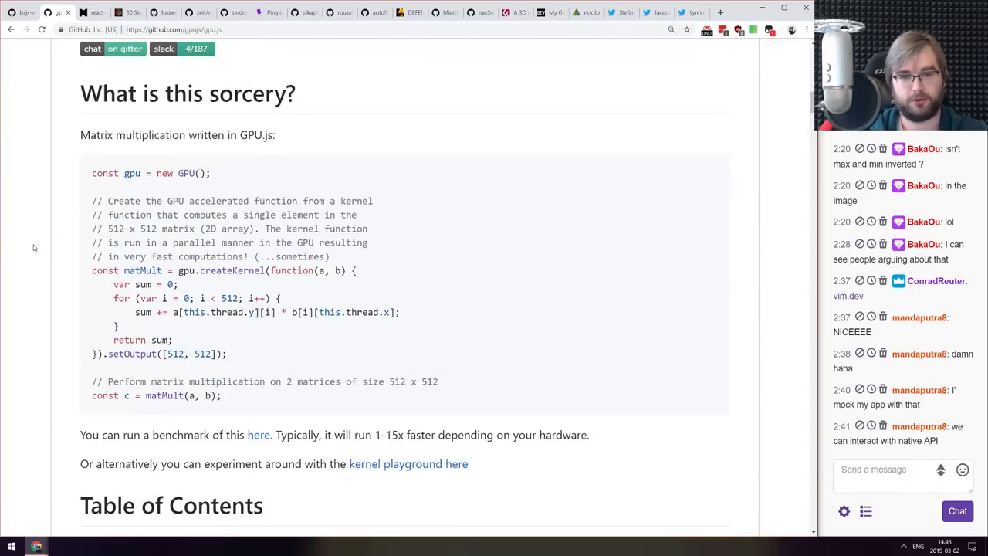
scroll(up, 3)
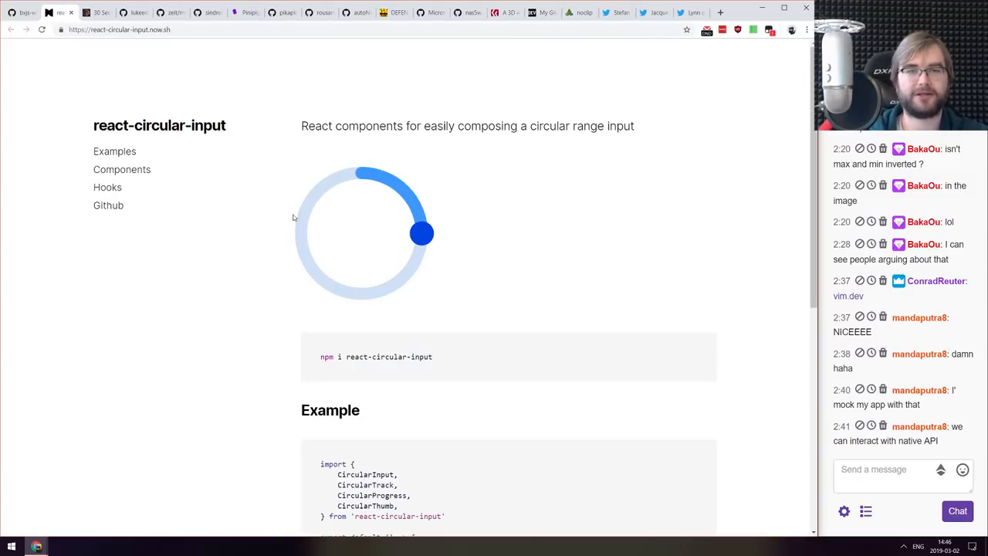
- Drag the react-circular-input thumb clockwise past halfway and on to nearly full
drag(420, 233, 319, 277)
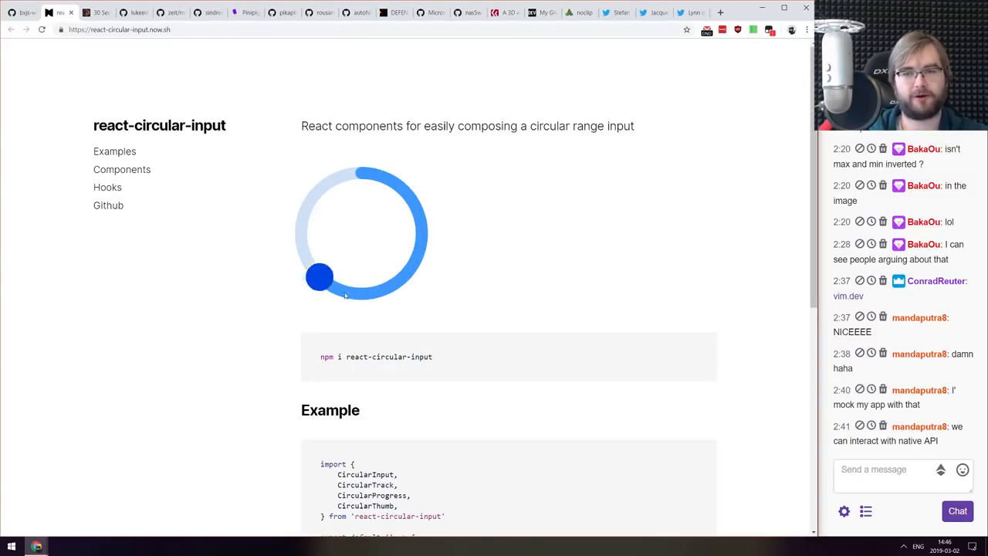
drag(319, 277, 334, 179)
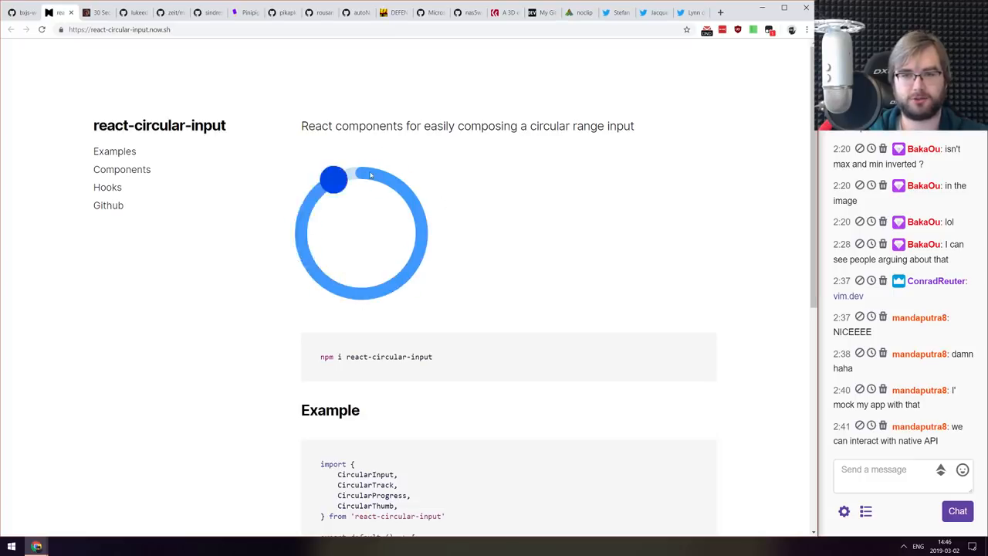
scroll(down, 3)
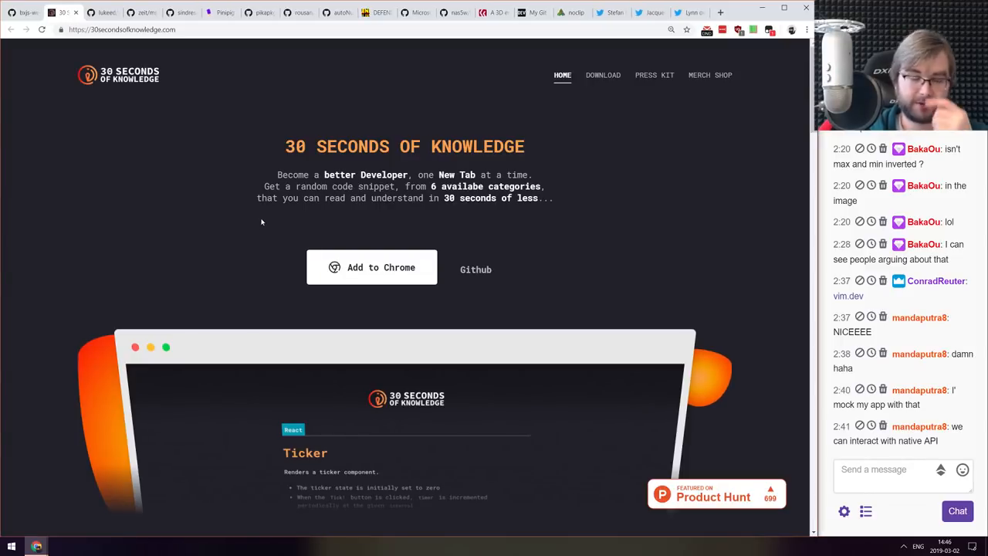
mouse_move(266, 224)
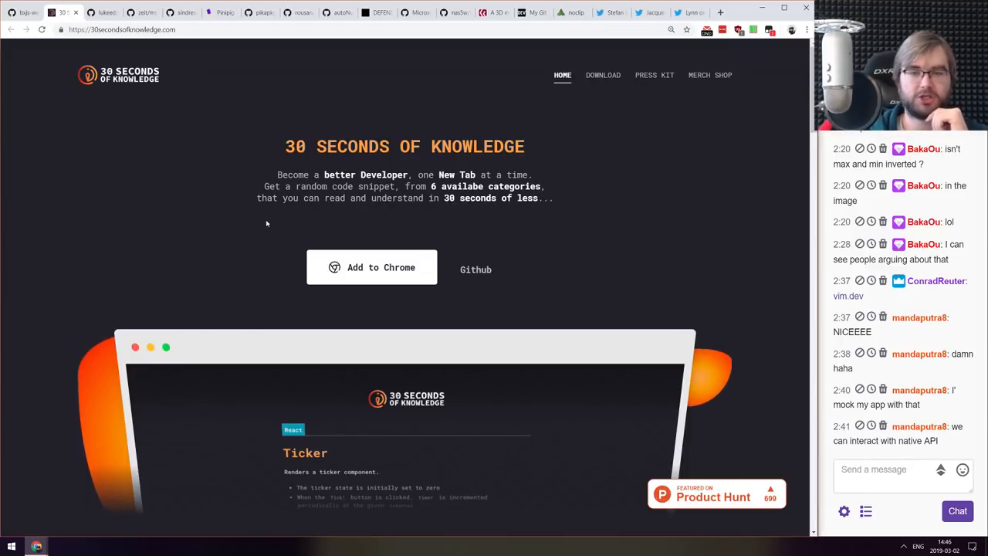
- Scroll through the 30 Seconds of Knowledge snippet categories and customization section, then close the page
scroll(down, 3)
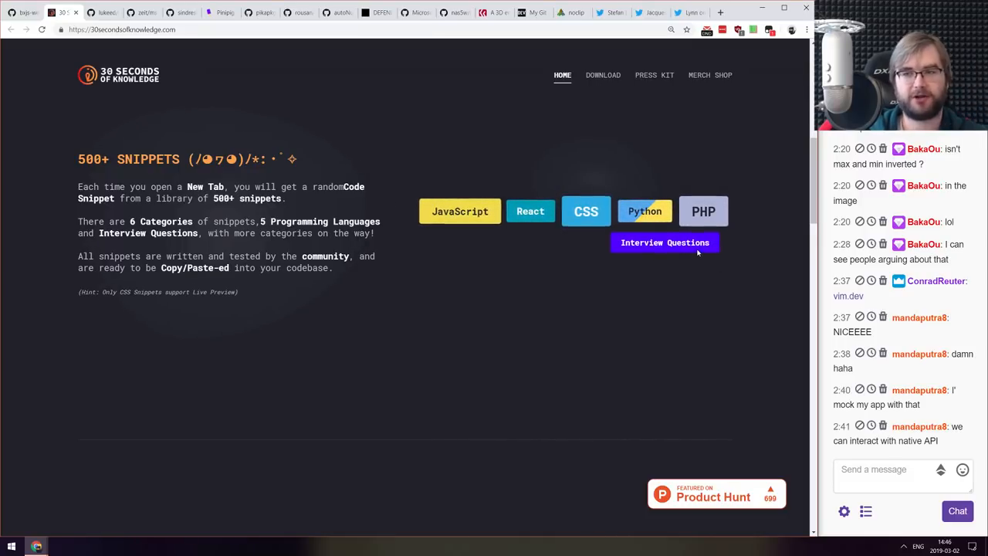
scroll(down, 3)
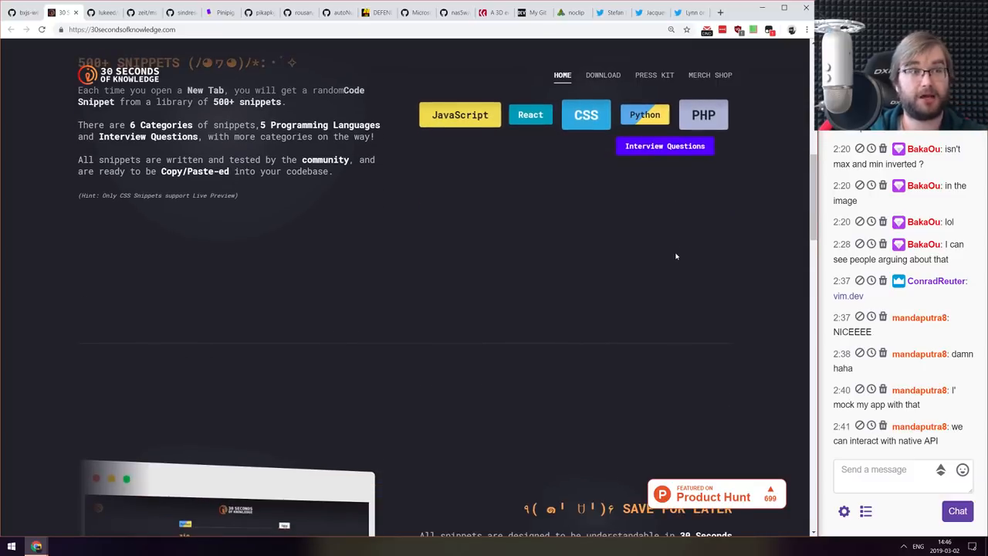
scroll(down, 3)
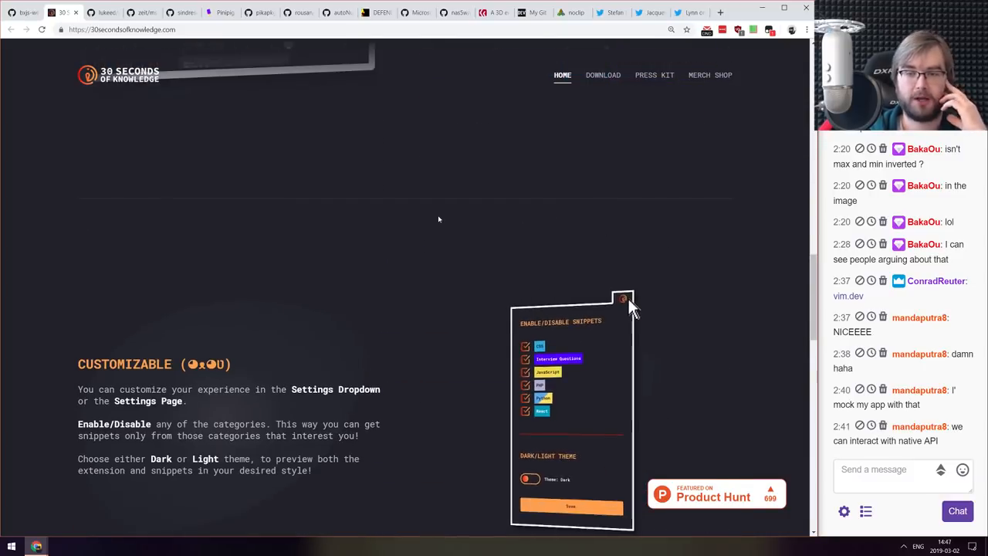
scroll(up, 3)
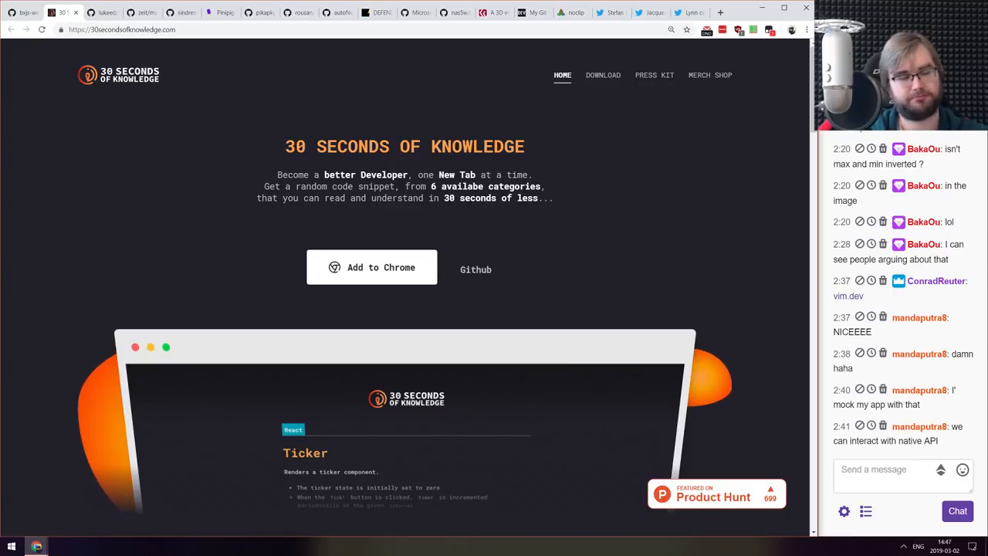
click(475, 269)
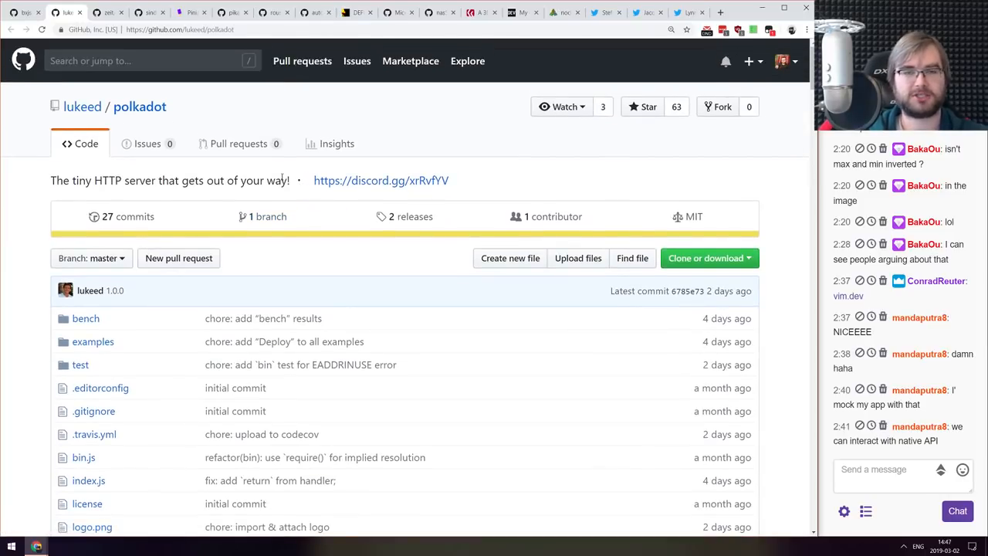
scroll(down, 3)
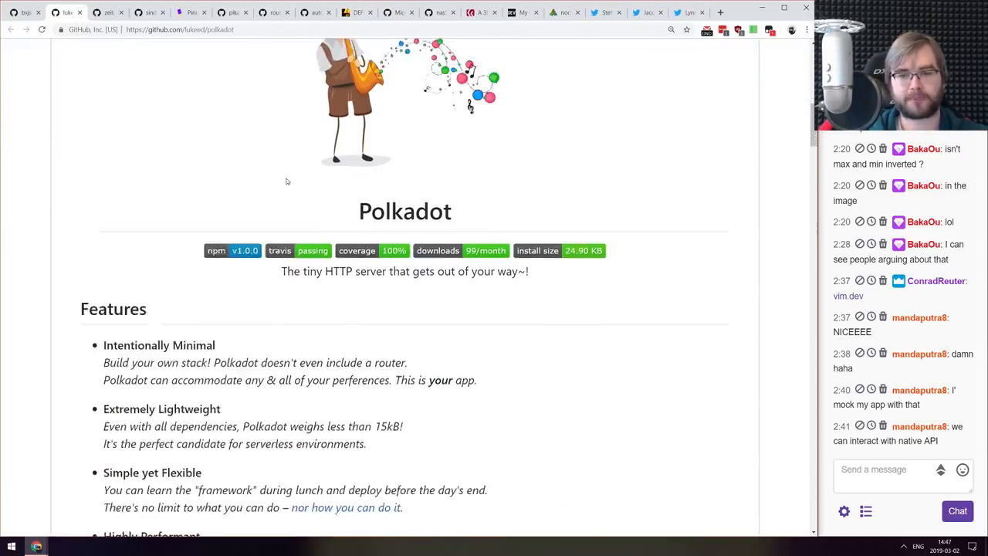
scroll(down, 3)
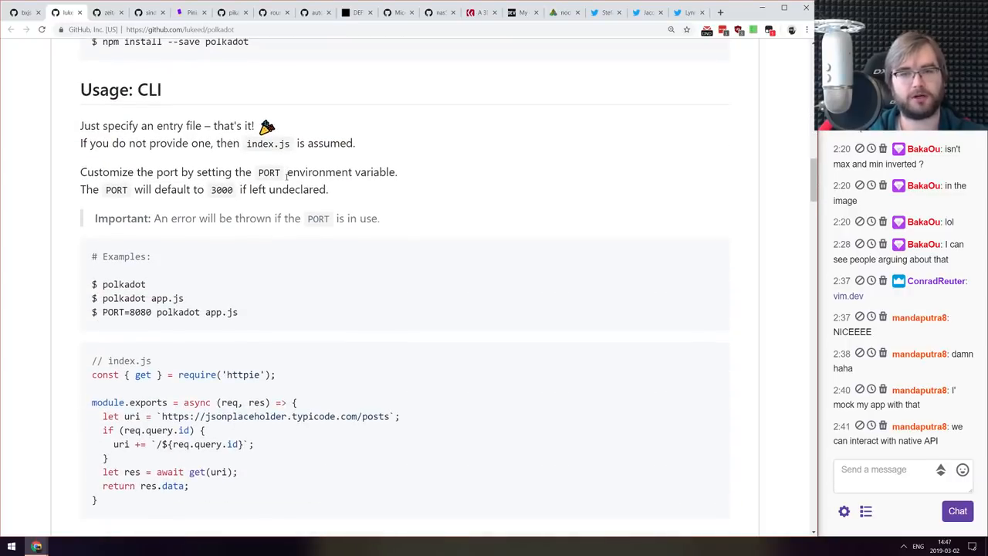
scroll(down, 3)
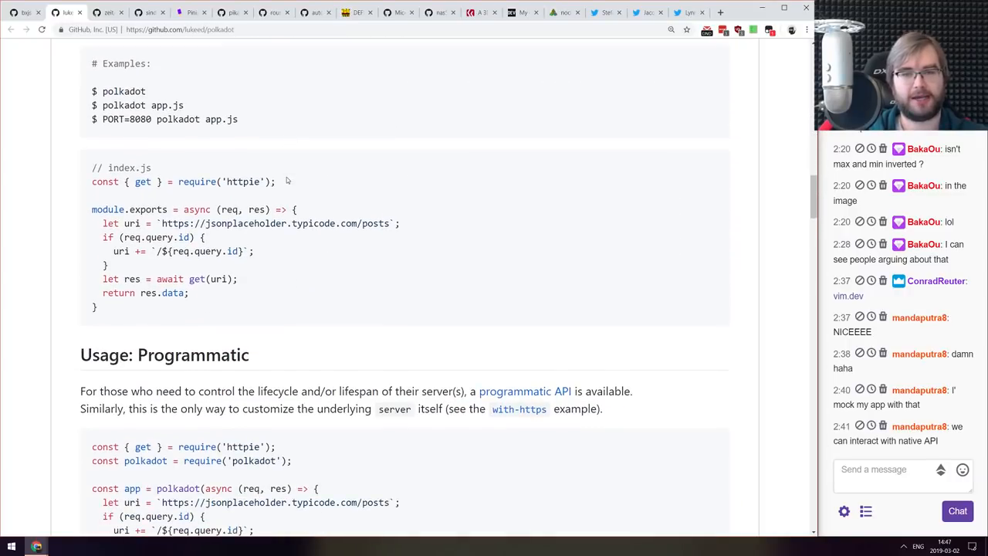
scroll(down, 3)
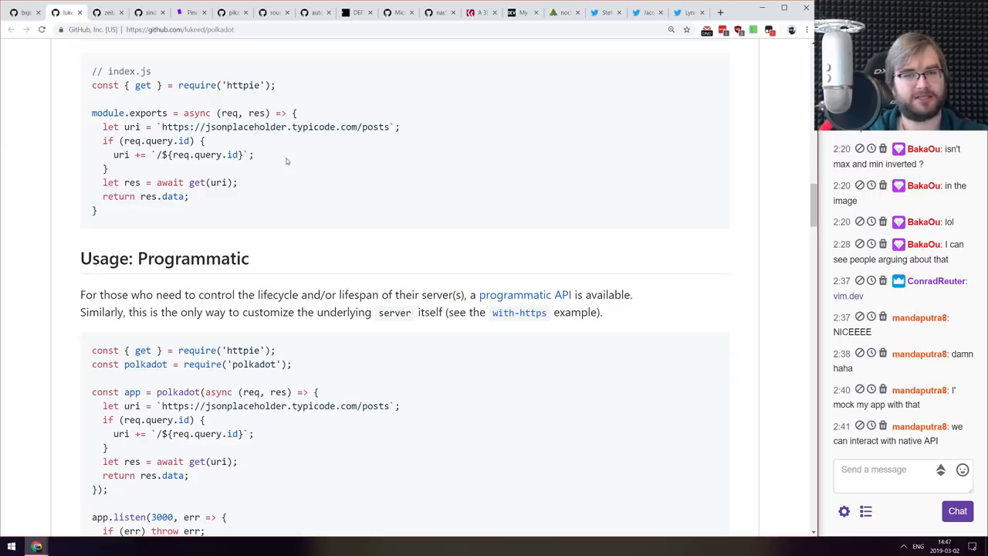
scroll(down, 3)
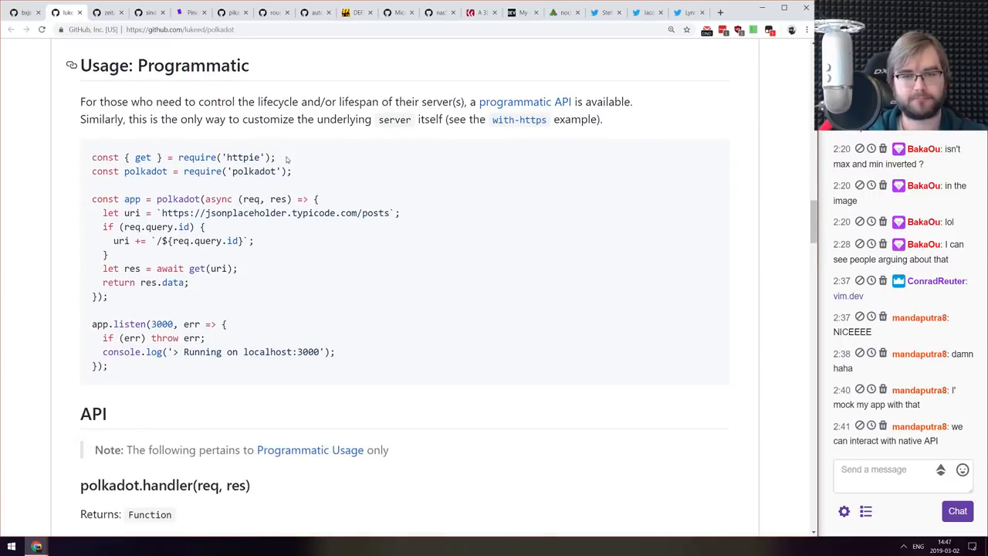
scroll(down, 3)
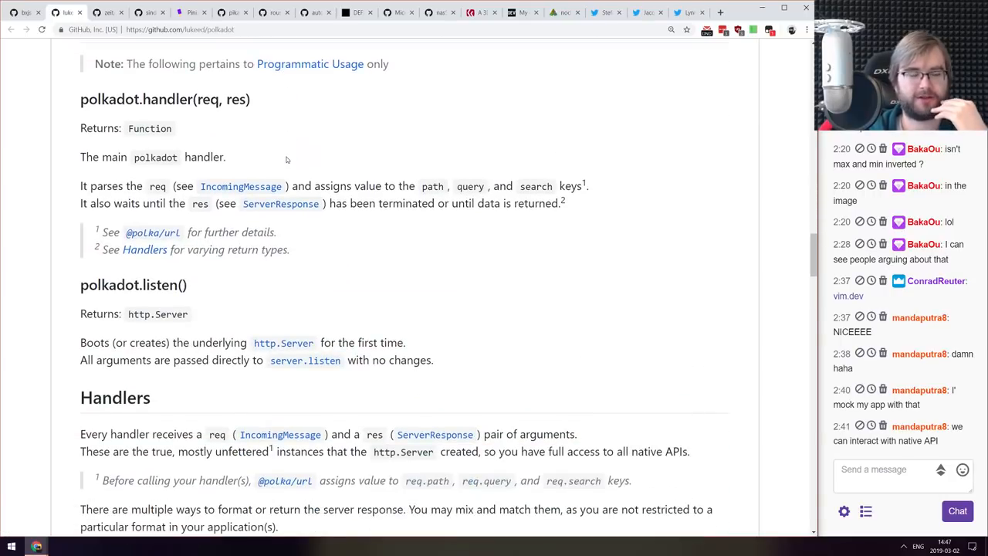
scroll(up, 3)
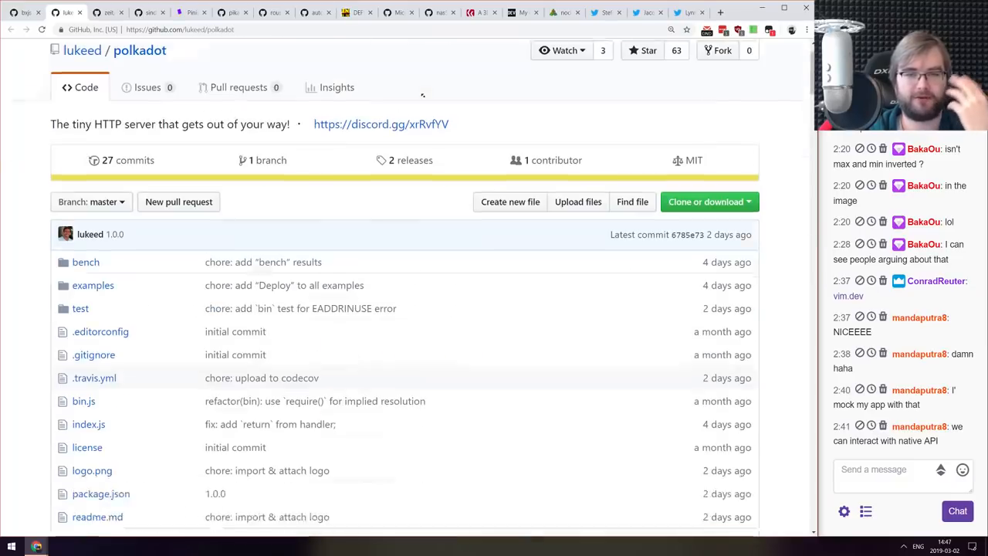
scroll(up, 3)
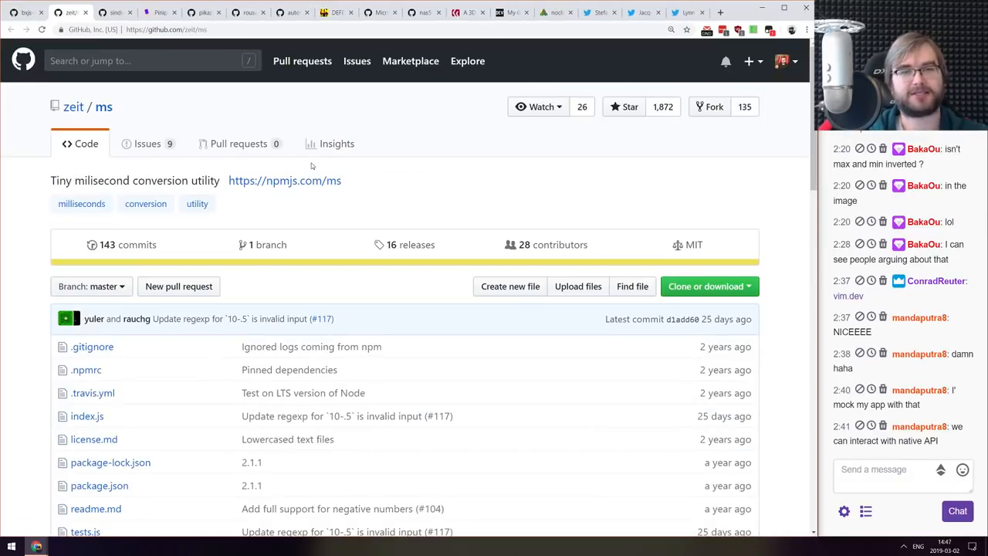
- Skim the zeit/ms README examples and return to the repository top
scroll(down, 3)
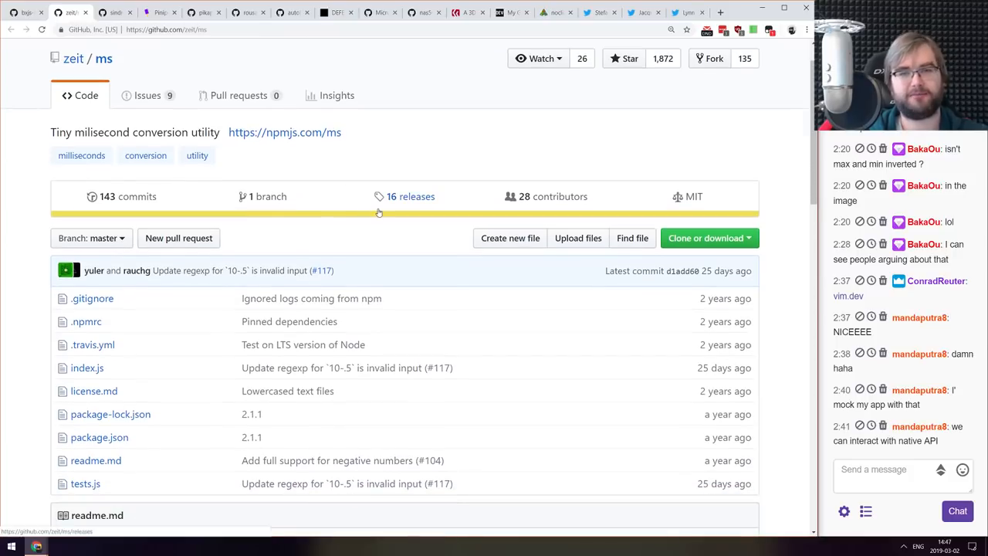
scroll(down, 3)
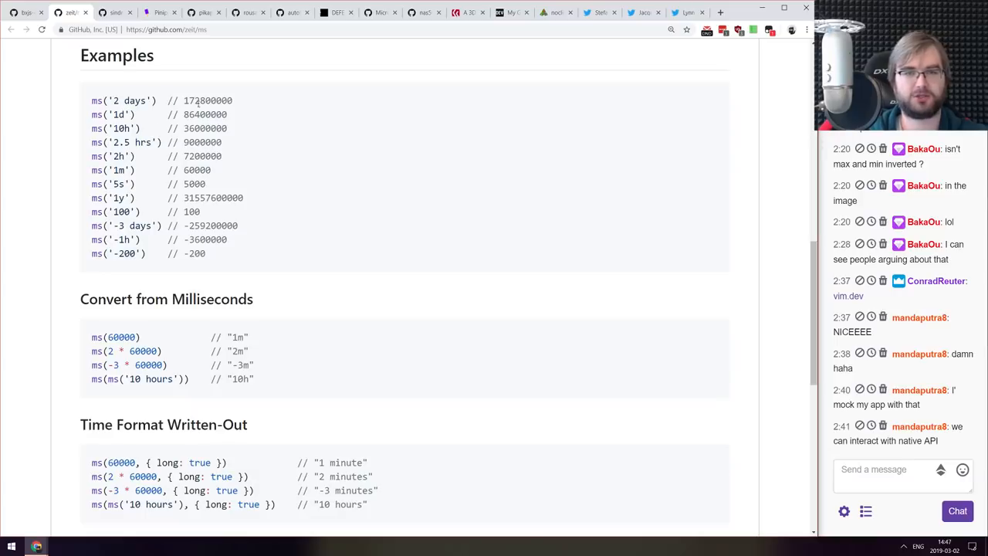
scroll(down, 3)
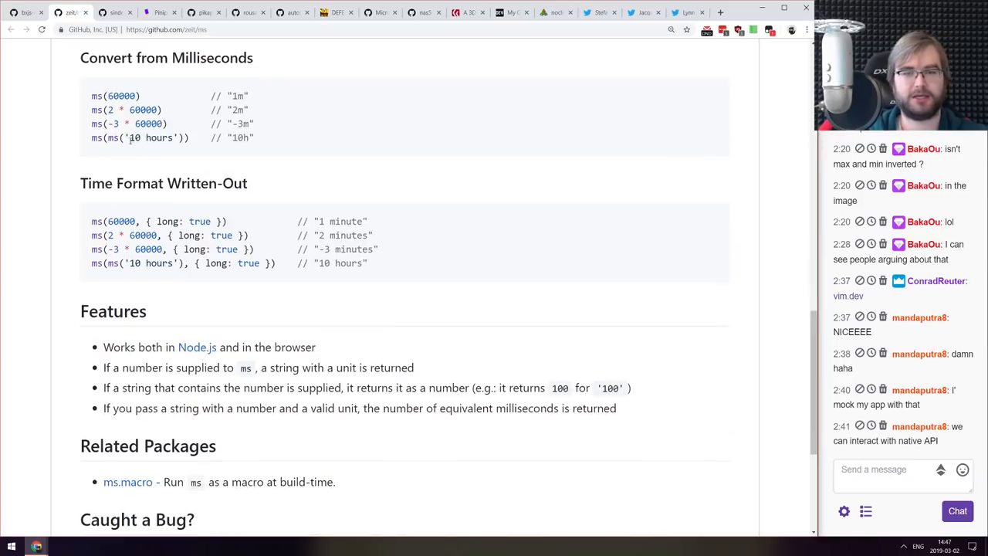
scroll(up, 3)
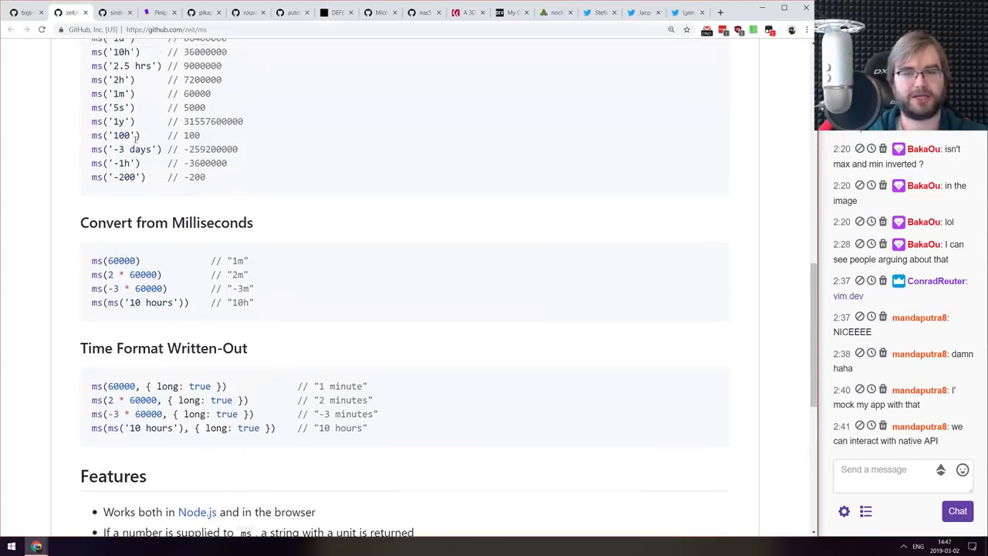
scroll(up, 3)
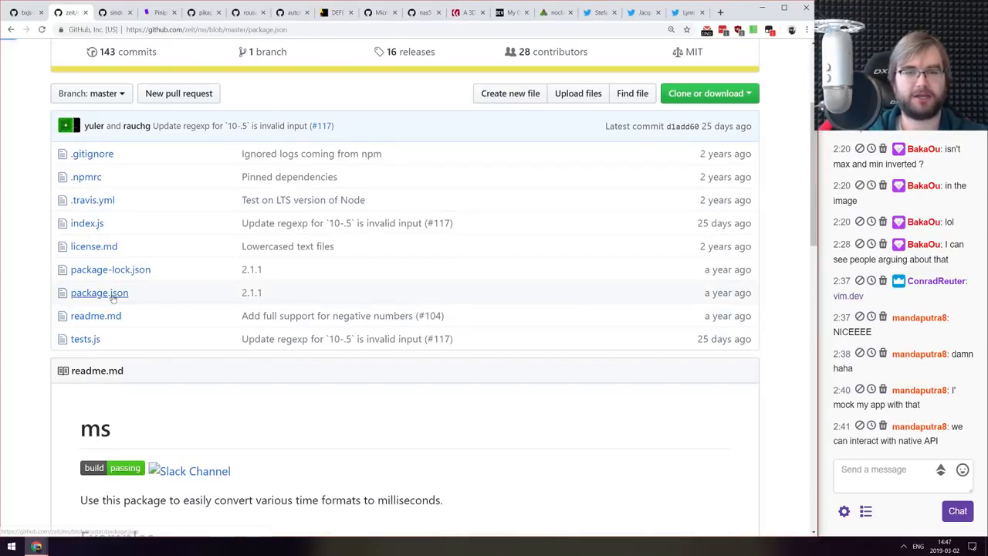
- View the ms package.json file and scroll through its contents
click(99, 293)
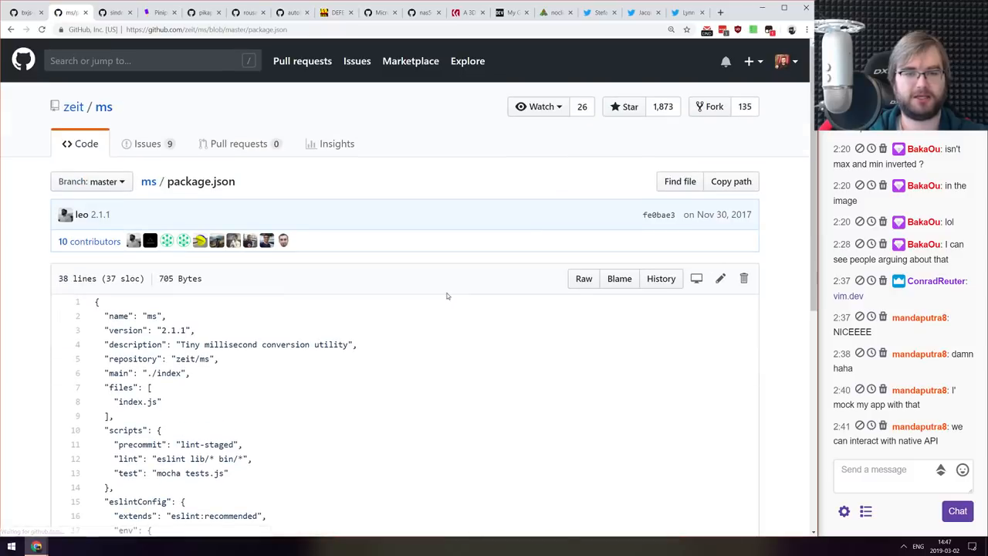
scroll(down, 3)
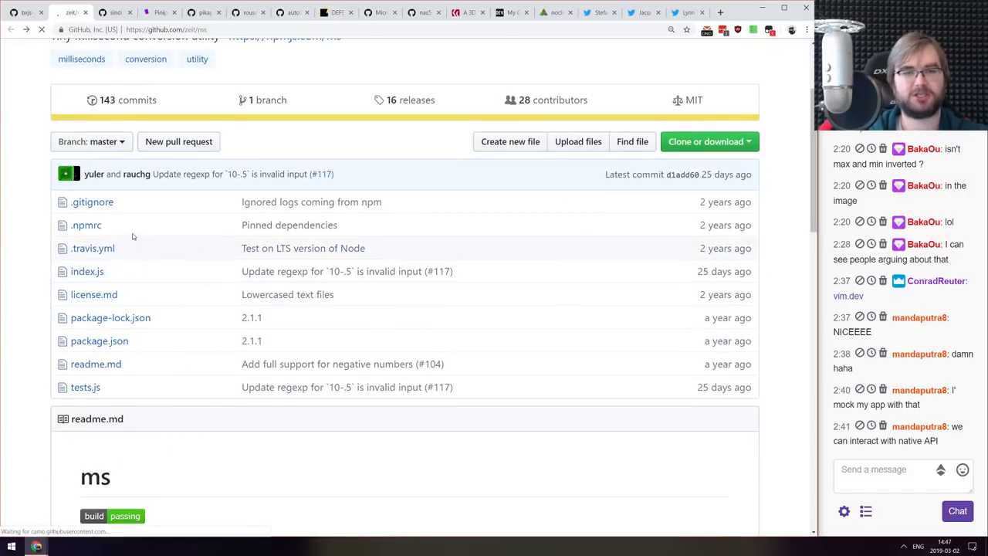
scroll(down, 3)
text(pac)
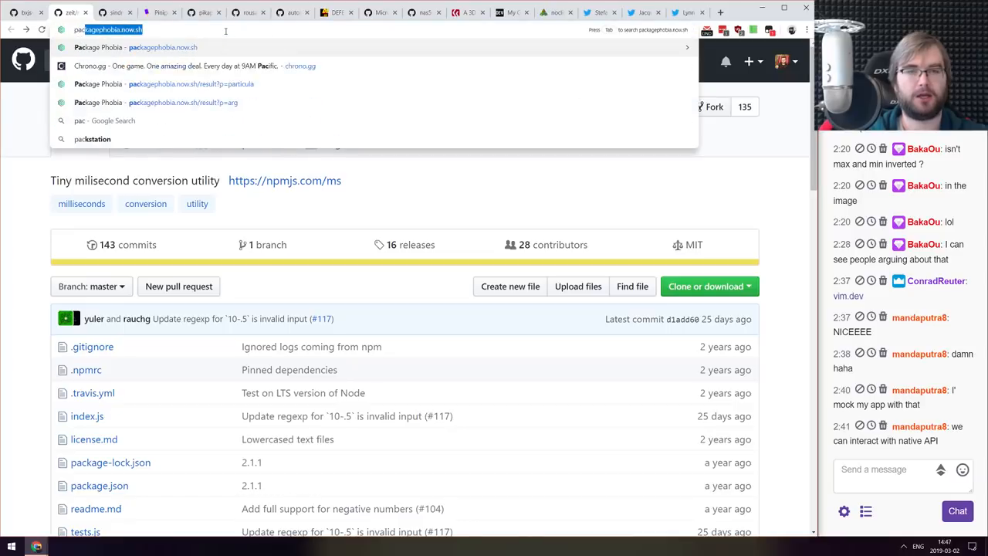
- Go to packagephobia.now.sh and look up the install size of the ms package
click(163, 47)
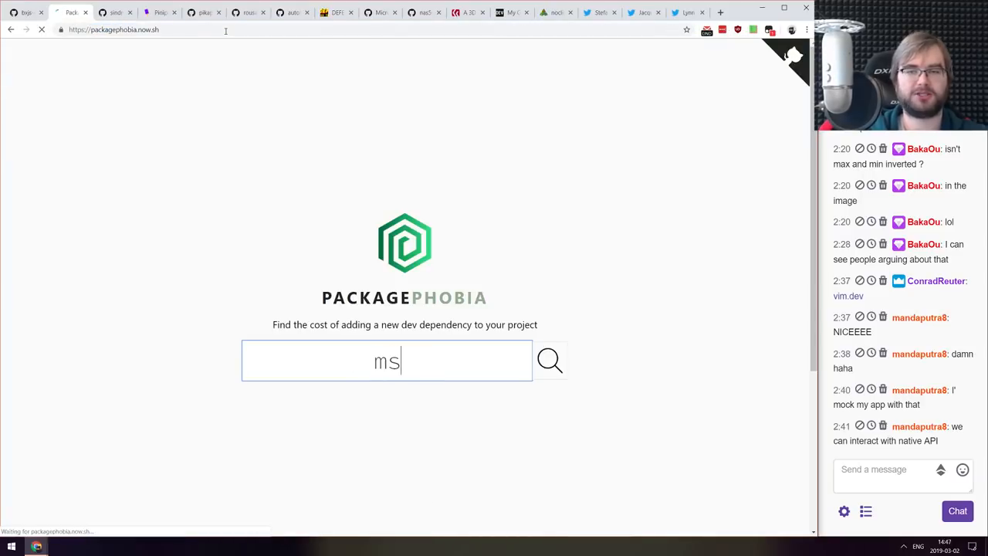
click(549, 361)
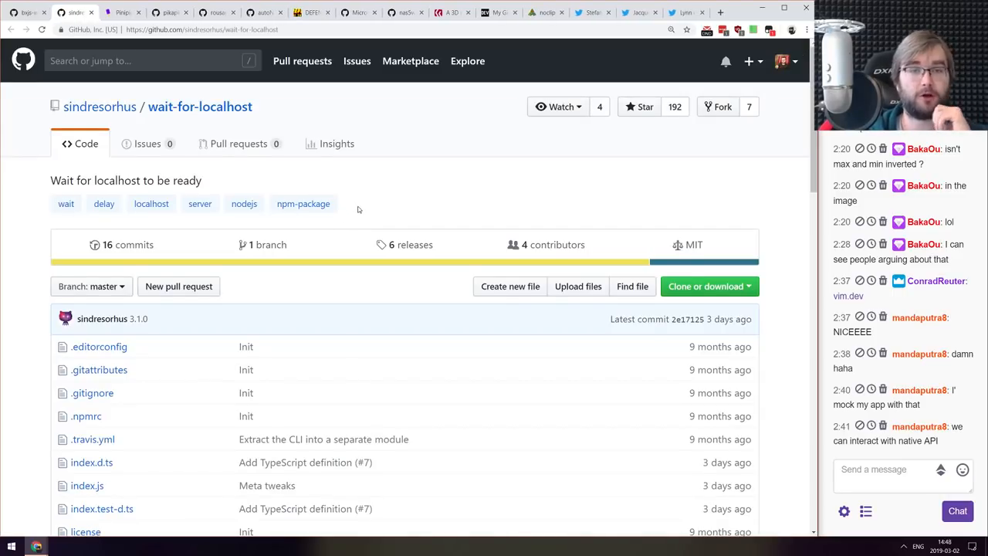
- Skim the wait-for-localhost README through its install, usage and API sections
scroll(down, 3)
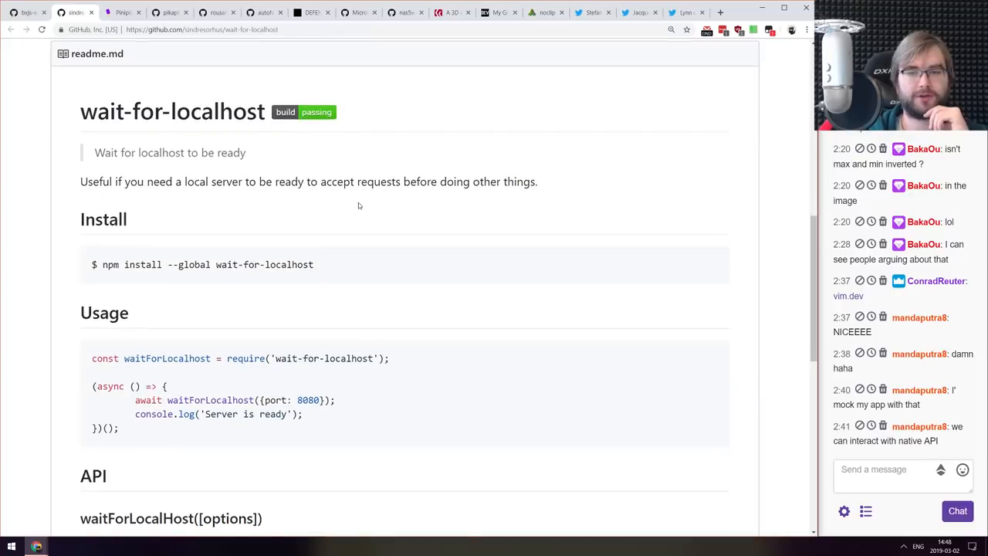
scroll(down, 3)
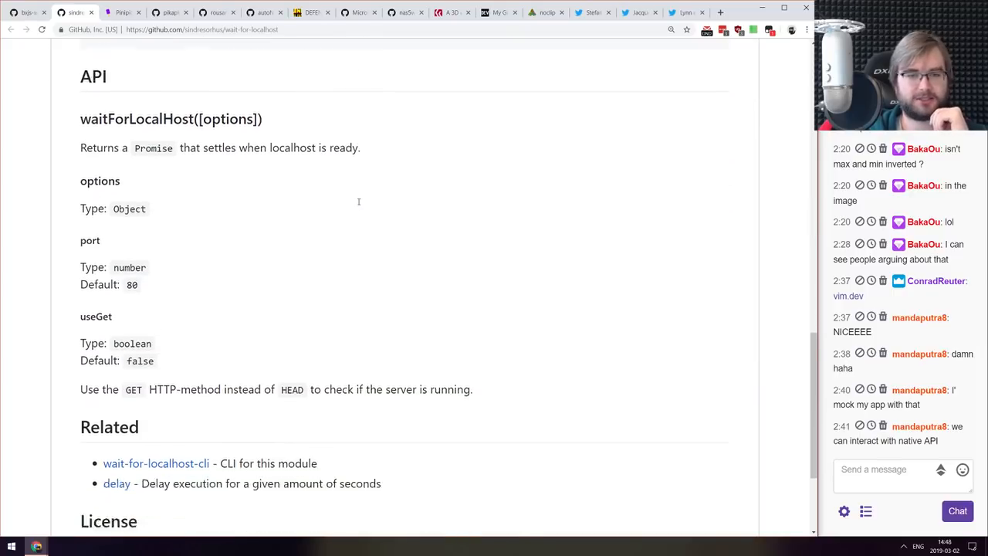
scroll(up, 3)
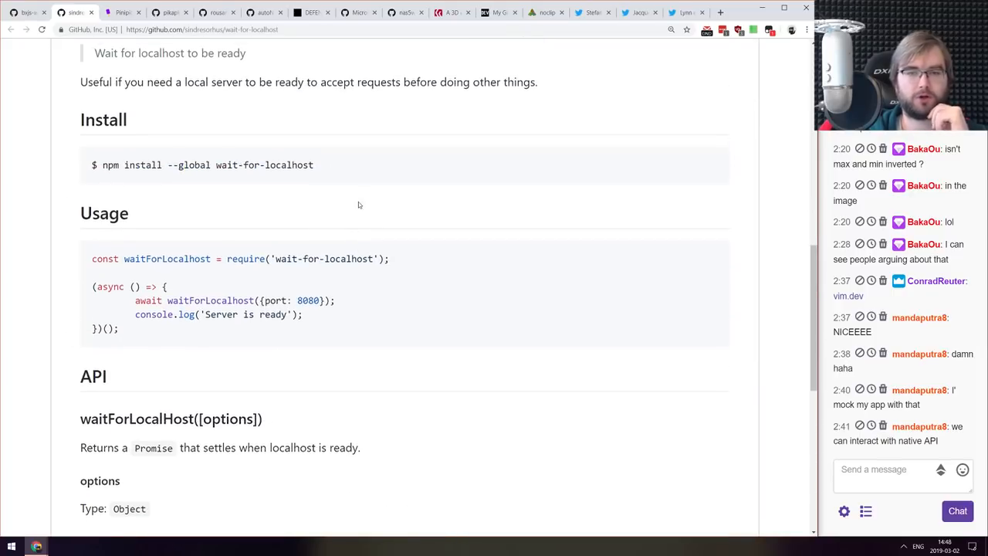
scroll(down, 3)
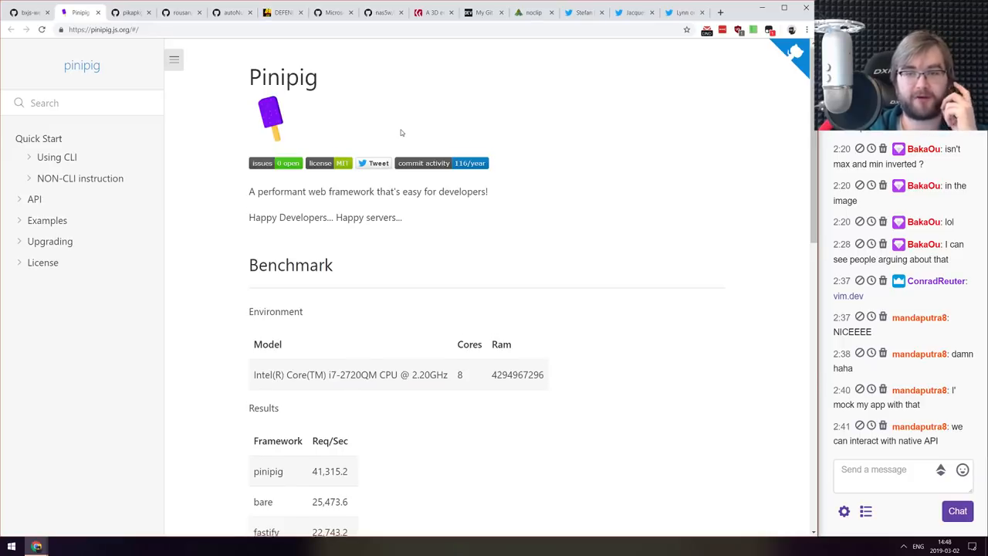
- Browse the Pinipig docs benchmarks and version 1.3.0 features
scroll(down, 3)
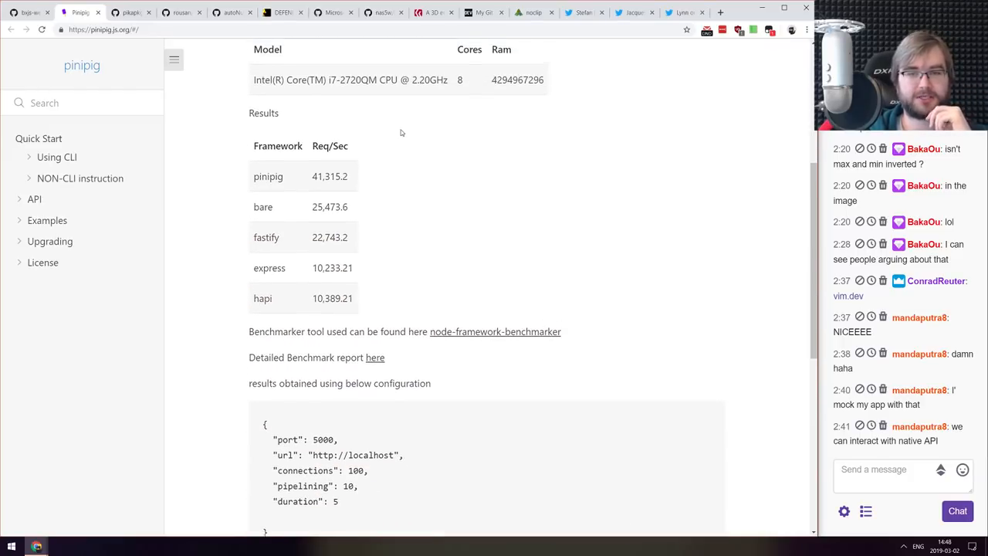
scroll(up, 3)
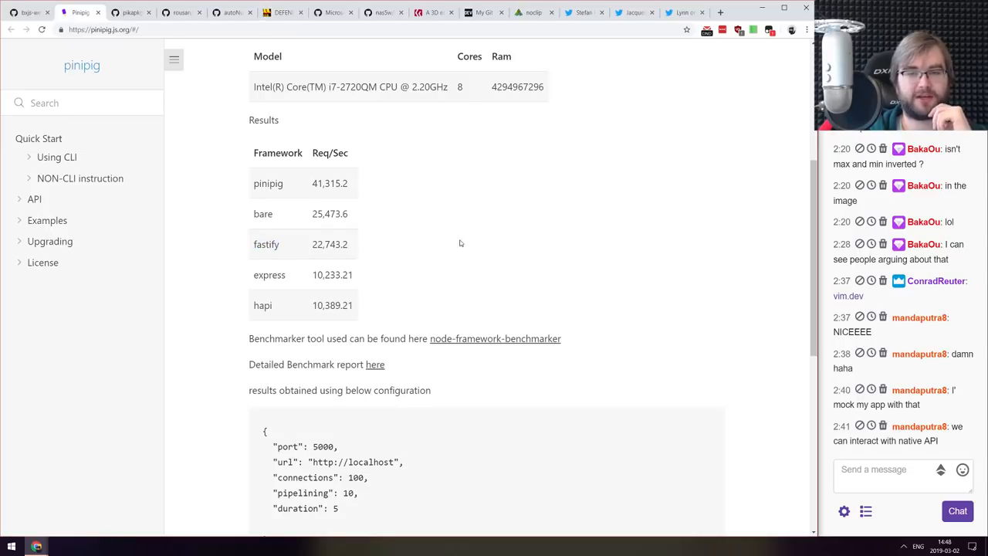
double_click(268, 183)
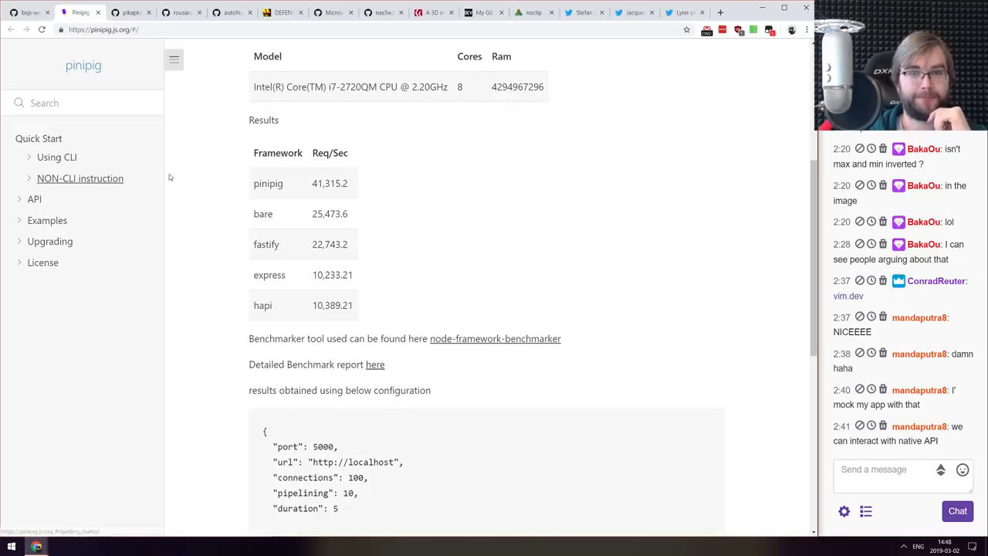
scroll(down, 3)
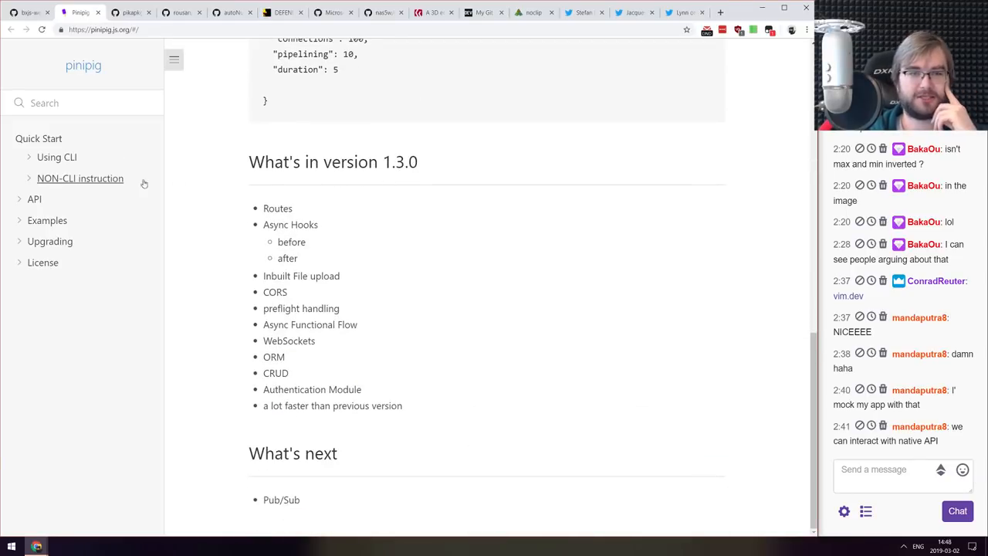
- Review Pinipig's API reference and CLI usage guide, ending at Getting Started
click(34, 199)
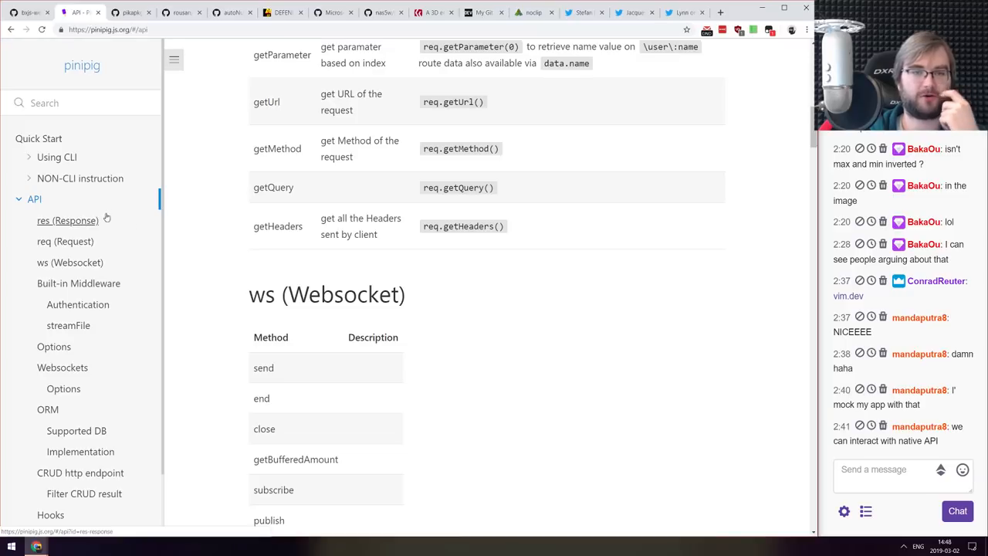
click(56, 156)
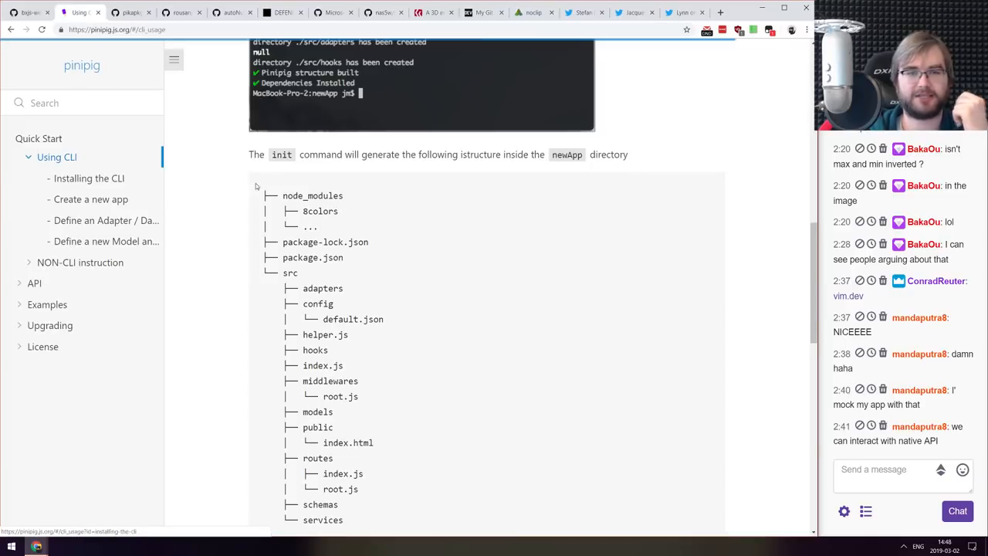
scroll(down, 3)
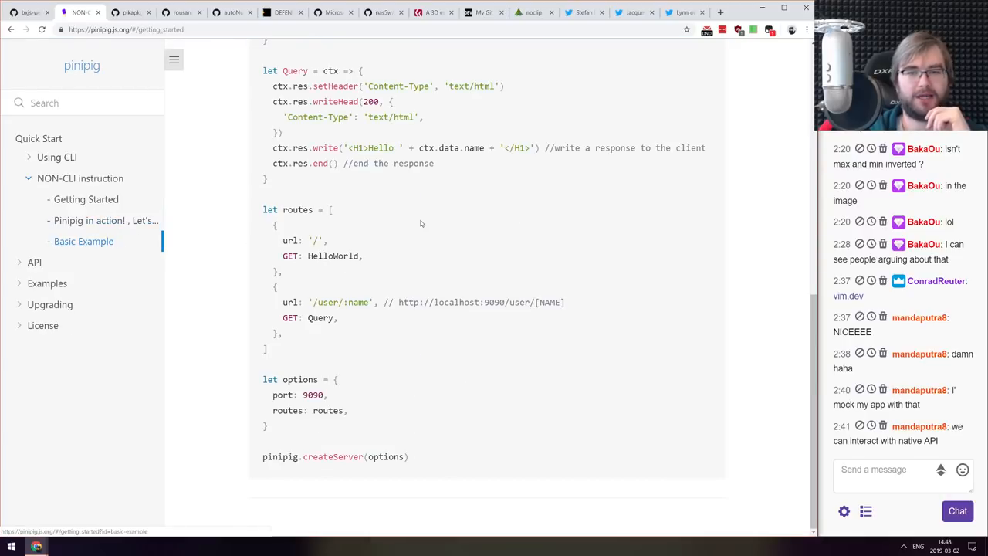
mouse_move(276, 237)
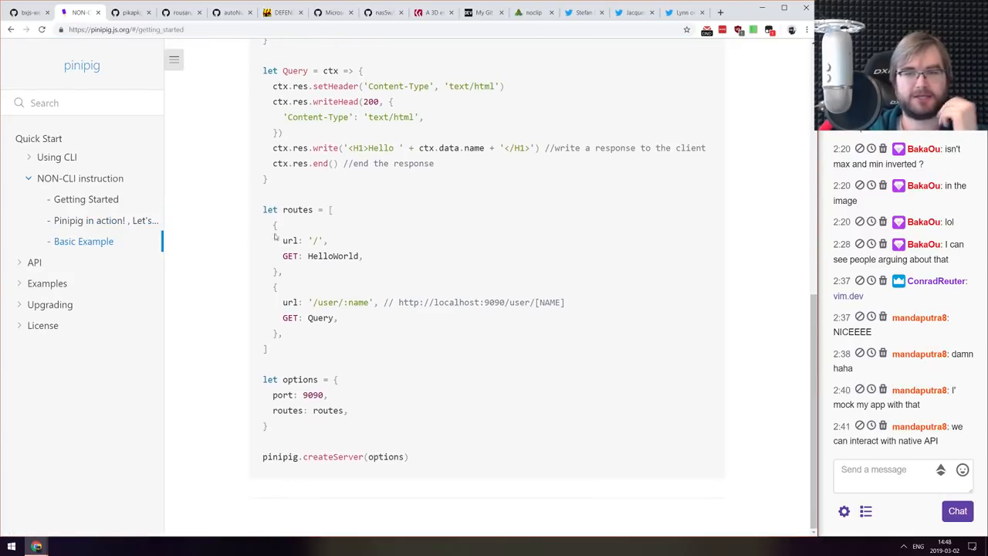
scroll(up, 3)
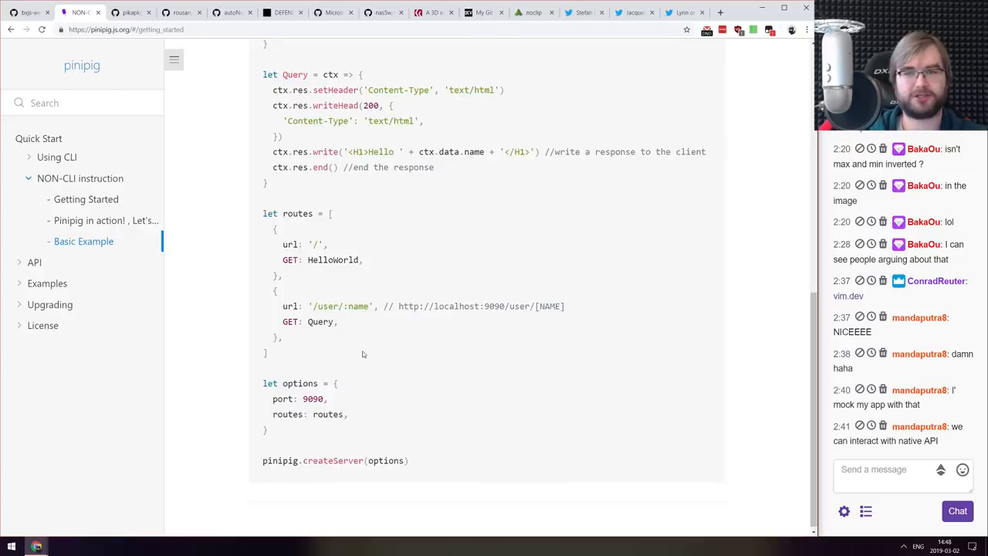
scroll(up, 3)
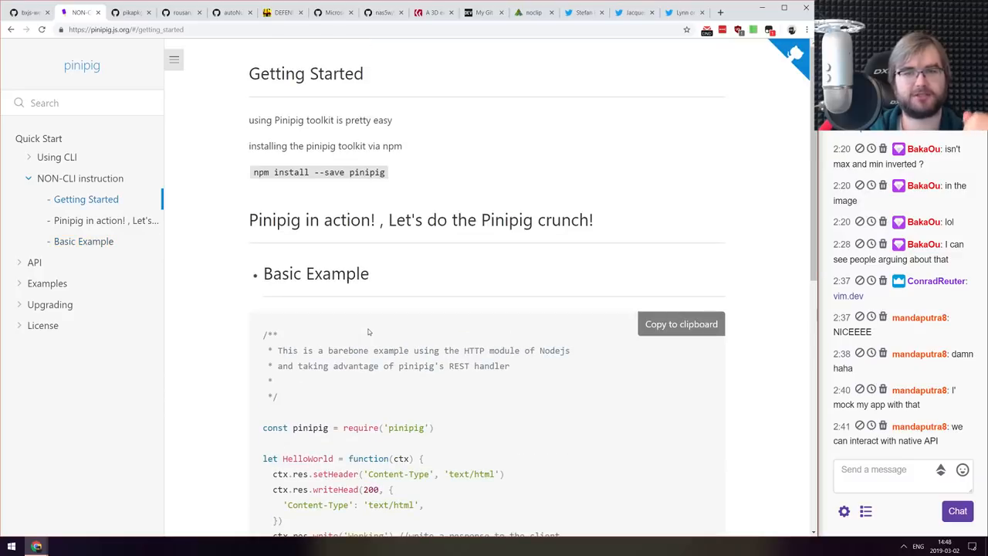
click(78, 13)
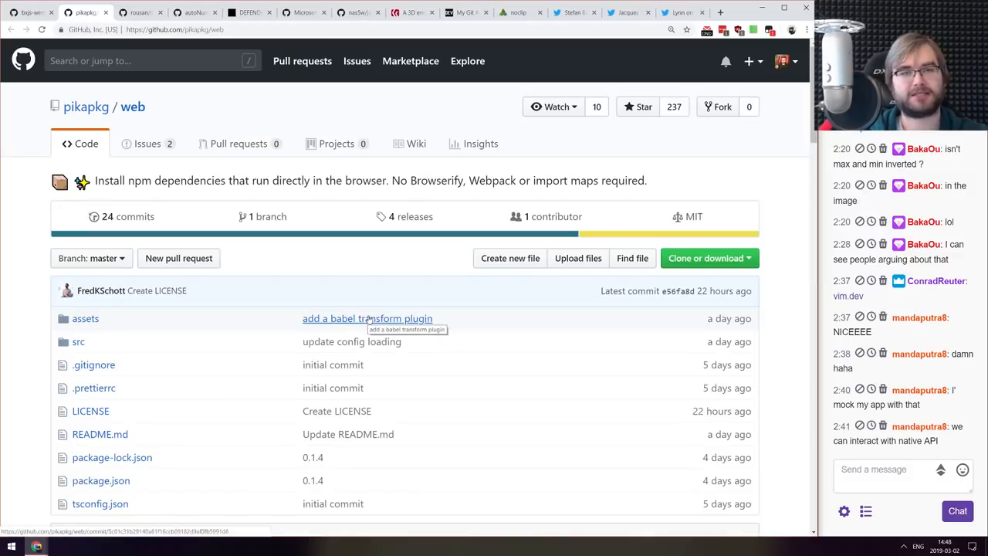
scroll(down, 3)
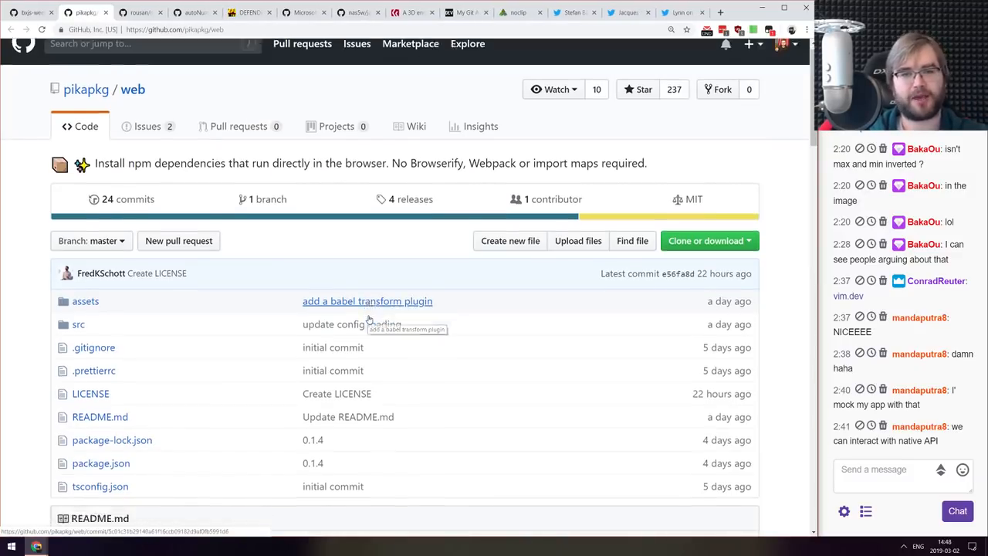
scroll(down, 3)
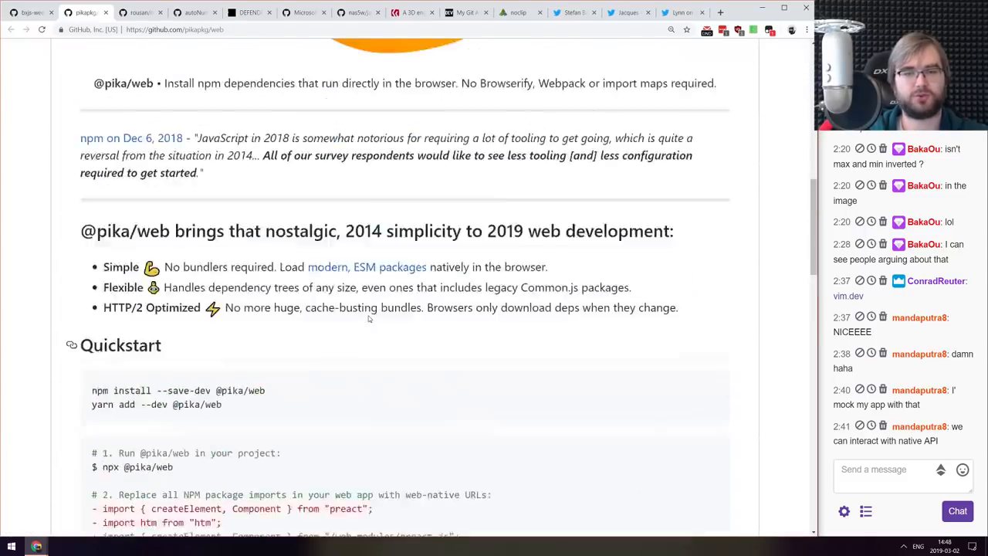
scroll(up, 3)
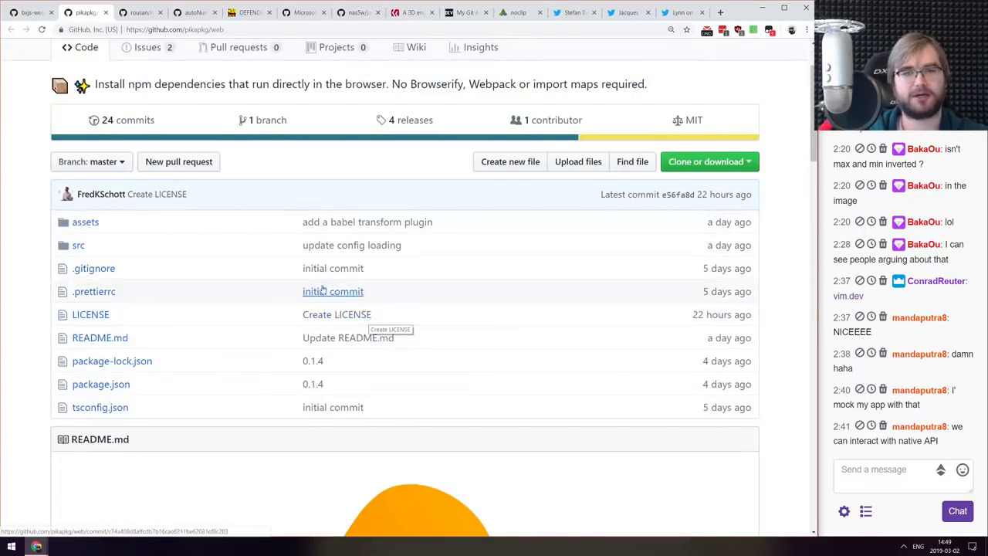
scroll(down, 3)
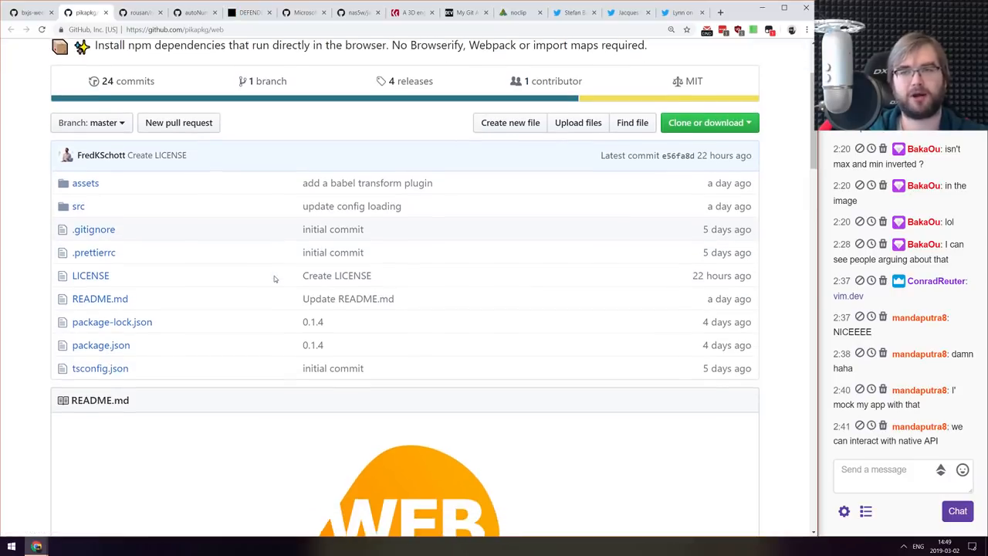
scroll(up, 3)
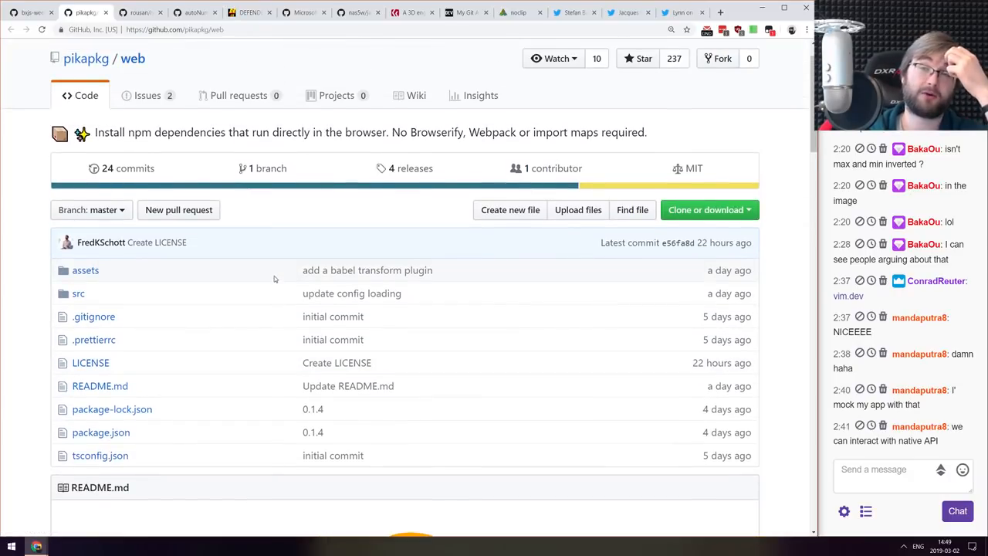
scroll(down, 3)
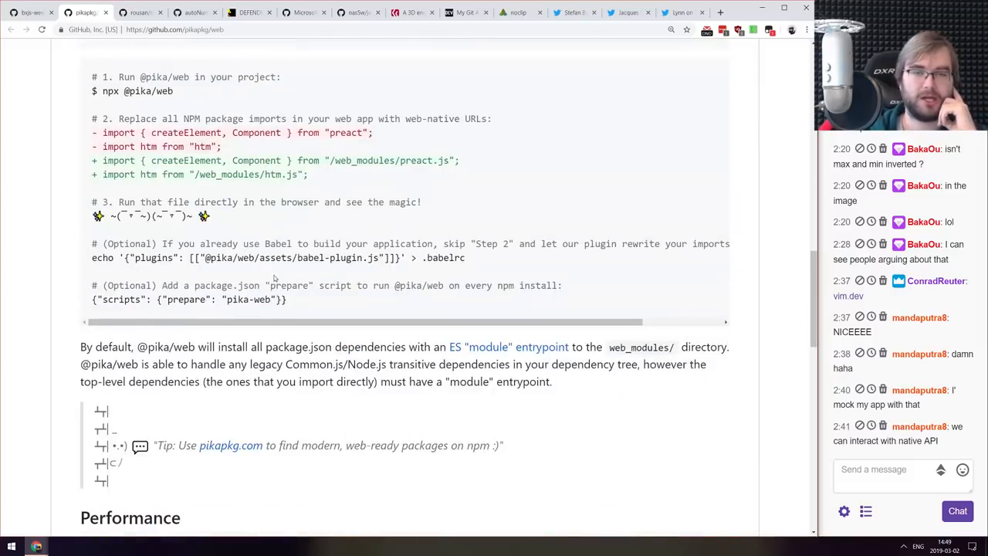
scroll(up, 3)
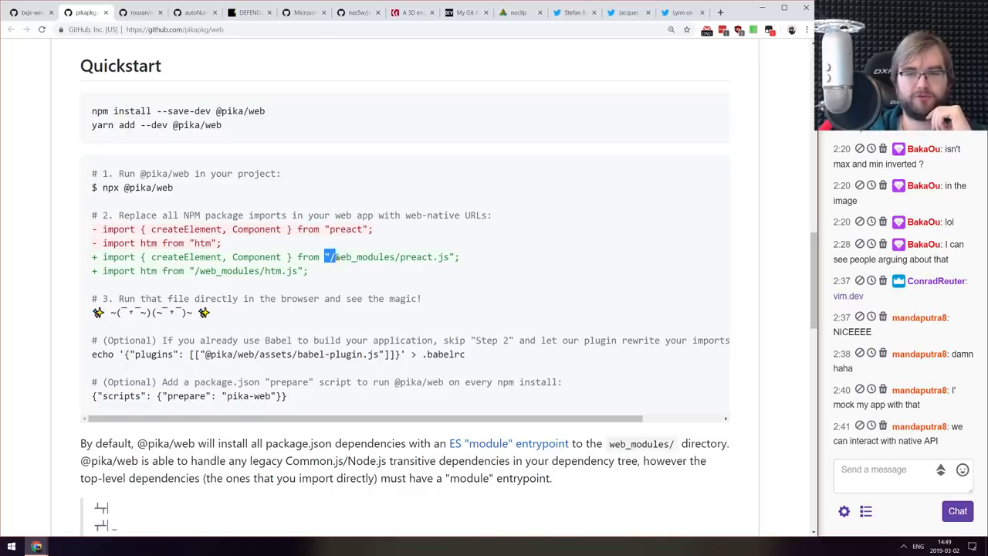
click(203, 139)
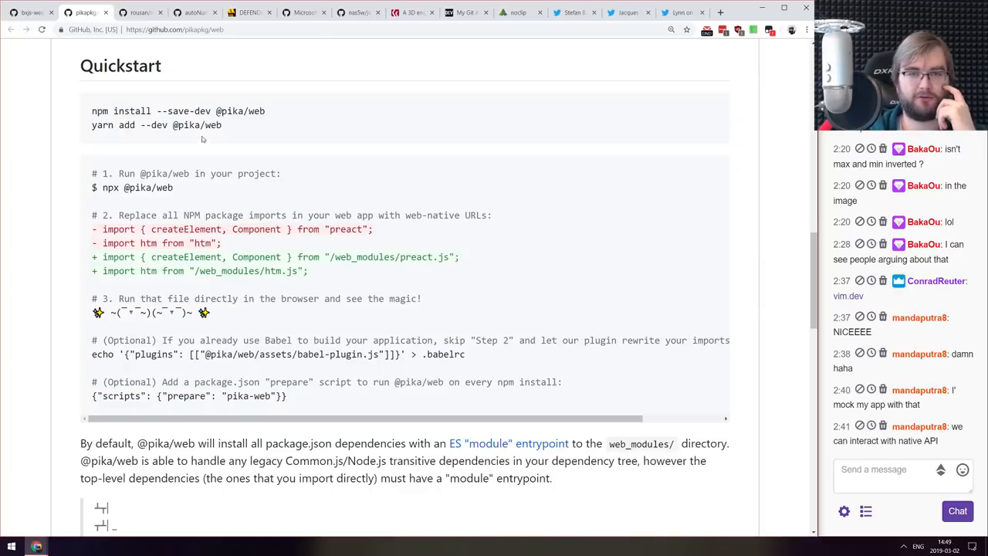
double_click(198, 124)
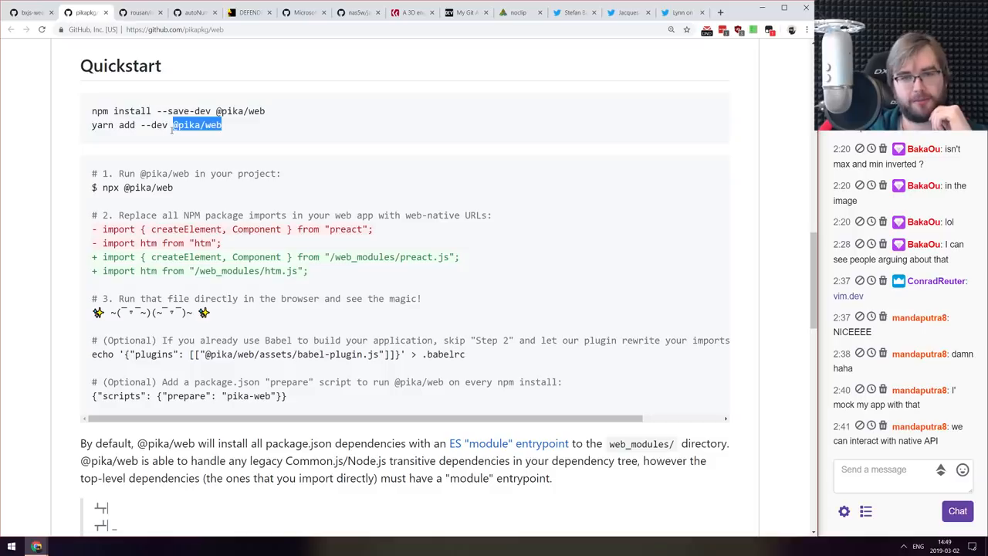
click(247, 124)
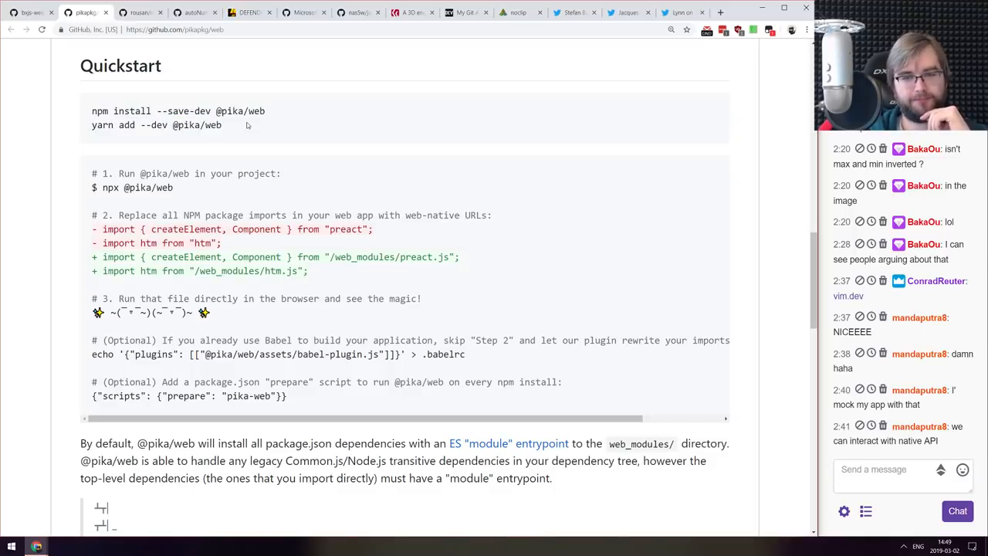
scroll(down, 3)
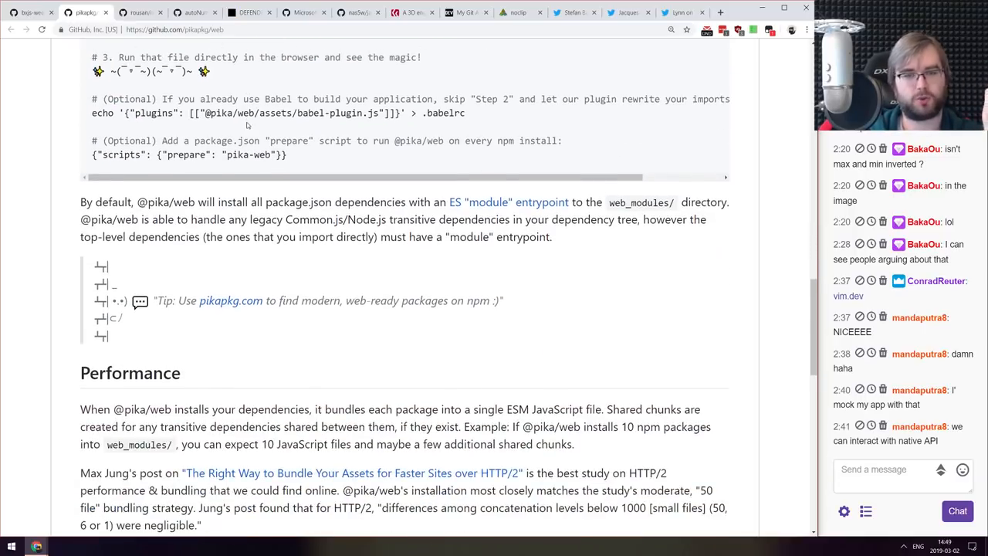
scroll(down, 3)
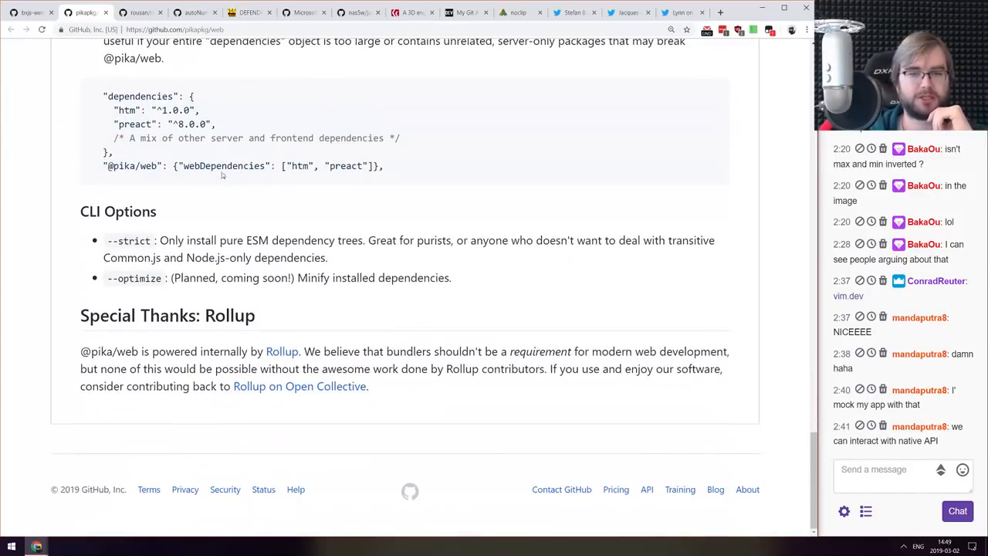
scroll(up, 3)
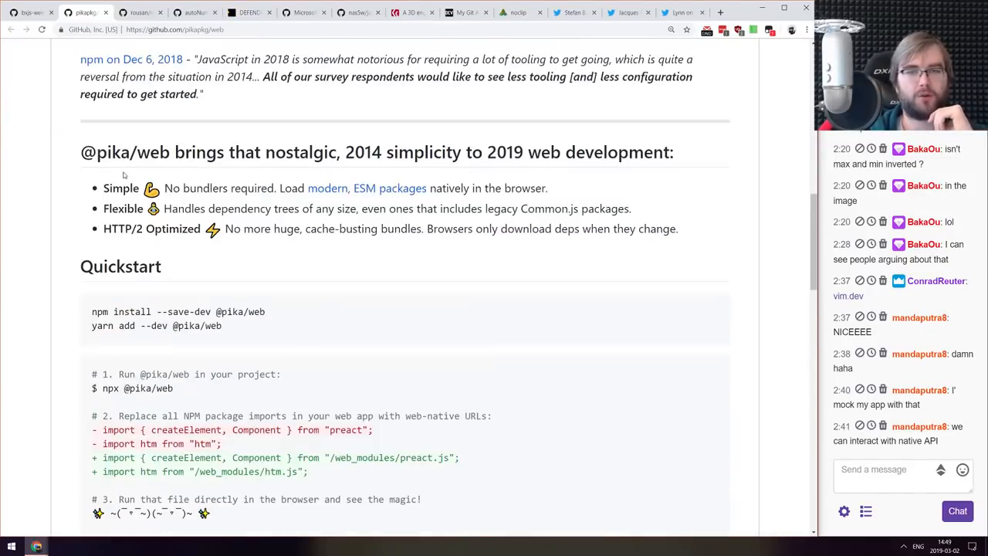
scroll(up, 3)
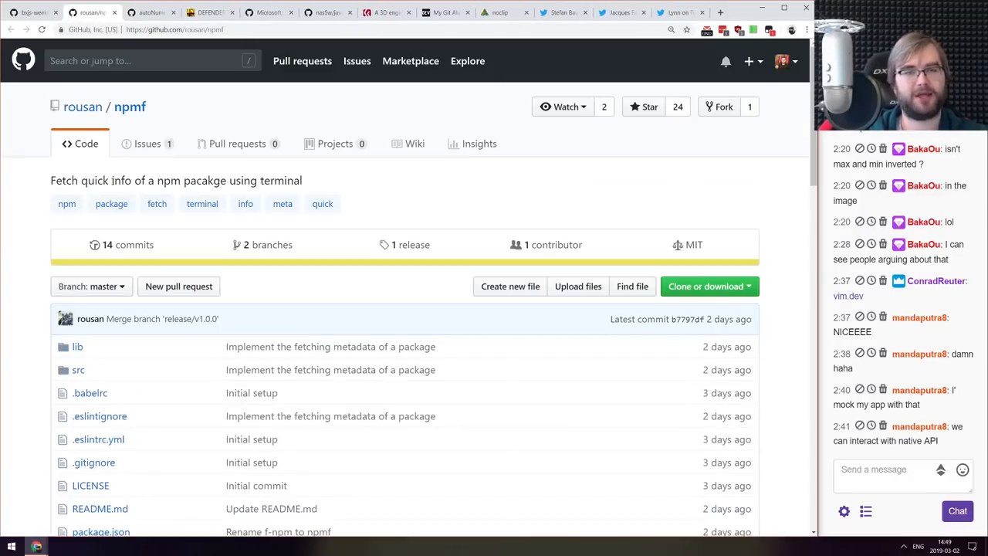
- Skim the rousan/npmf README's axios demo and usage, then close the repository page
scroll(down, 3)
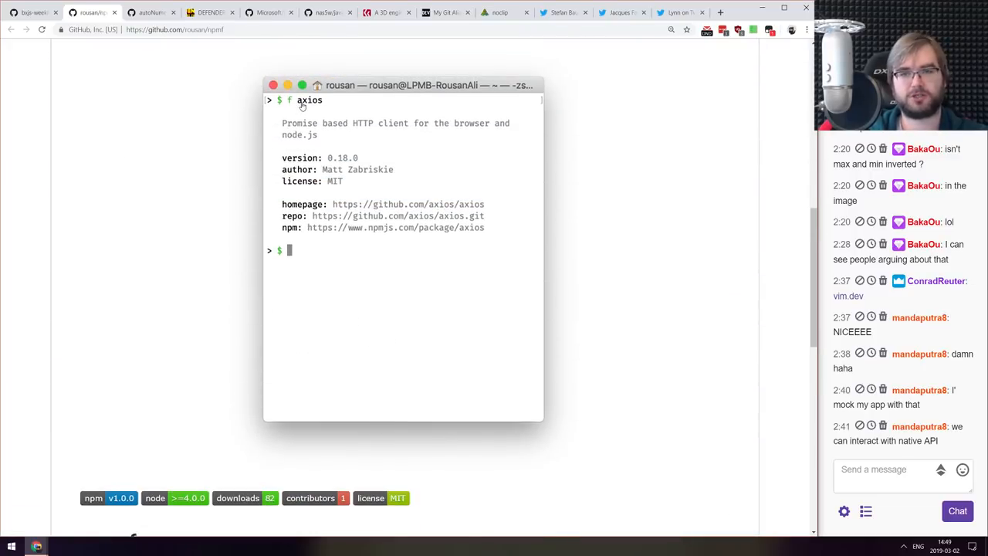
mouse_move(345, 125)
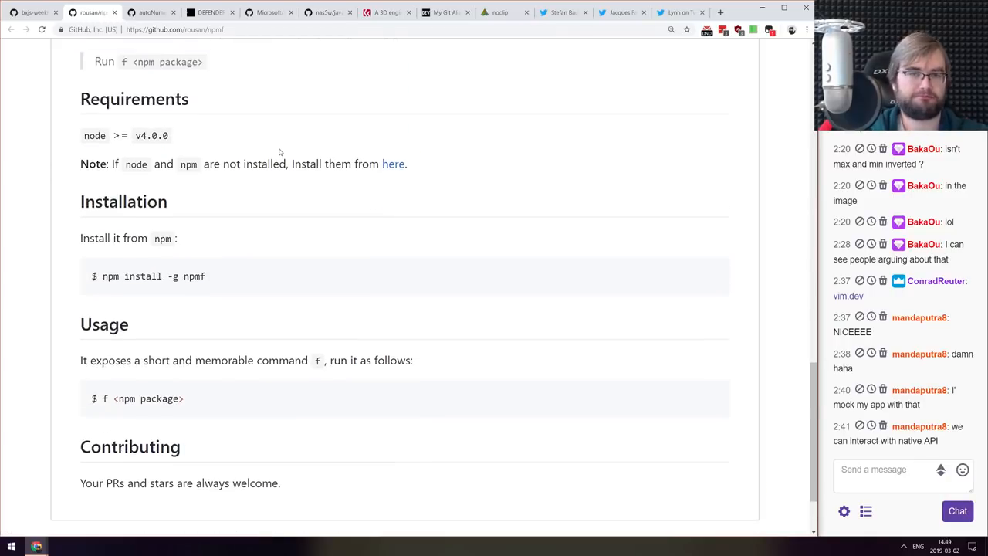
click(120, 13)
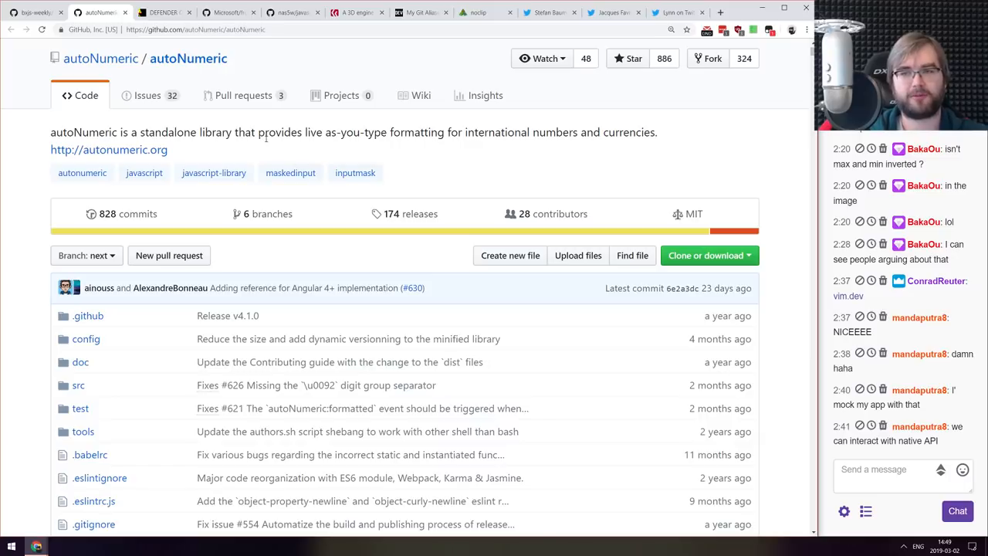
- Go to the autonumeric.org project website from the repo description and reach its live demo
scroll(down, 3)
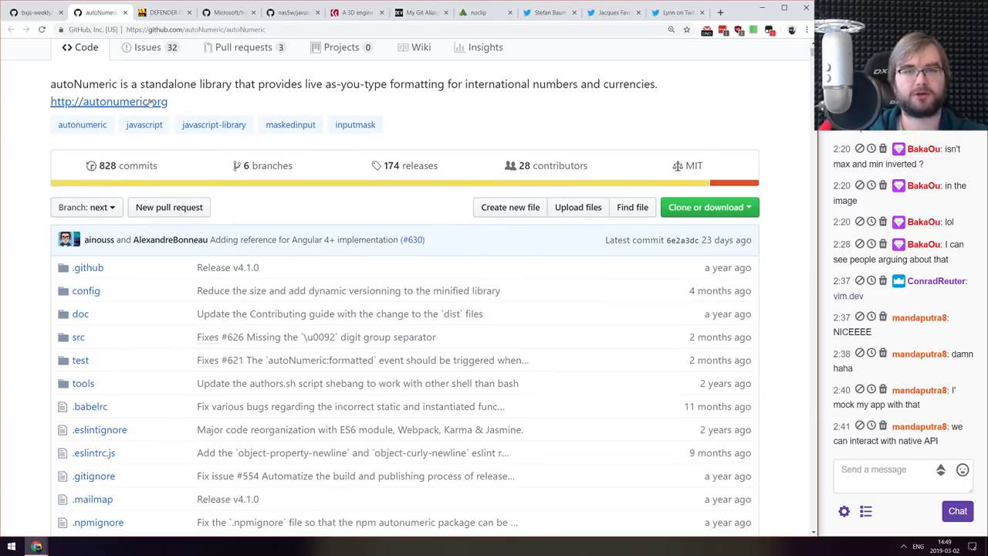
click(108, 101)
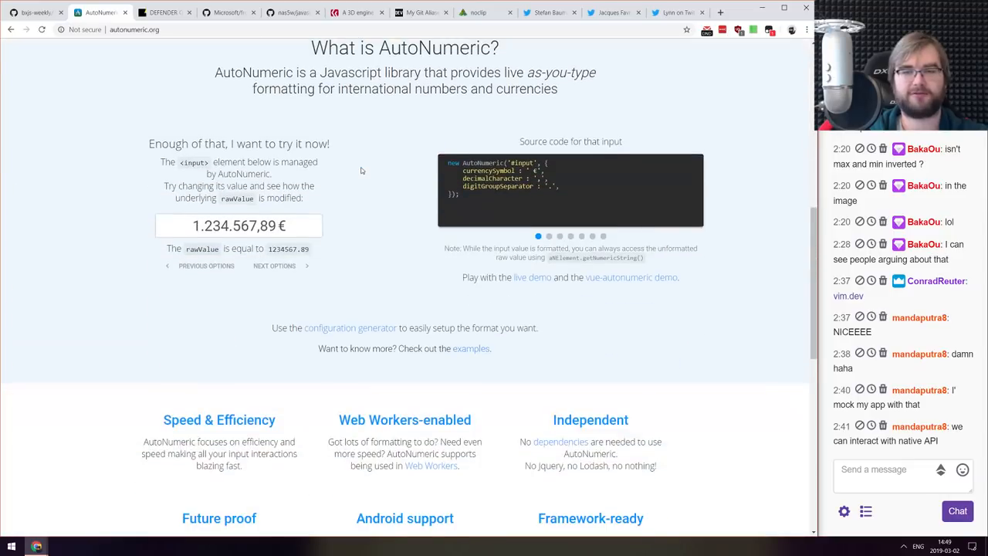
scroll(down, 3)
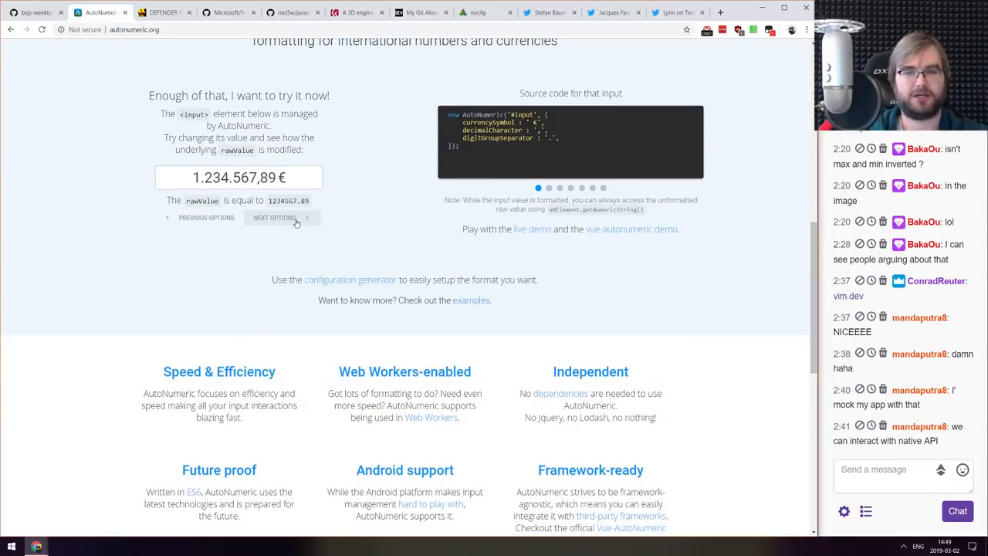
- Try the demo with the French and North American presets, entering 1300
click(275, 217)
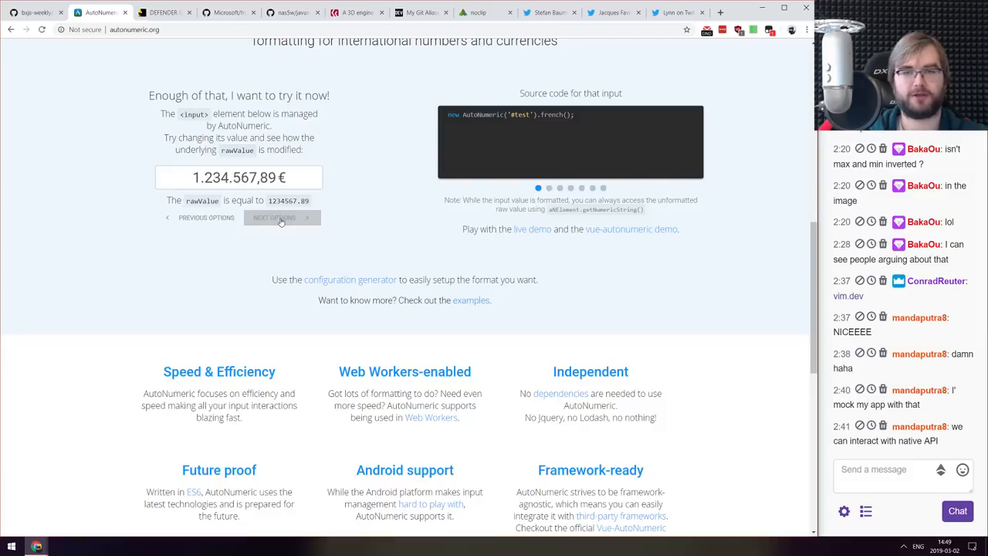
click(274, 217)
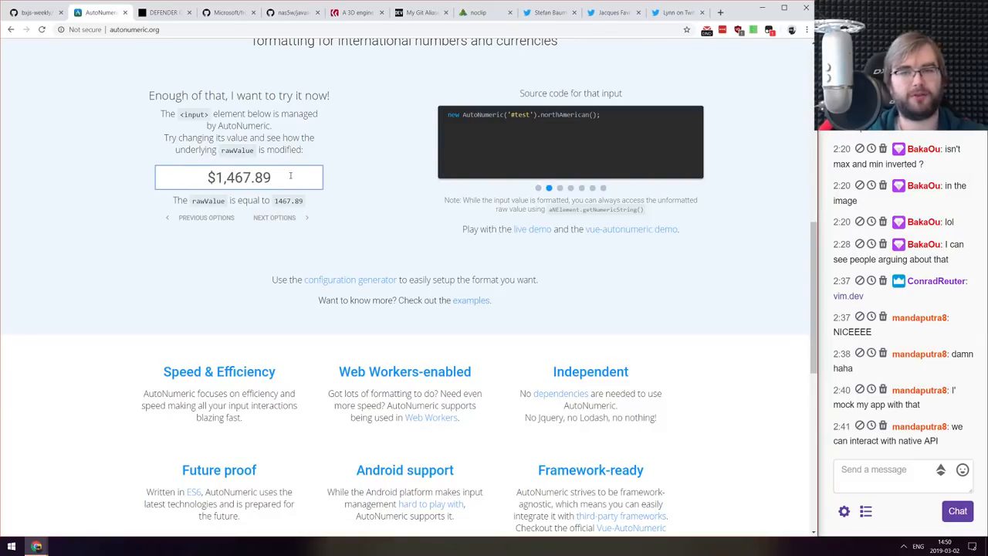
text(1300)
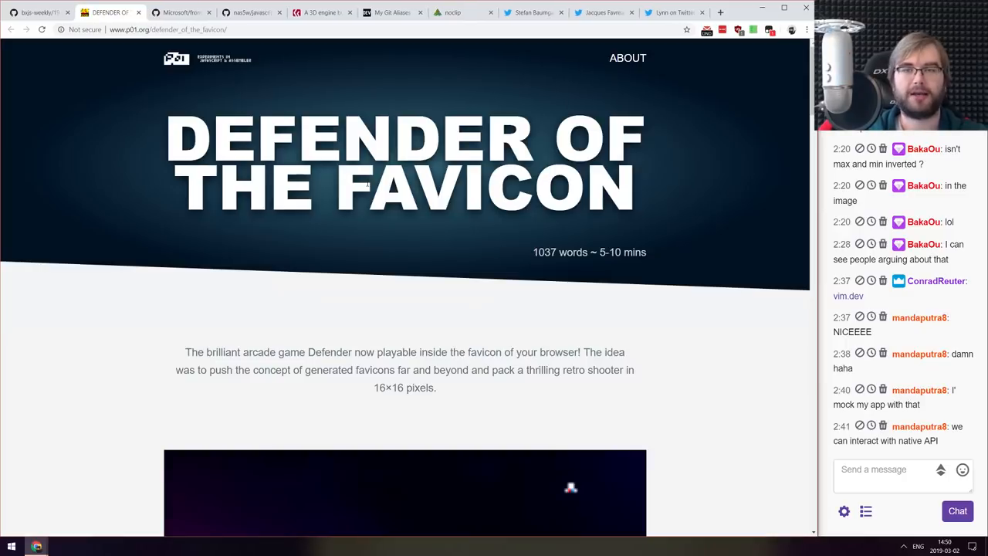
scroll(down, 3)
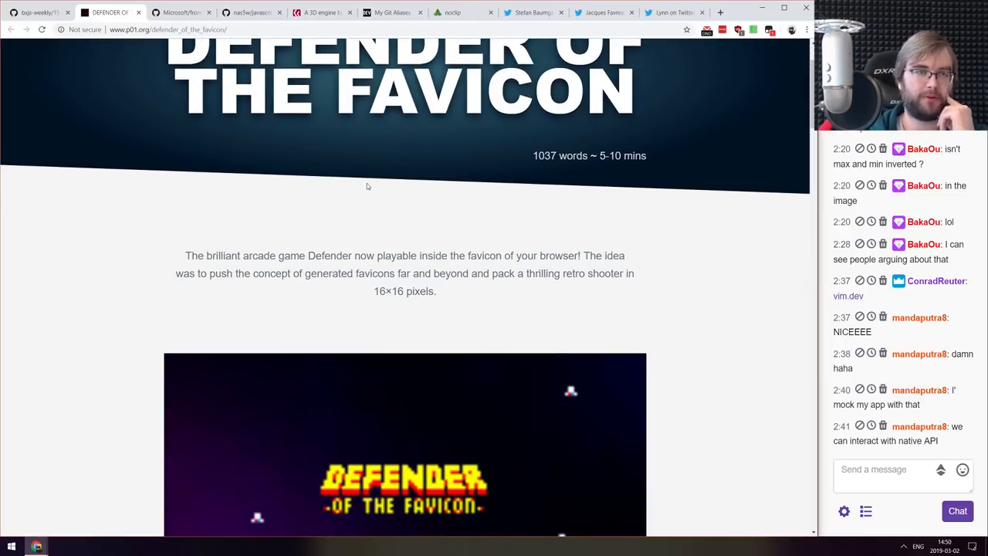
scroll(up, 3)
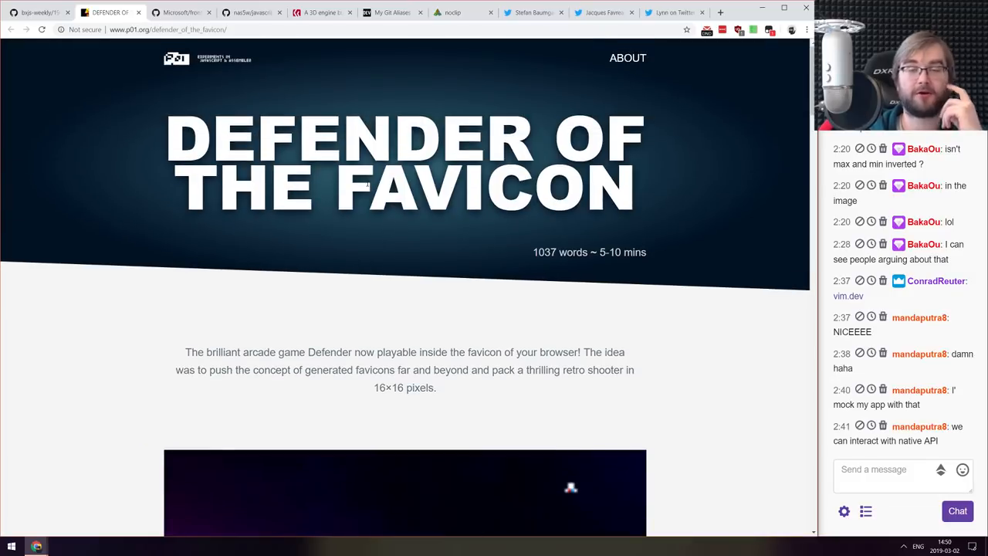
scroll(down, 3)
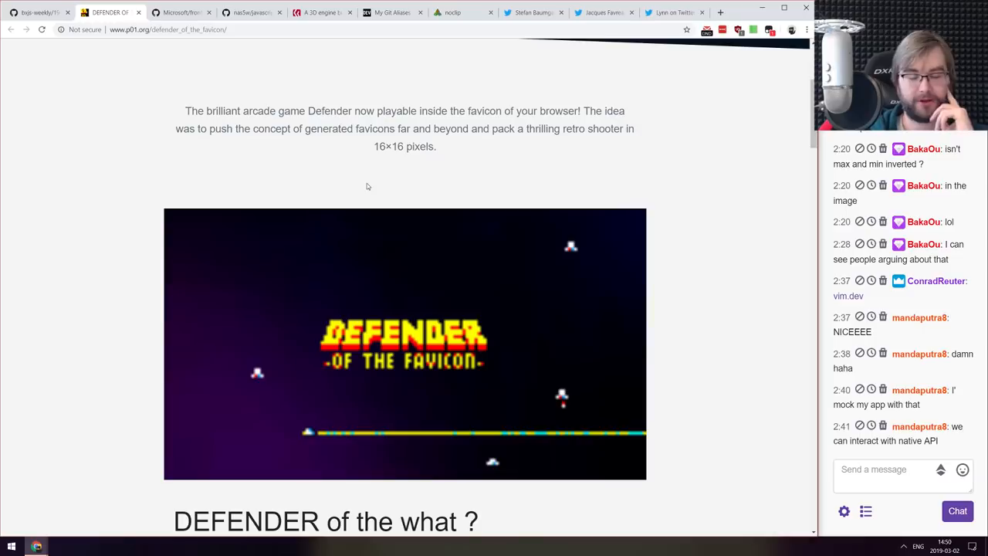
scroll(down, 3)
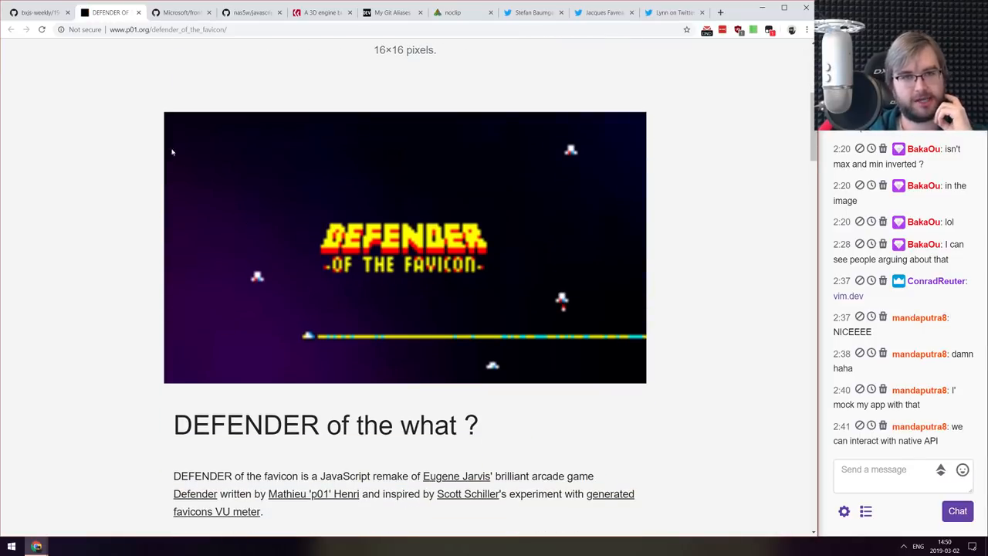
mouse_move(109, 13)
text(mag)
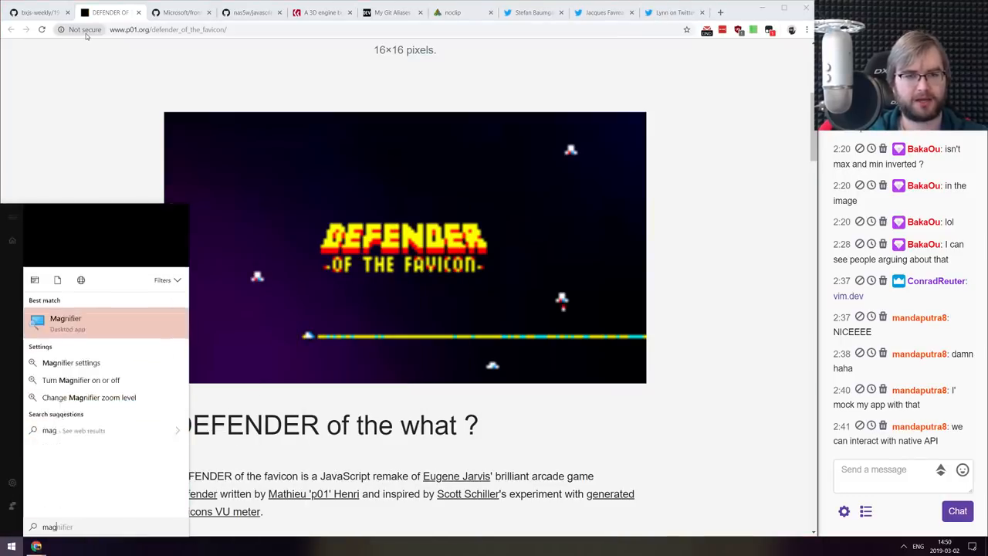
click(66, 323)
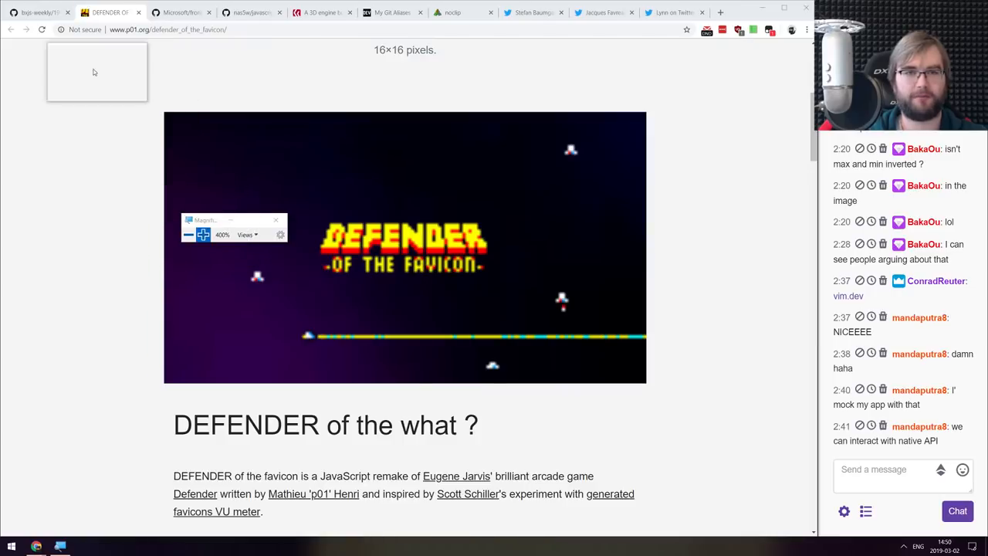
mouse_move(108, 12)
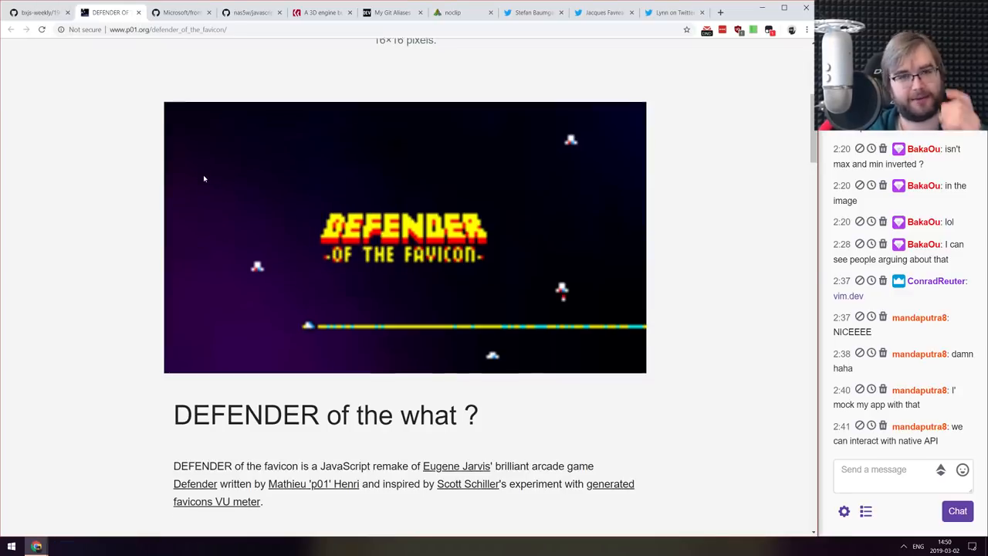
- Read the Defender of the Favicon page through its controls and behind-the-scenes sections to Feedback
scroll(down, 3)
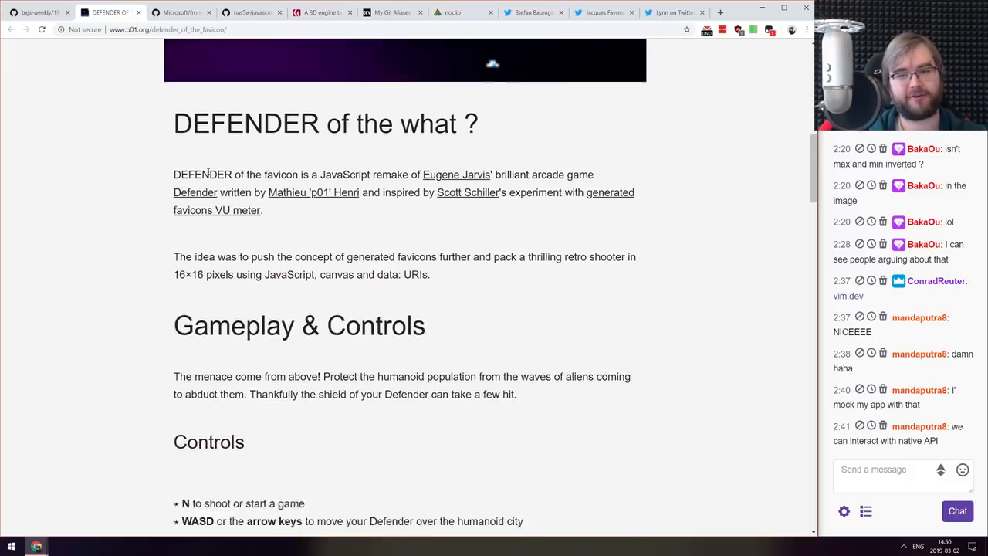
scroll(down, 3)
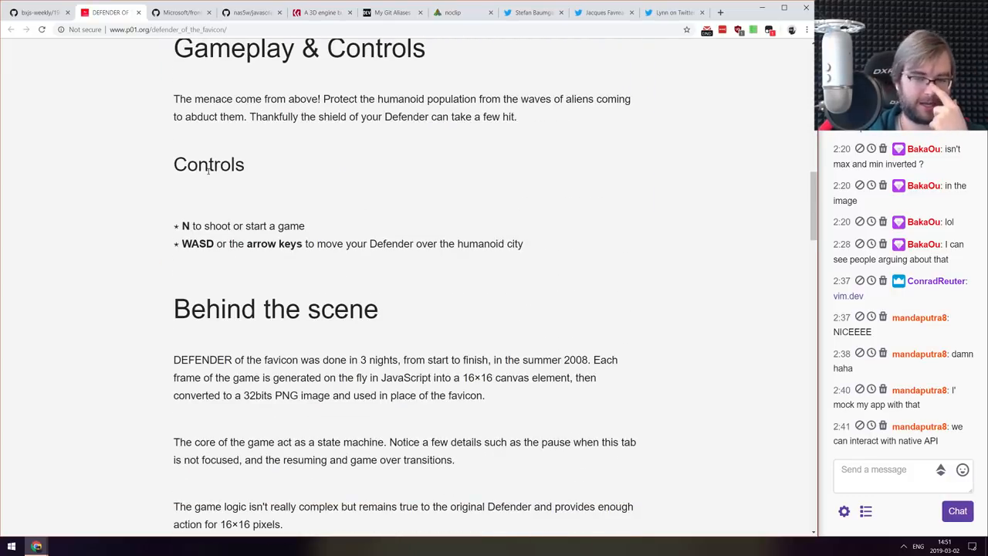
scroll(down, 3)
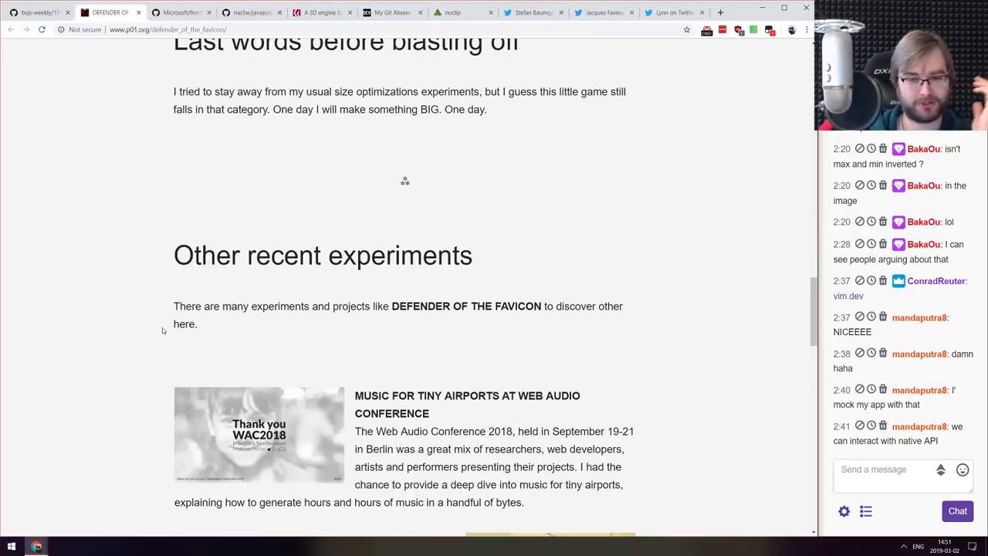
scroll(up, 3)
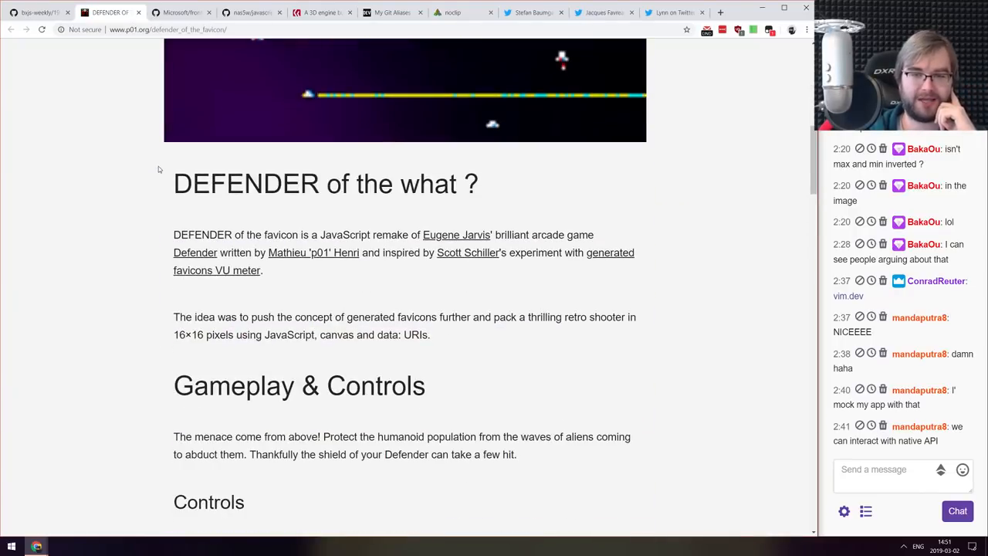
scroll(down, 3)
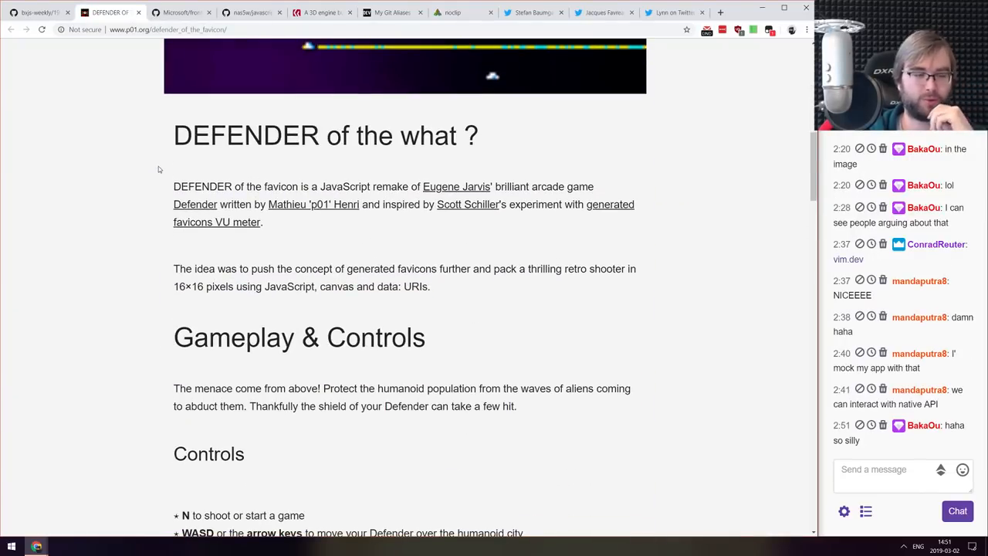
scroll(down, 3)
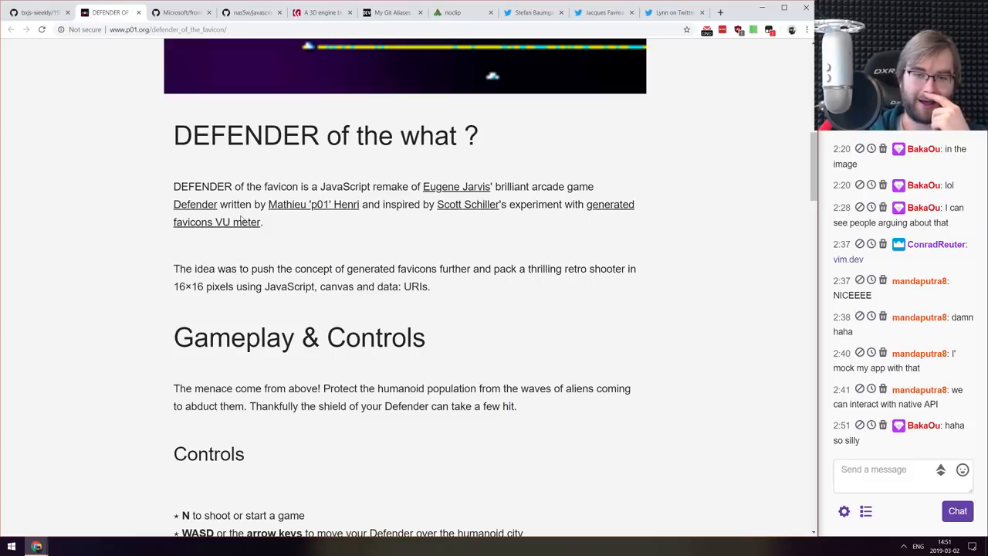
scroll(down, 3)
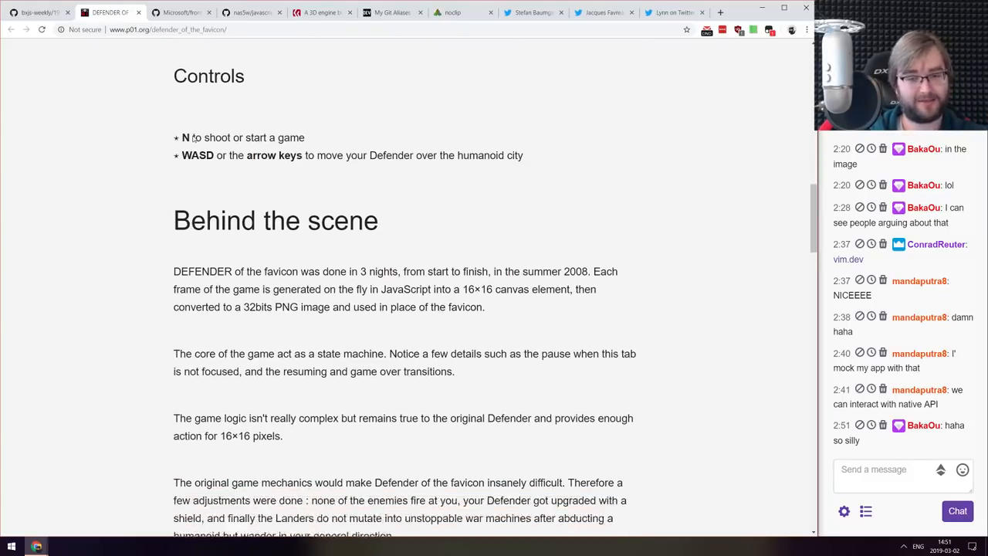
scroll(down, 3)
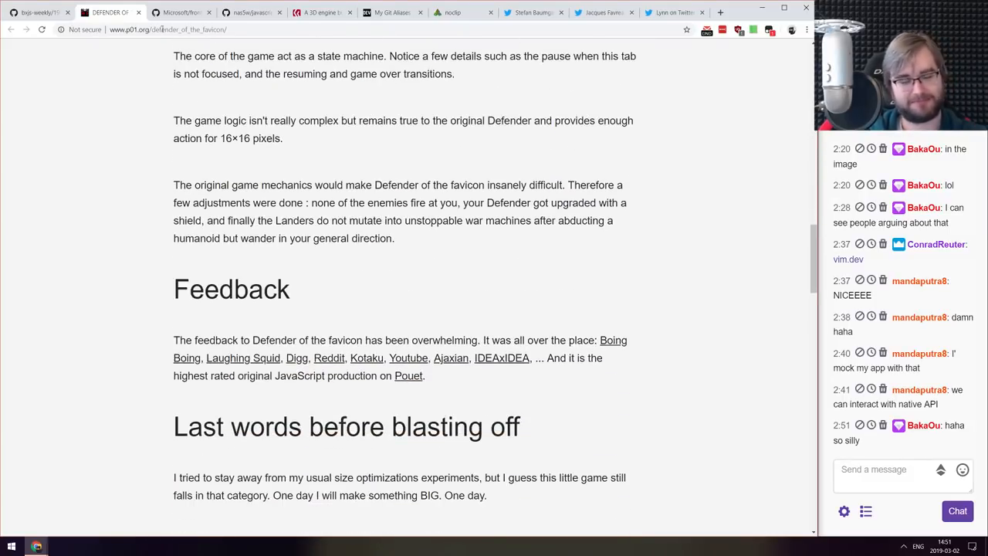
mouse_move(108, 12)
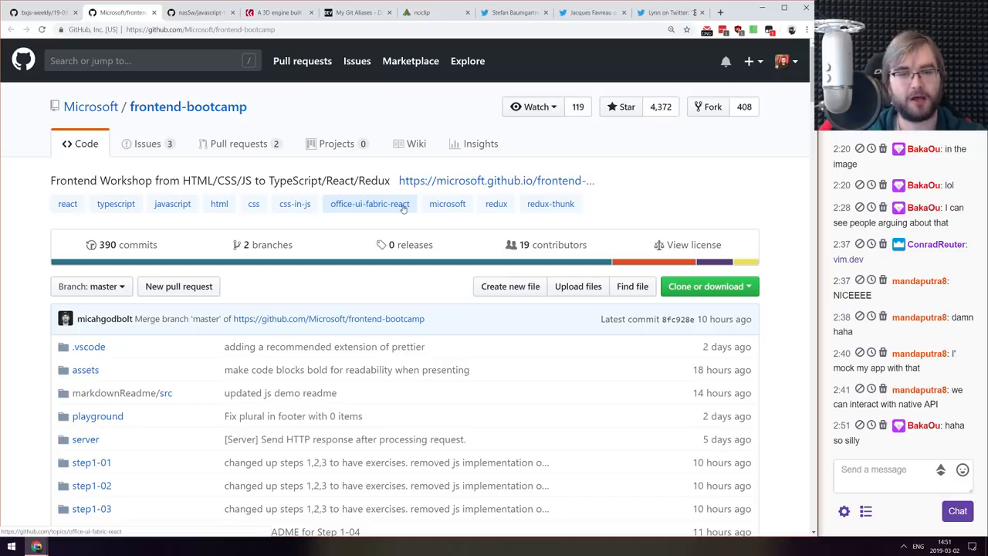
- Skim the frontend-bootcamp README's course material, Contributing and Legal notices, returning to the top
scroll(down, 3)
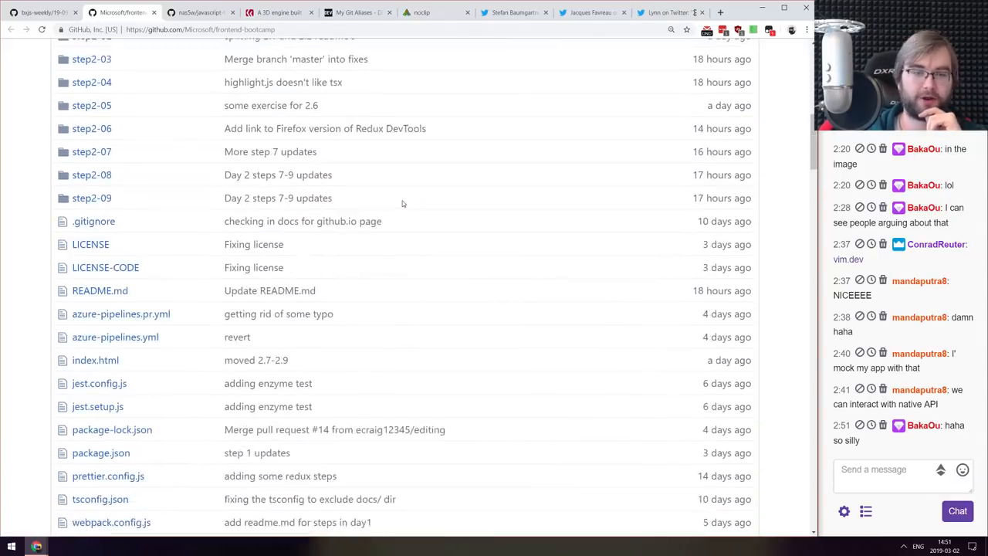
click(99, 290)
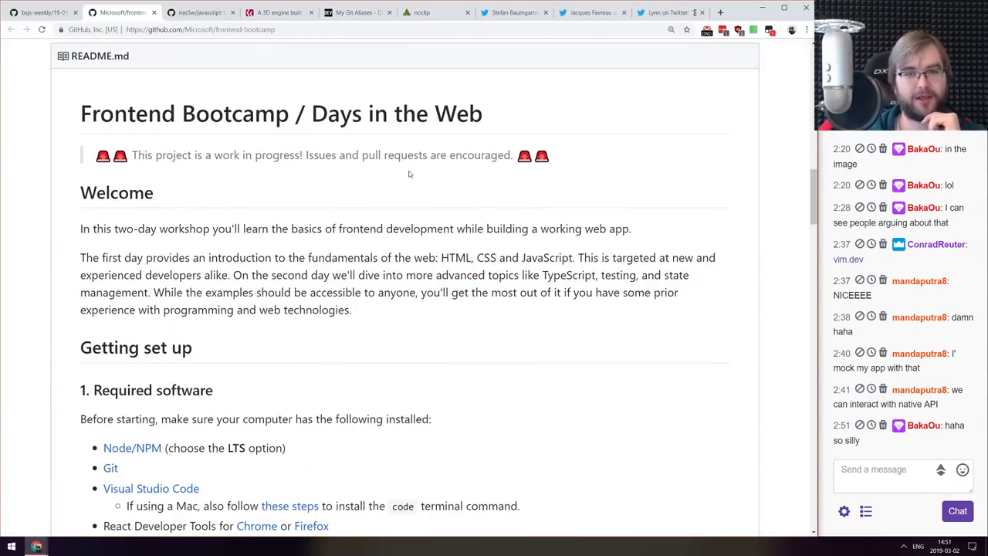
scroll(down, 3)
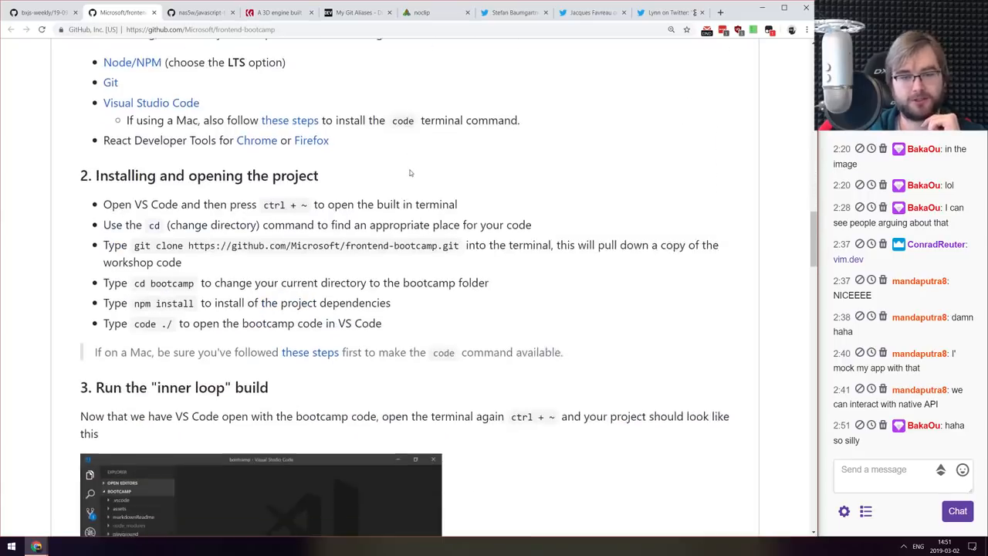
scroll(up, 3)
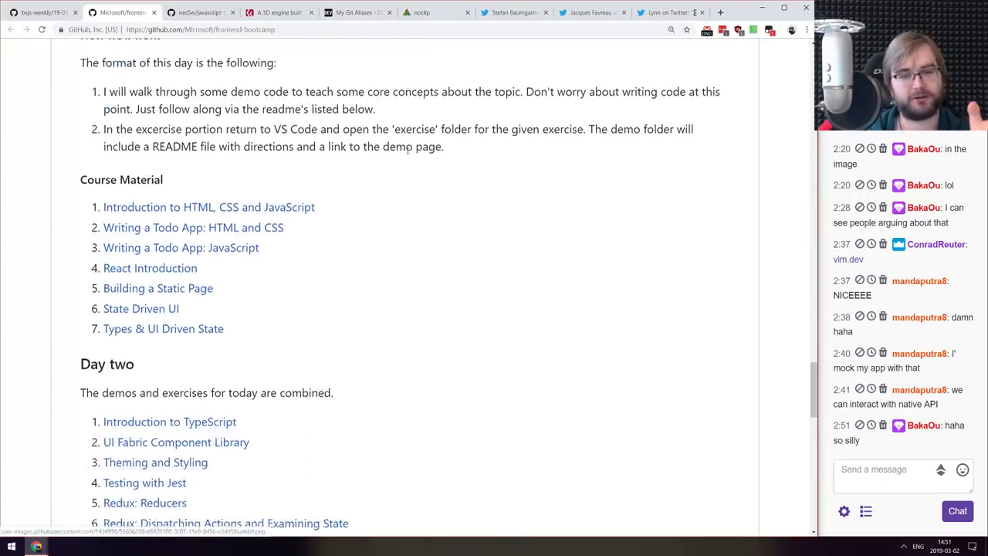
scroll(down, 3)
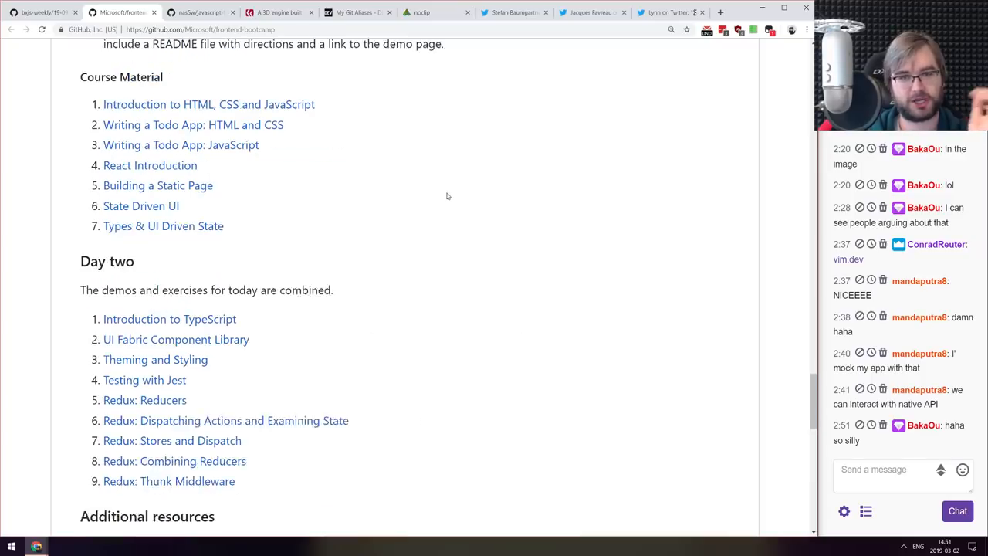
scroll(up, 3)
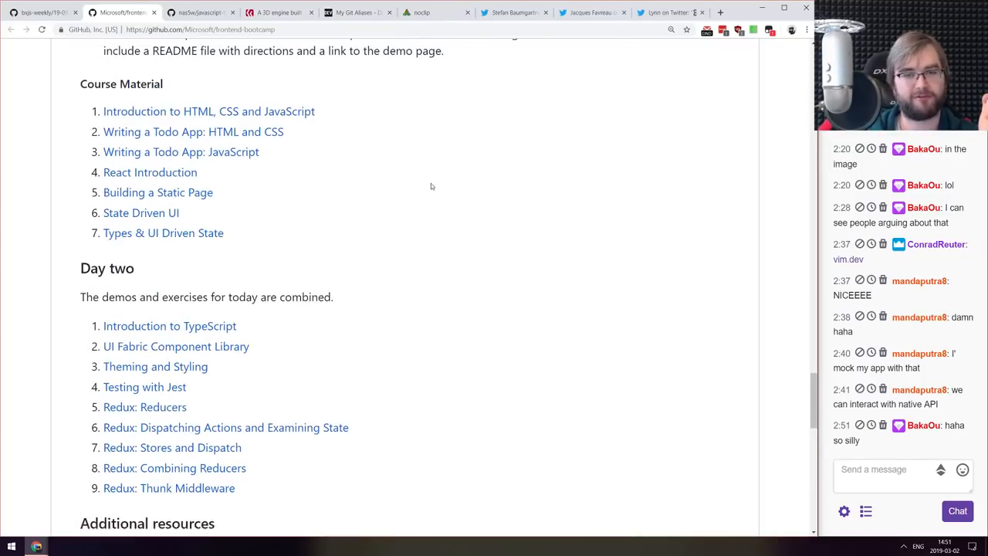
scroll(down, 3)
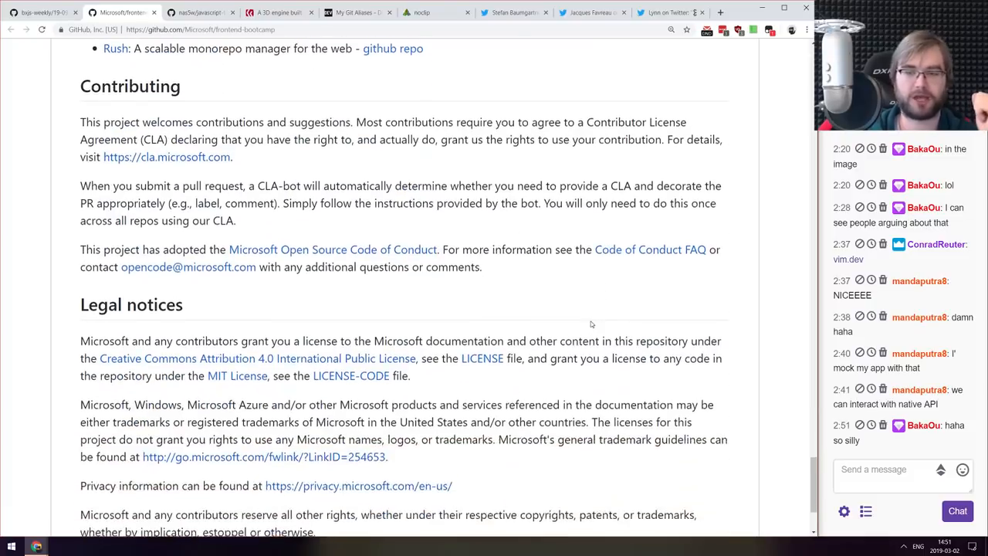
scroll(up, 3)
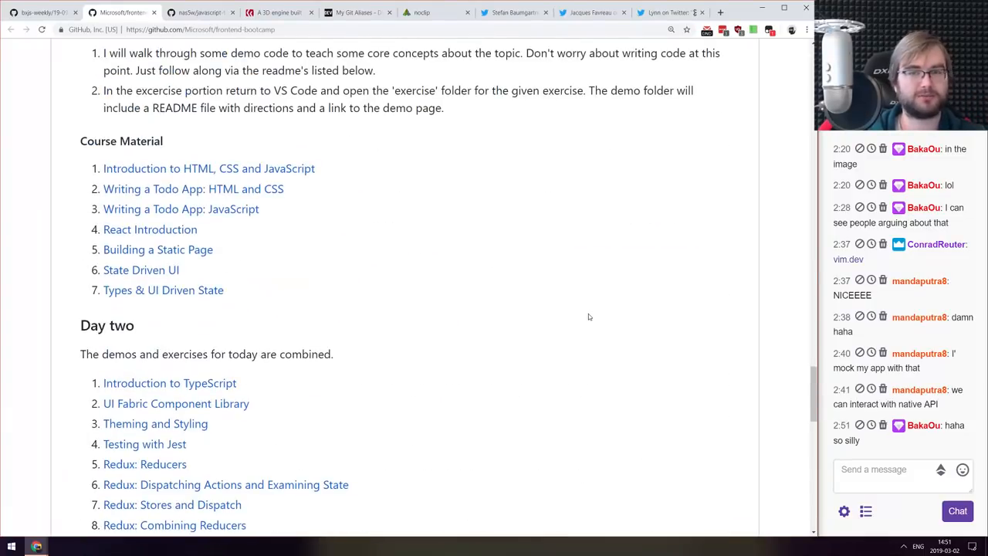
scroll(down, 3)
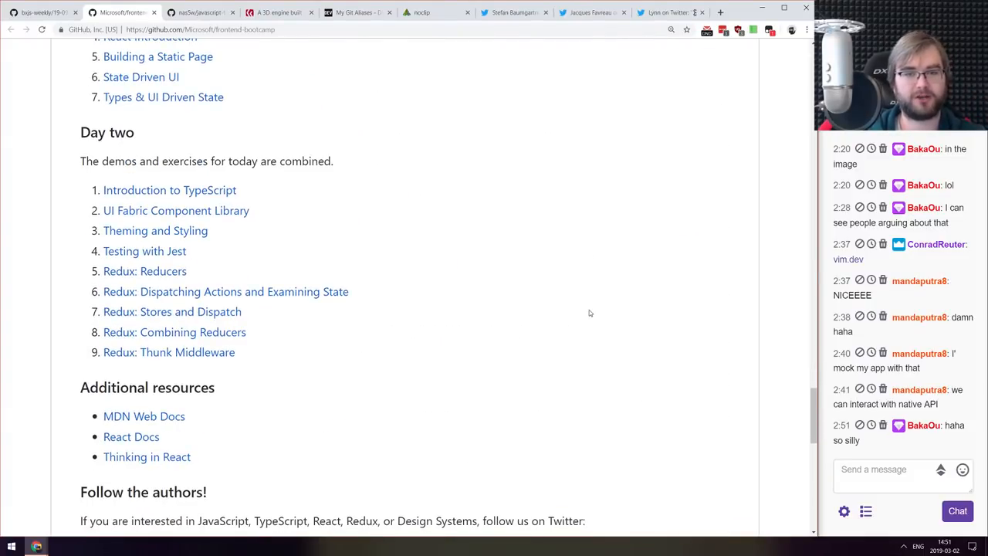
scroll(down, 3)
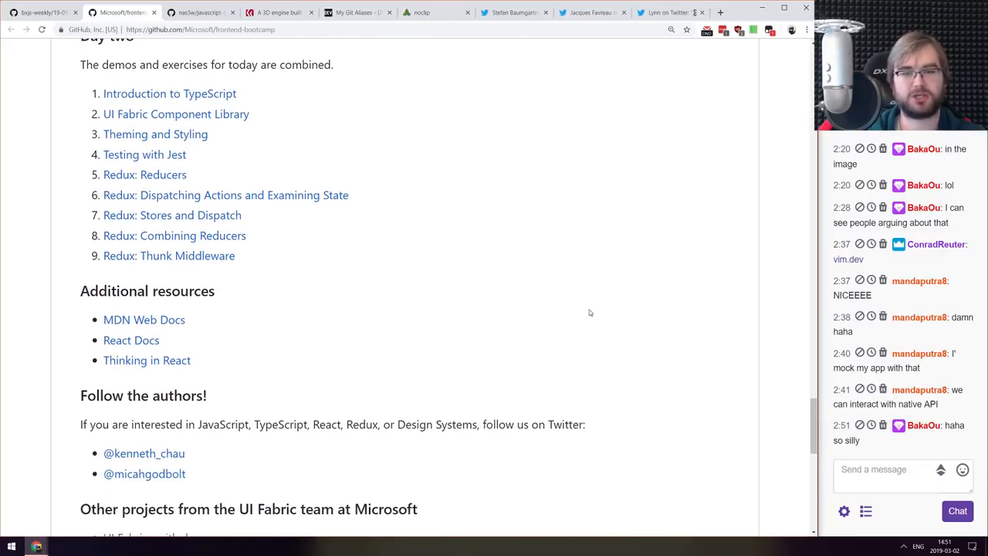
scroll(up, 3)
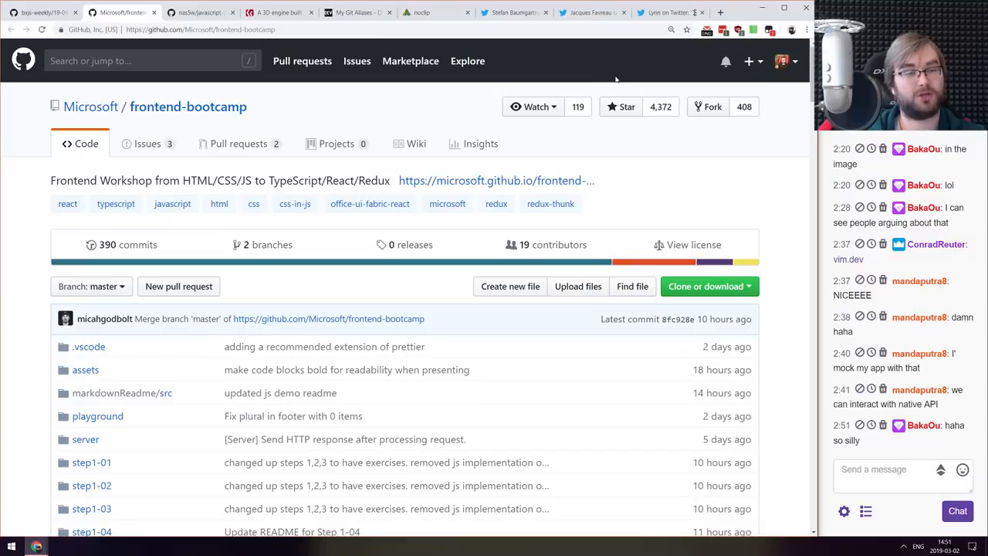
mouse_move(601, 81)
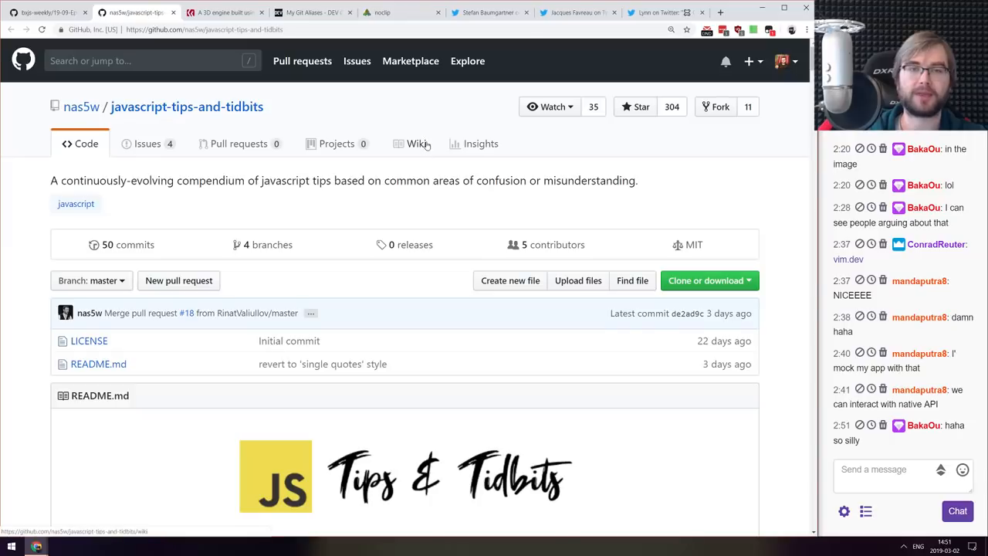
- Skim the javascript-tips-and-tidbits README contents and its Destructuring examples
scroll(down, 3)
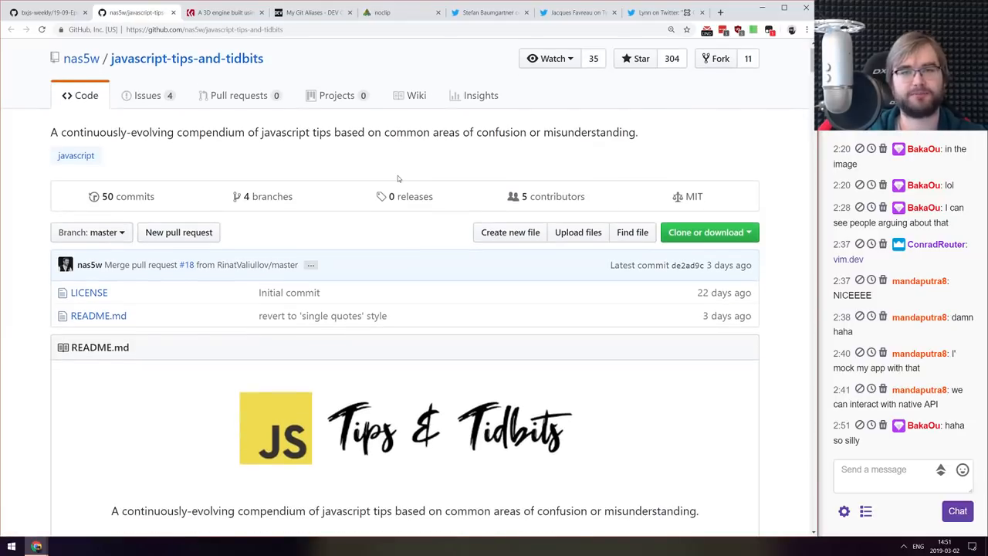
scroll(down, 3)
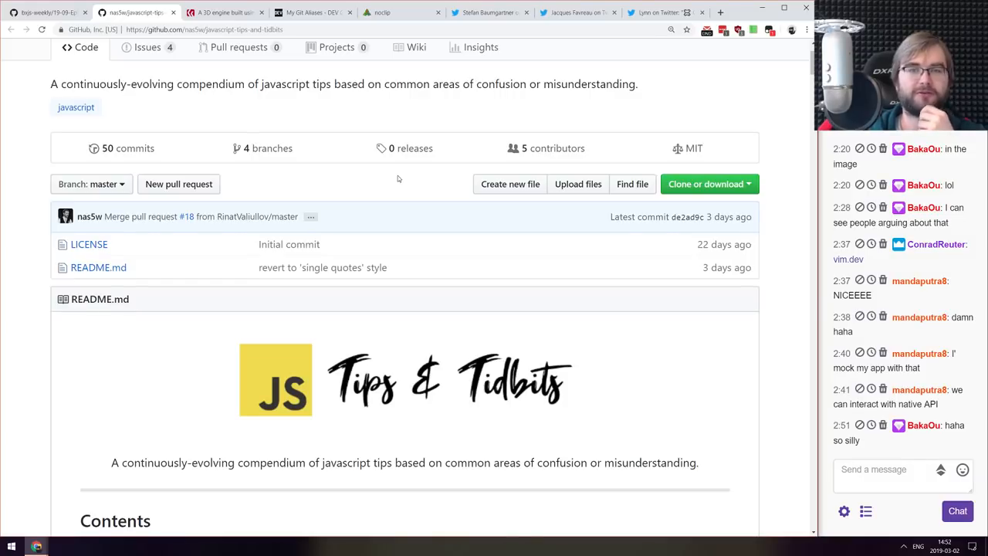
scroll(down, 3)
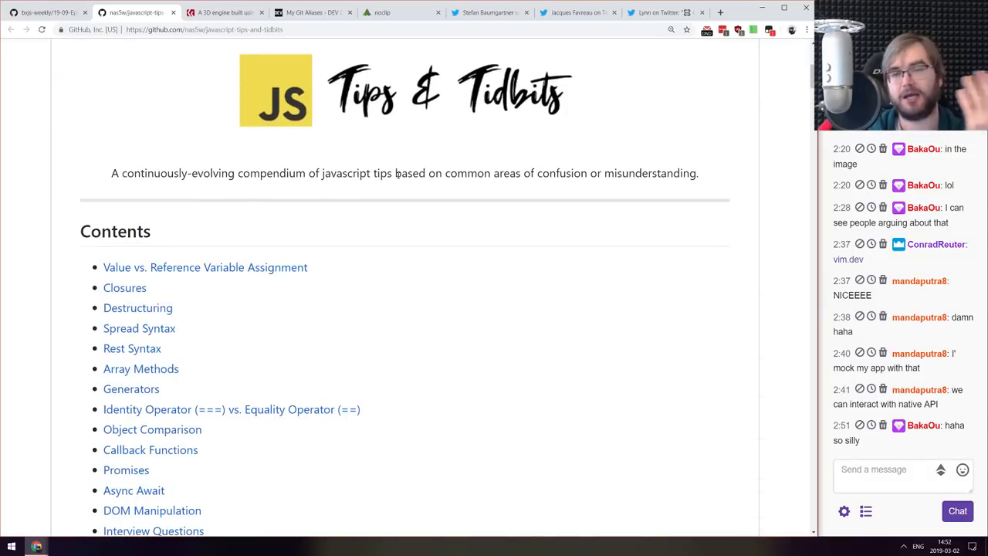
scroll(down, 3)
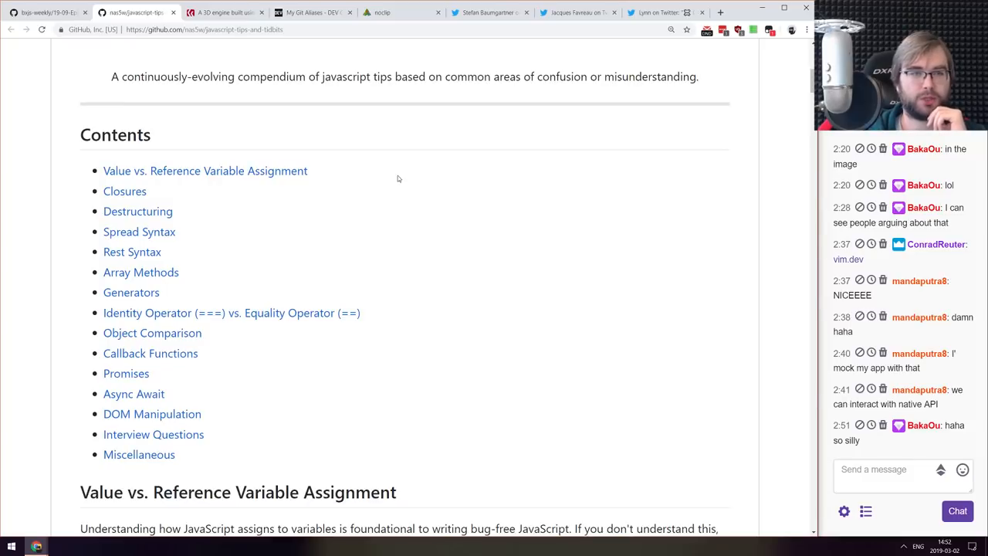
scroll(down, 3)
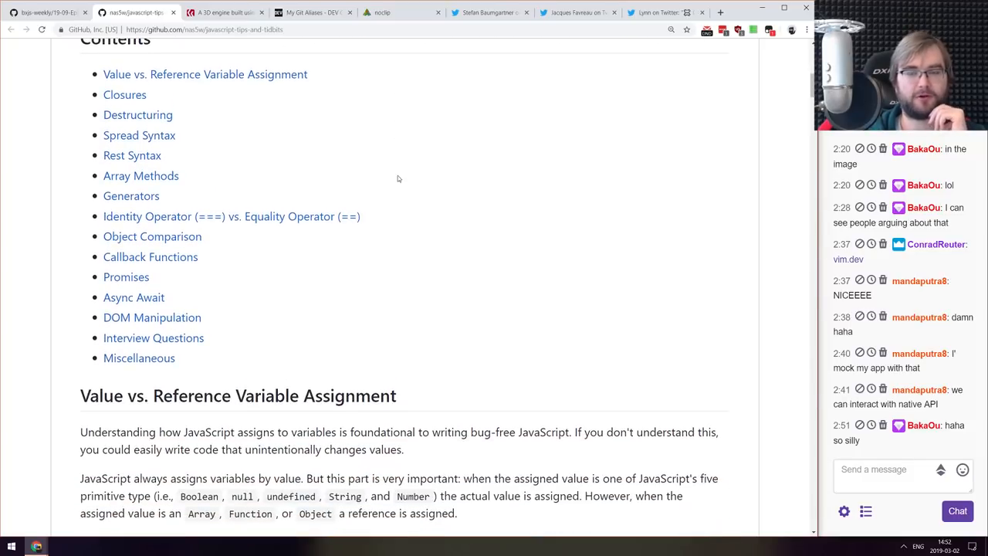
scroll(up, 3)
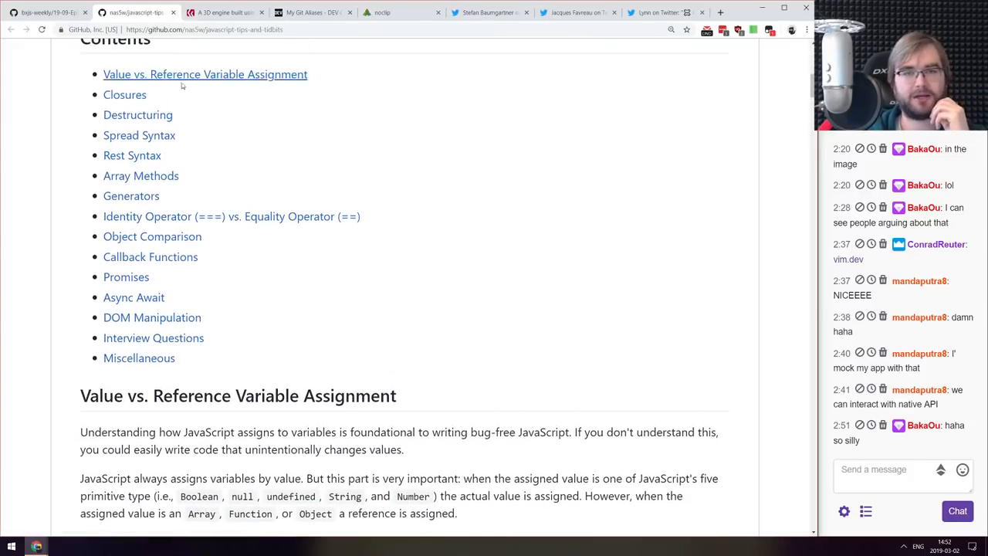
scroll(down, 3)
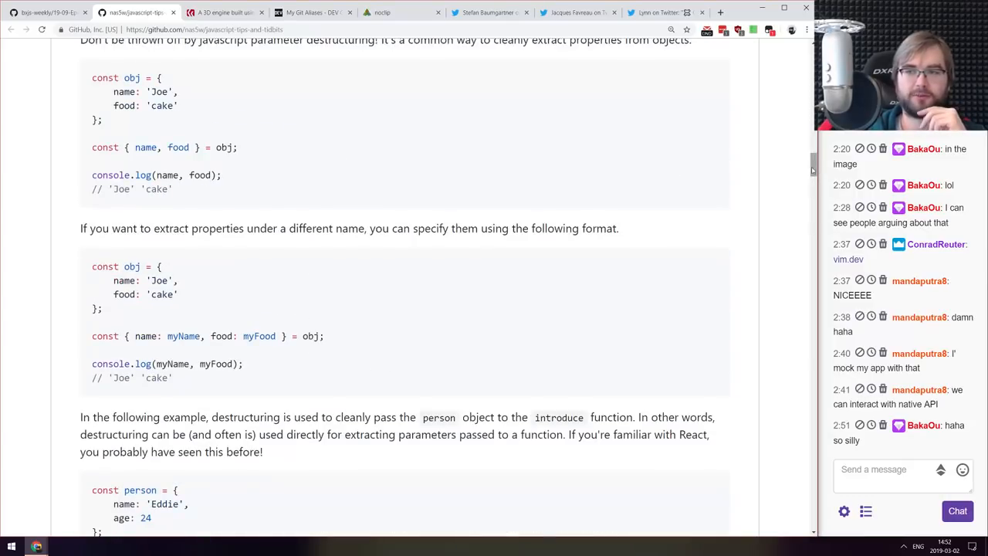
scroll(up, 3)
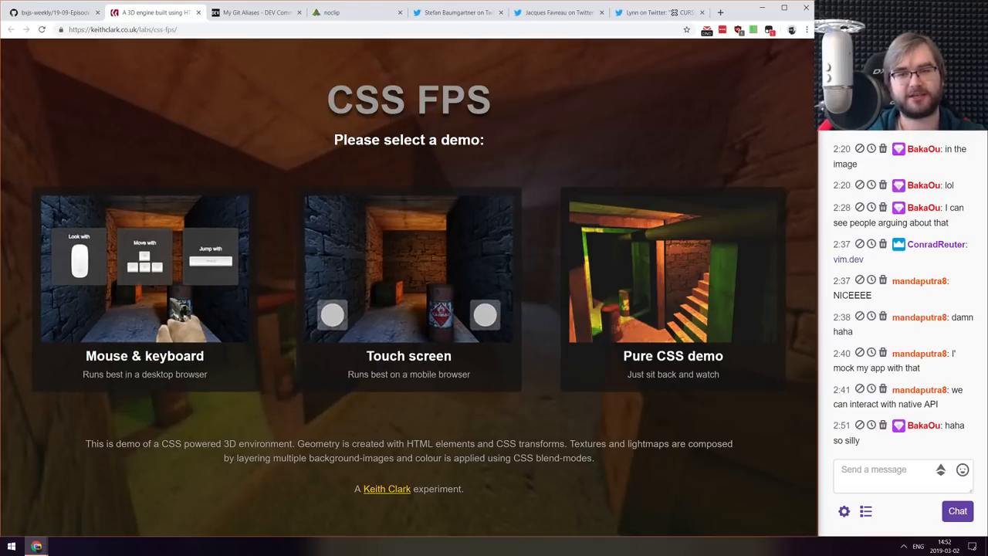
mouse_move(114, 196)
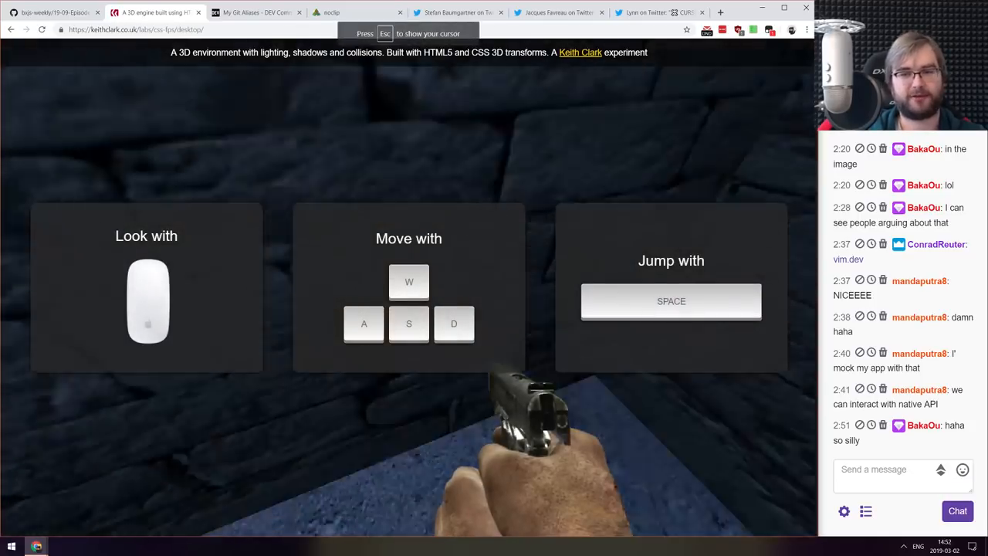
- Play the CSS FPS Mouse & keyboard demo briefly, then return to the demo selection page
click(409, 309)
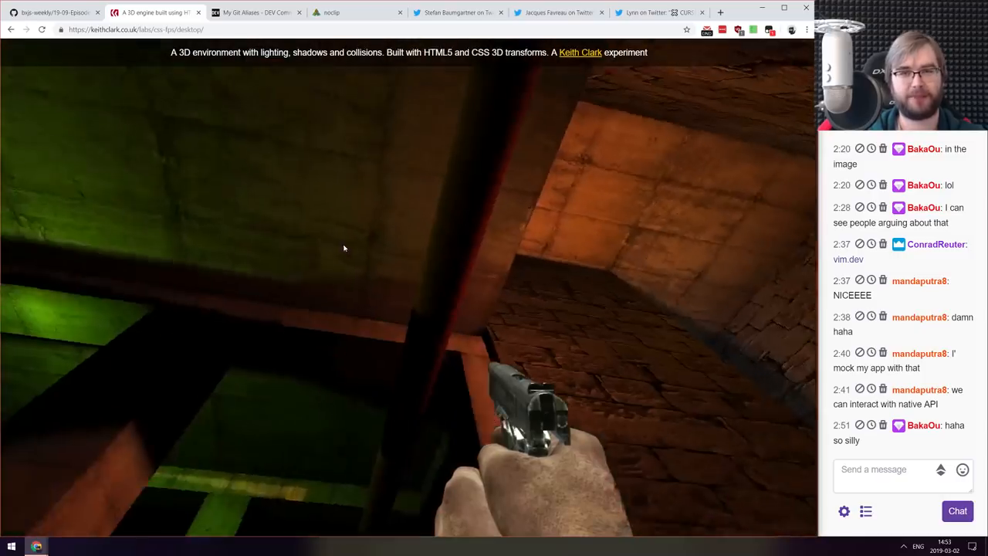
click(10, 29)
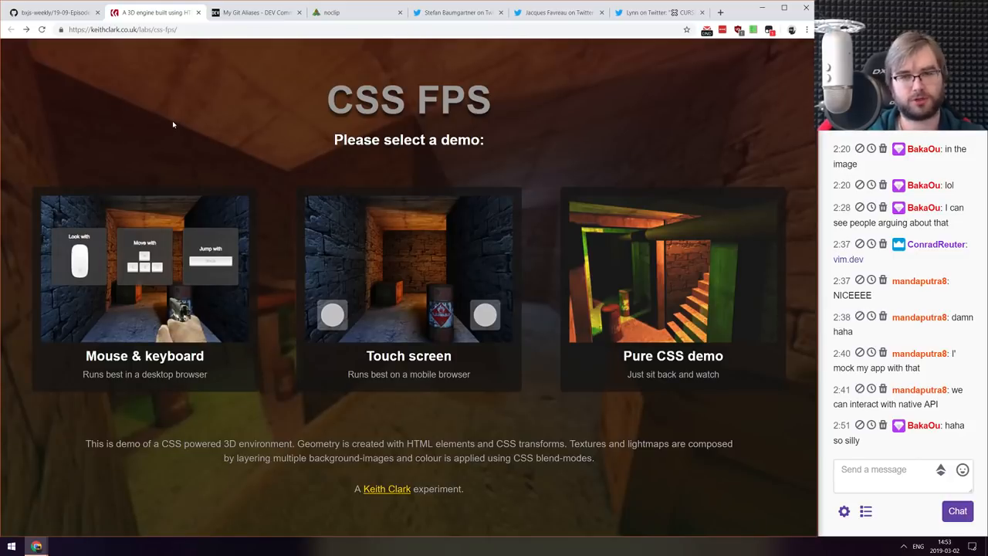
mouse_move(186, 114)
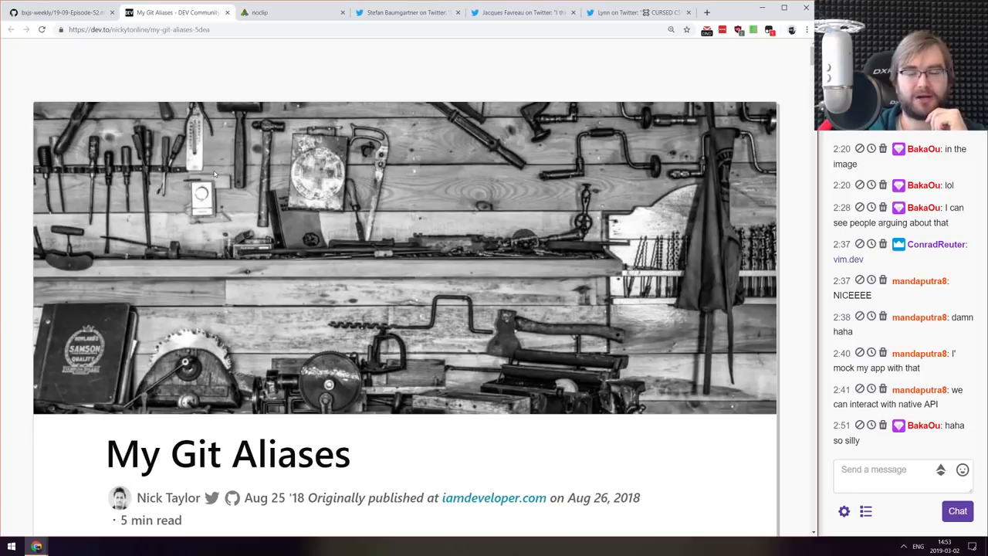
scroll(down, 3)
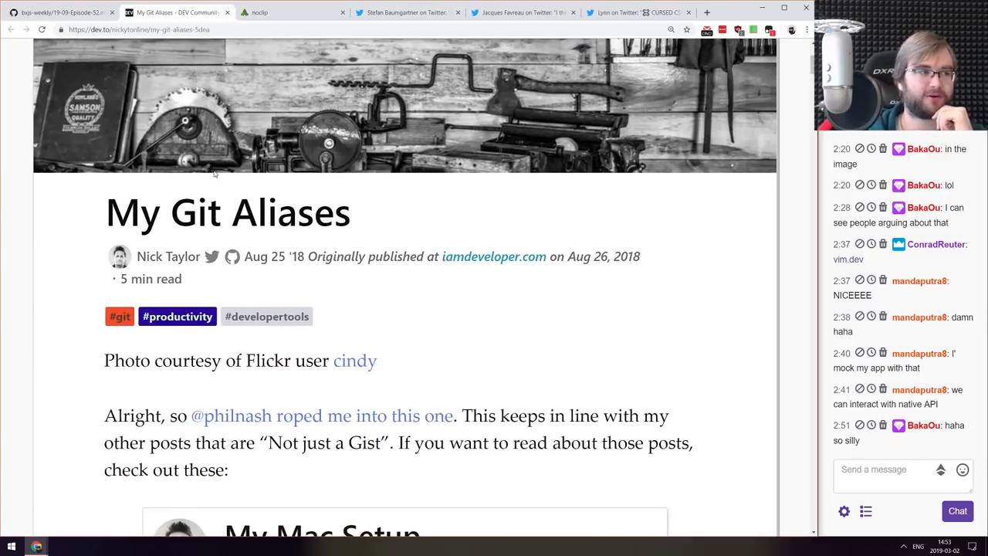
scroll(down, 3)
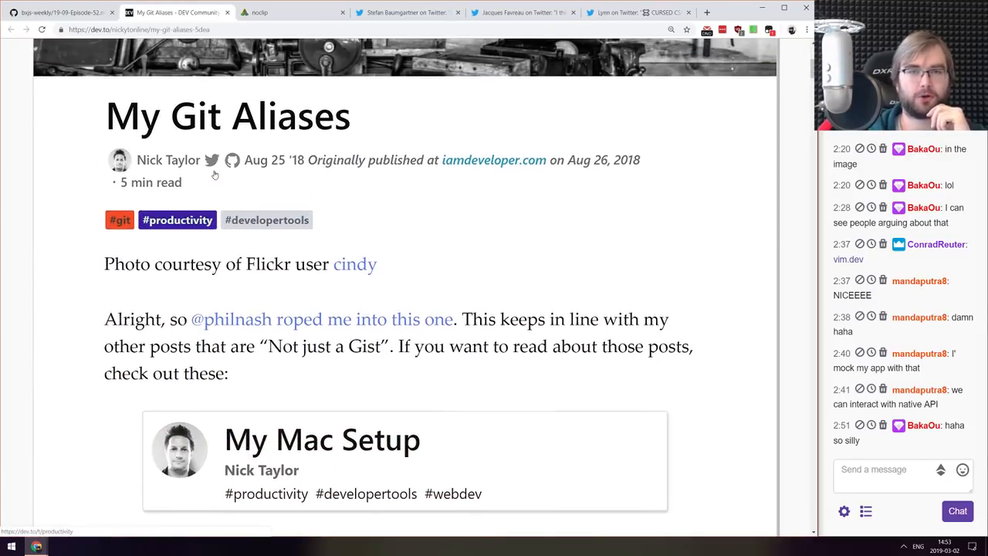
scroll(down, 3)
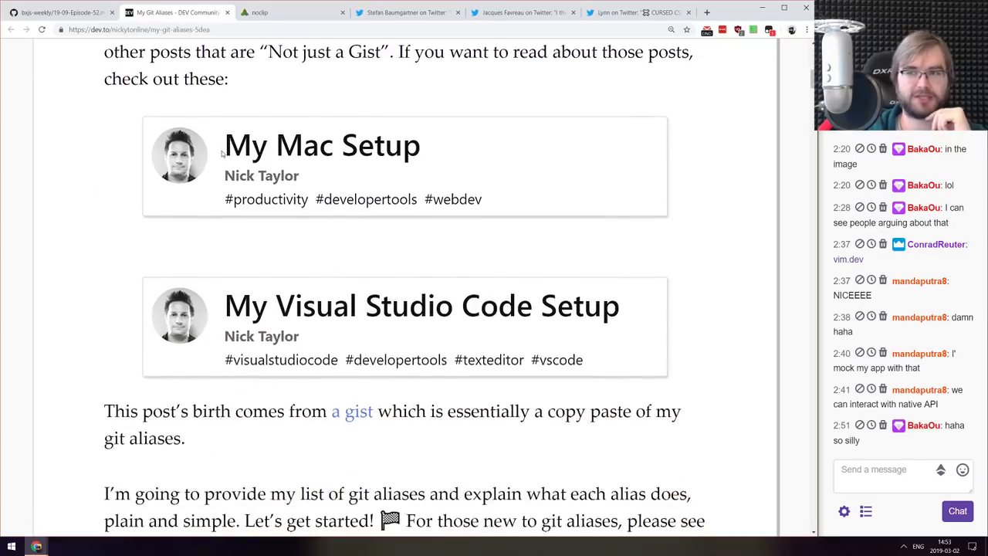
scroll(down, 3)
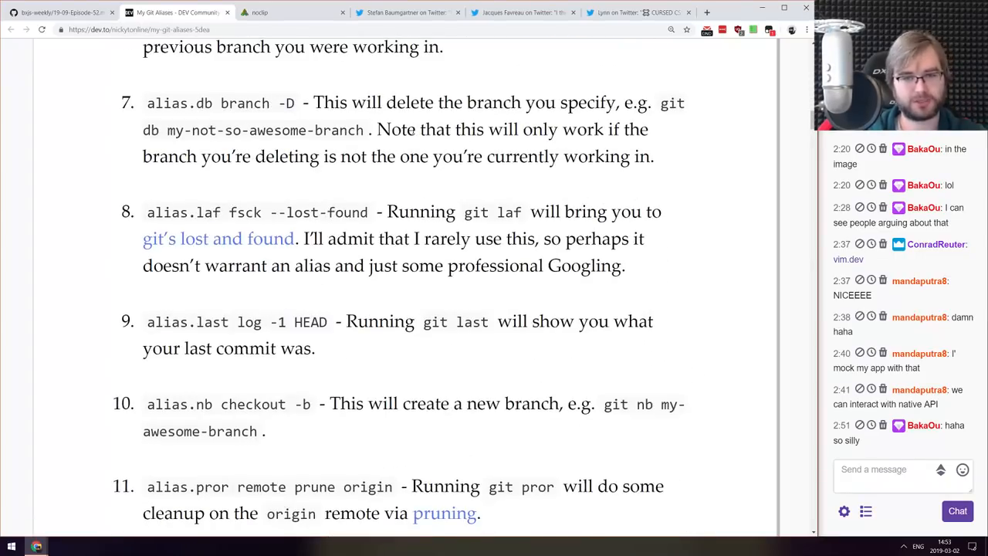
scroll(down, 3)
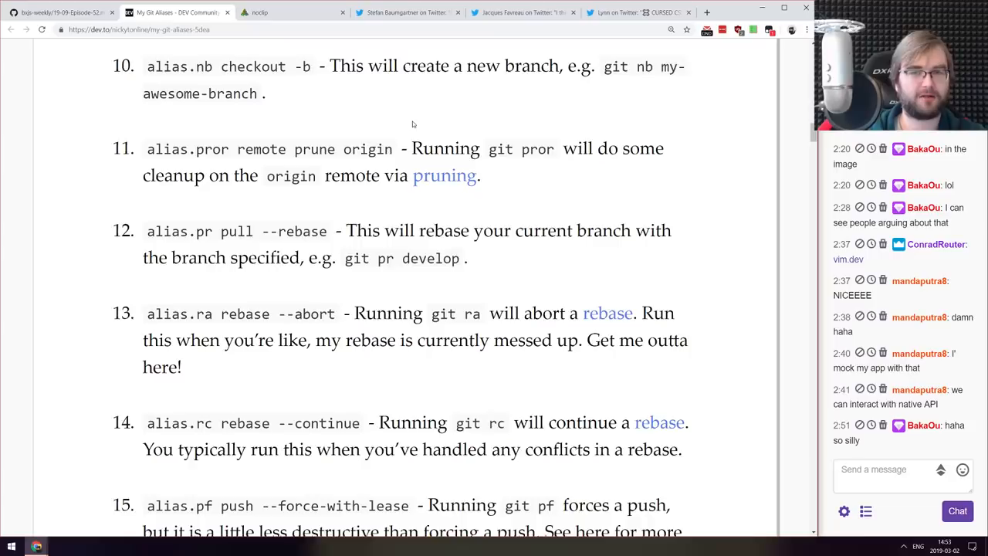
scroll(down, 3)
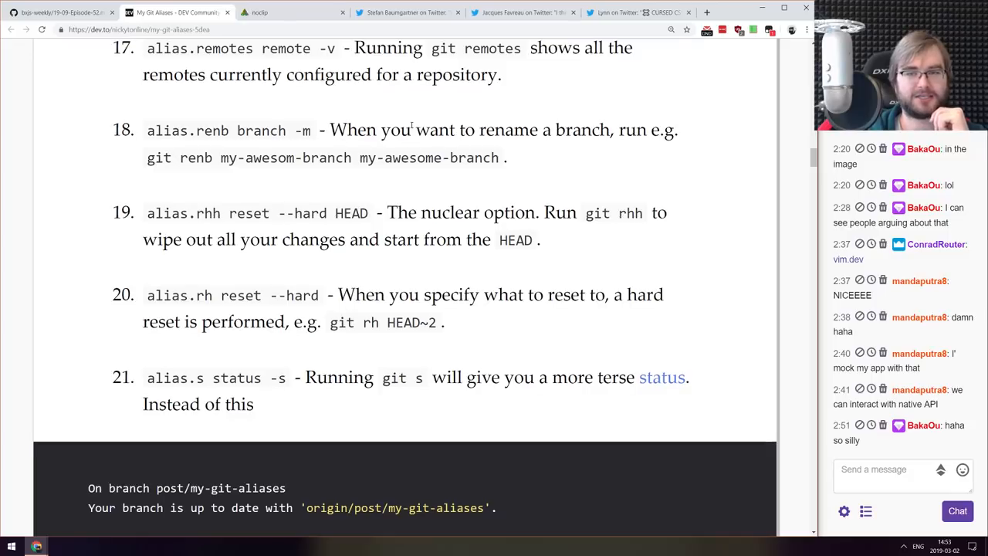
scroll(down, 3)
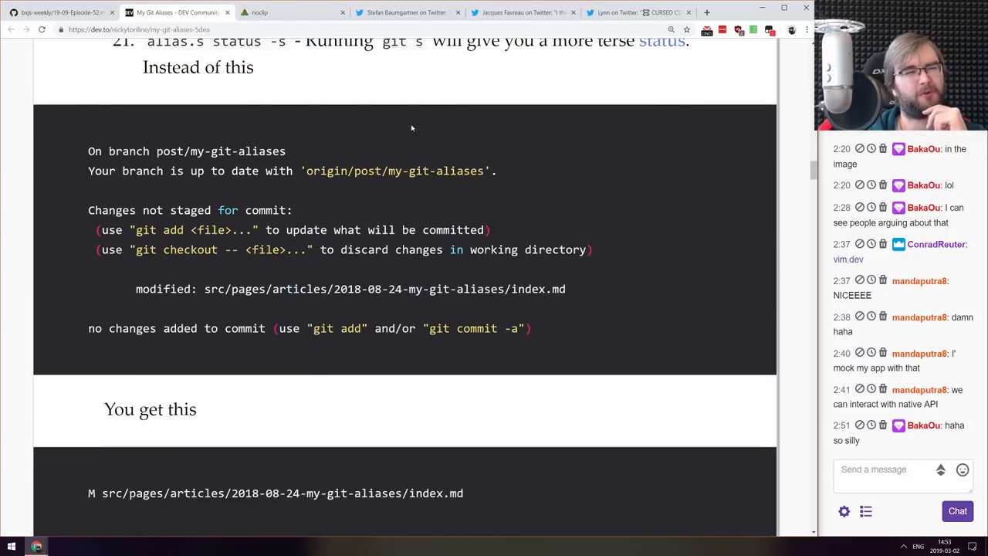
scroll(up, 3)
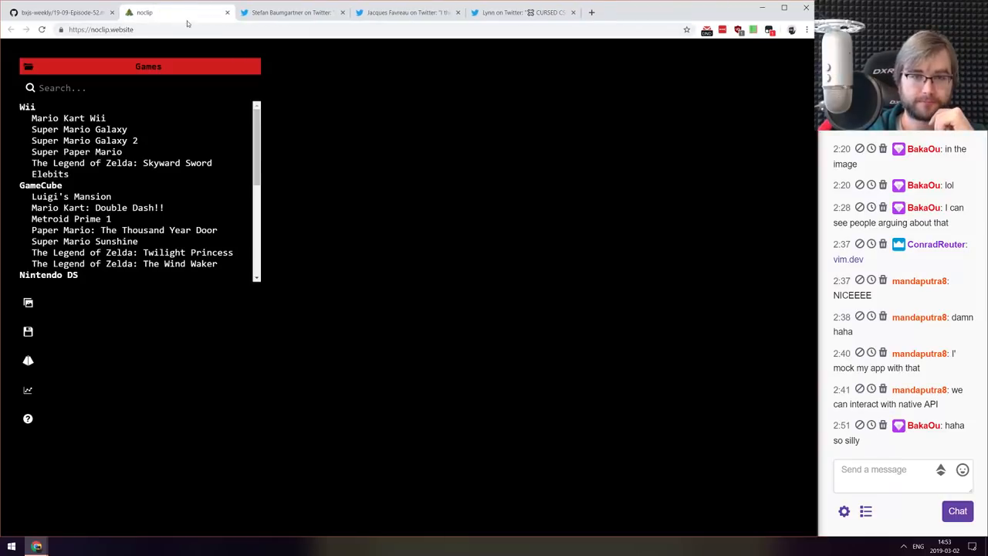
mouse_move(275, 141)
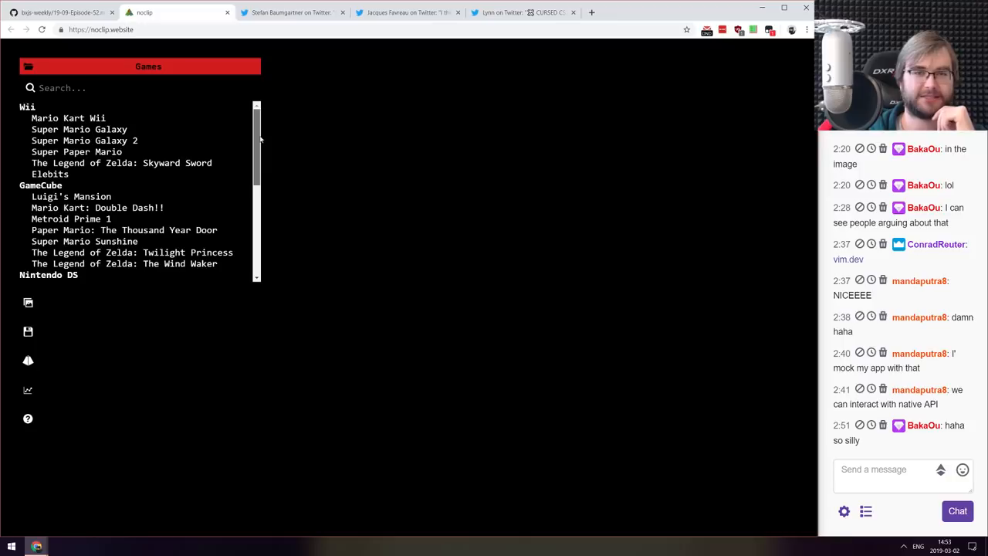
- Load a Super Mario Galaxy 2 scene in noclip and look around its game list
scroll(down, 3)
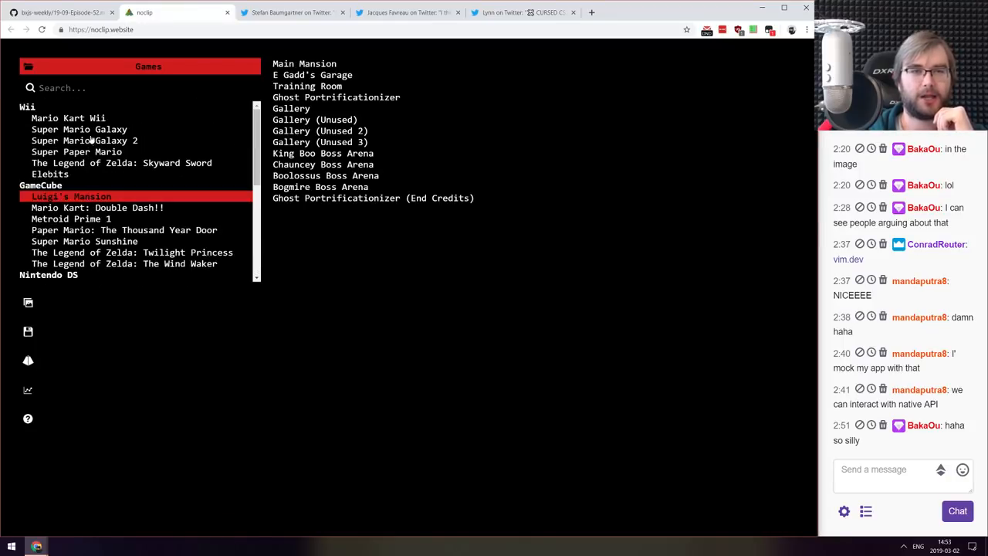
click(85, 141)
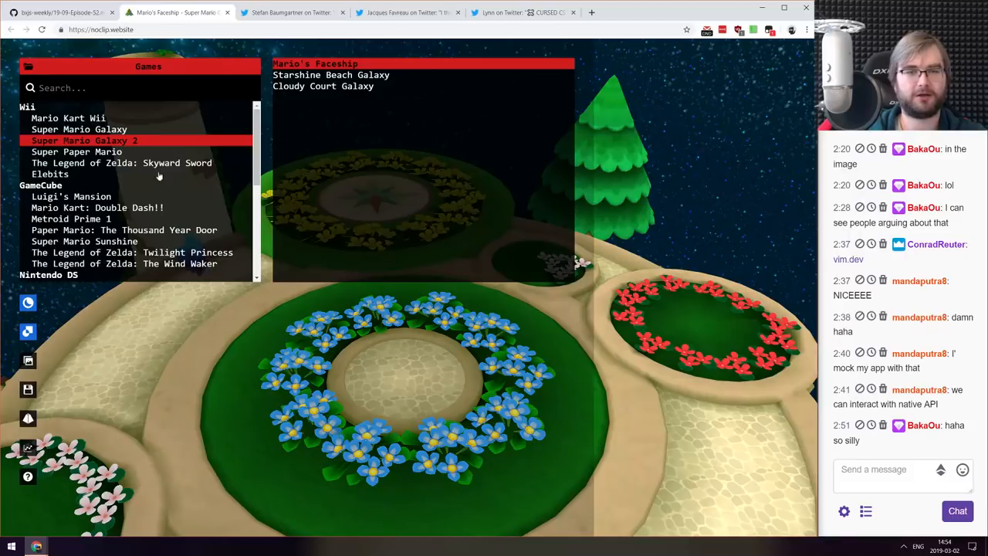
scroll(down, 3)
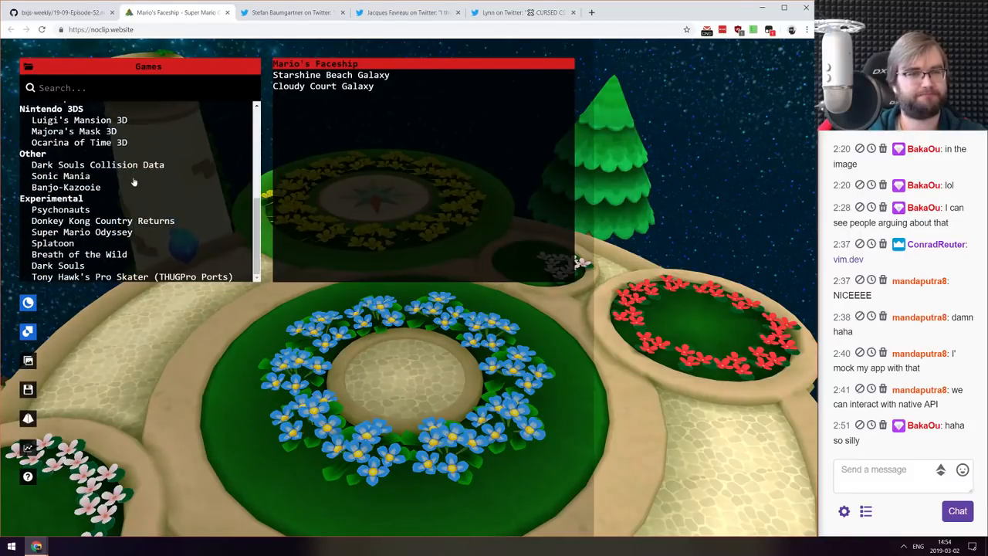
scroll(up, 3)
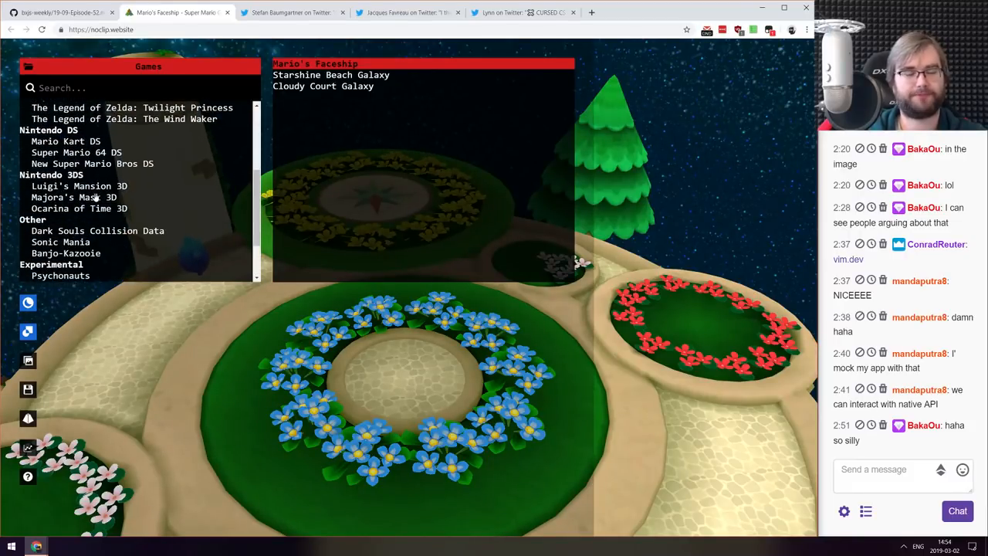
scroll(down, 3)
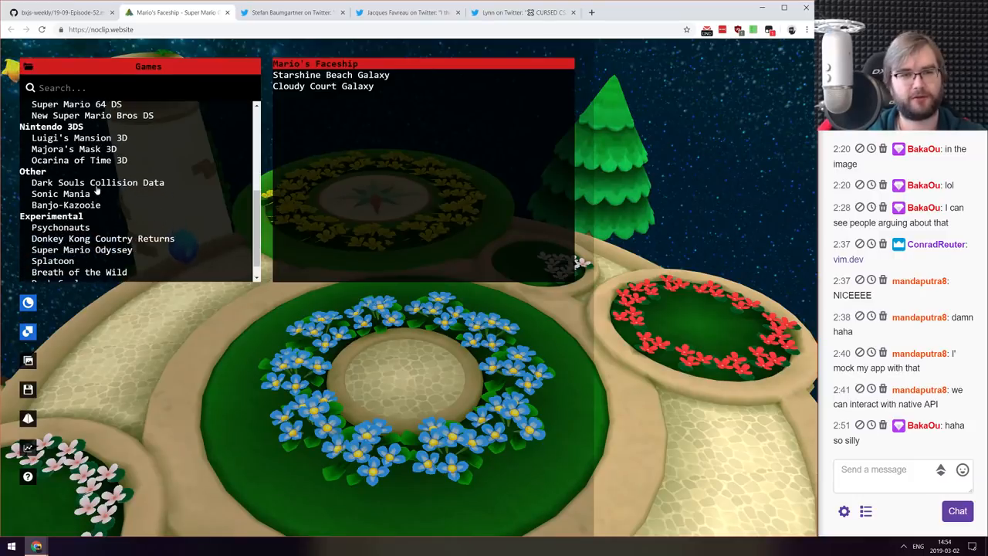
- Load the Dark Souls 1 collision map, view its statistics panel, then close noclip
click(98, 182)
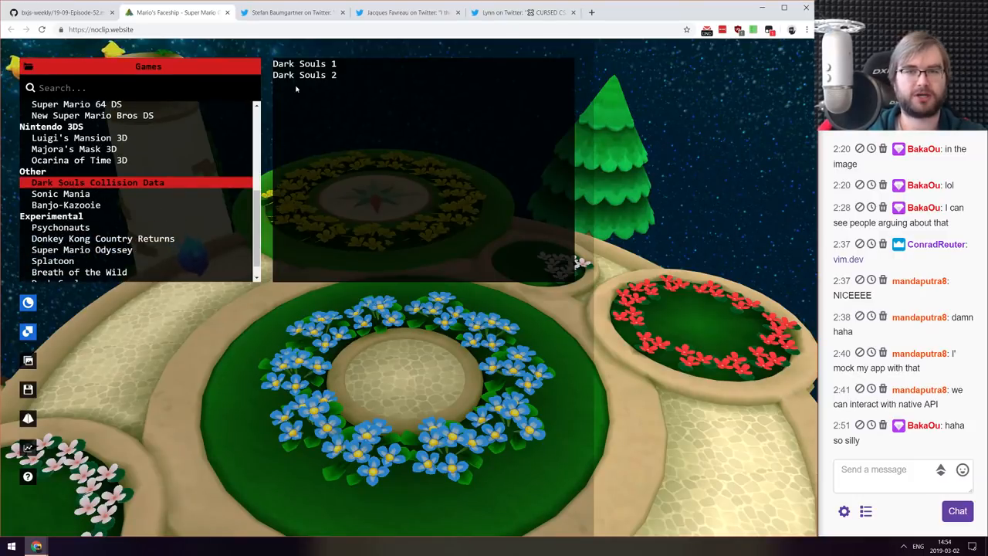
click(304, 63)
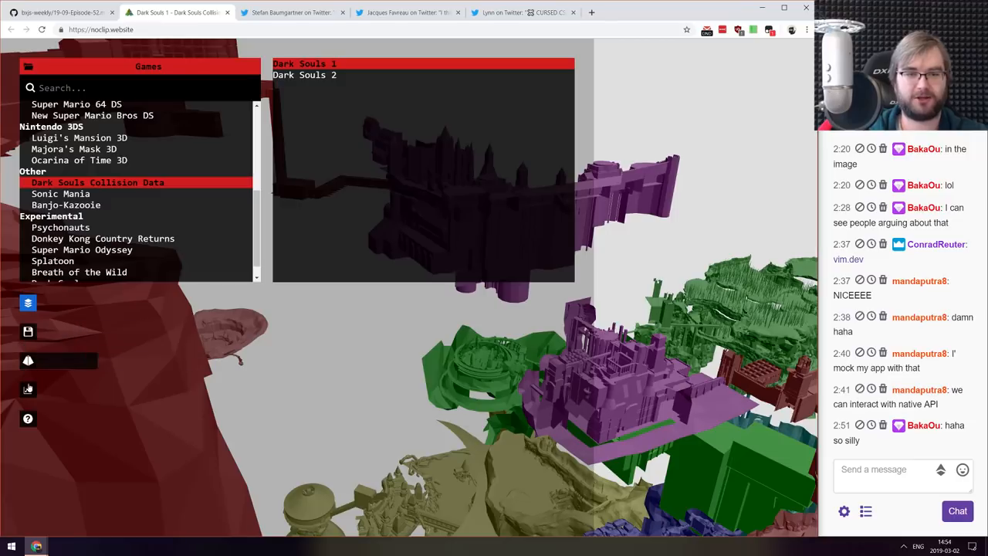
click(28, 389)
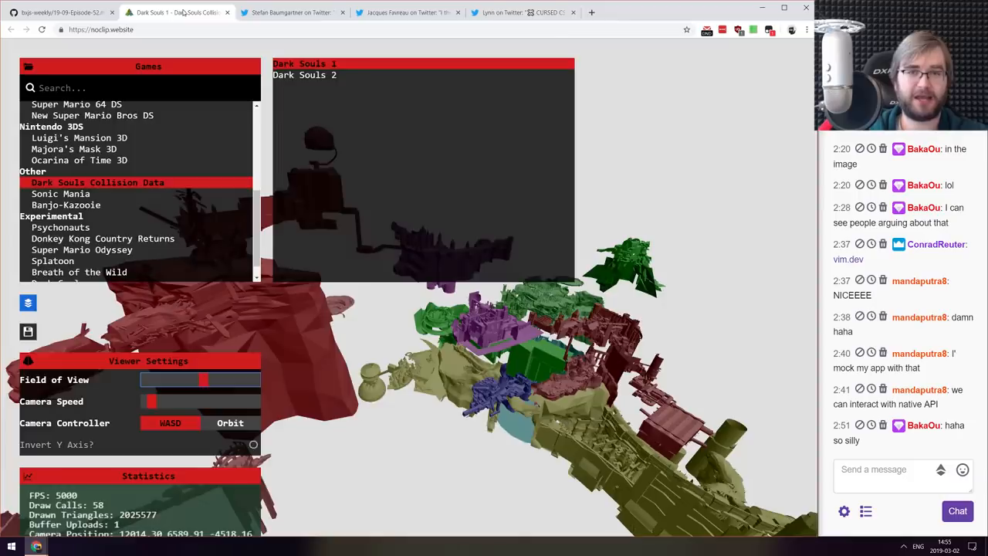
click(227, 13)
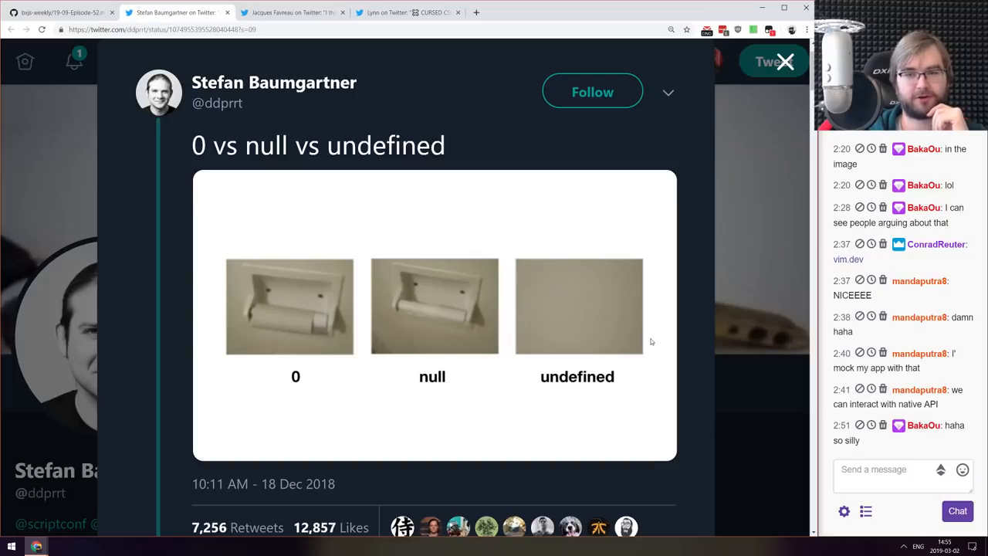
mouse_move(575, 305)
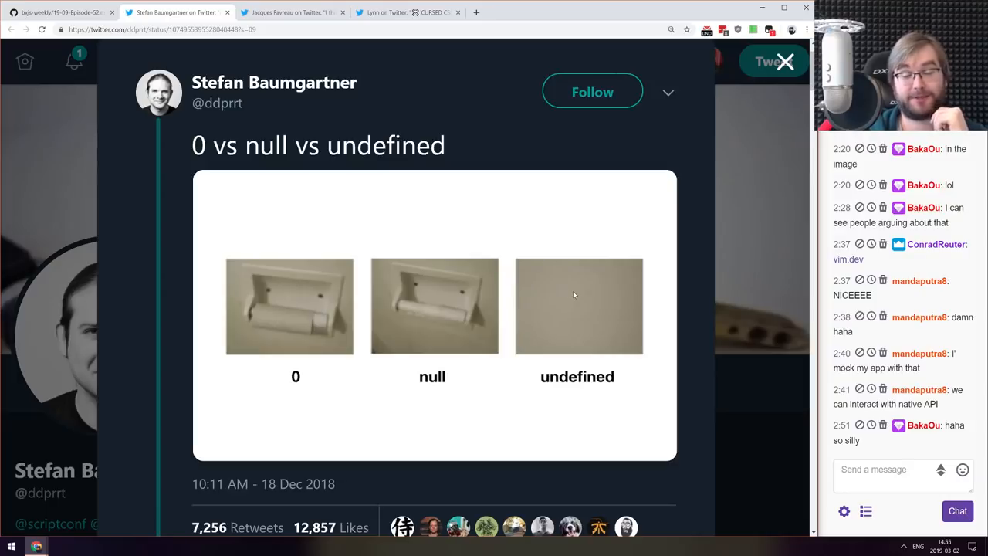
mouse_move(574, 285)
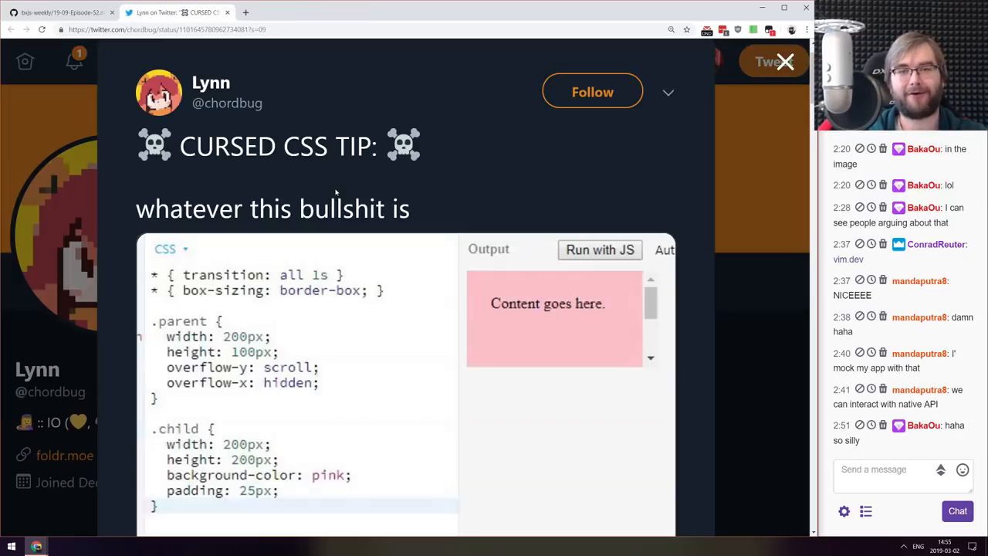
- Play the CURSED CSS TIP tweet's rotating scroll demo video through to 0:14
drag(653, 309, 652, 344)
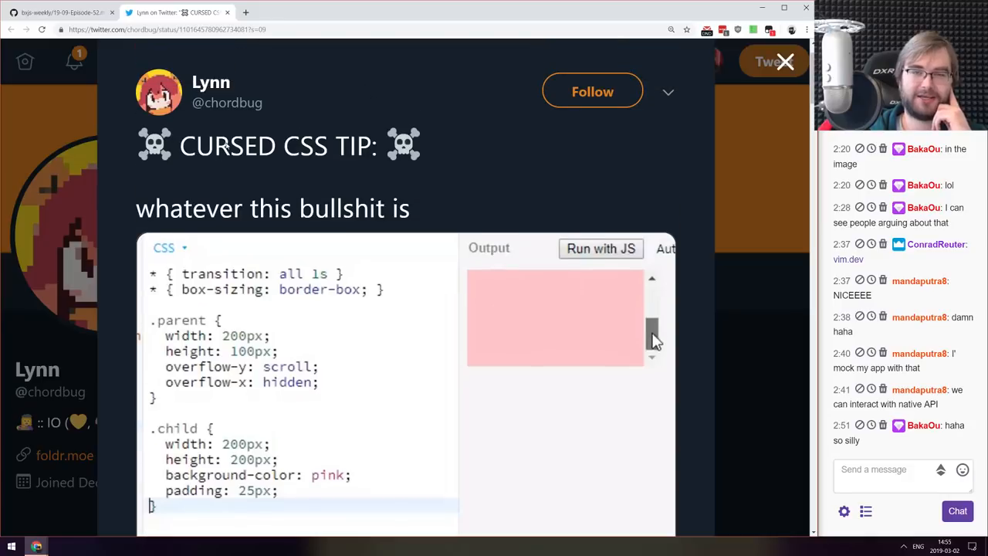
scroll(down, 3)
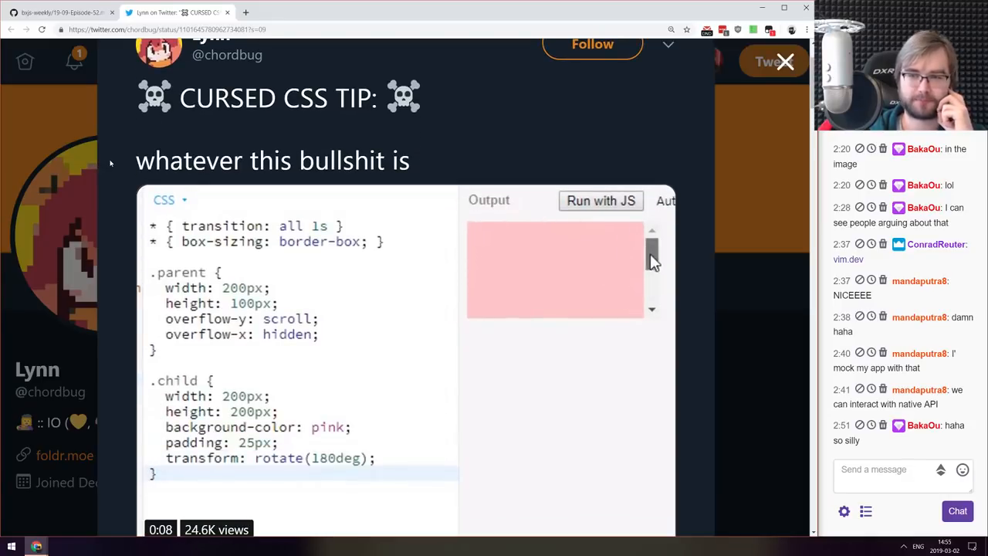
scroll(down, 3)
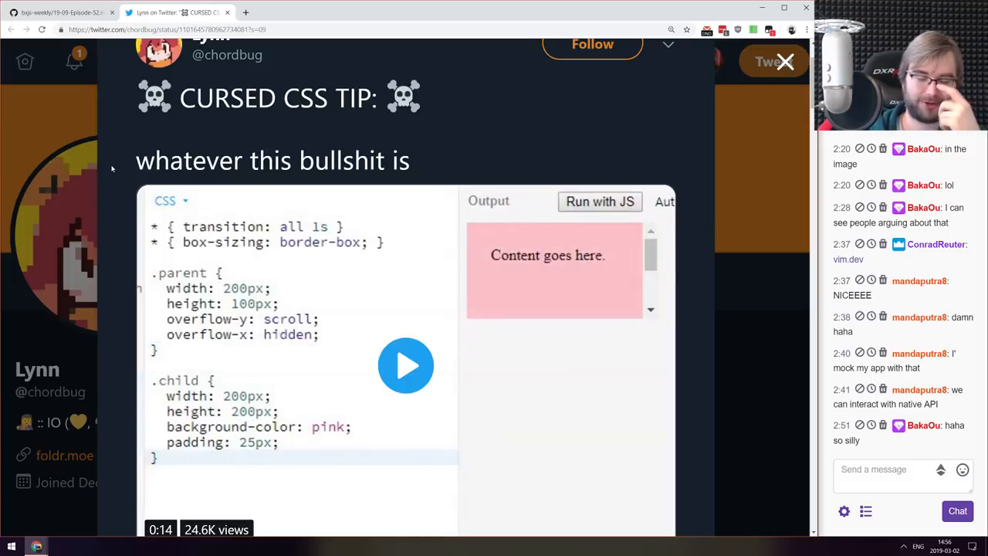
scroll(down, 3)
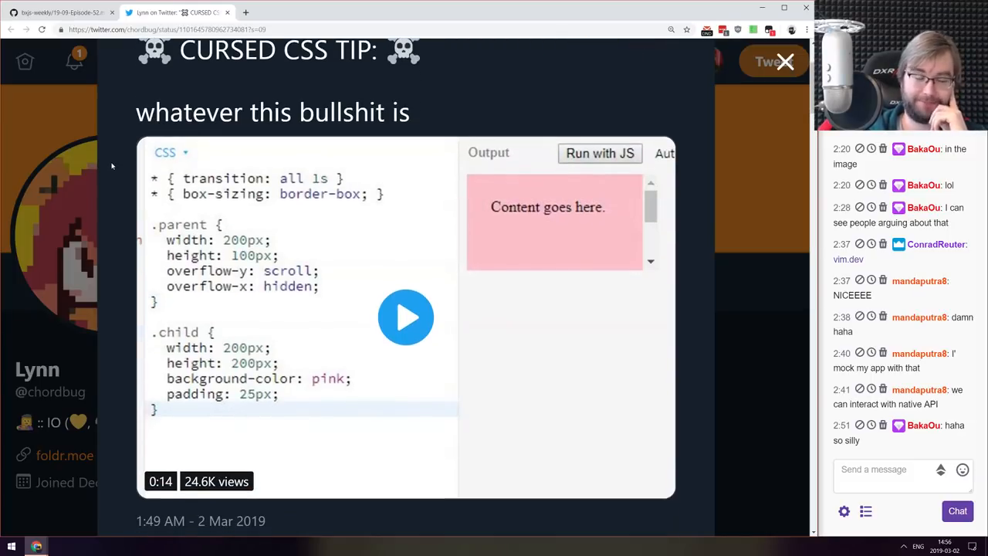
- Close the tweet and browse the 19-09-Episode-52.md link list on GitHub
click(62, 12)
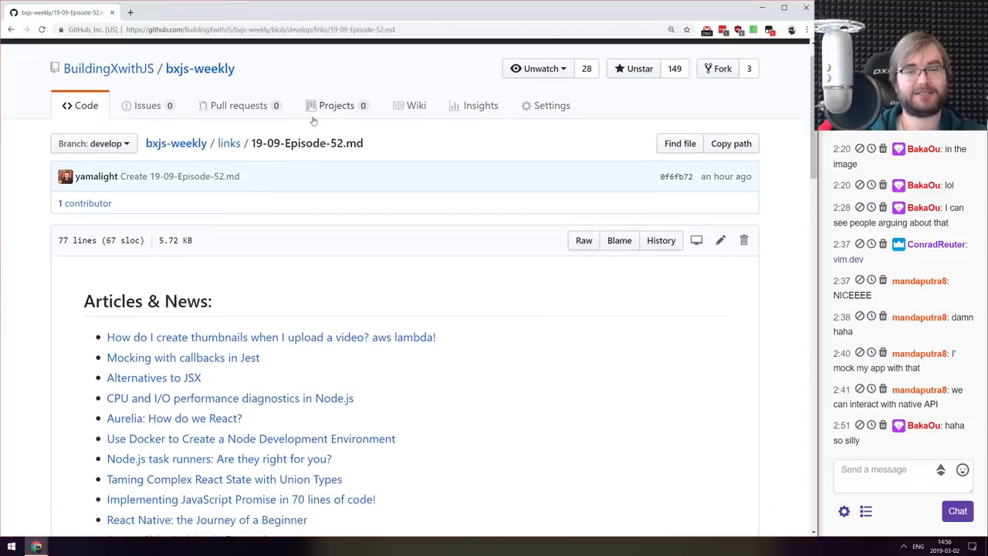
scroll(down, 3)
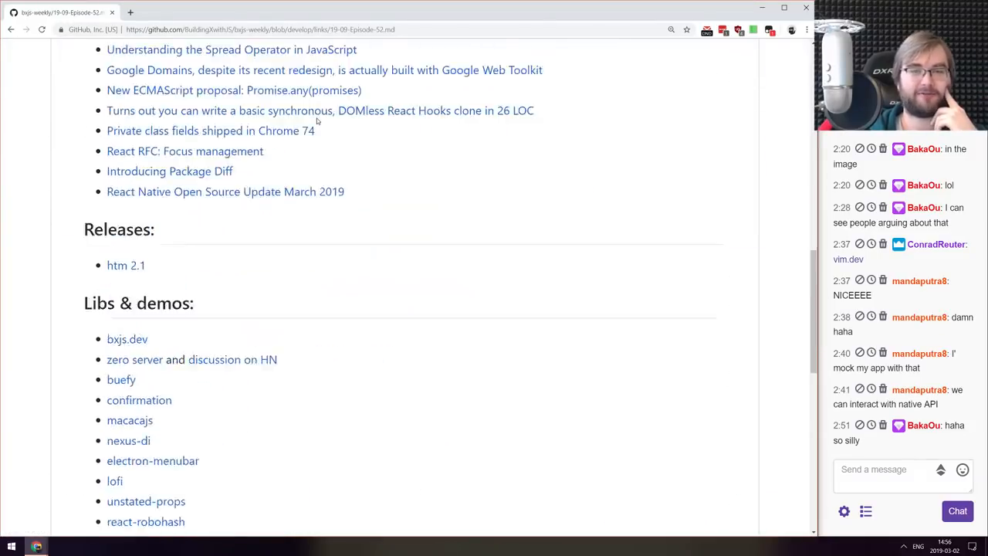
scroll(up, 3)
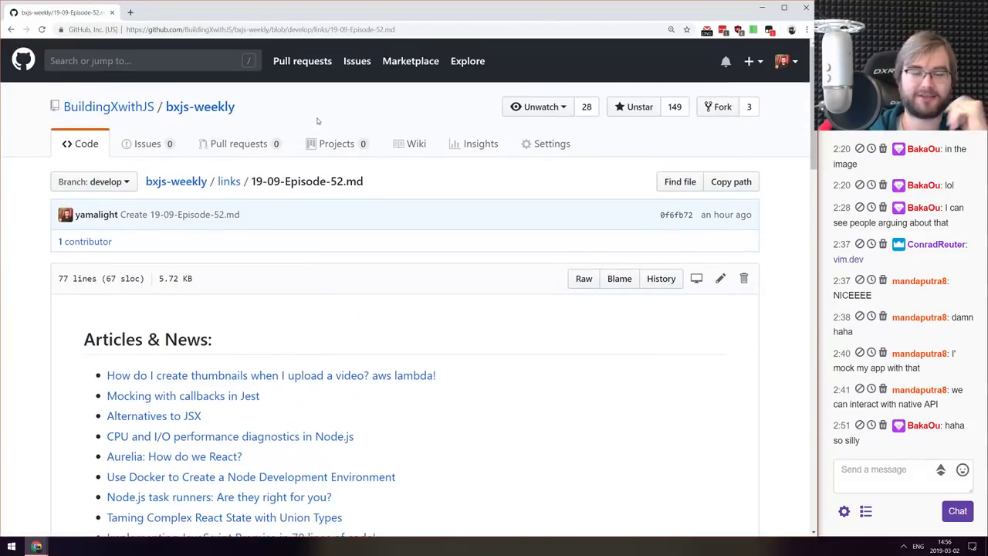
mouse_move(391, 203)
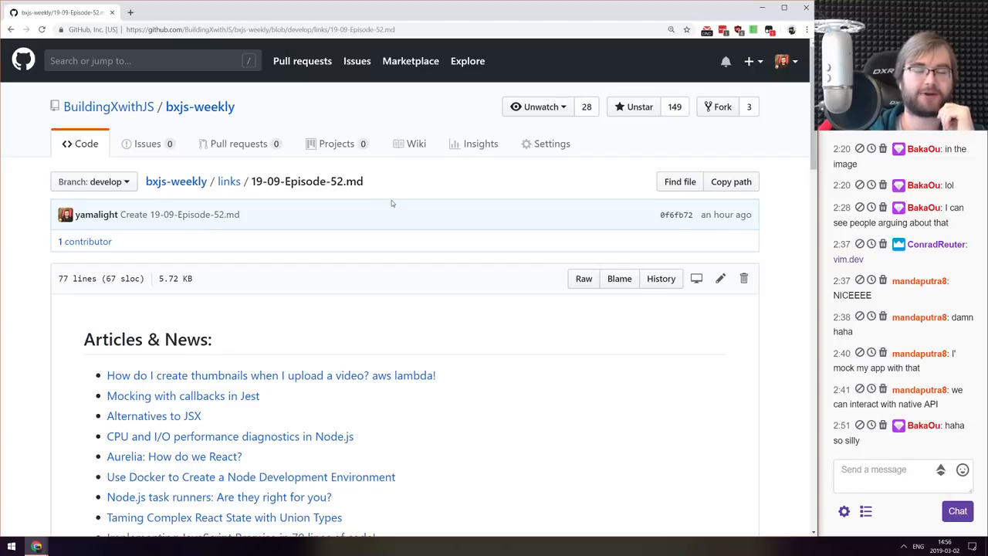
mouse_move(401, 183)
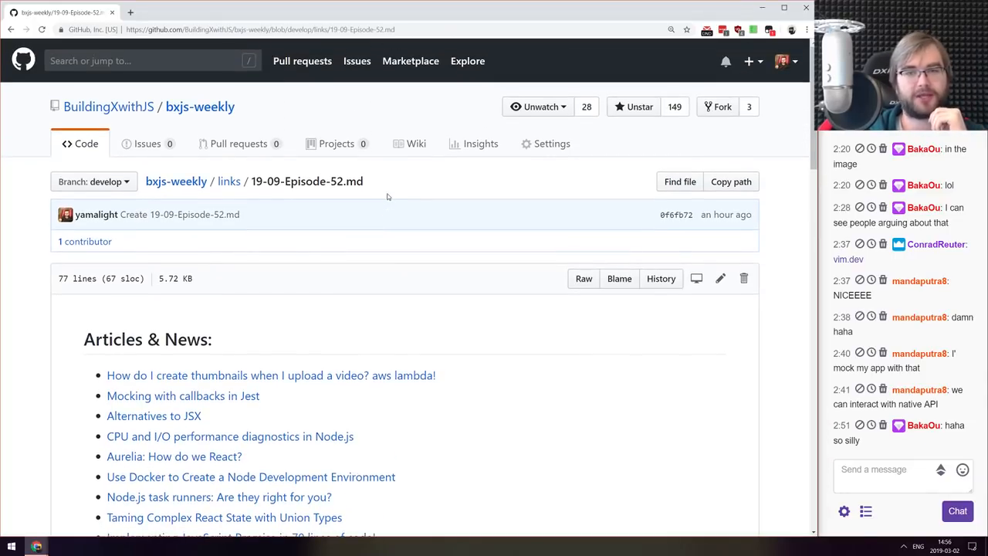
scroll(down, 3)
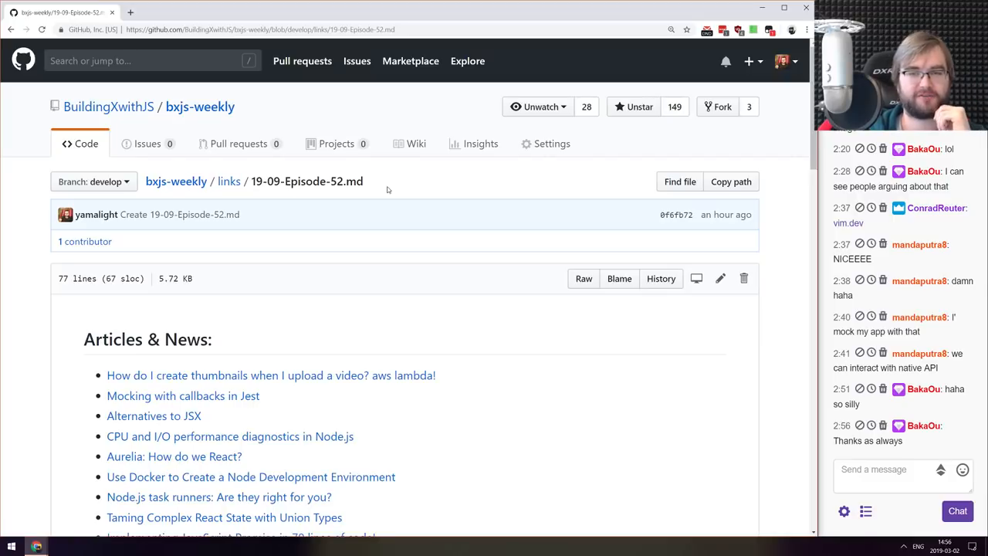
scroll(down, 3)
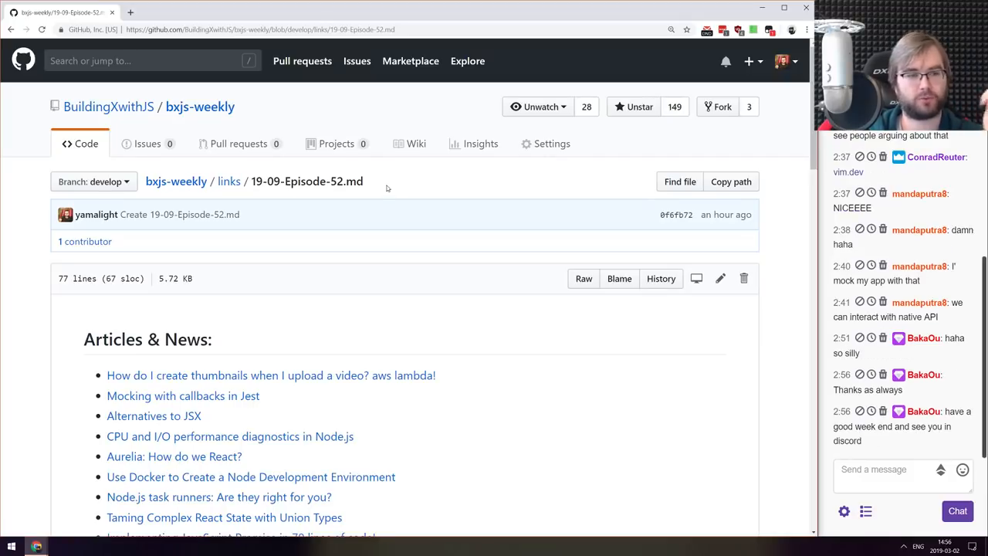